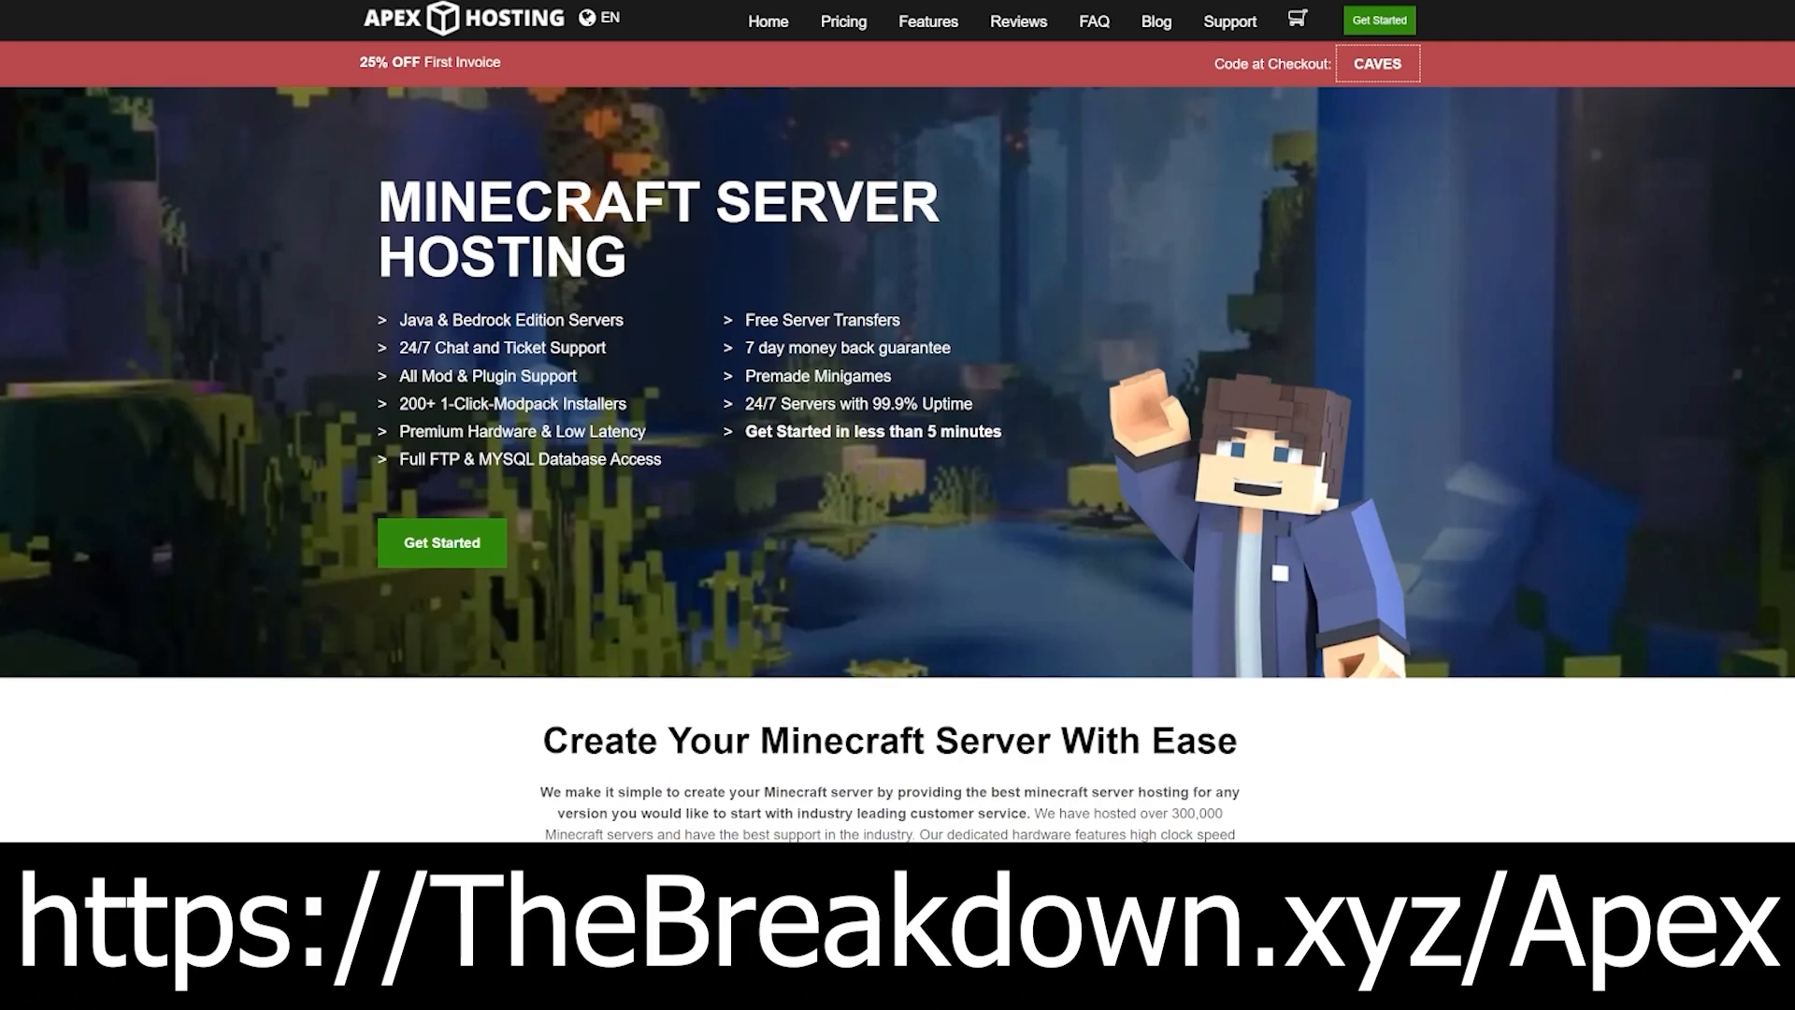
mouse_move(118, 248)
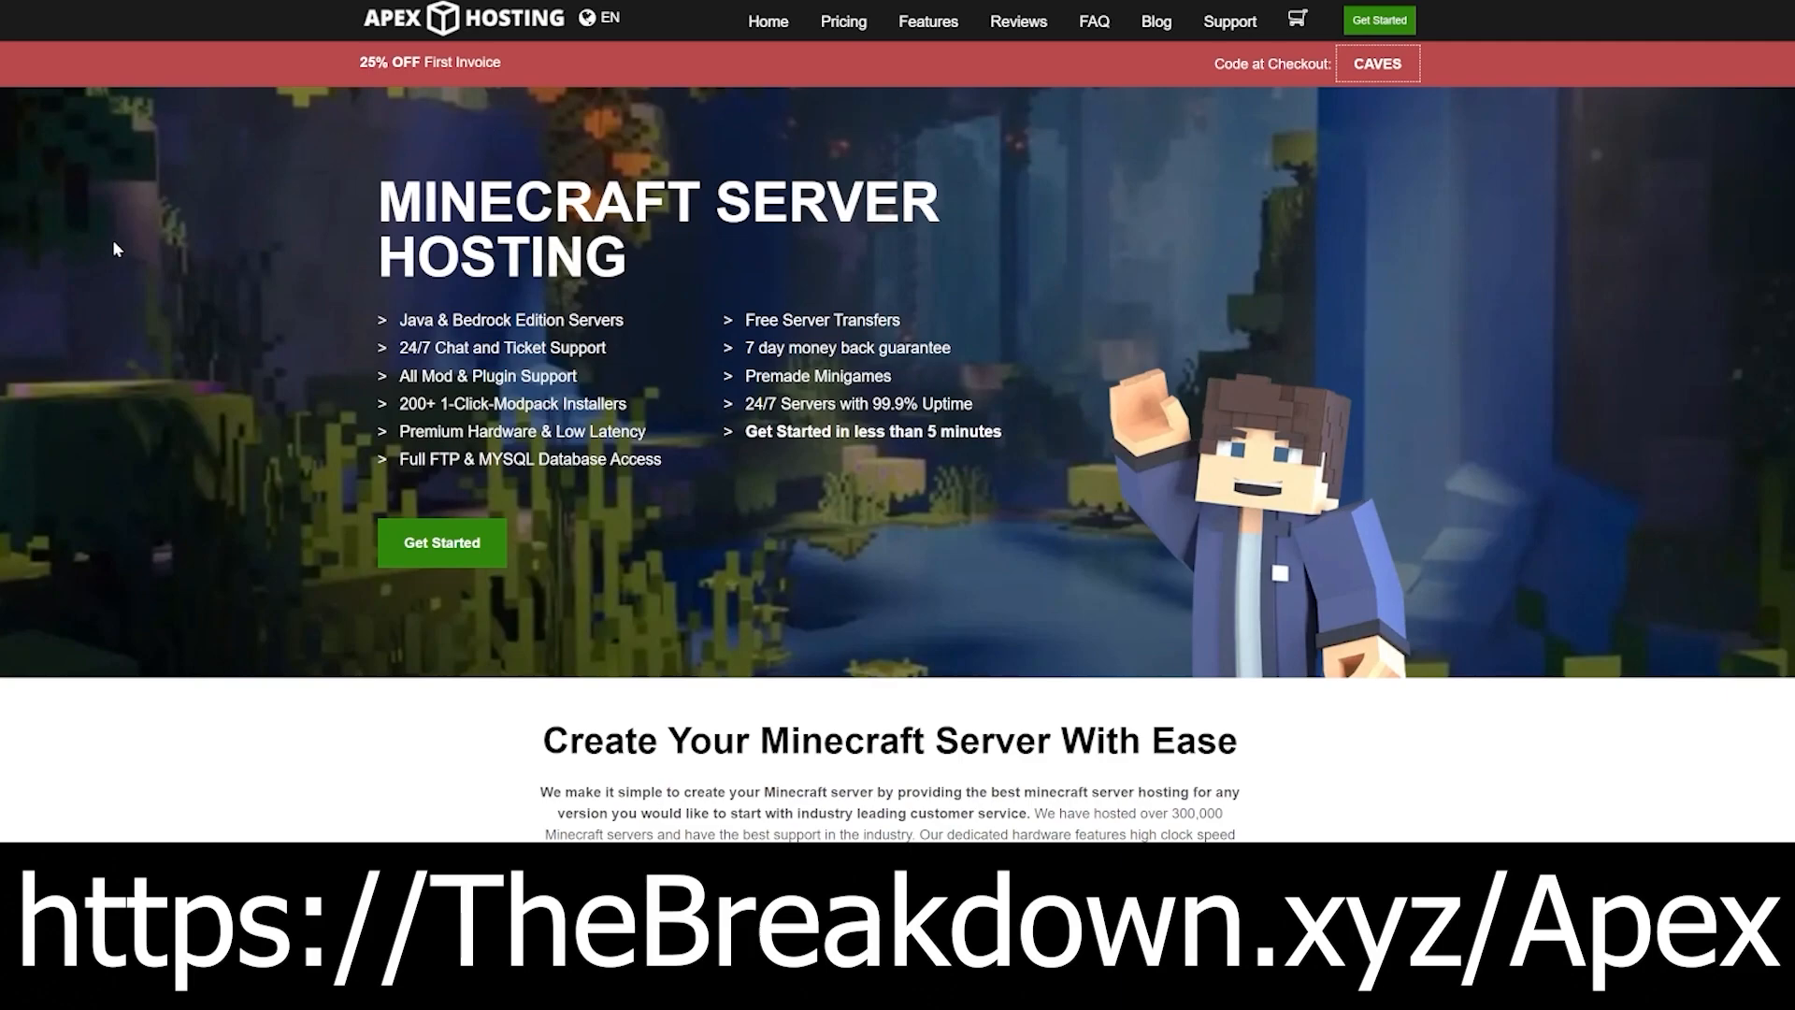
mouse_move(343, 341)
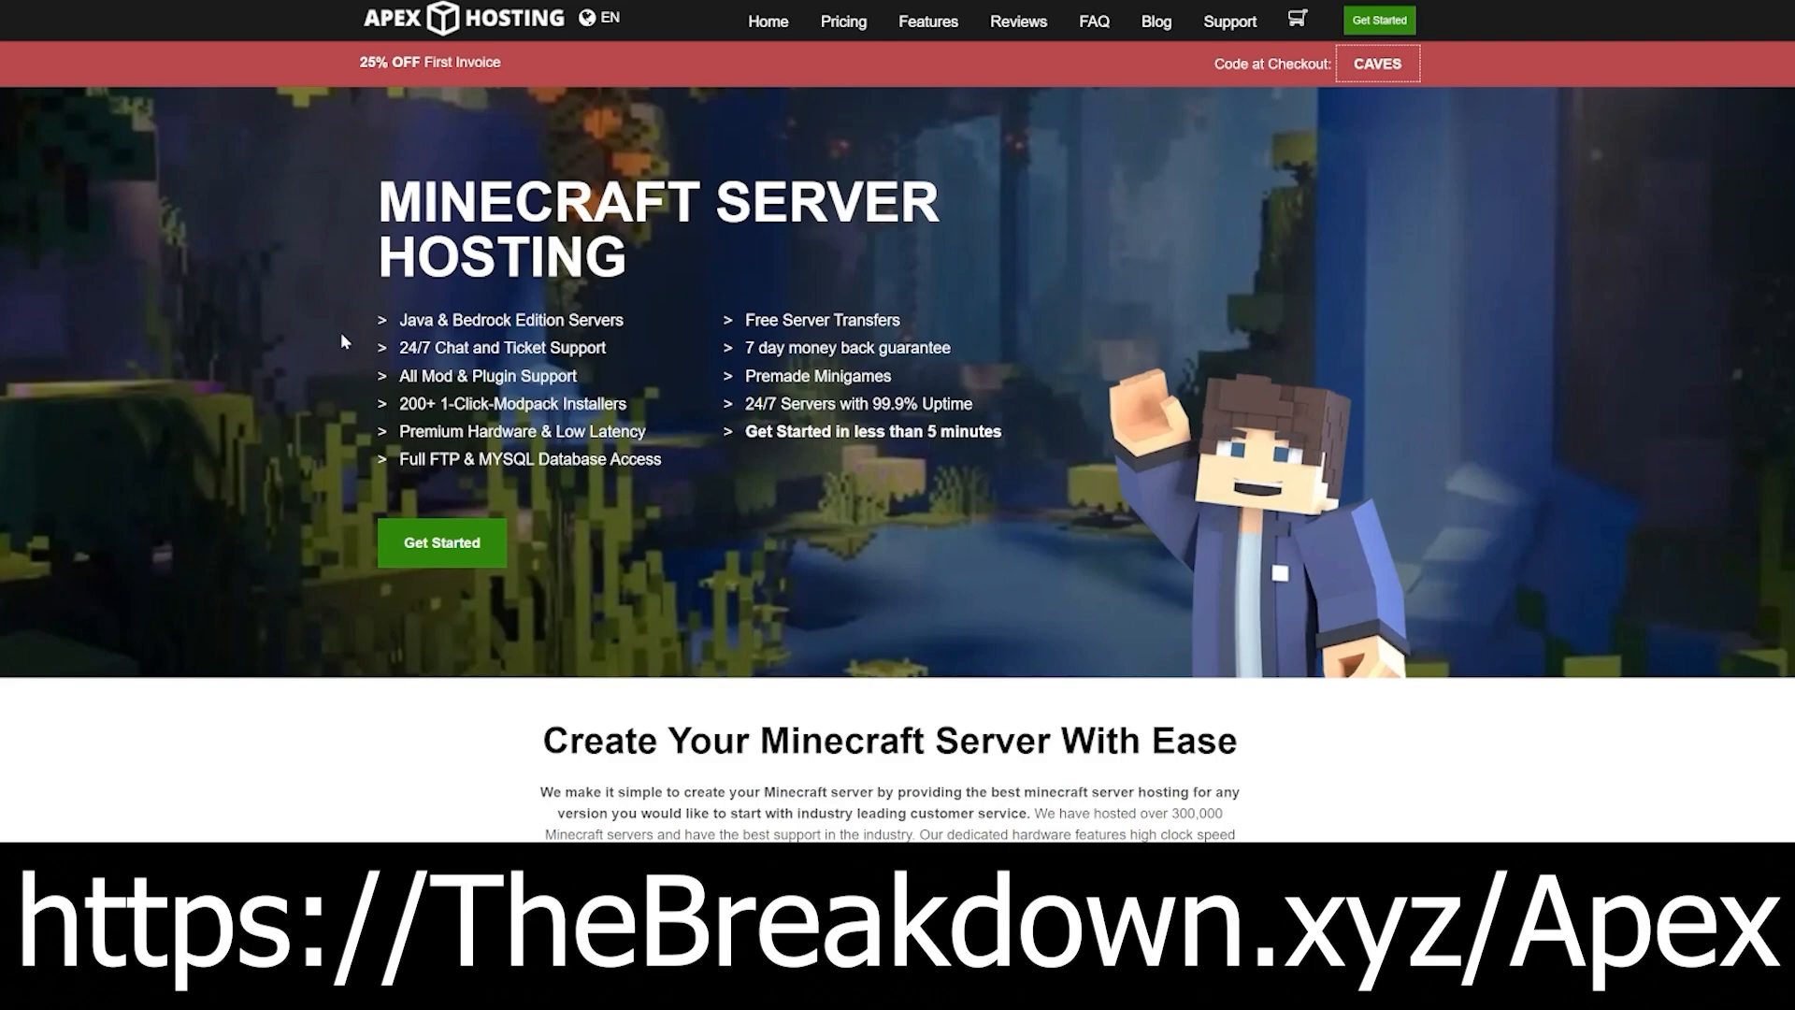
Step: Pick Minecraft 1.19 [Latest] as the game file, confirm the change, and dismiss the notice
double_click(500, 347)
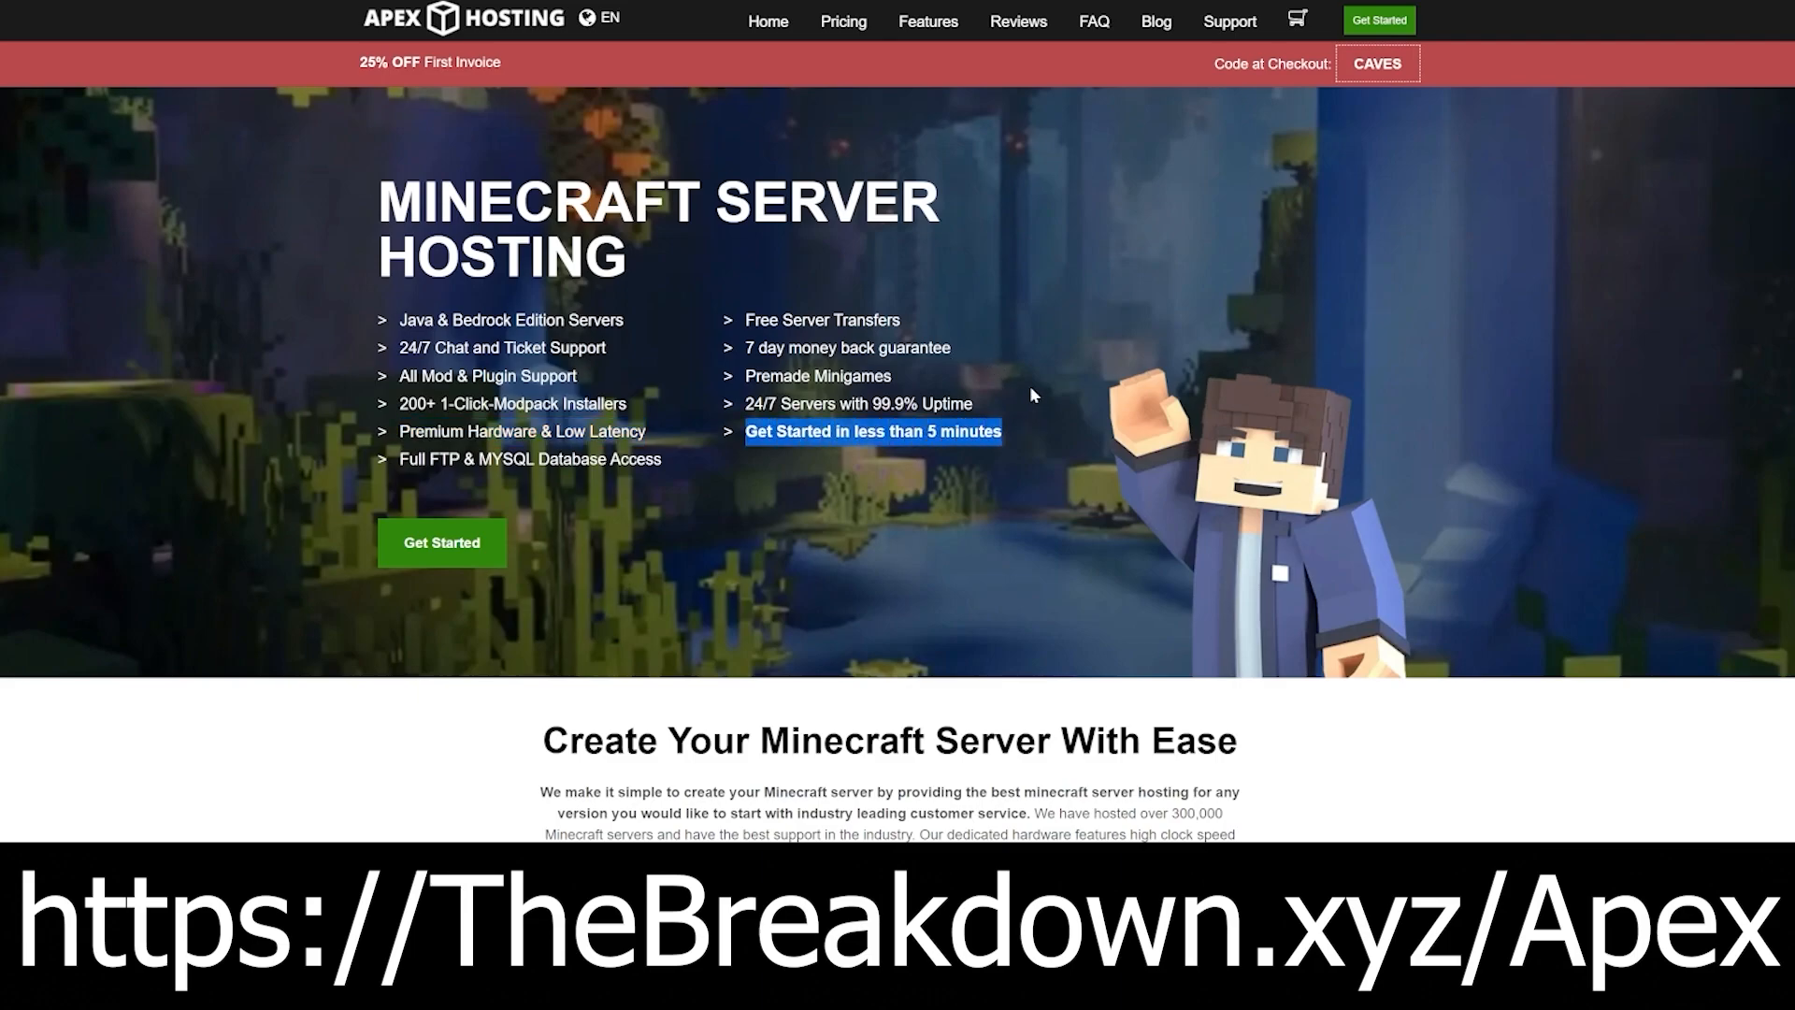
scroll(down, 3)
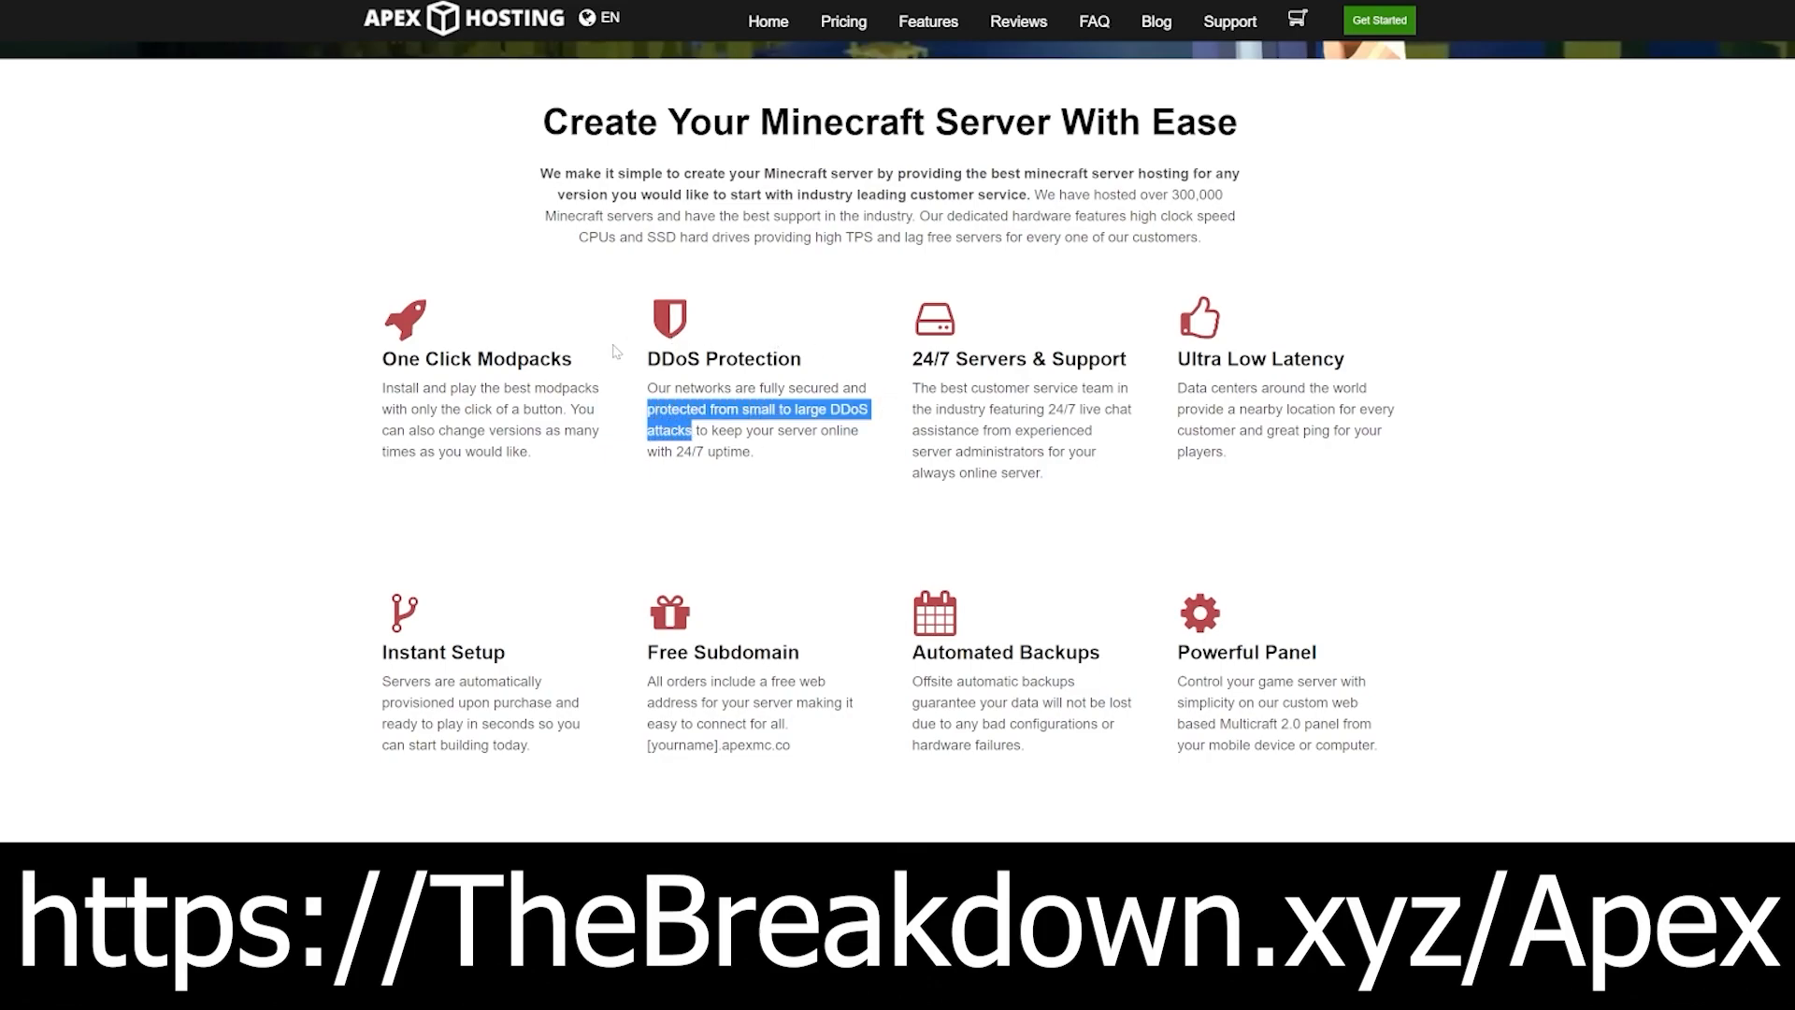
mouse_move(927, 584)
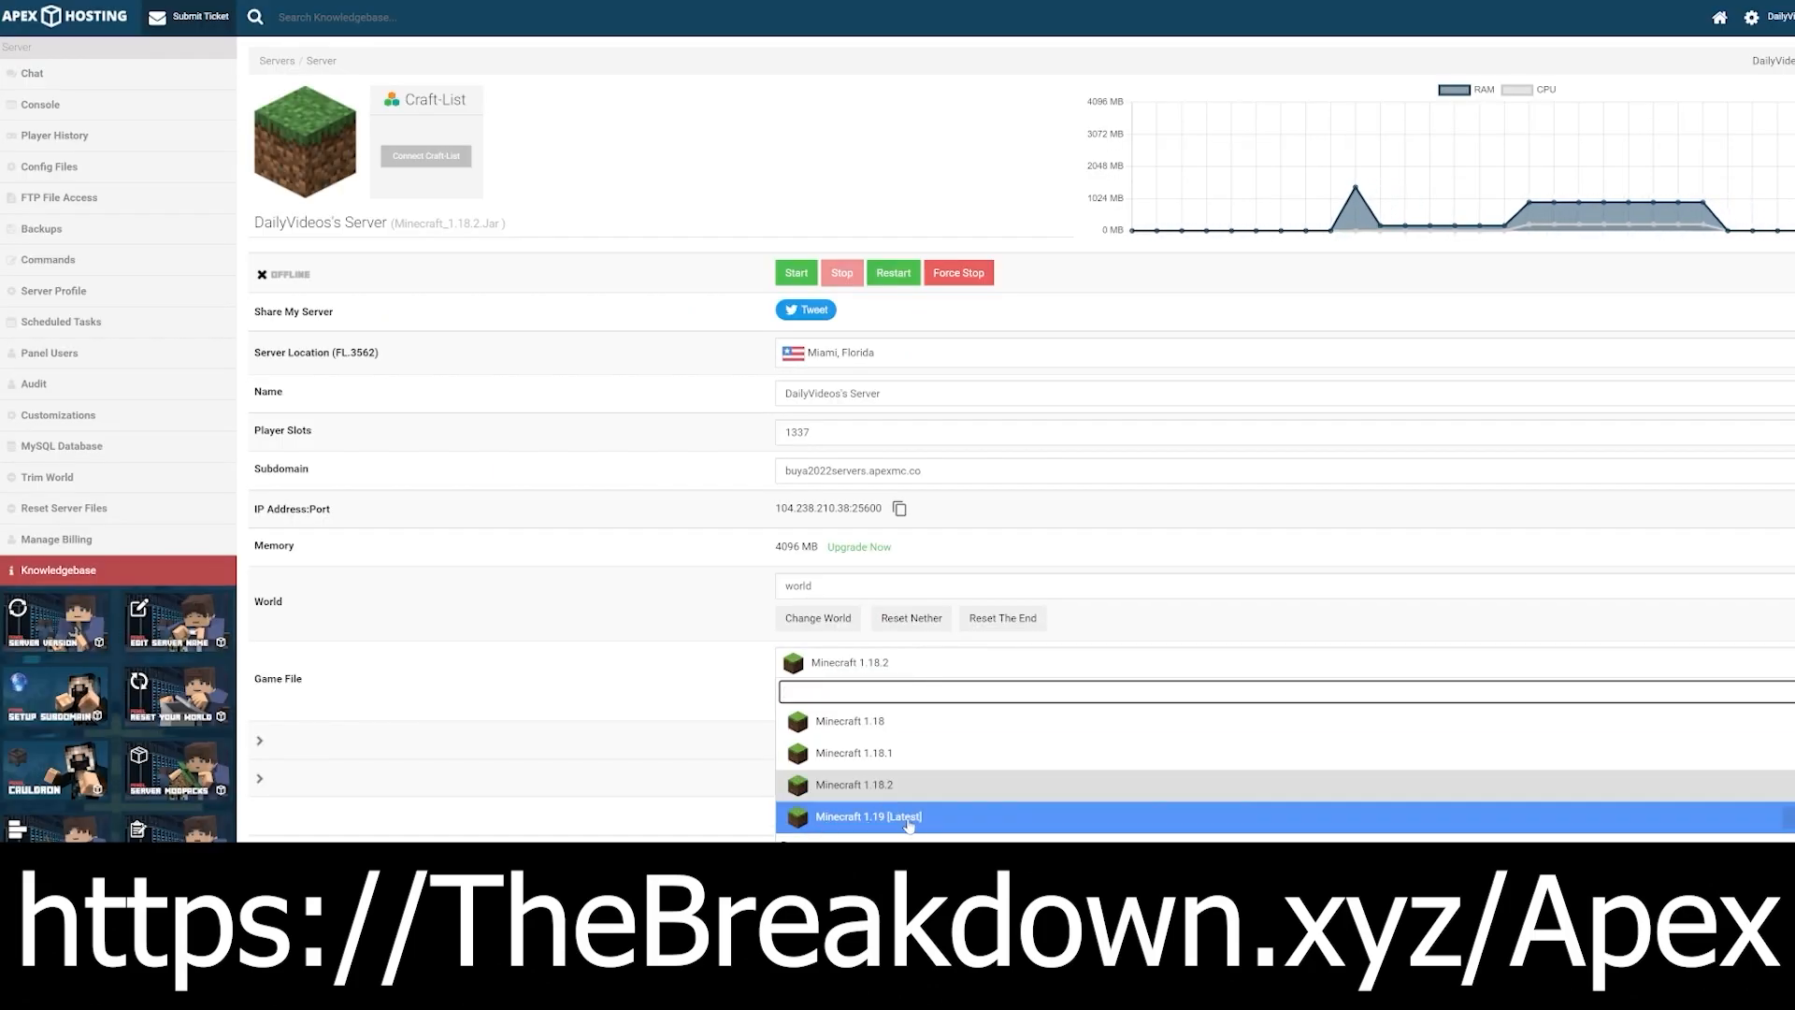
click(868, 817)
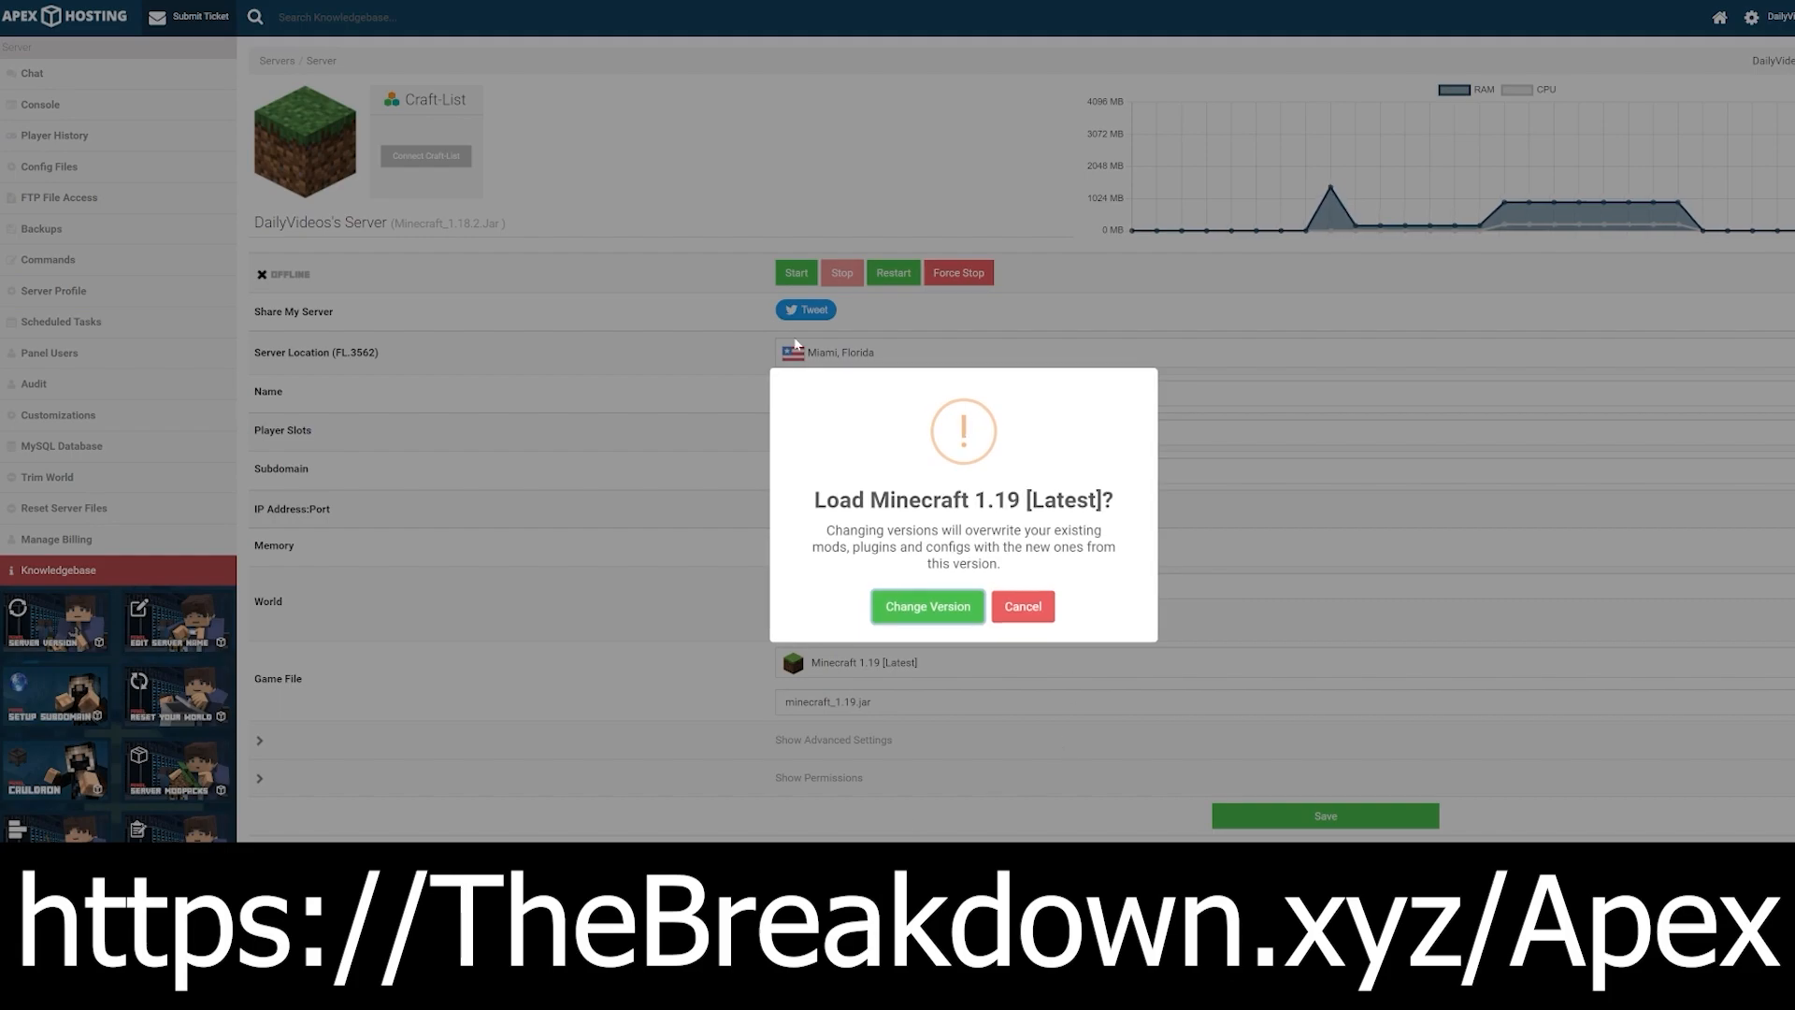
double_click(916, 500)
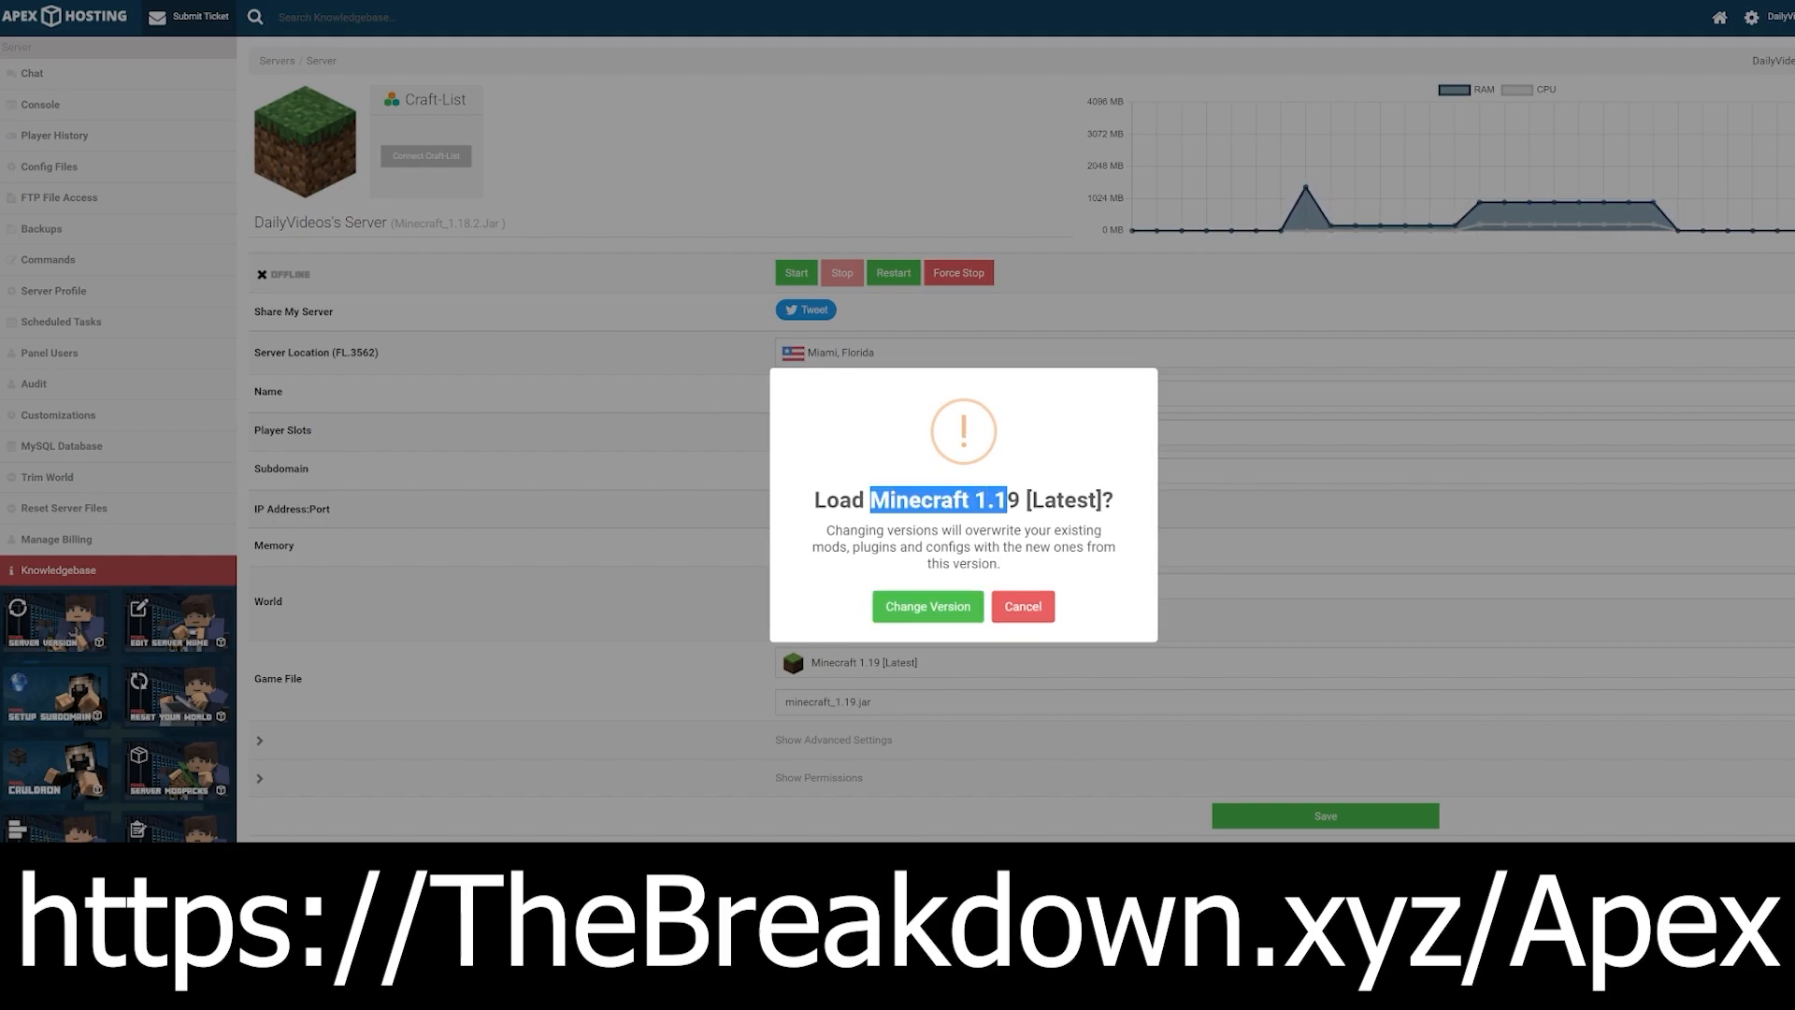
click(928, 606)
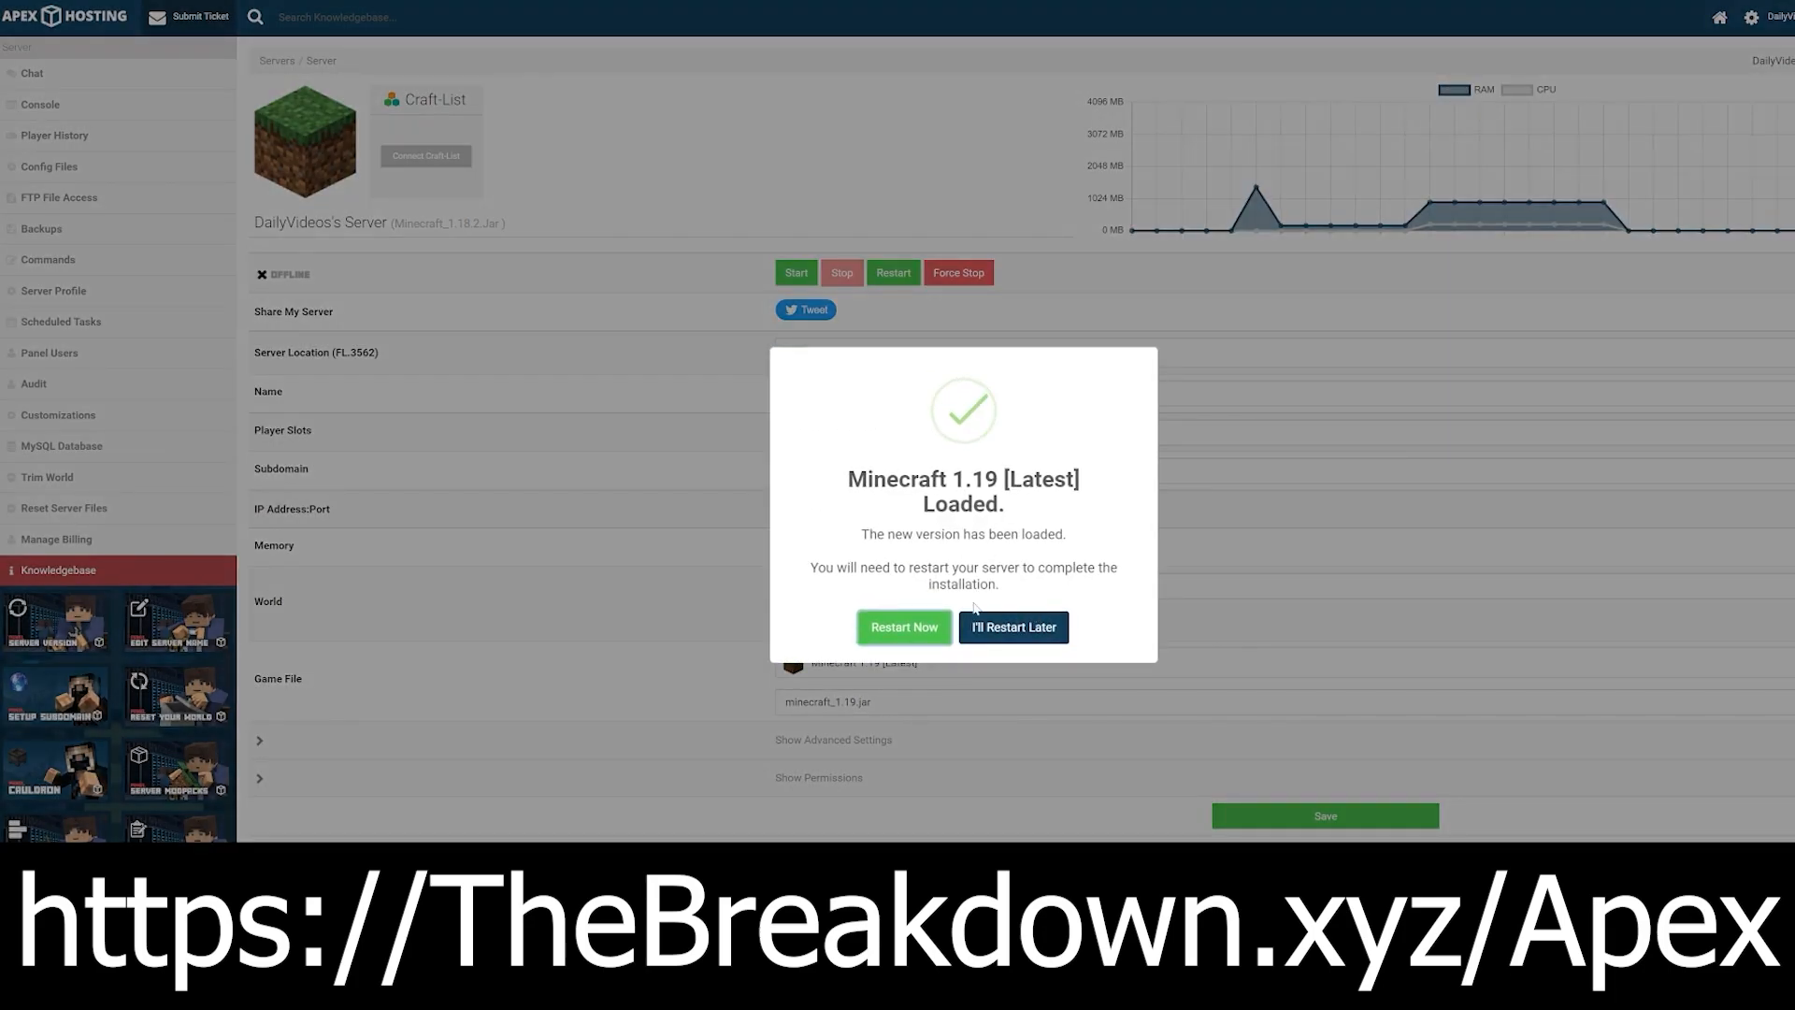
click(903, 626)
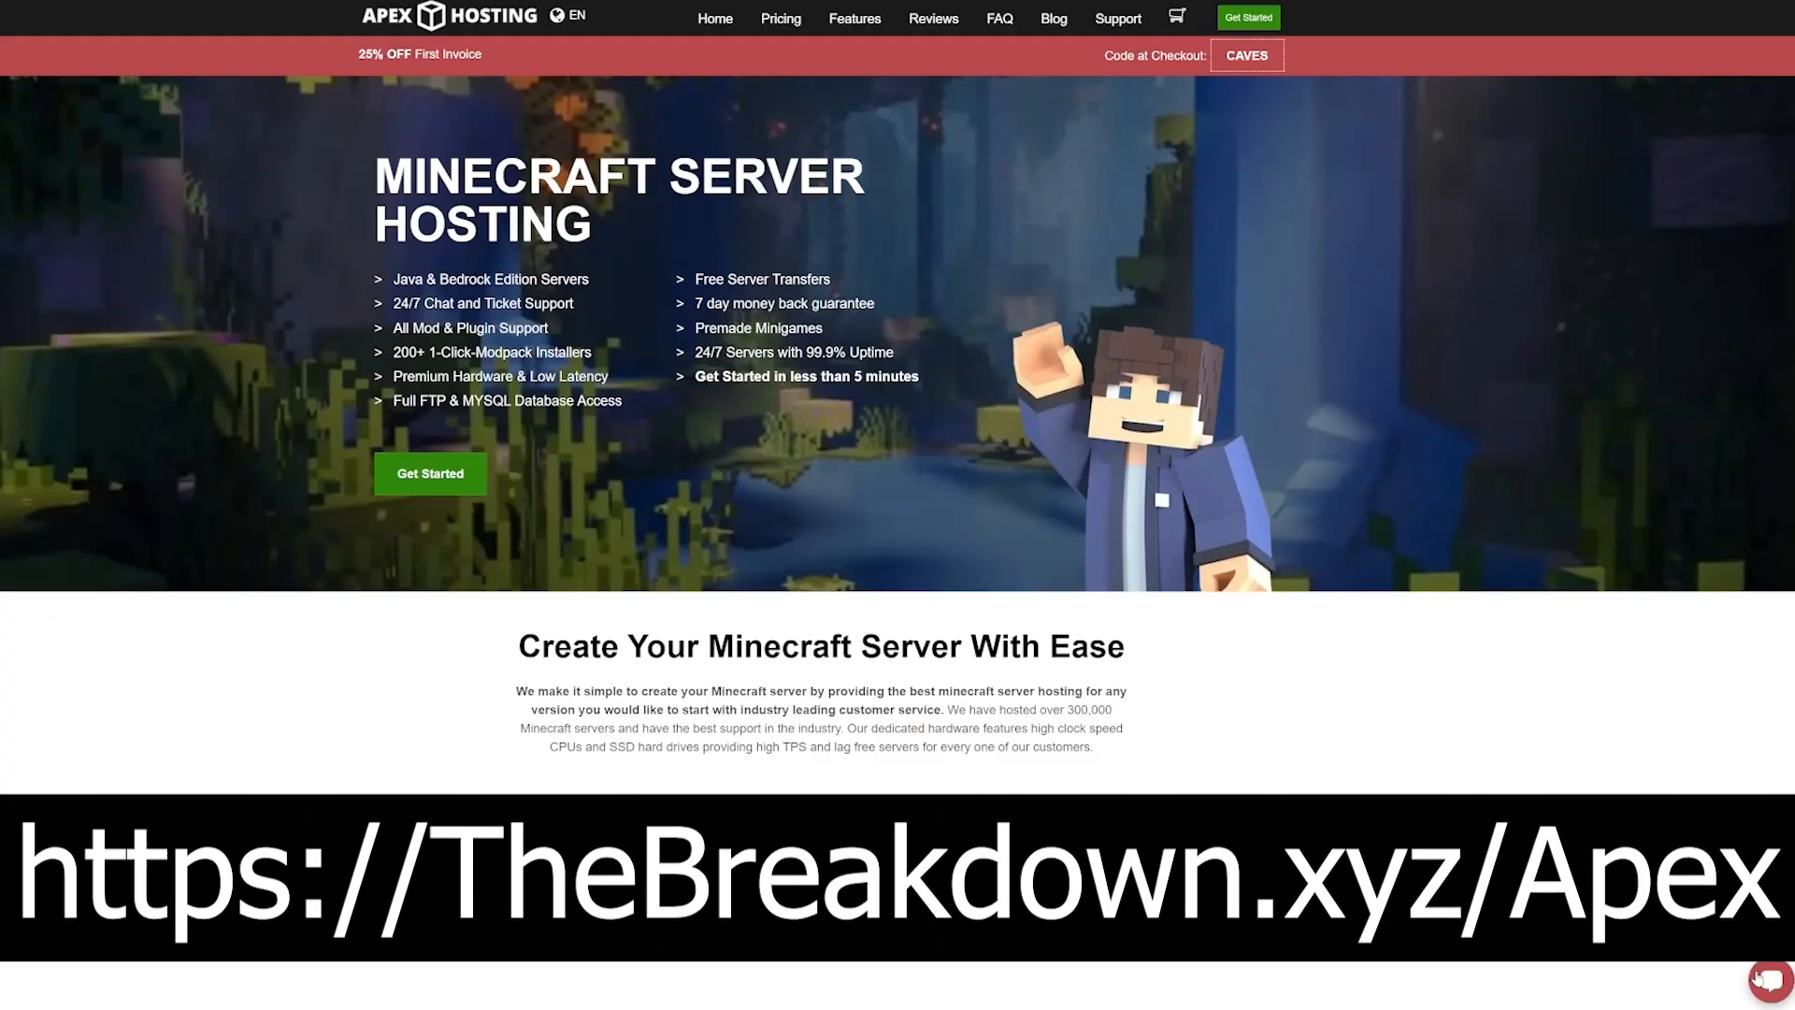
Step: Open the live support chat and send 'Awesome! Thank you'
click(1760, 980)
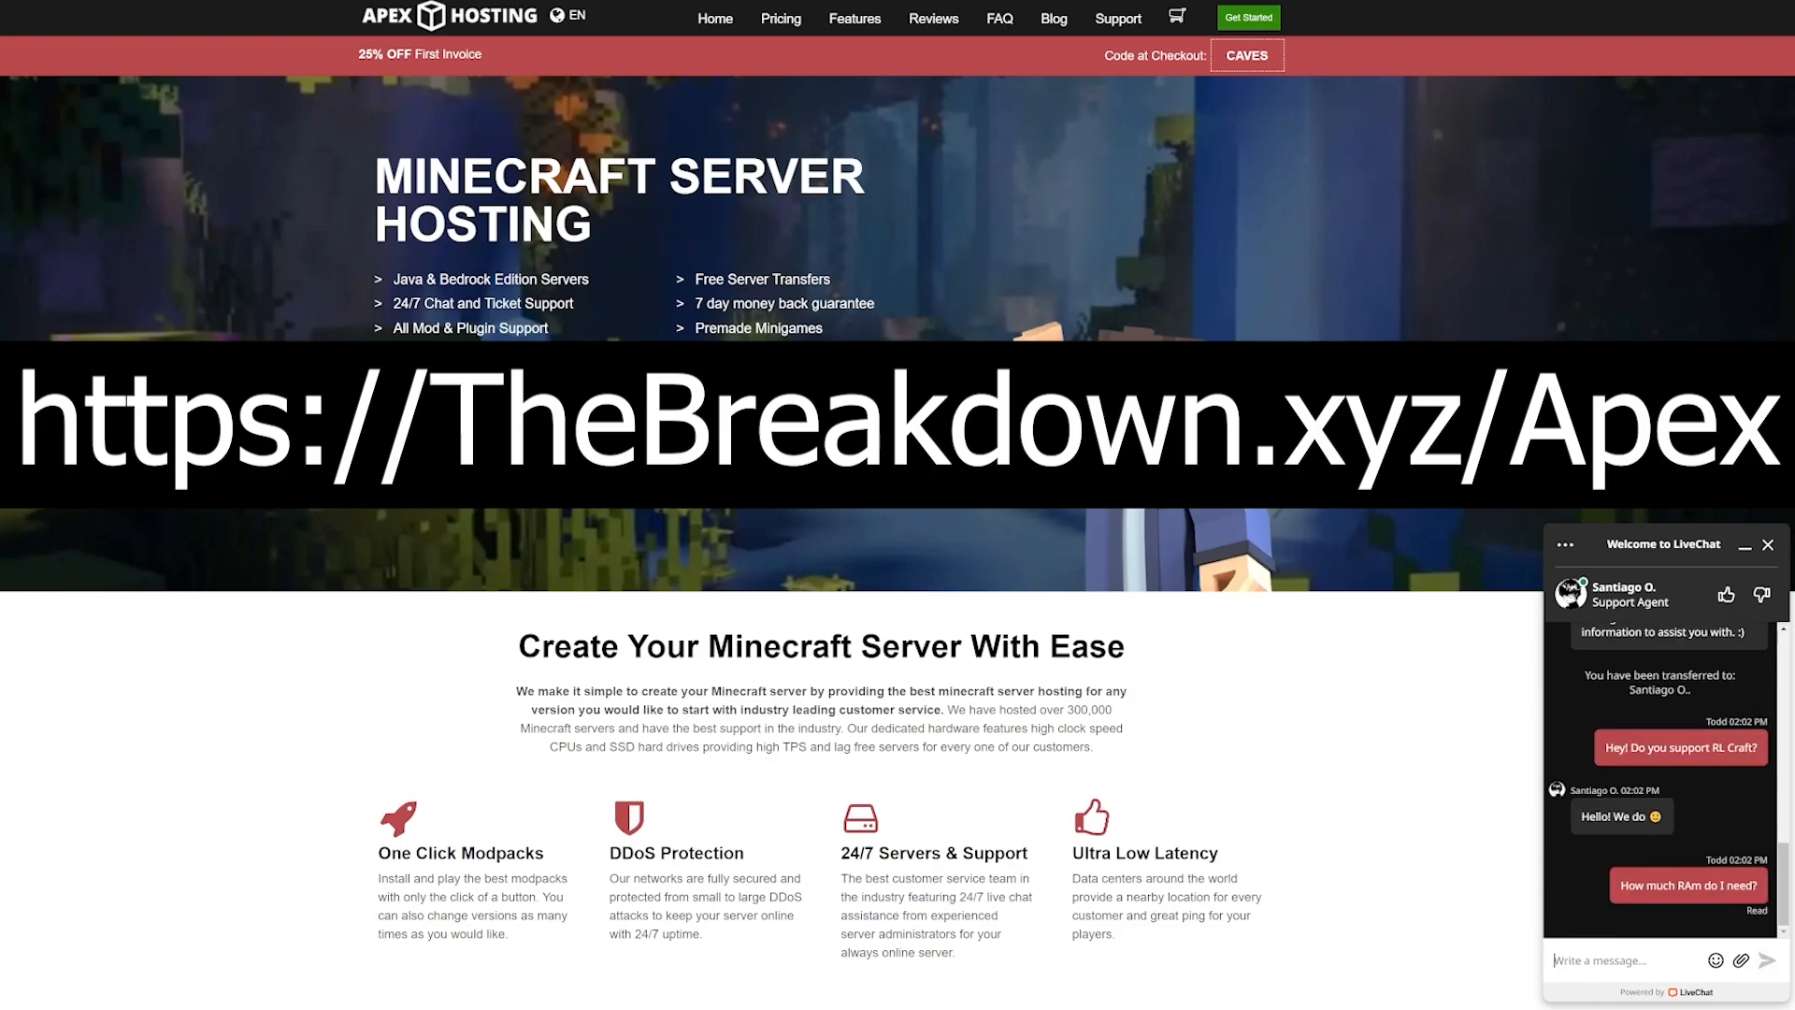
text(Awesome! Thank you)
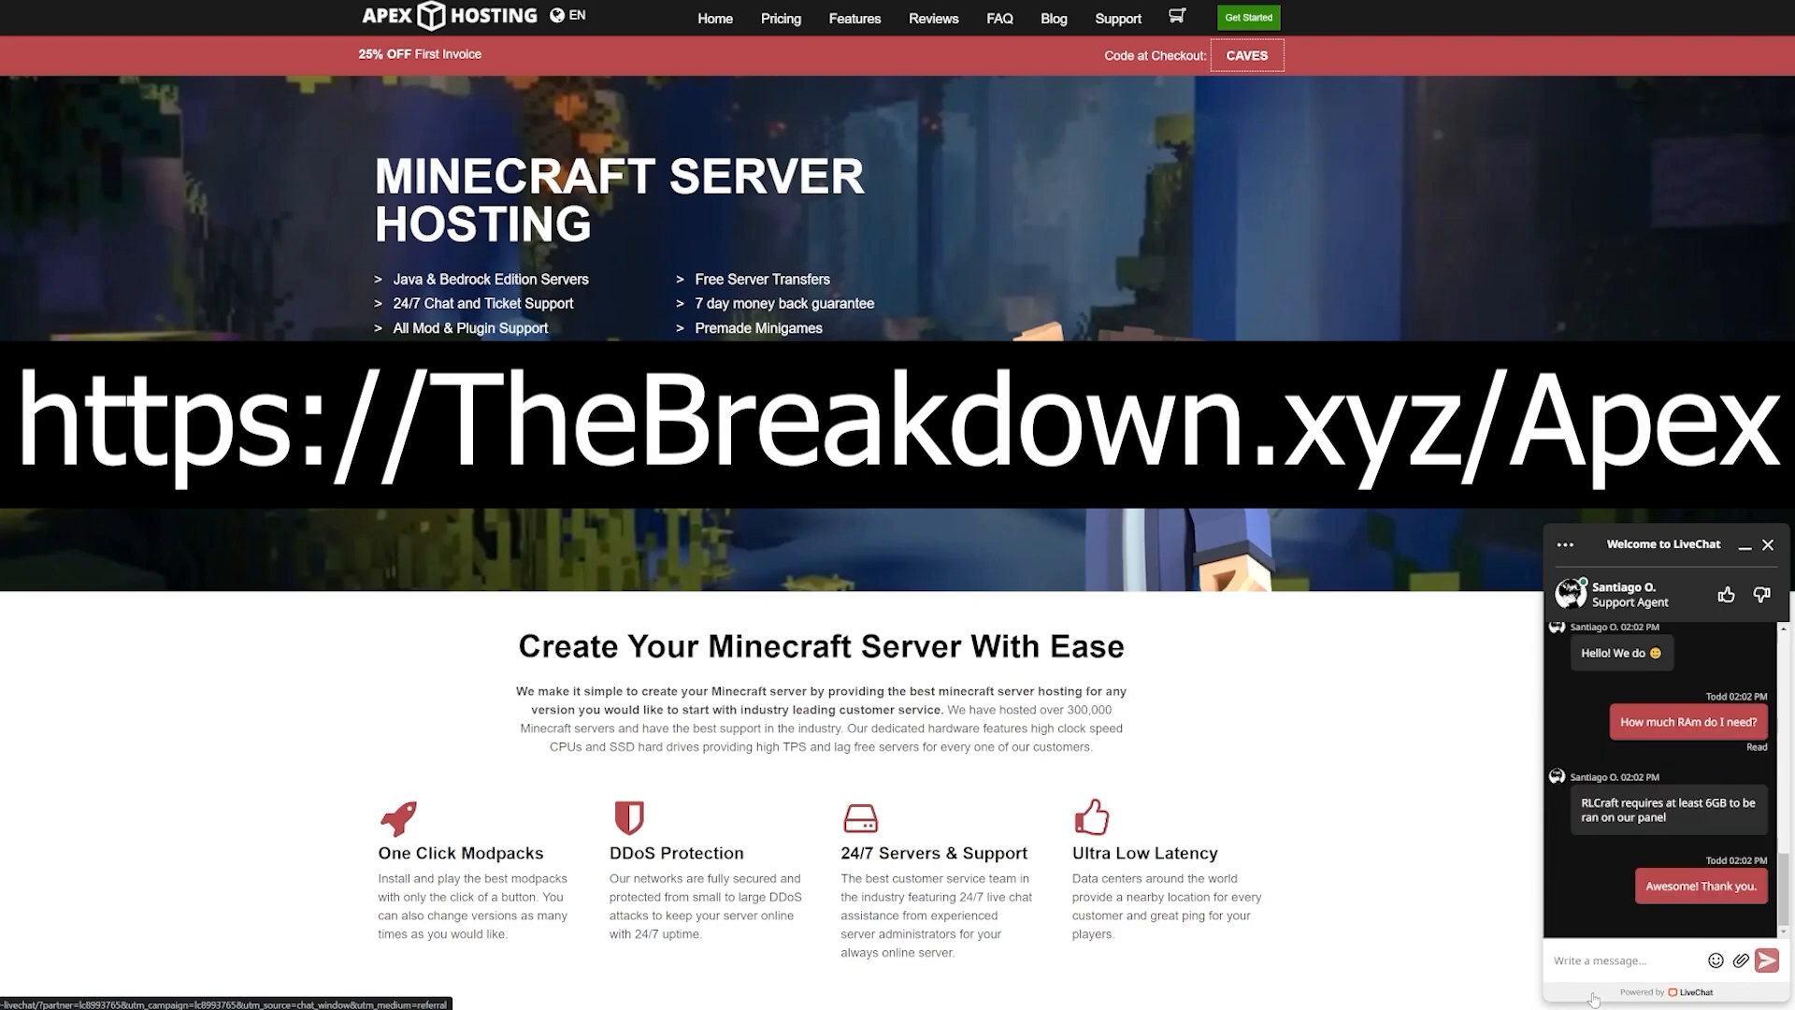
scroll(down, 3)
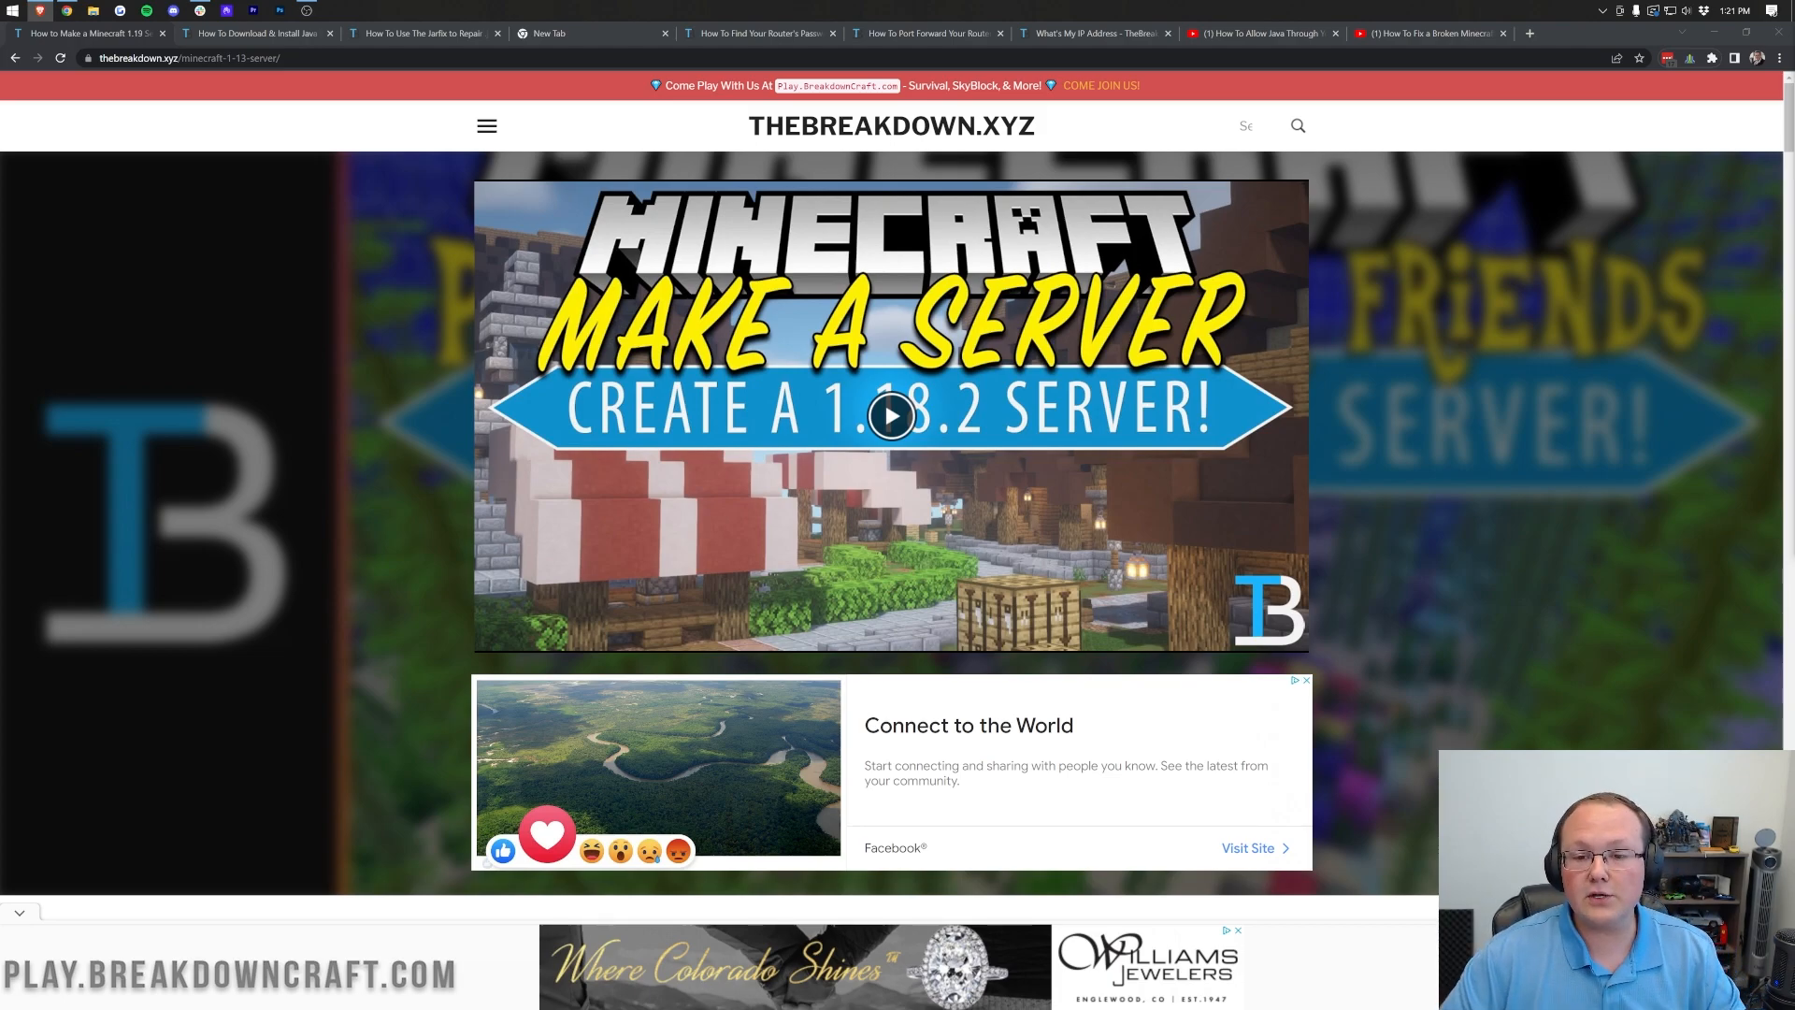
mouse_move(1313, 403)
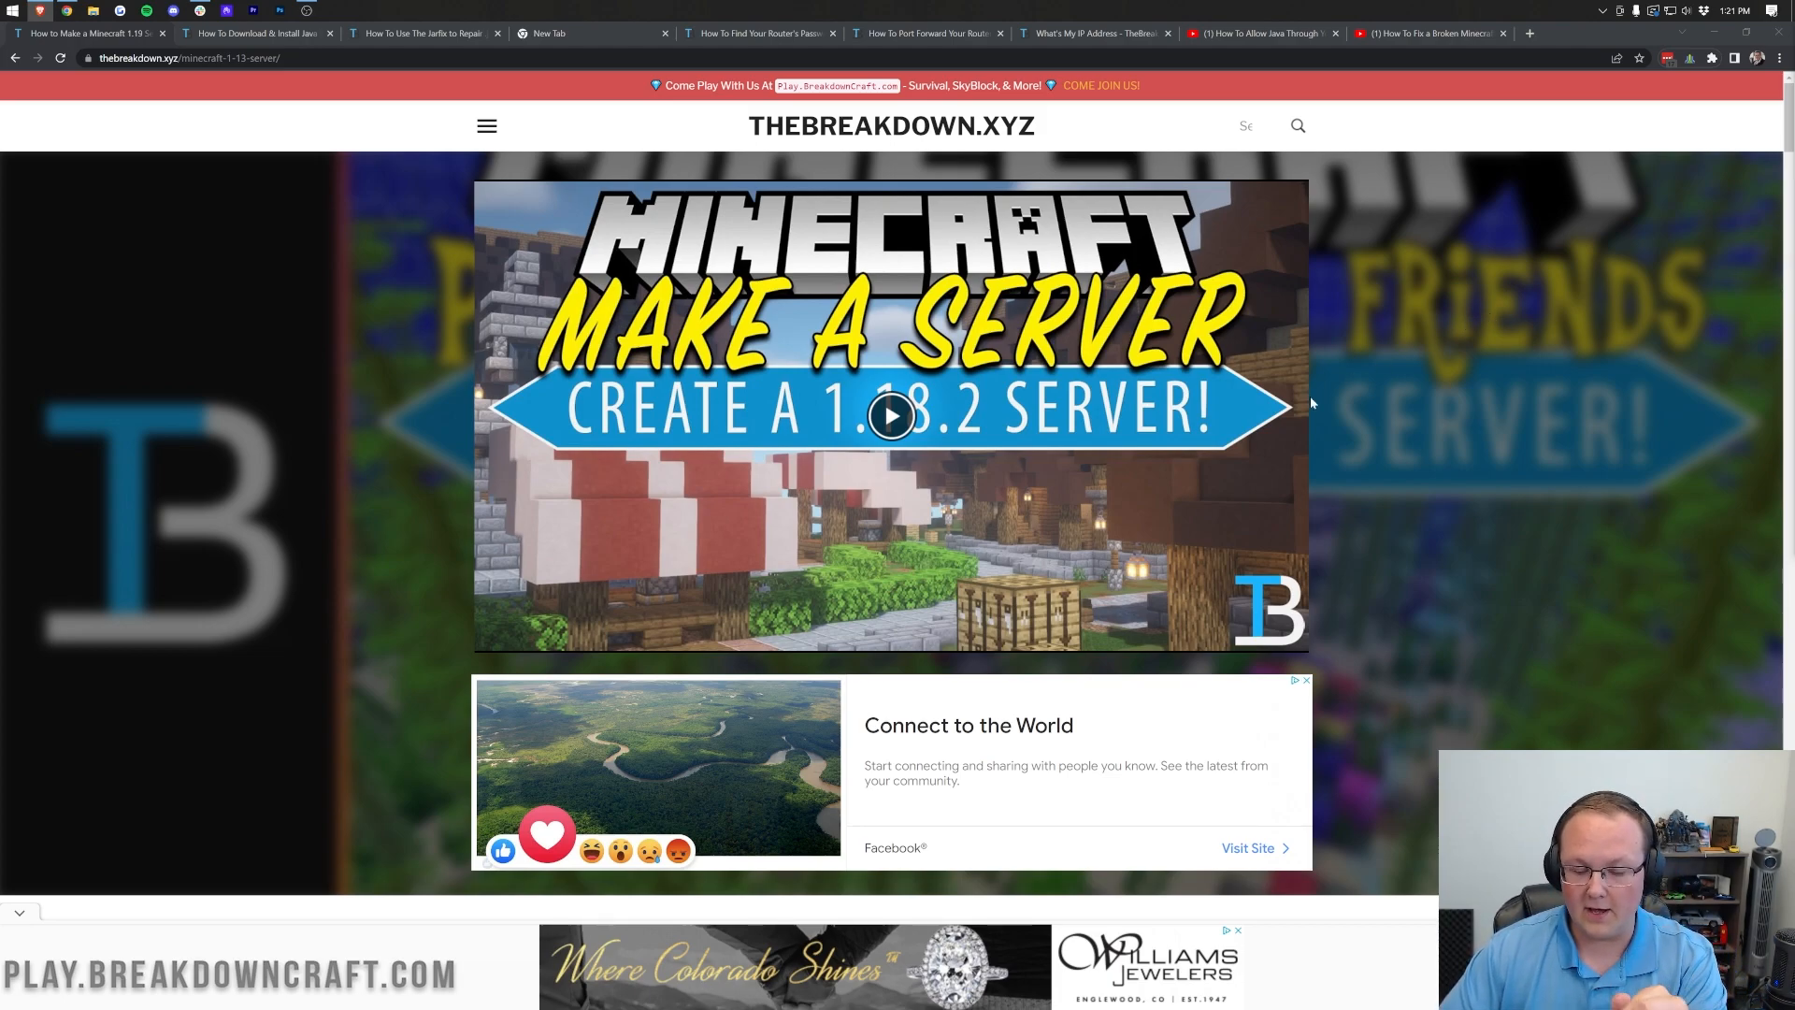
Step: Scroll to Step 1 of the guide and follow the Download Minecraft link
scroll(down, 3)
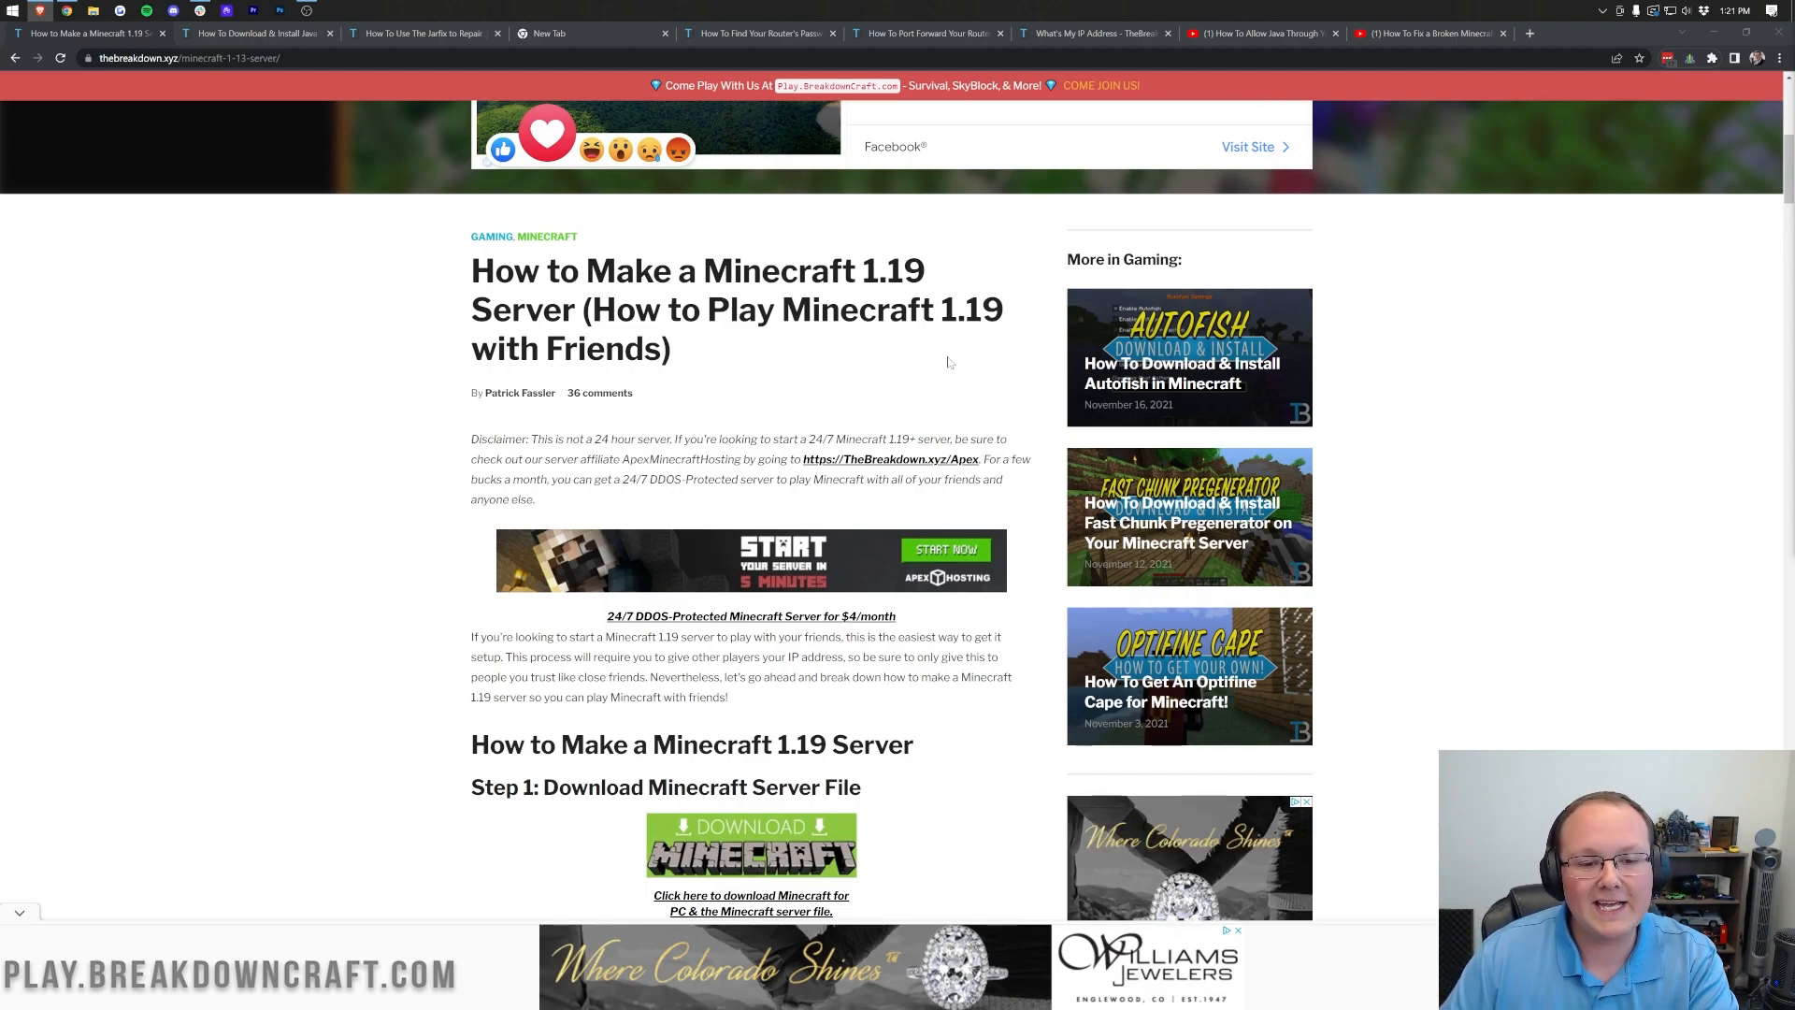
mouse_move(520, 393)
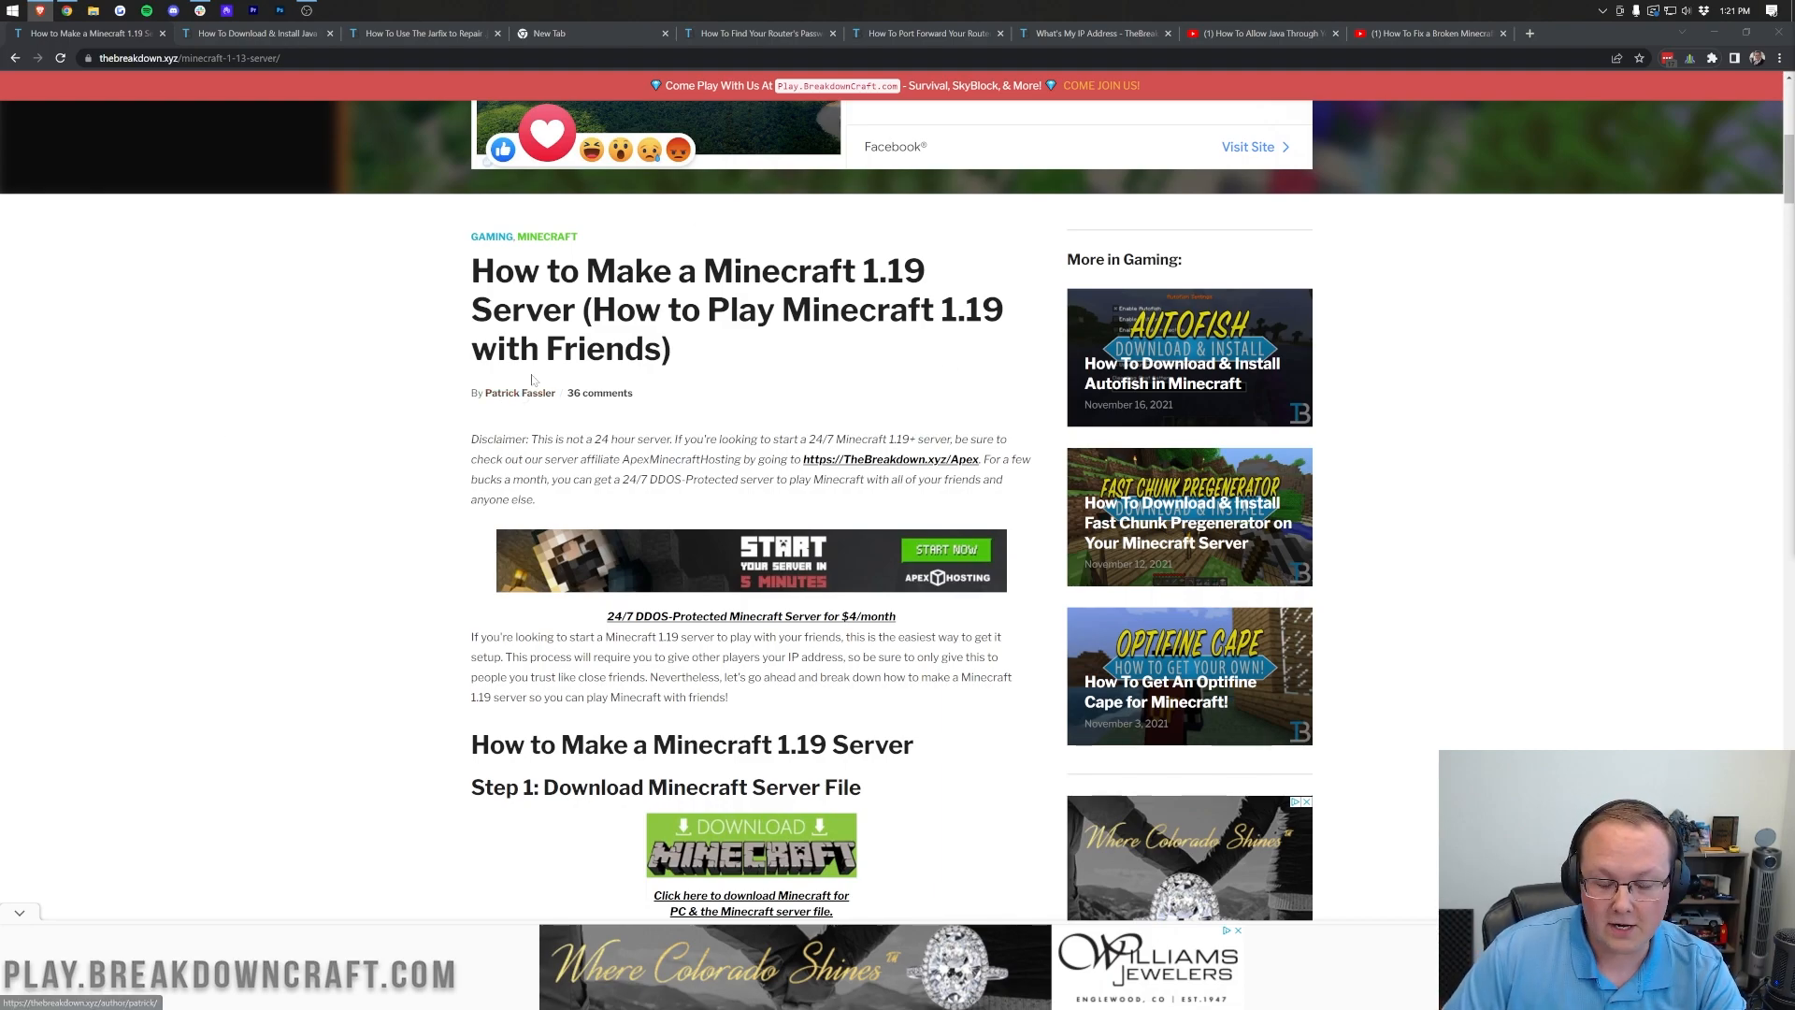
scroll(down, 3)
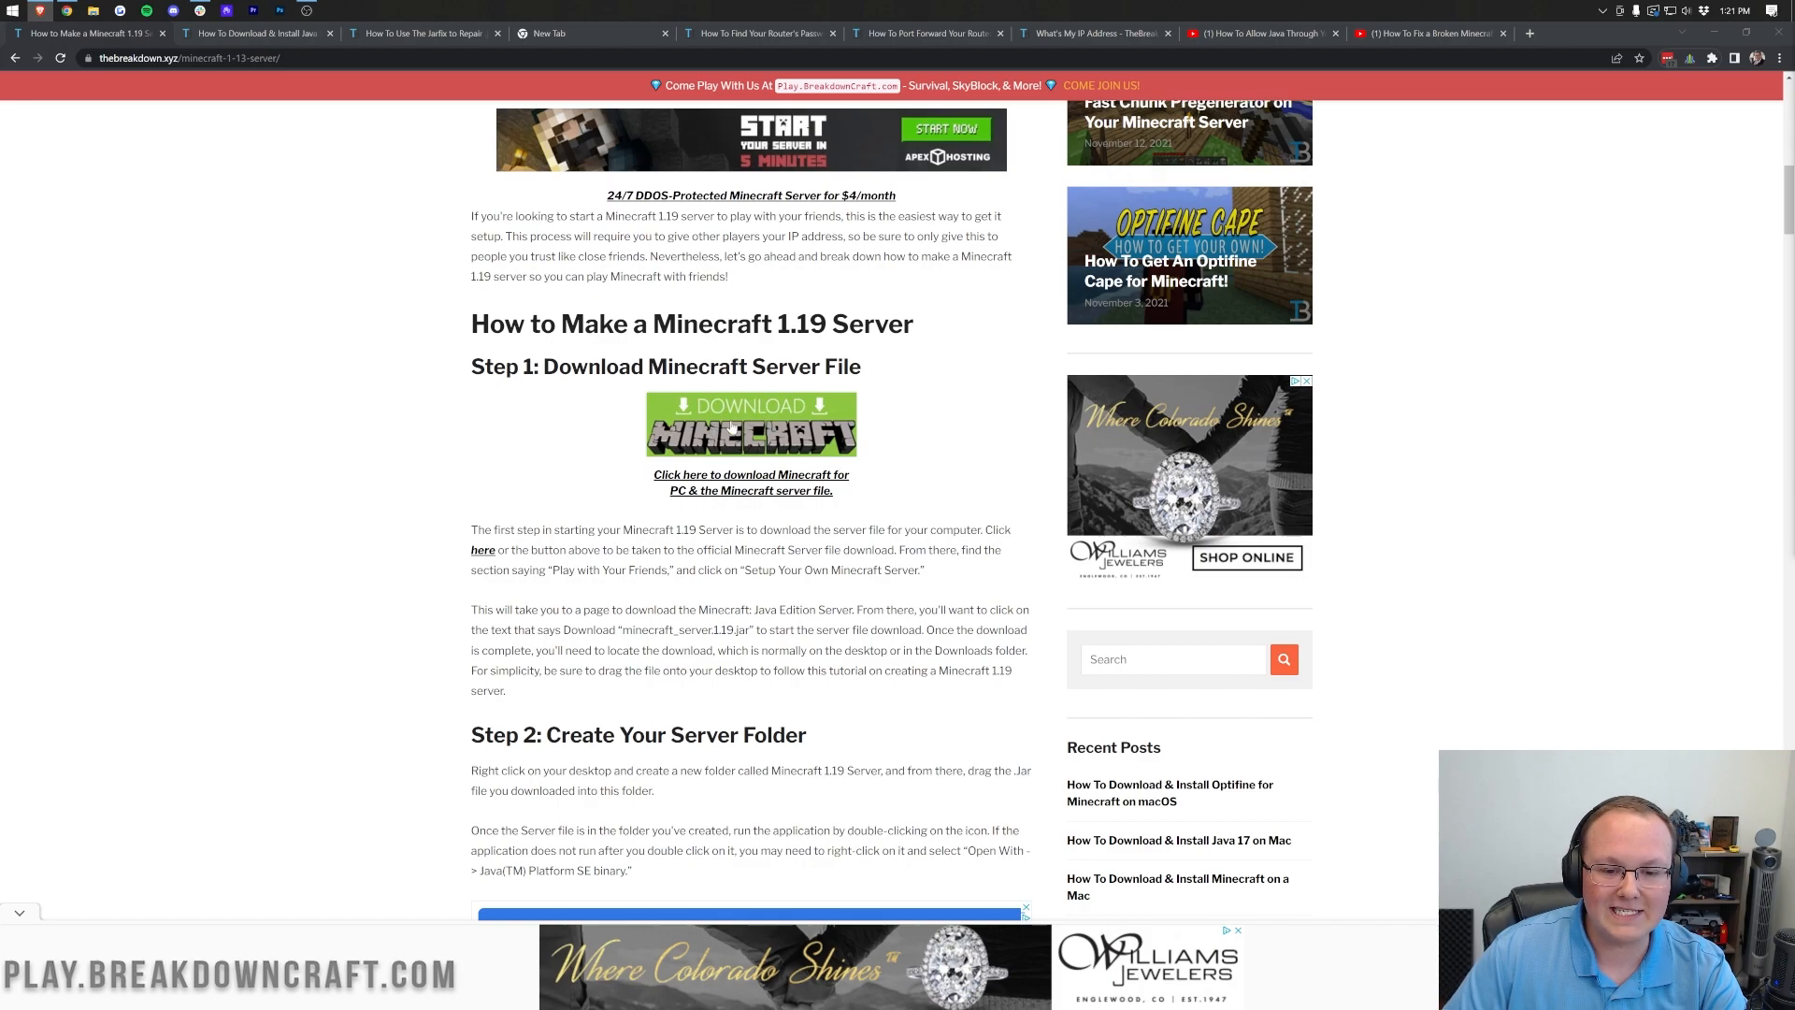
click(750, 424)
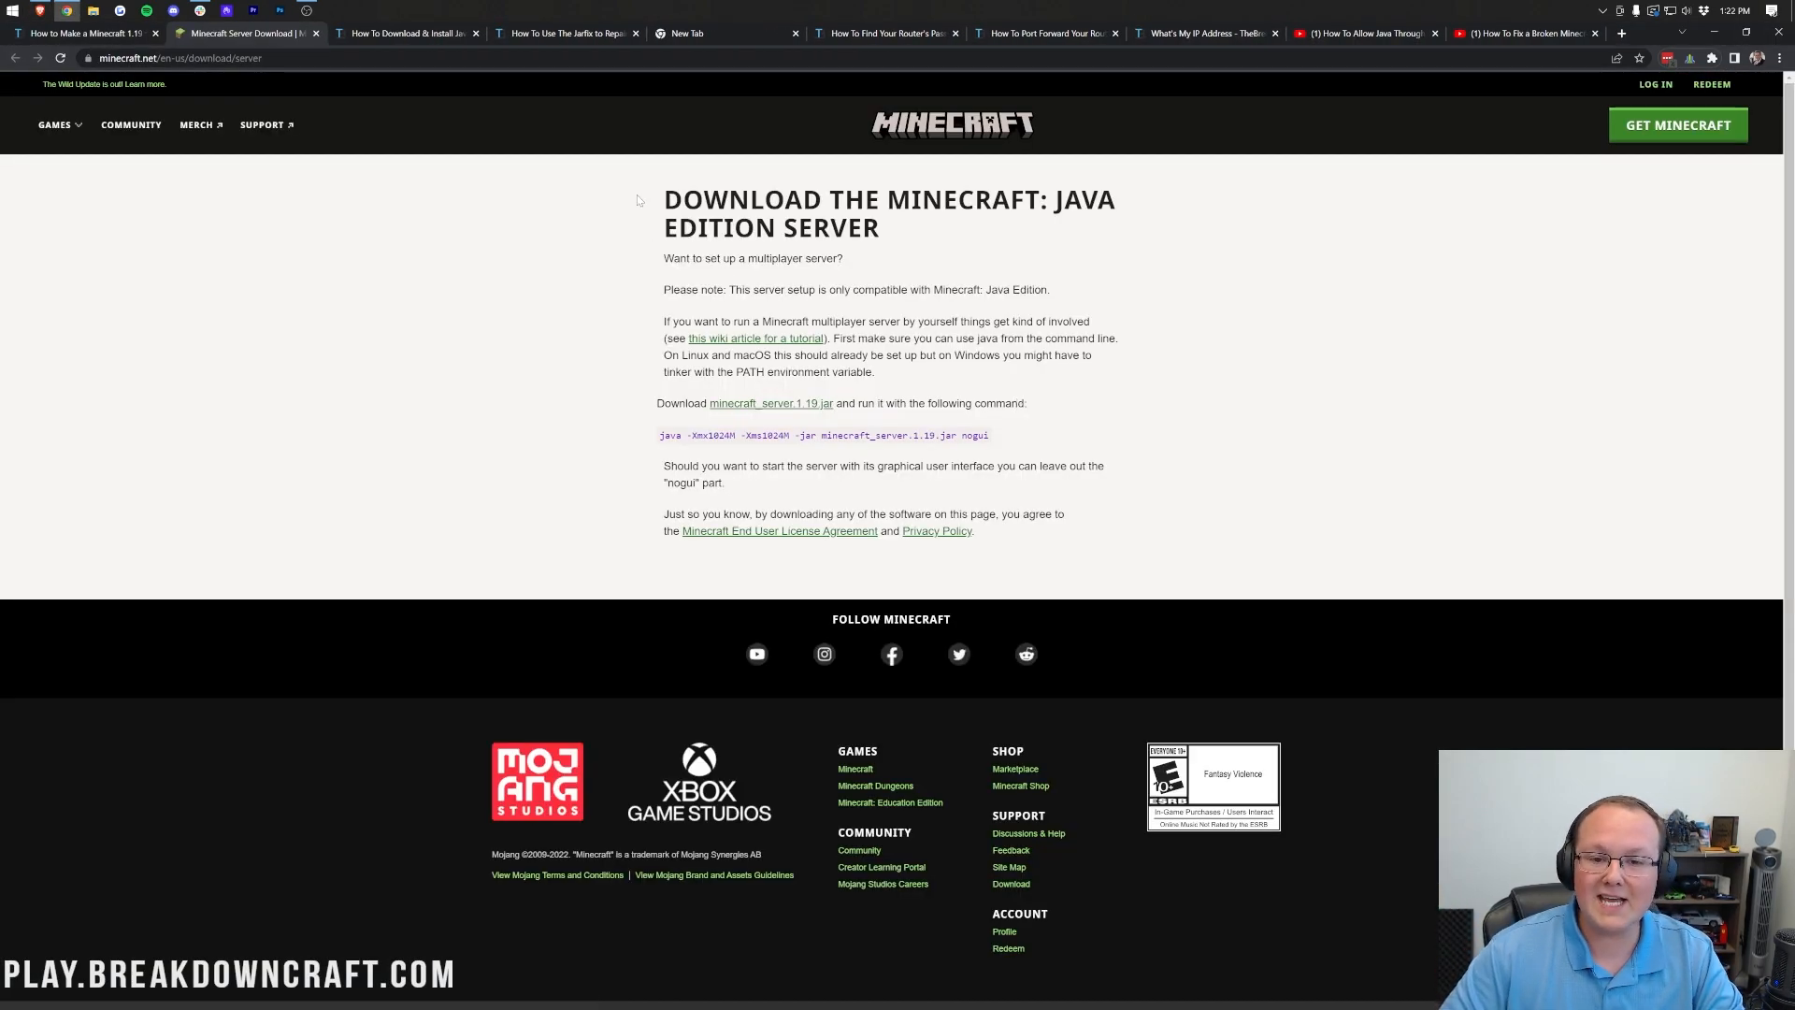
Step: Download minecraft_server.1.19.jar from the Minecraft.net Java server page
double_click(684, 226)
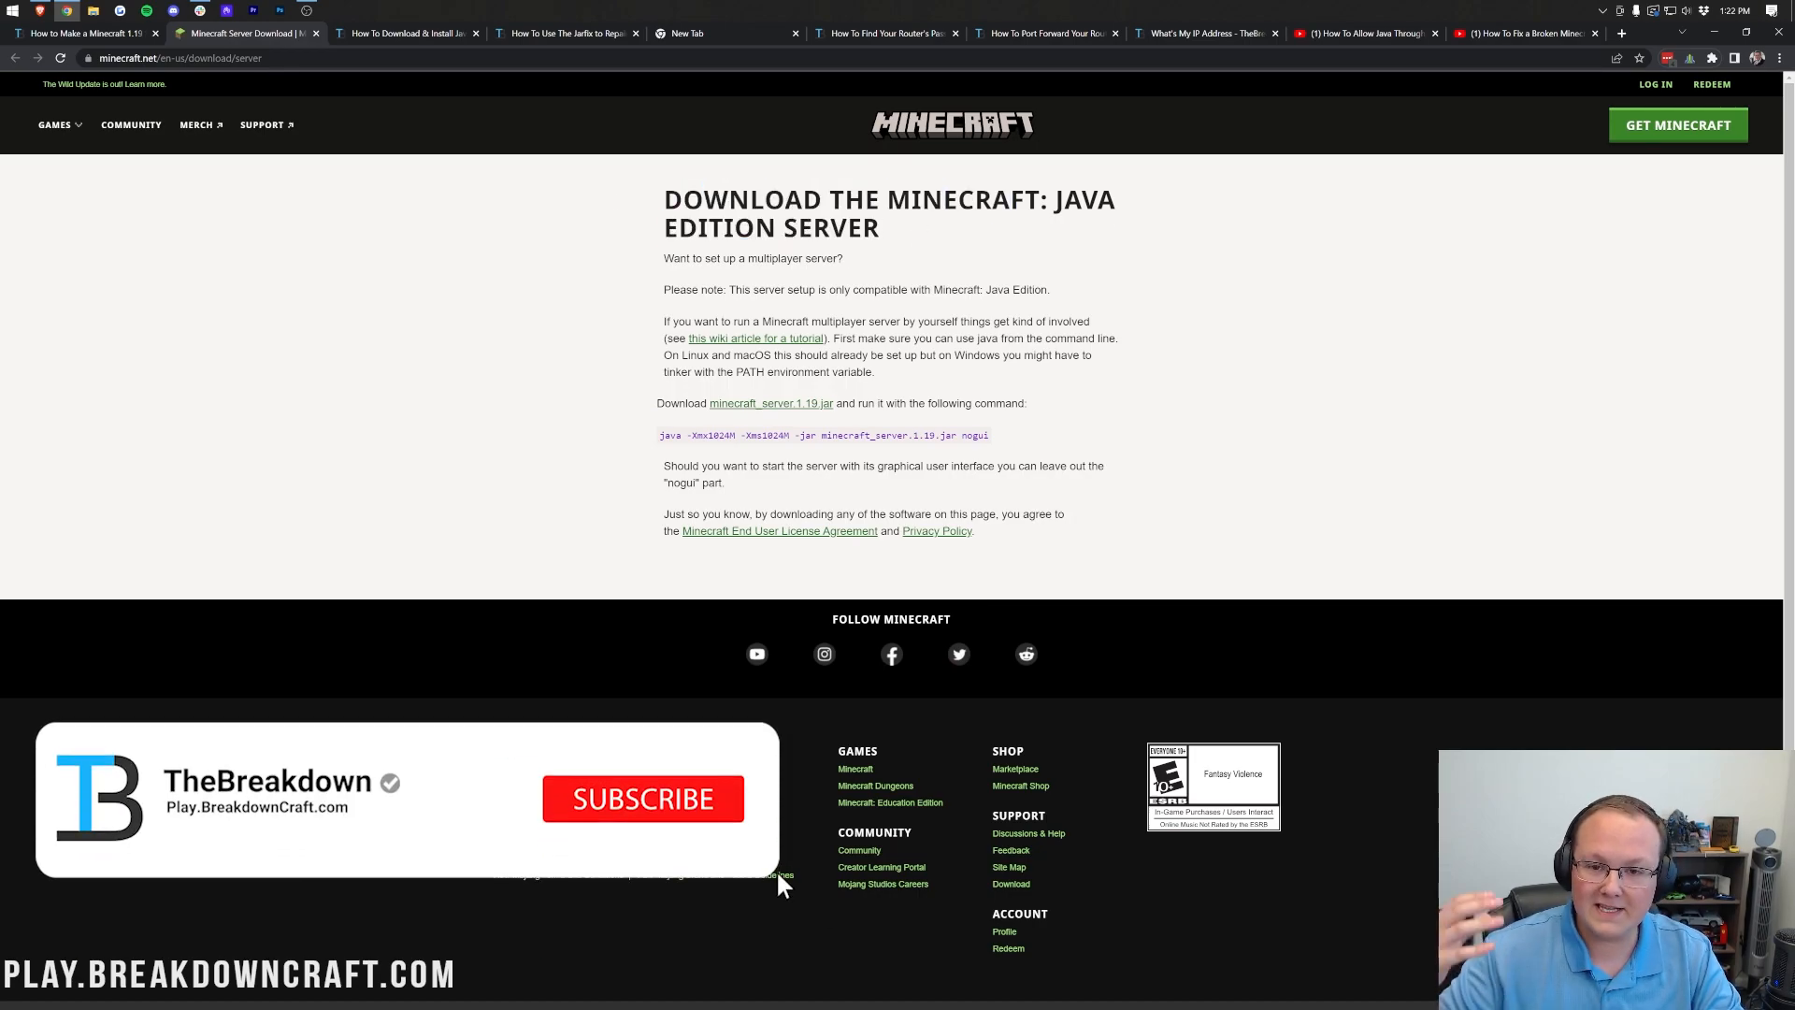
click(643, 797)
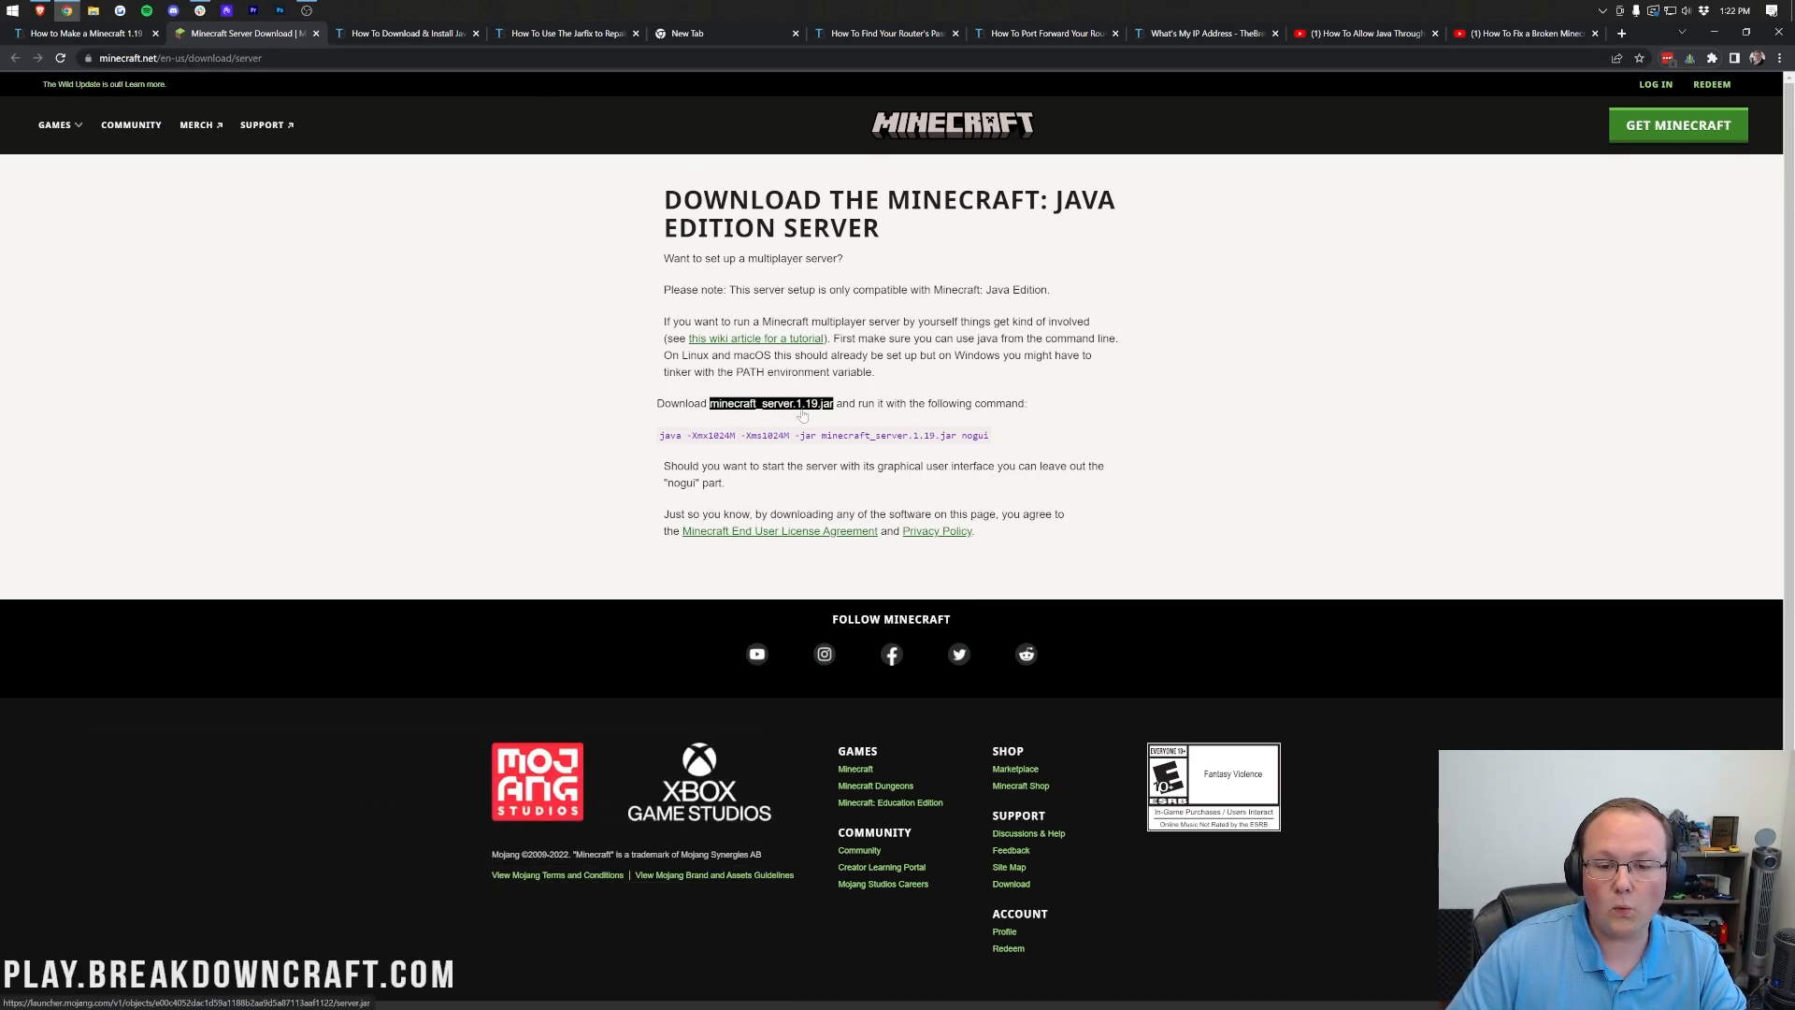
click(771, 402)
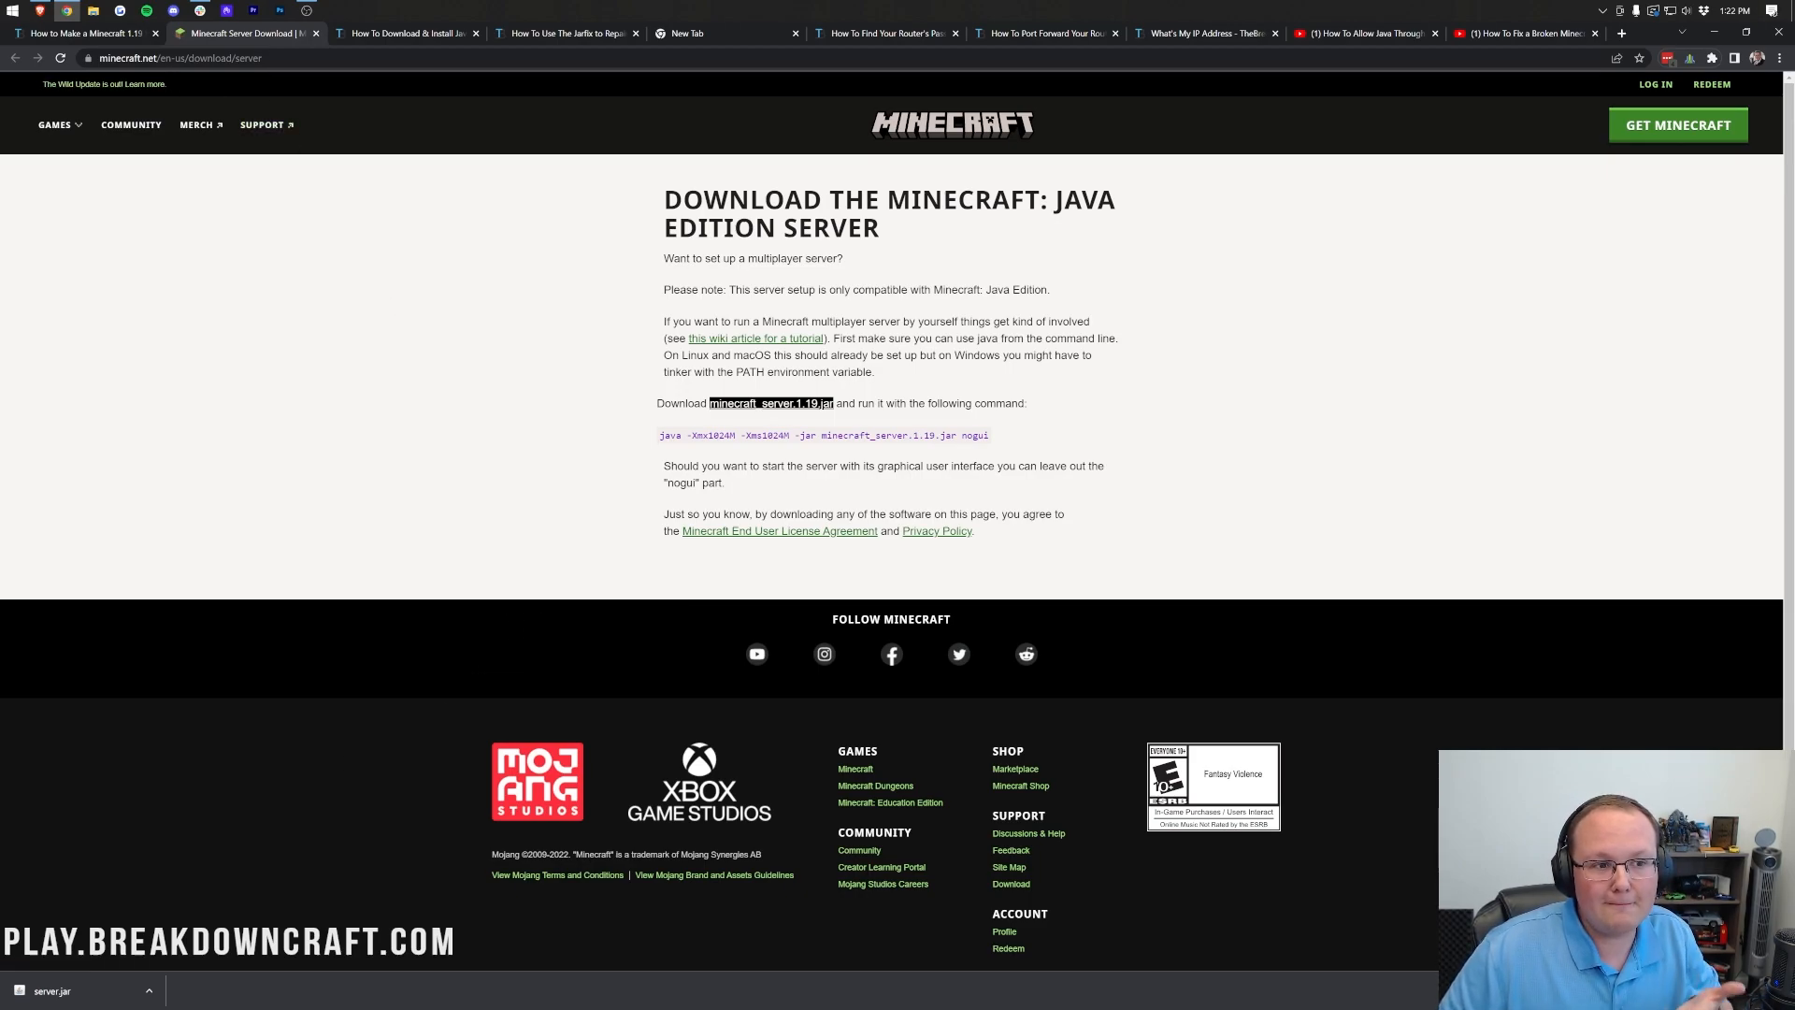
mouse_move(975, 169)
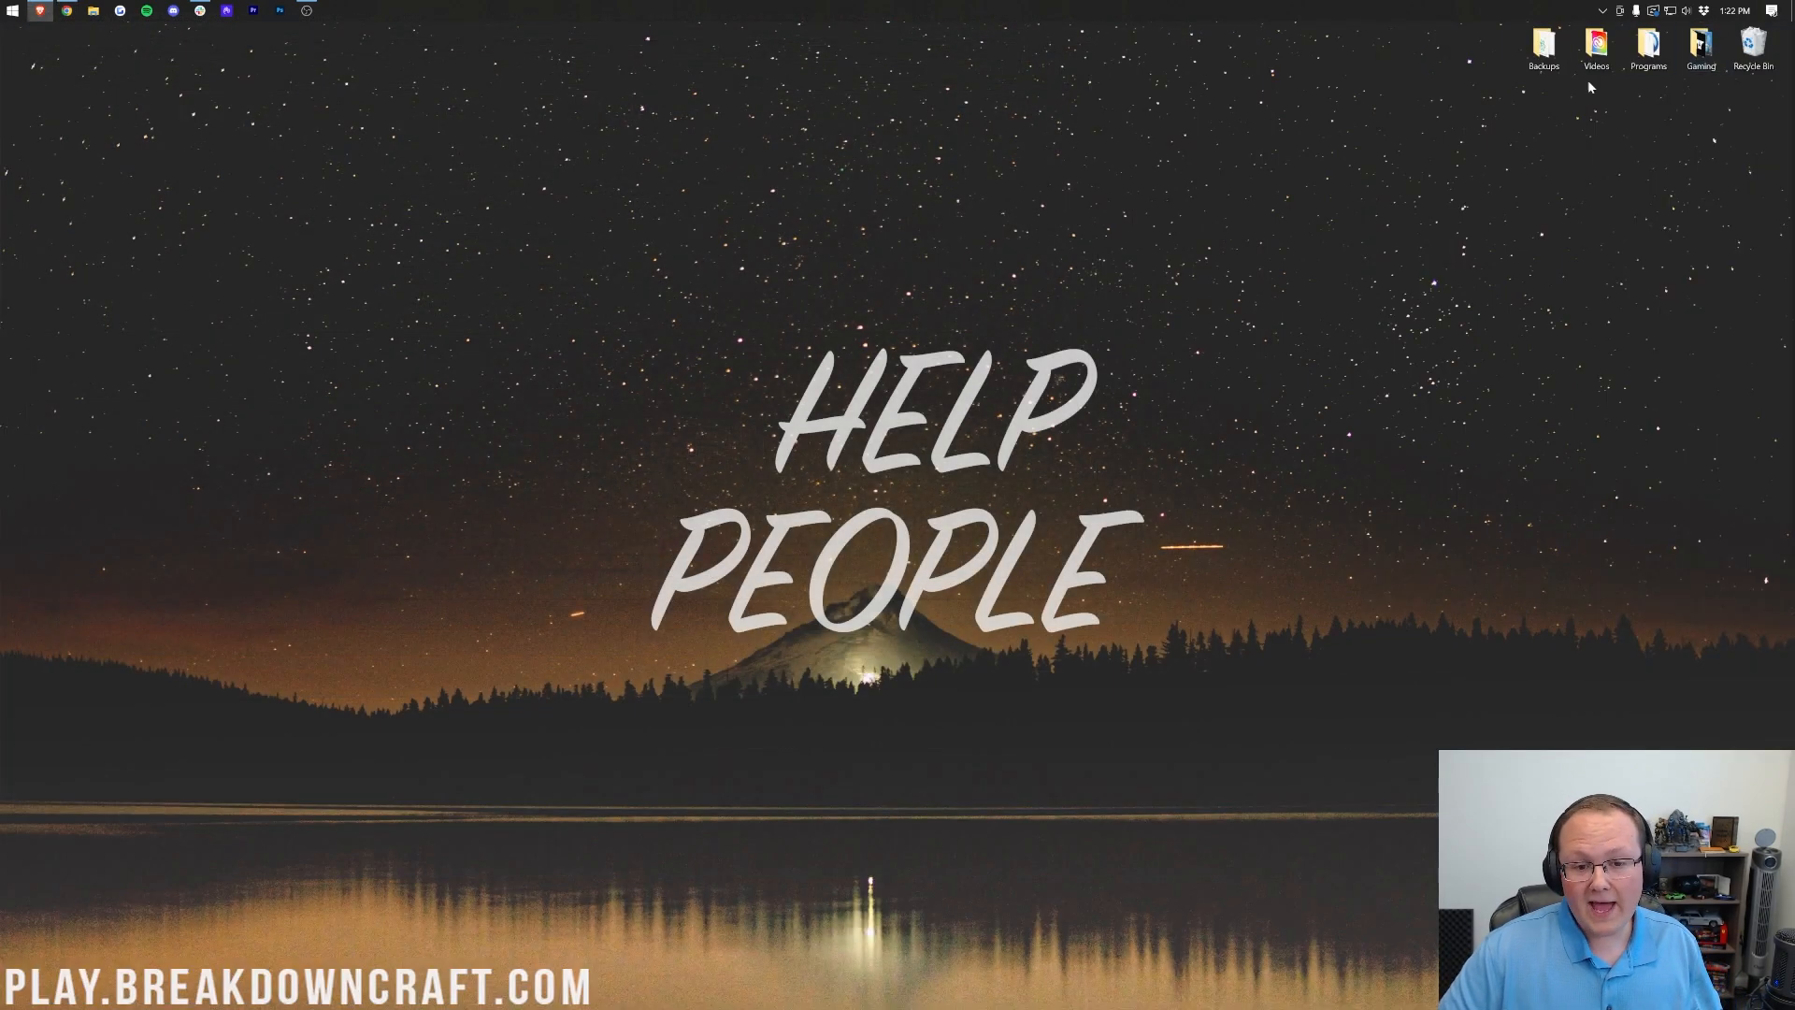
mouse_move(541, 180)
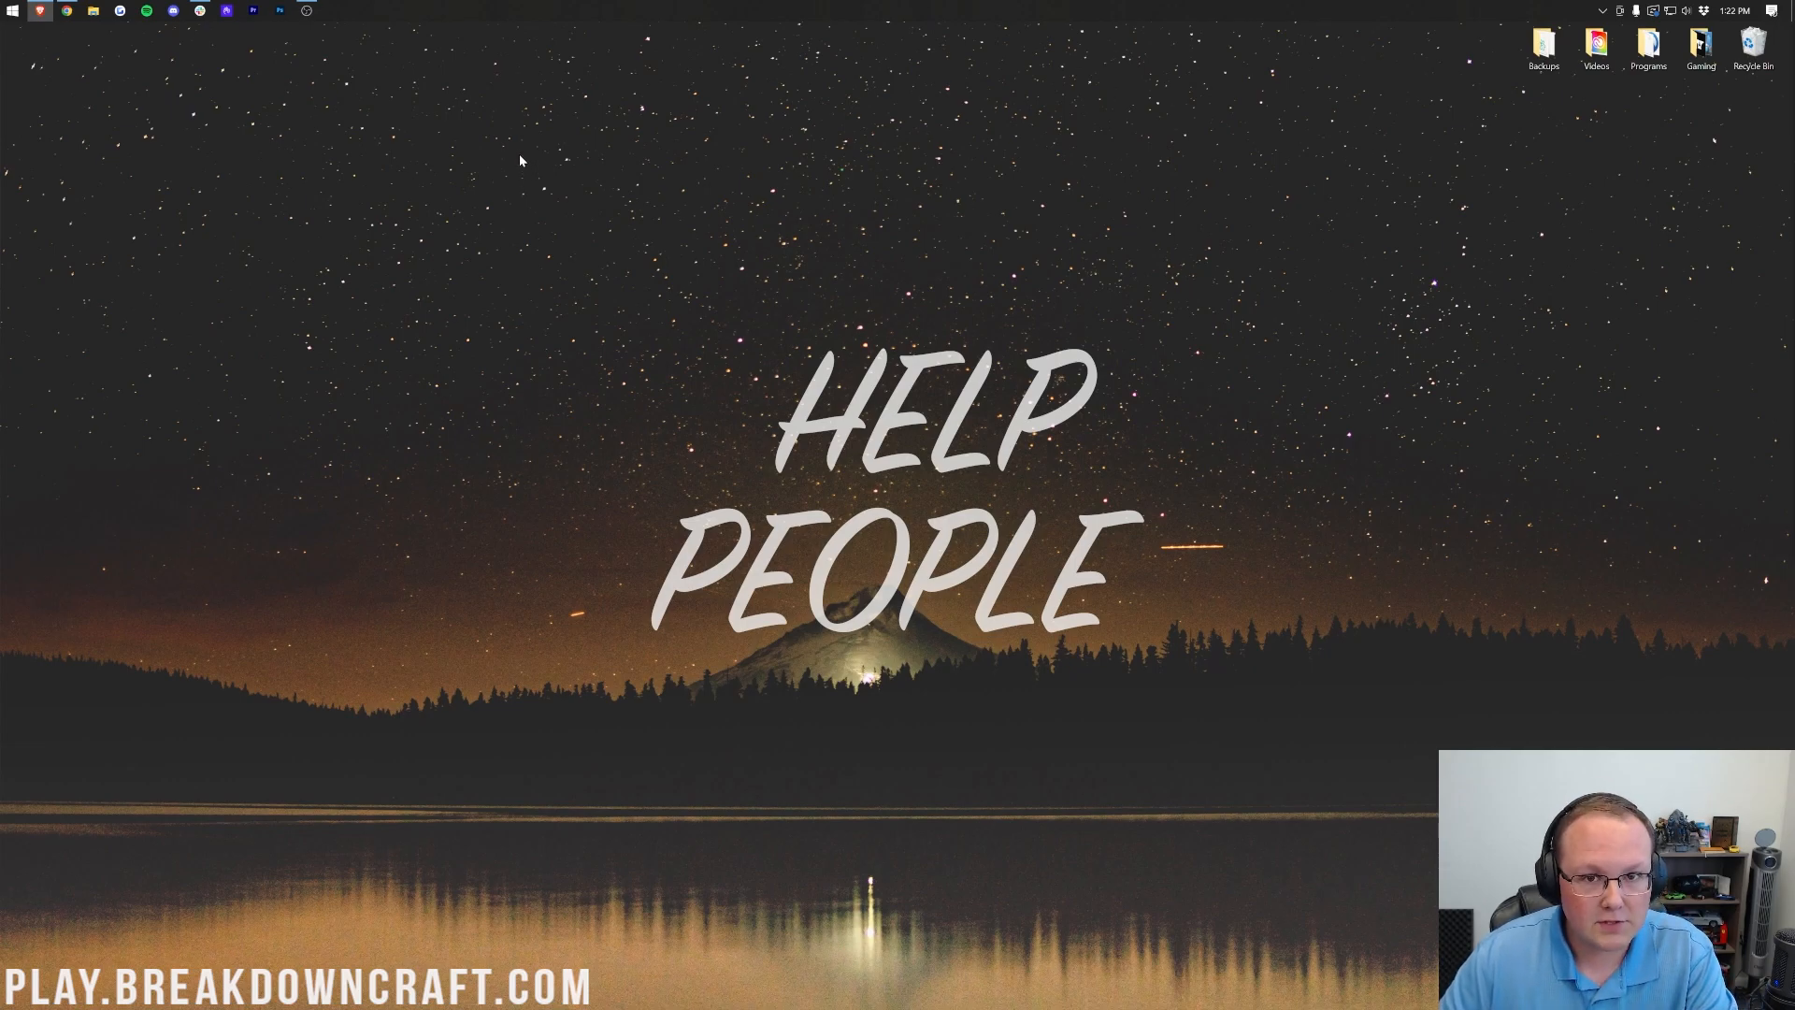
mouse_move(9, 11)
text(down)
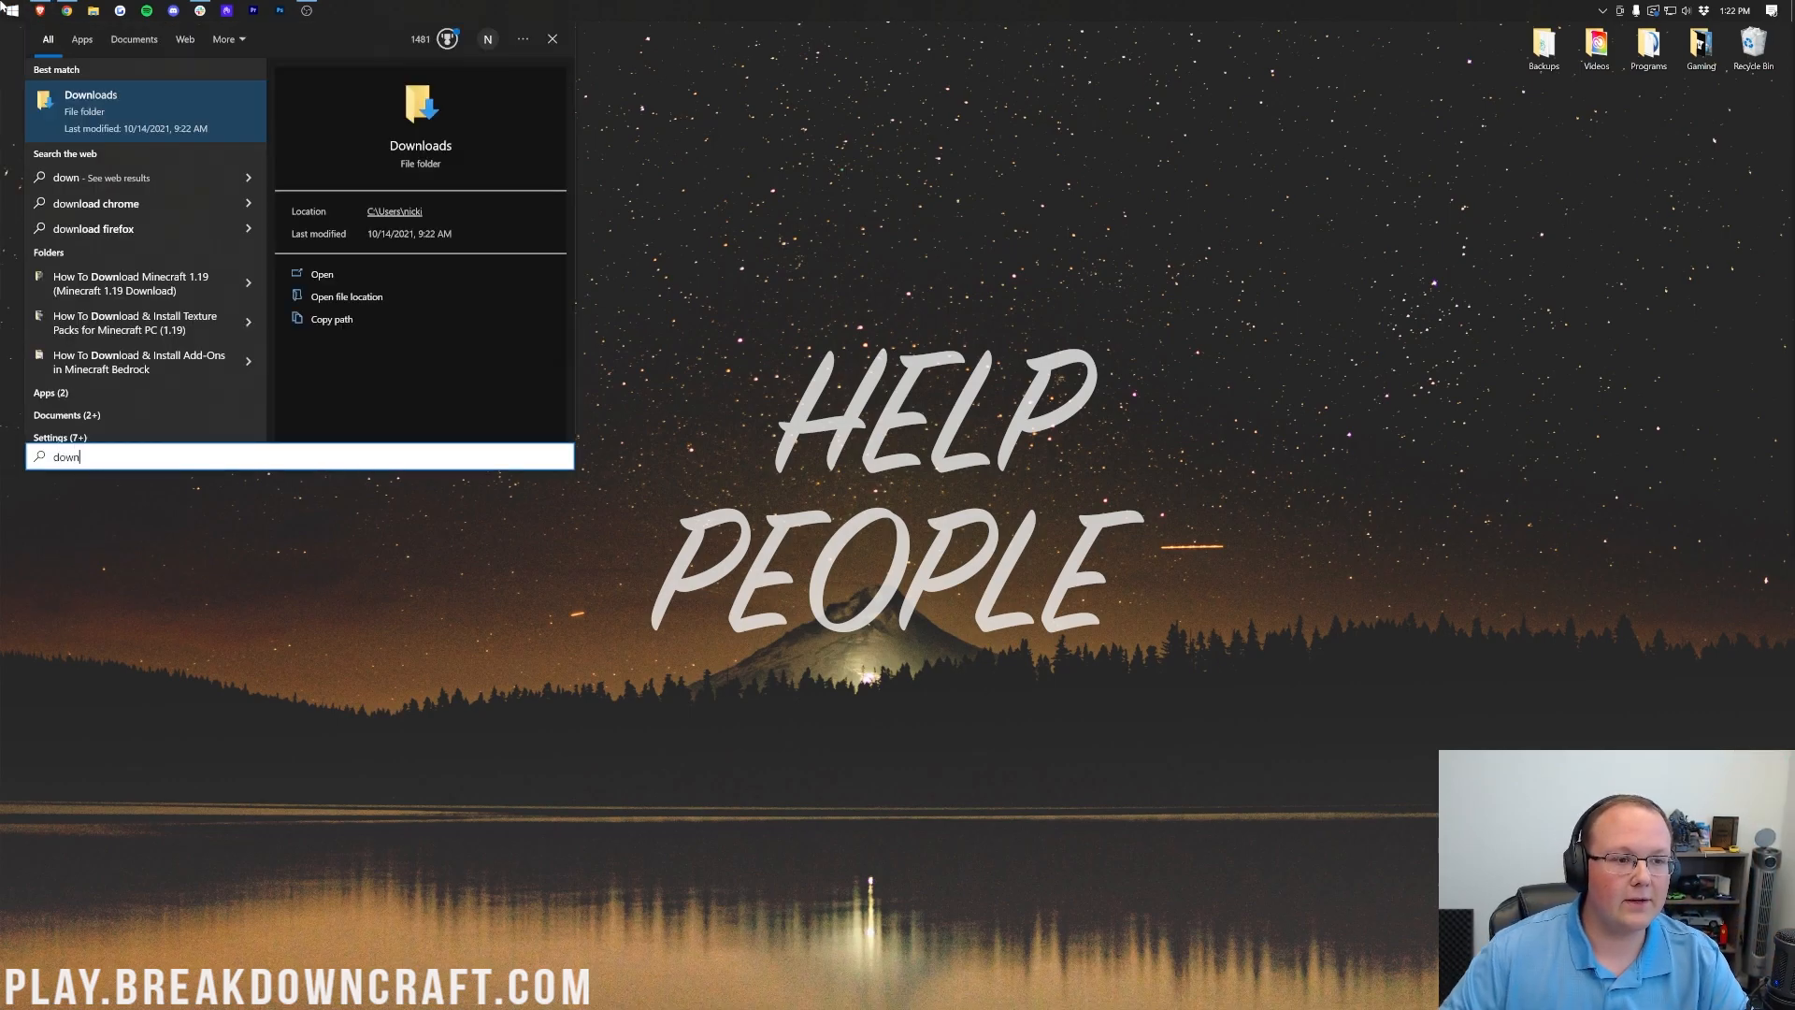
Step: Open the Downloads folder and select server.jar for moving to the desktop
click(322, 274)
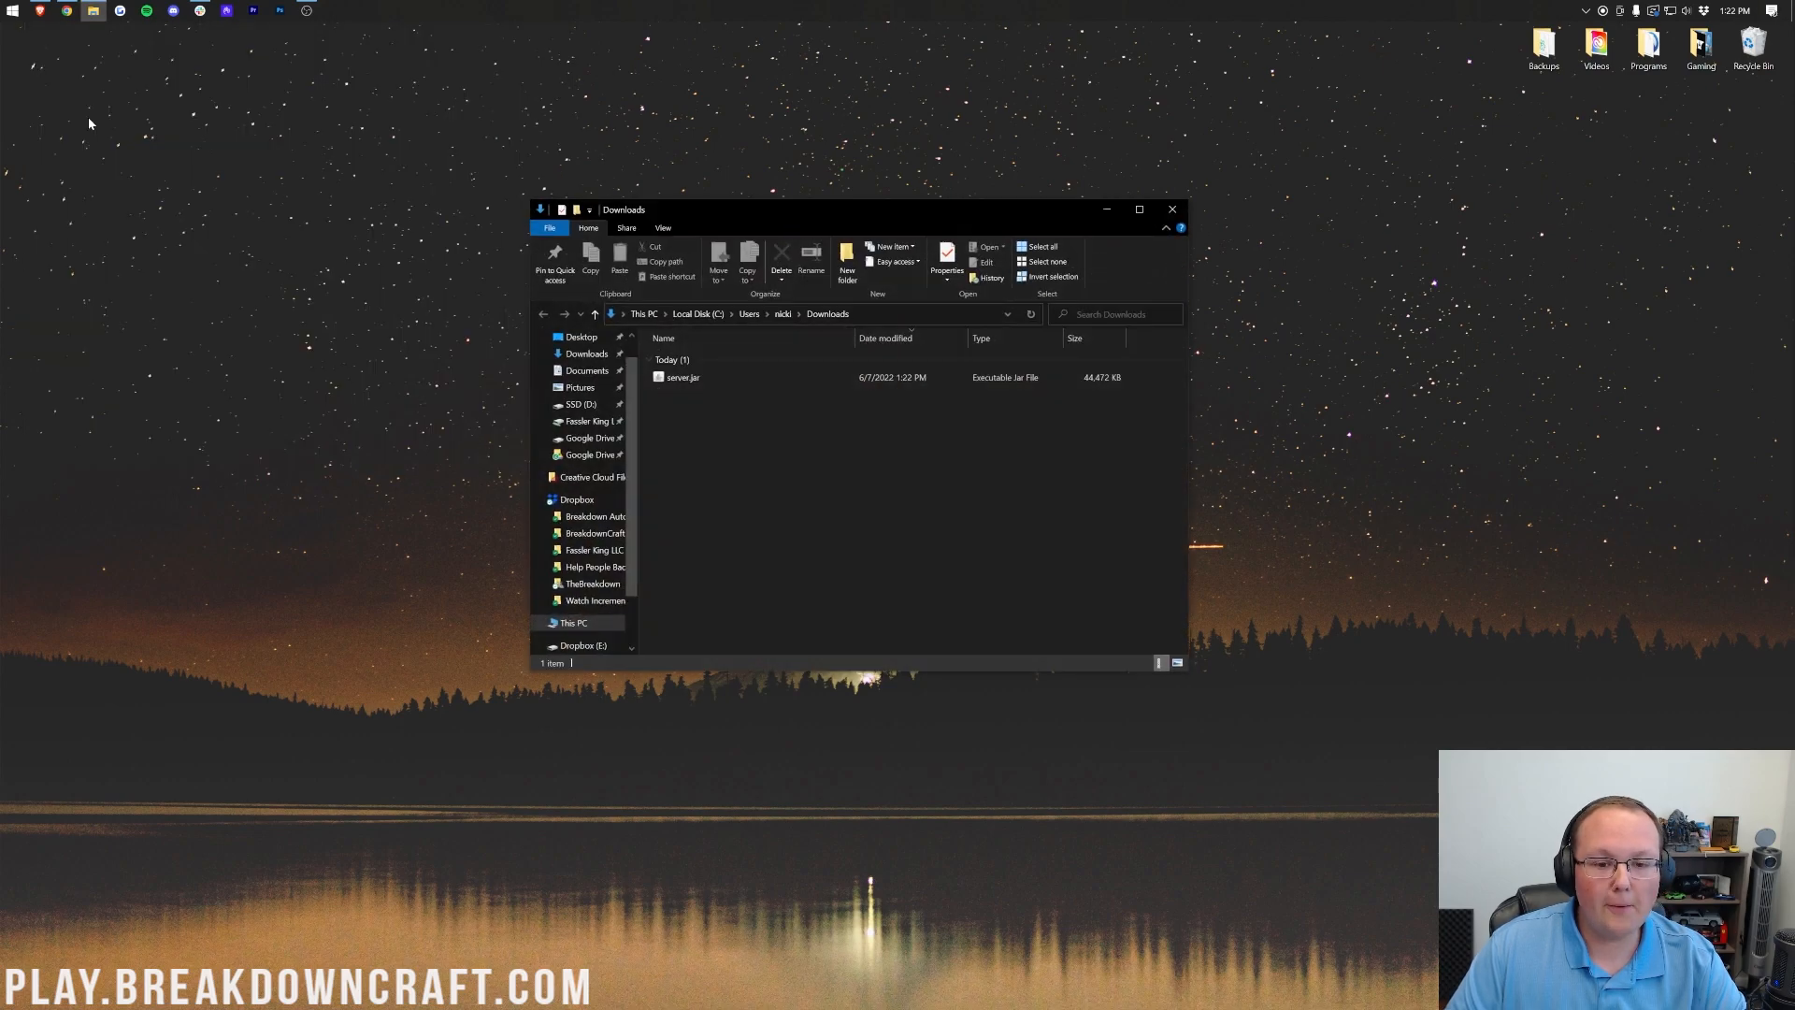
click(683, 378)
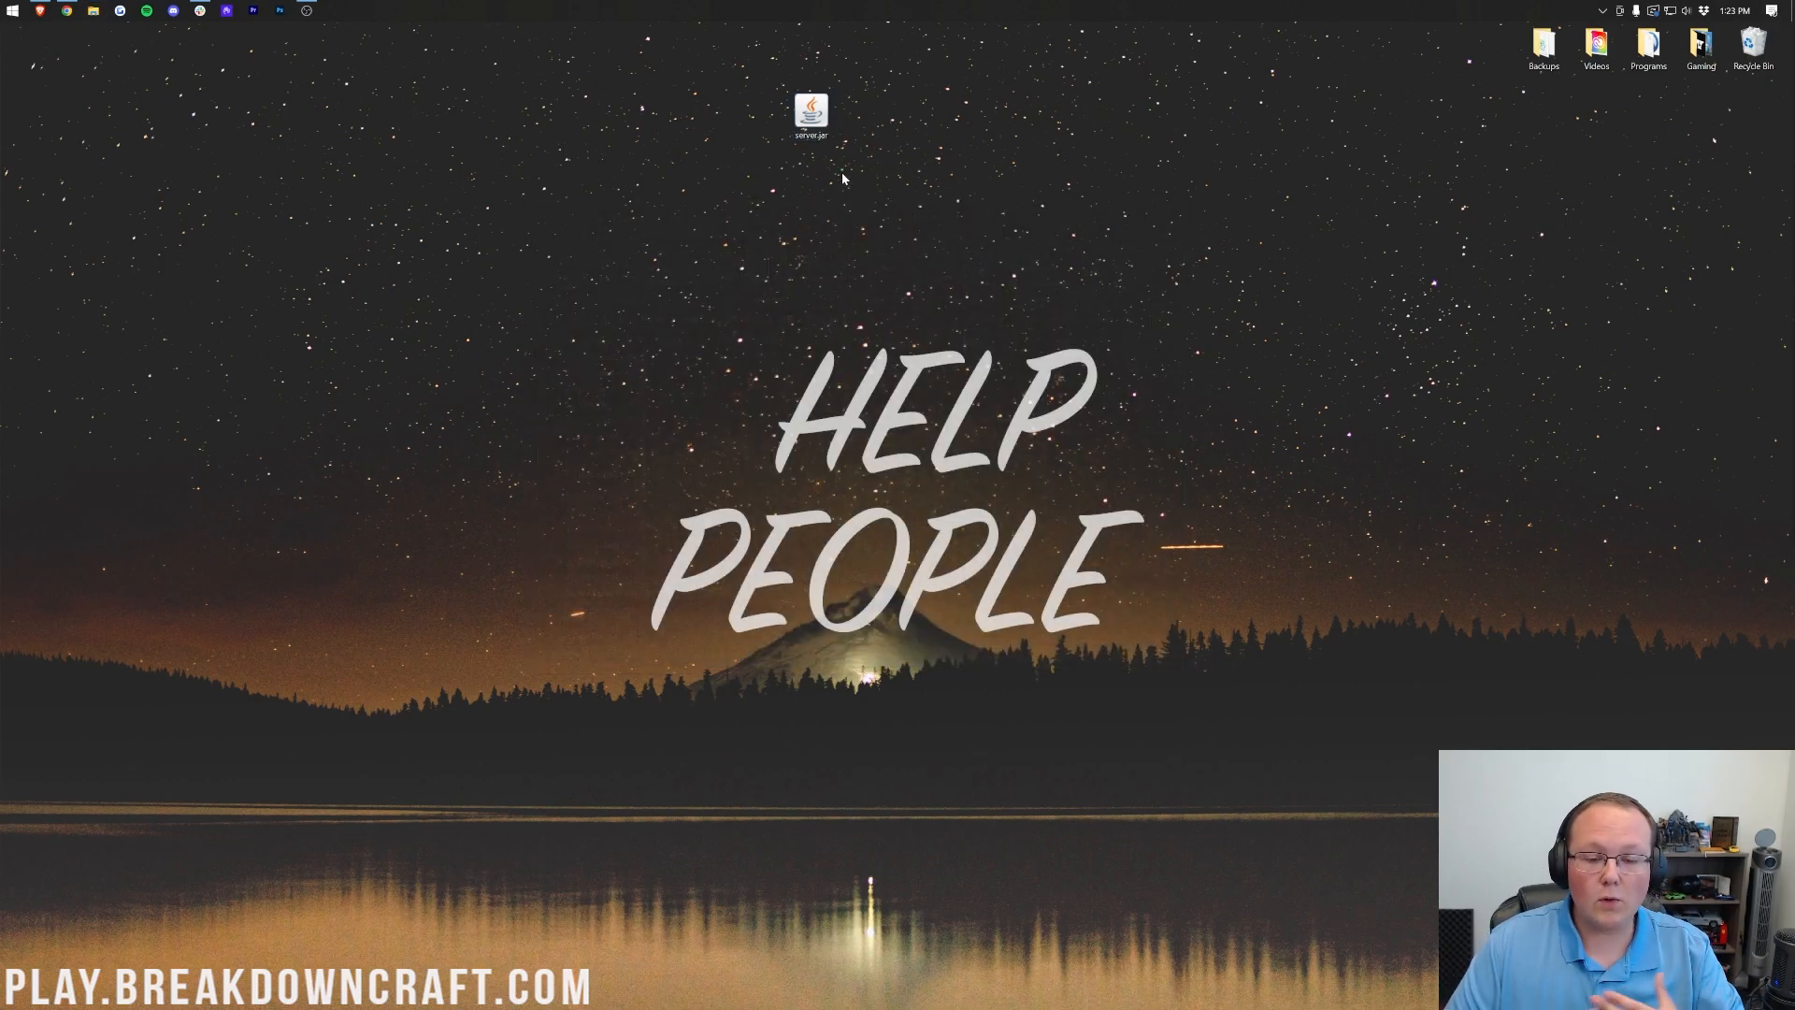
Step: Create a new folder on the desktop and name it Play BreakdownCraft.com
right_click(841, 179)
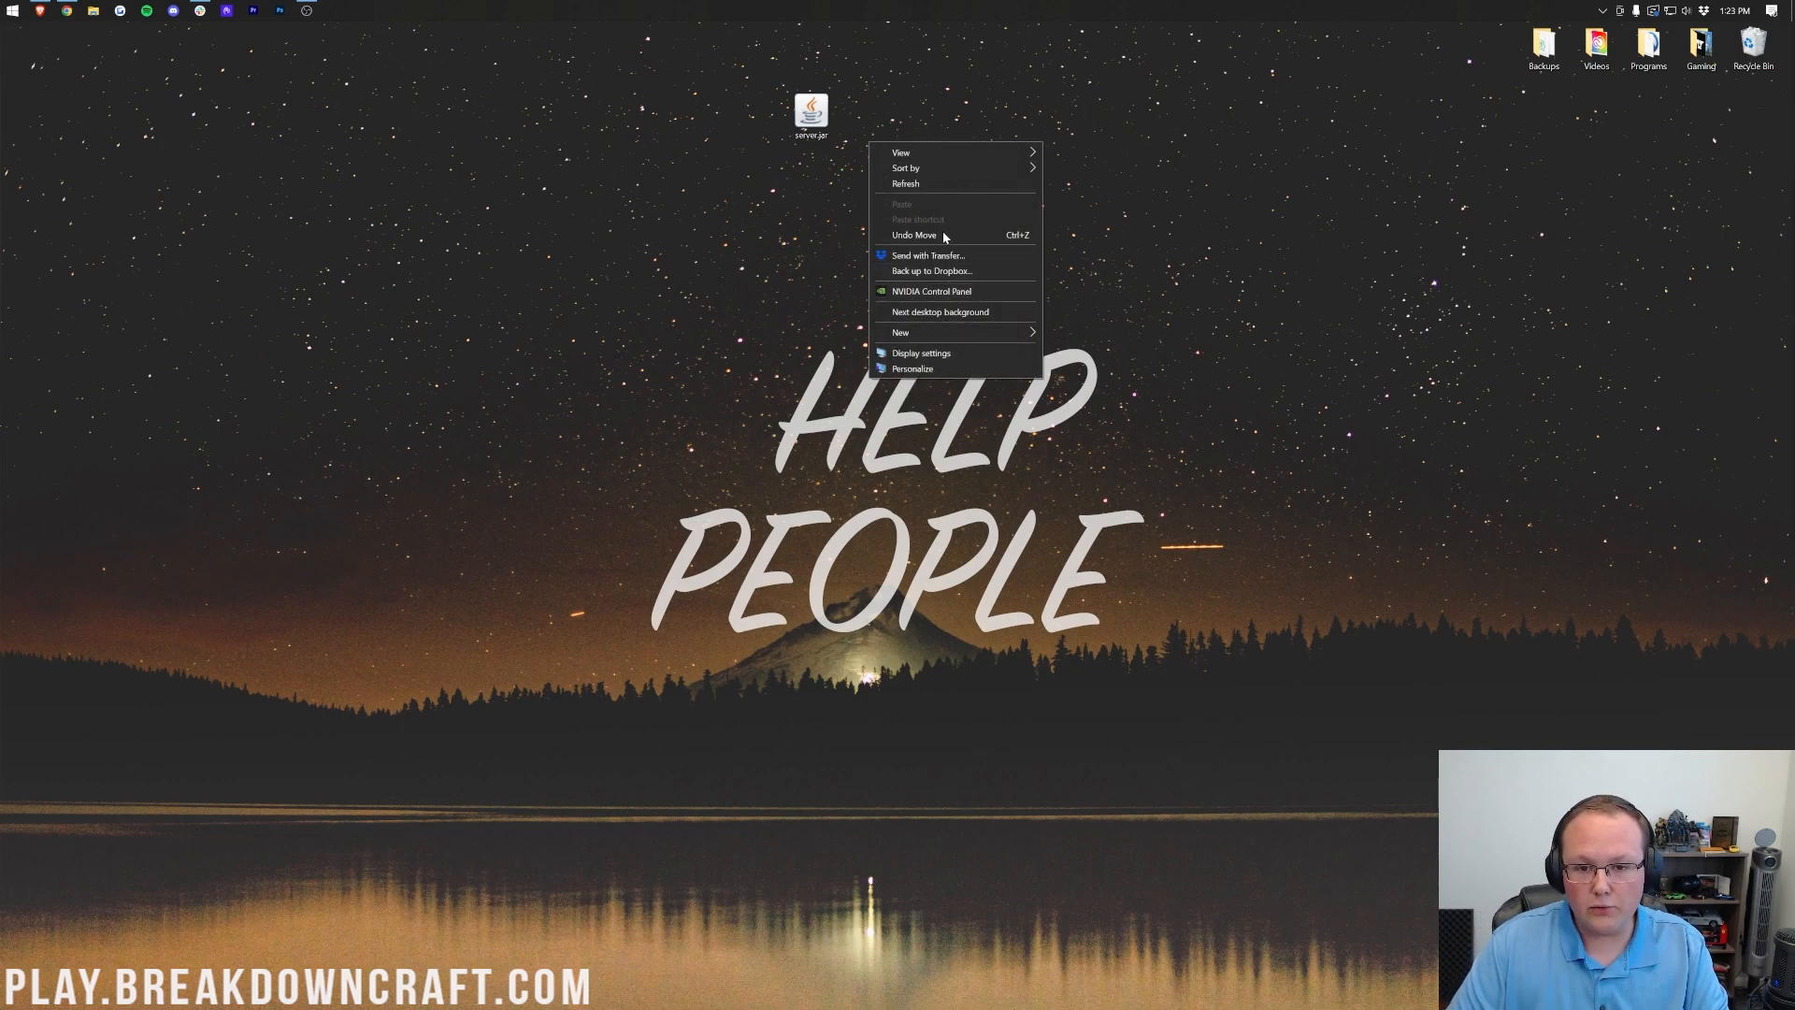
click(902, 332)
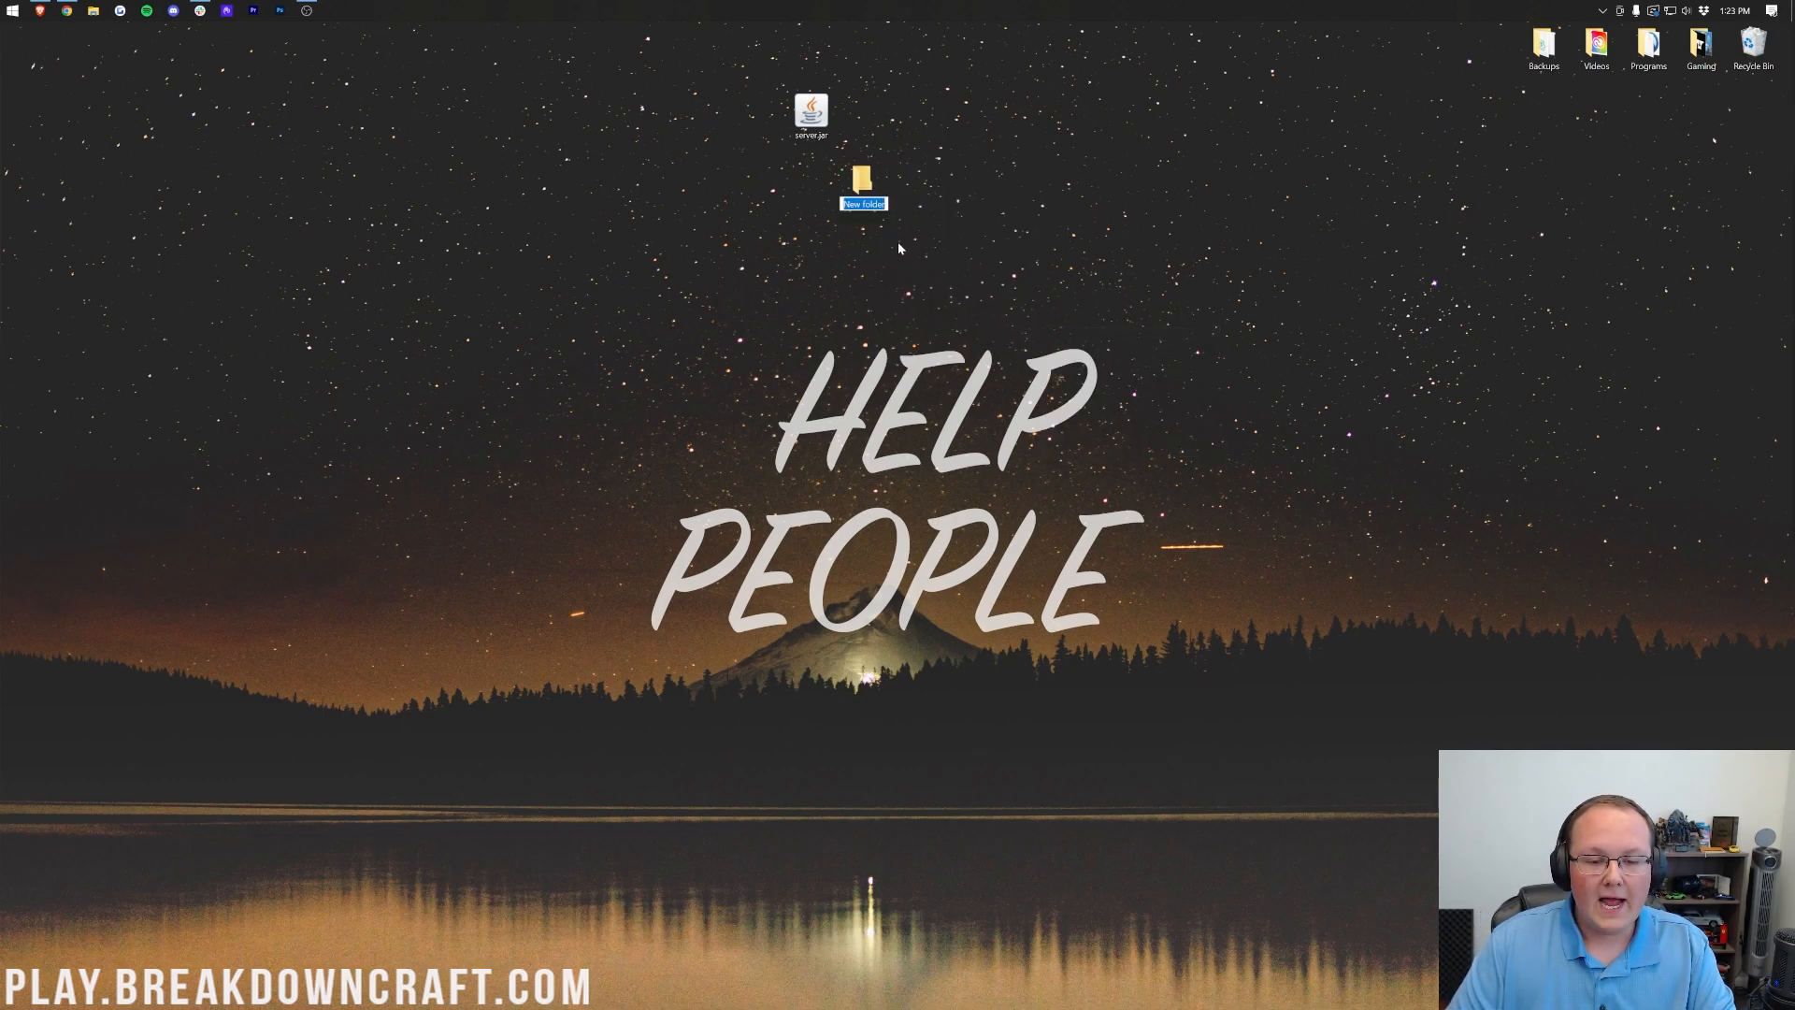
text(Play BE)
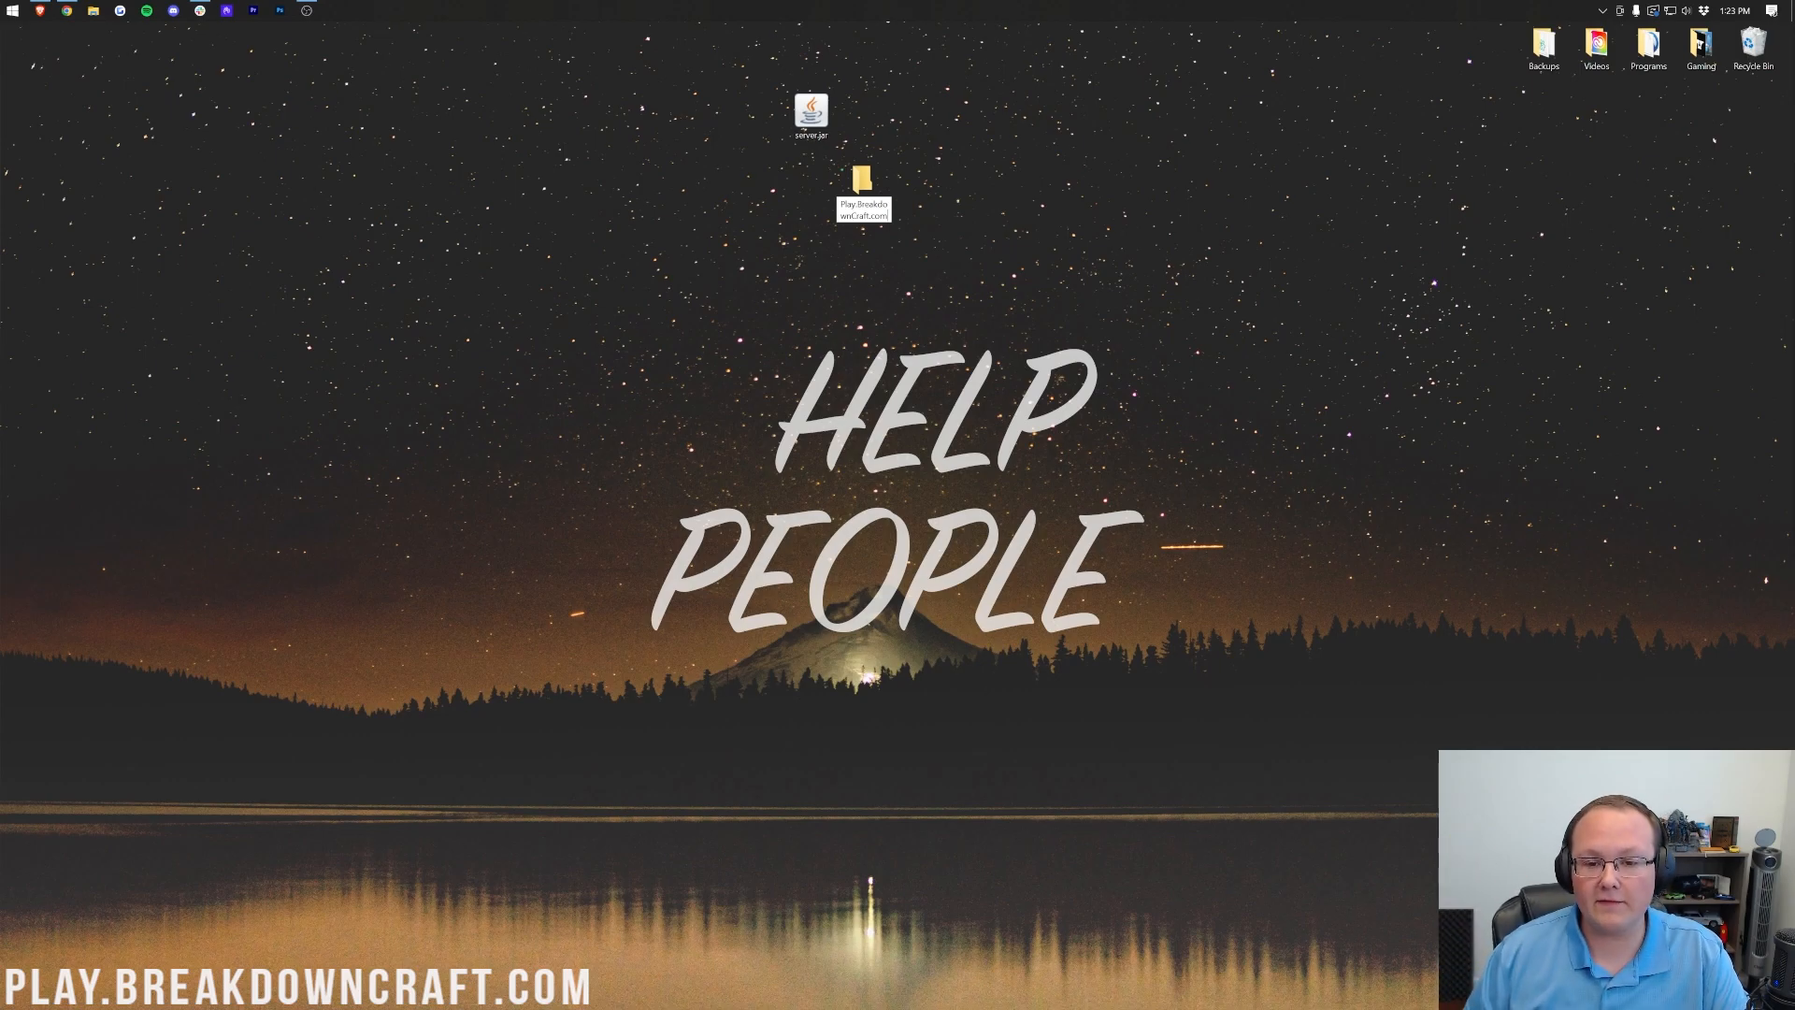
mouse_move(913, 220)
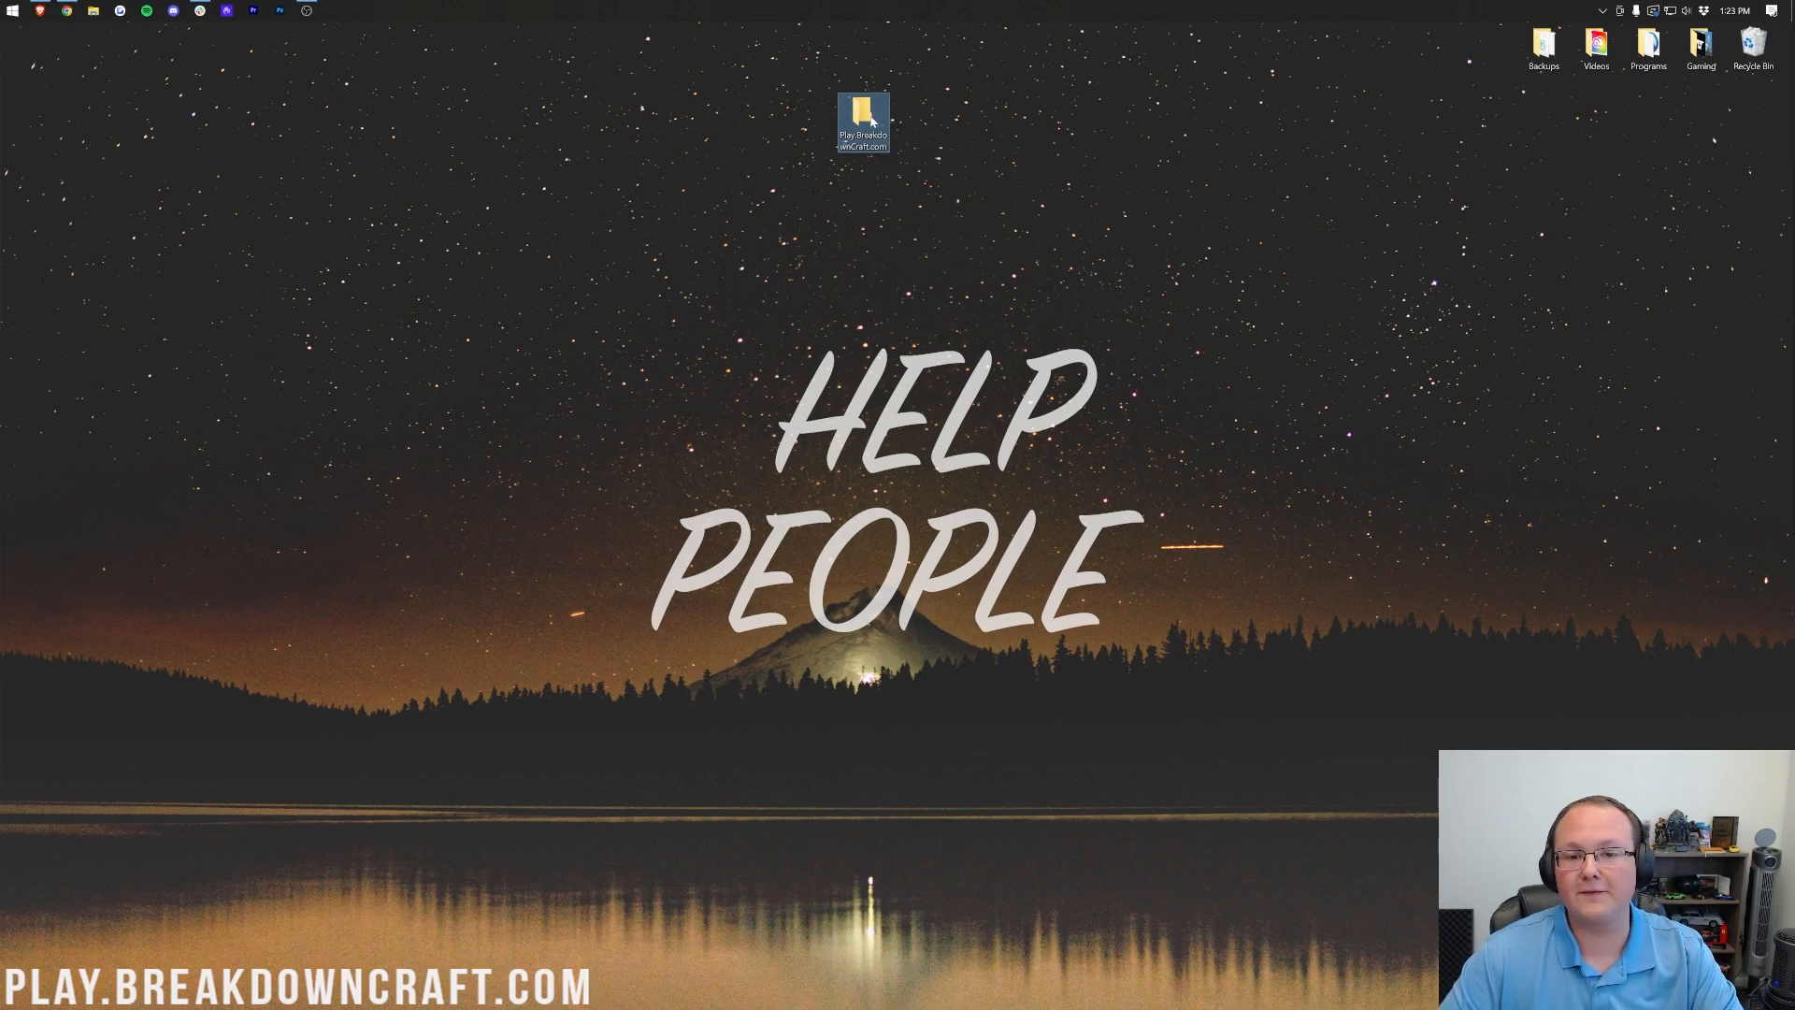
Step: Open the Play.BreakdownCraft.com folder and make file name extensions visible
double_click(862, 119)
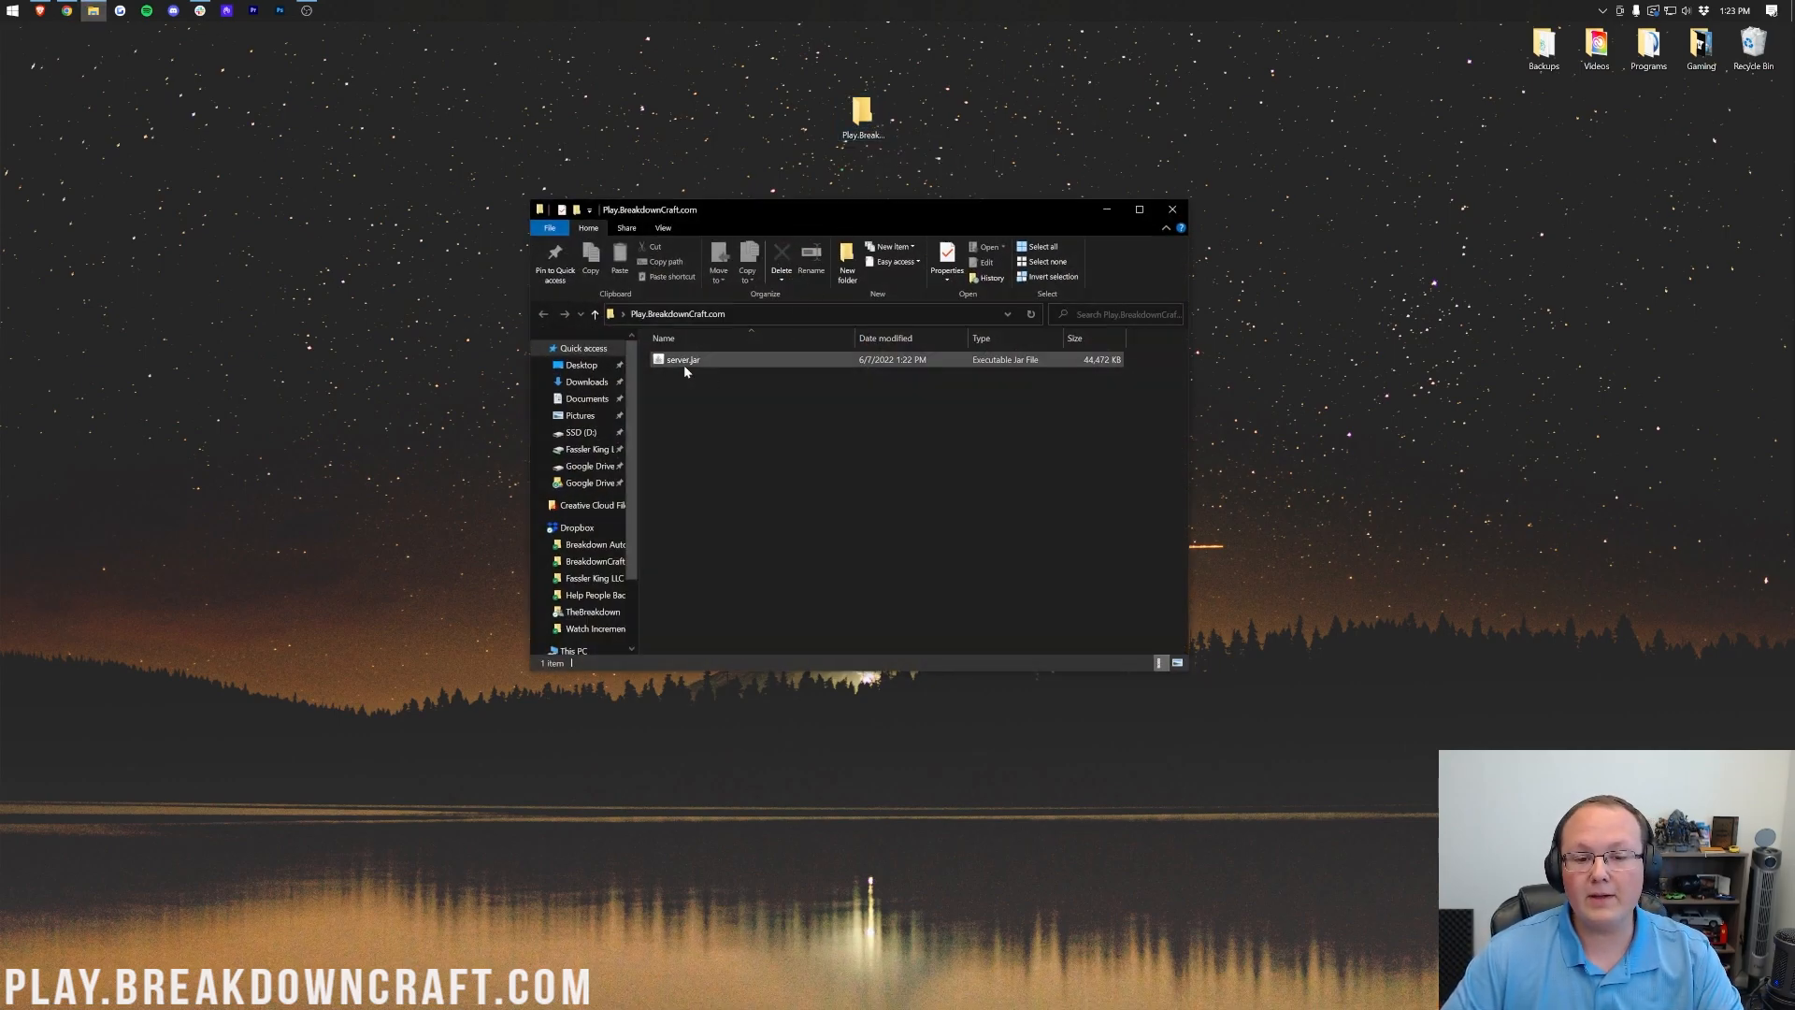
mouse_move(682, 359)
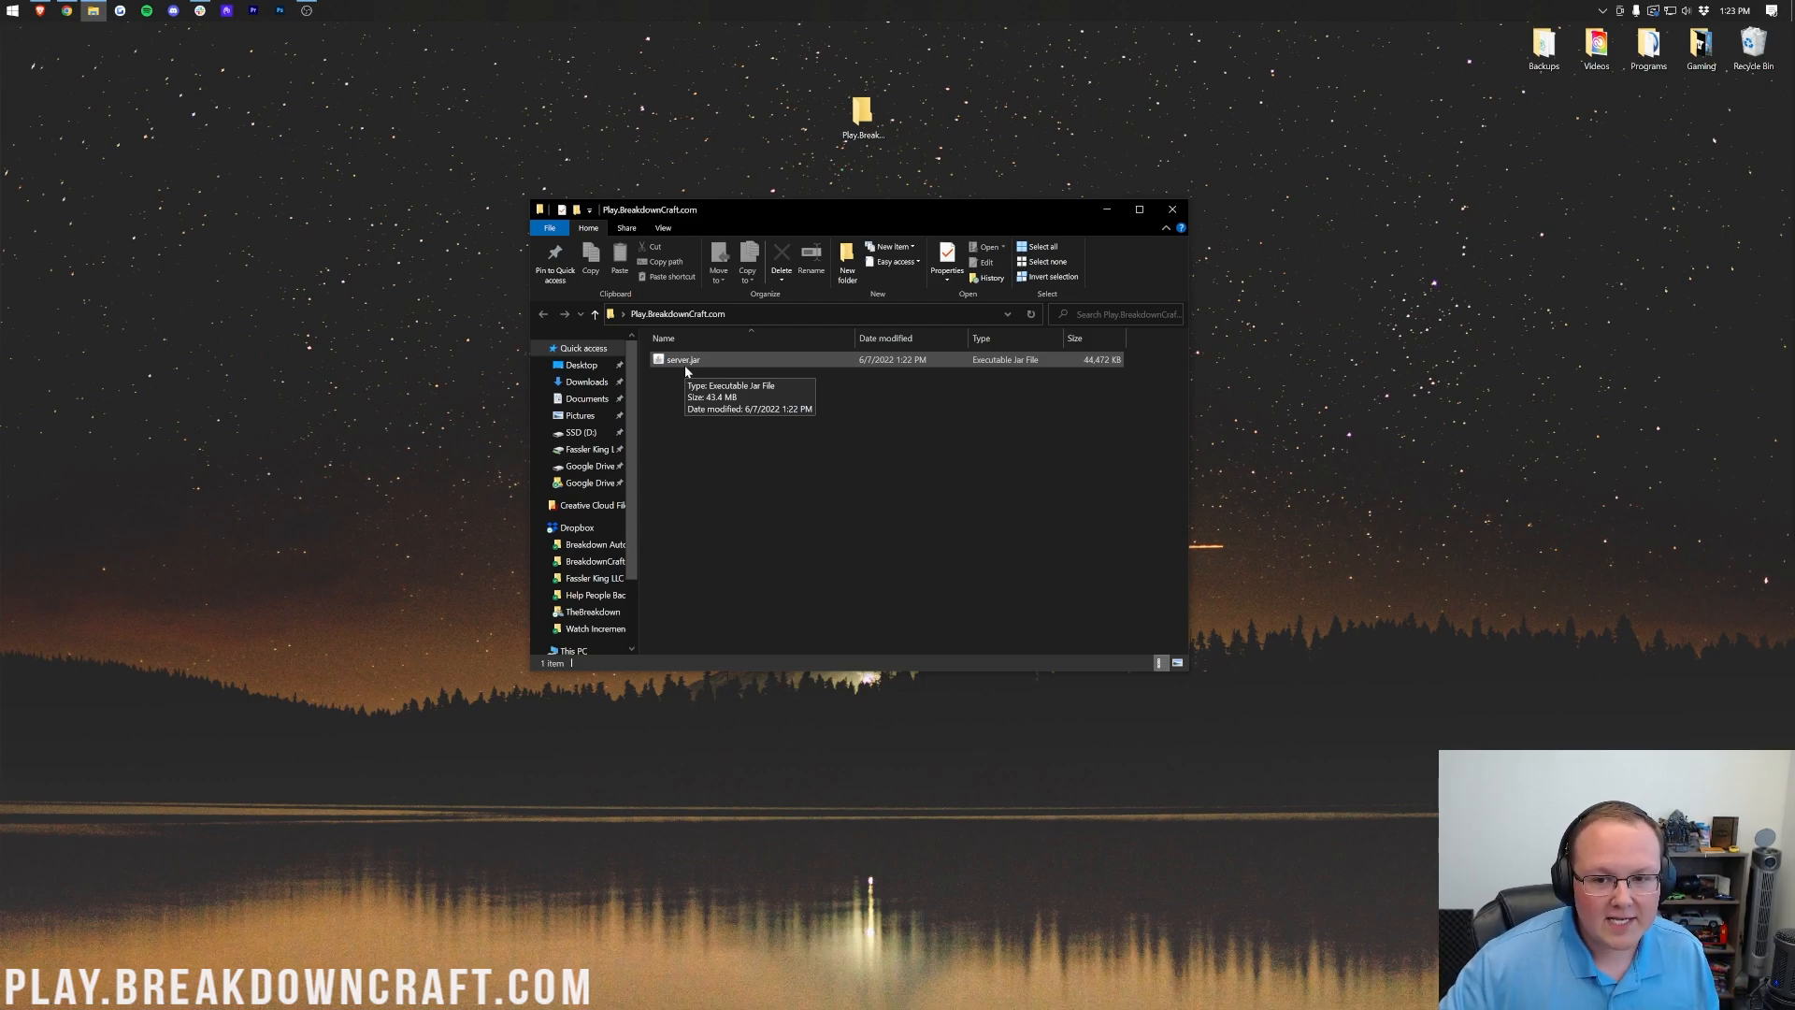
mouse_move(682, 250)
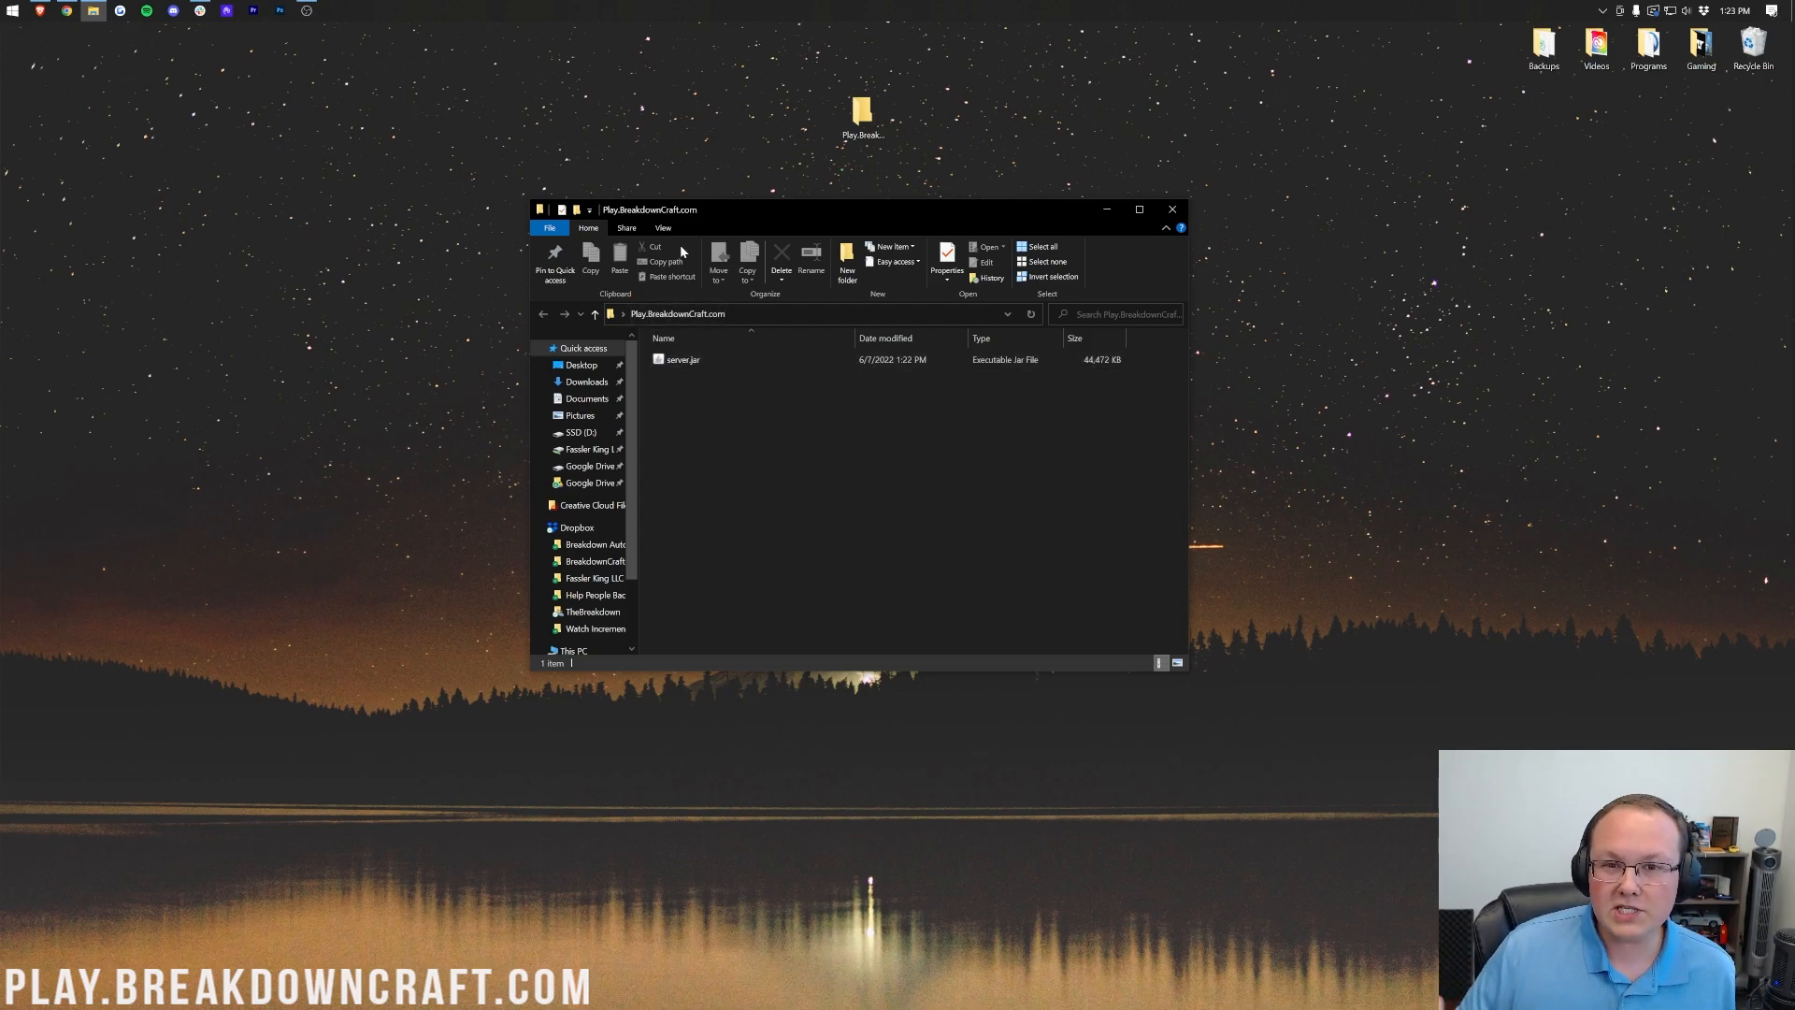
click(663, 228)
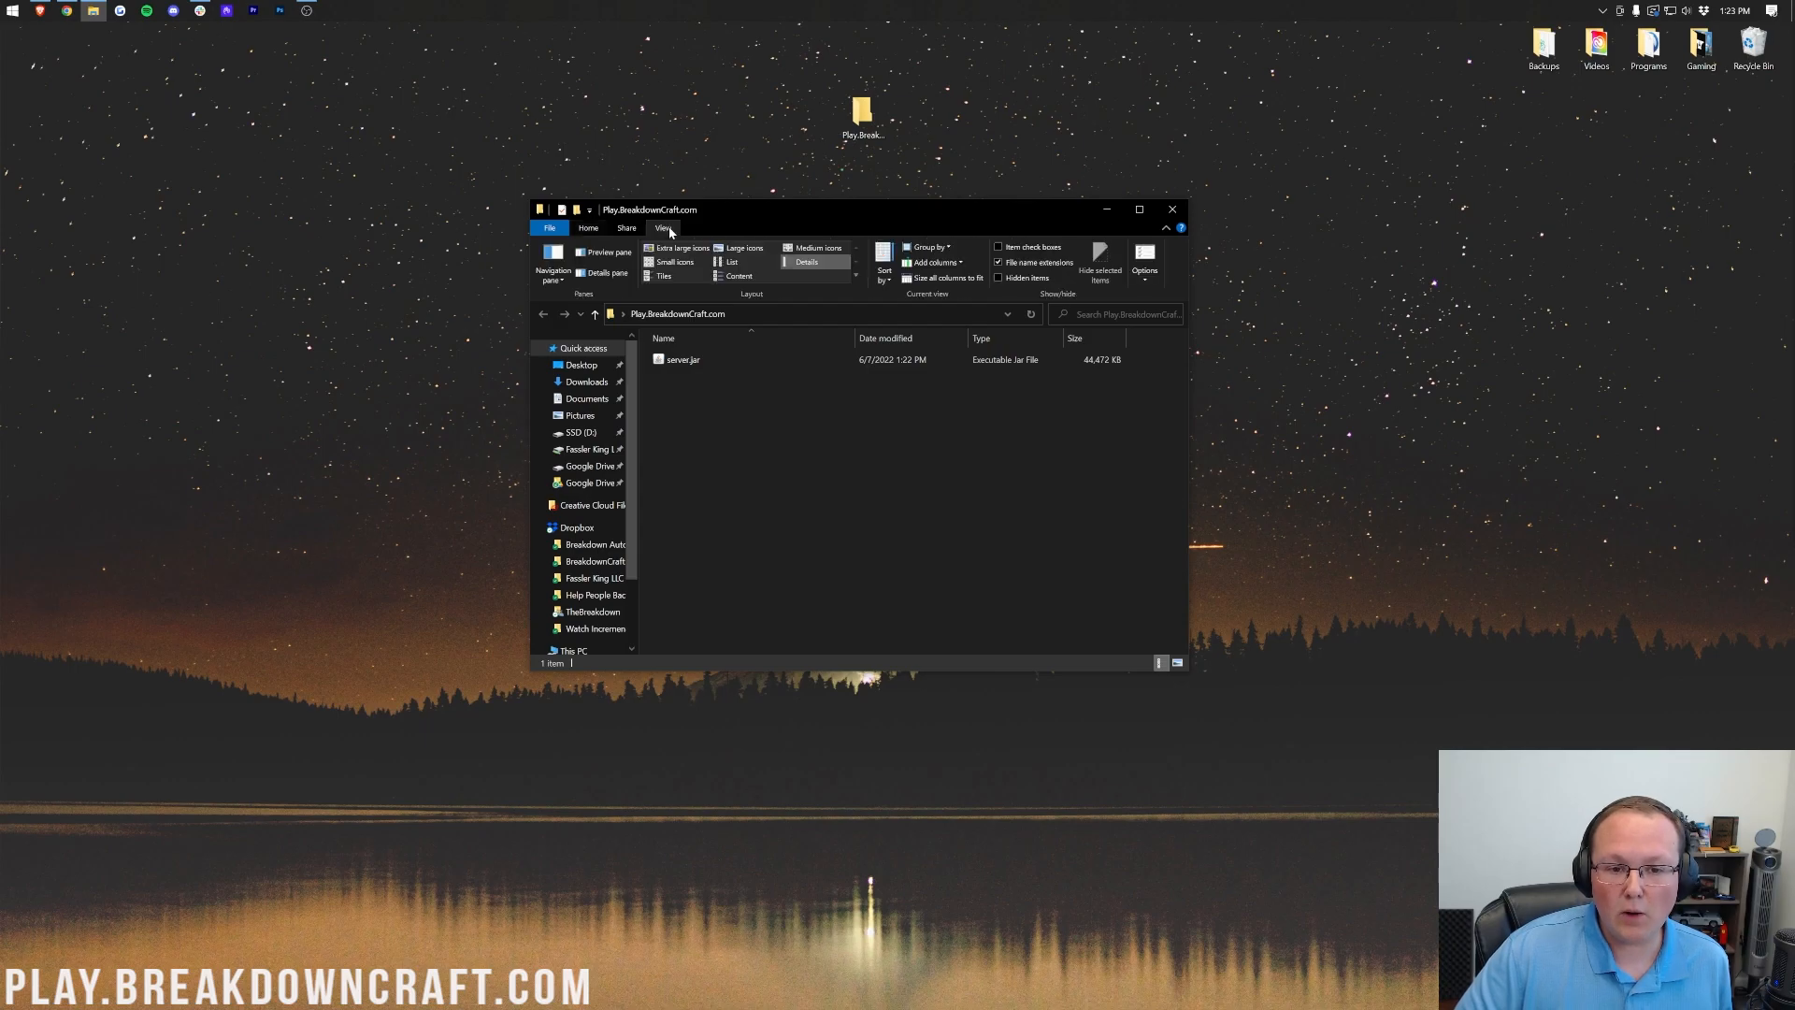
click(999, 262)
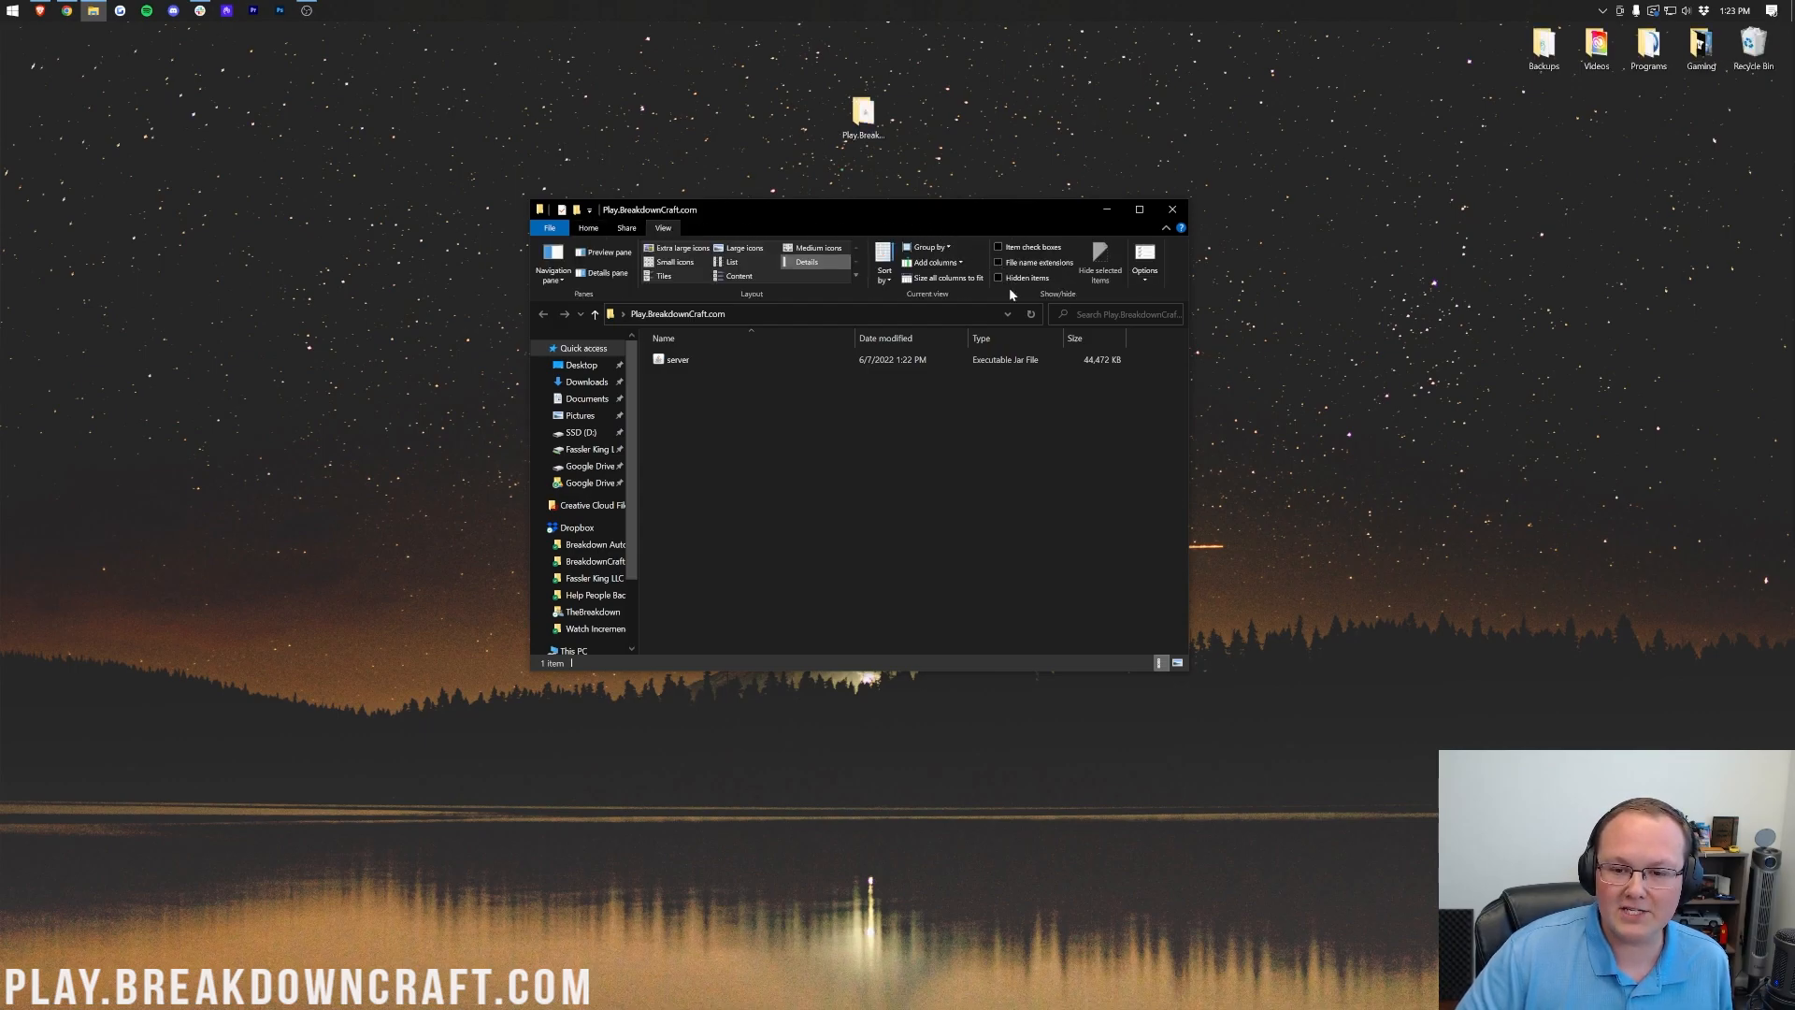
mouse_move(725, 377)
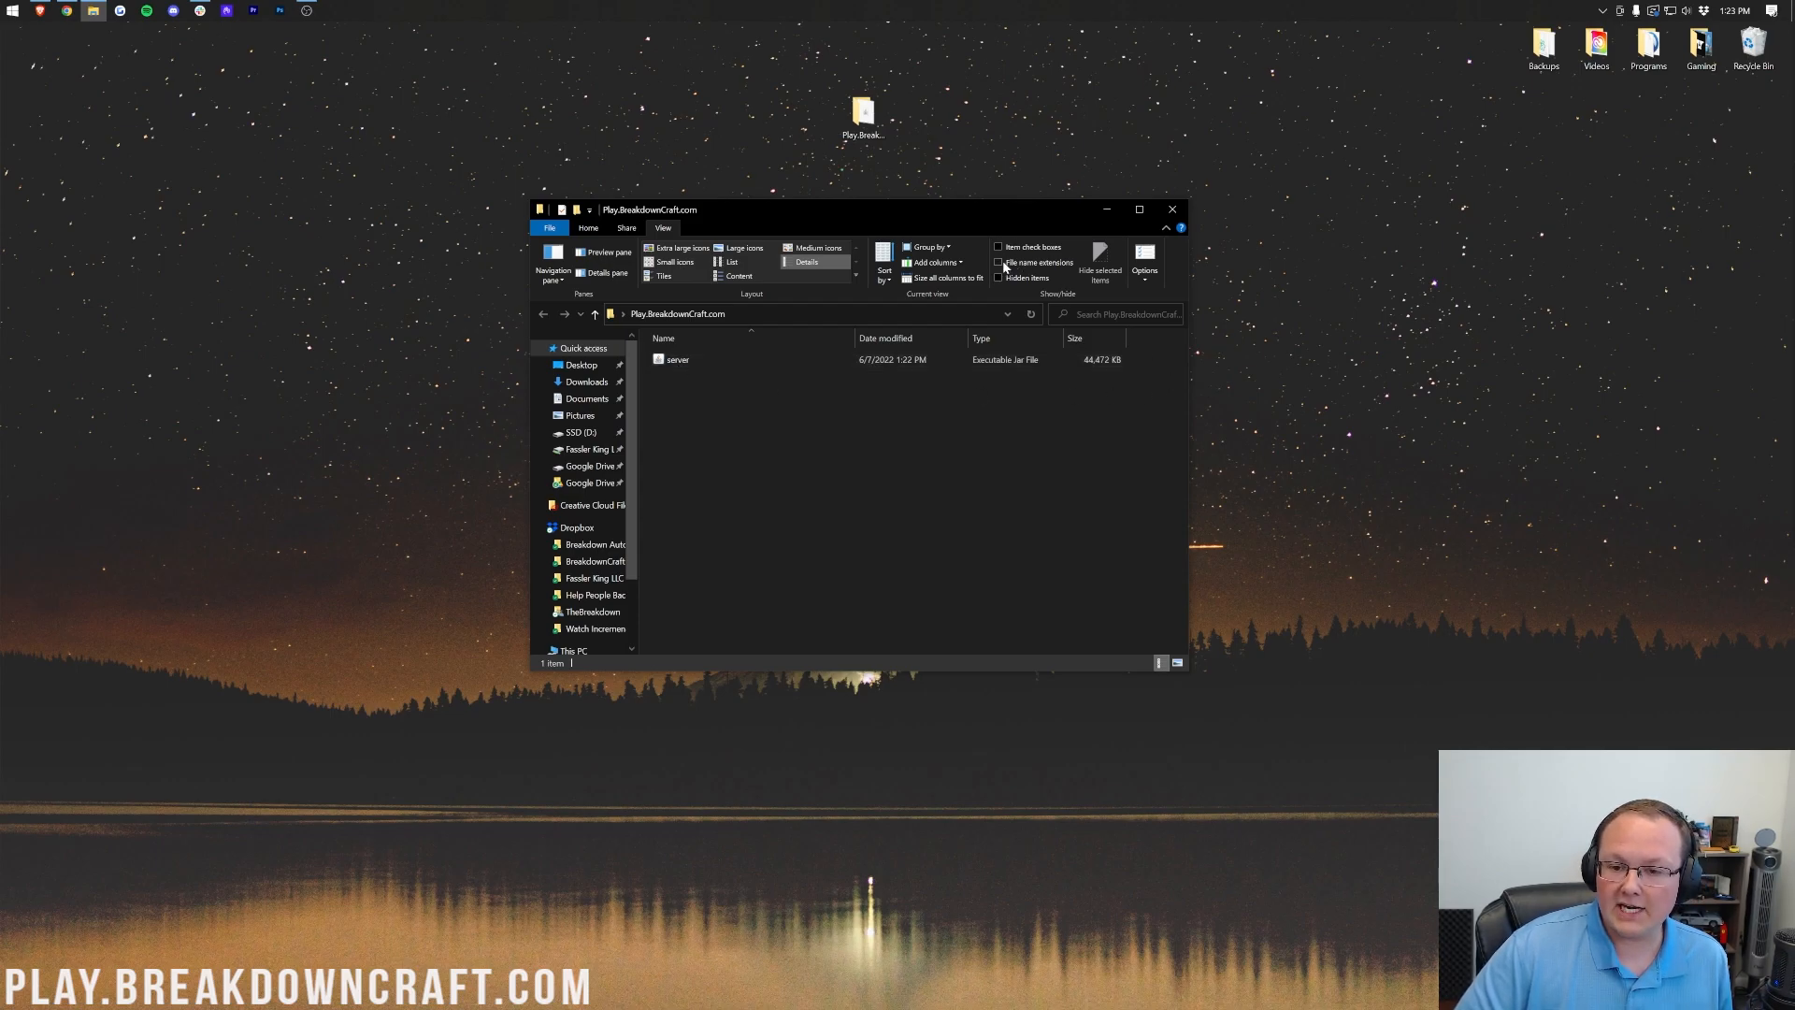
click(1000, 262)
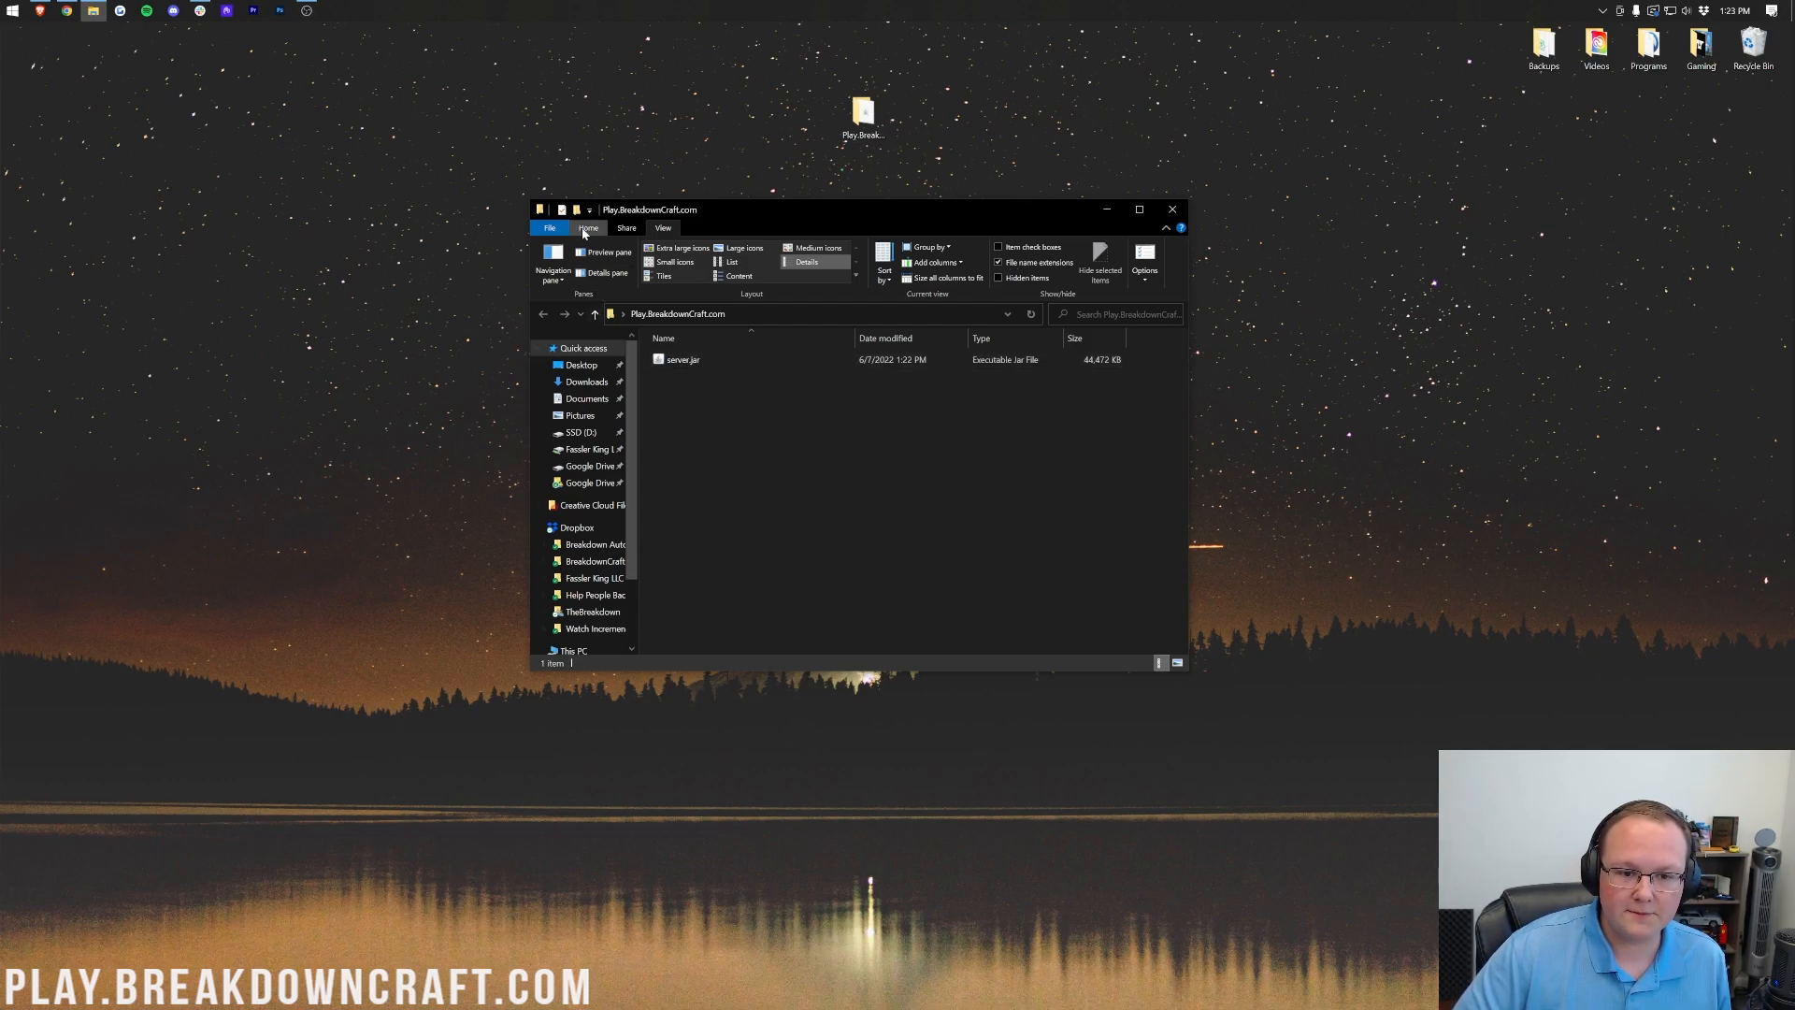
click(588, 228)
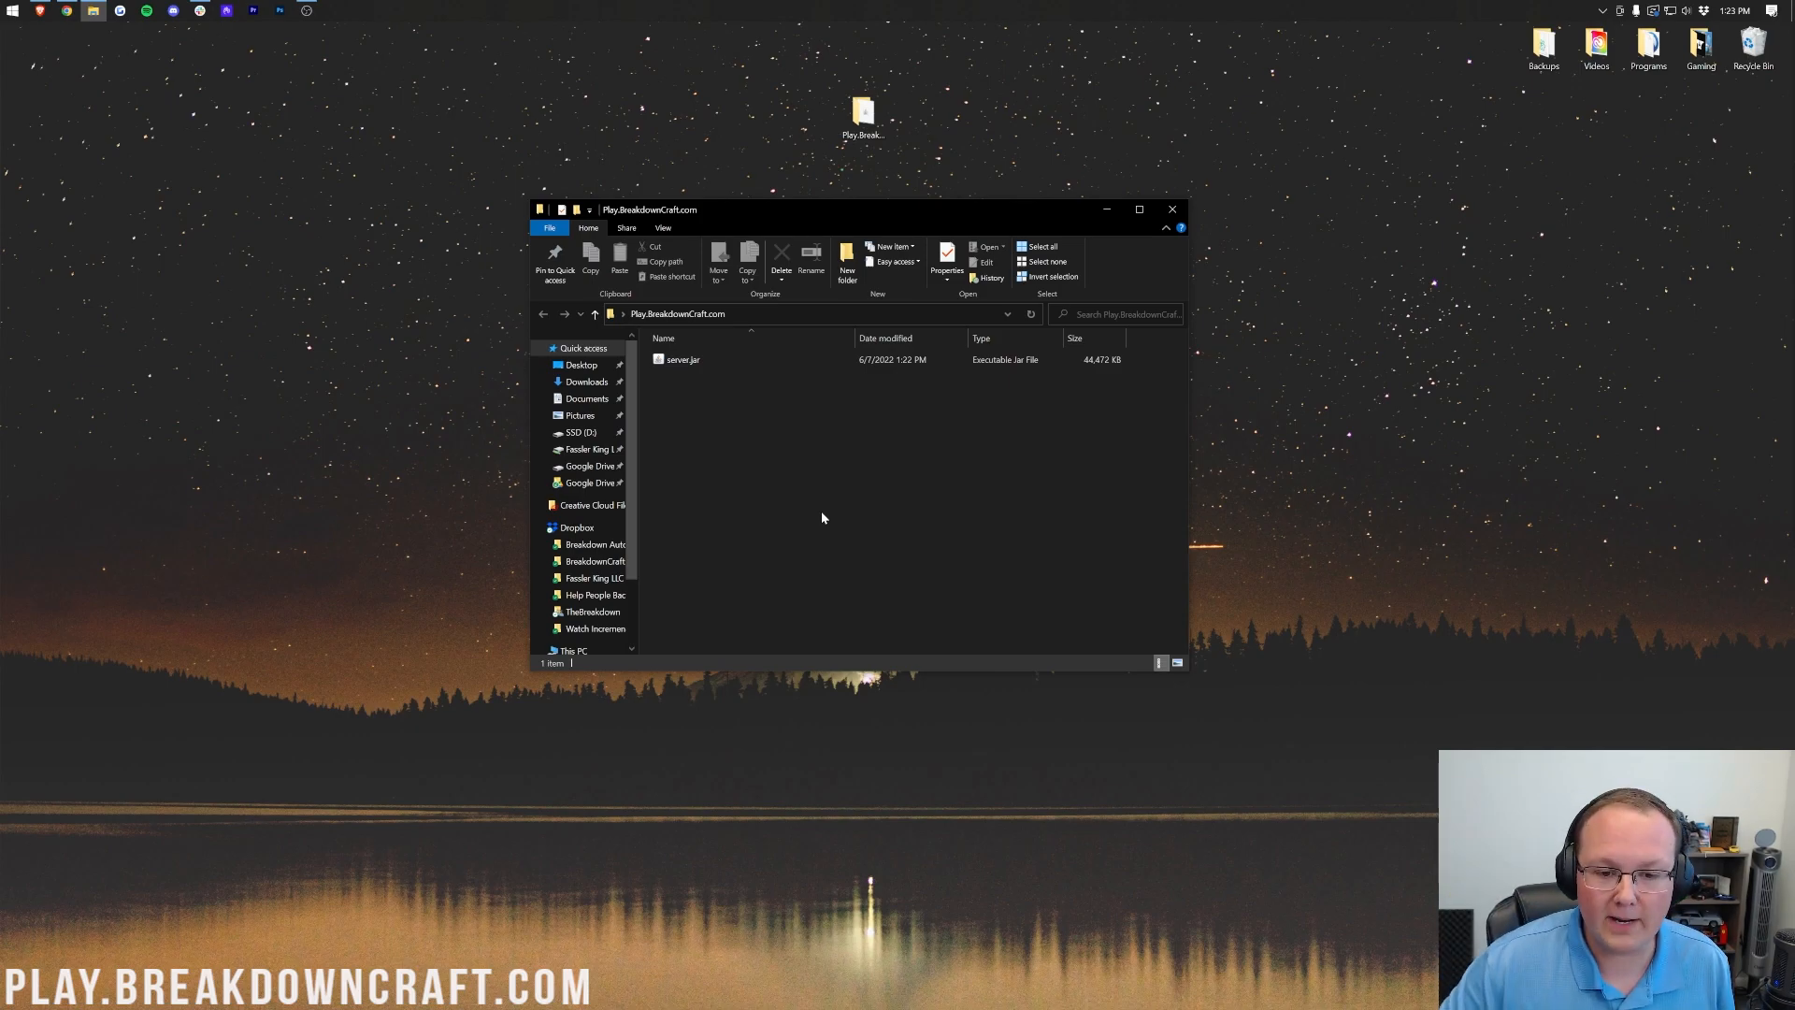
mouse_move(716, 380)
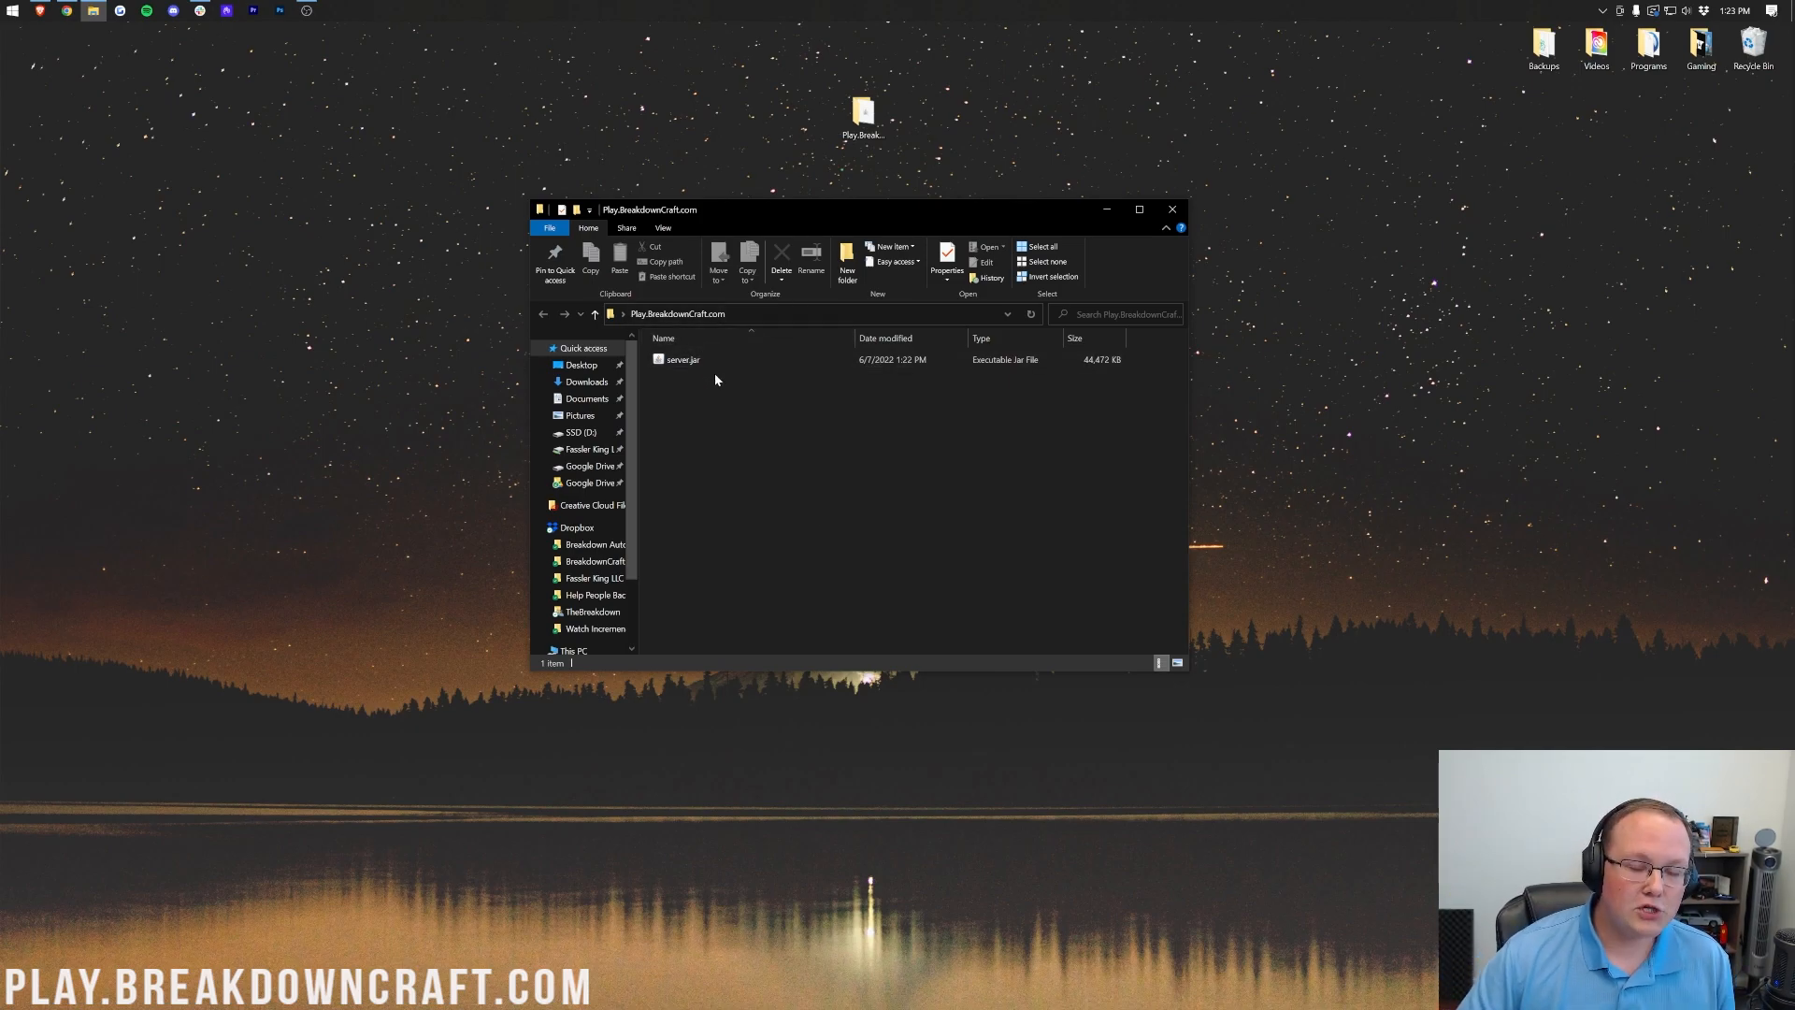
click(681, 359)
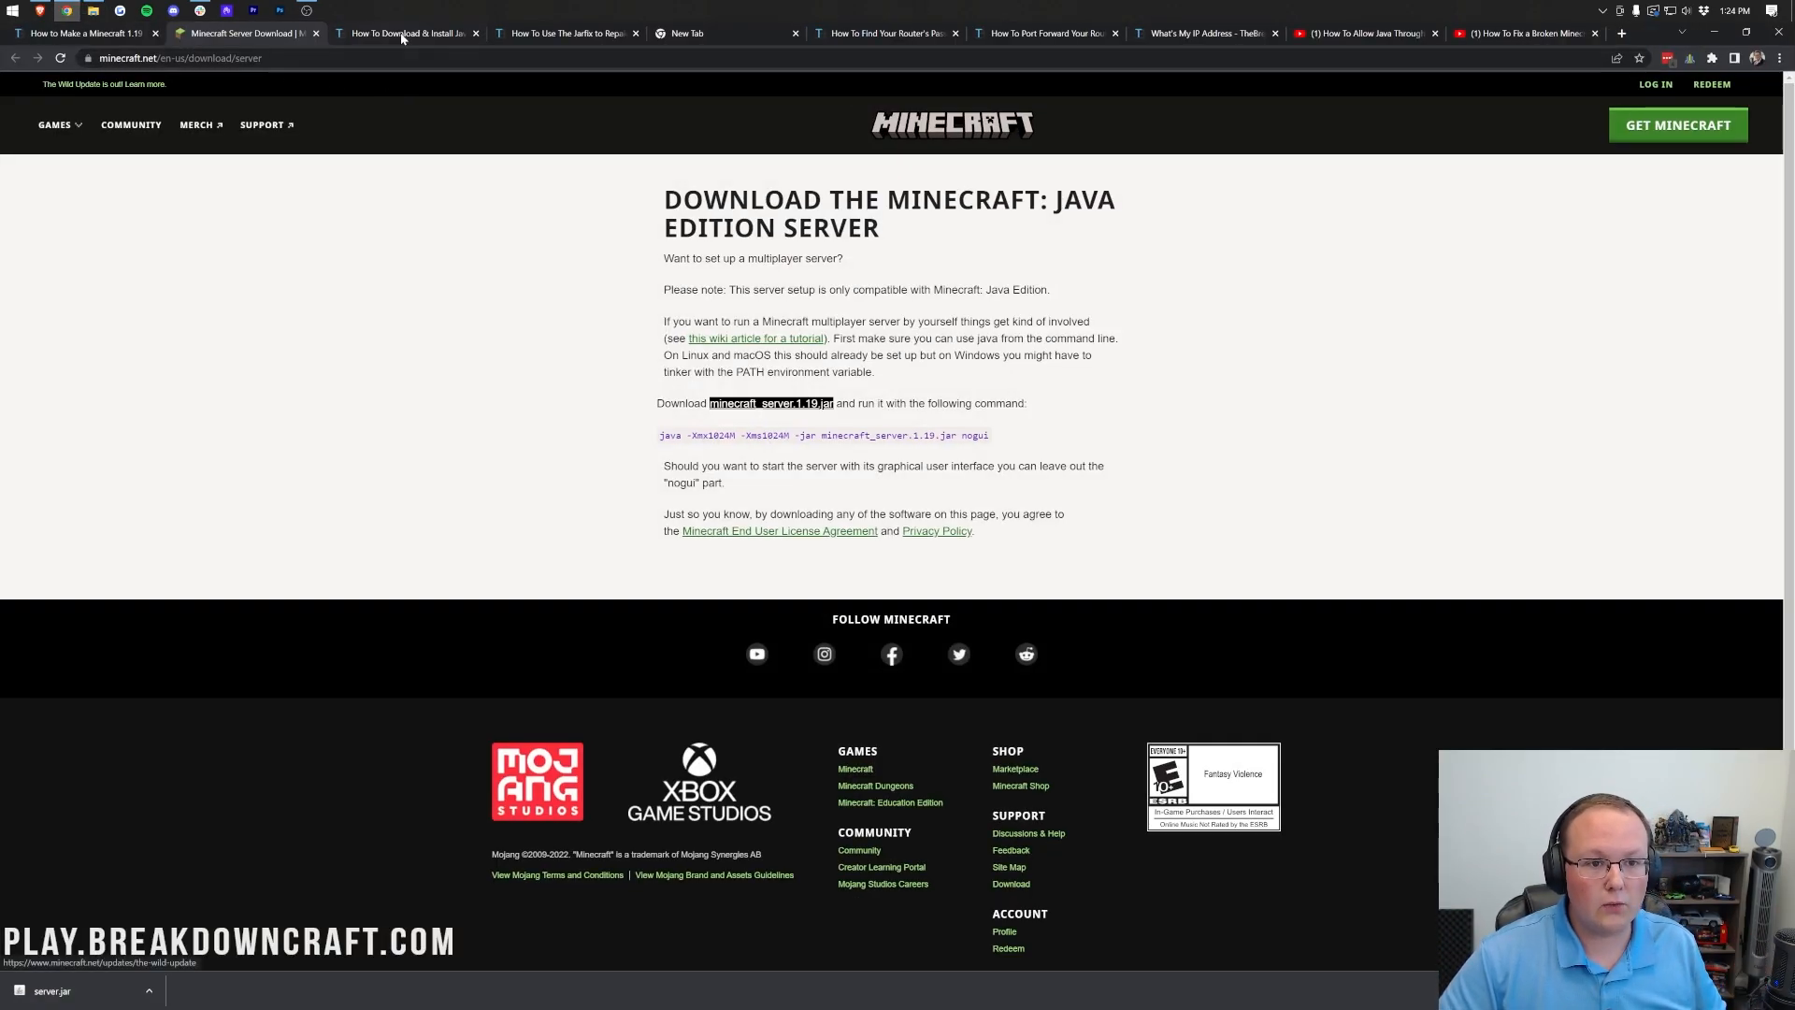
Step: Read through the Java installation guide page
click(406, 32)
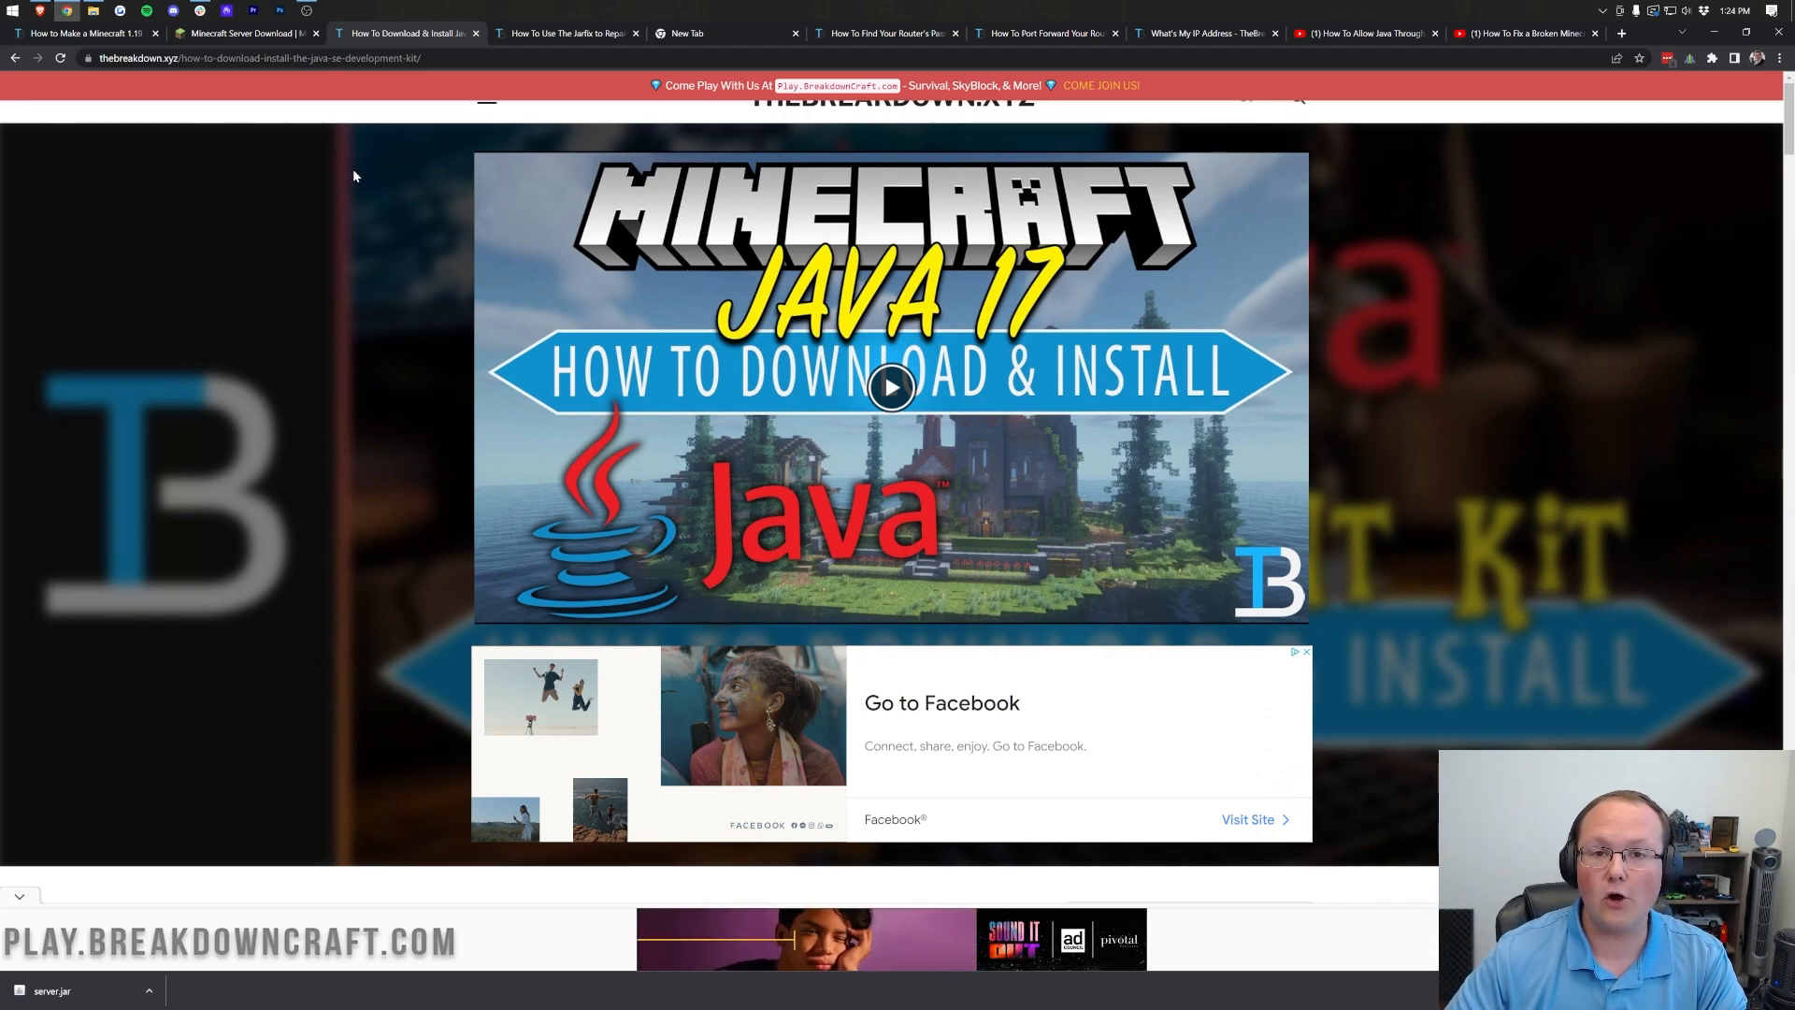
scroll(down, 3)
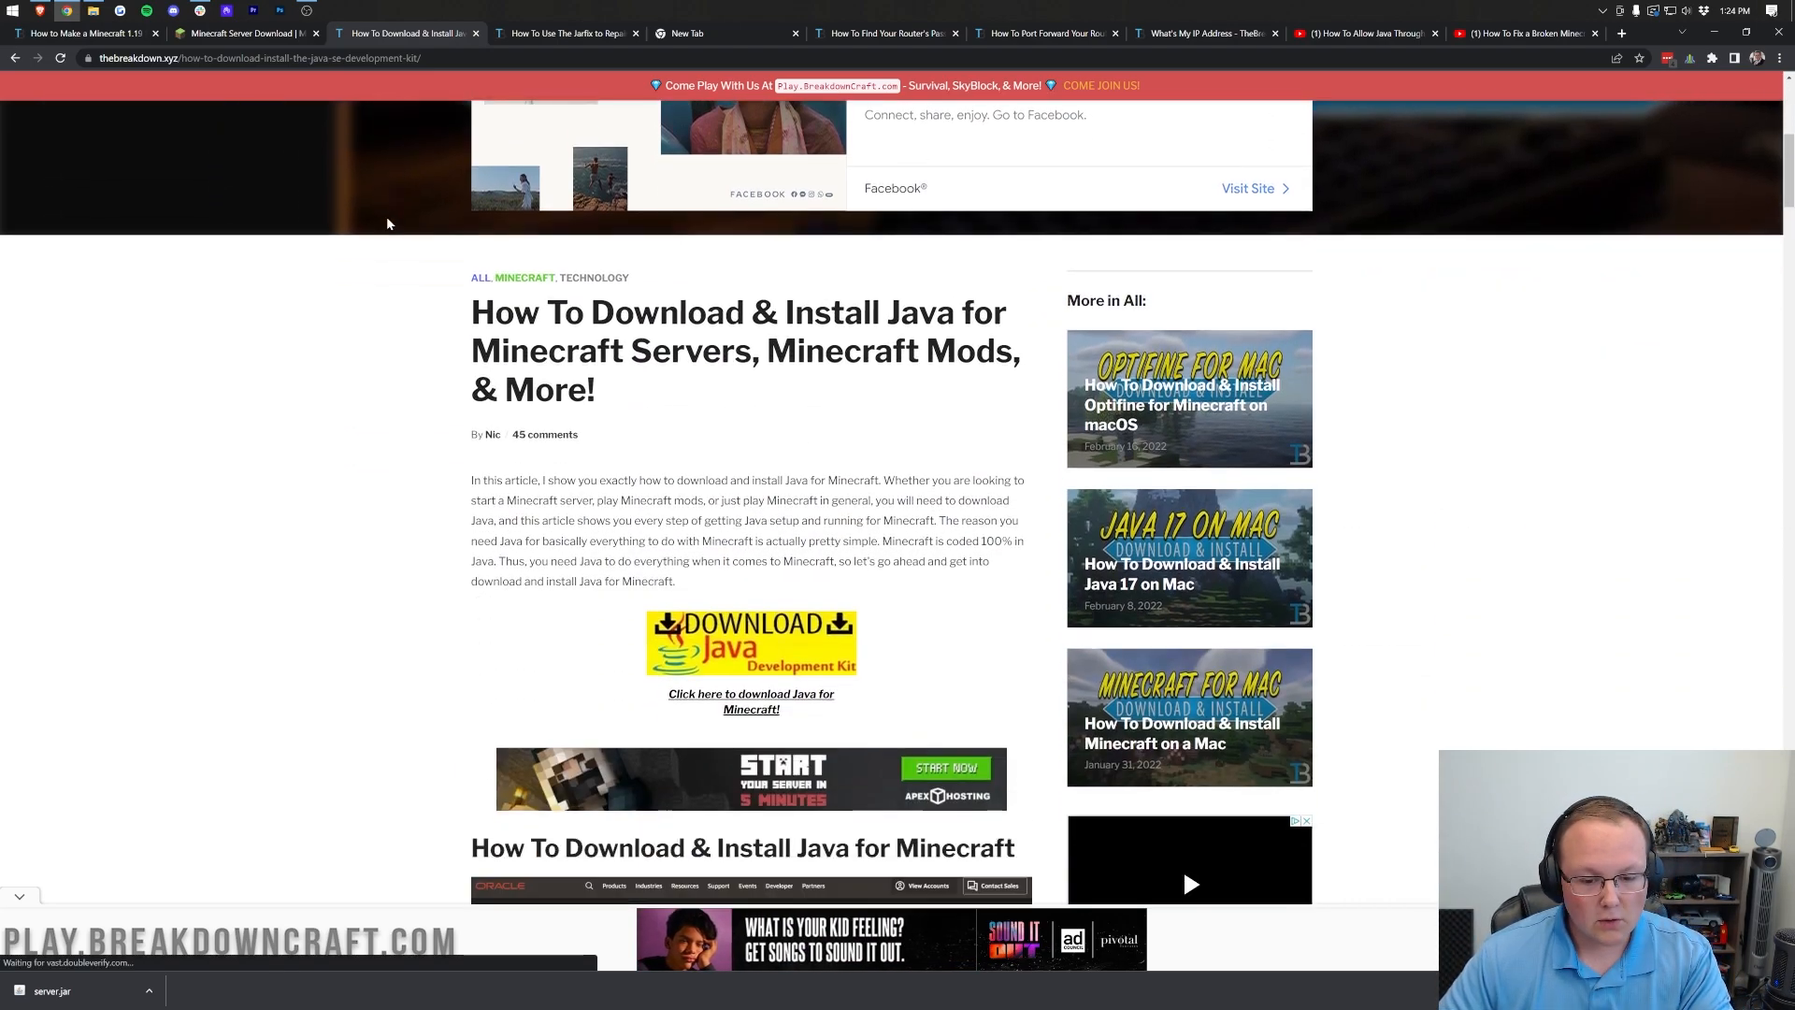
scroll(down, 3)
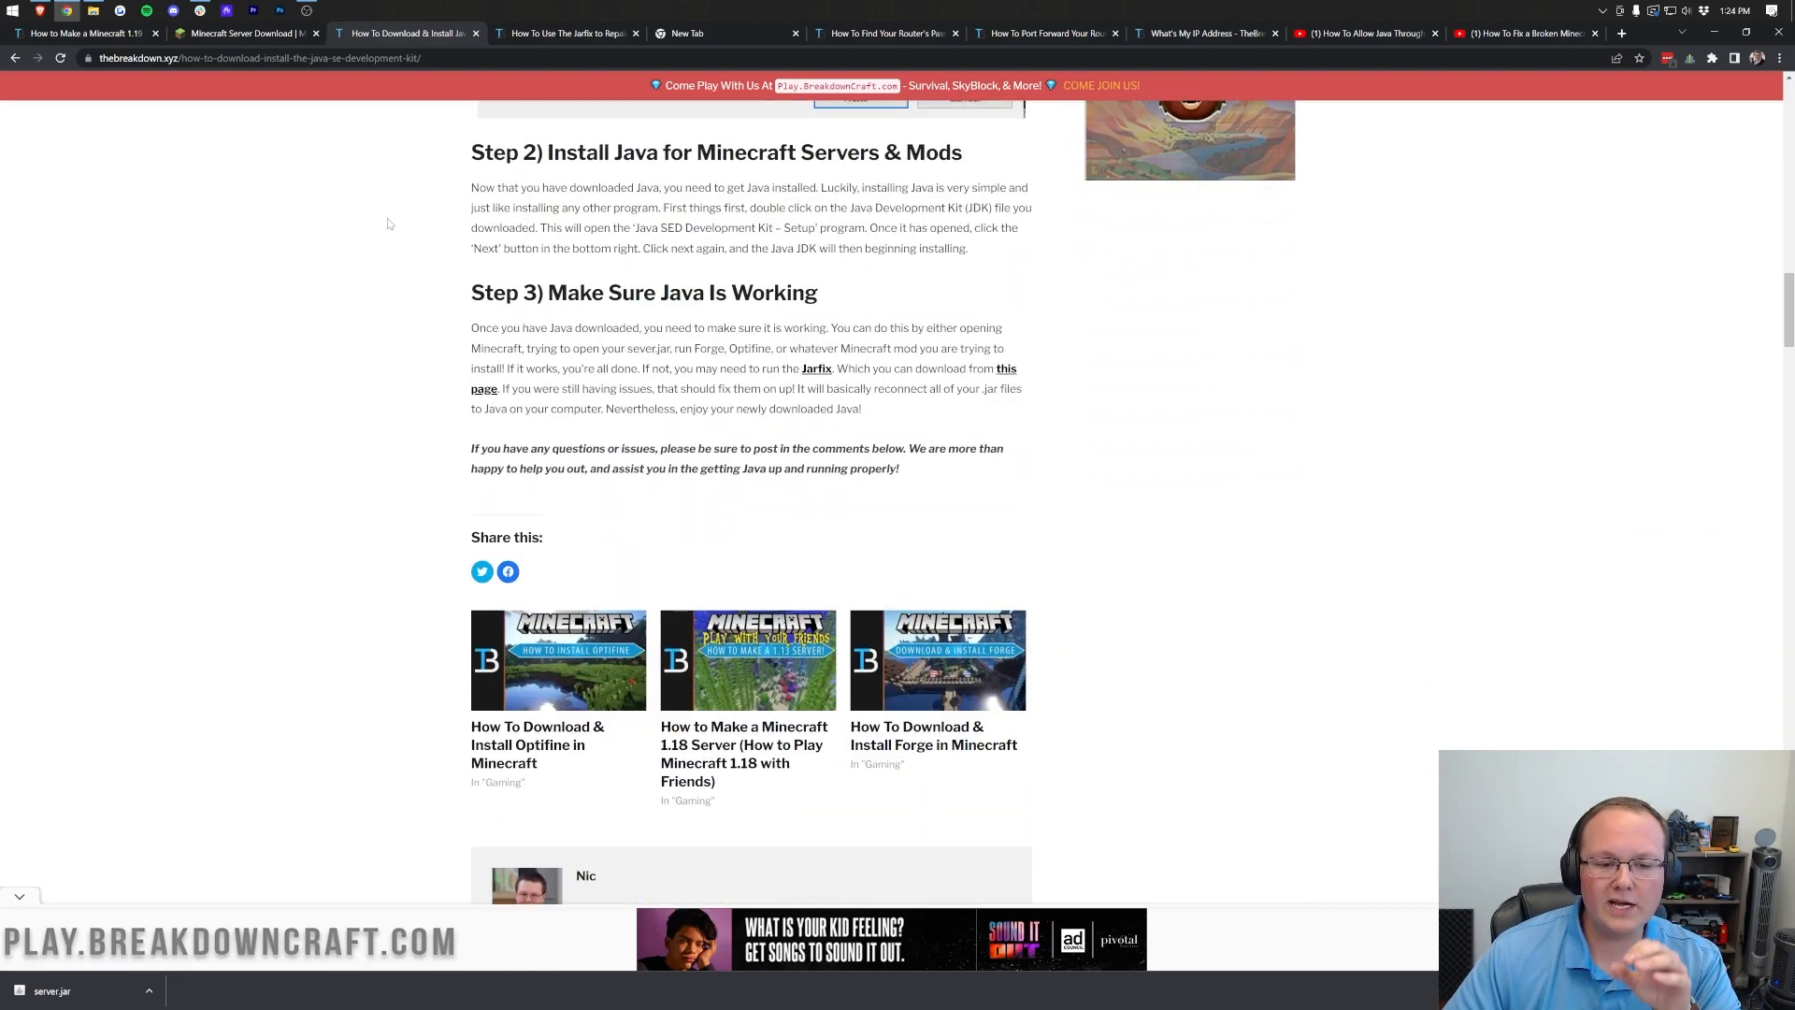
scroll(up, 3)
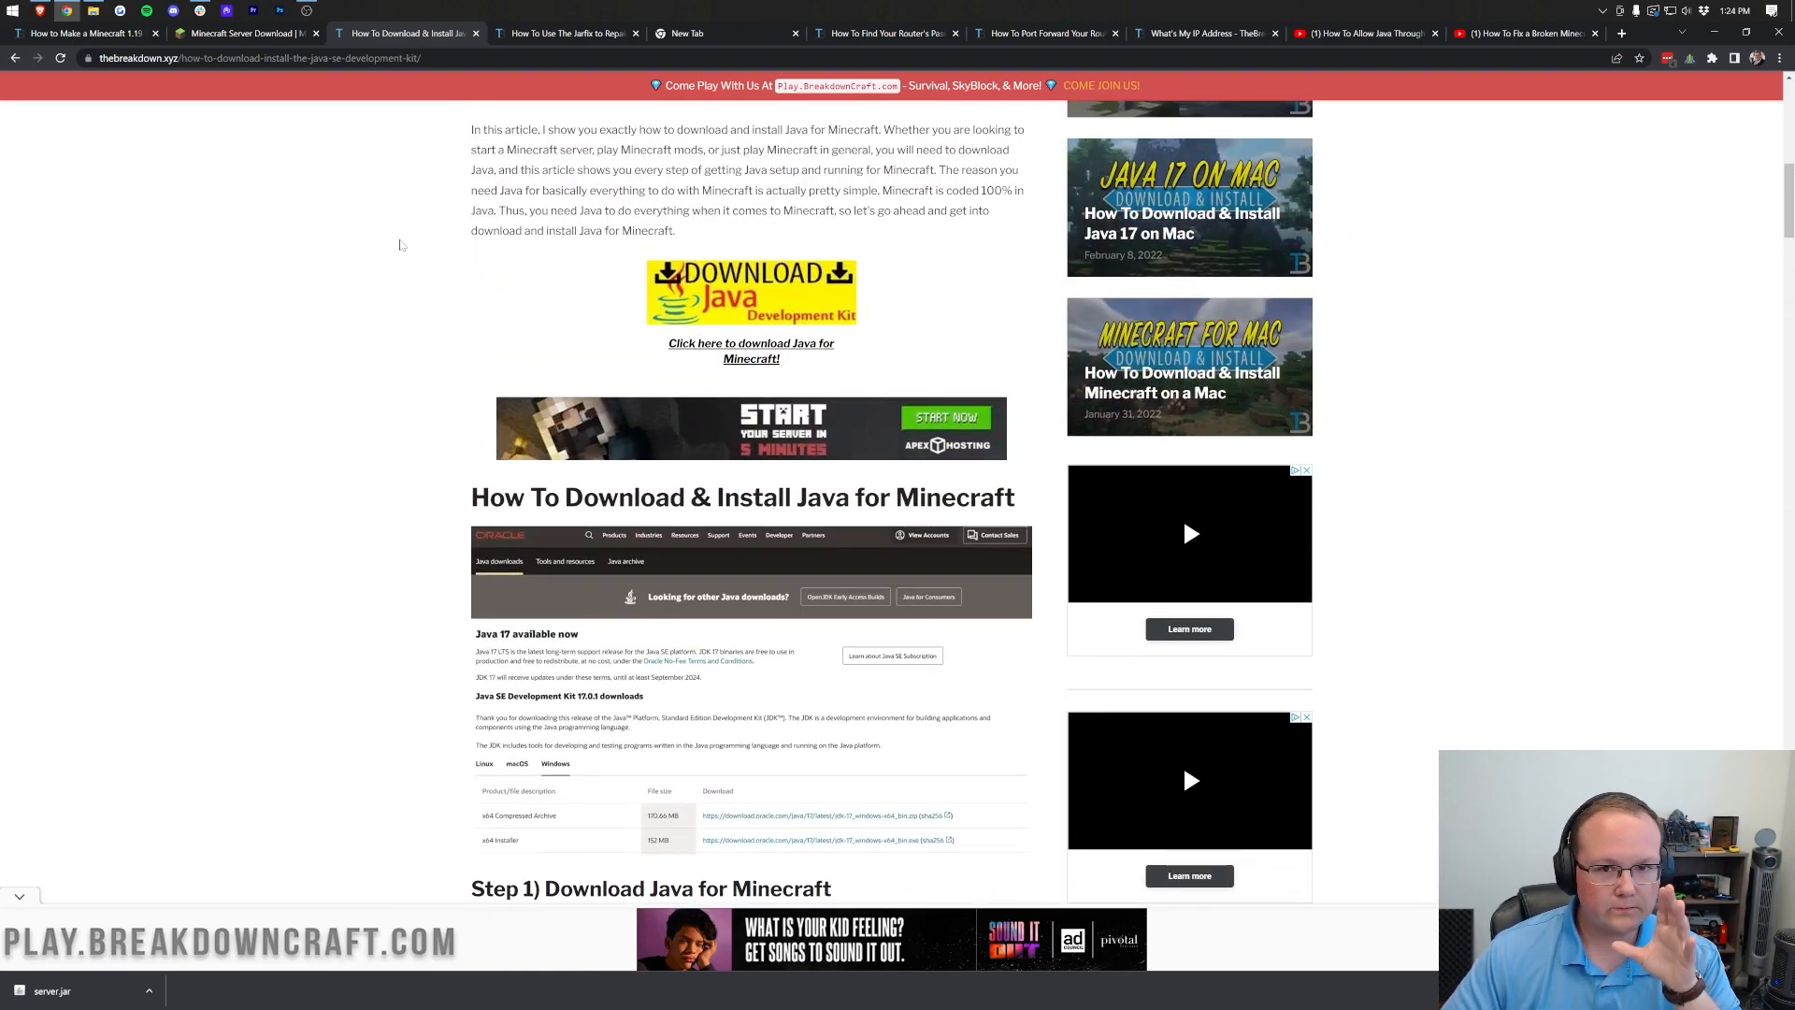
scroll(up, 3)
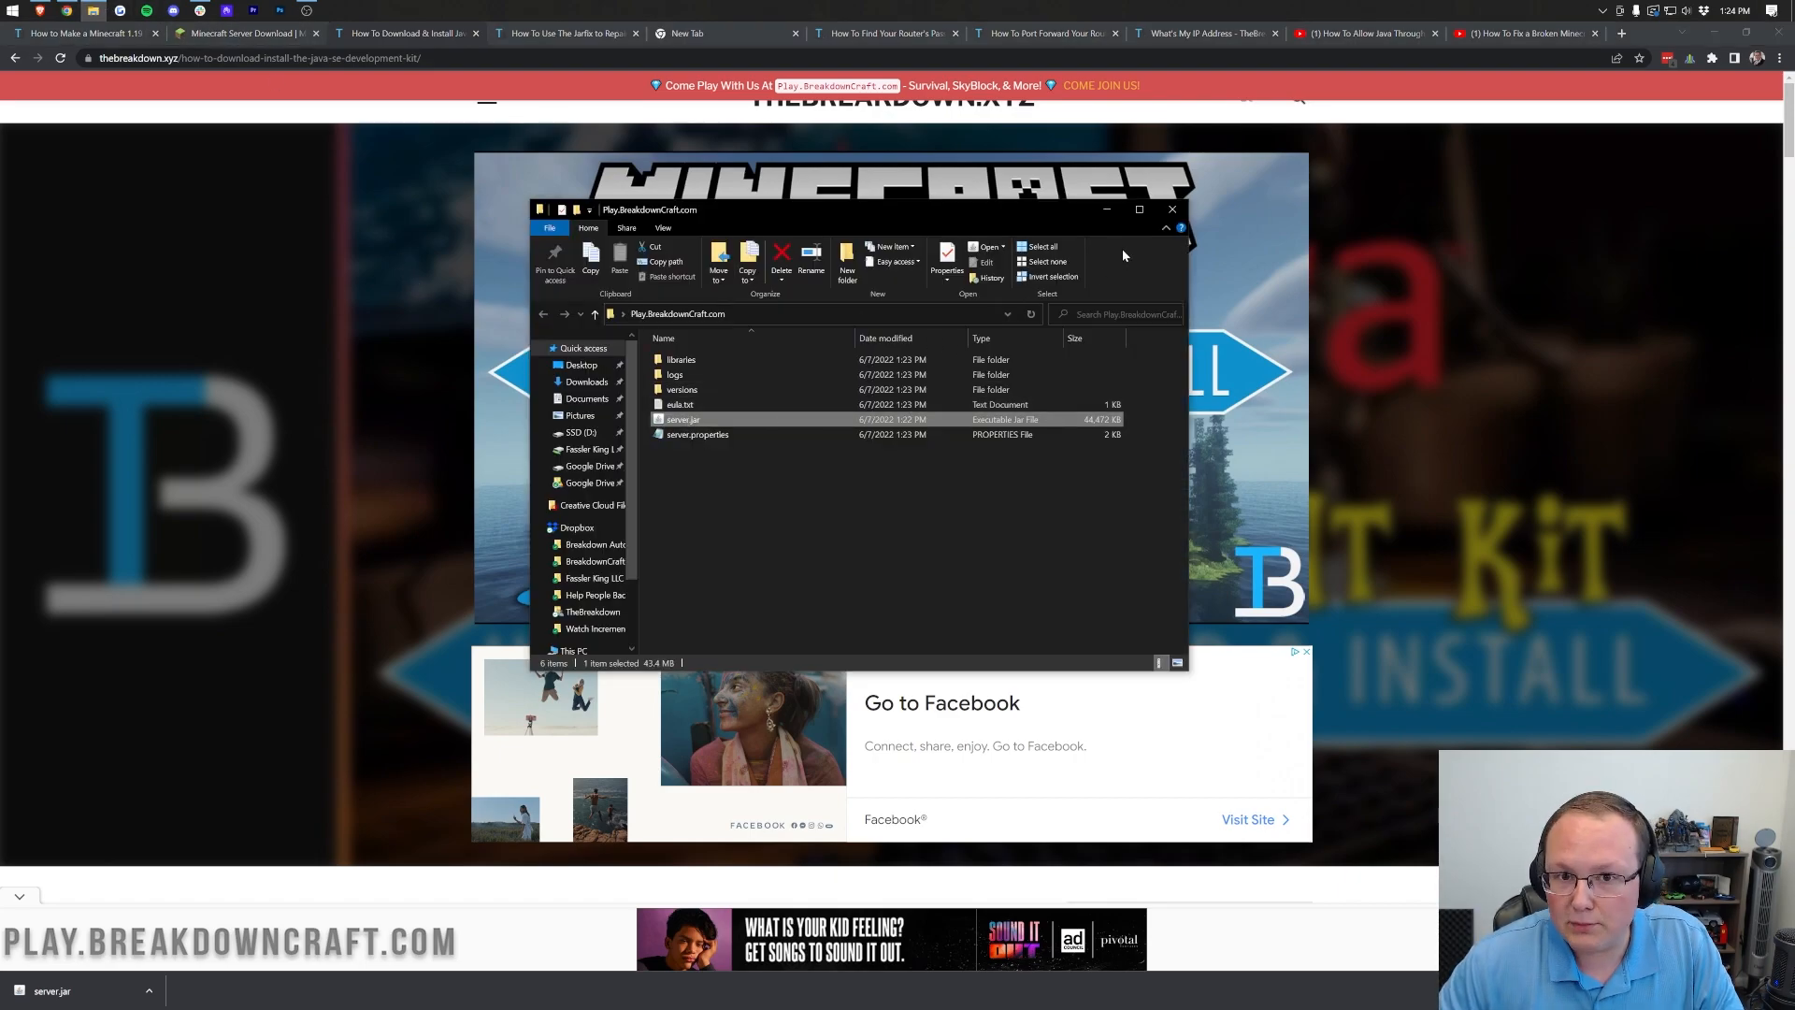
Step: Check the Jarfix repair guide, then bring the server folder back into view
click(561, 34)
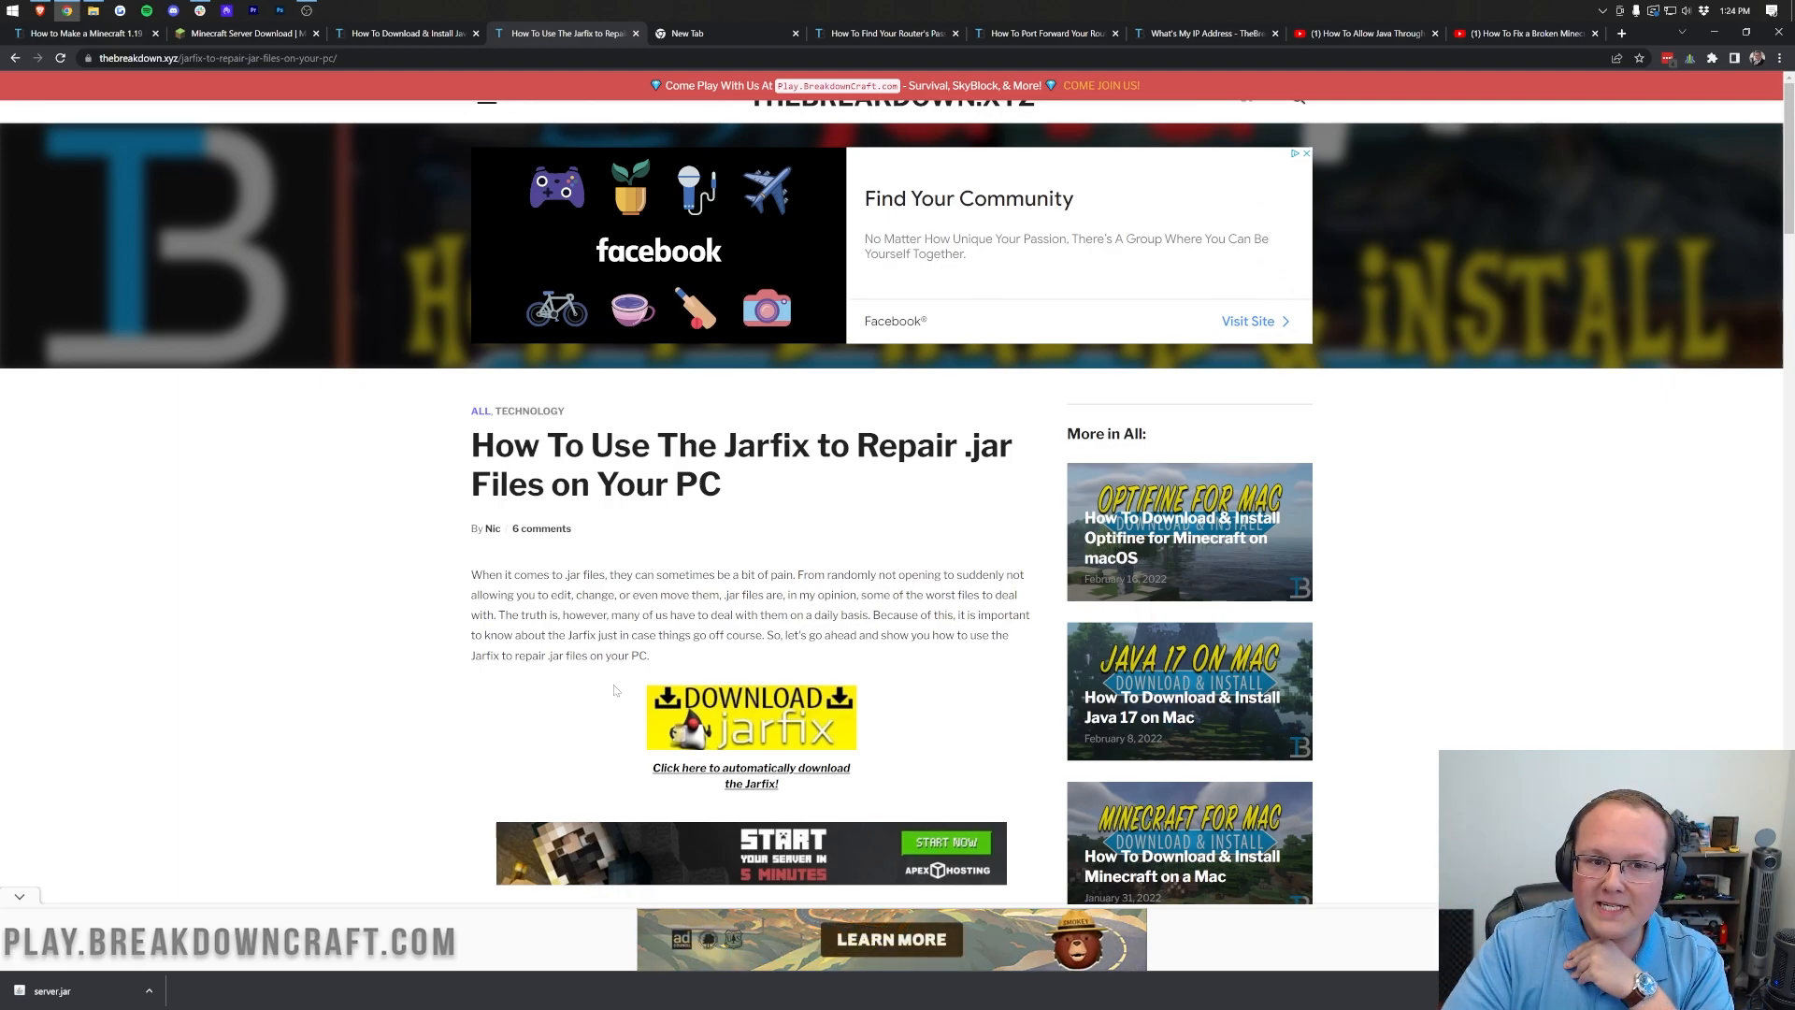
click(407, 34)
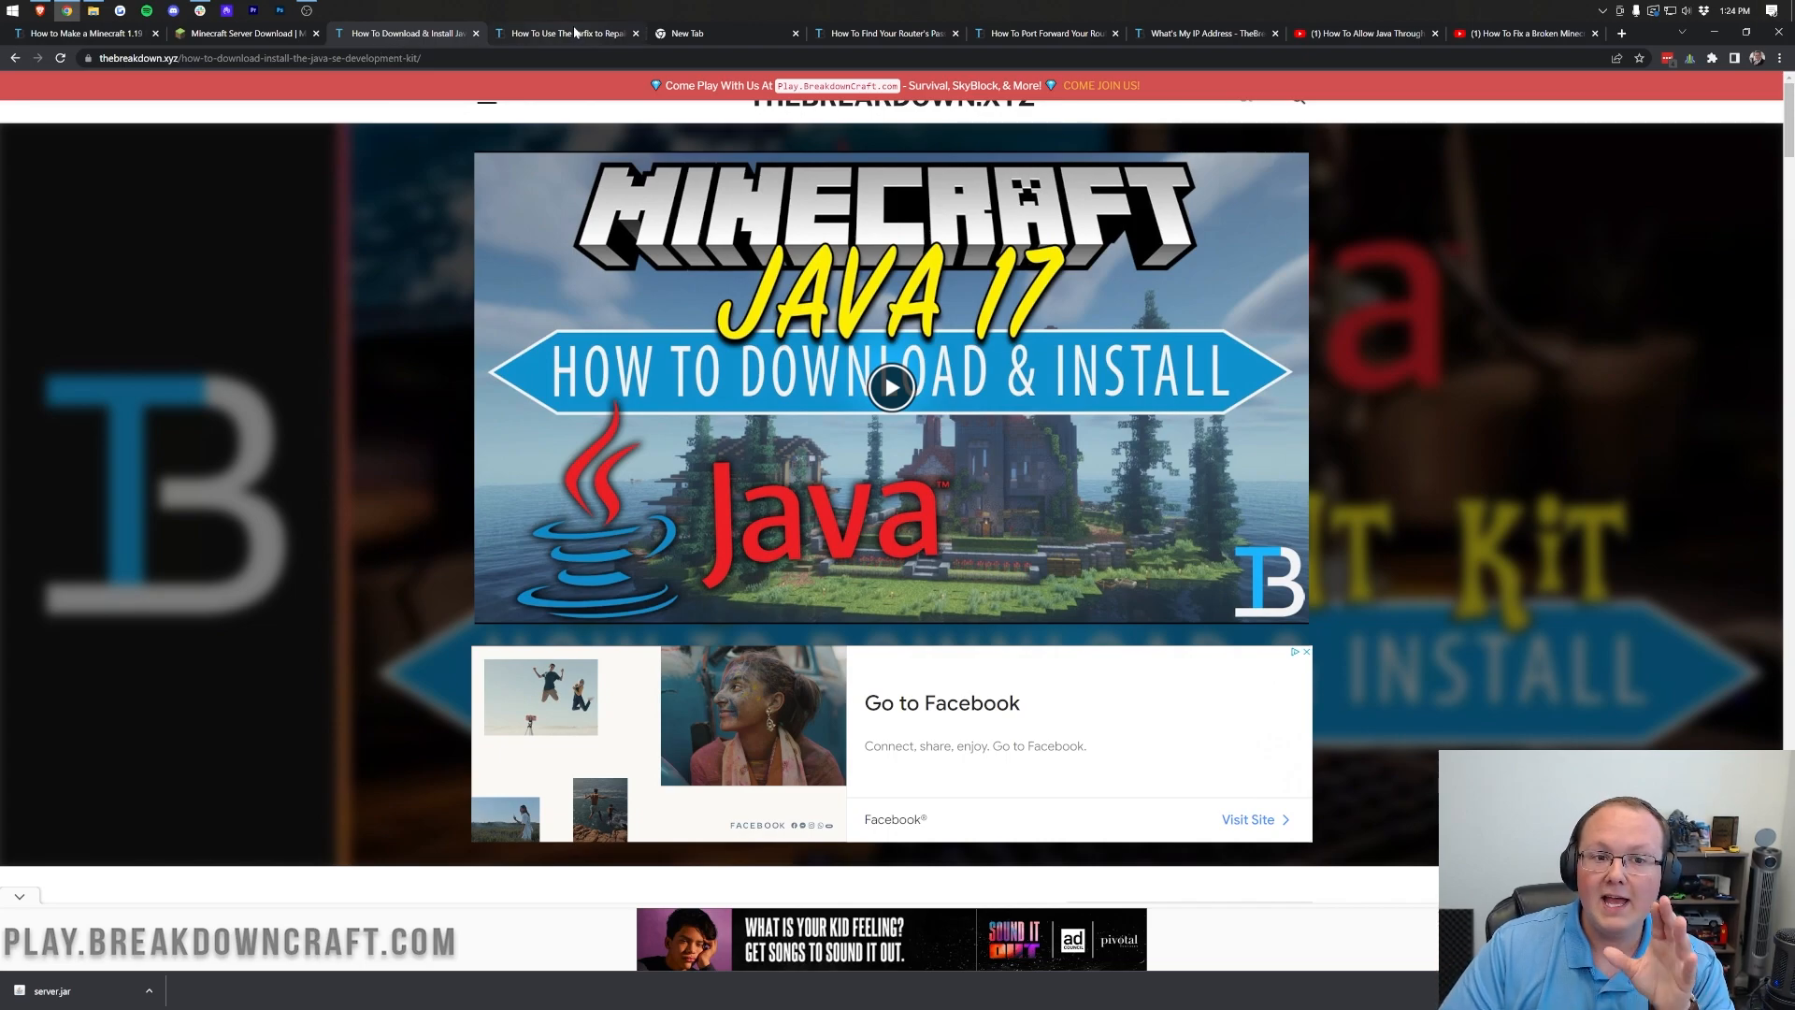
click(561, 34)
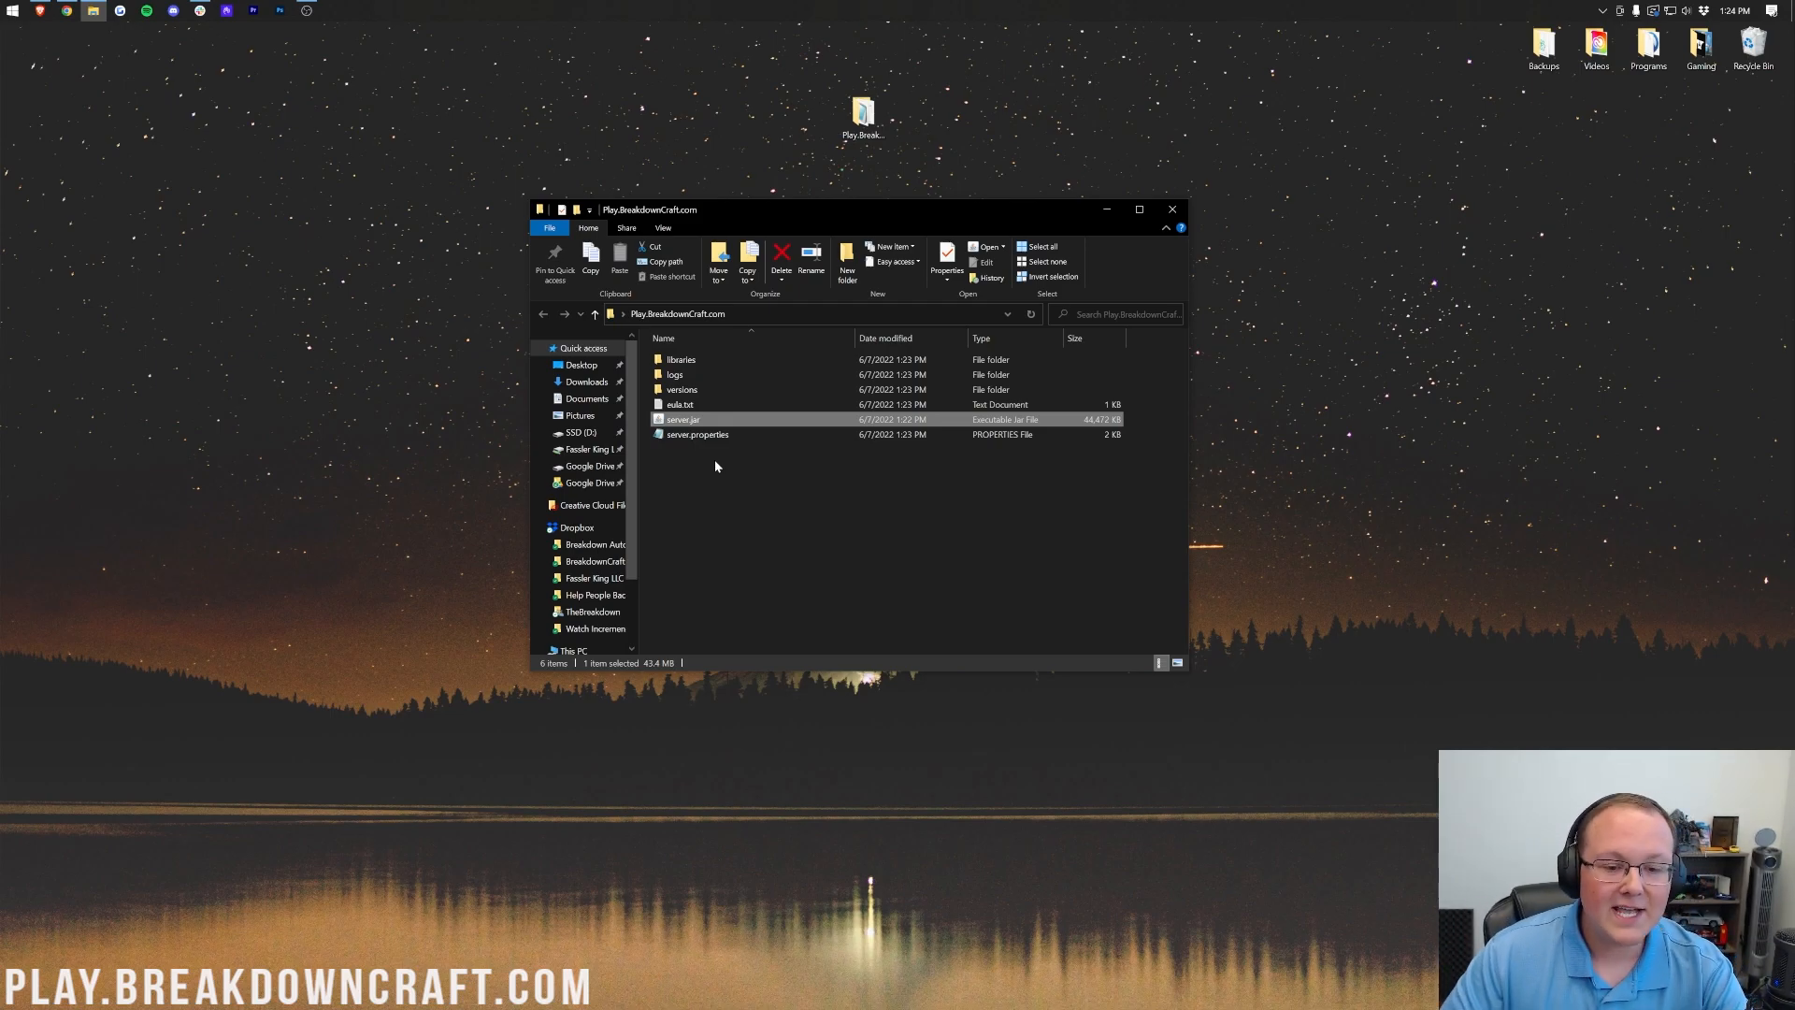
Step: Replace 'false' with 'true' in eula.txt, save with Ctrl+S, and close Notepad
click(681, 404)
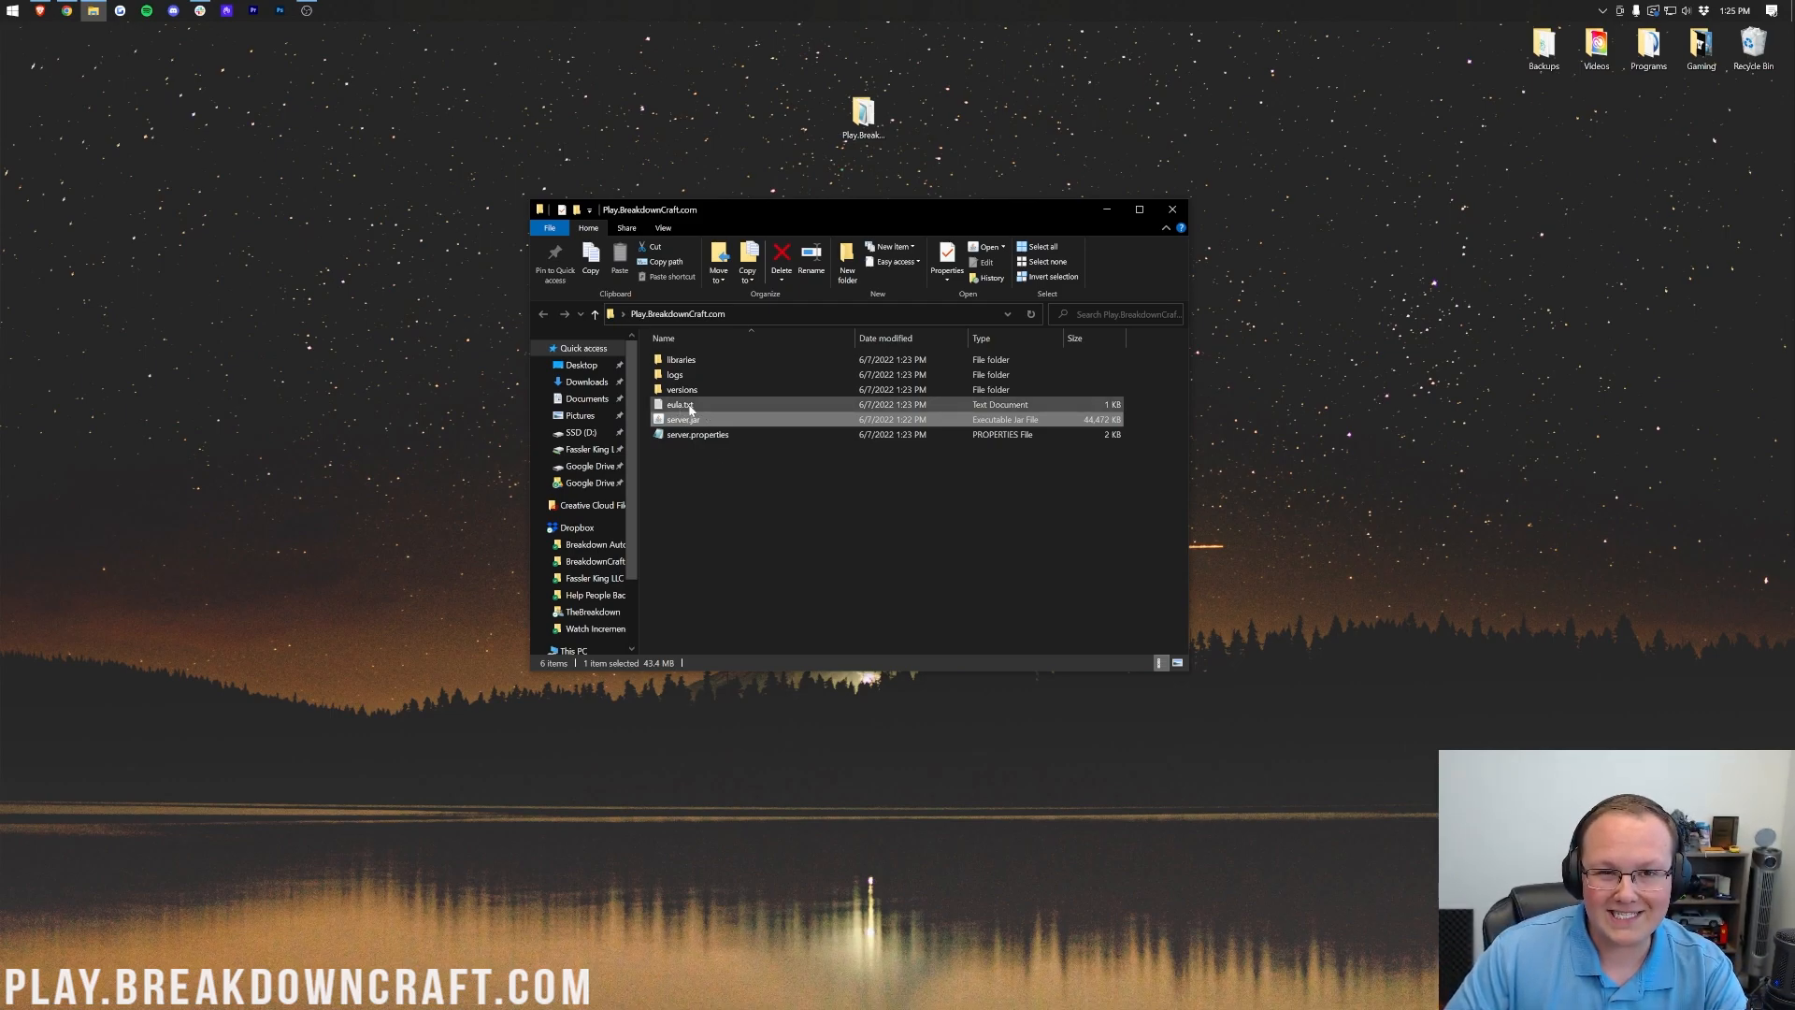
double_click(678, 404)
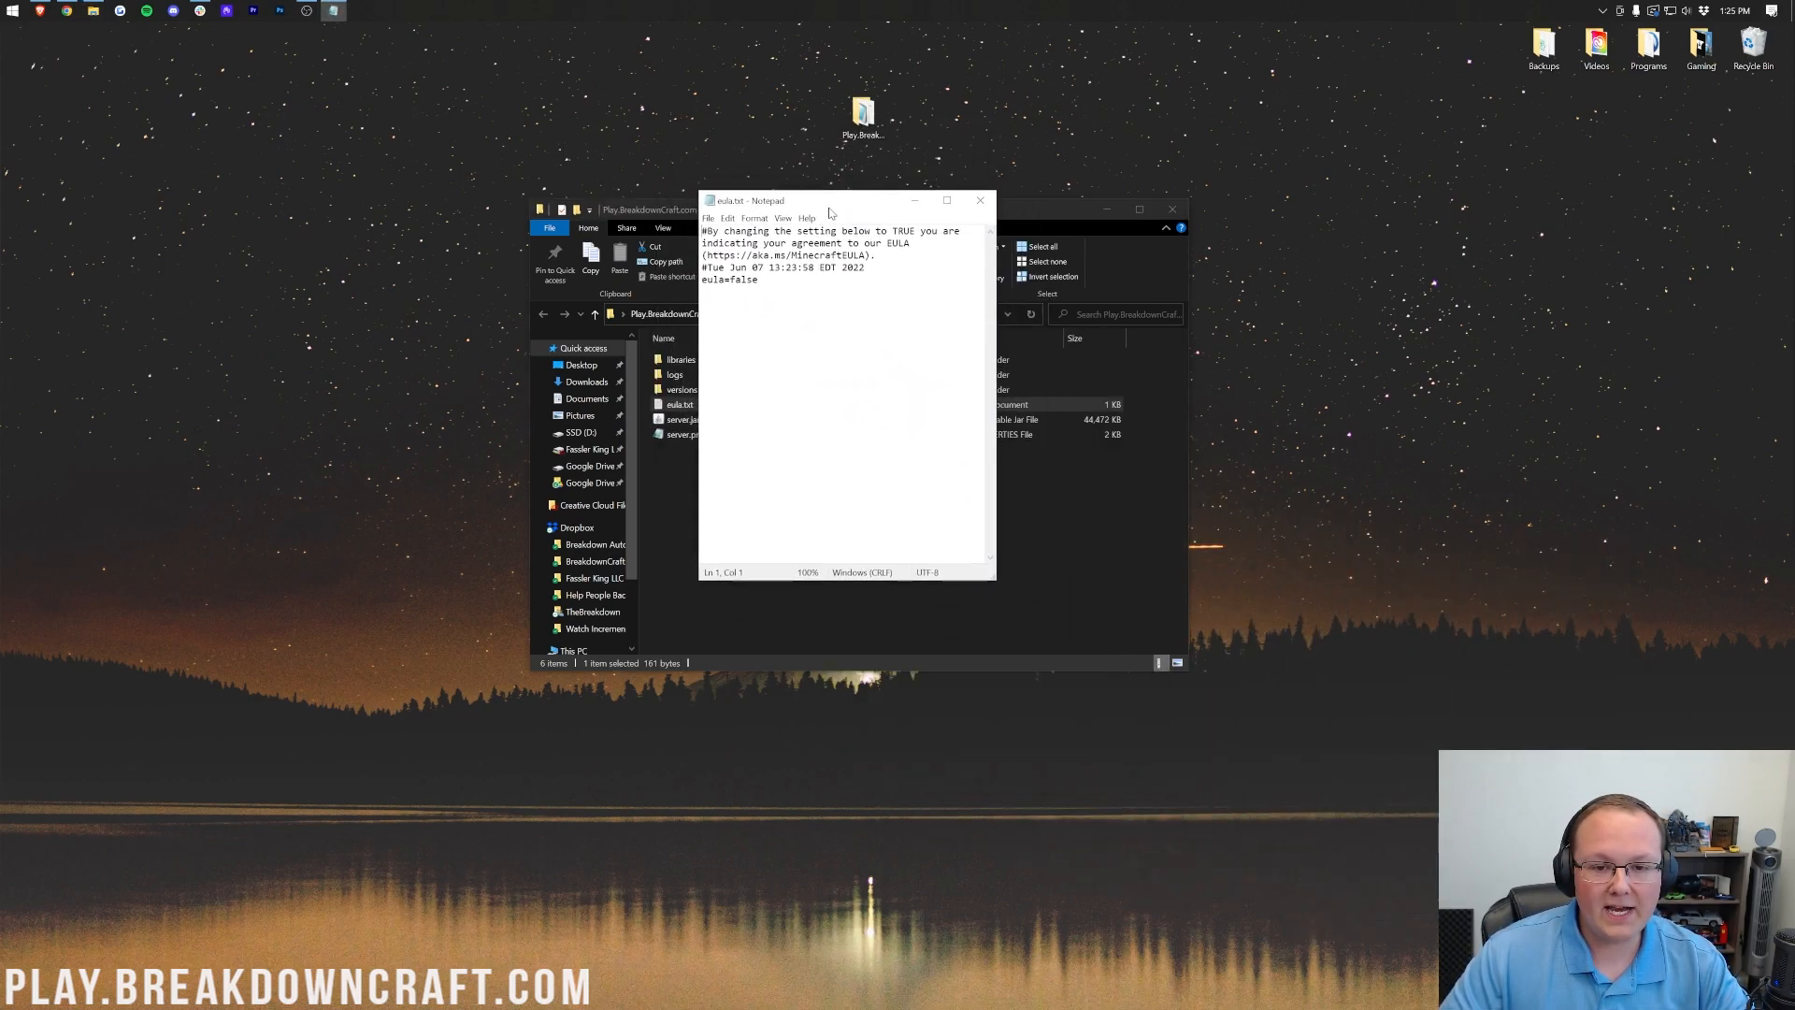
double_click(745, 279)
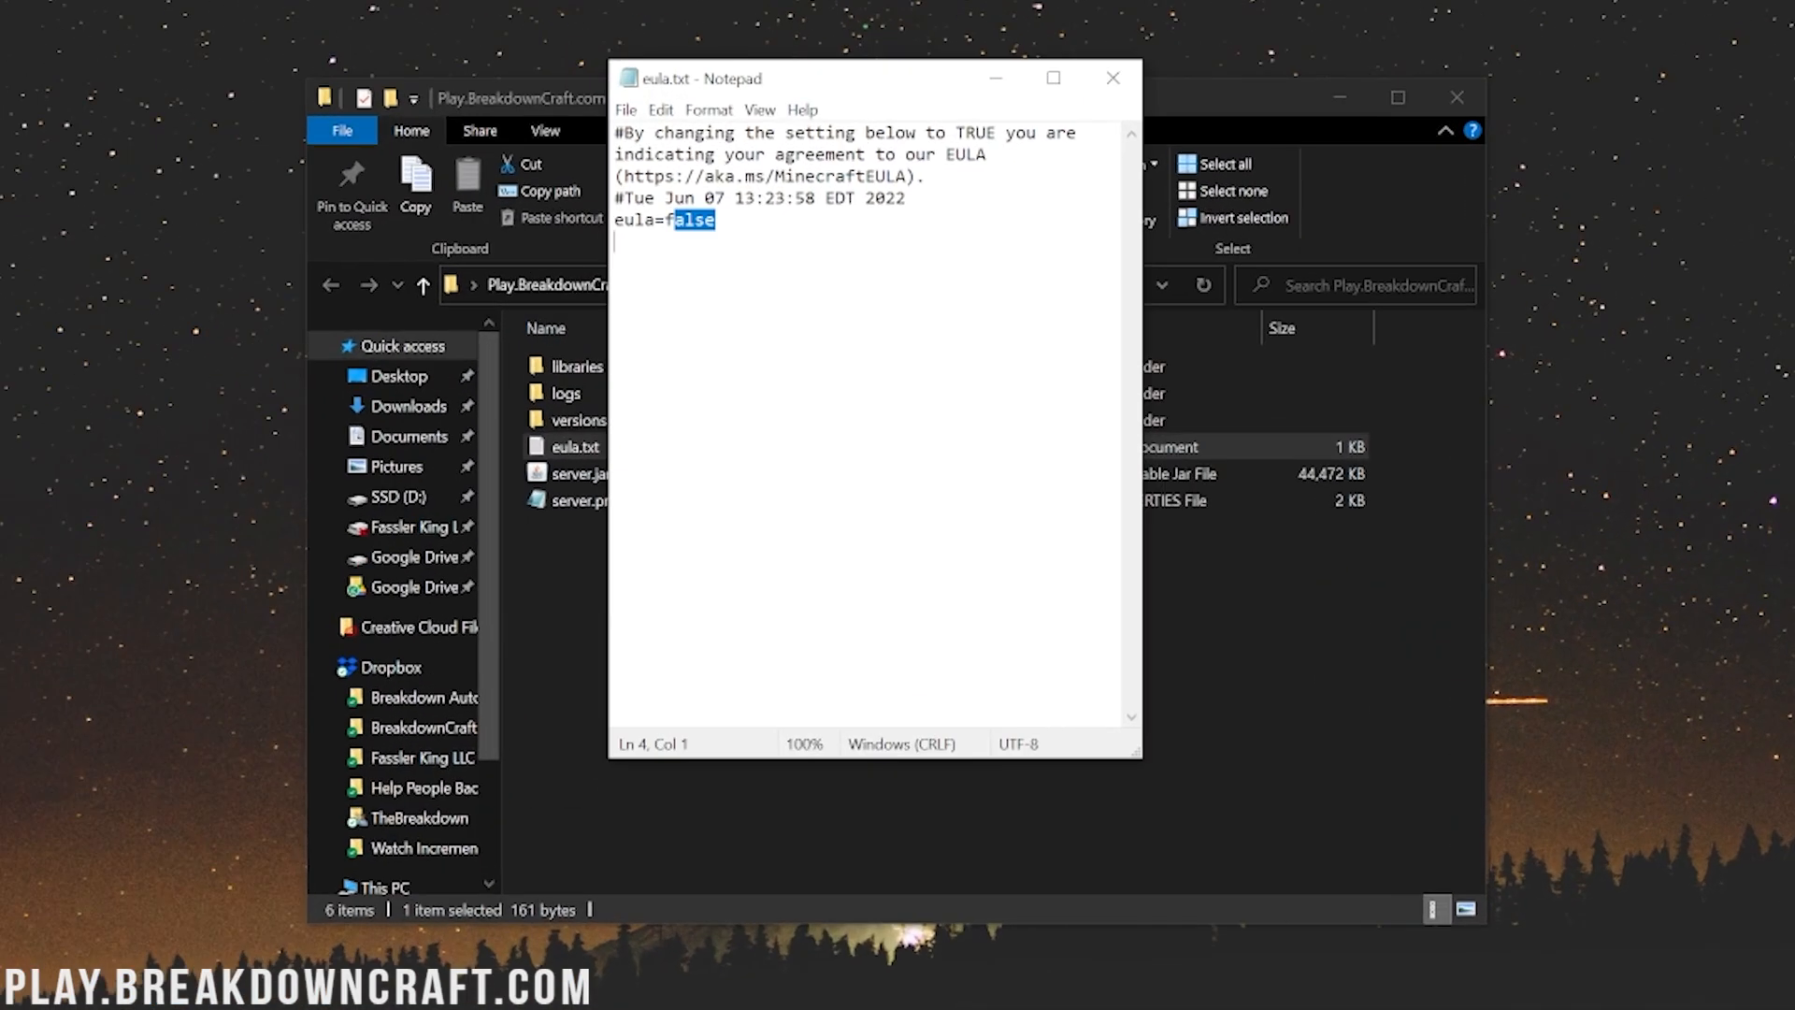
text(true)
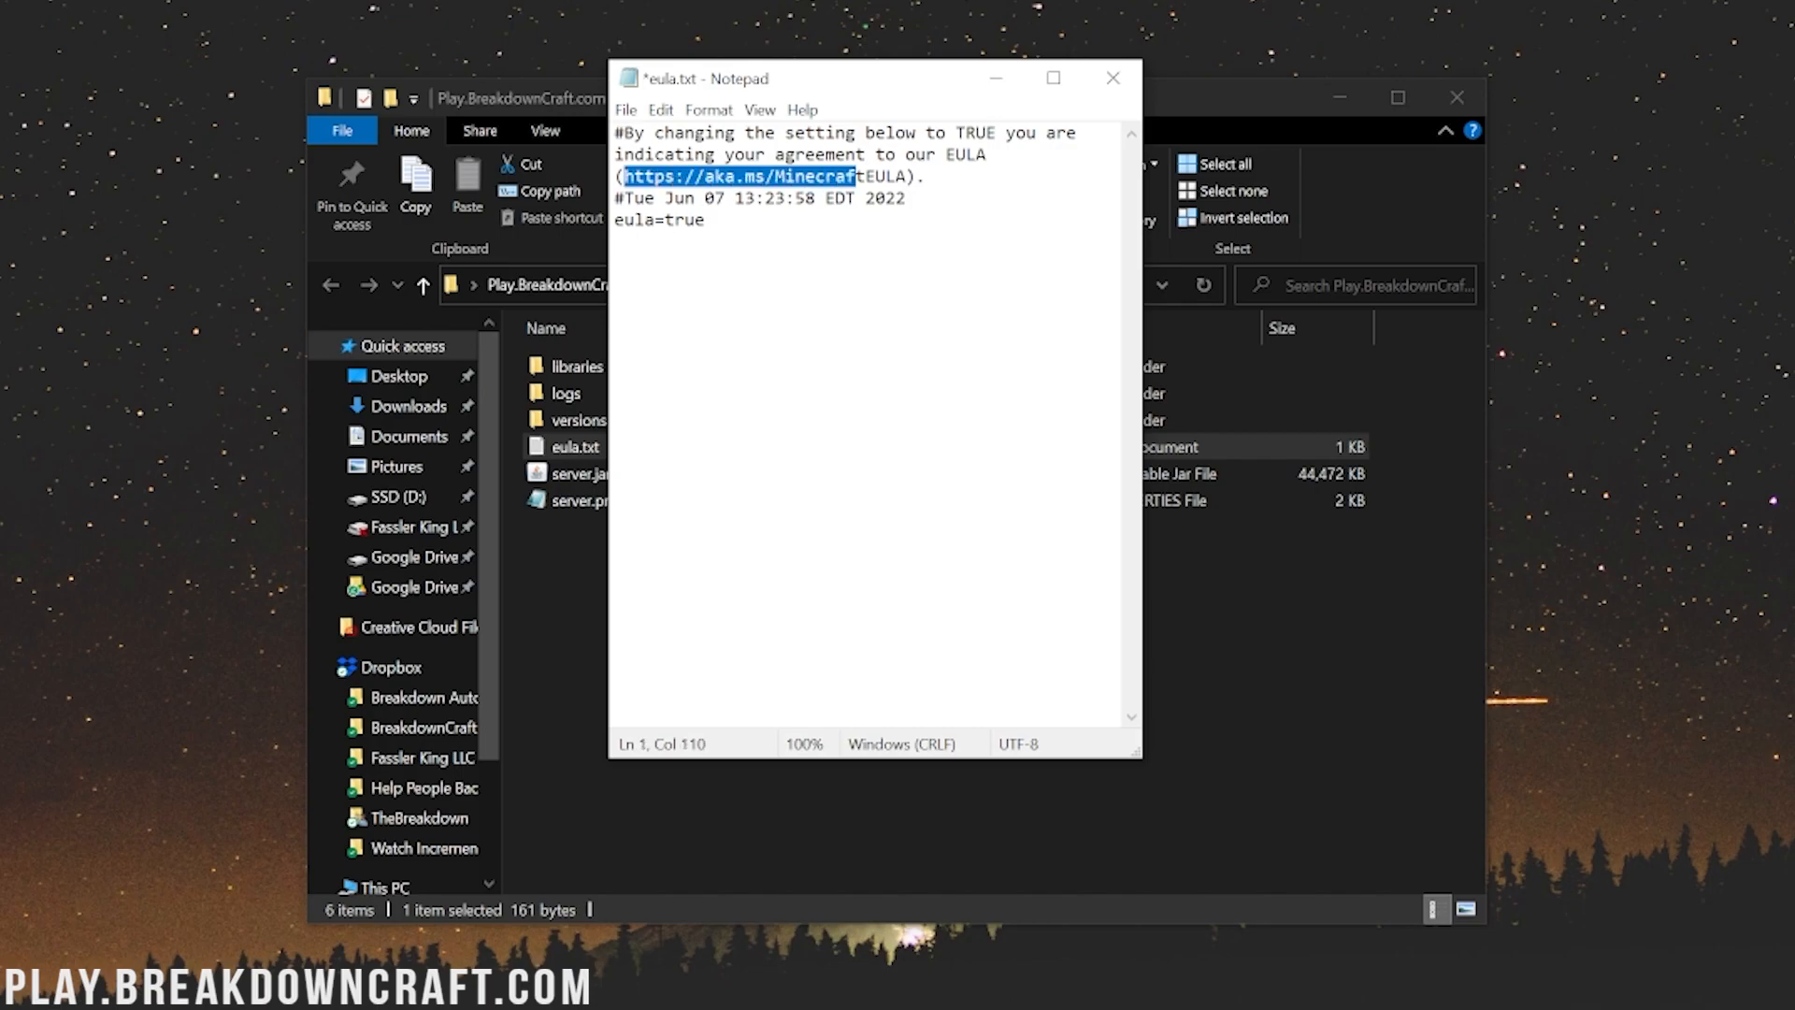
click(704, 219)
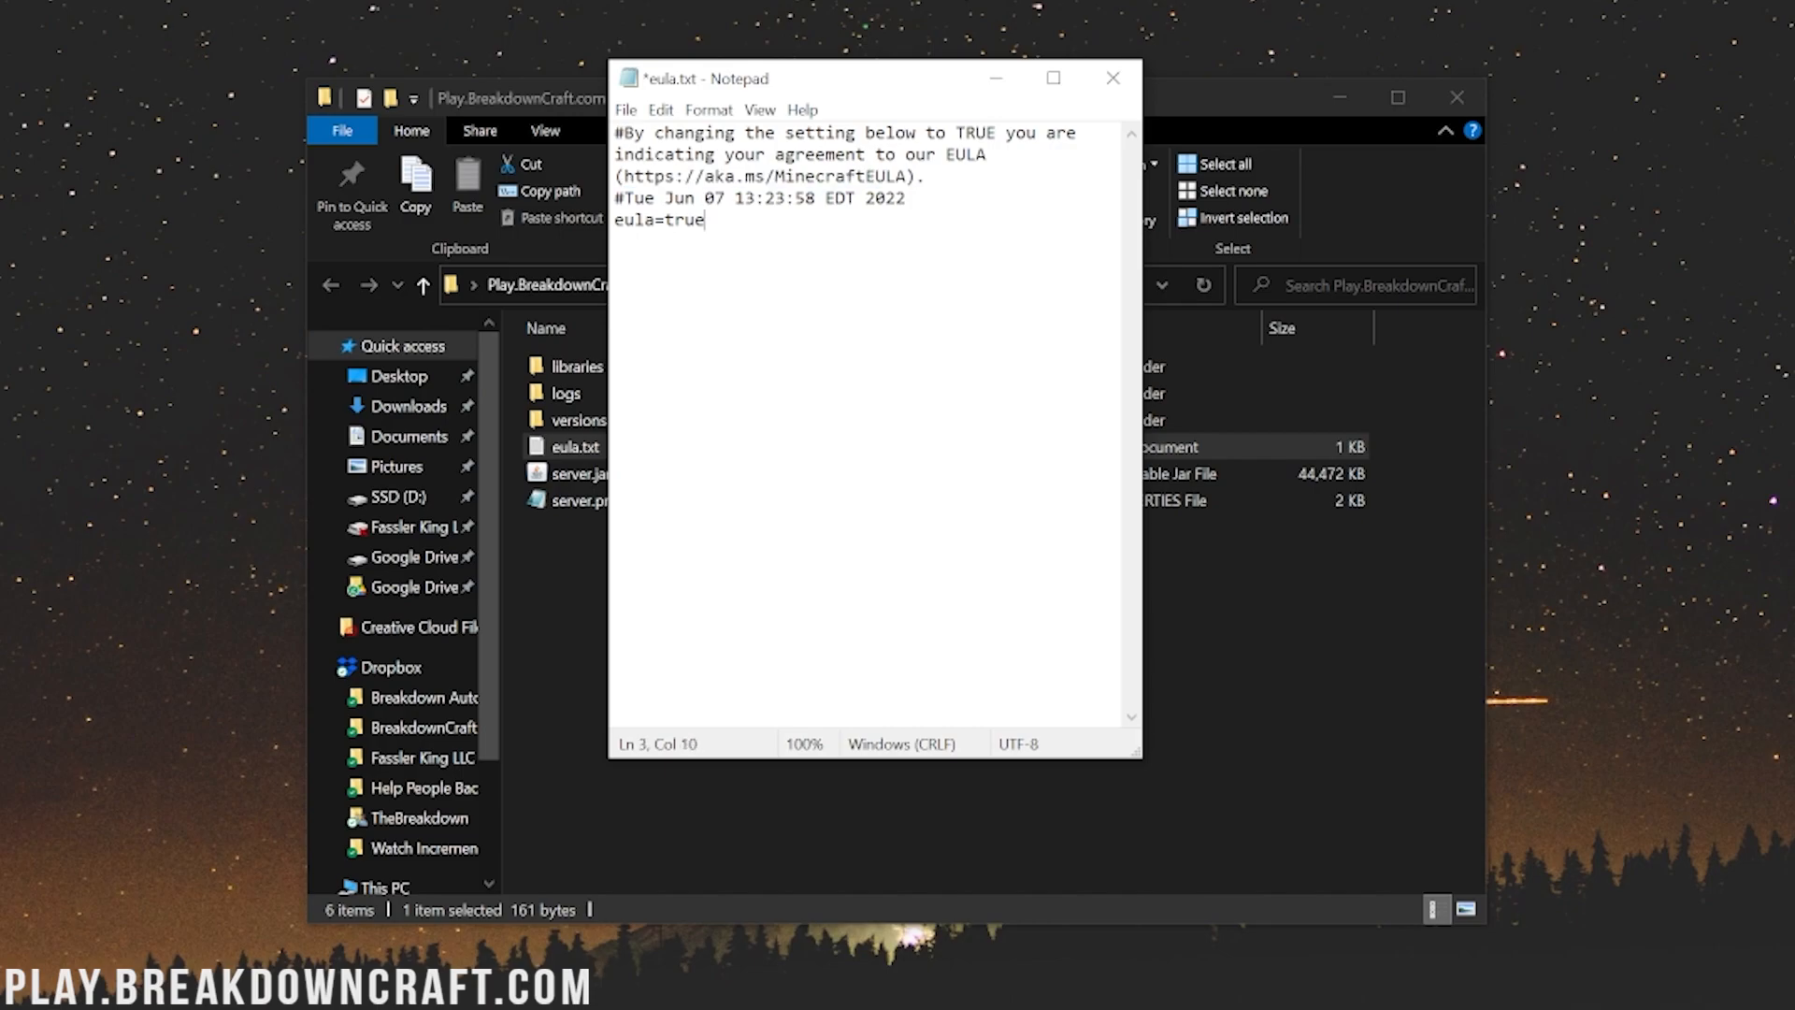
key(ctrl+s)
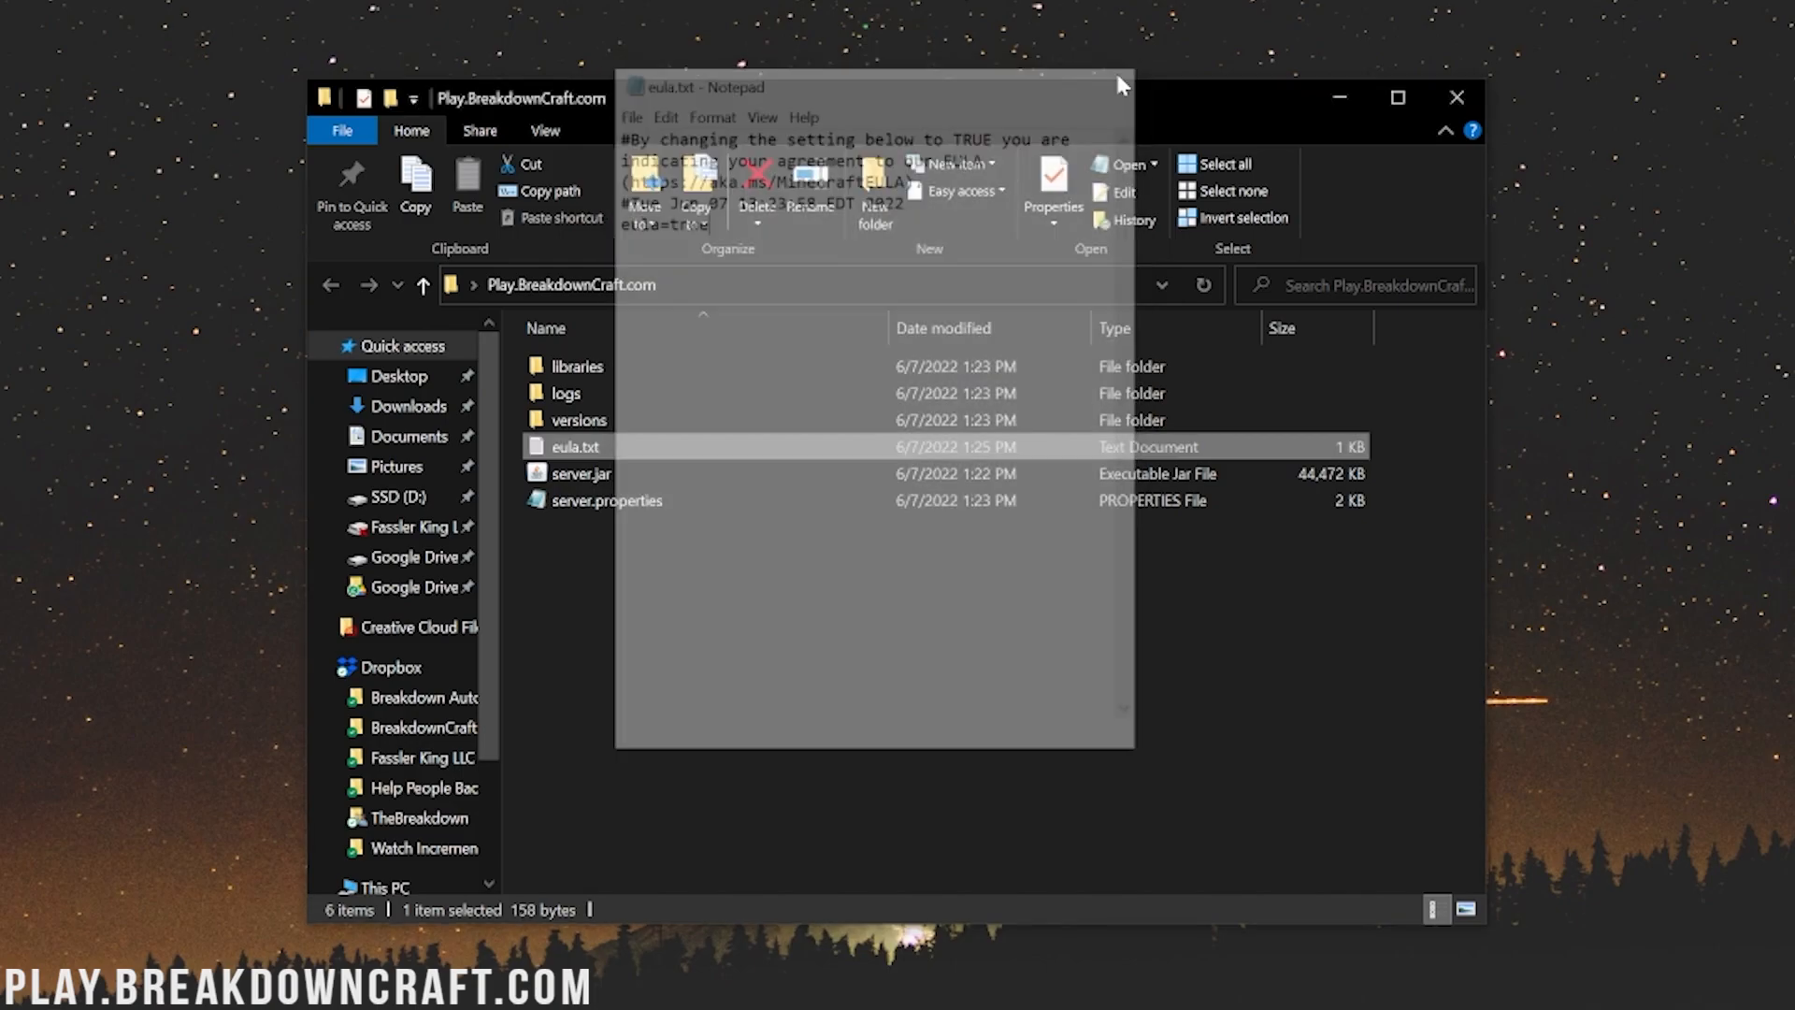
click(1122, 86)
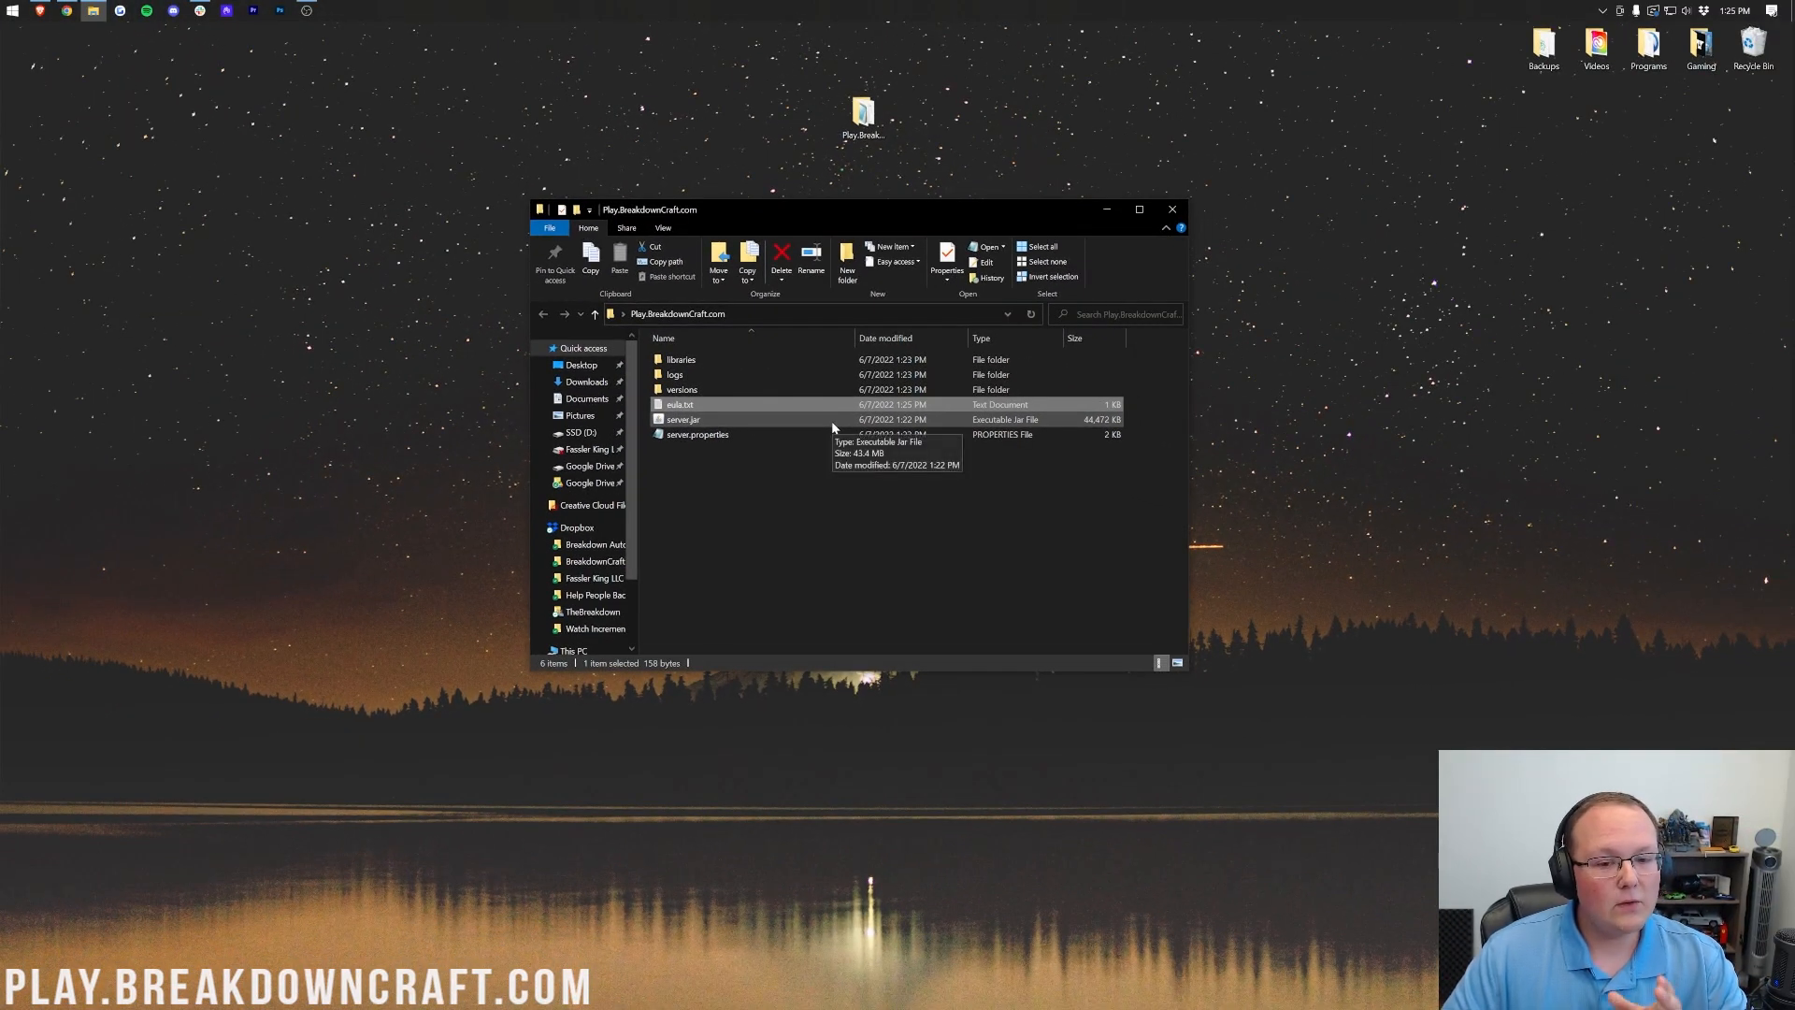
Step: Launch server.jar from the Play.BreakdownCraft.com folder and let the server finish starting
click(681, 419)
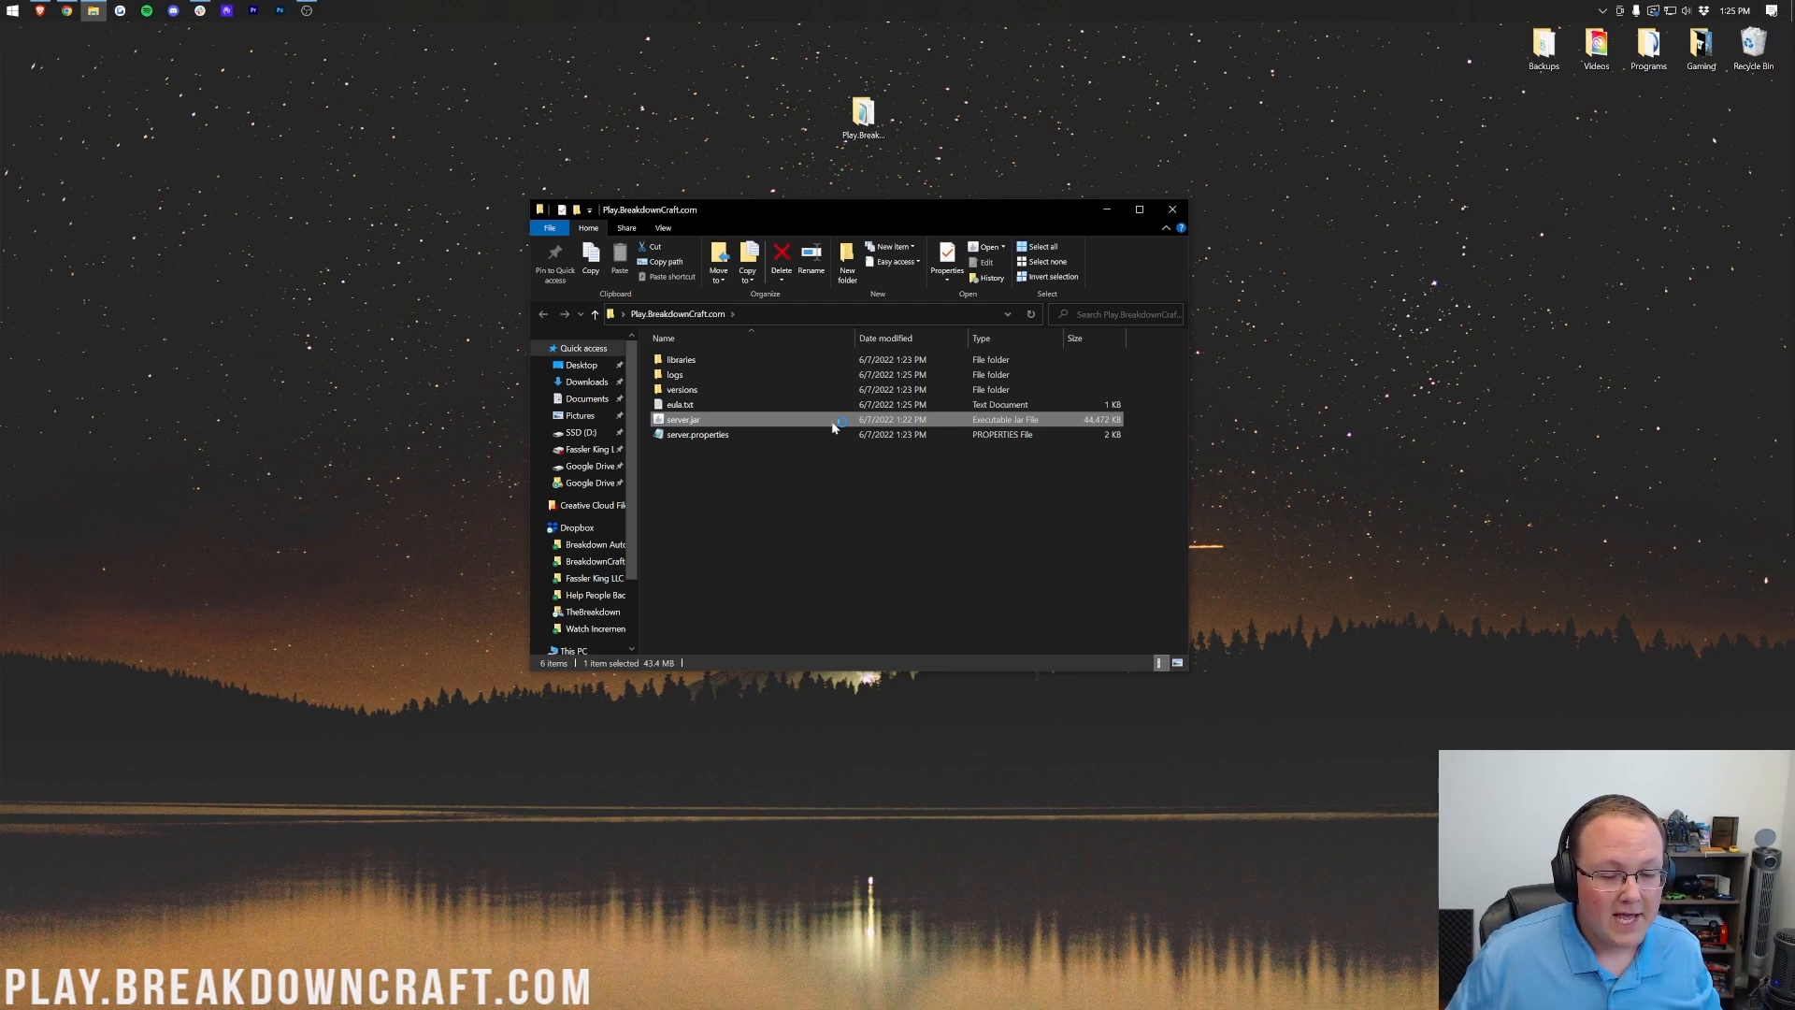
double_click(682, 419)
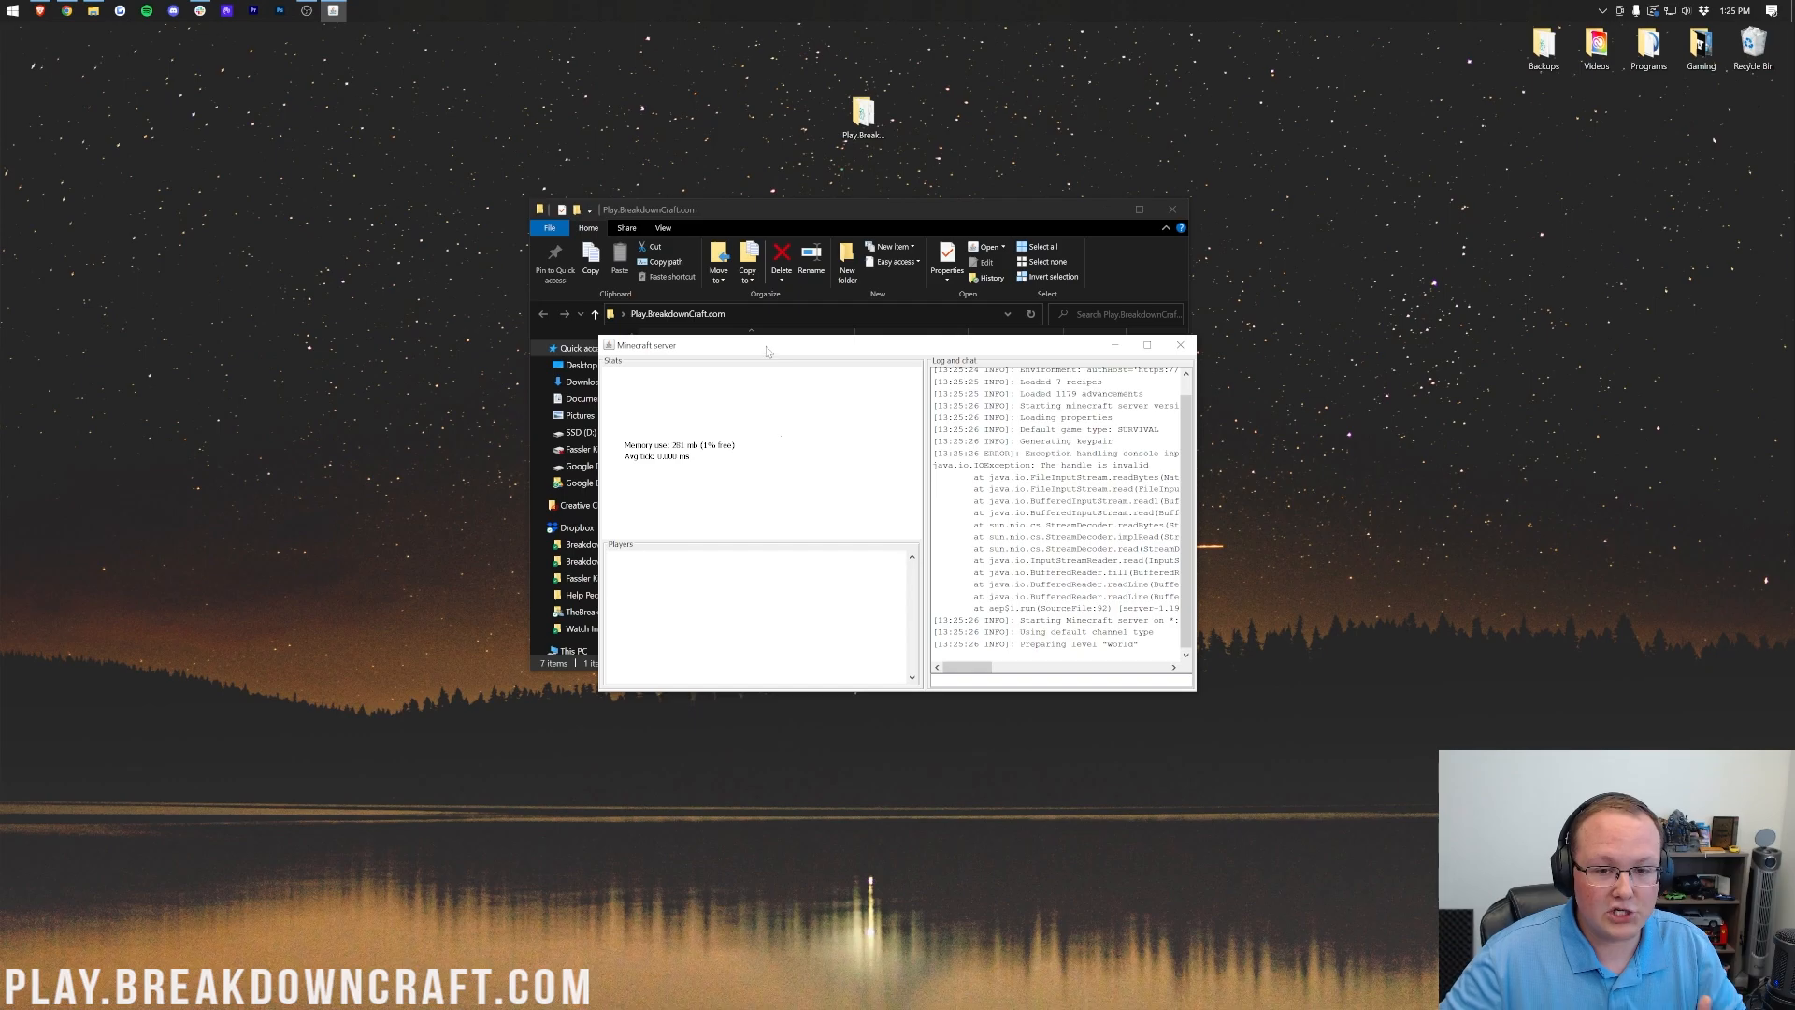
click(1179, 345)
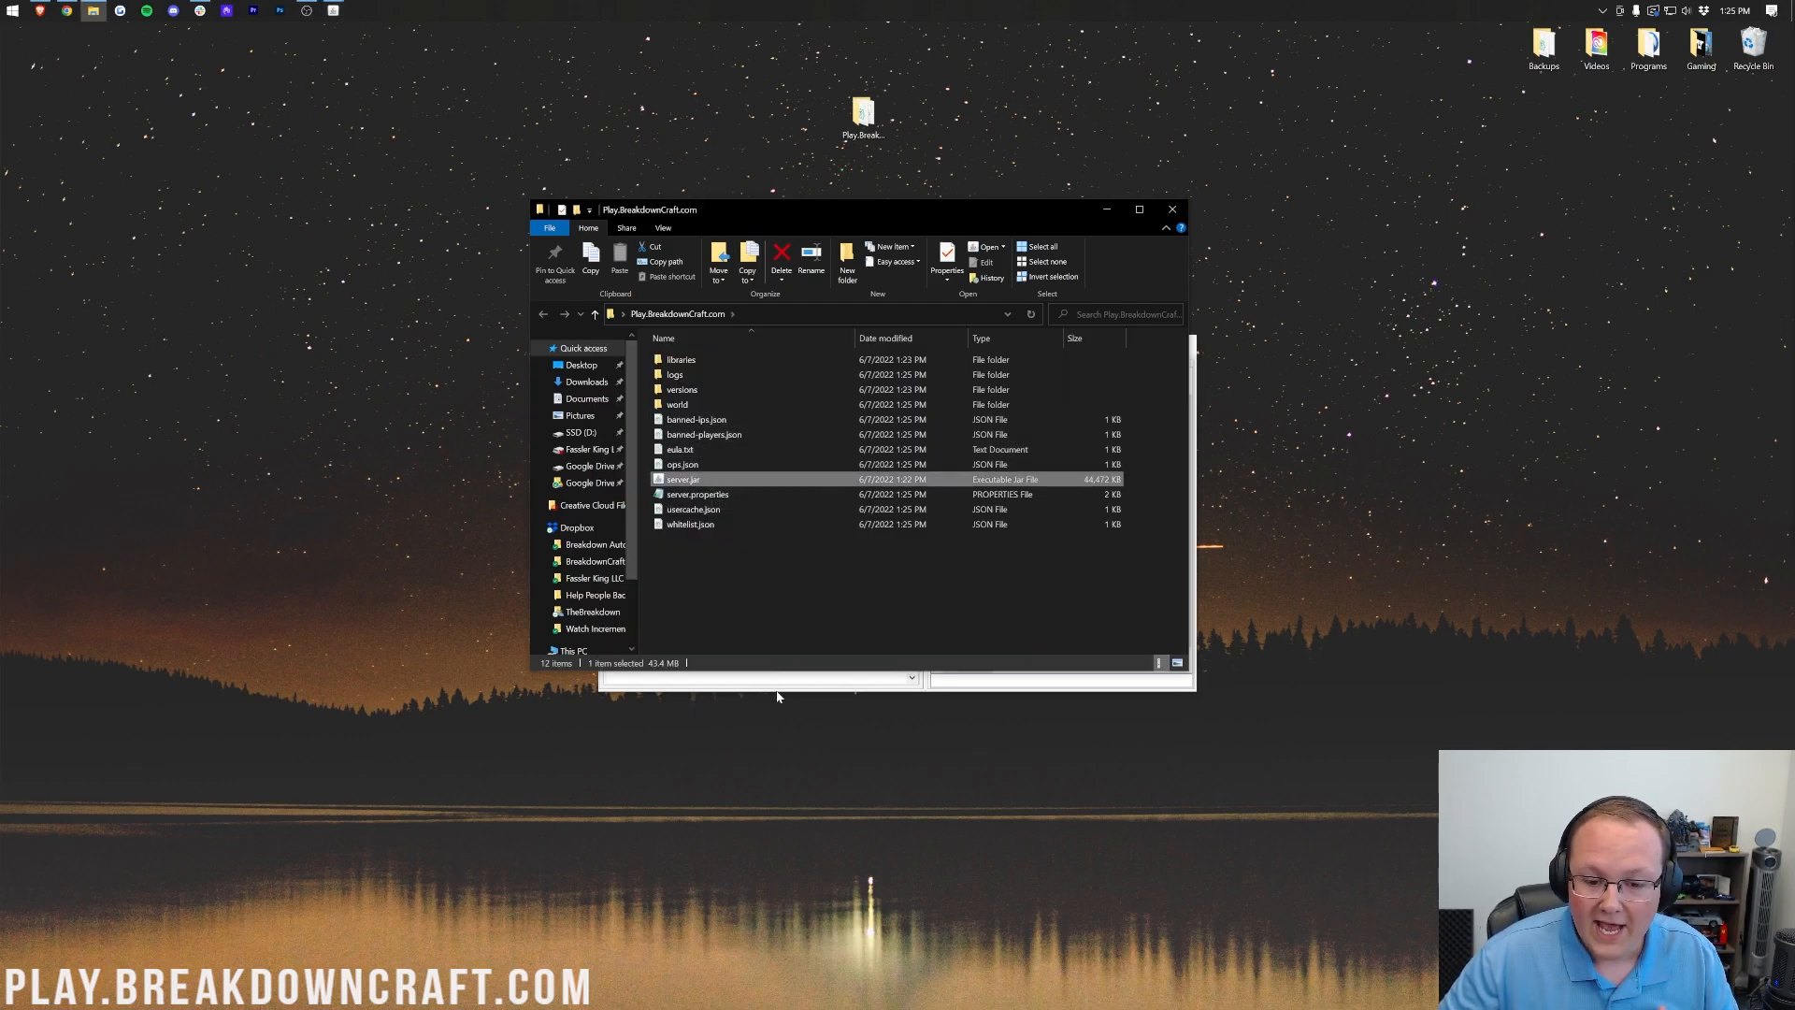
double_click(683, 479)
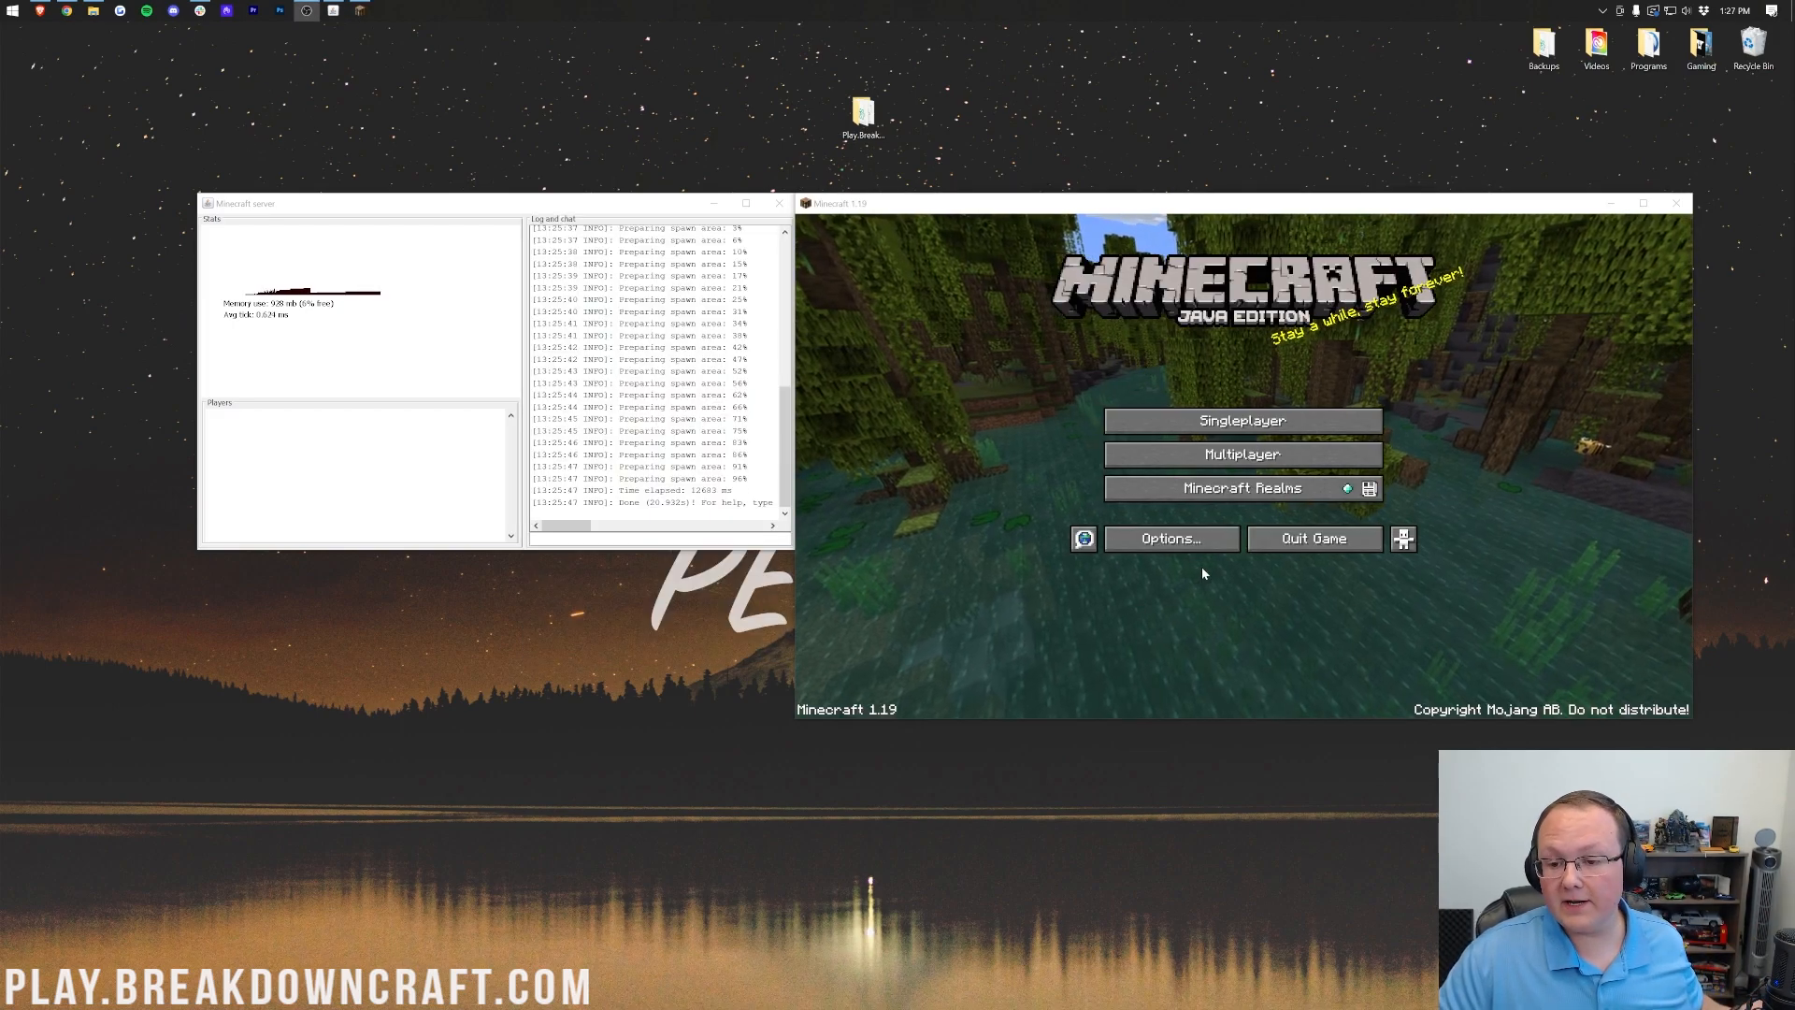
Step: Open Multiplayer and allow Java through the firewall on private and public networks
click(1241, 454)
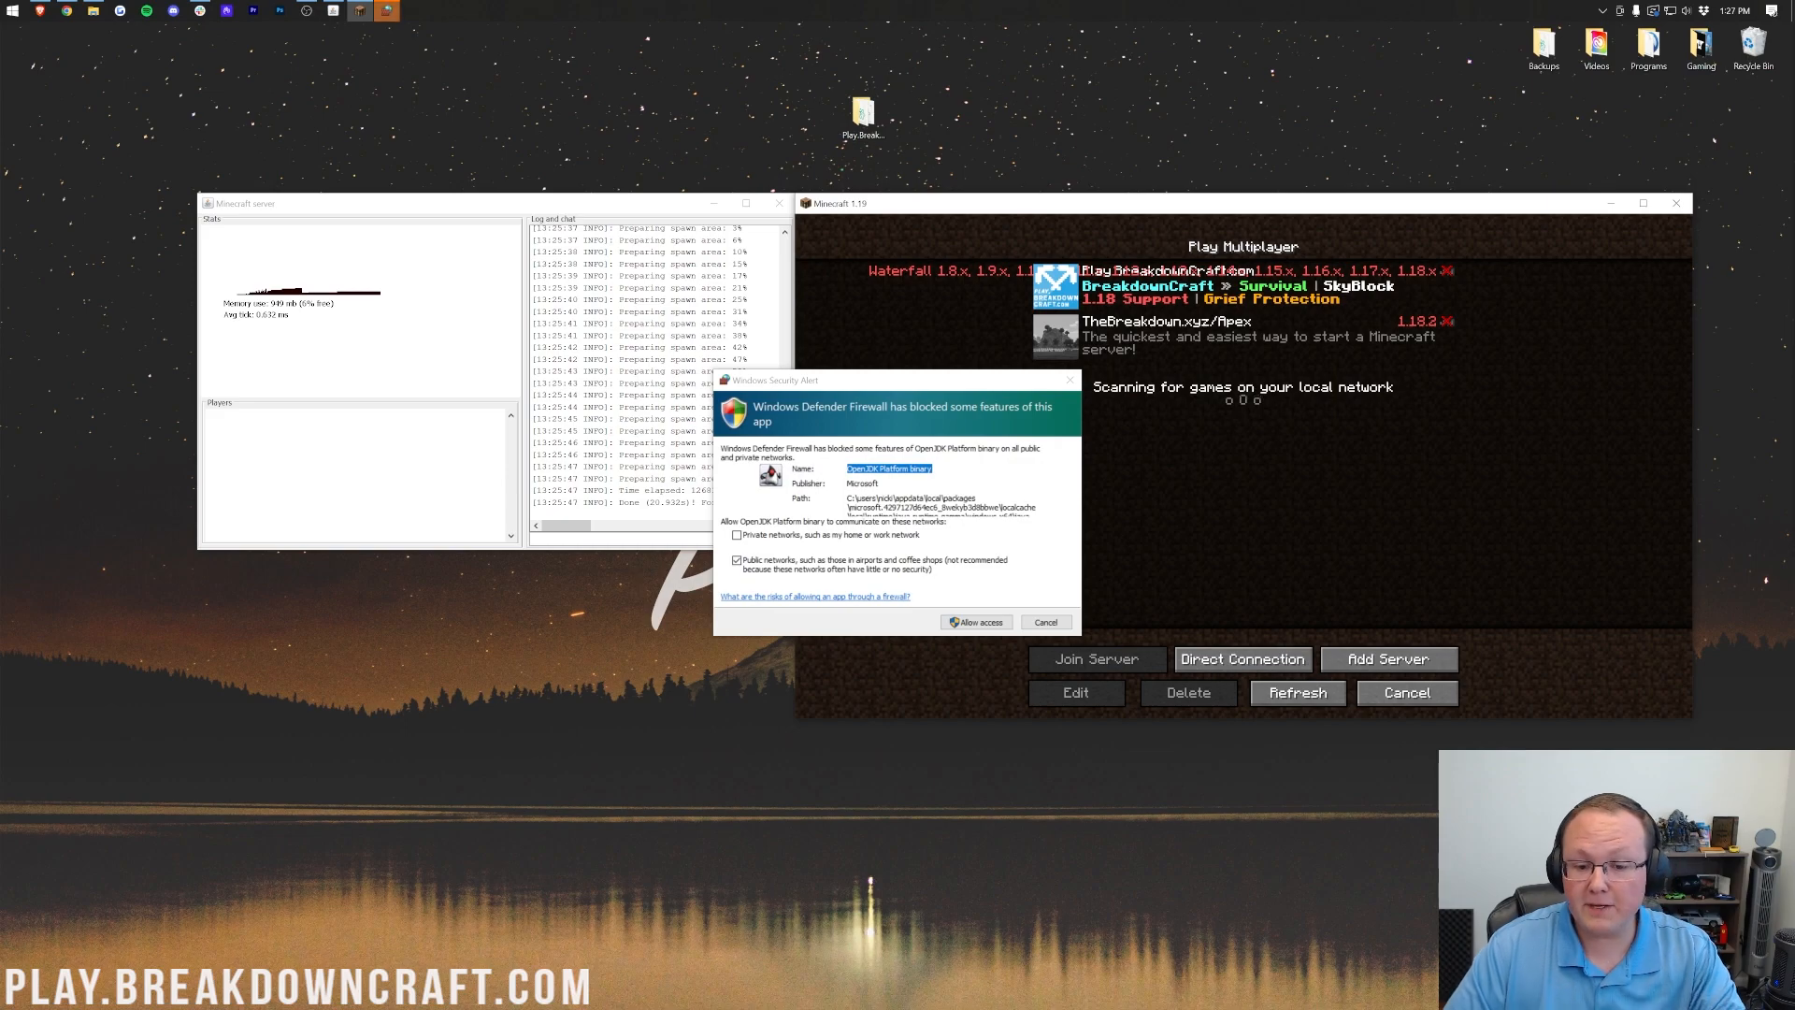
click(737, 535)
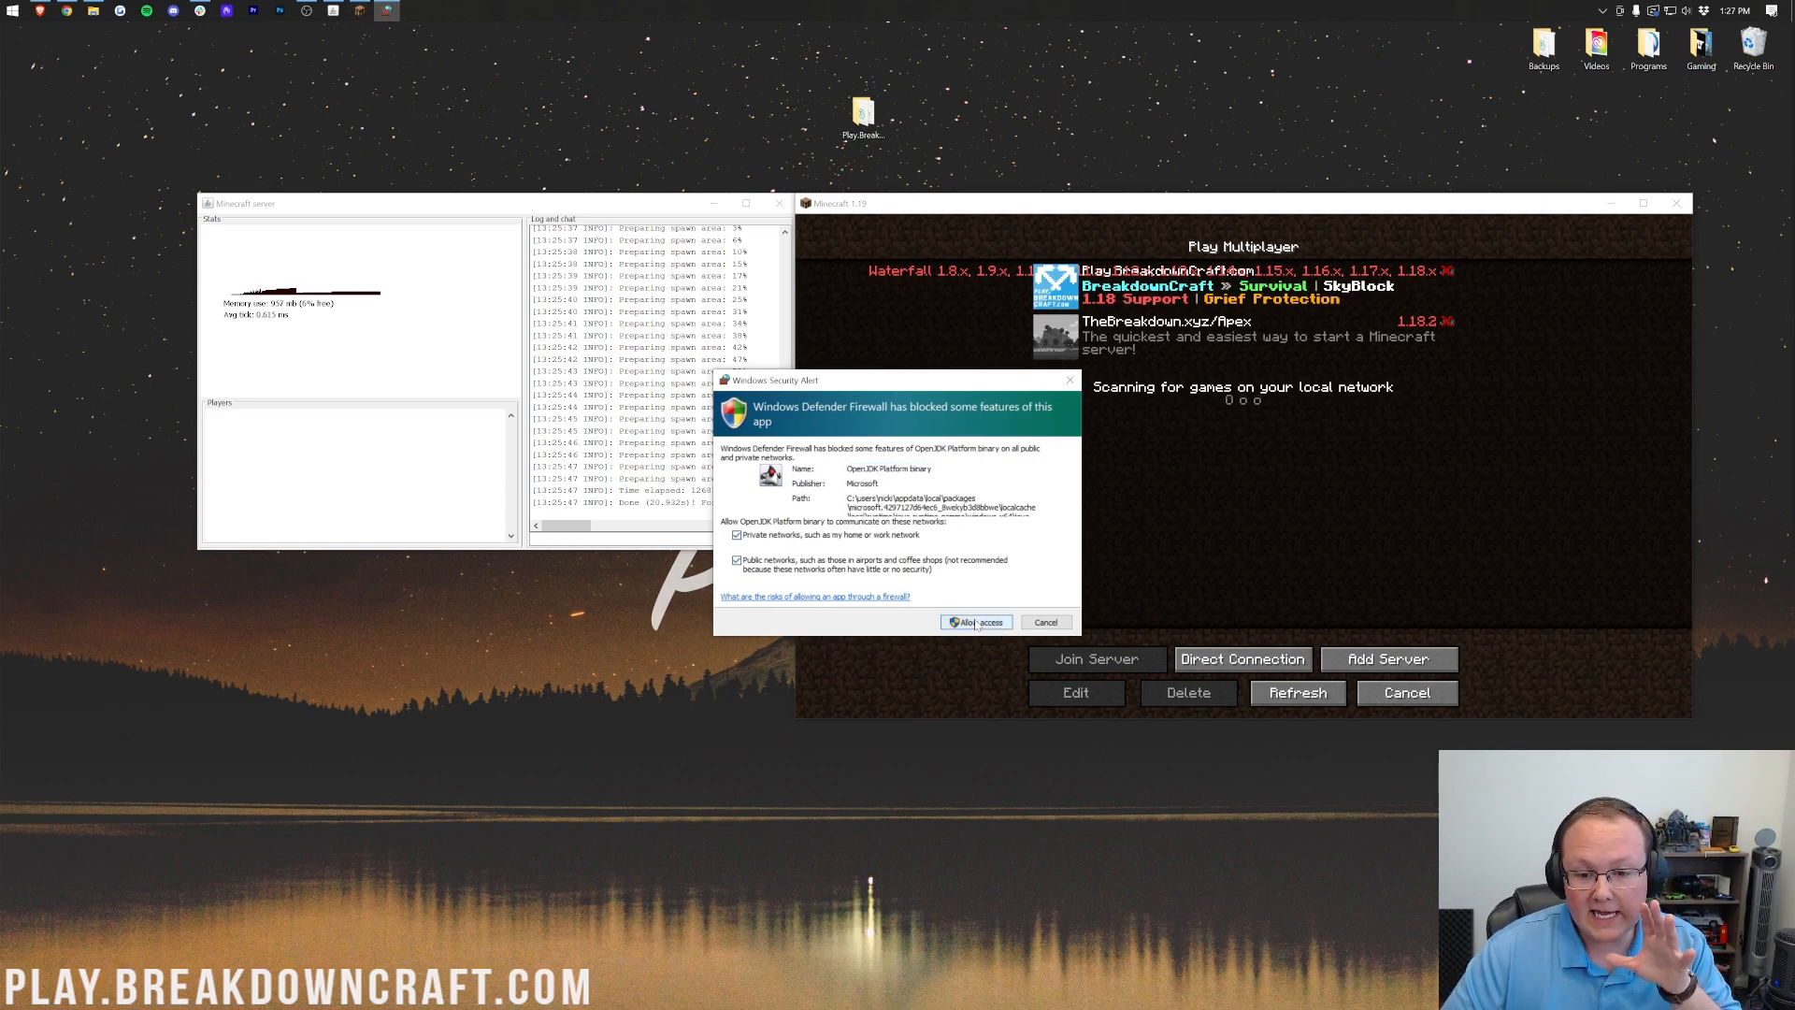
click(974, 621)
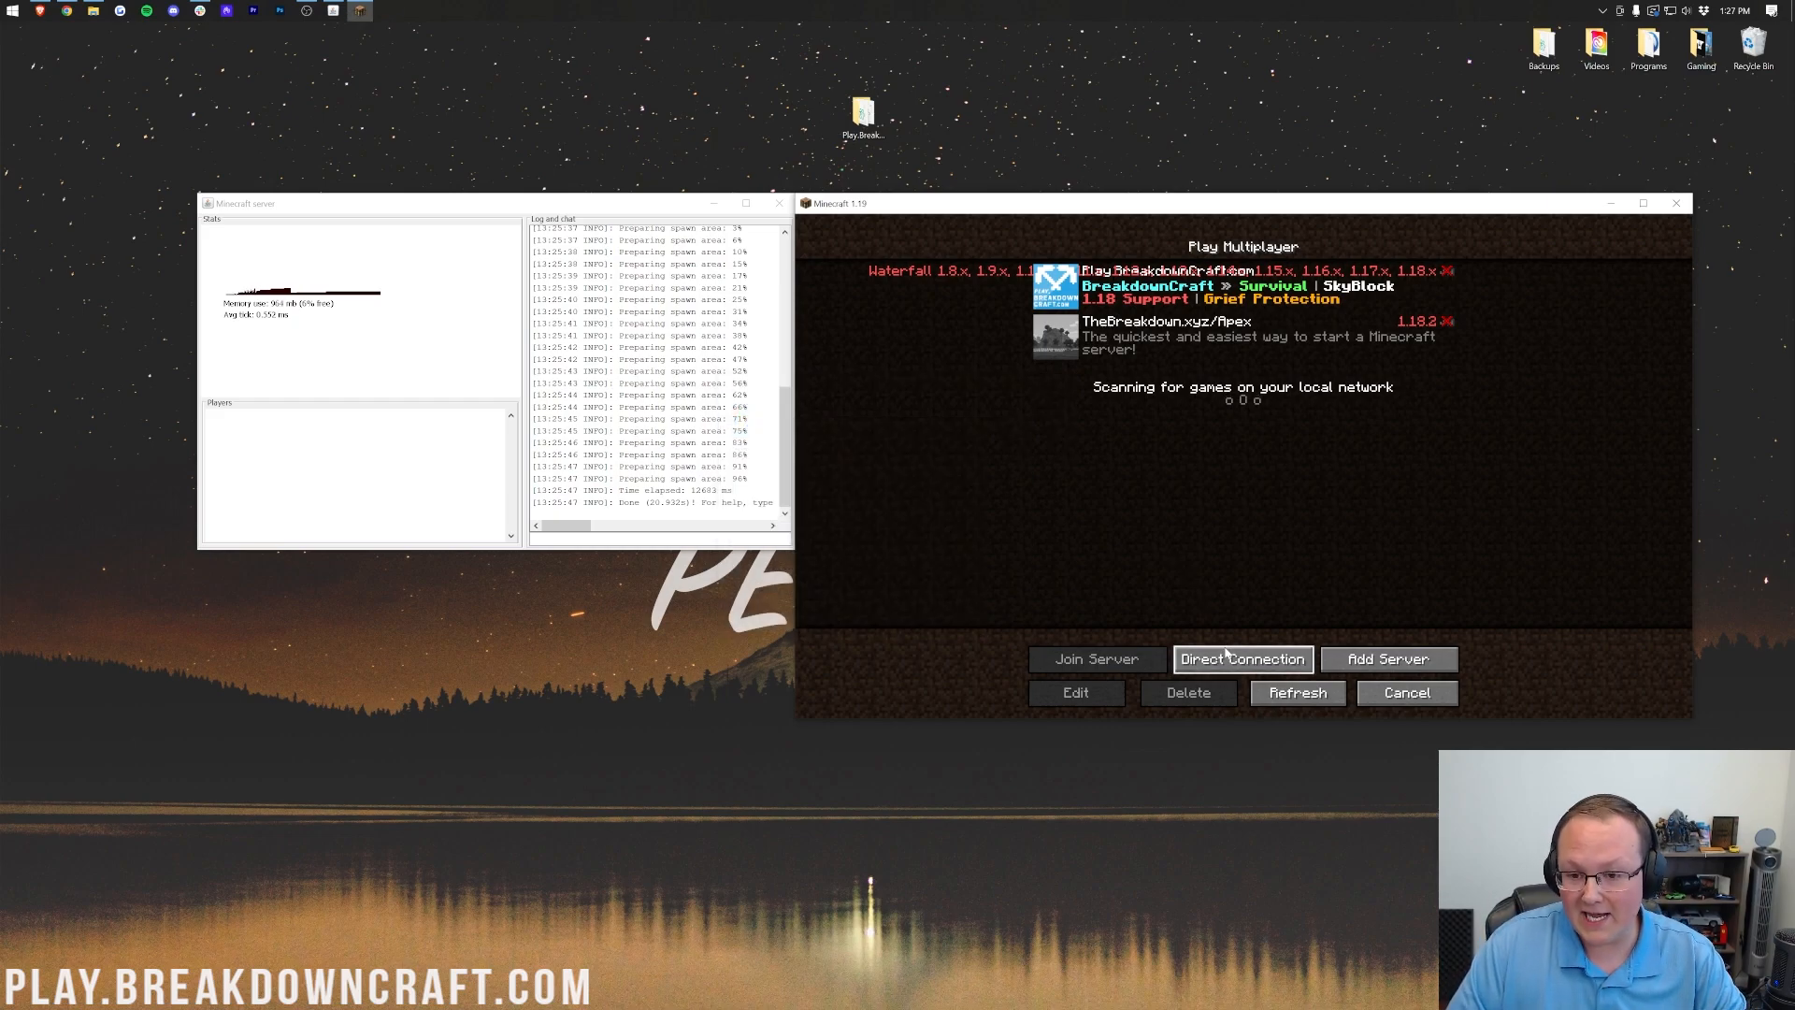
Step: Direct-connect to server address 'localhost' and join the server
click(1241, 659)
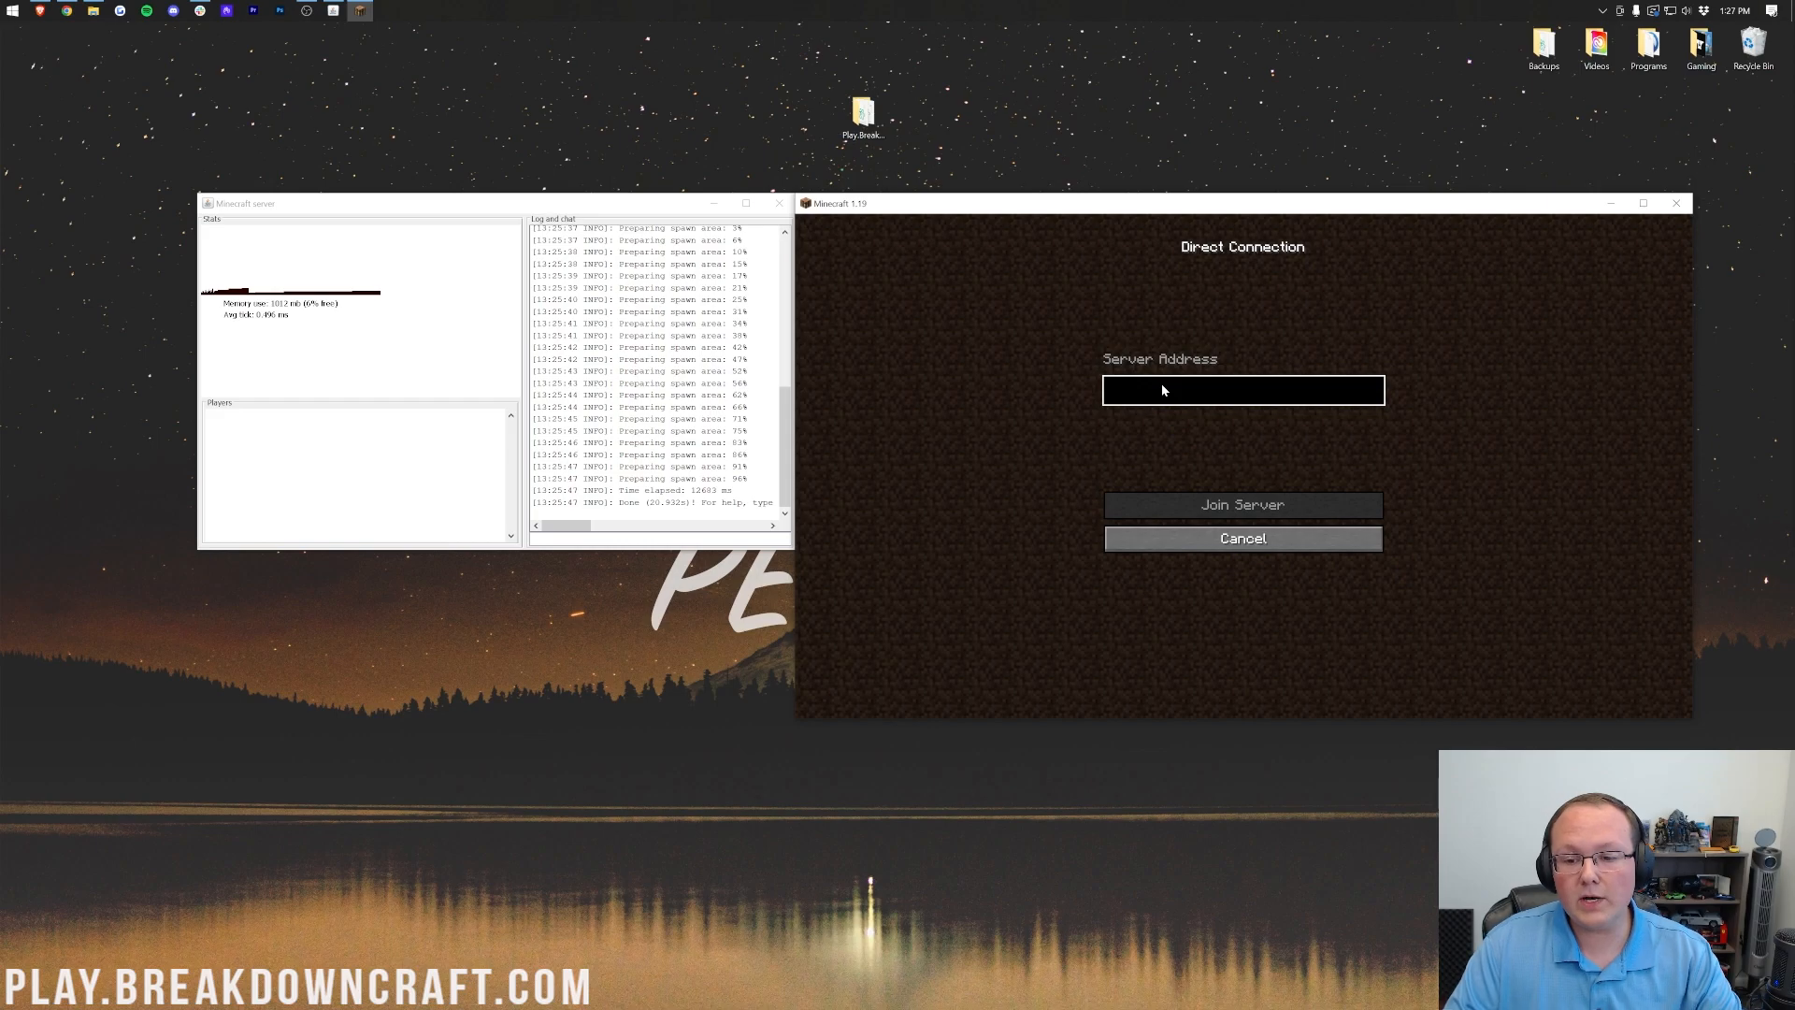
text(local)
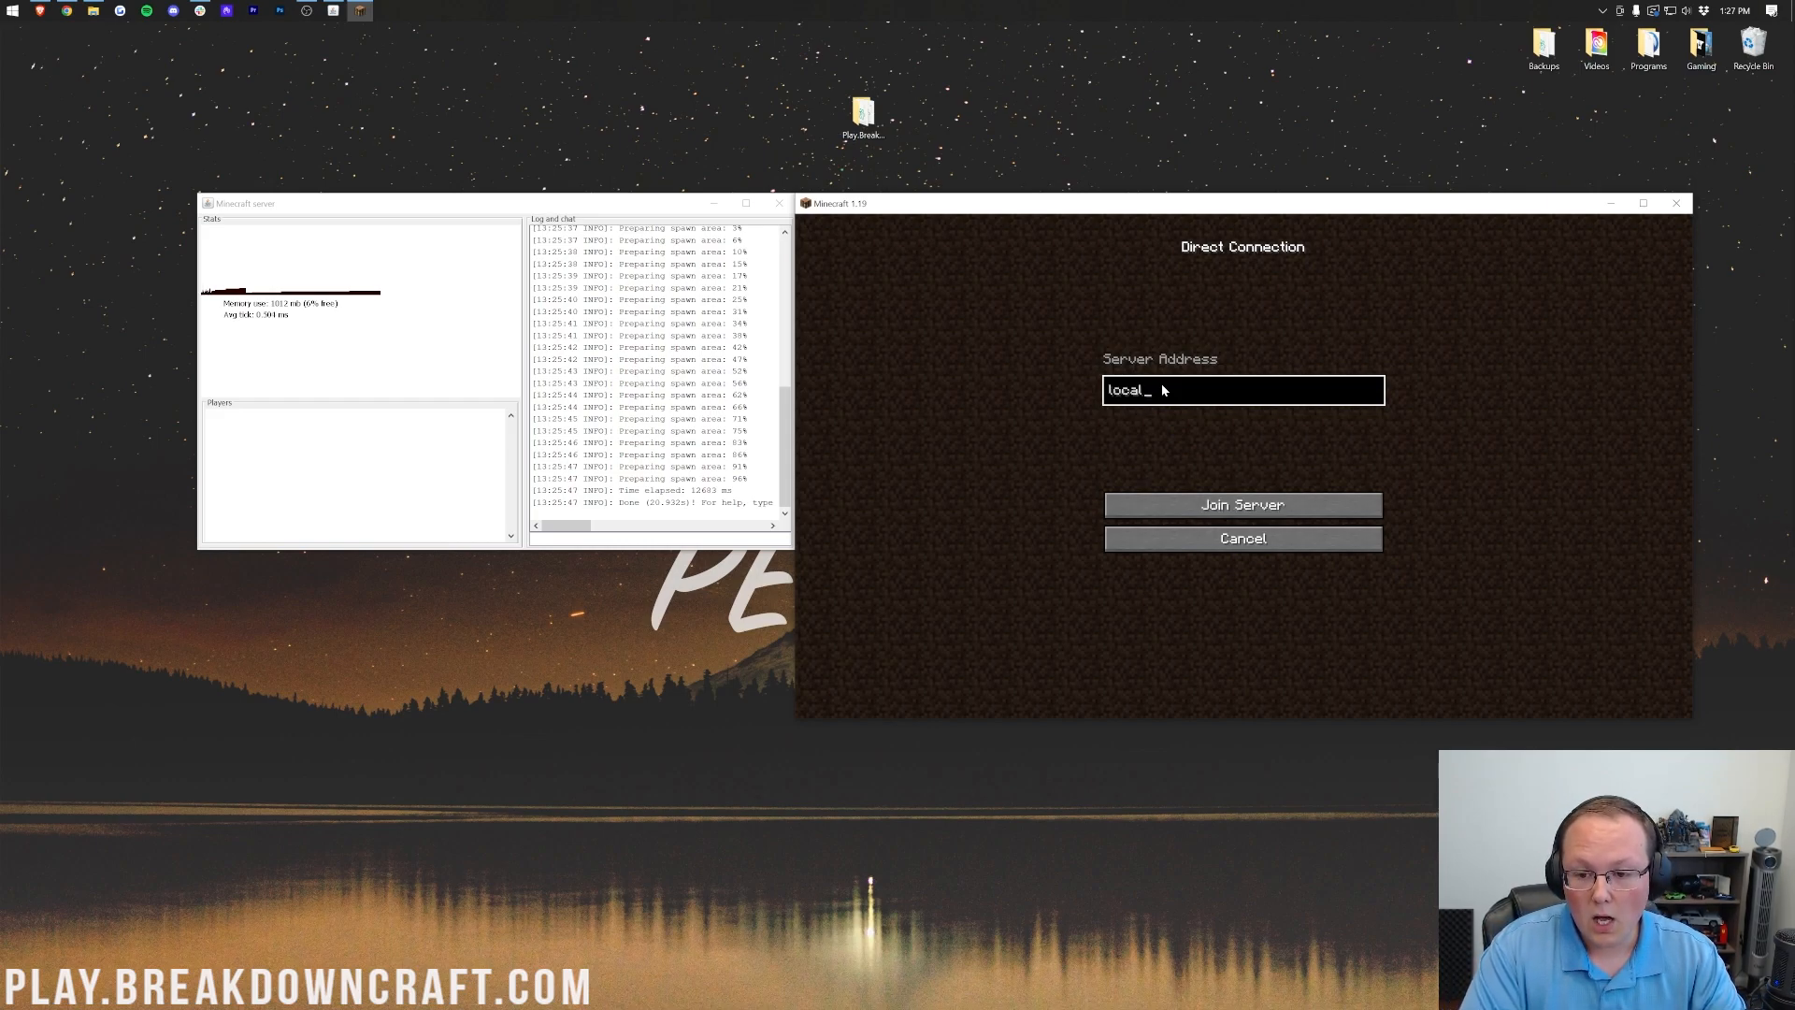
text(host)
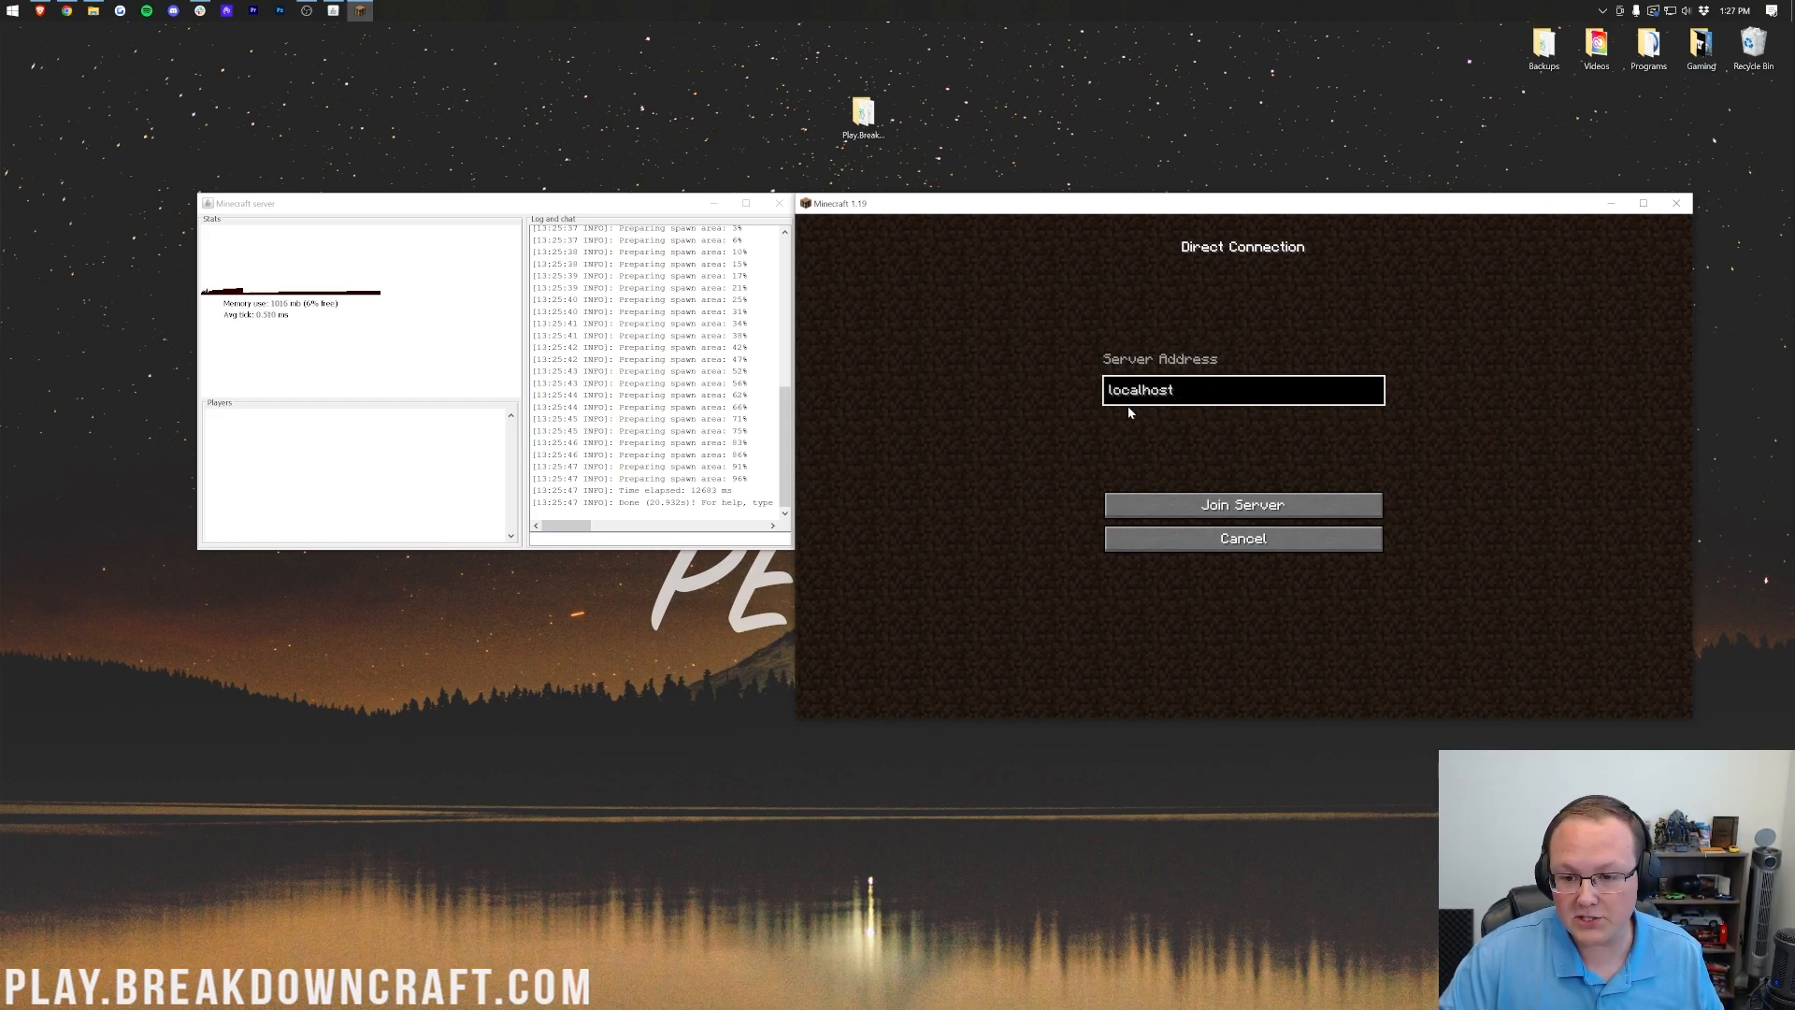
mouse_move(1151, 416)
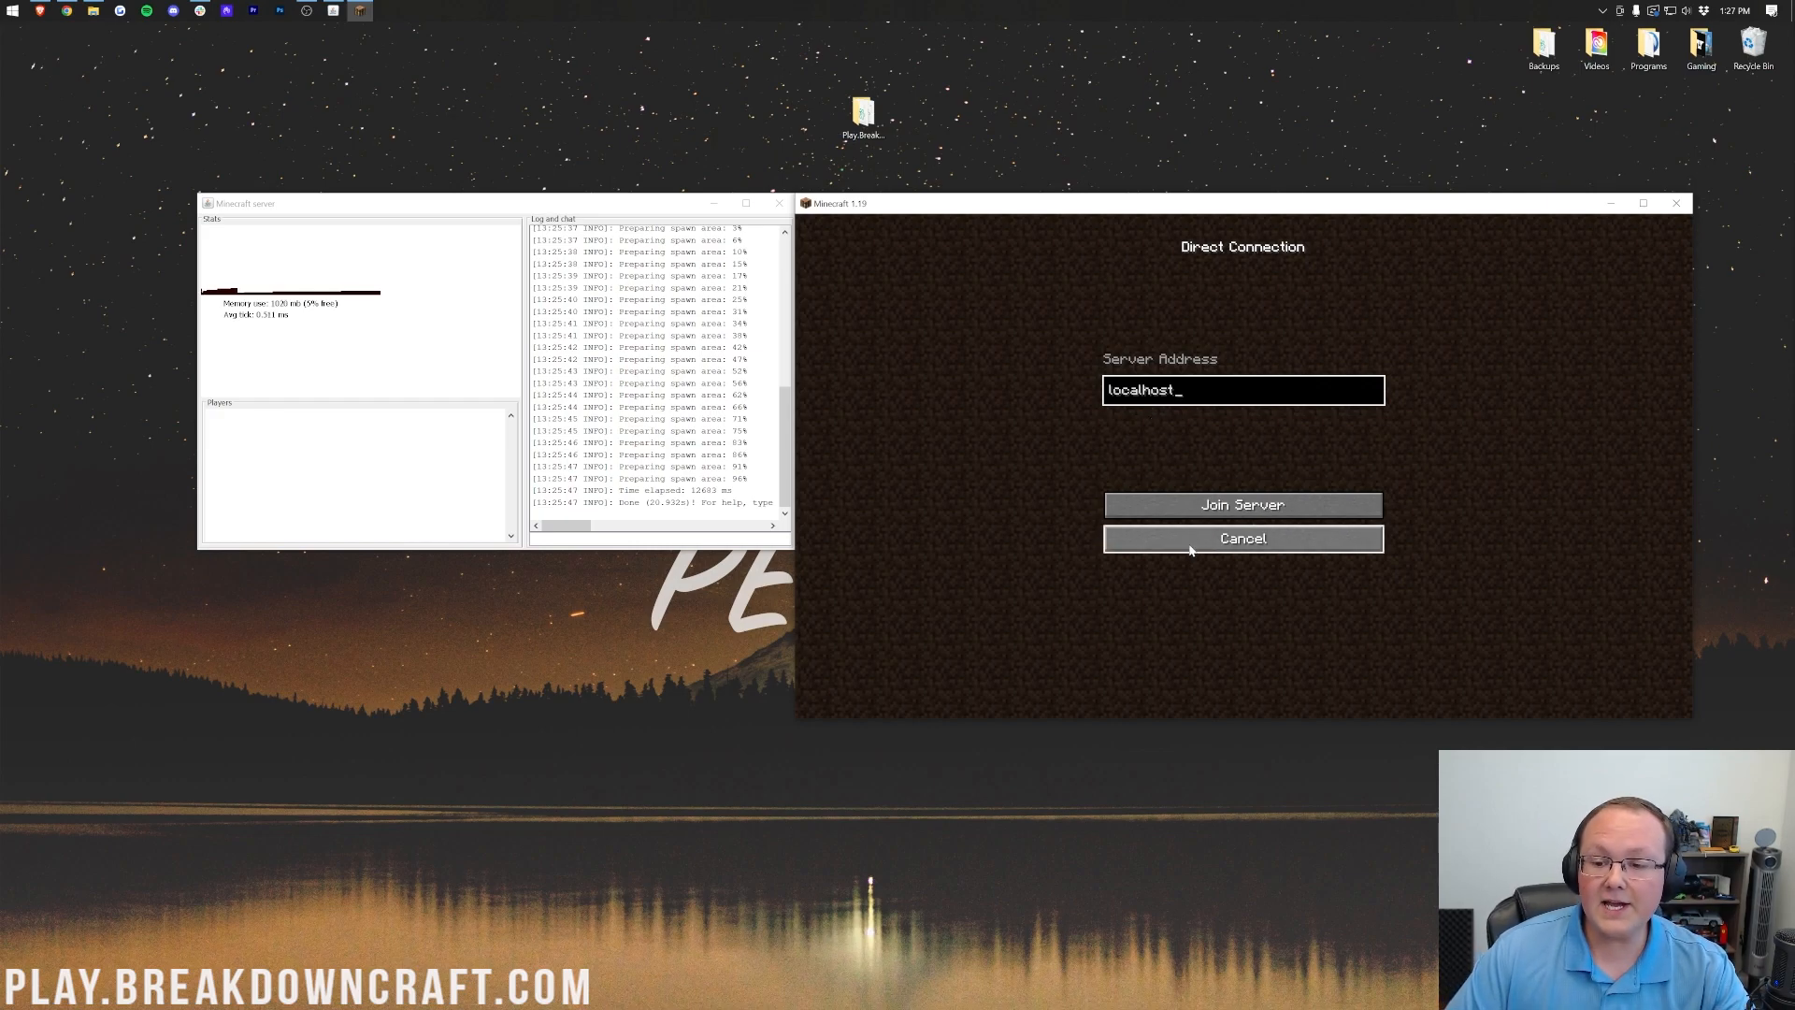
click(1241, 504)
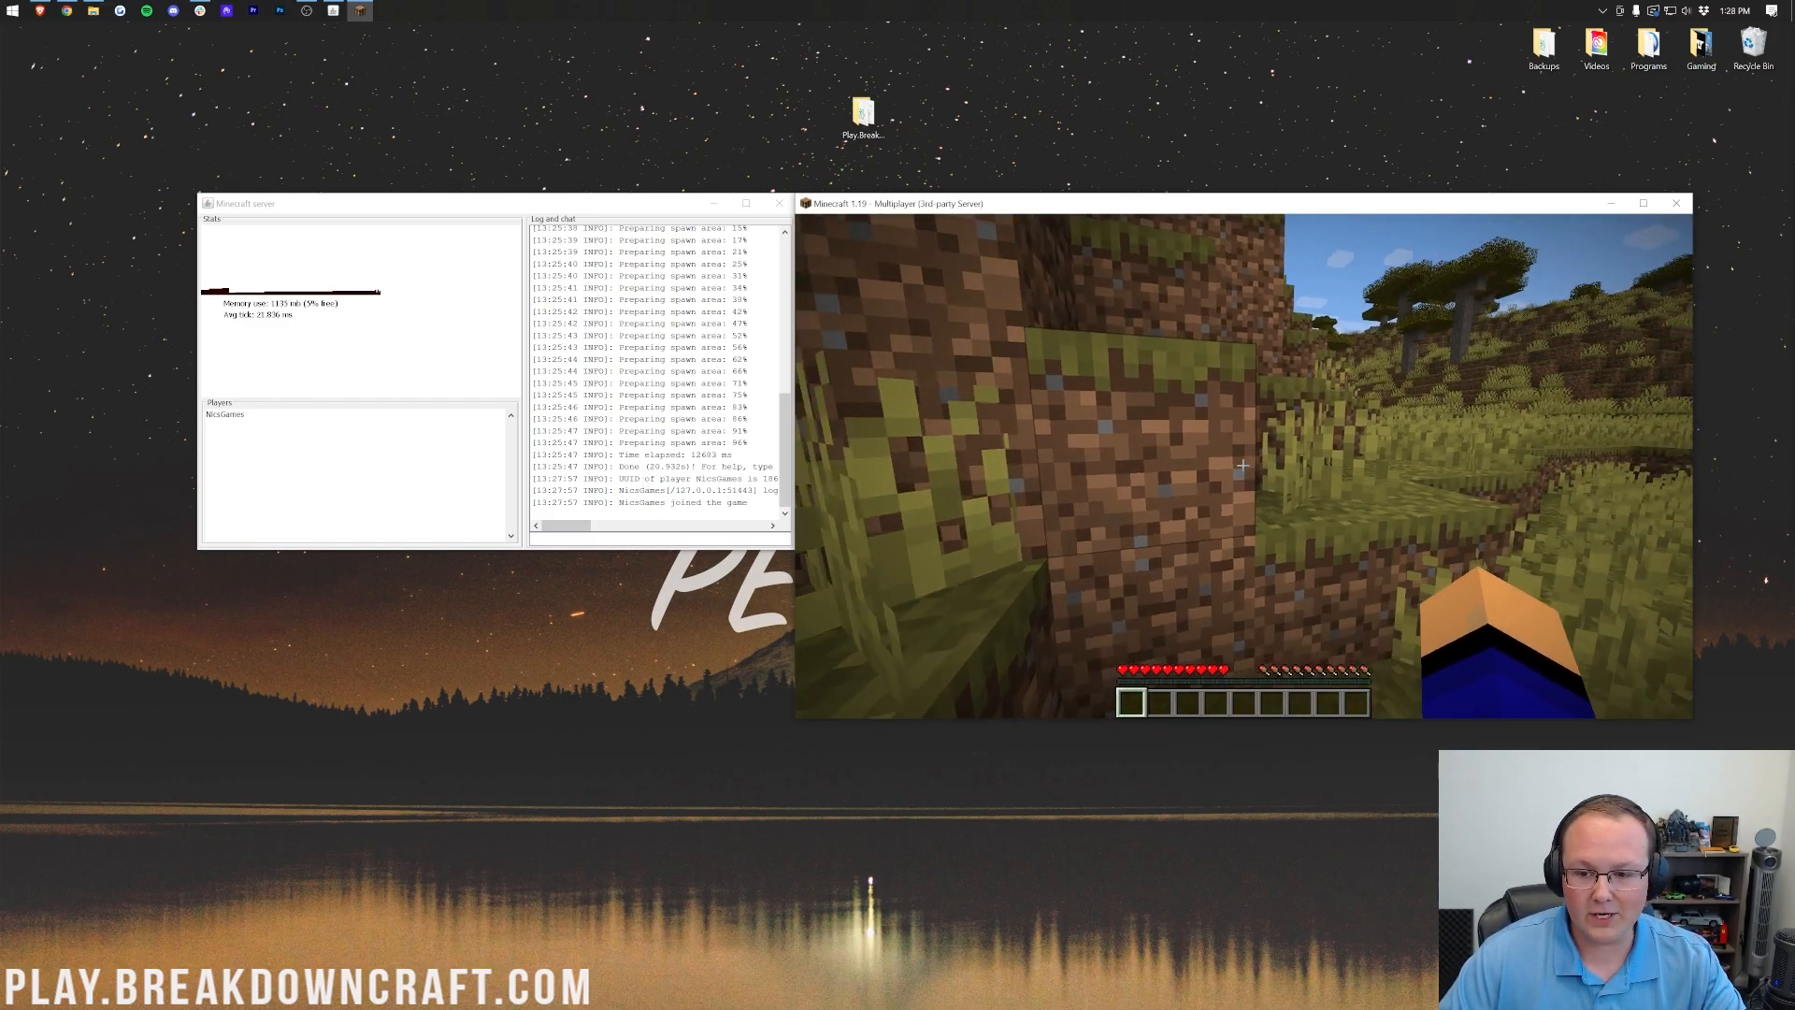
mouse_move(1243, 464)
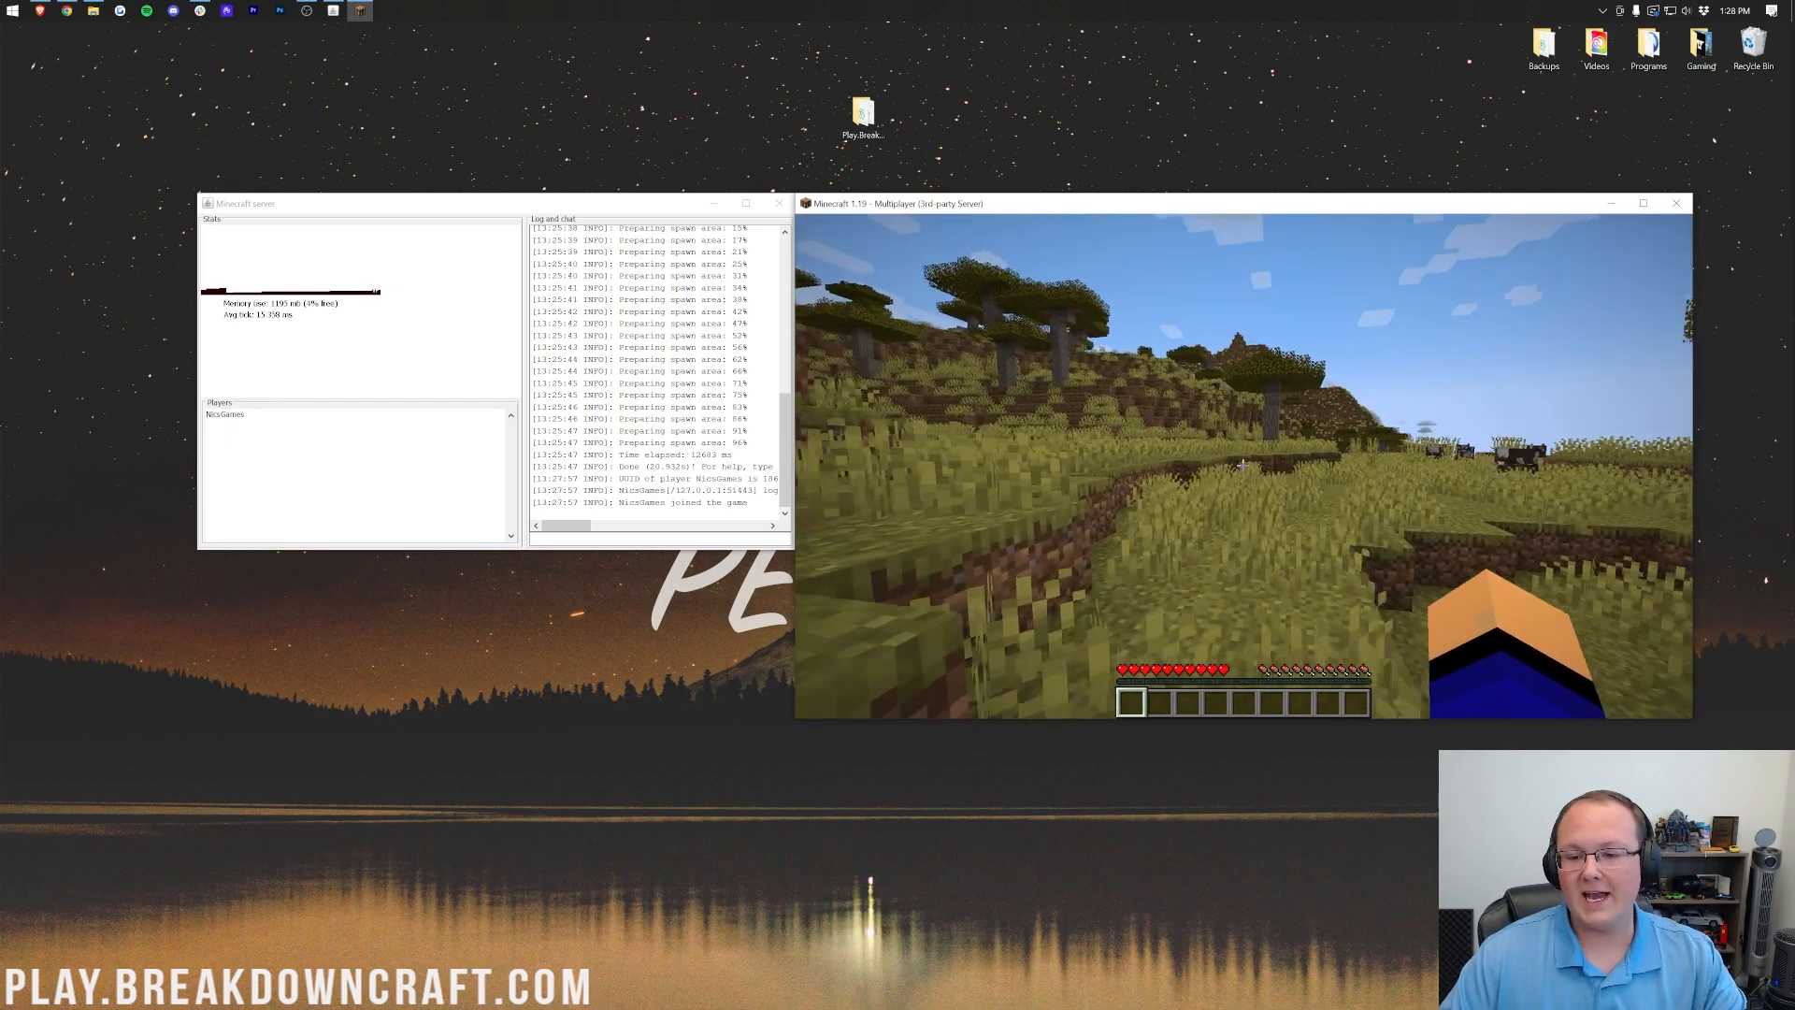
mouse_move(1243, 464)
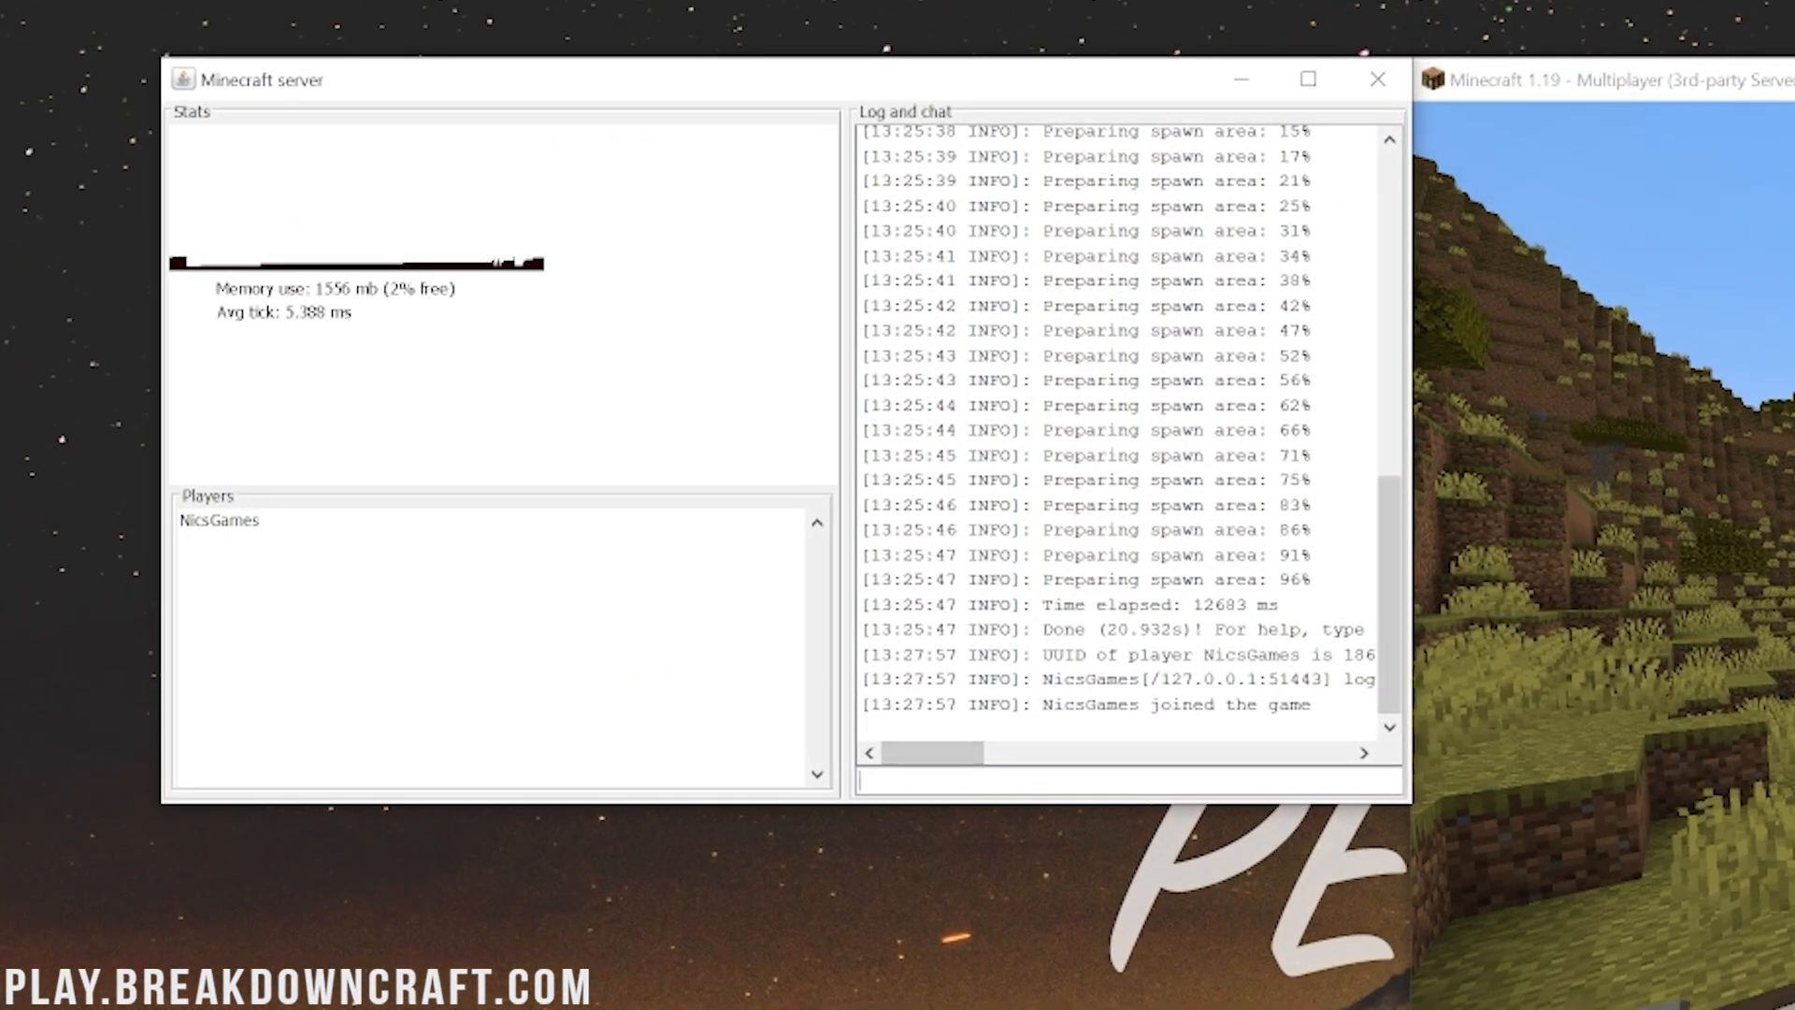
Step: Op player NBic in the server console, set gamemode creative, then pause the game
text(op NBic)
text(/gam)
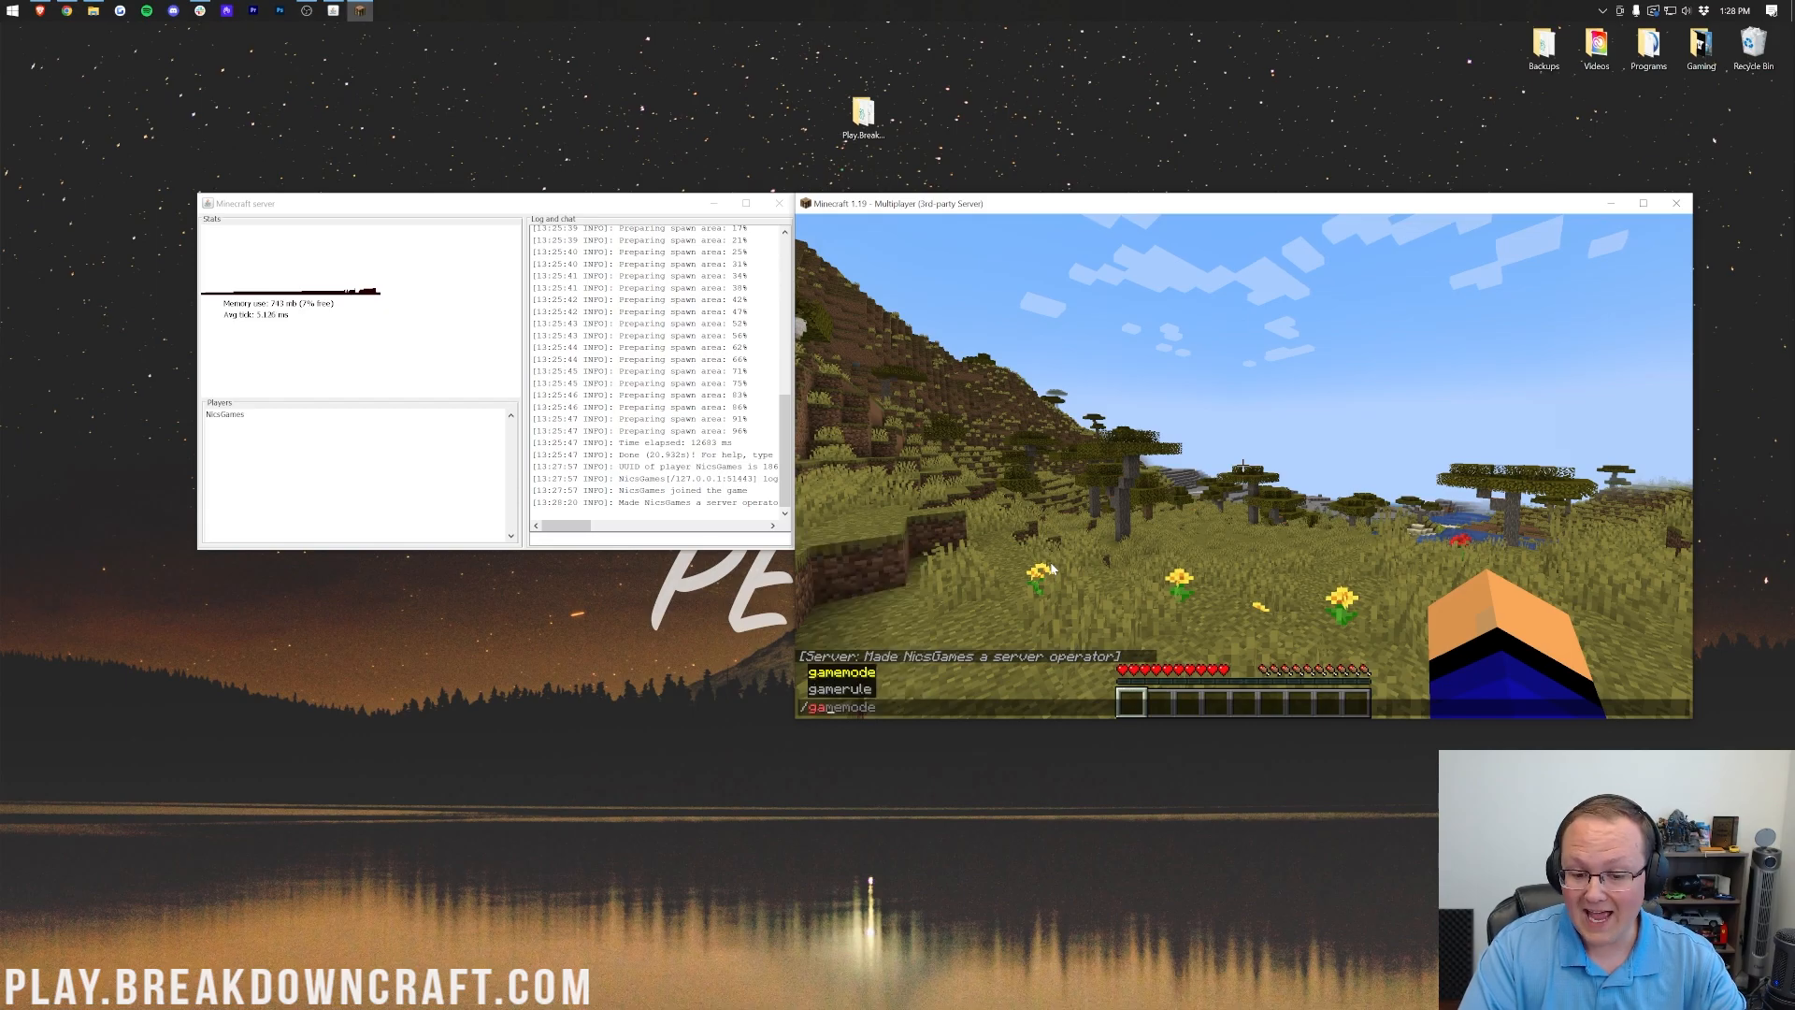
text(creative)
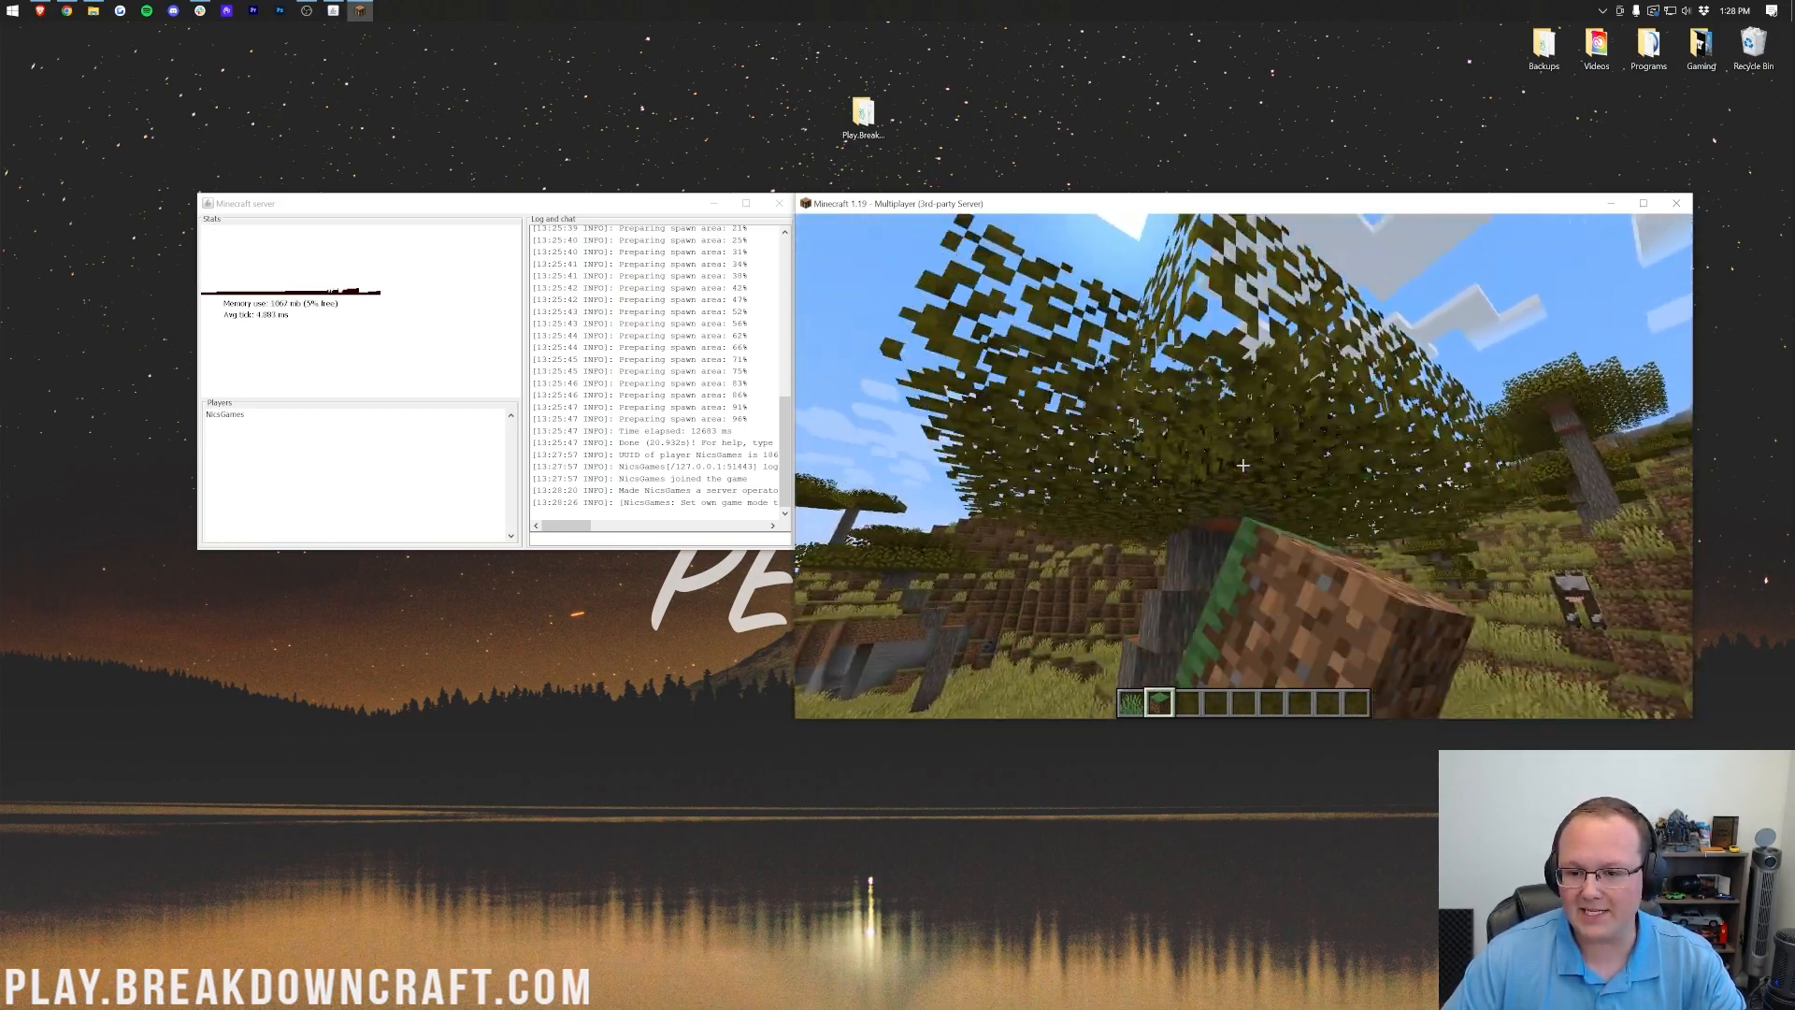
mouse_move(1242, 463)
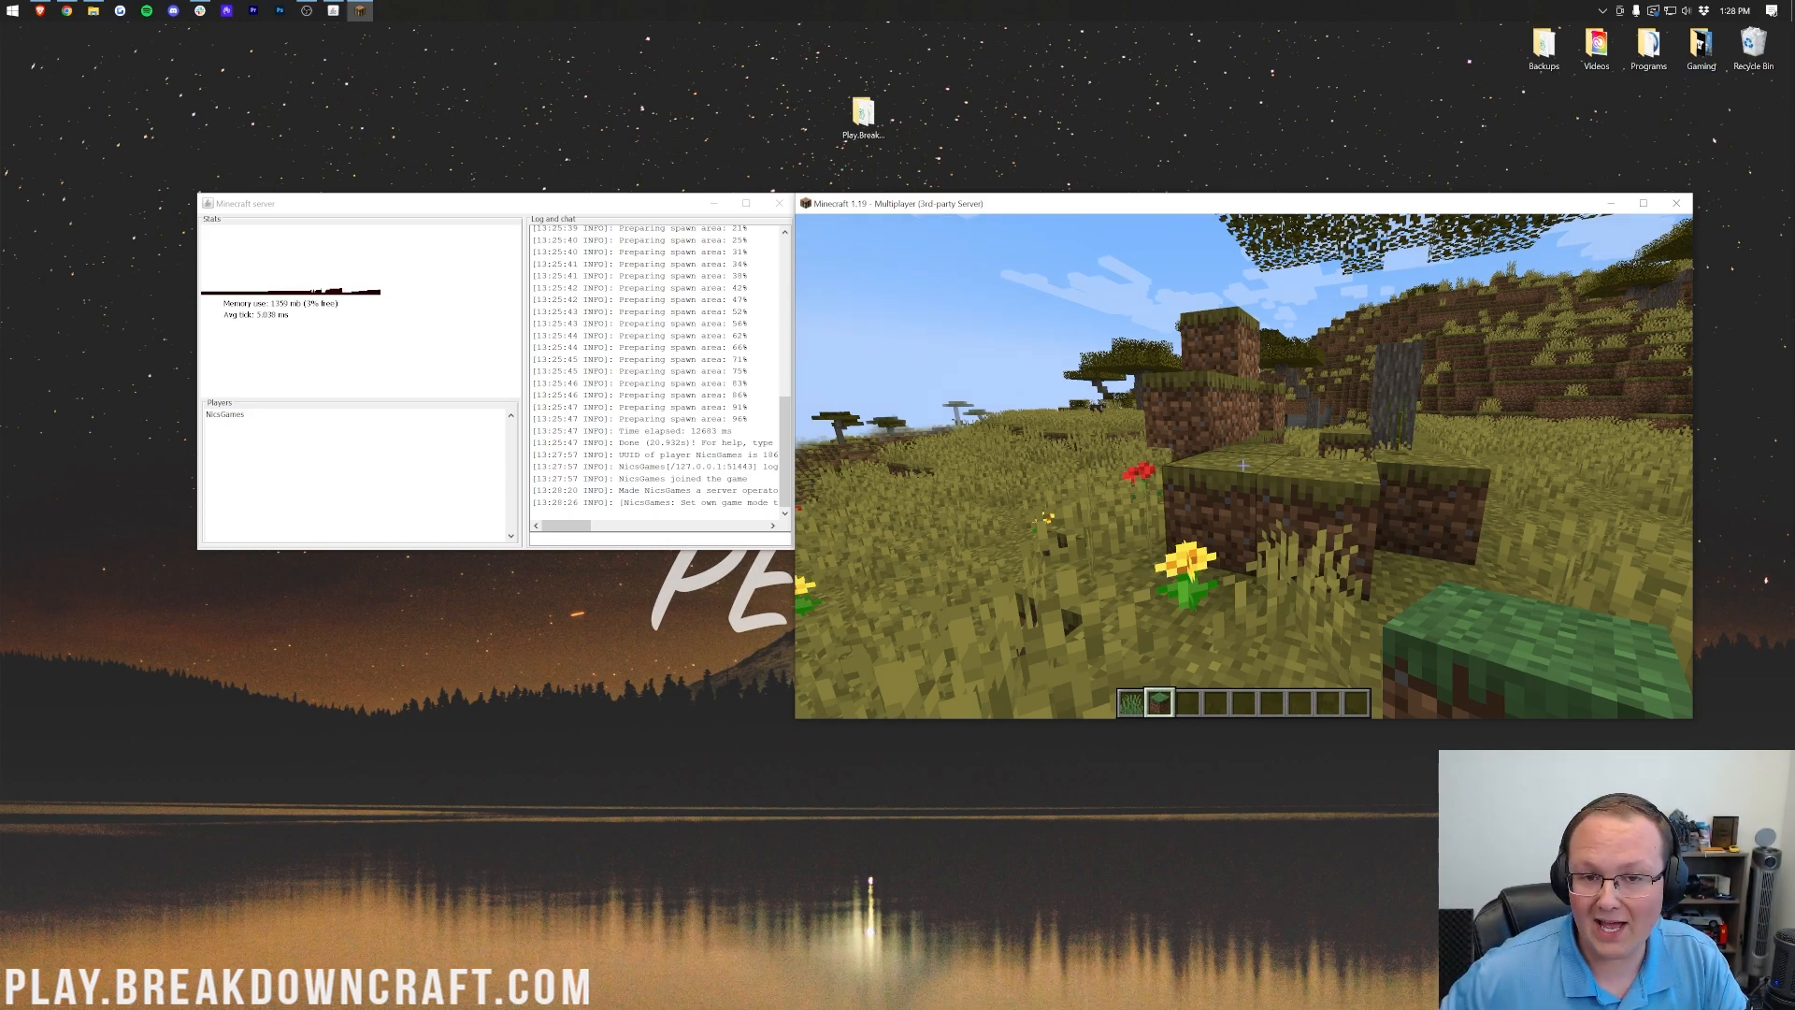
key(Escape)
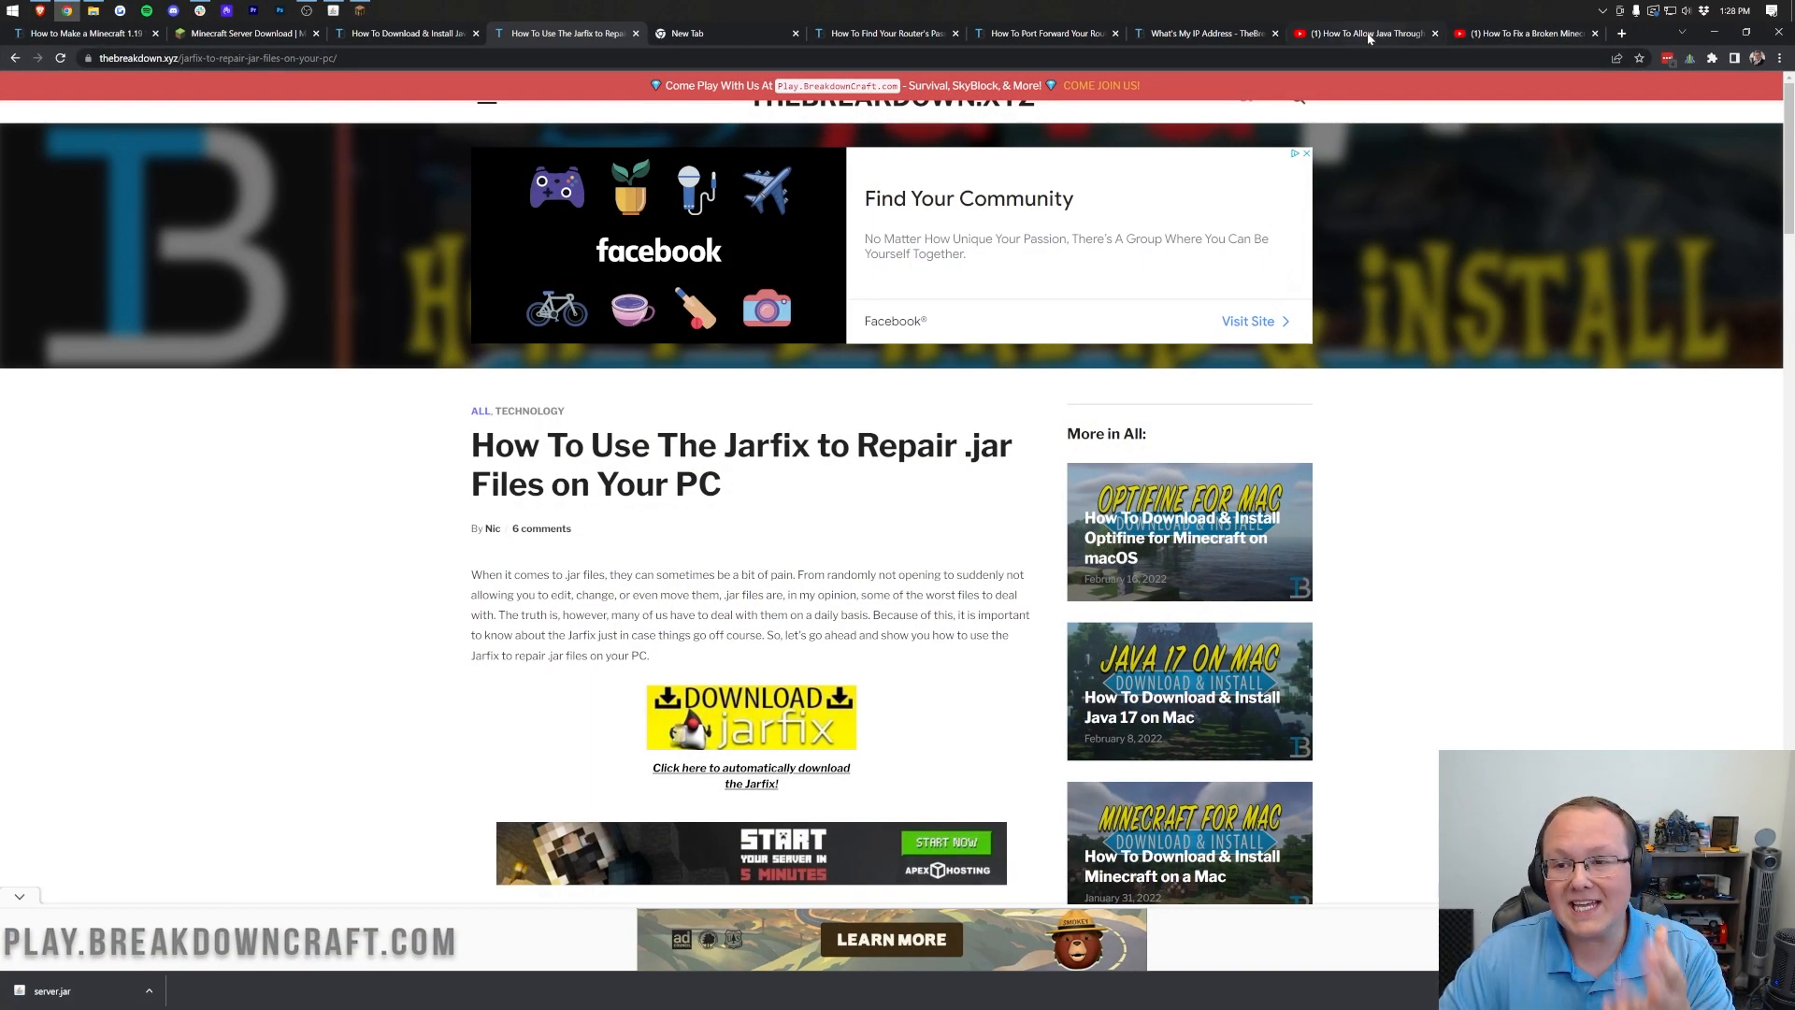
Step: View the YouTube firewall video, then return to the paused Minecraft window
click(1363, 34)
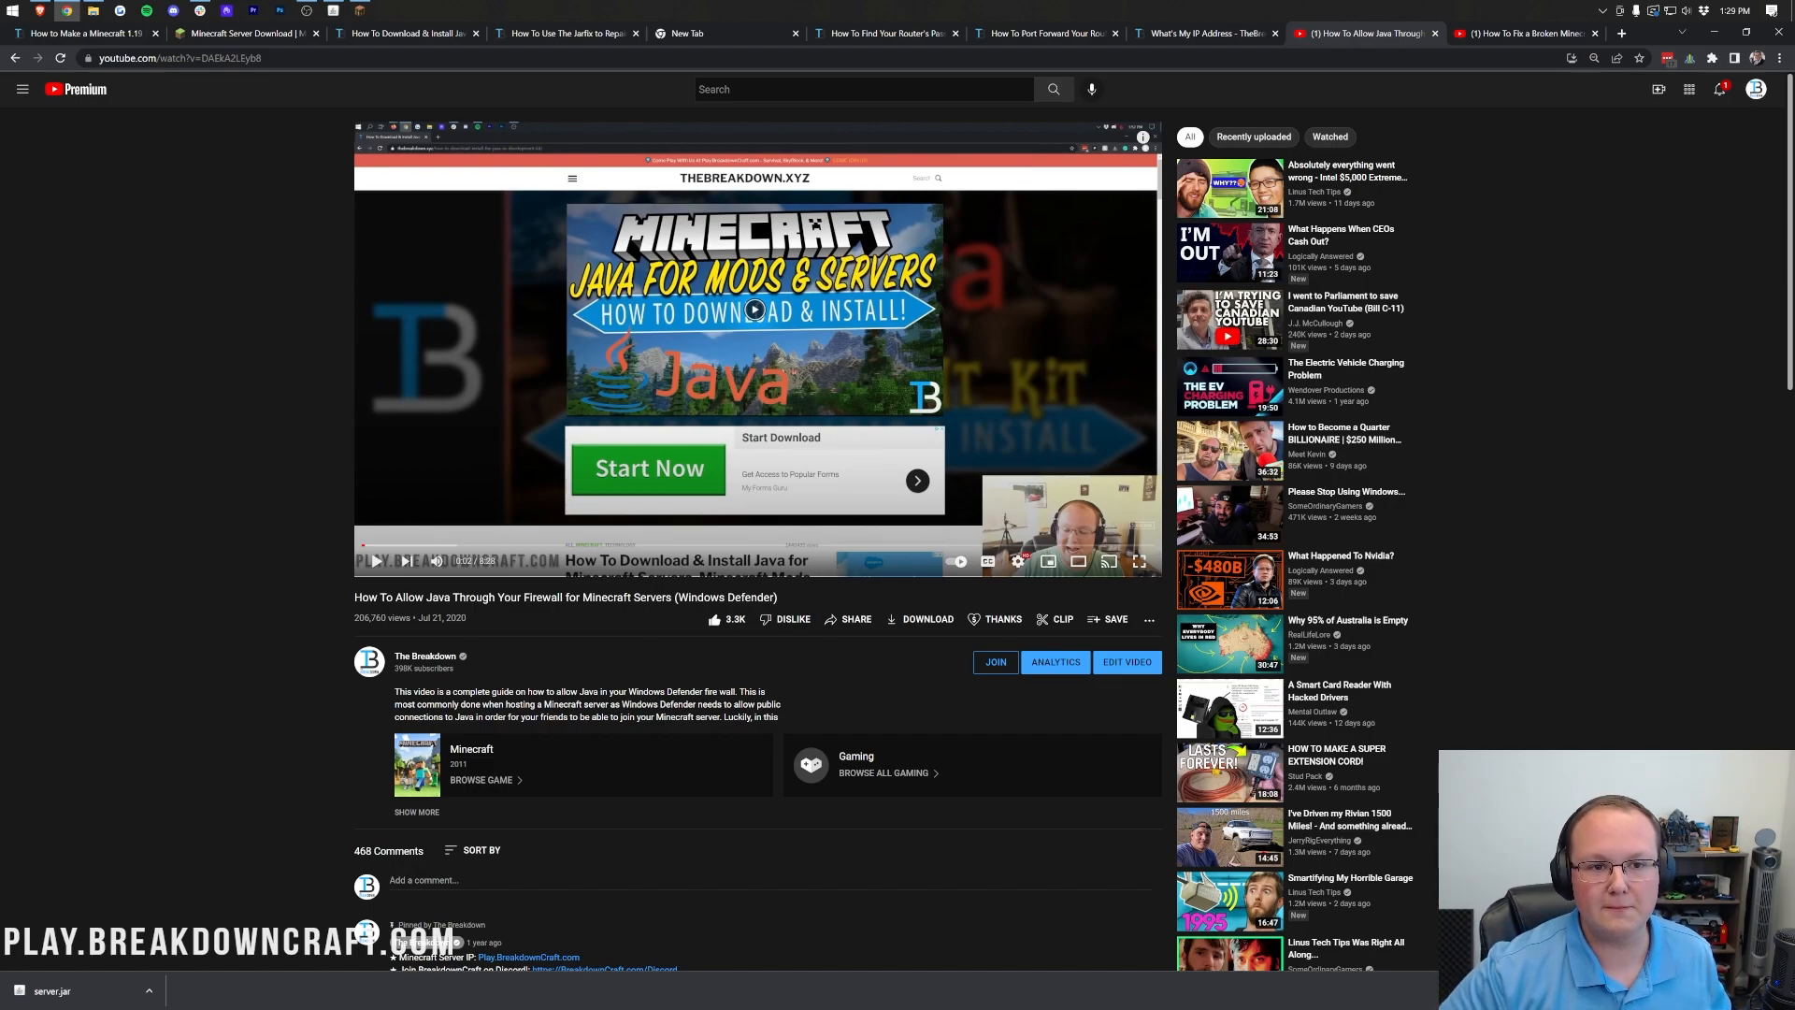
click(727, 33)
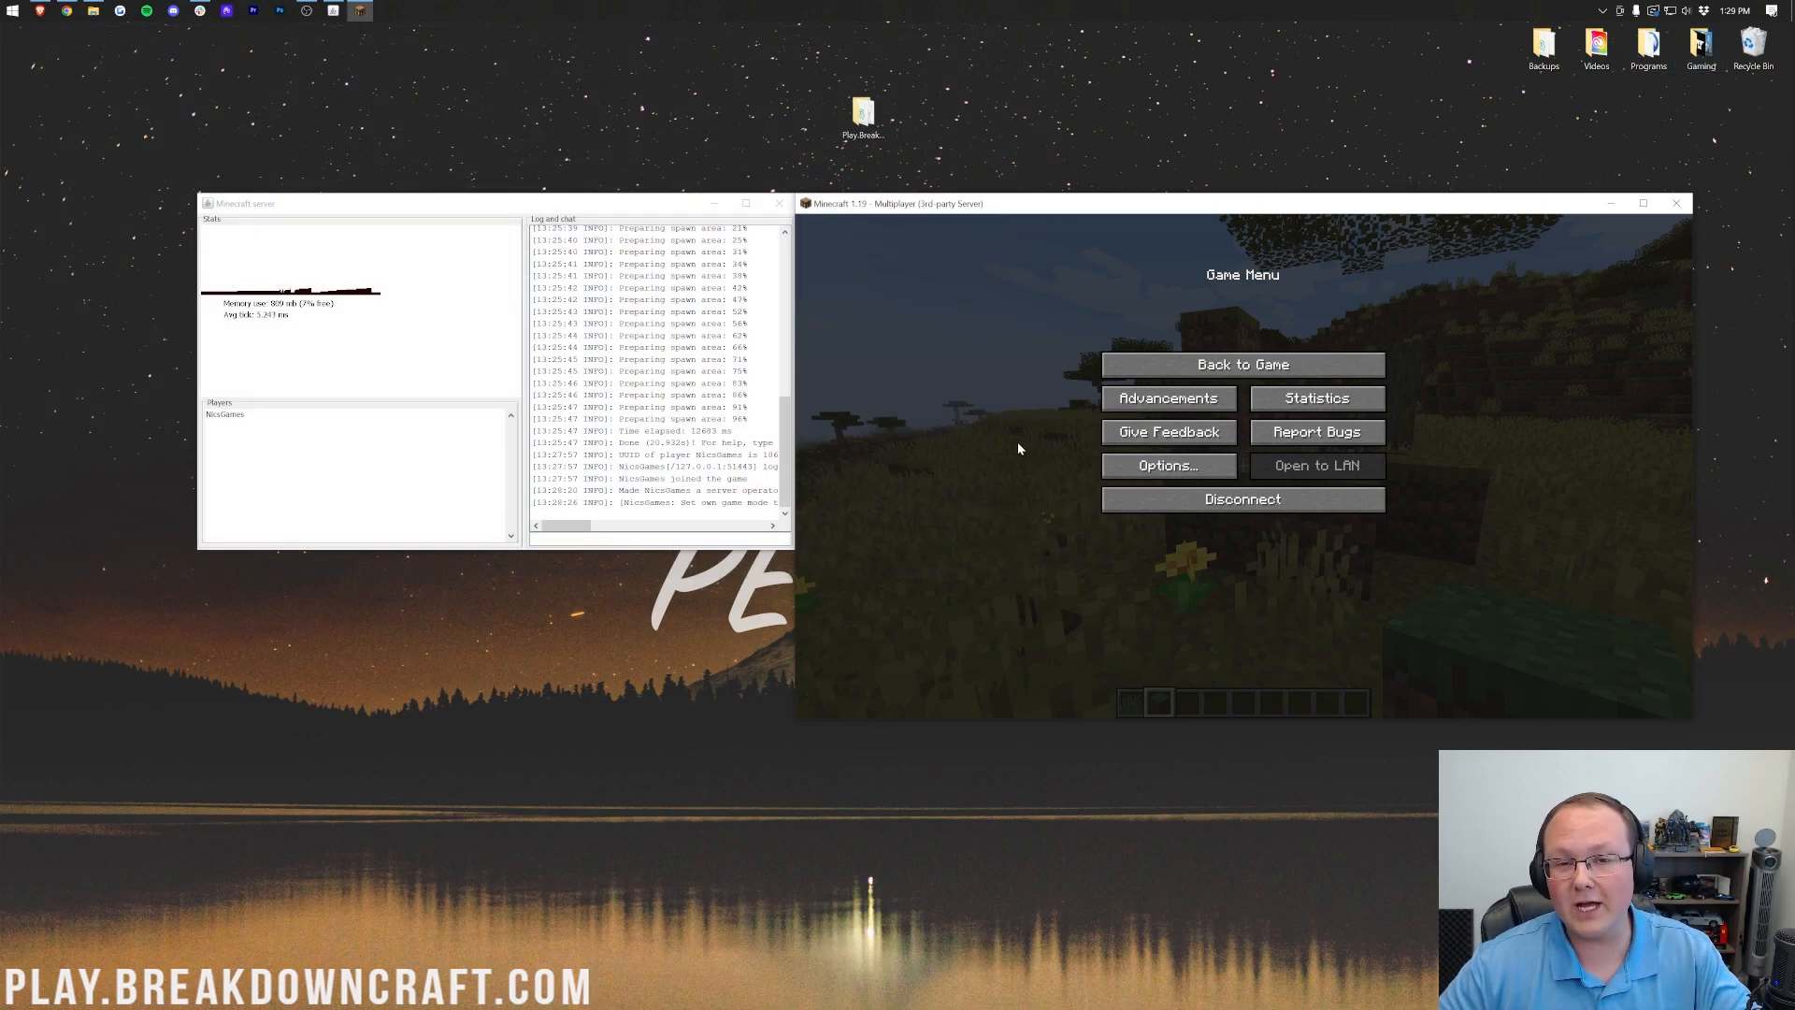
mouse_move(1011, 448)
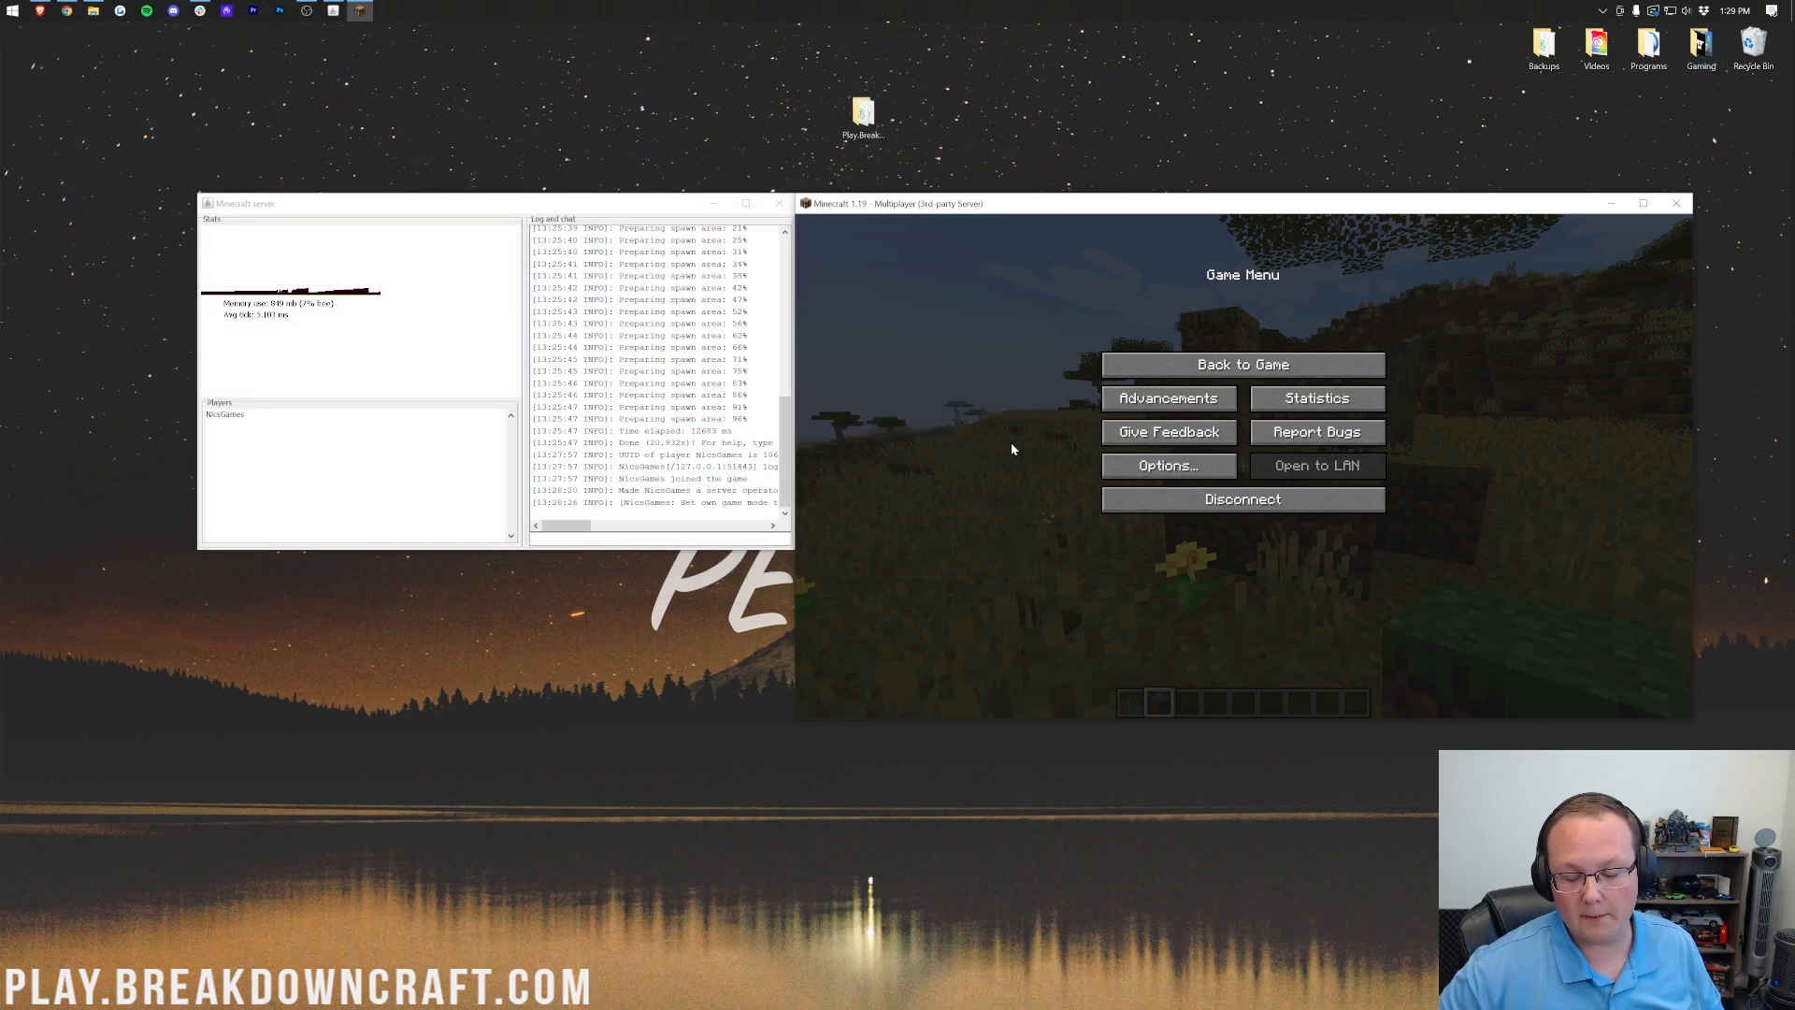
Step: Disconnect from the server, stop it in the console, and close Minecraft and the server folder
click(1240, 499)
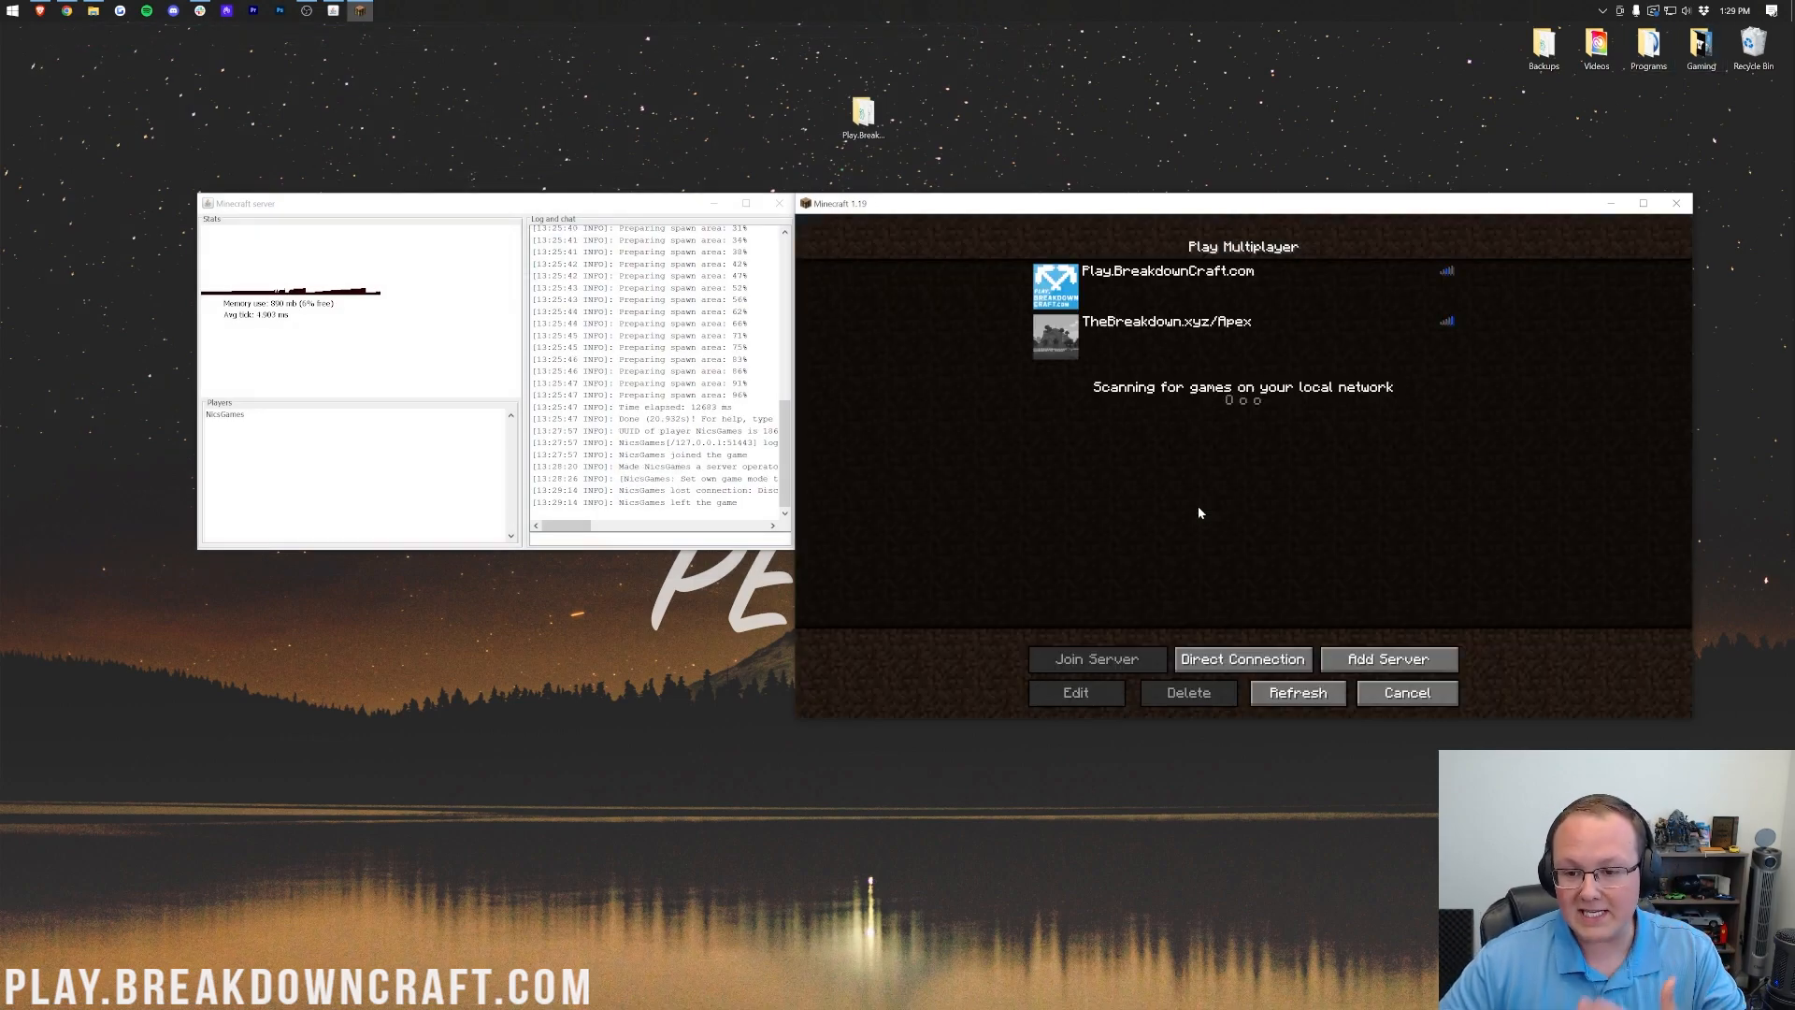
click(1406, 693)
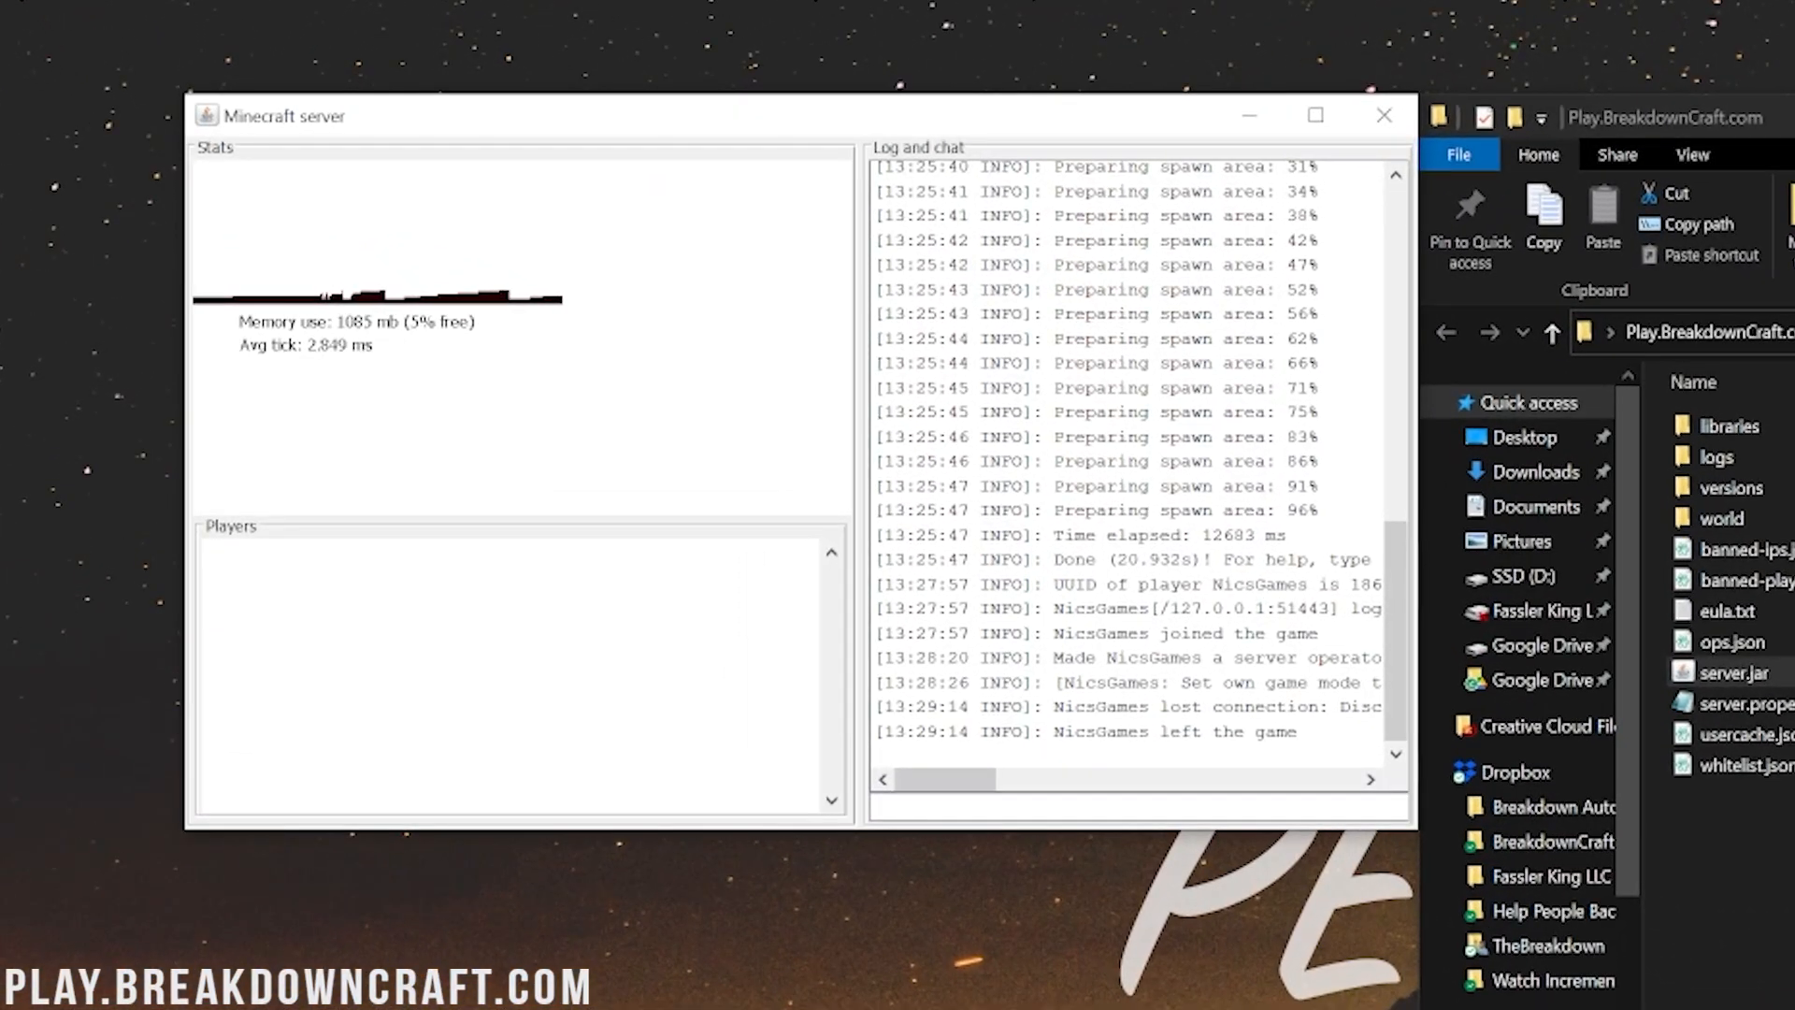
text(stop)
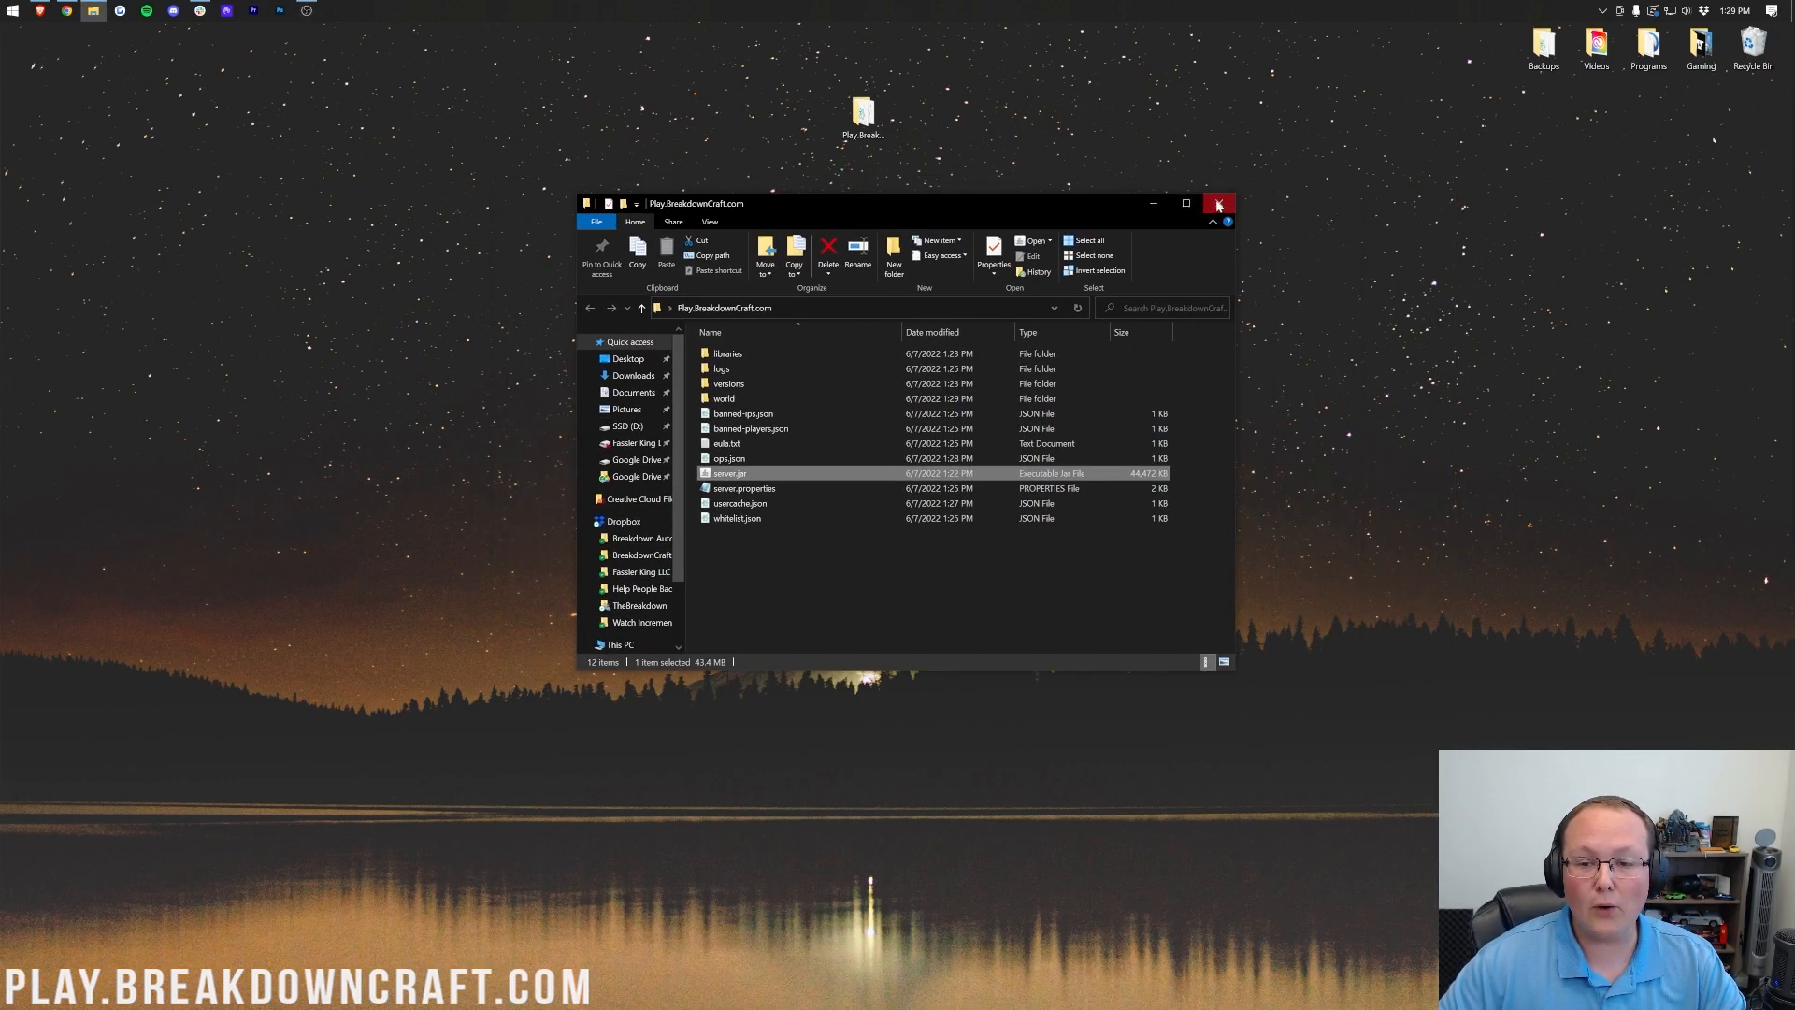
click(1219, 204)
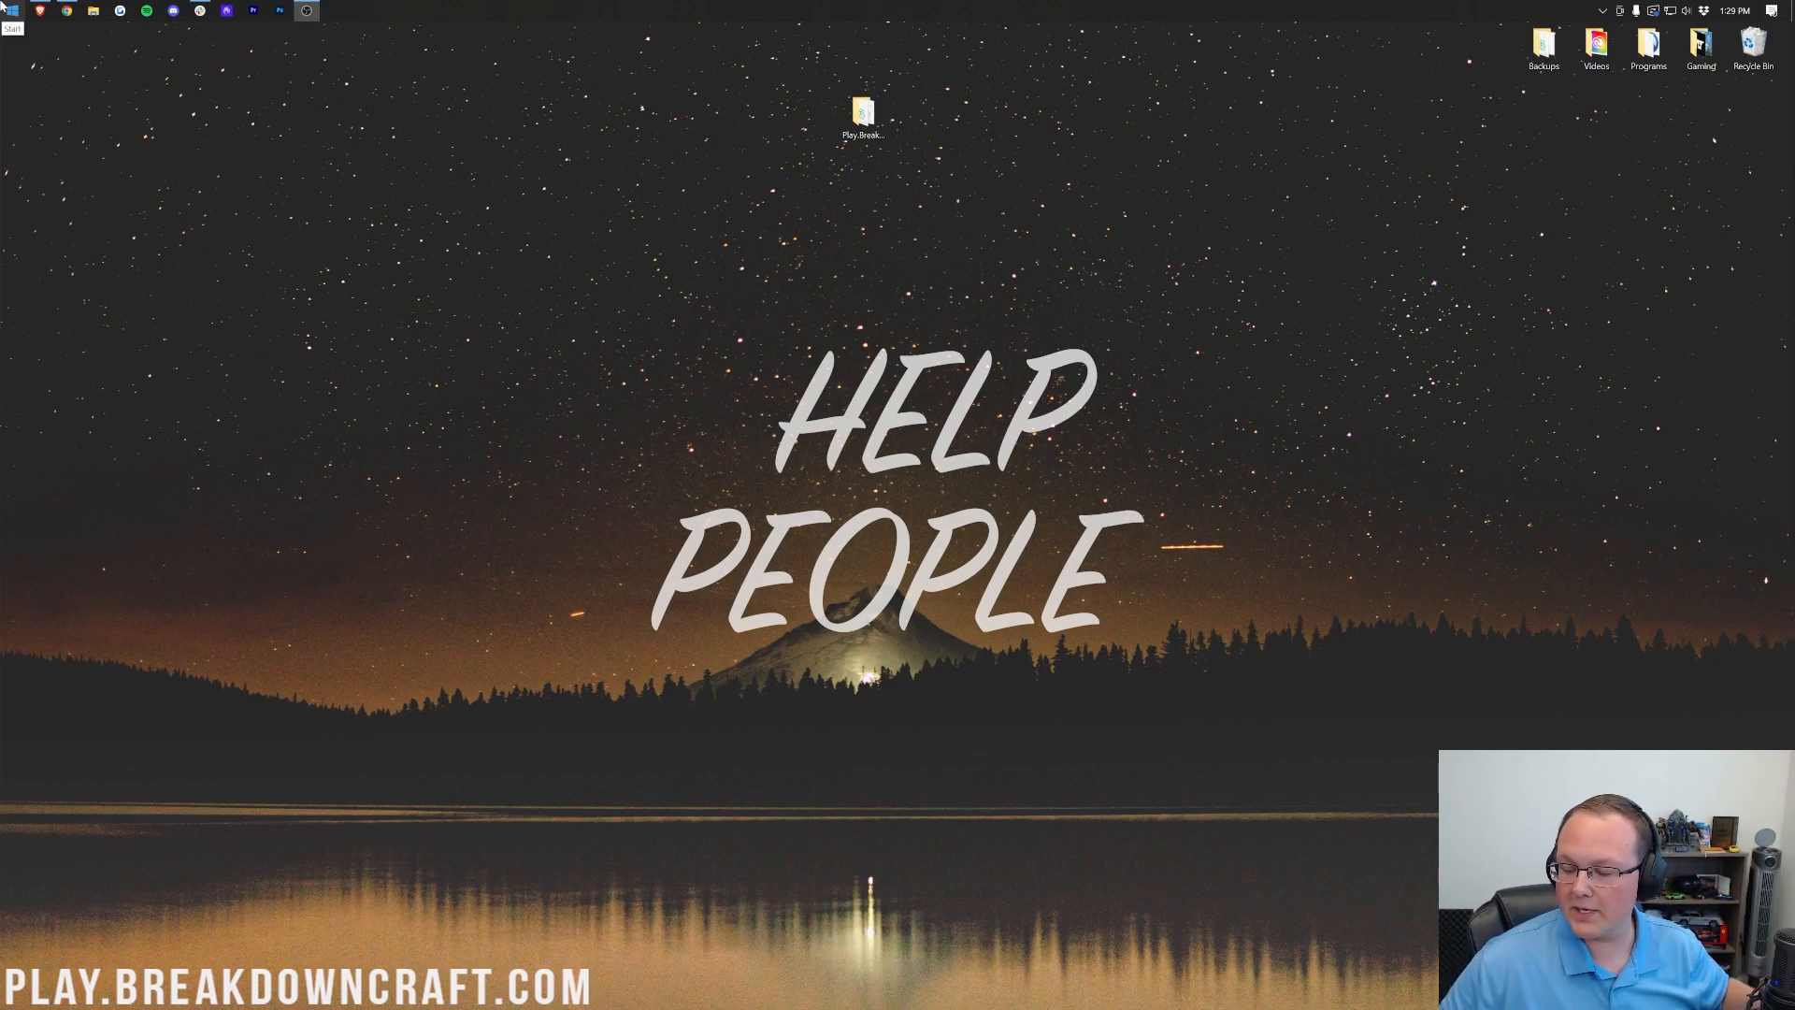
Step: Open Command Prompt from a Start menu 'cmd' search and run ipconfig
click(10, 11)
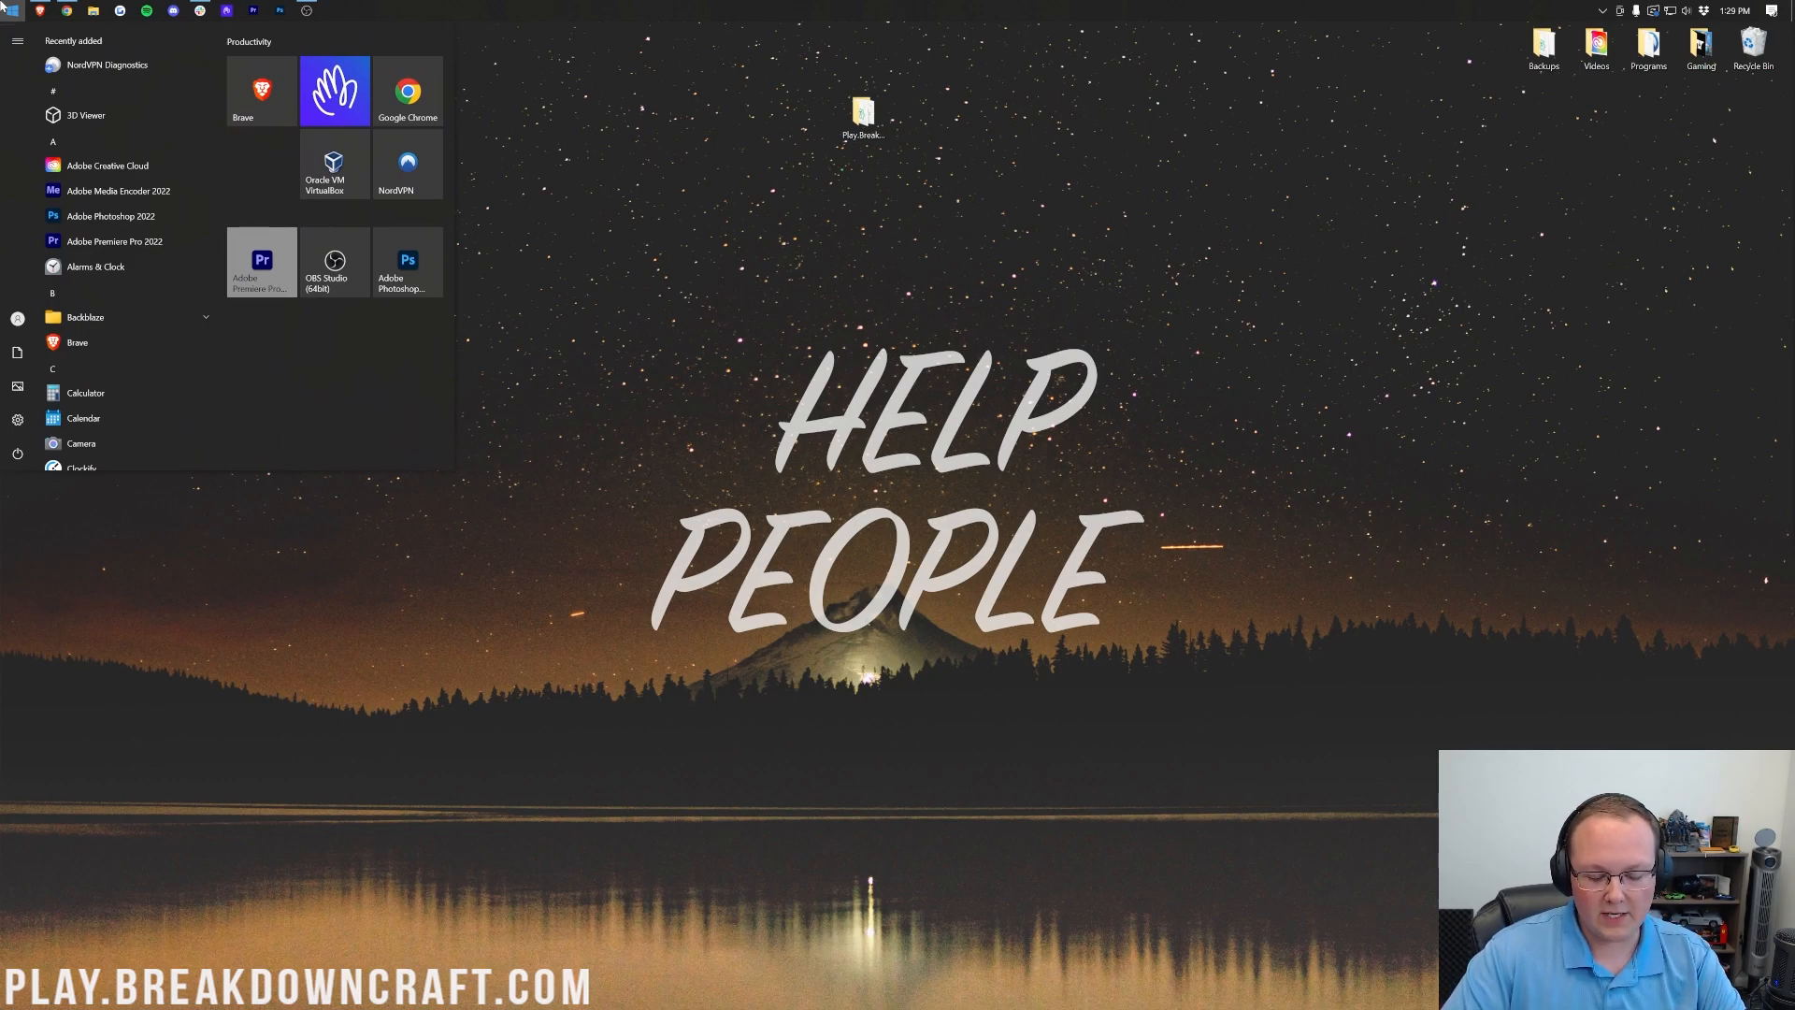
text(cmd)
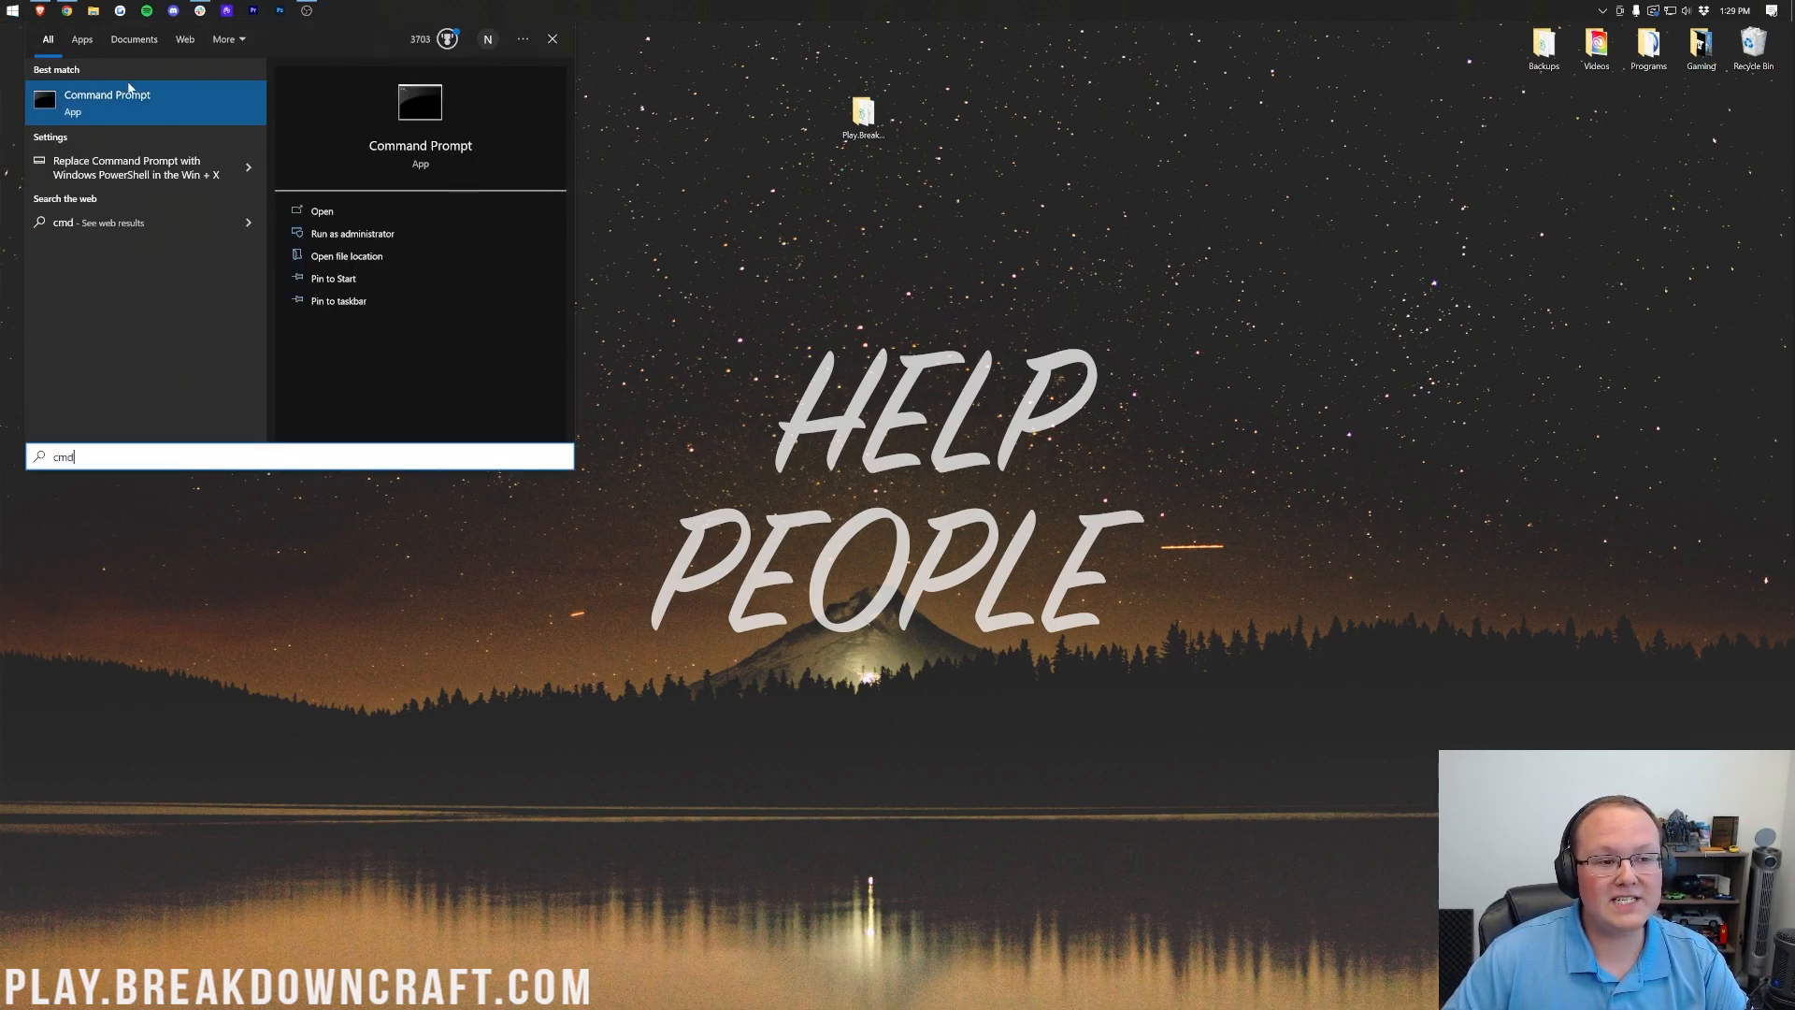
click(321, 210)
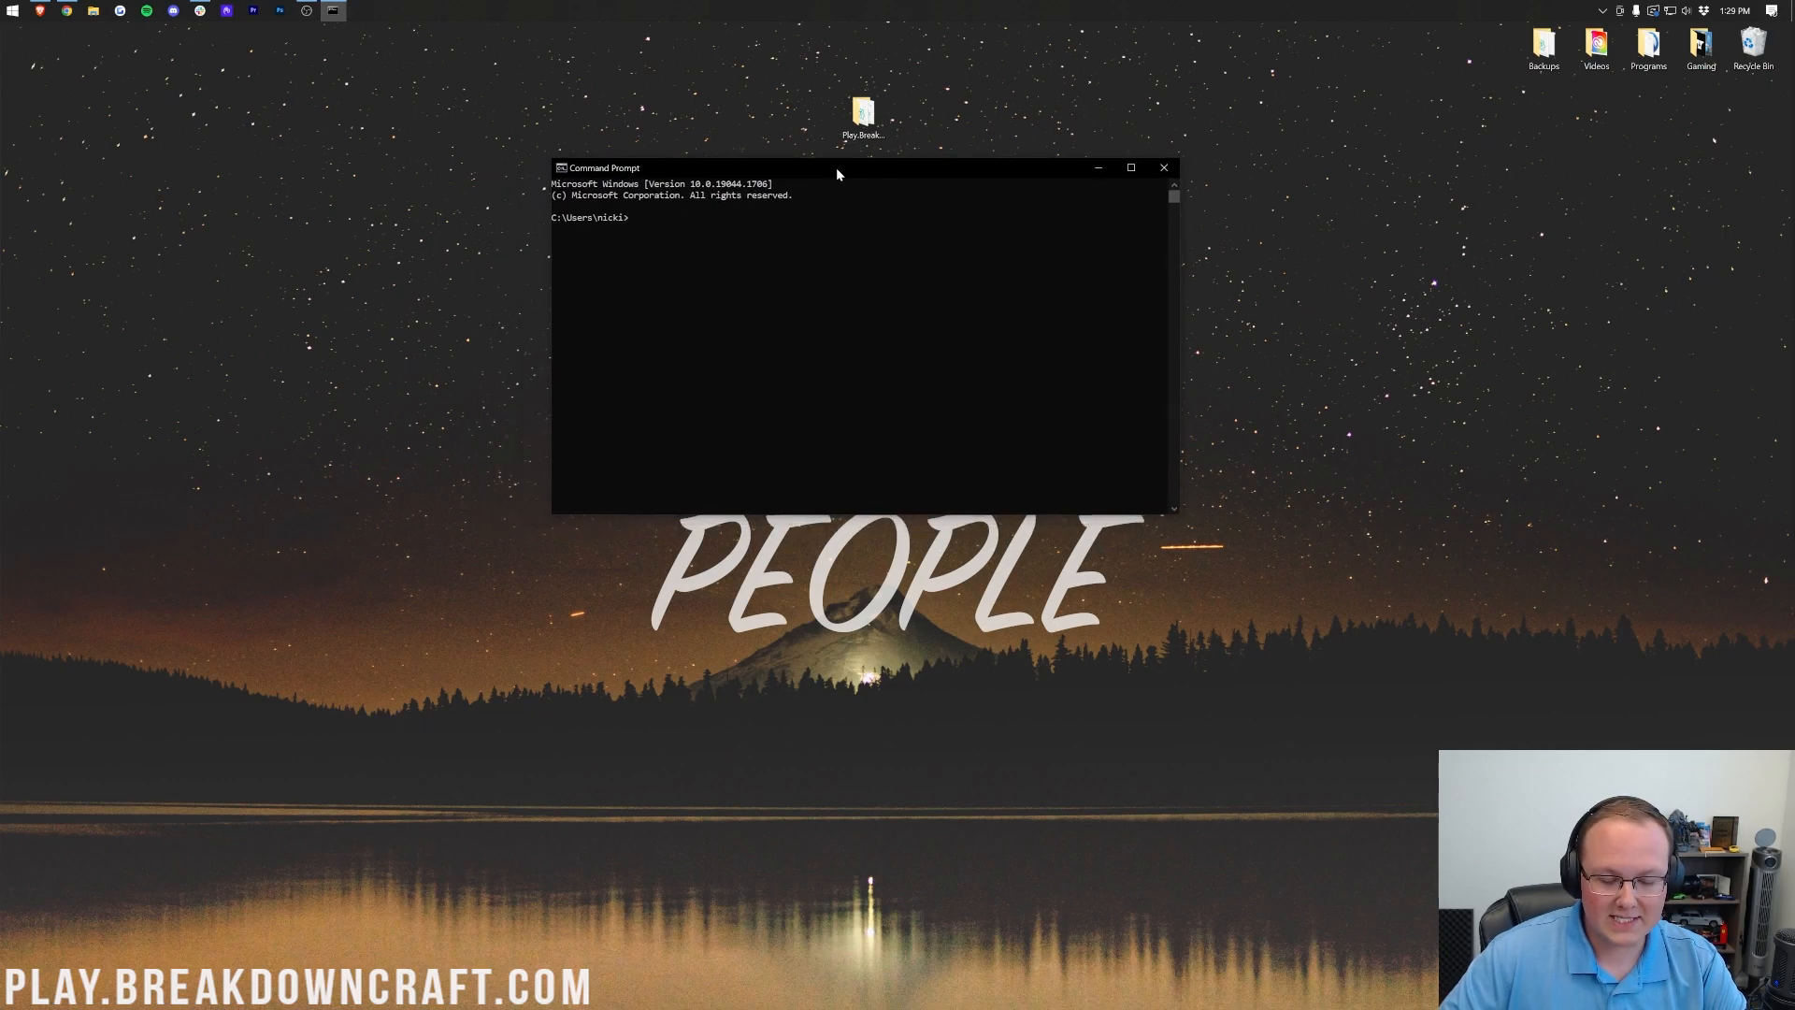
text(ipconfi)
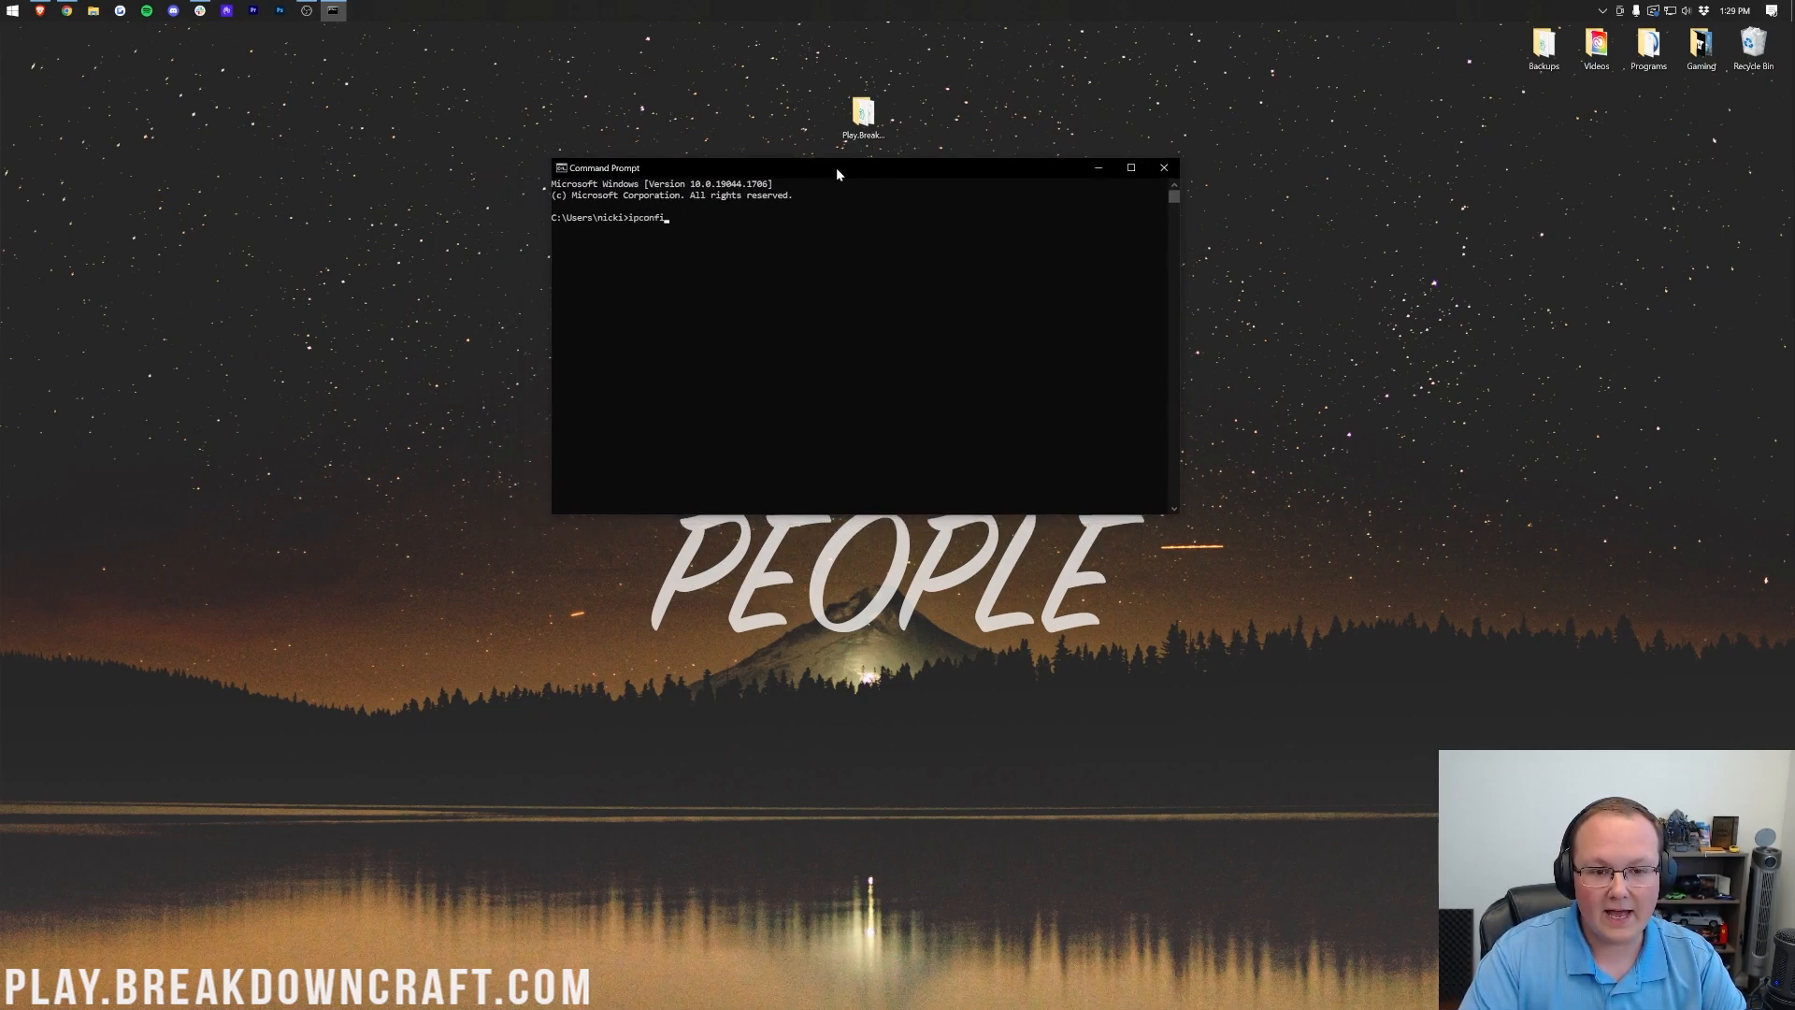
text(g)
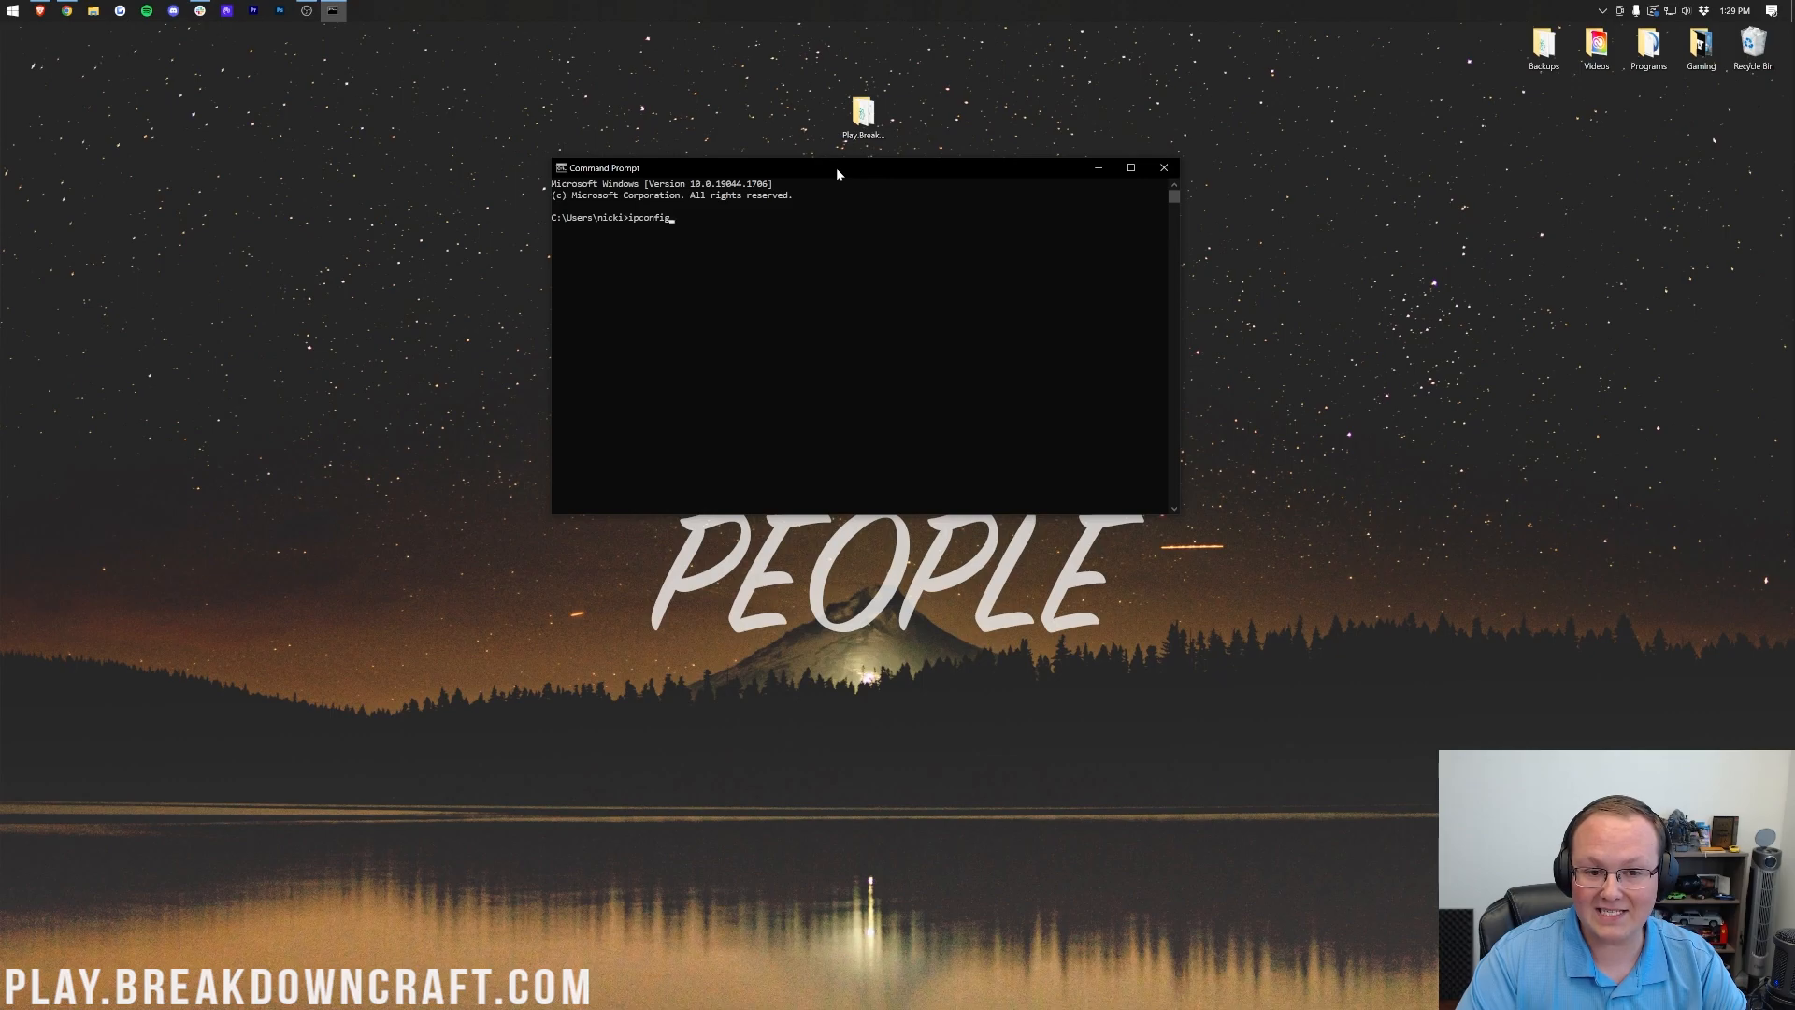
key(Return)
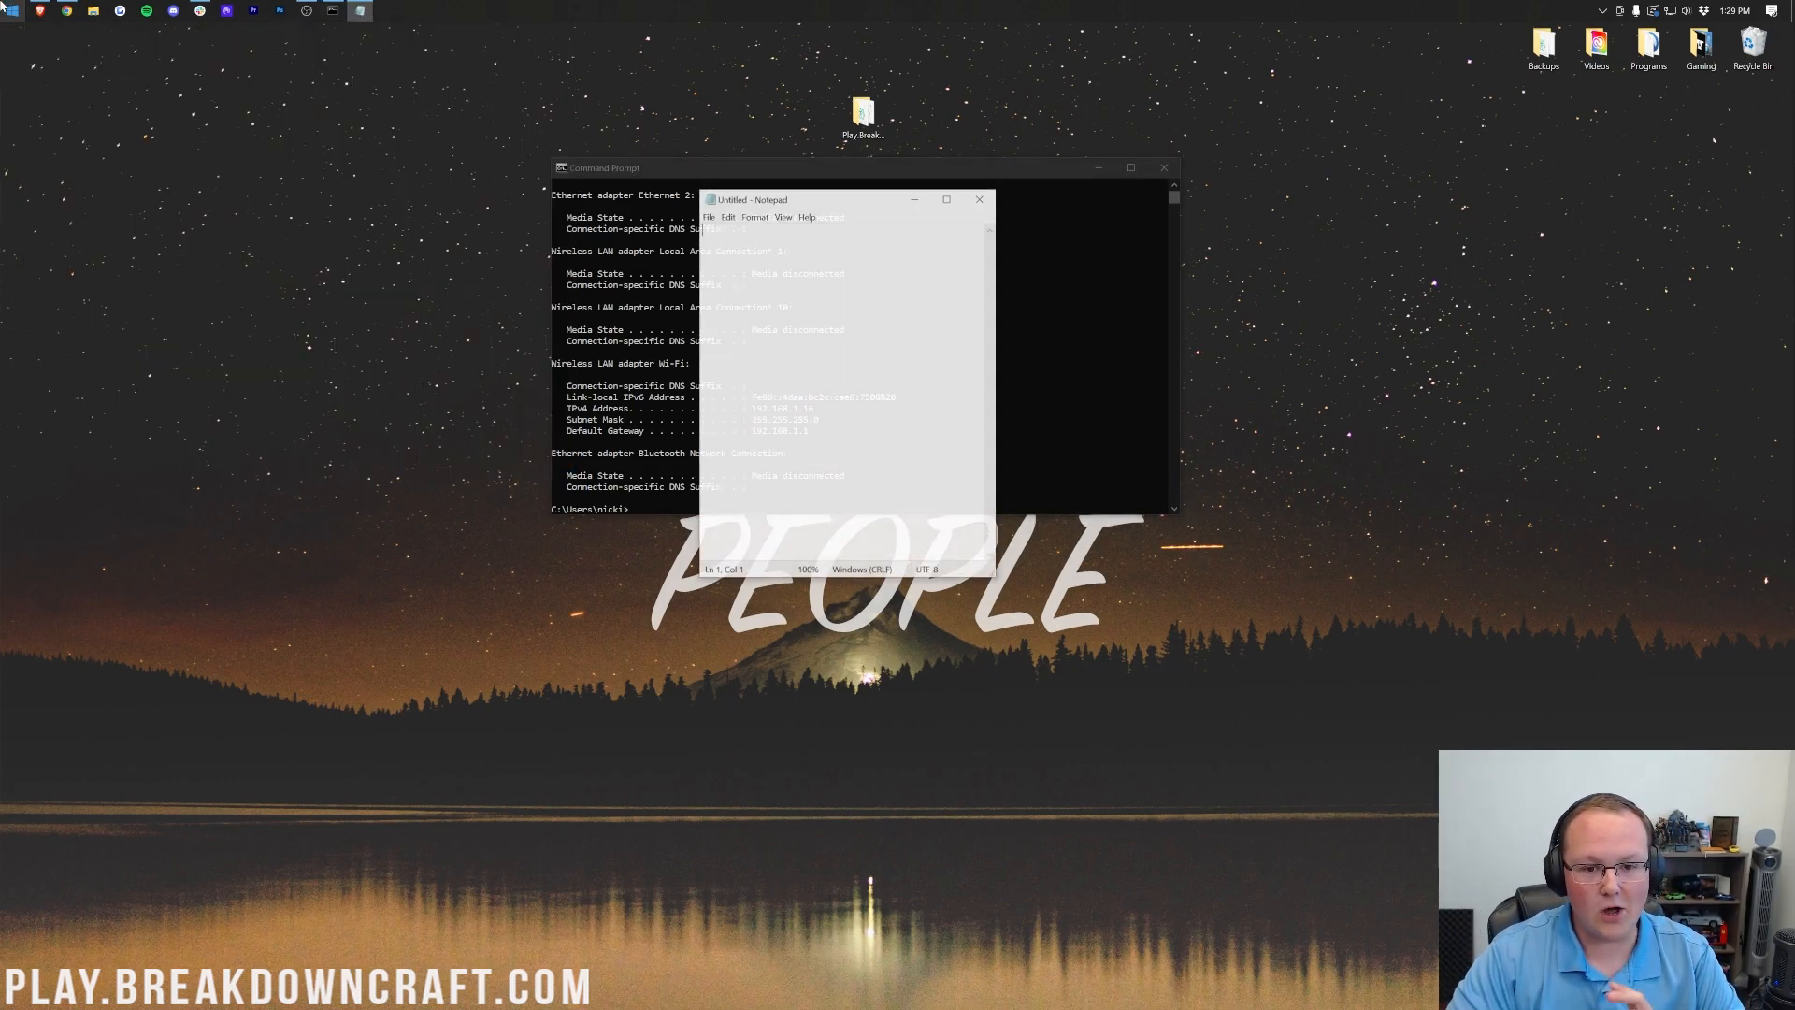
Step: Place Notepad beside Command Prompt and note the IPv4 address 192.168.1.16
drag(750, 199, 1030, 204)
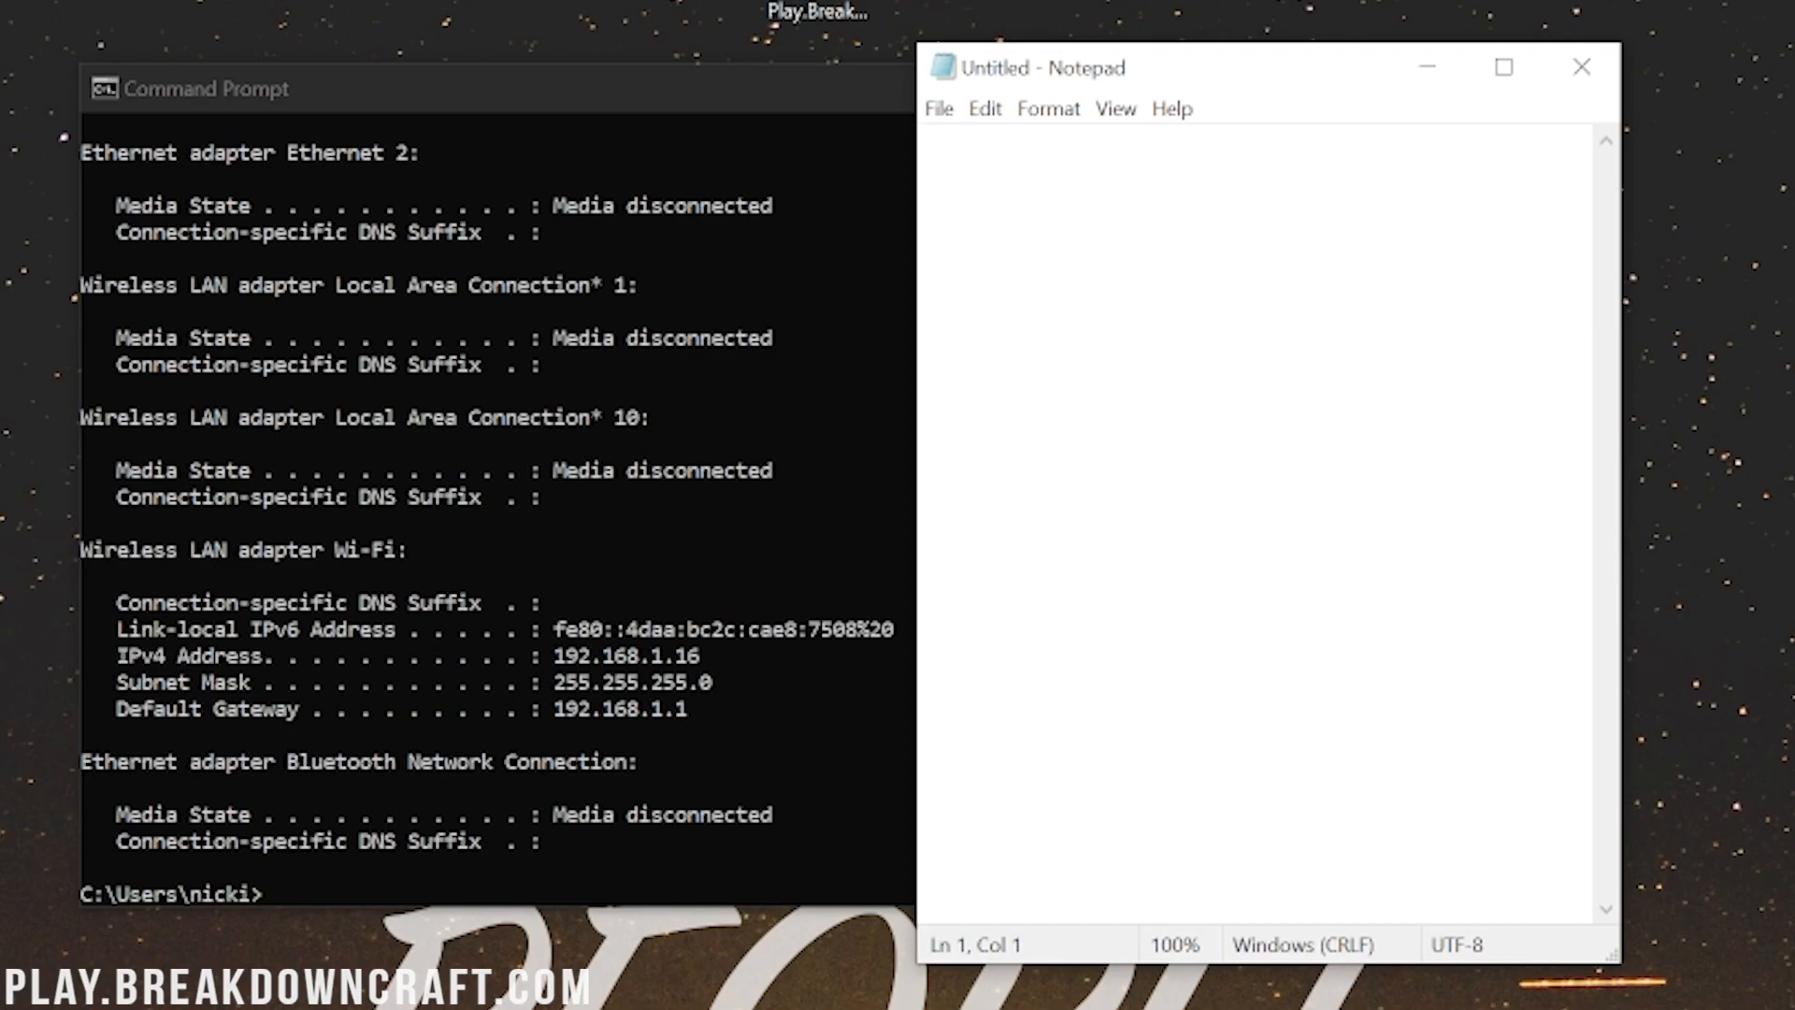
text(192)
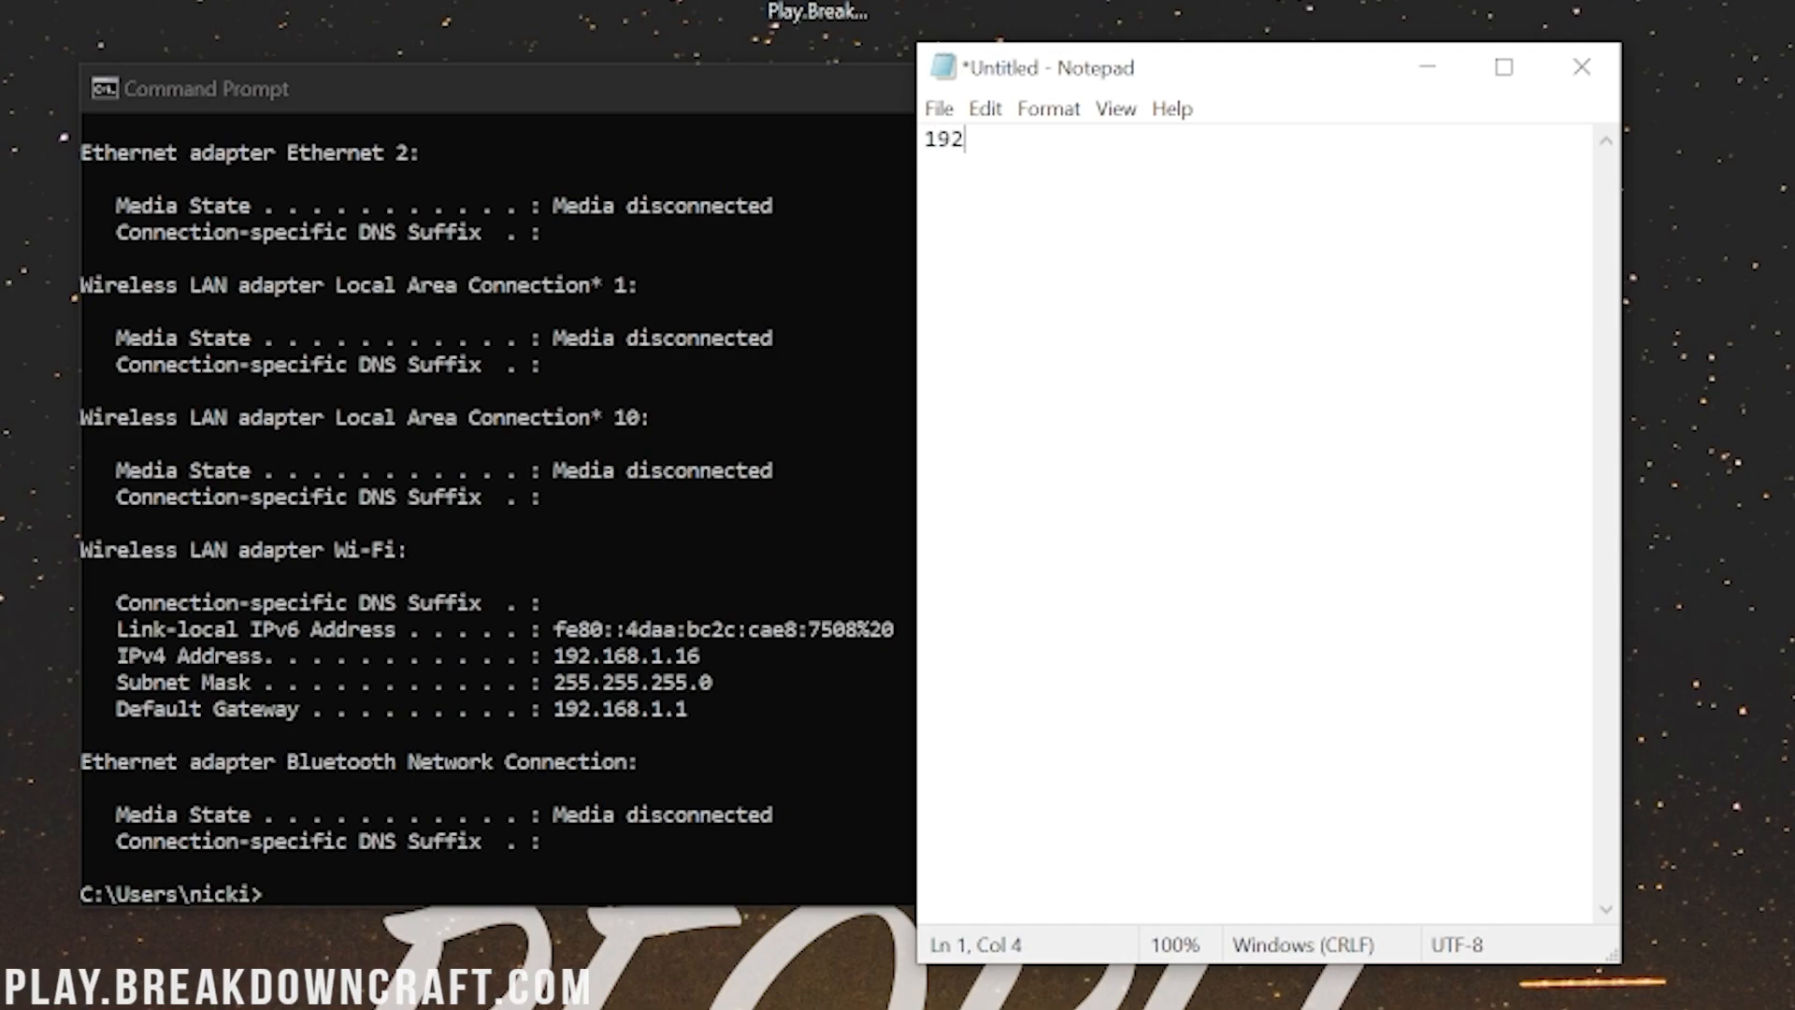
text(.168.1.)
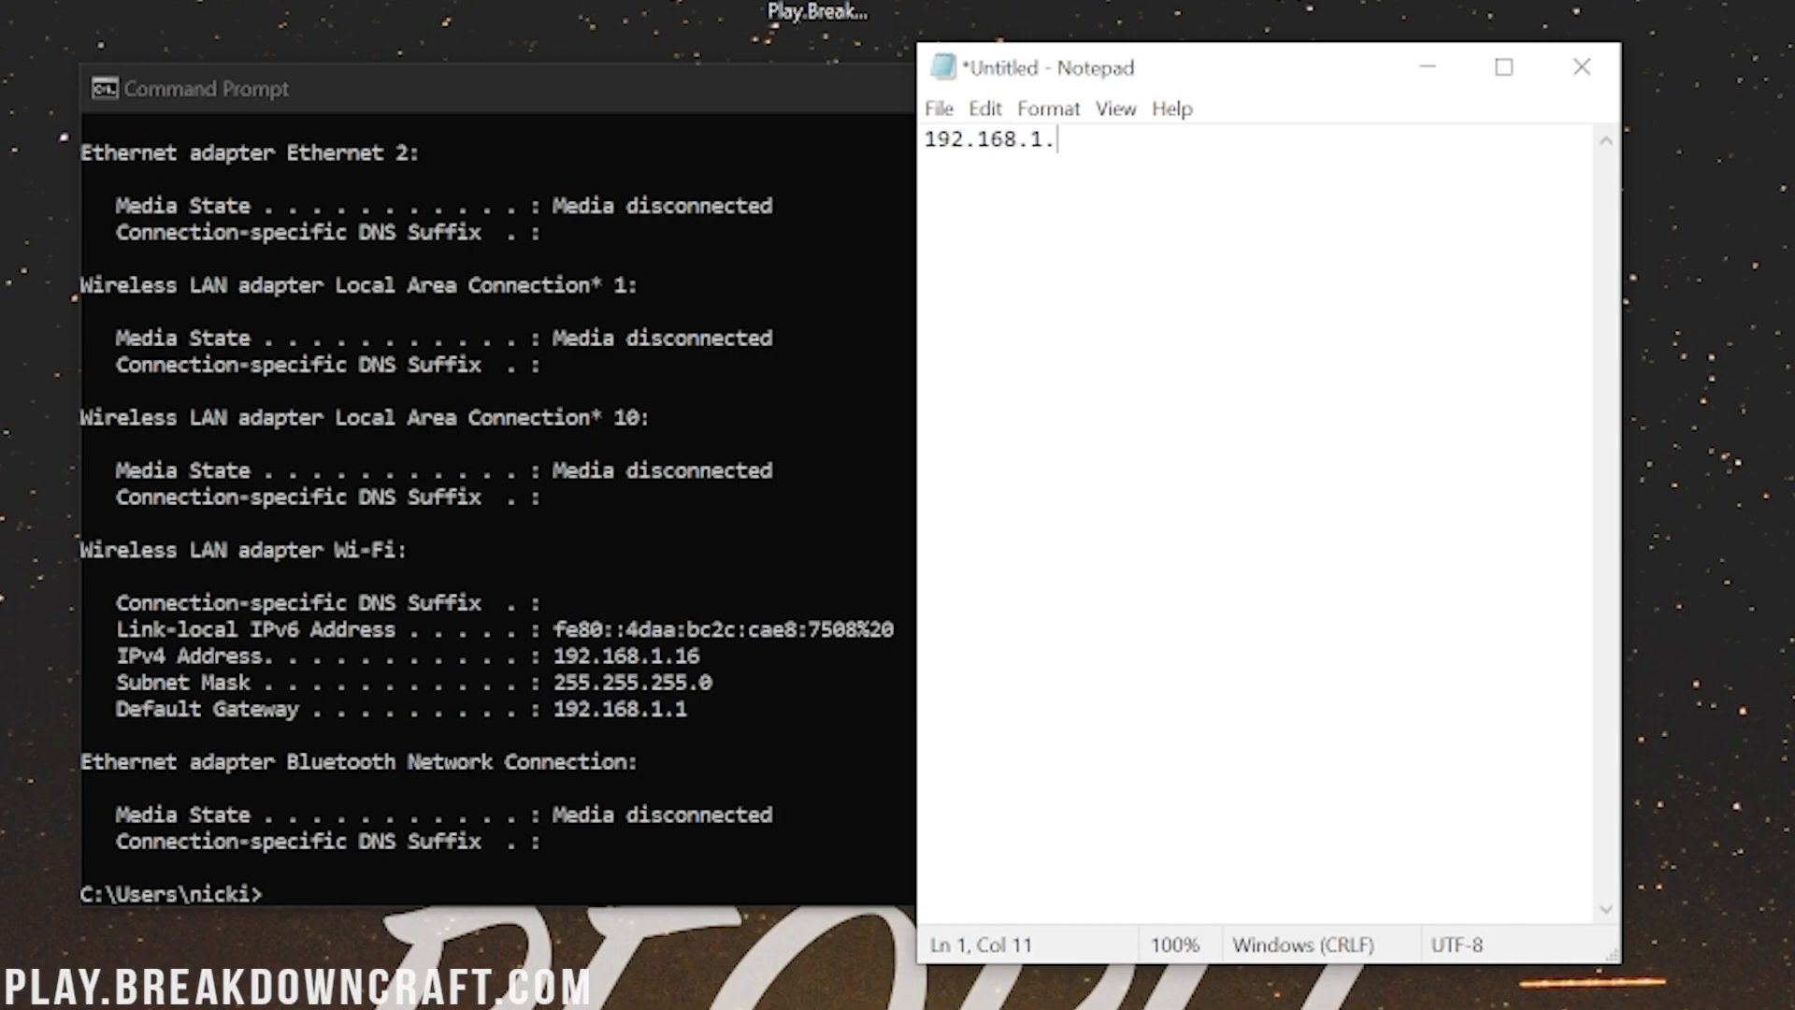
text(16)
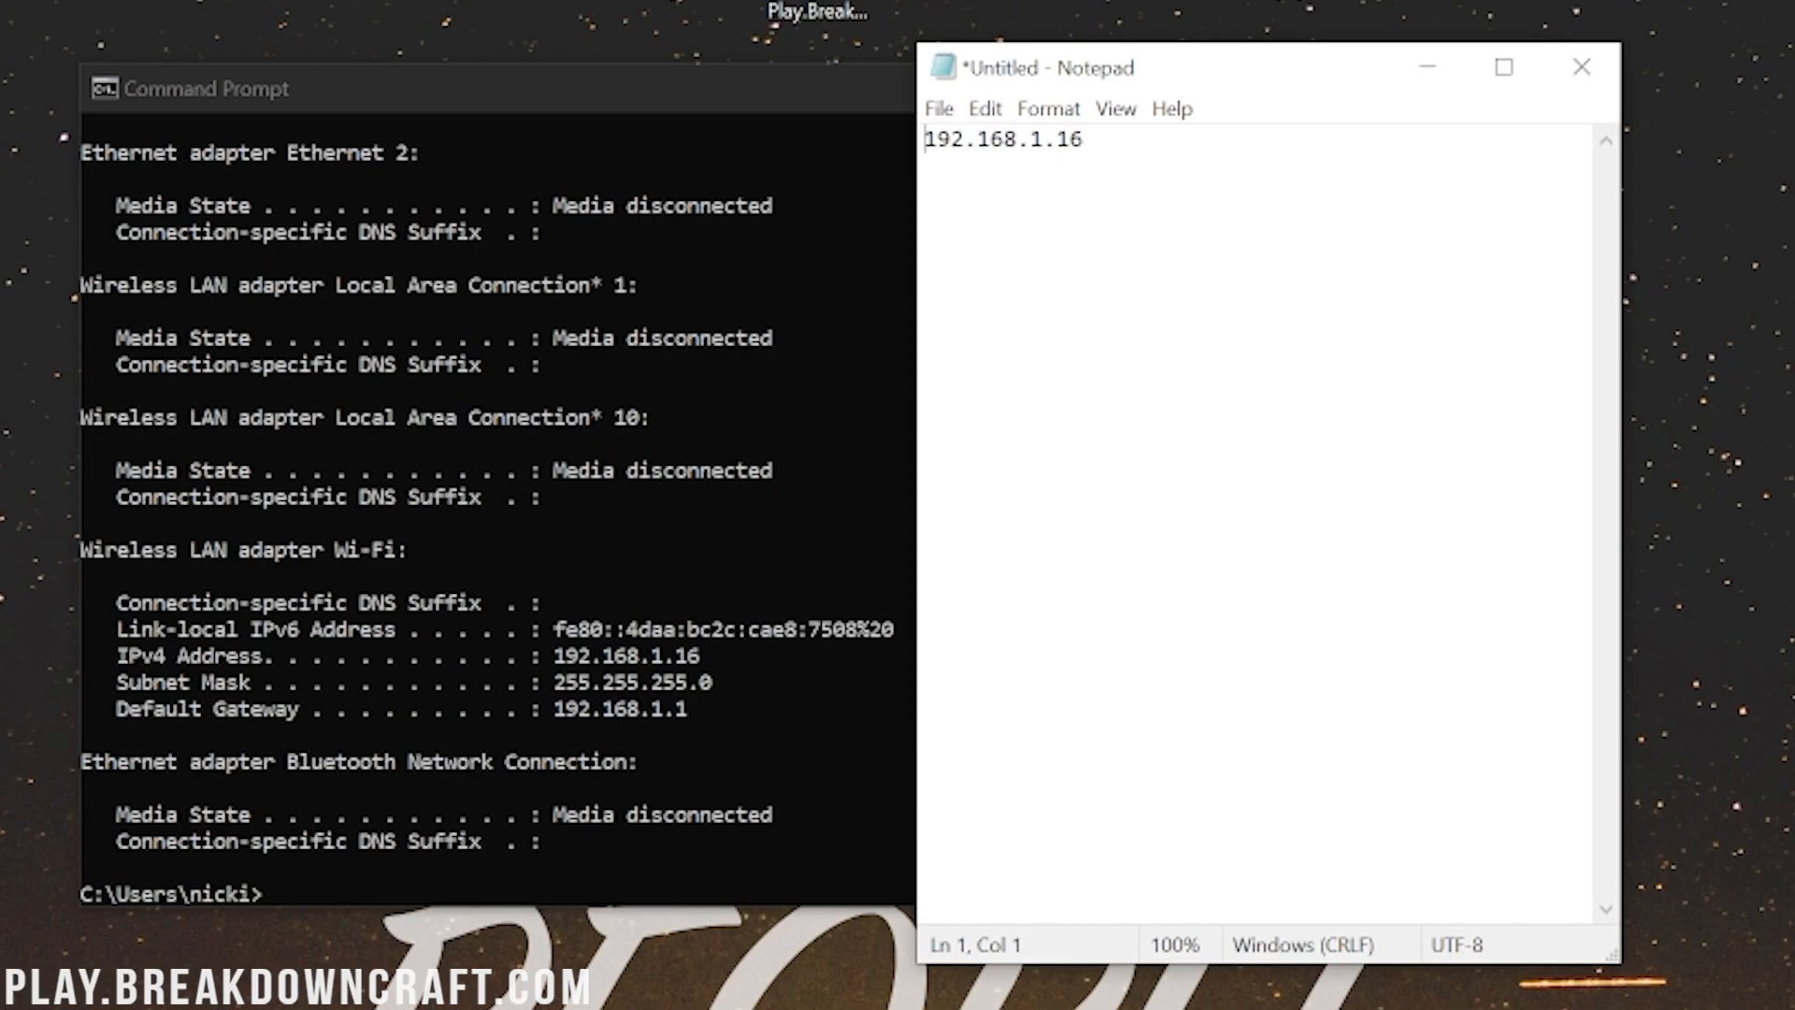
text(IPv4:)
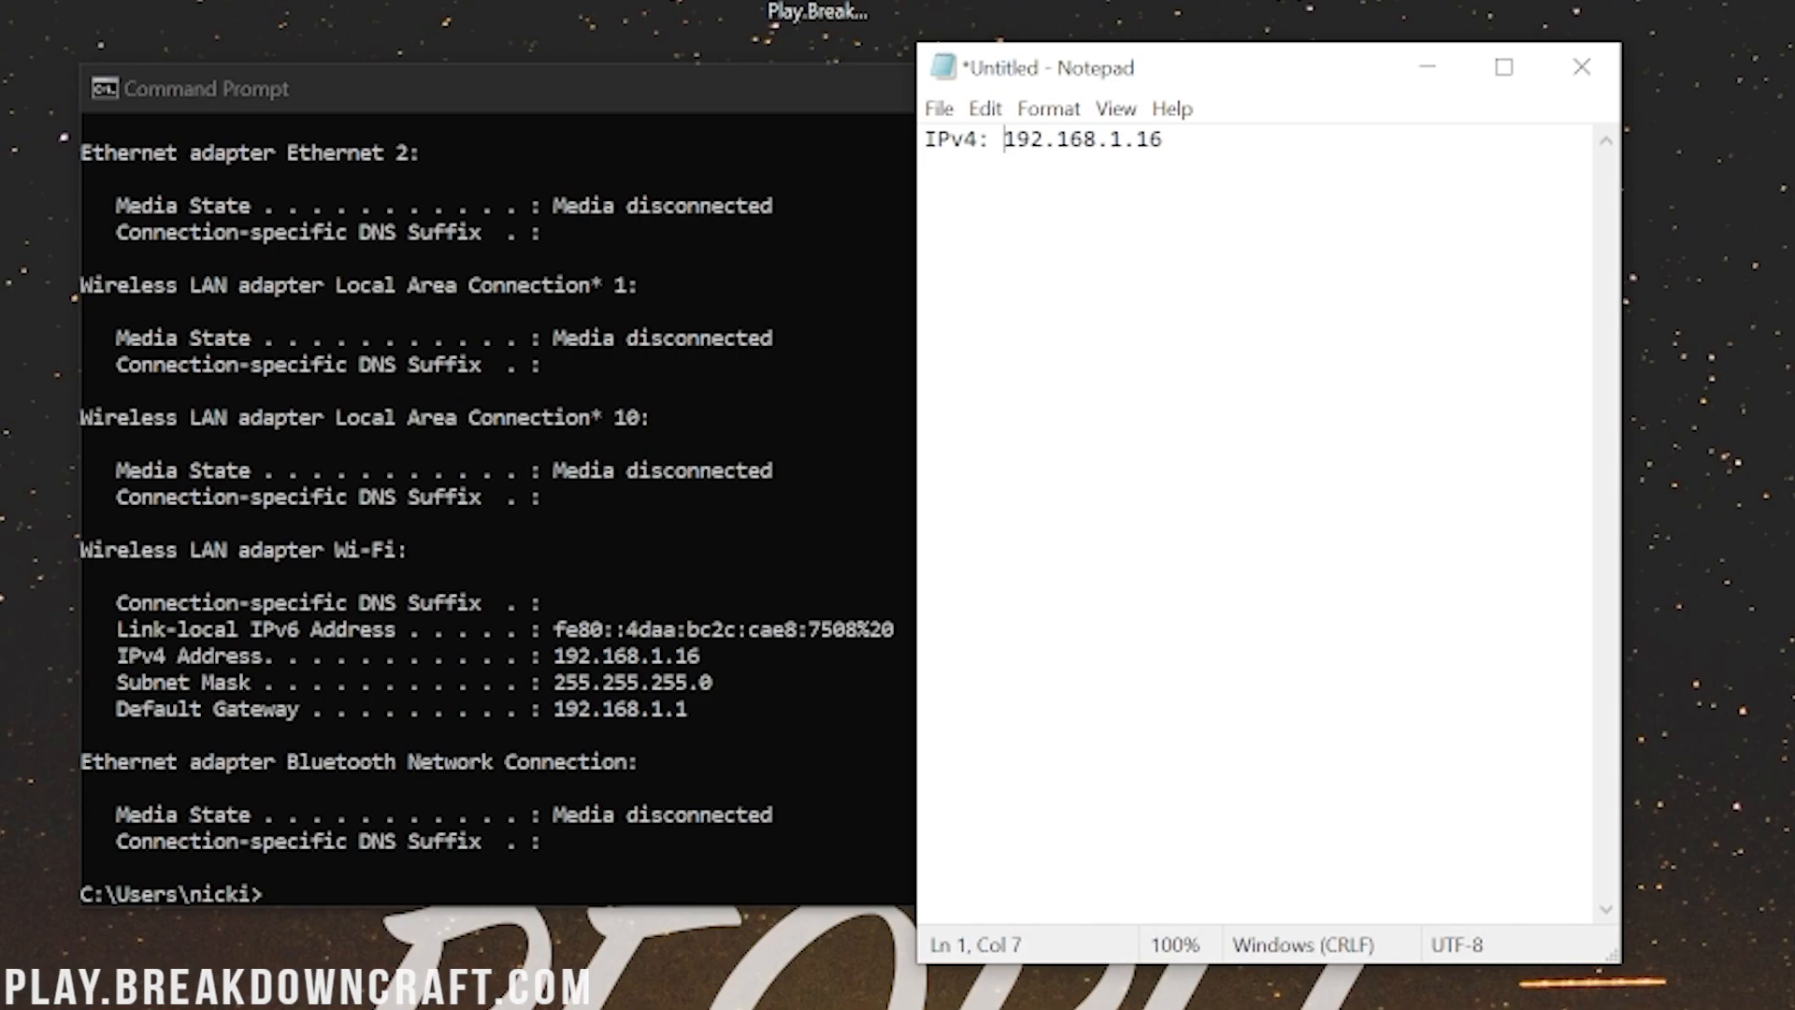
key(enter)
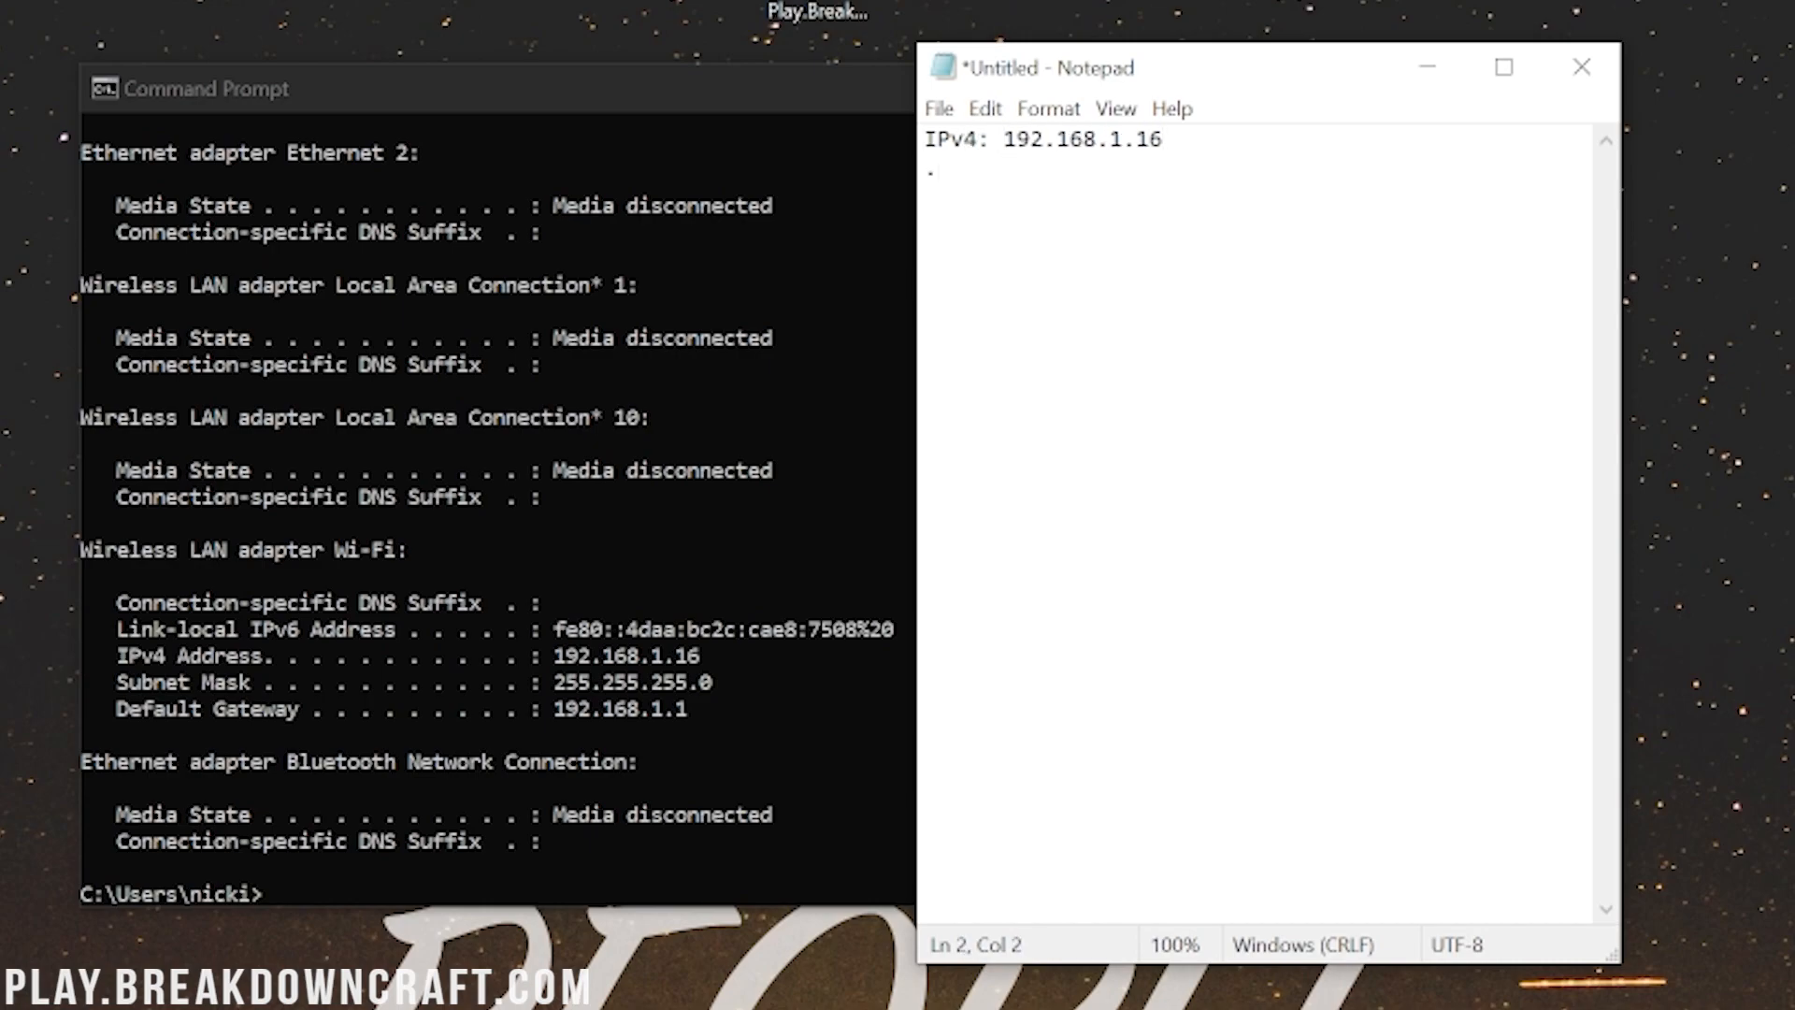
Step: Add the line 'Default Gateway: 192.168.1.1'
text(Default)
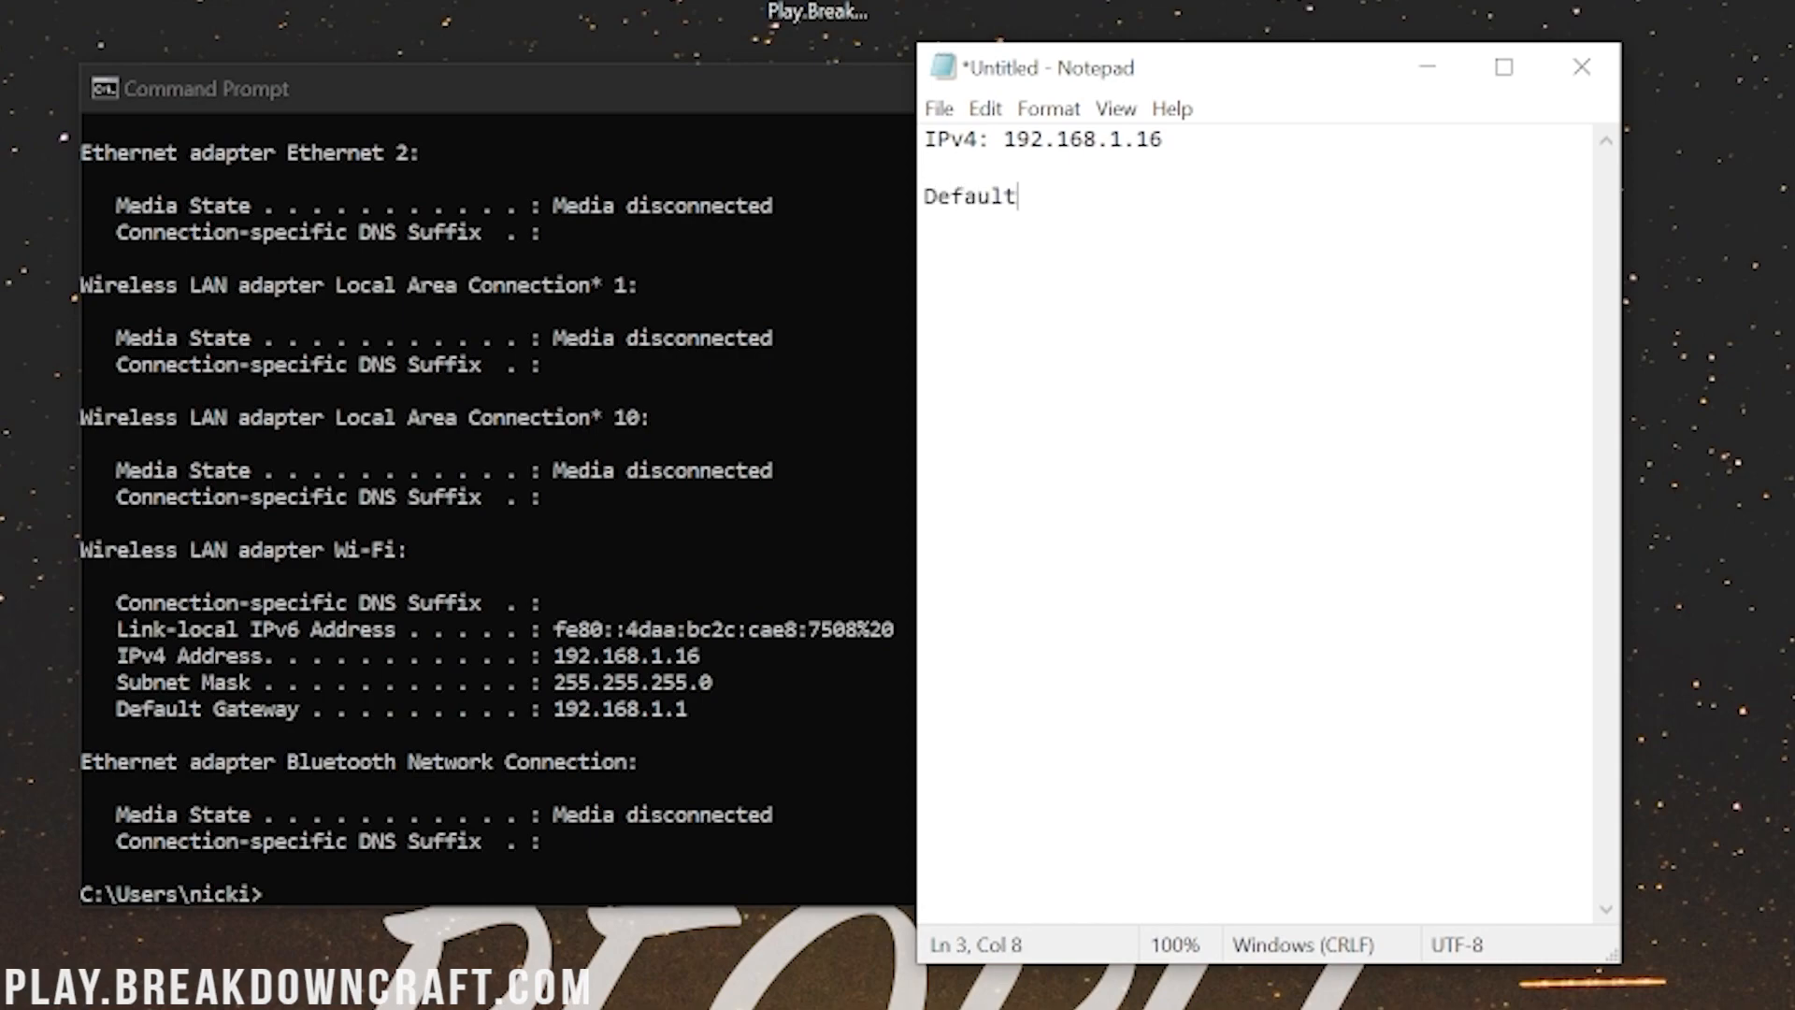
text(Gateway:)
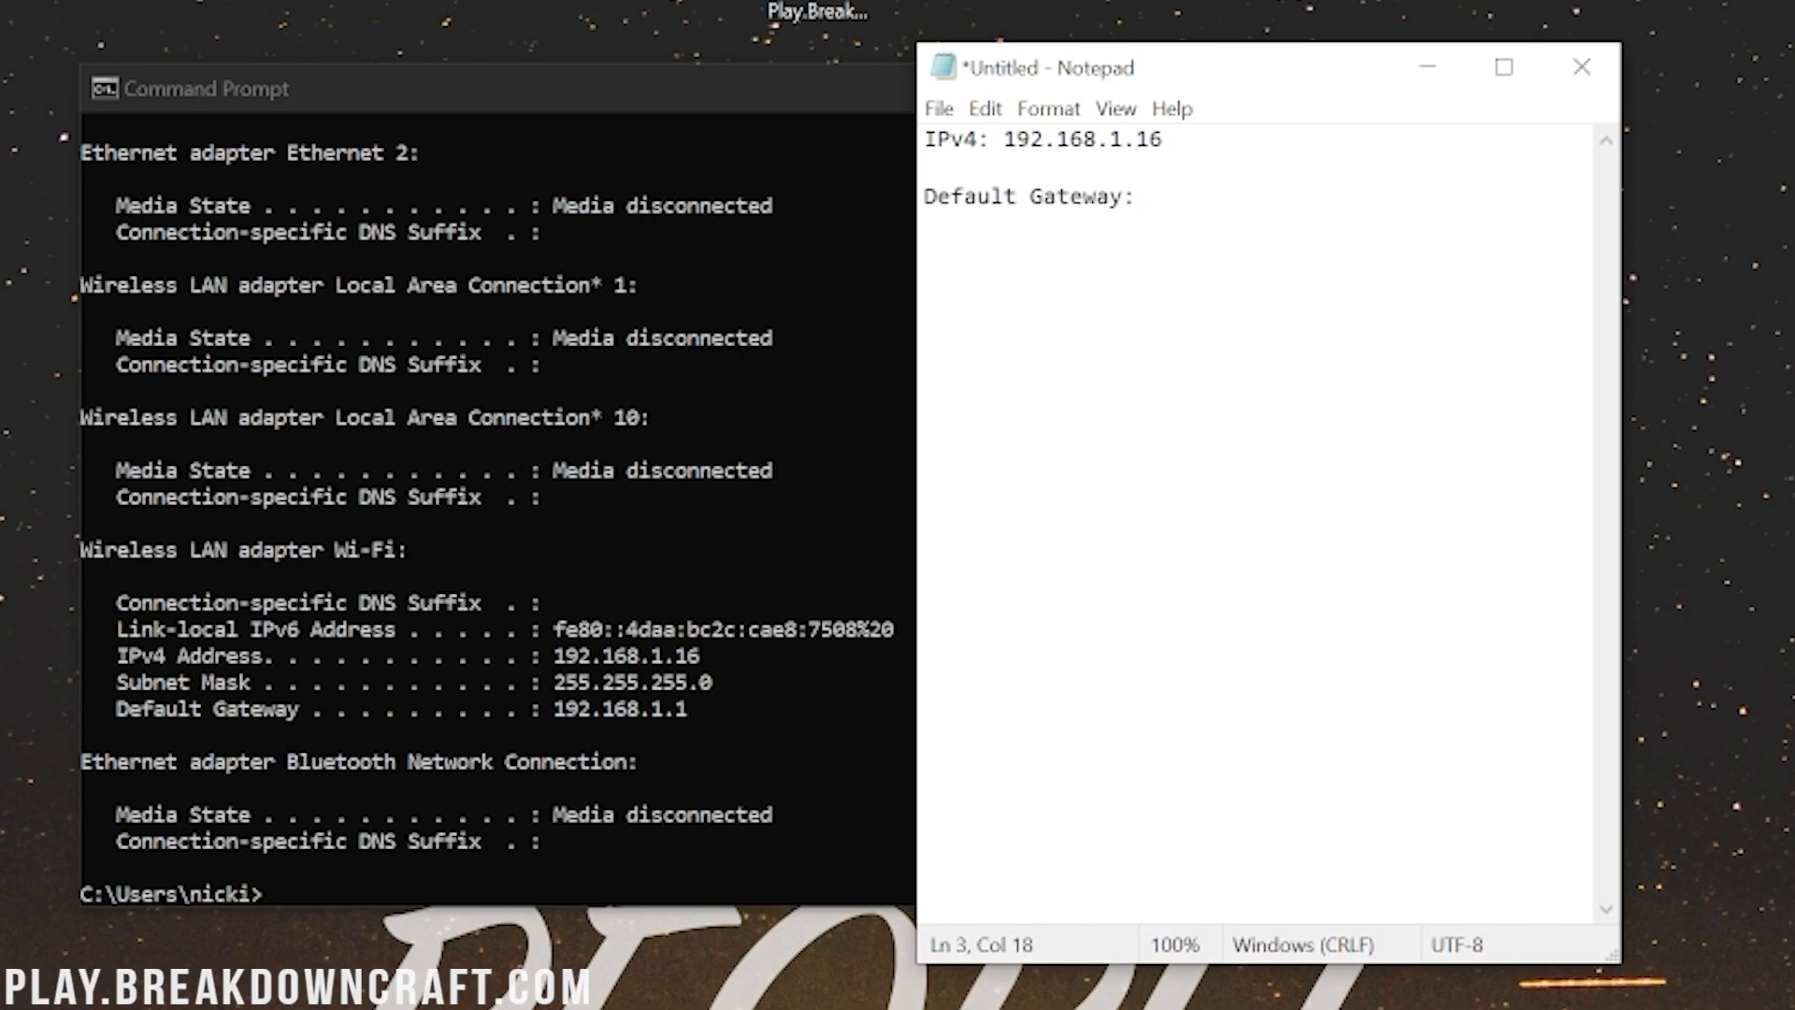
text(192.168.)
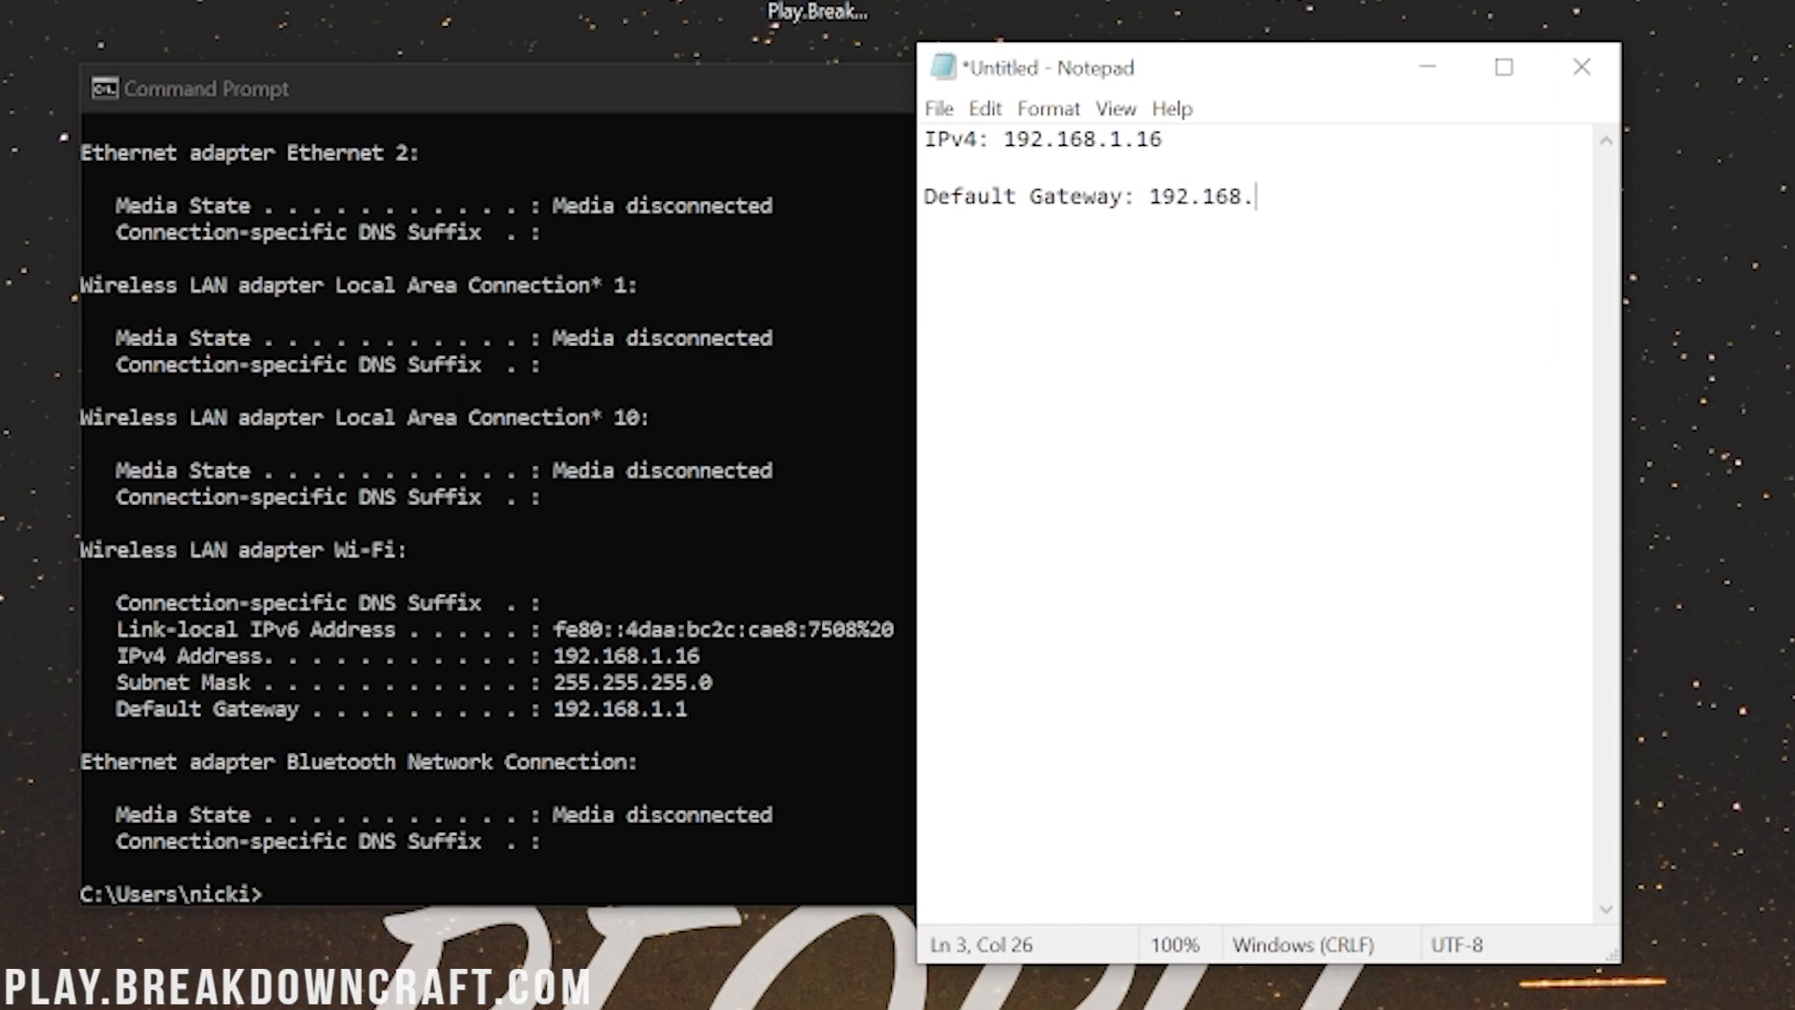
text(1.1)
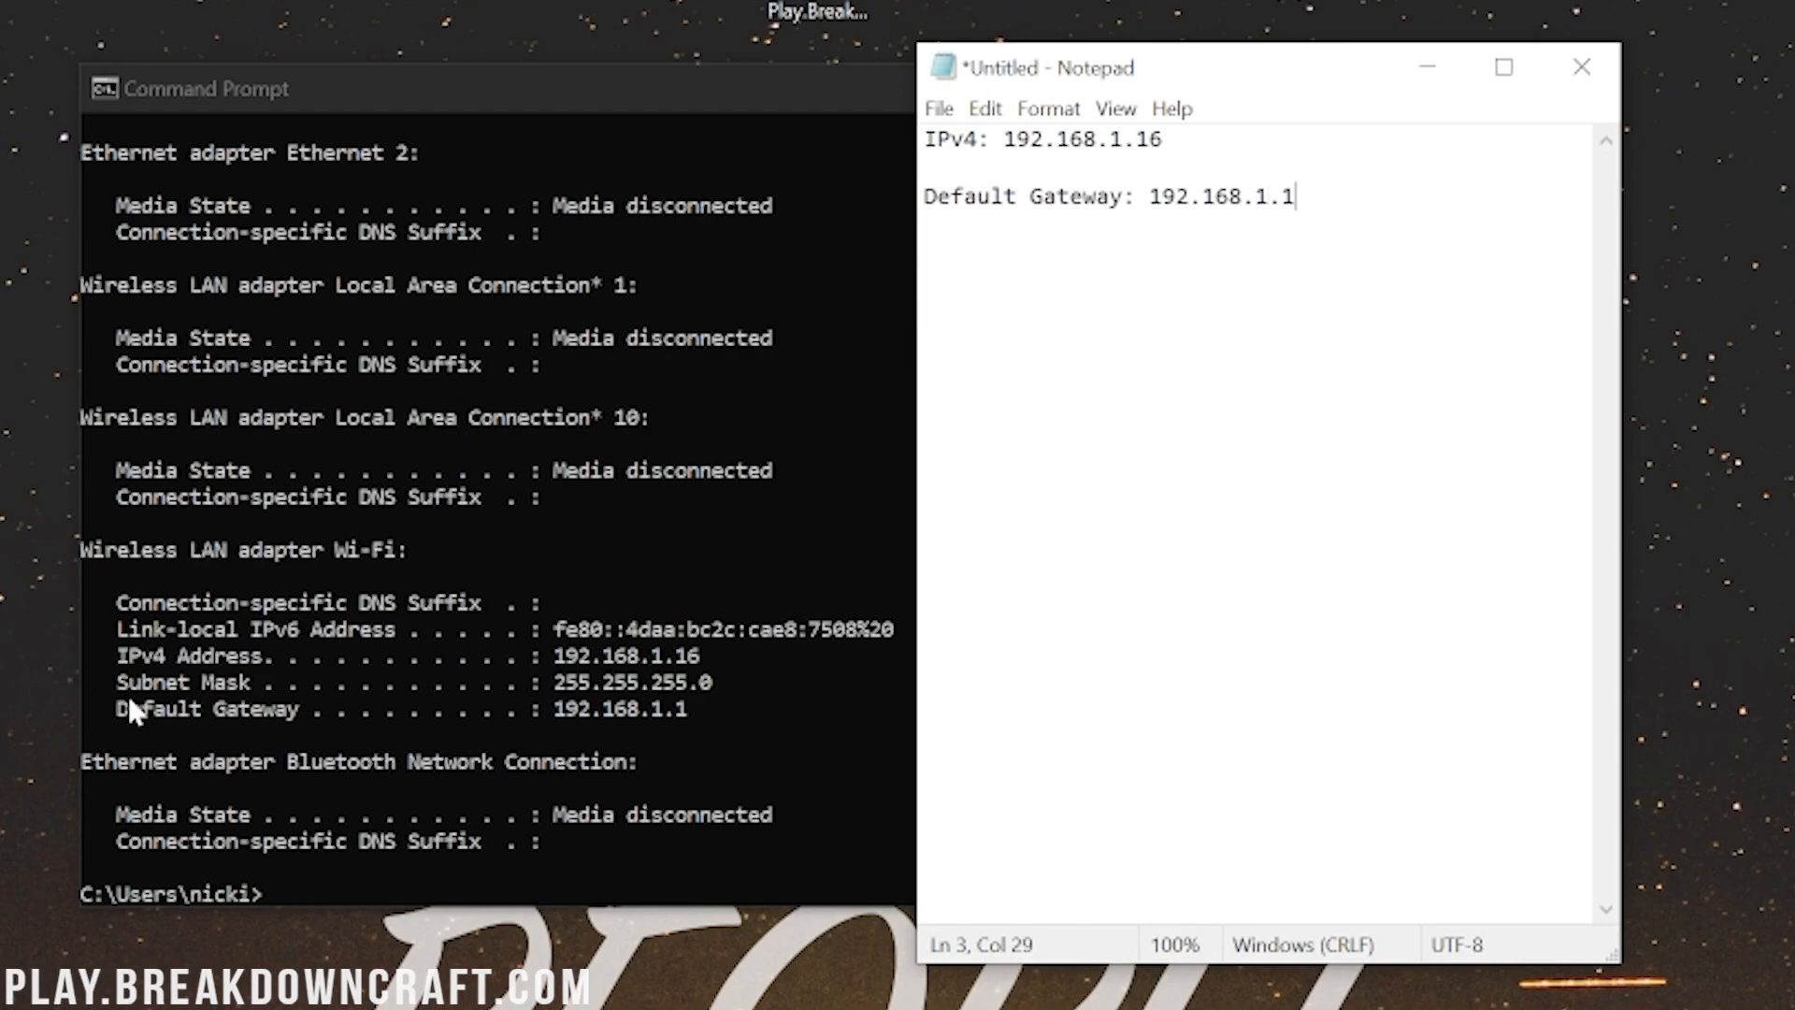
mouse_move(624, 733)
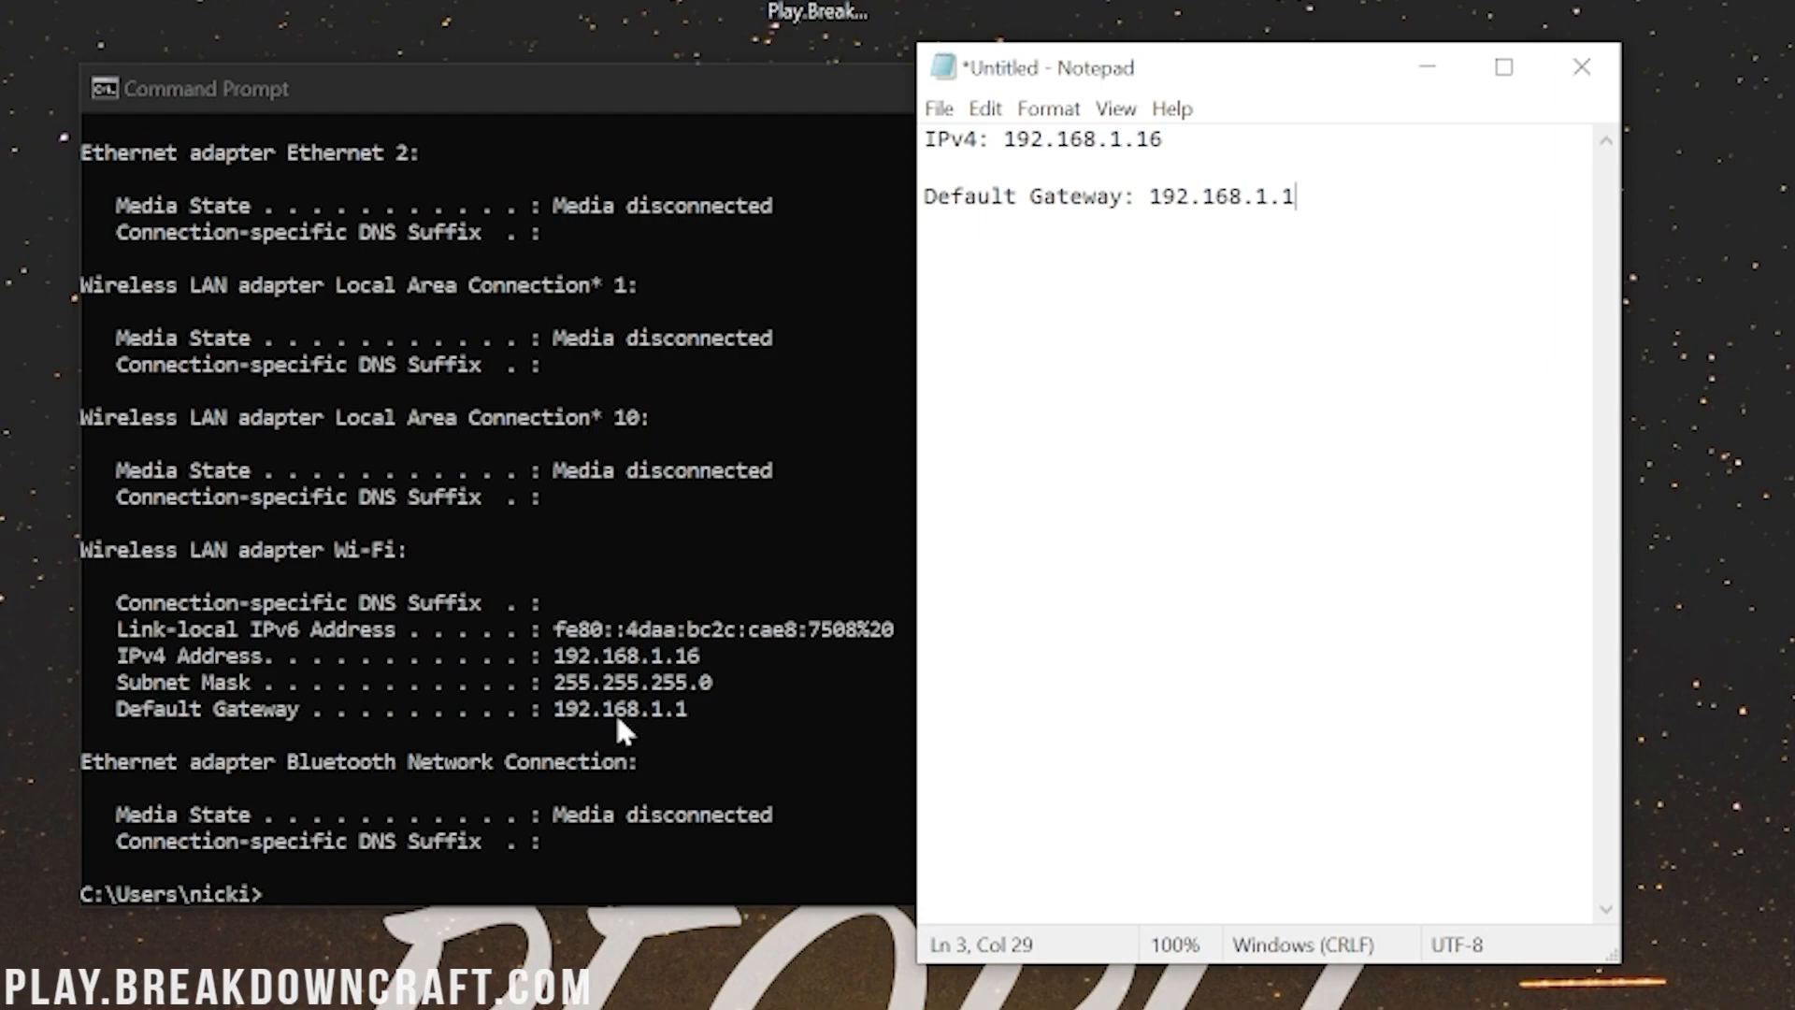
mouse_move(587, 739)
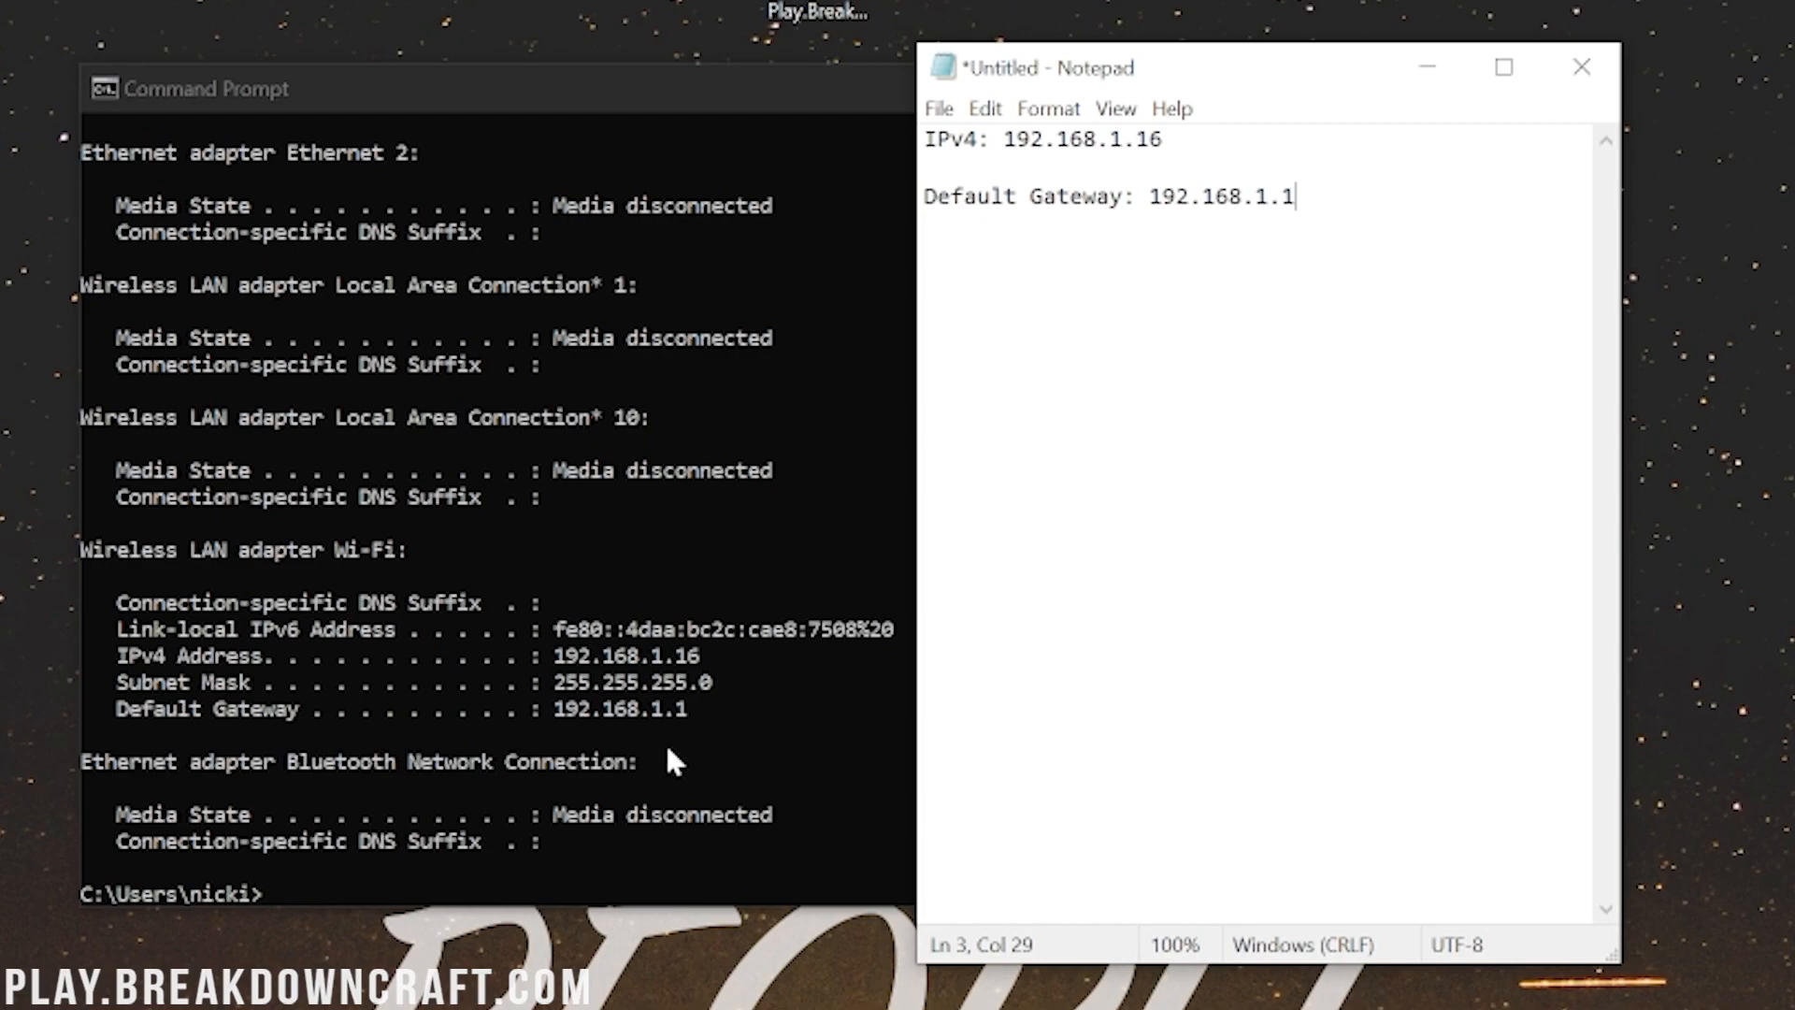
mouse_move(622, 622)
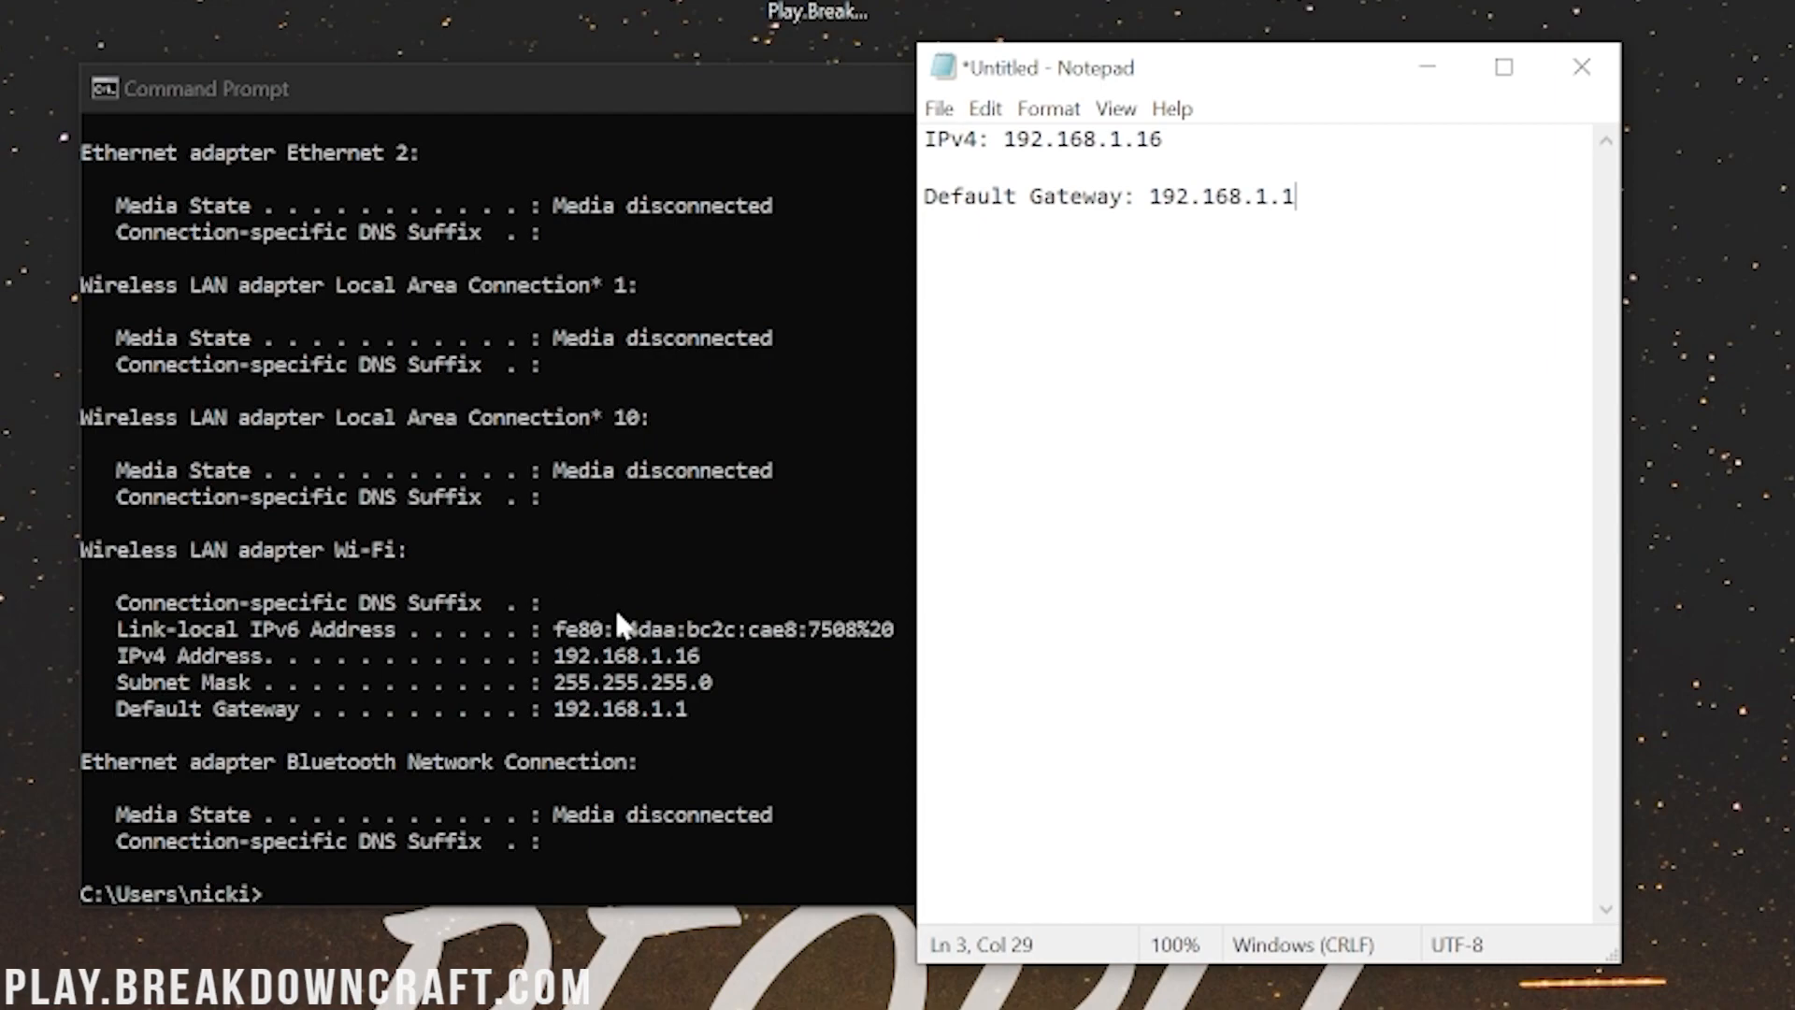
mouse_move(664, 739)
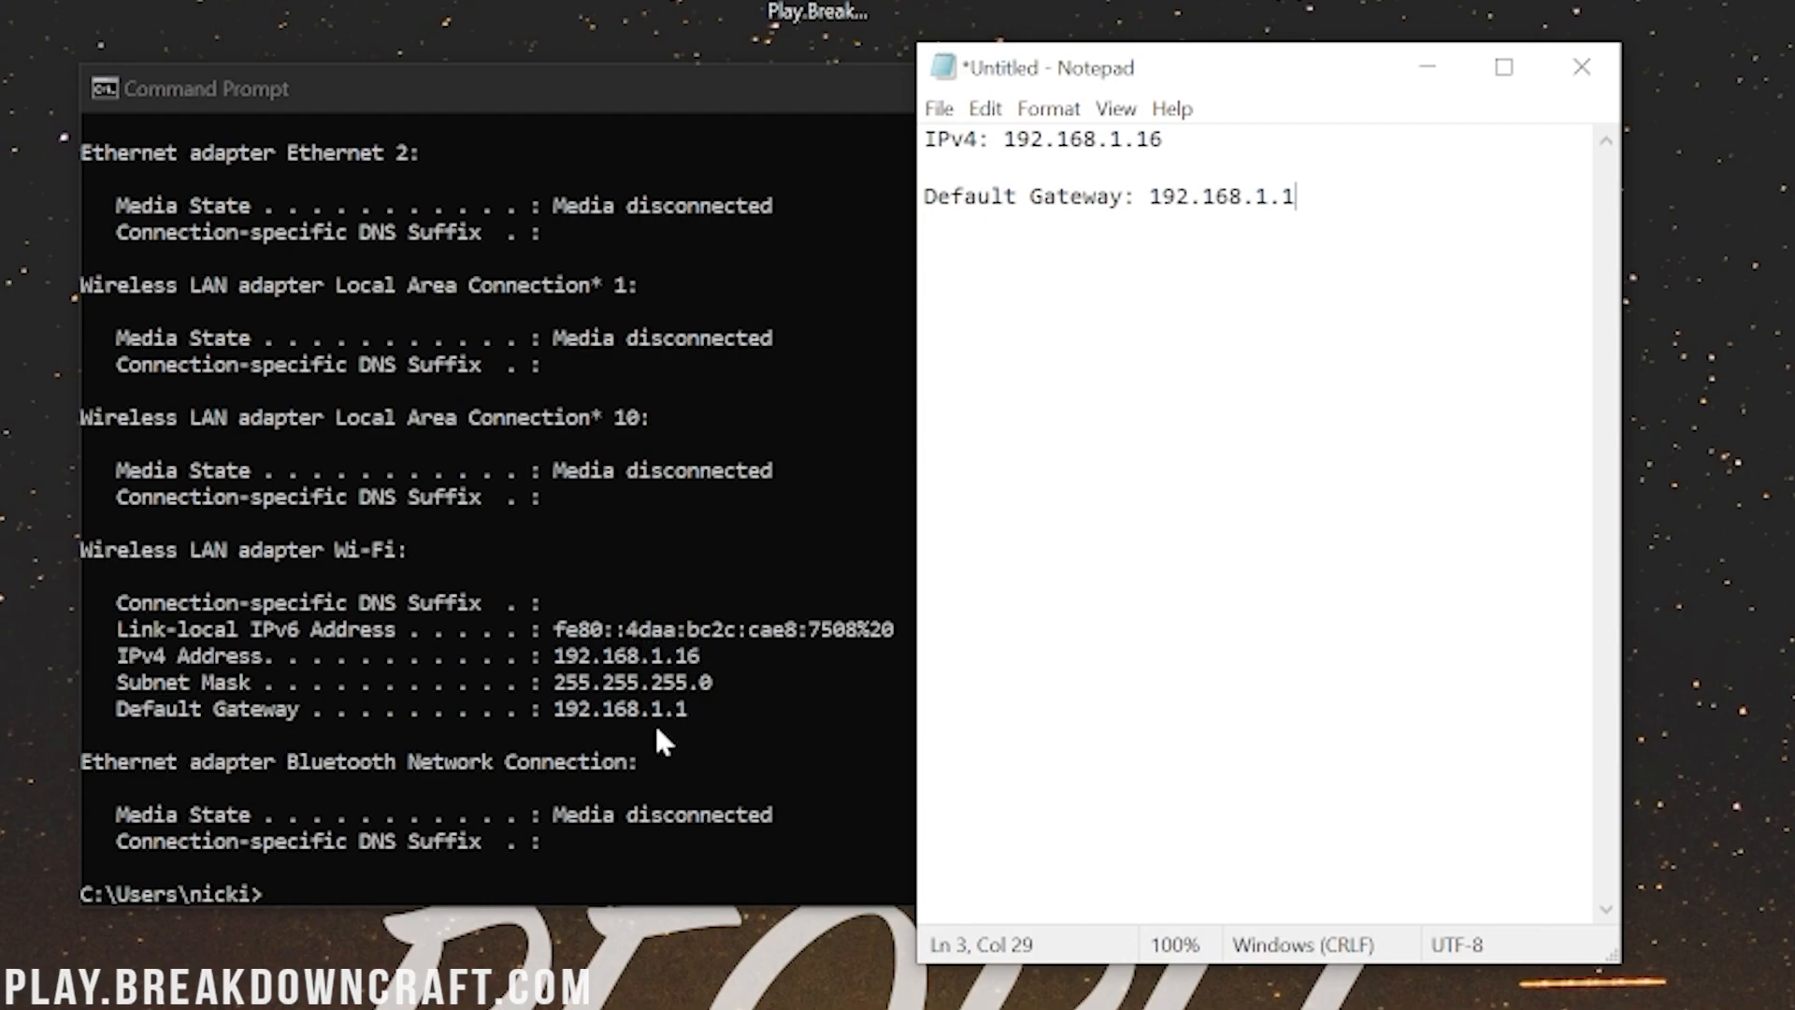
mouse_move(669, 753)
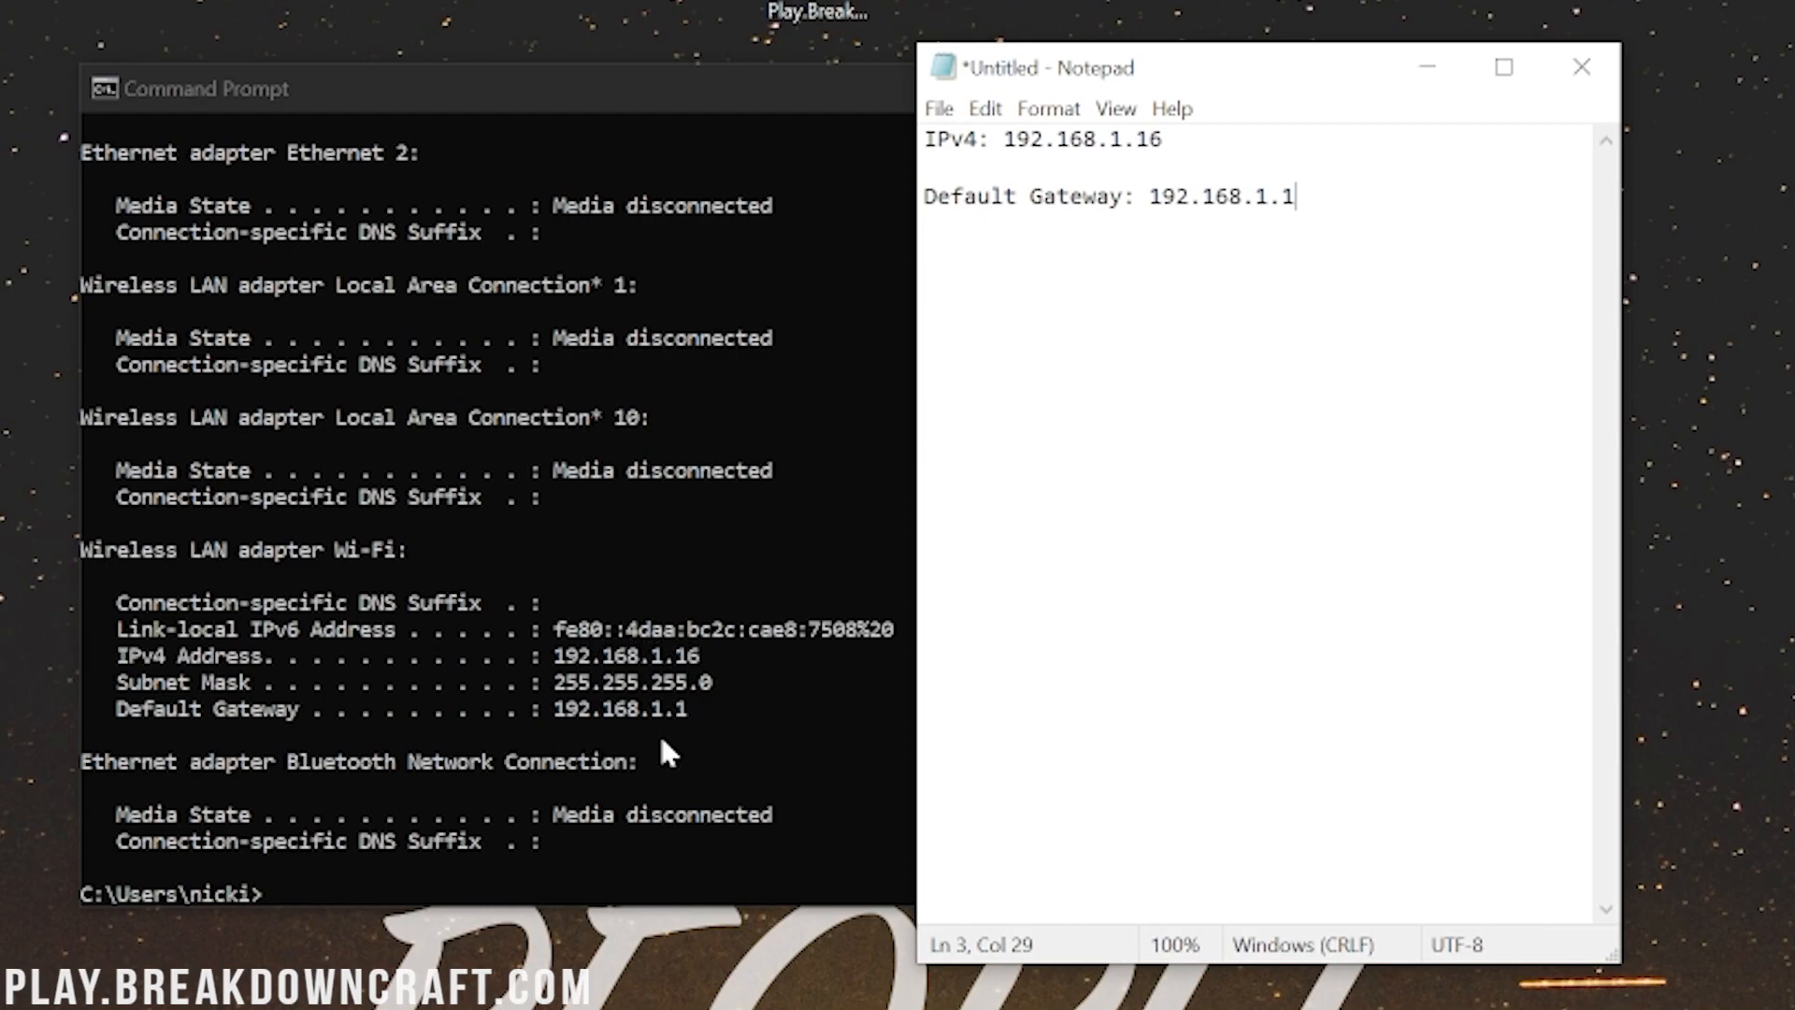
mouse_move(584, 753)
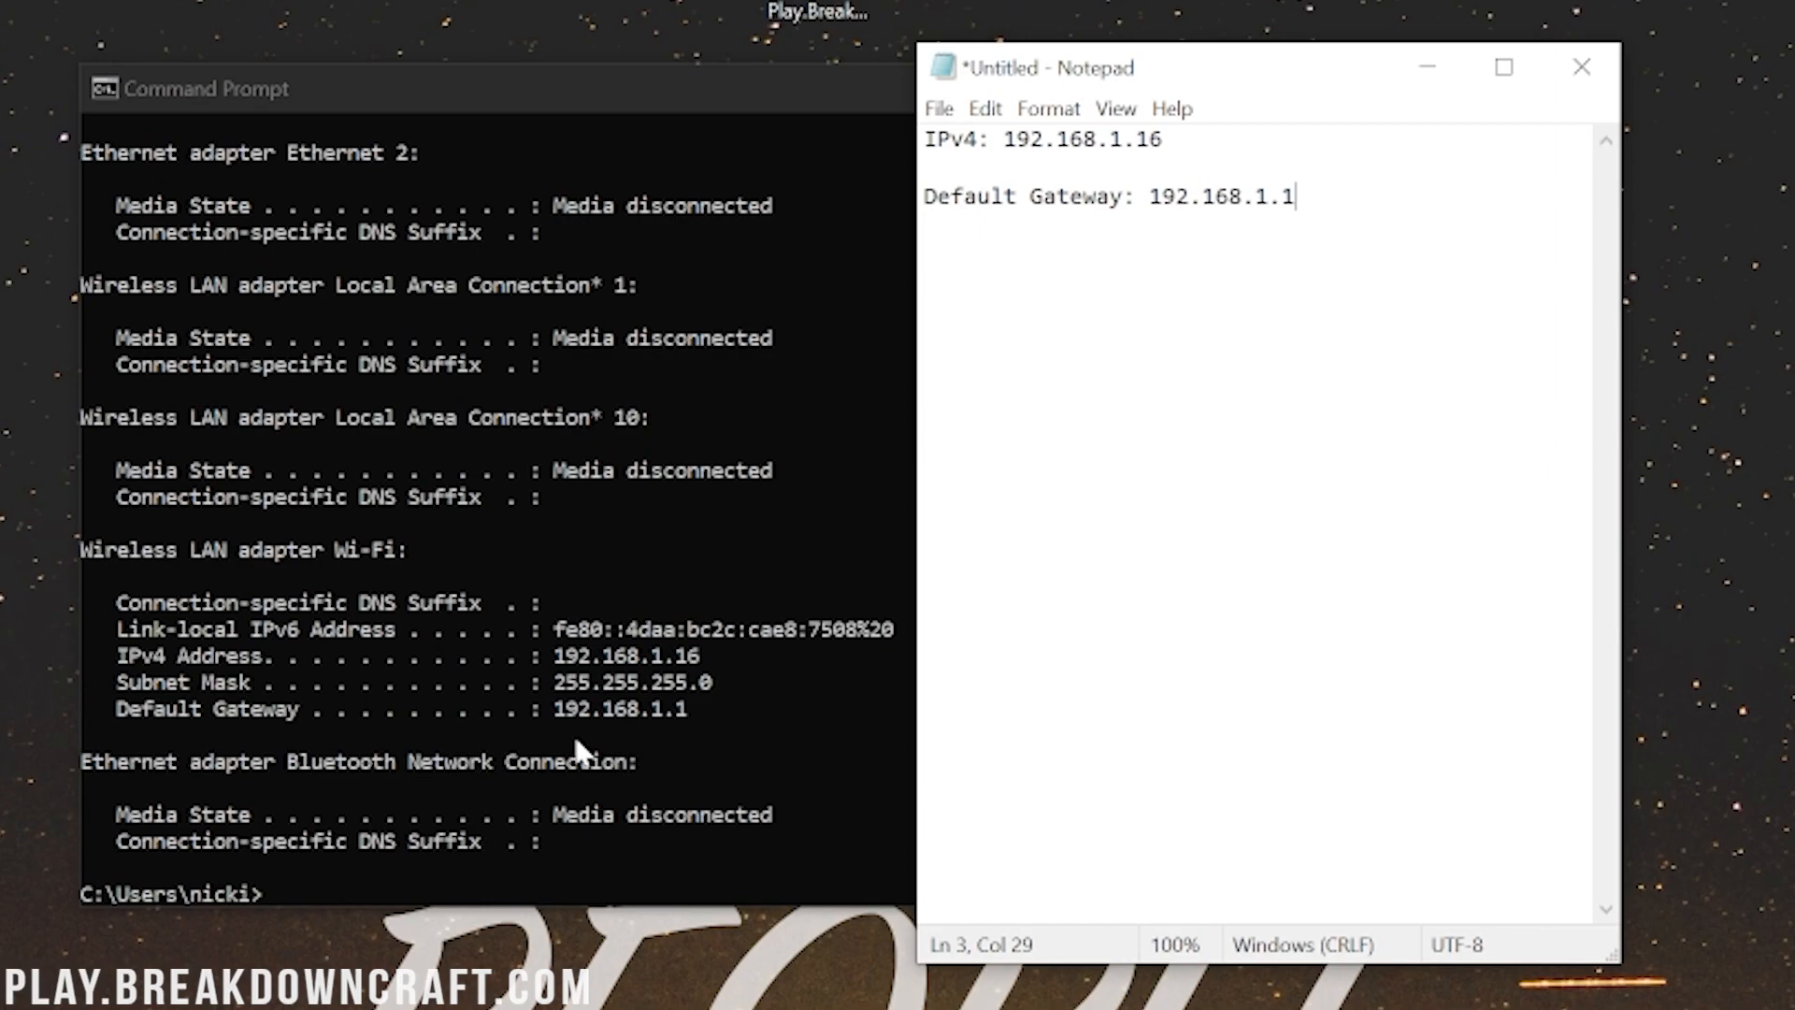
mouse_move(601, 744)
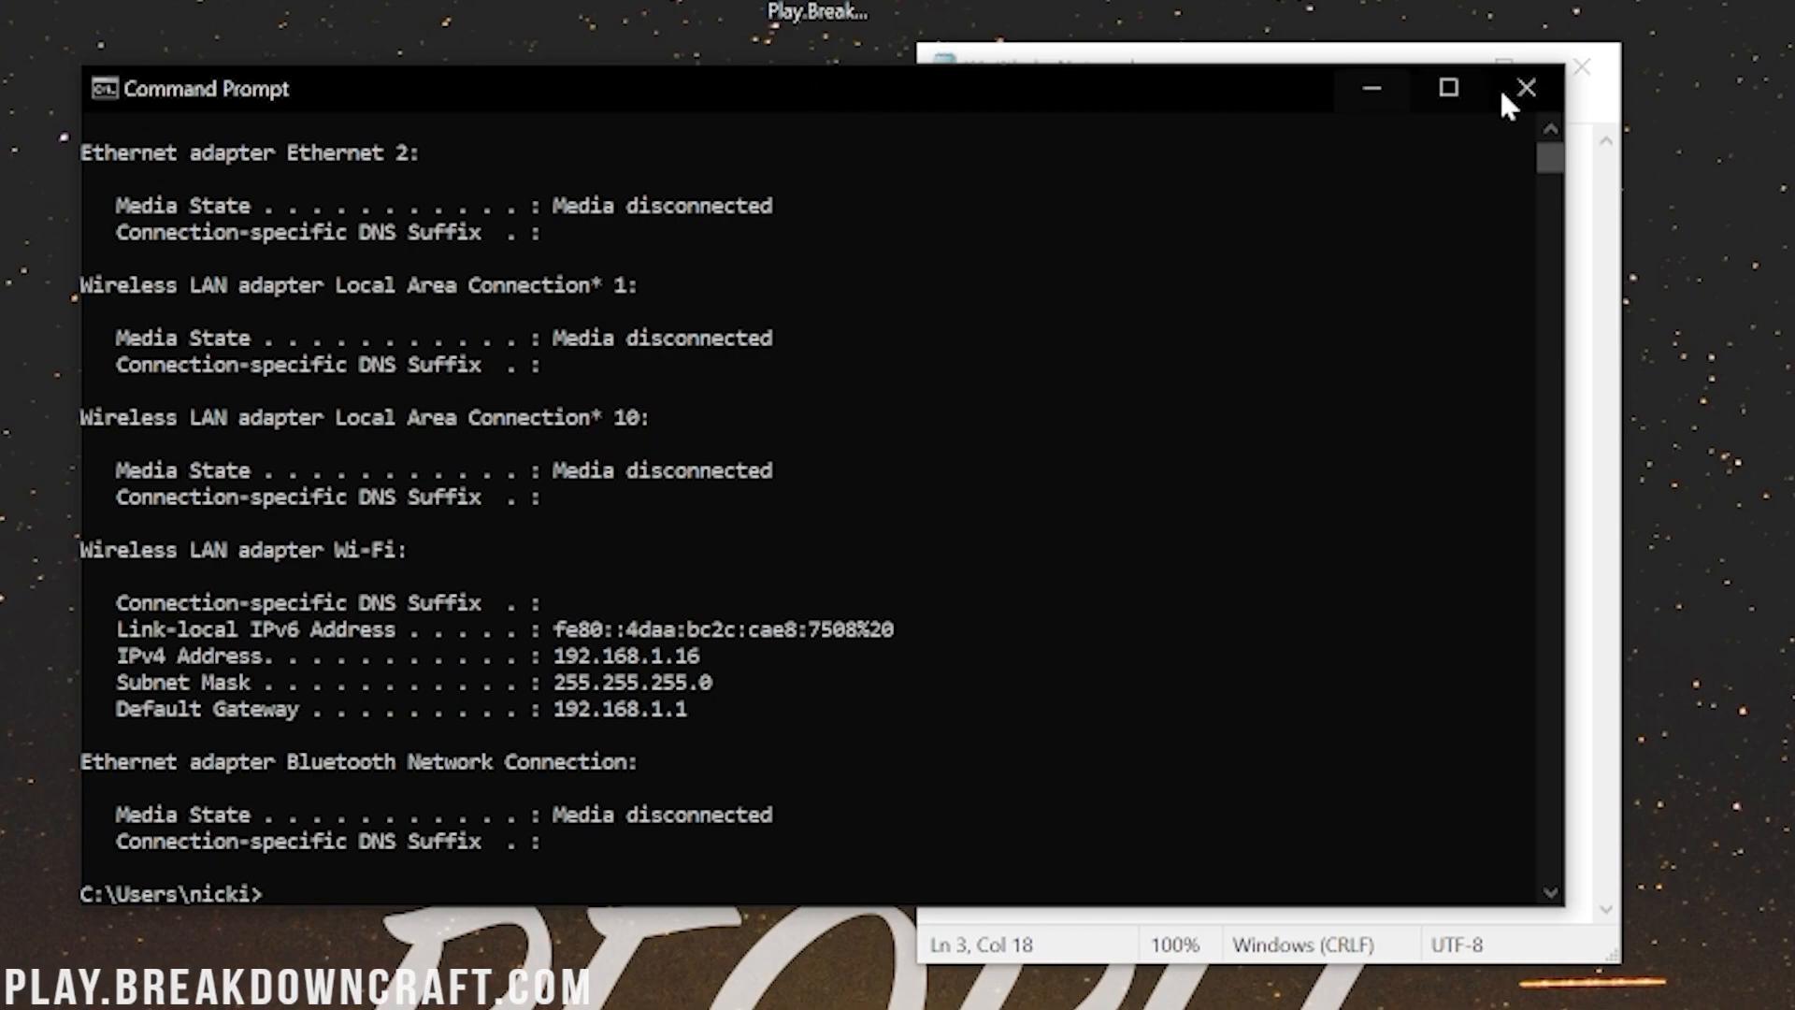
Step: Close Command Prompt and browse to 192.168.1.1 in Chrome
click(1525, 87)
text( 192.168.1.1)
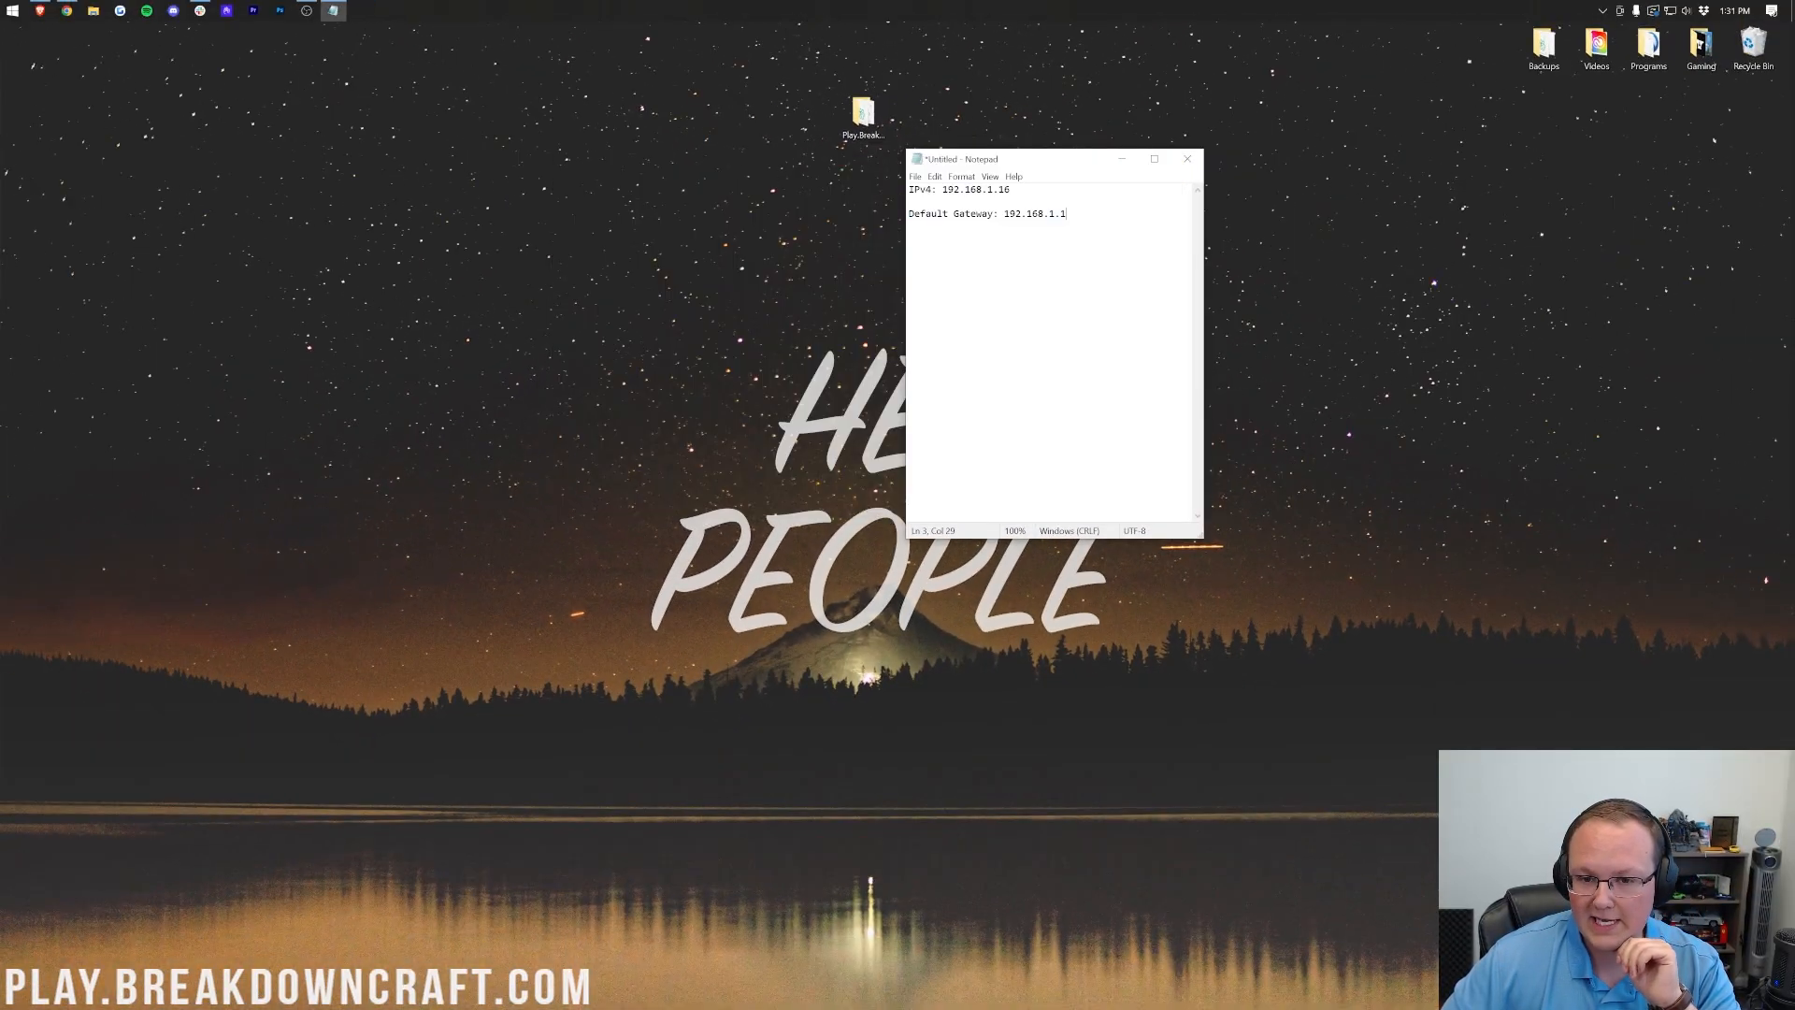
click(67, 11)
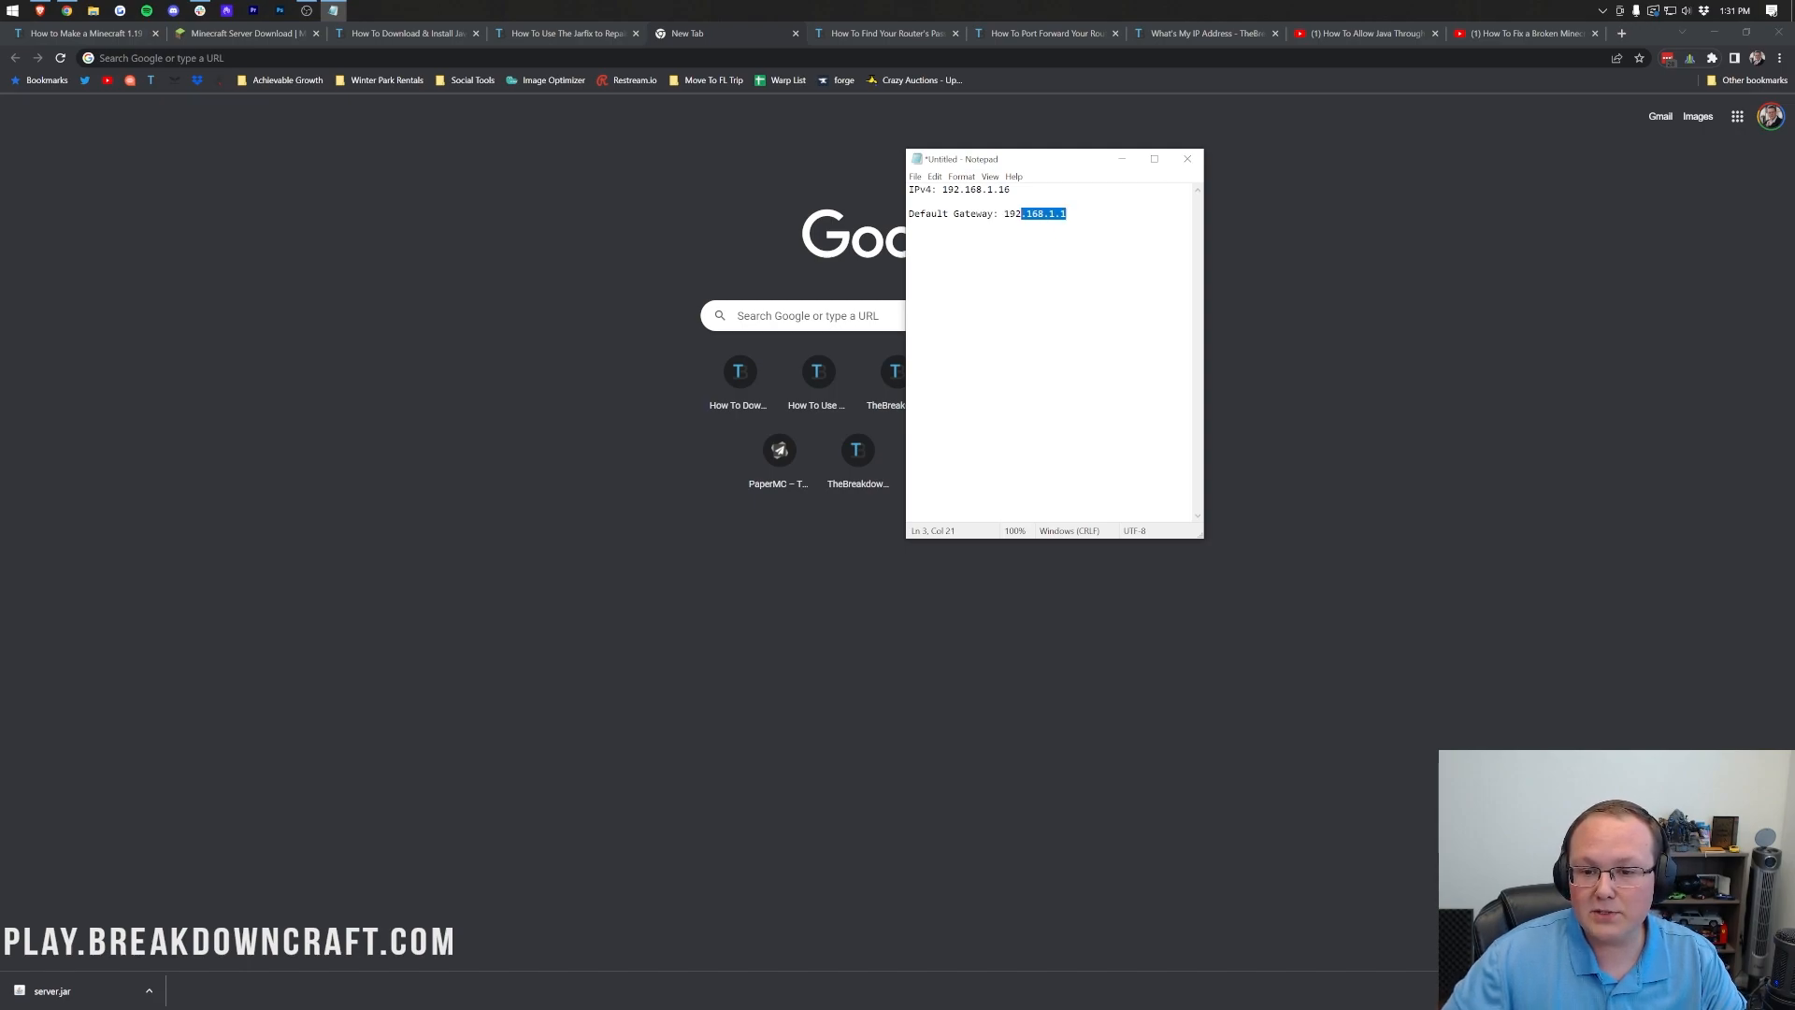
click(1188, 158)
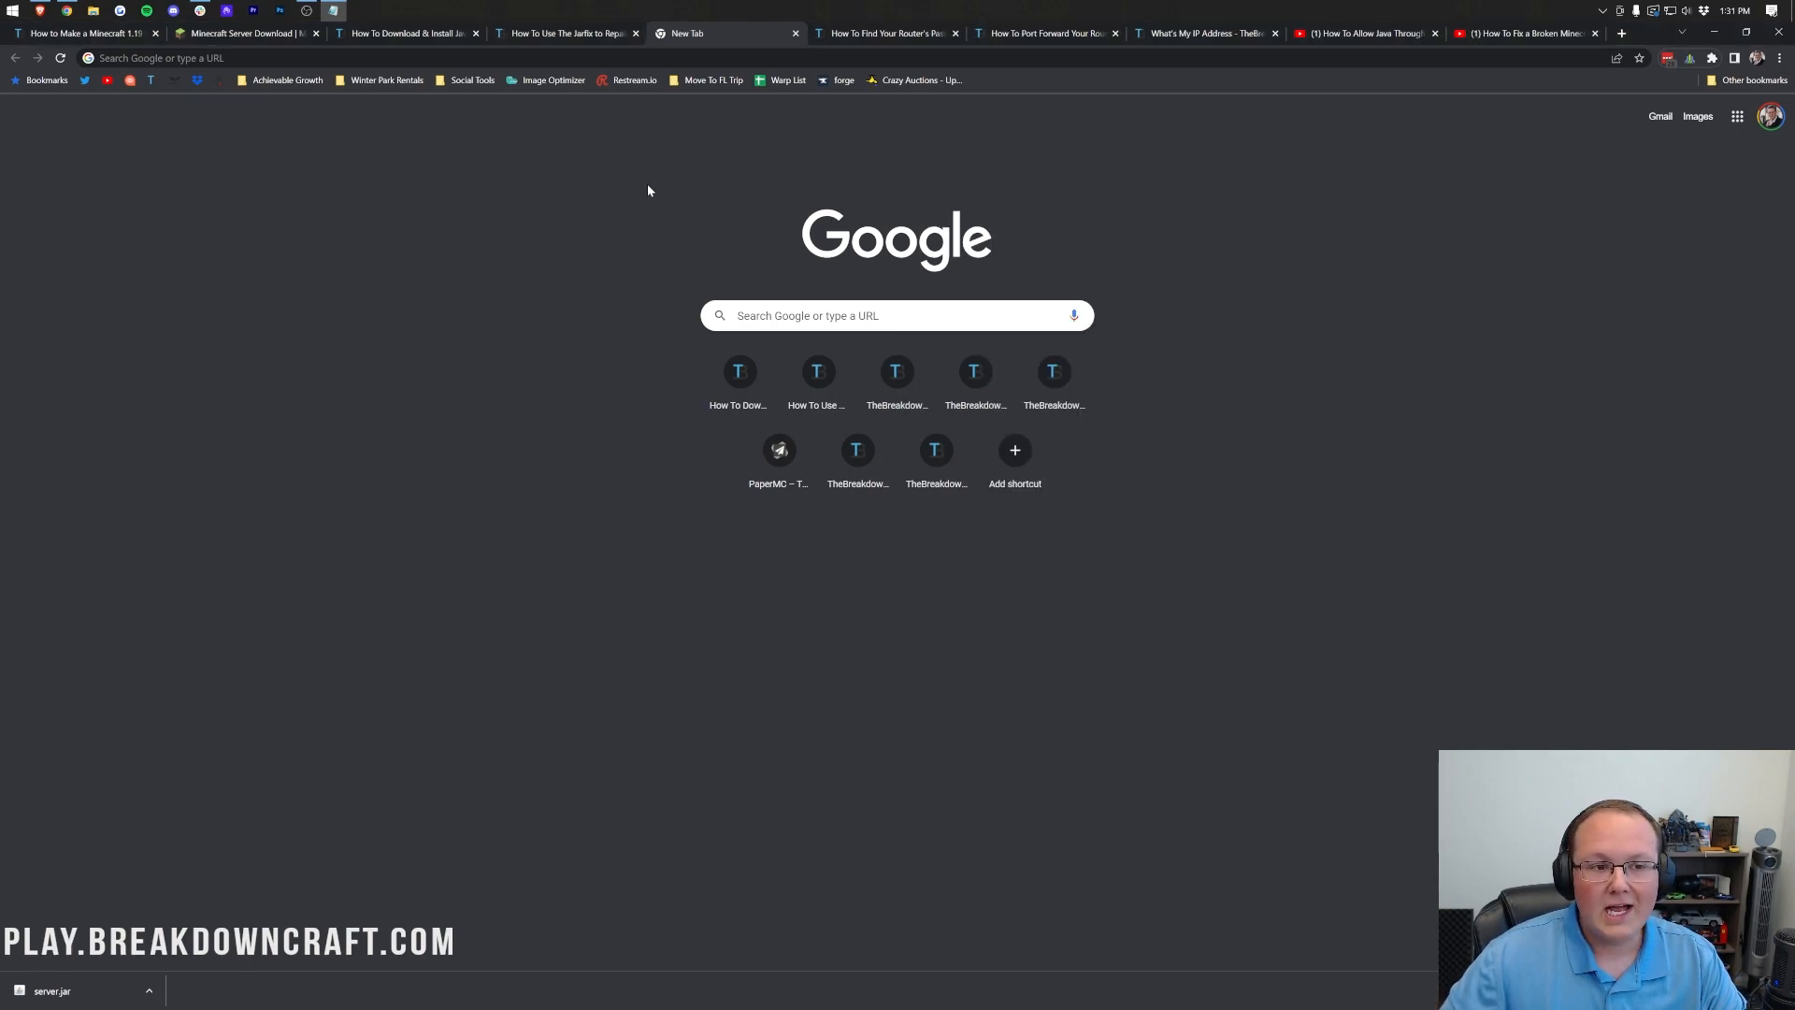
text(192.168.1.1/start.htm)
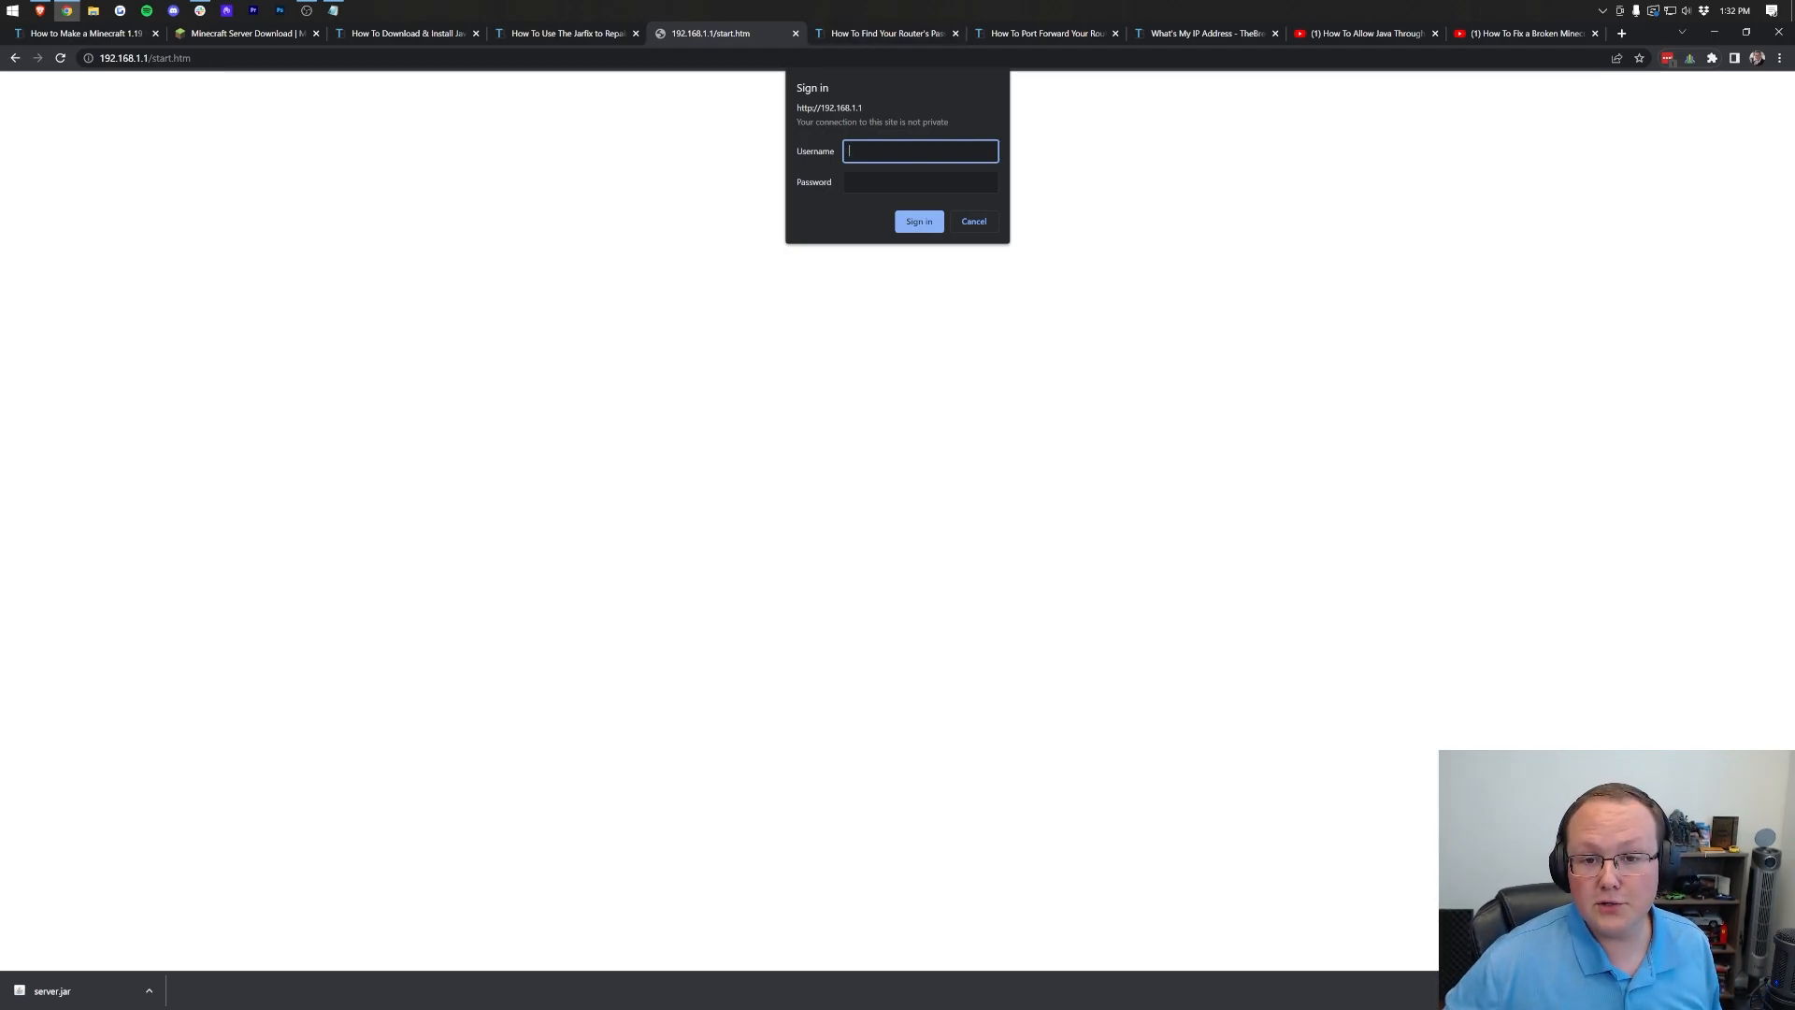
Step: Scroll through the router password guide, then return to the 192.168.1.1 sign-in tab
click(881, 32)
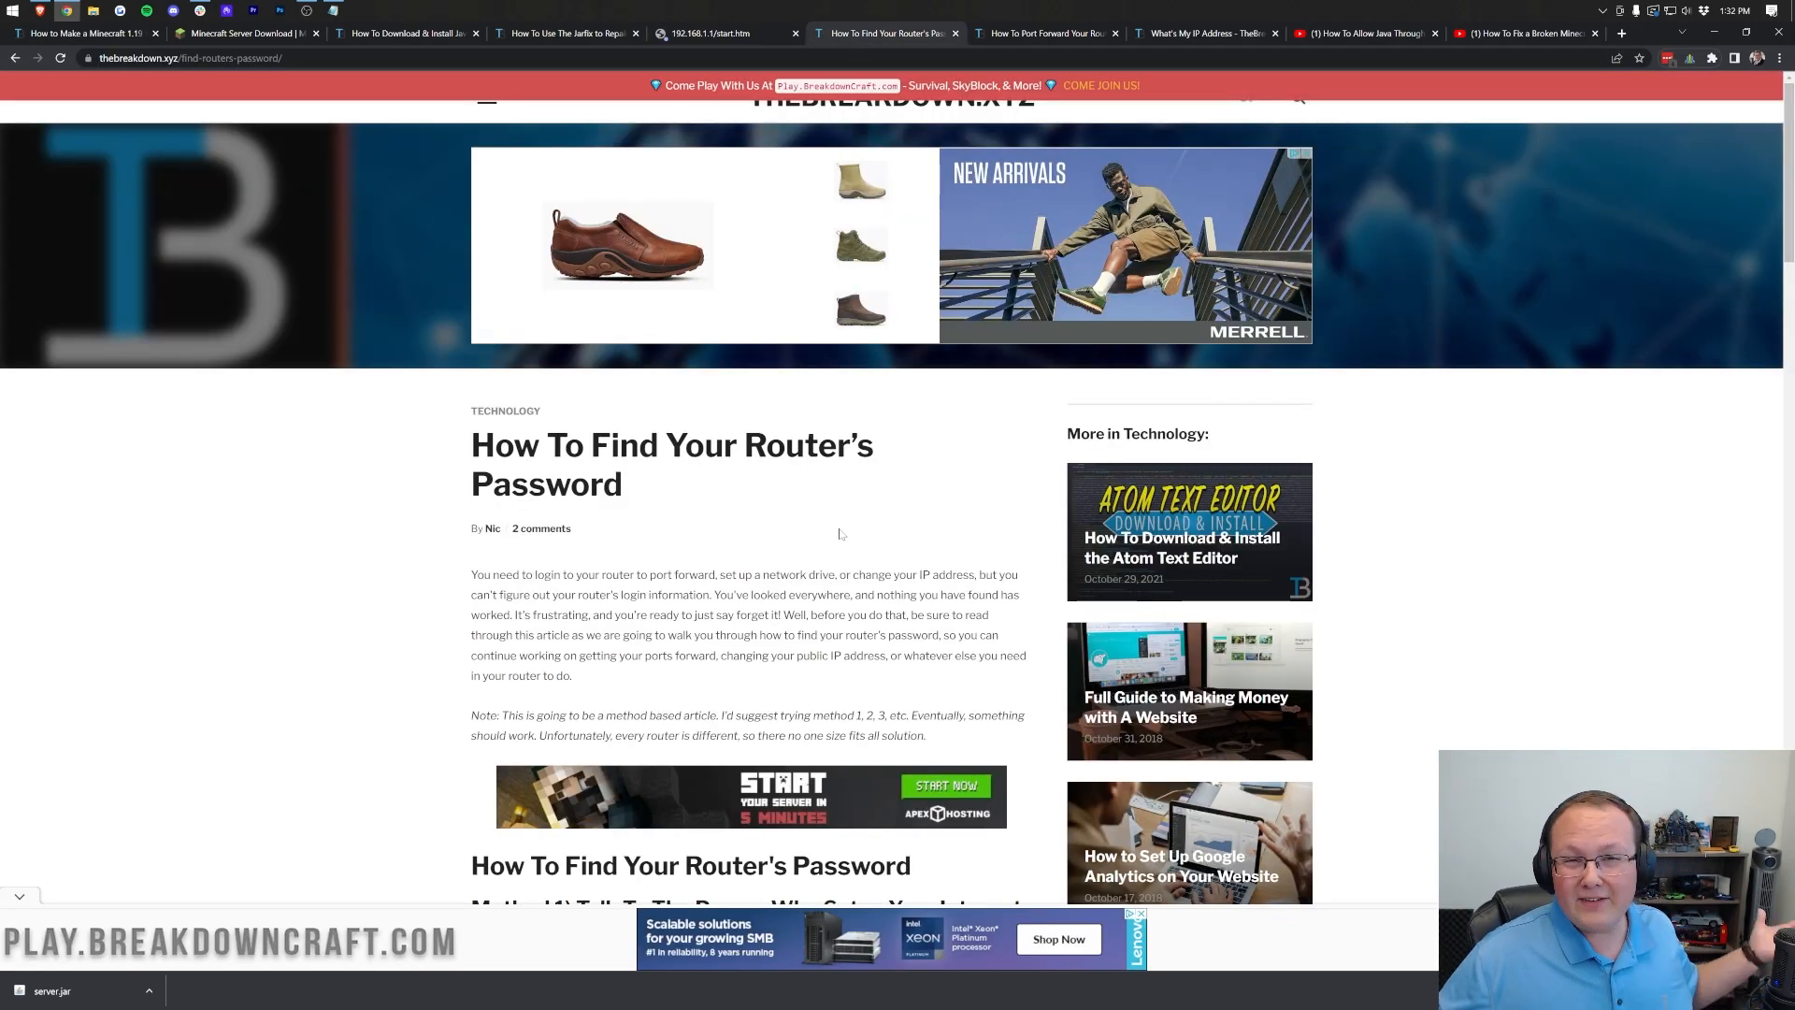
mouse_move(765, 473)
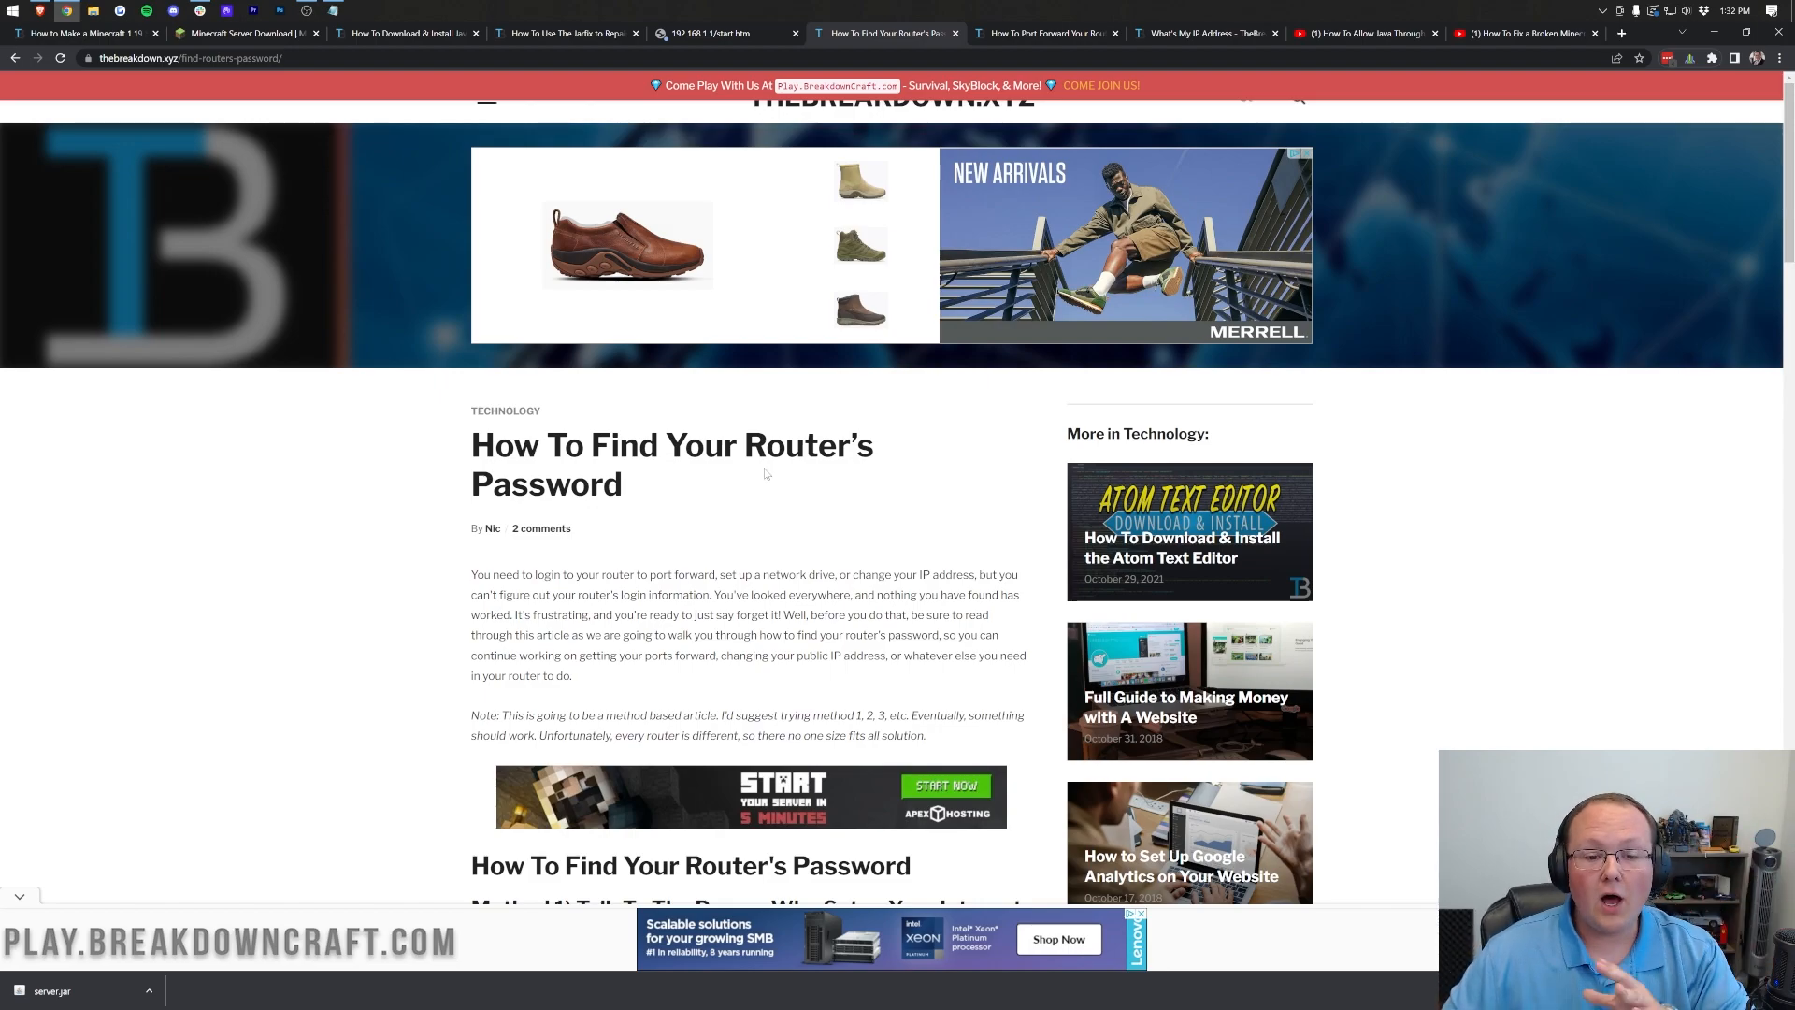
scroll(down, 3)
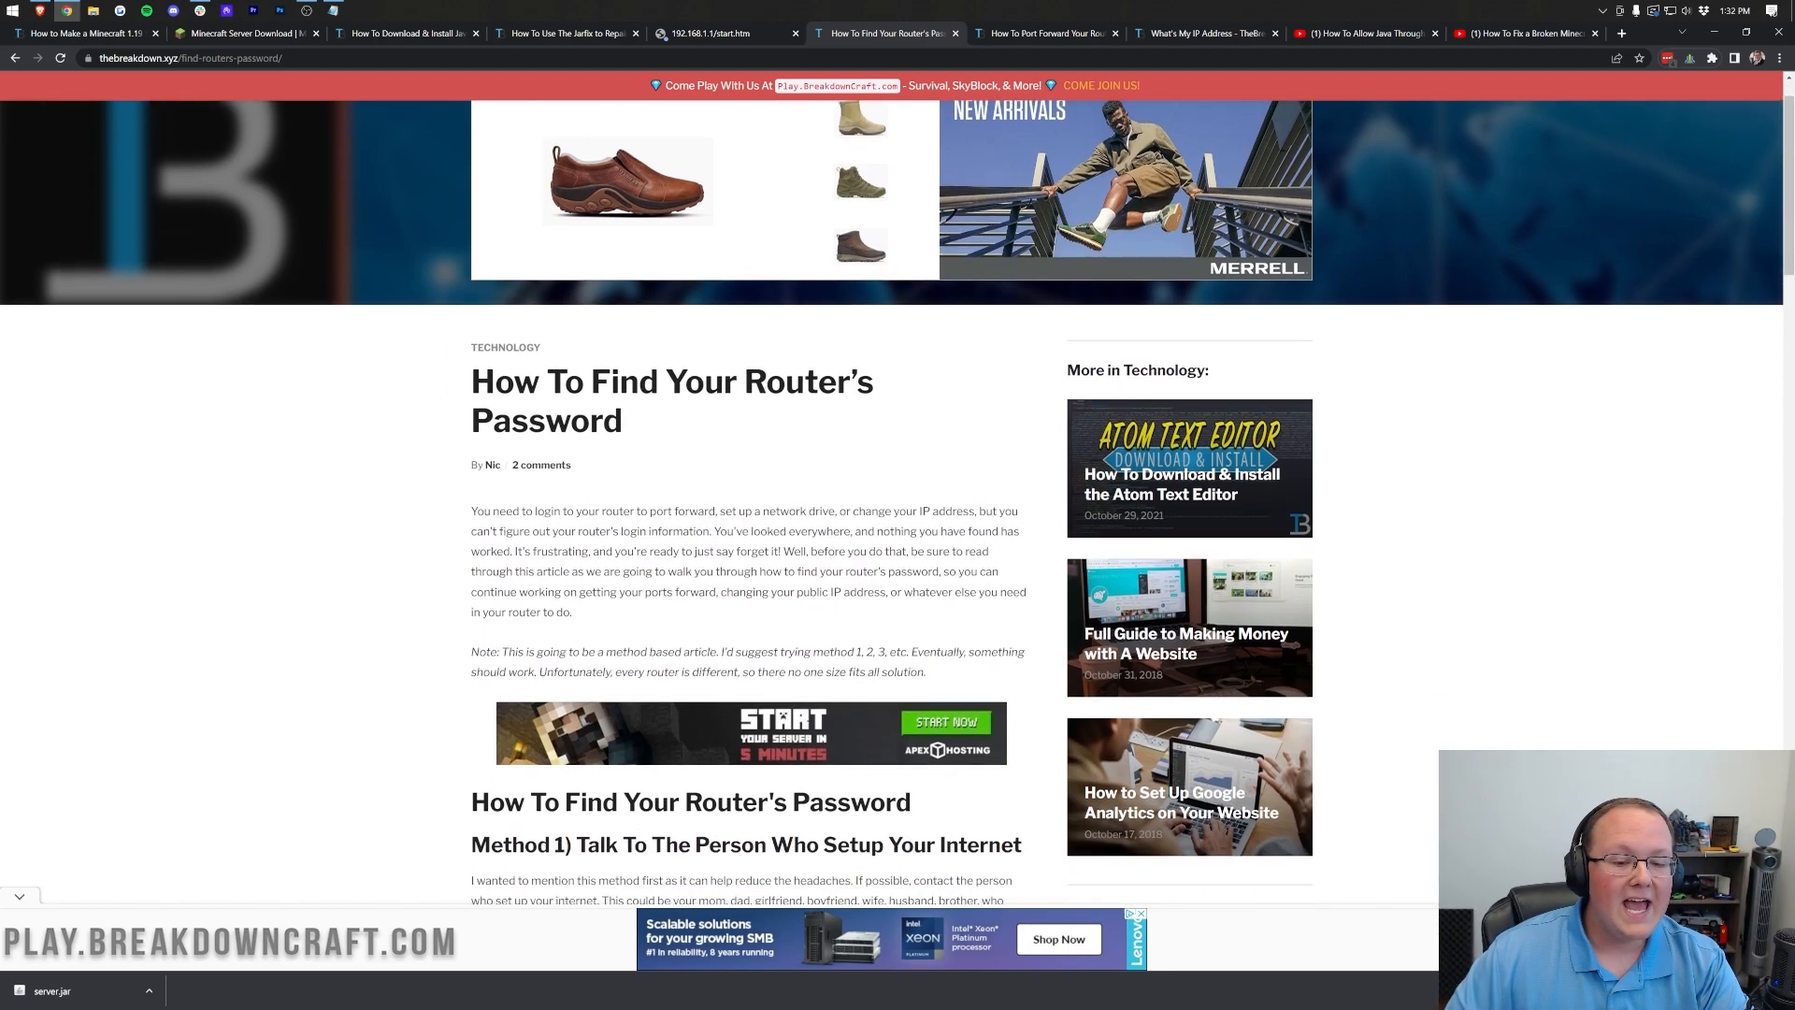
scroll(down, 3)
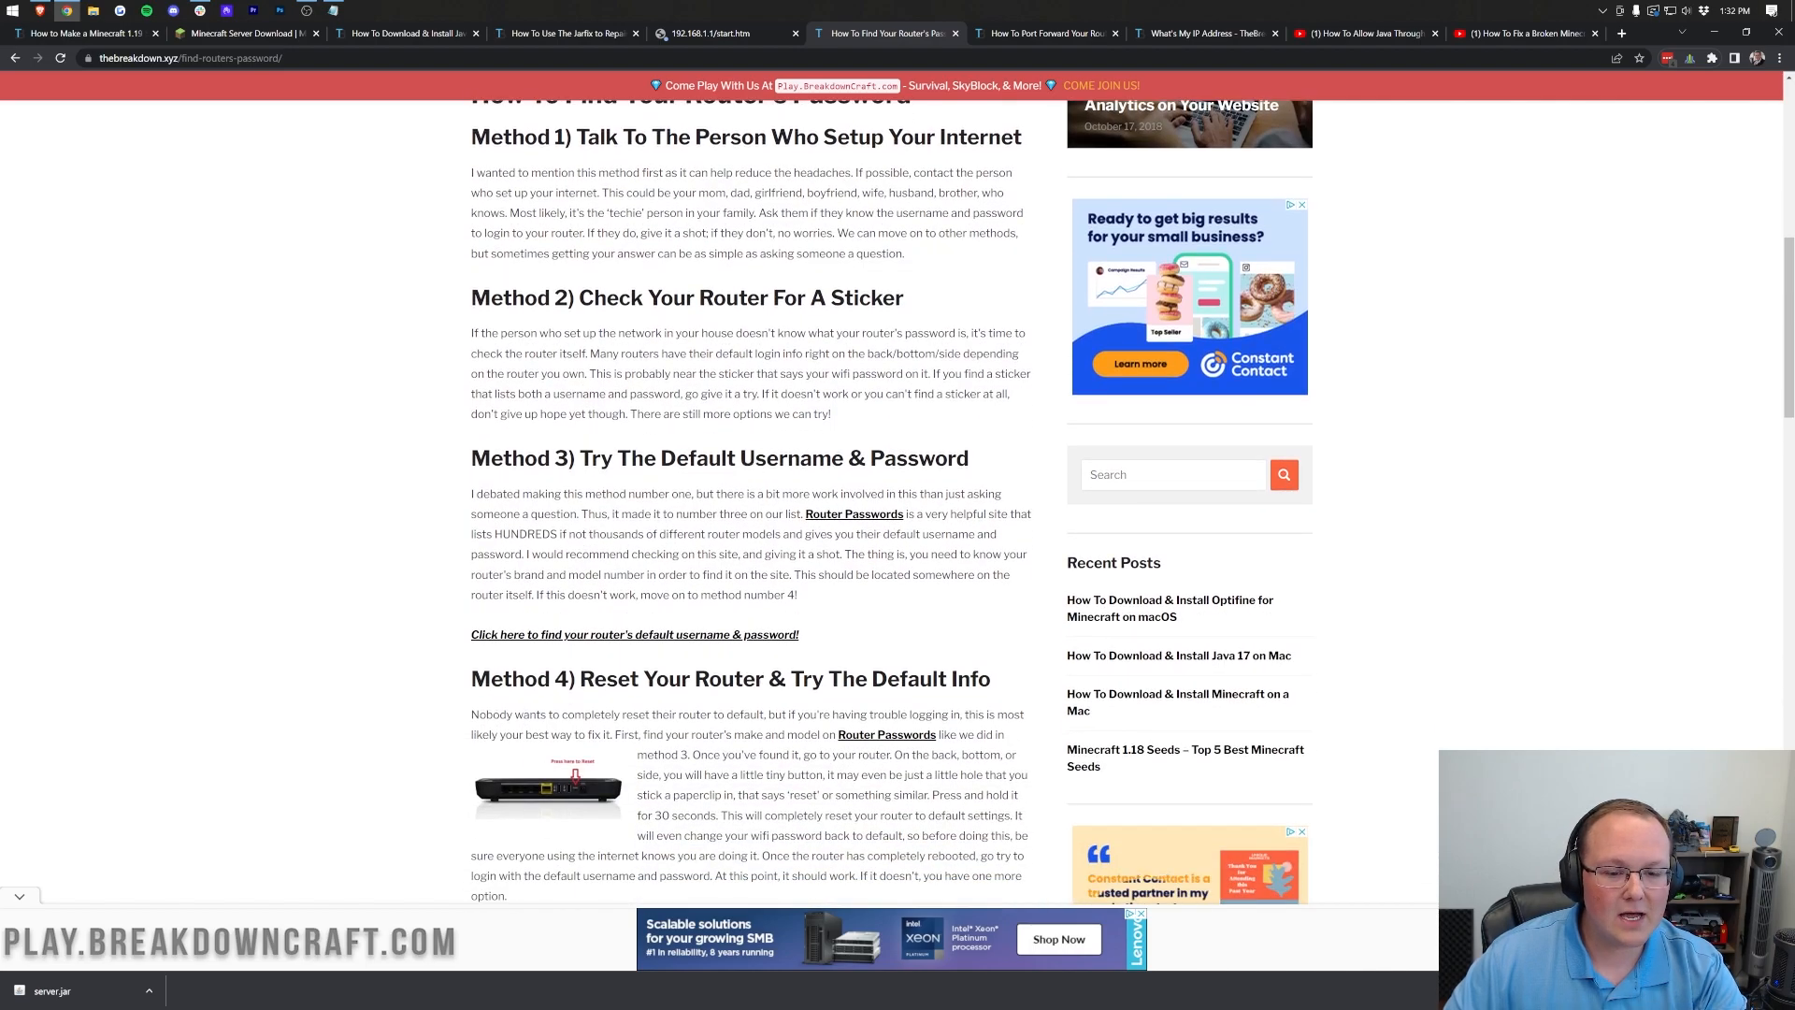
scroll(down, 3)
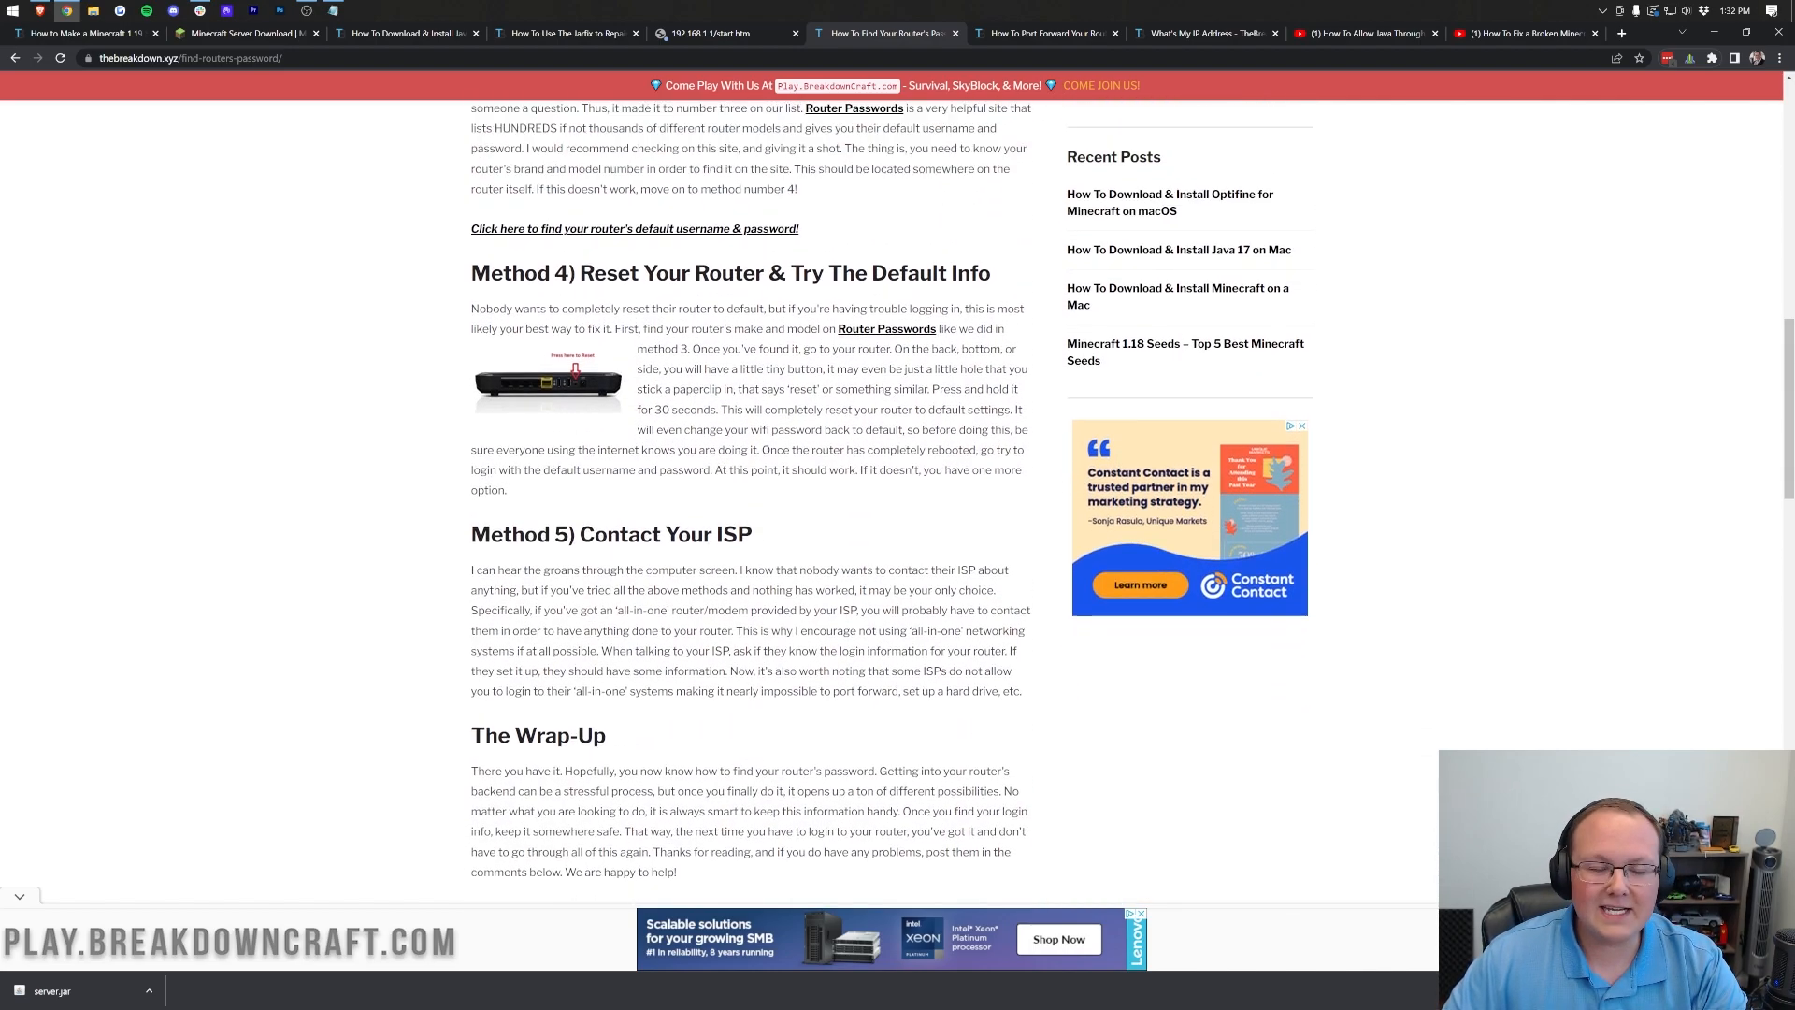
scroll(up, 3)
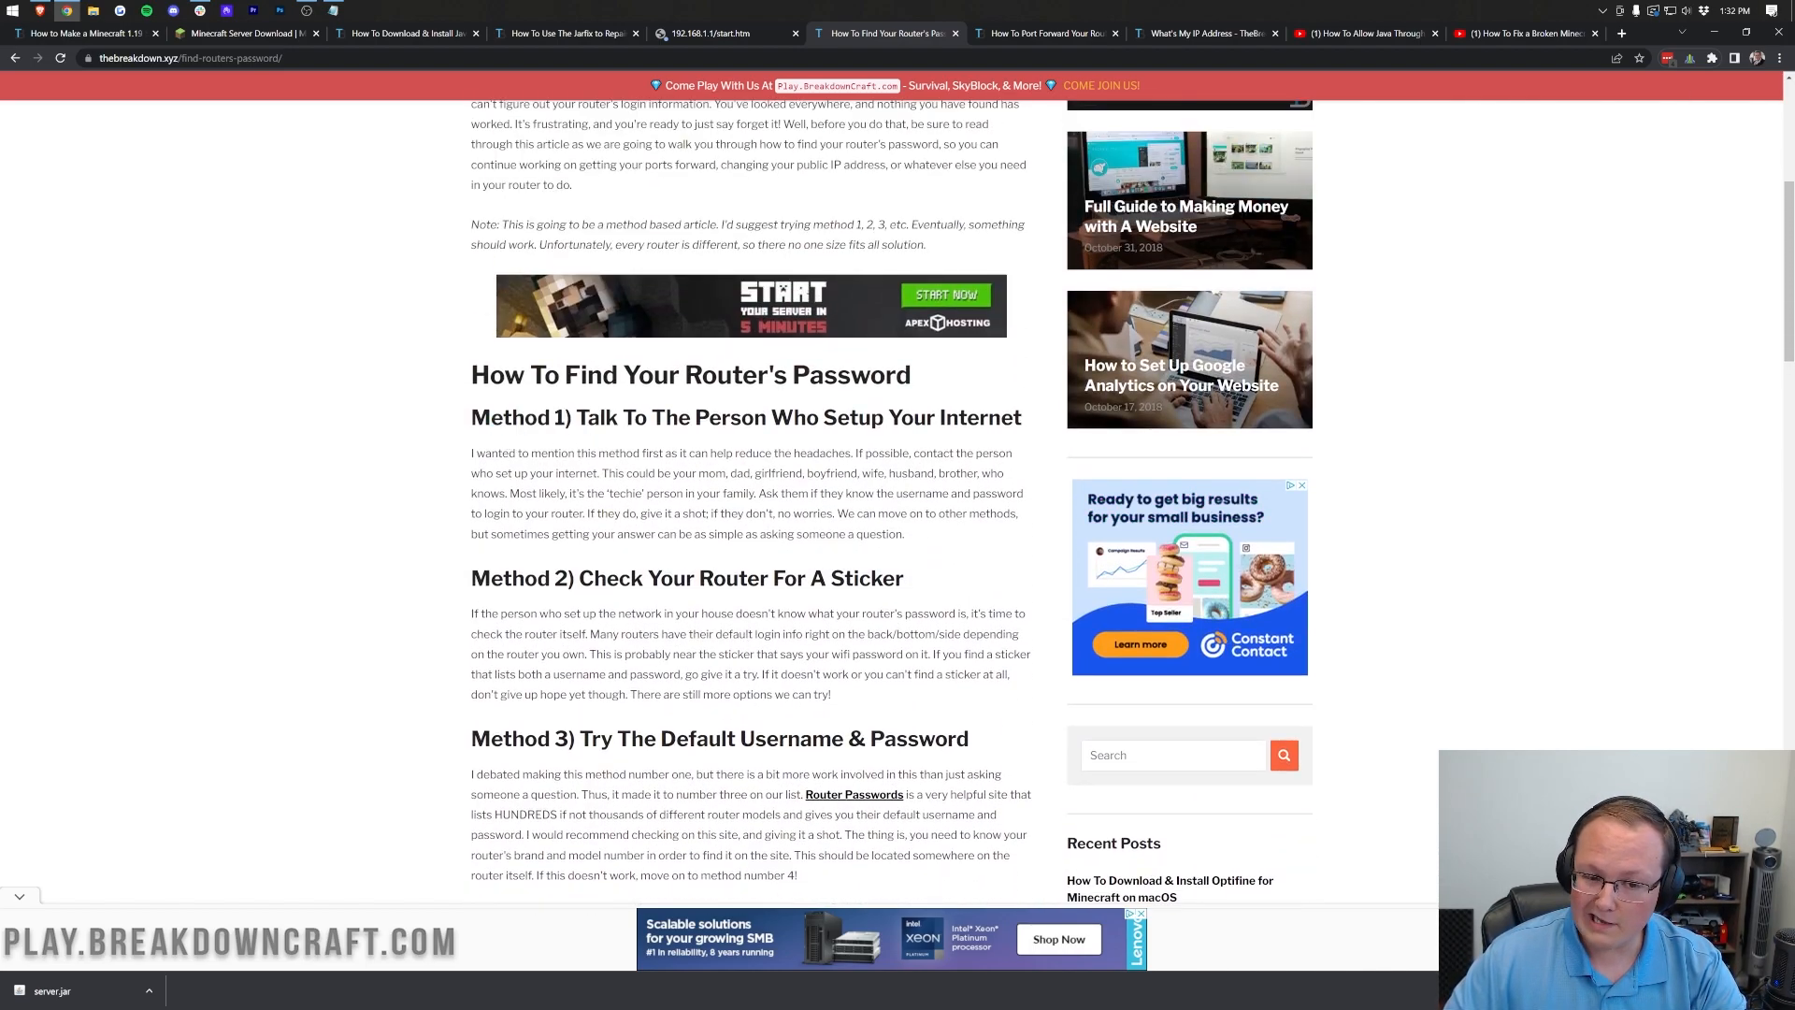
scroll(down, 3)
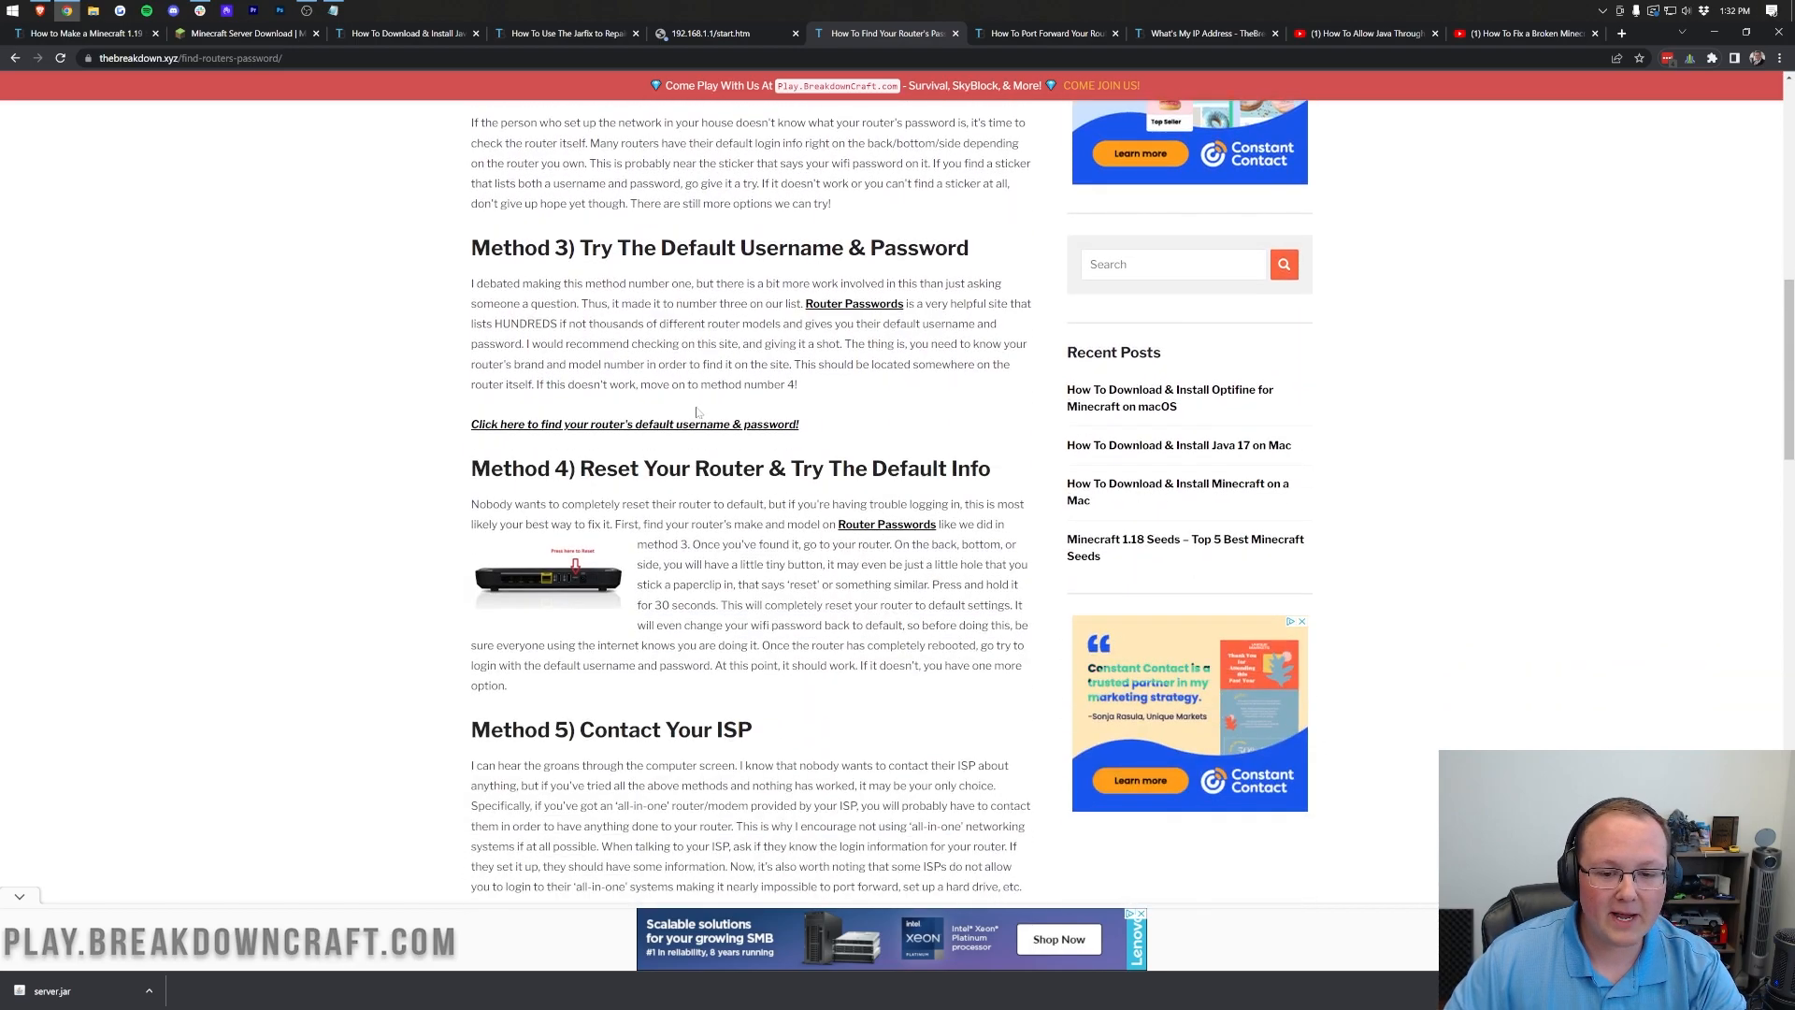
mouse_move(643, 270)
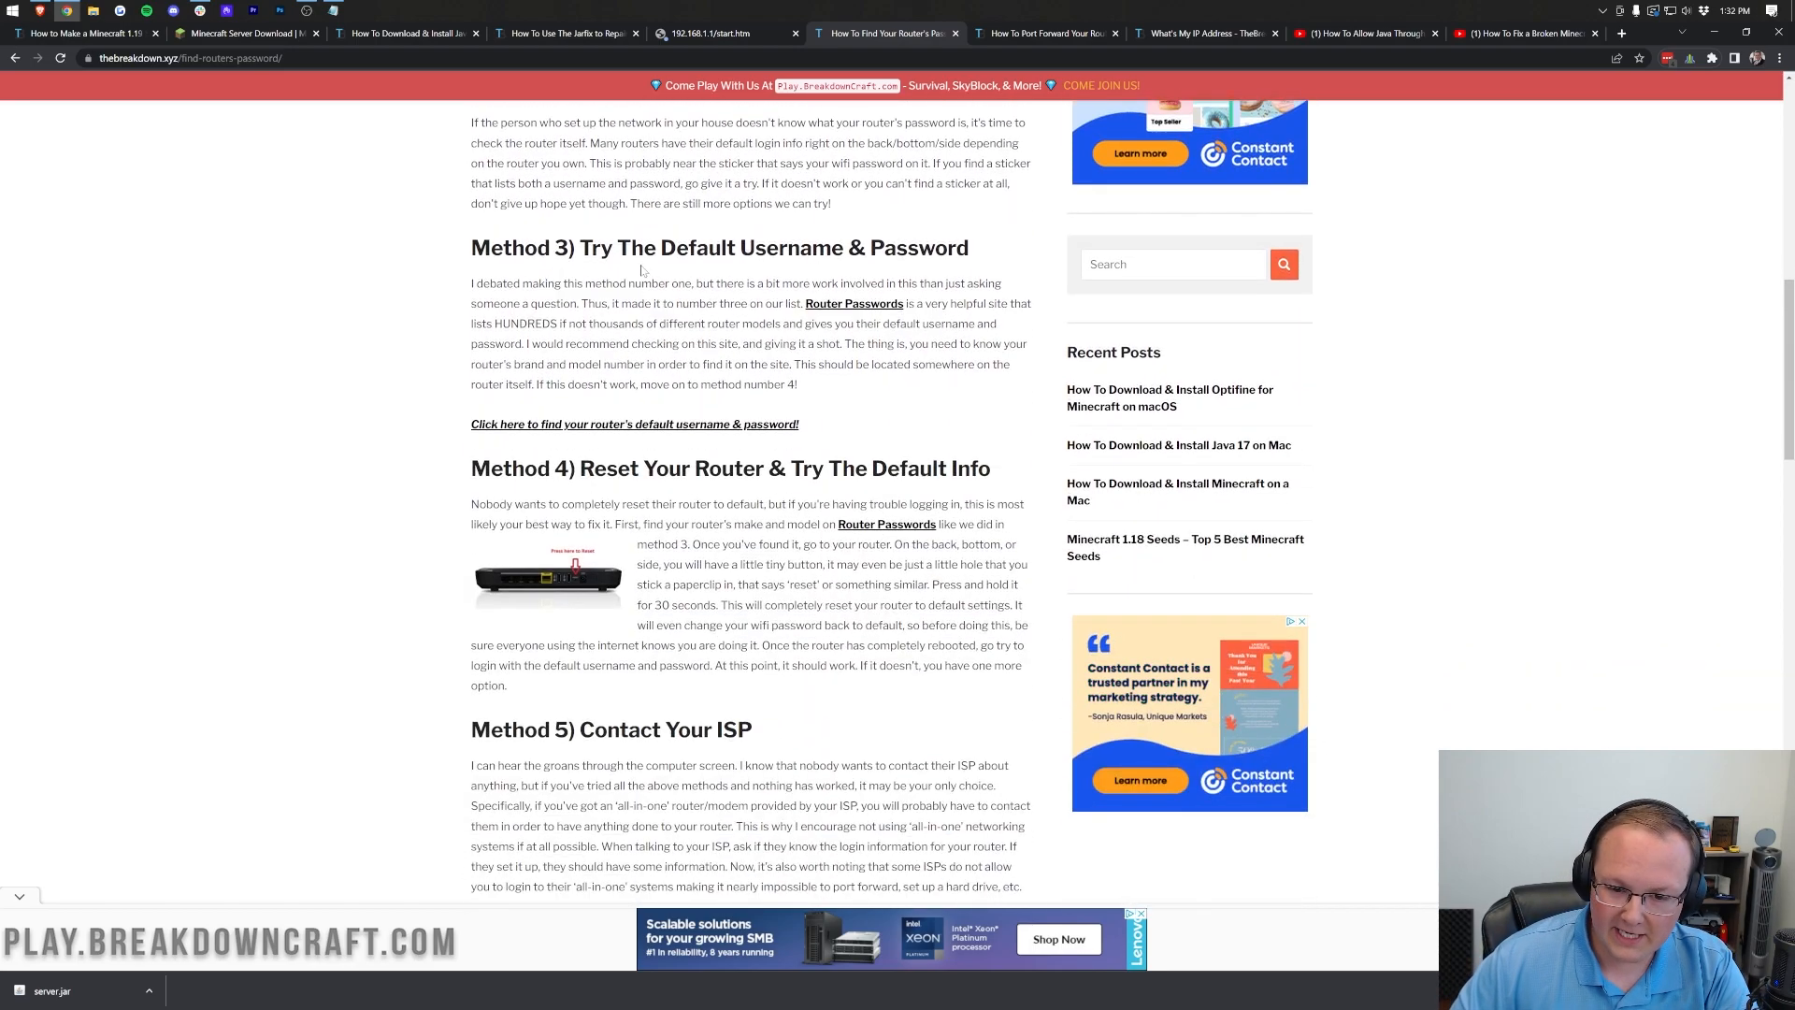
scroll(down, 3)
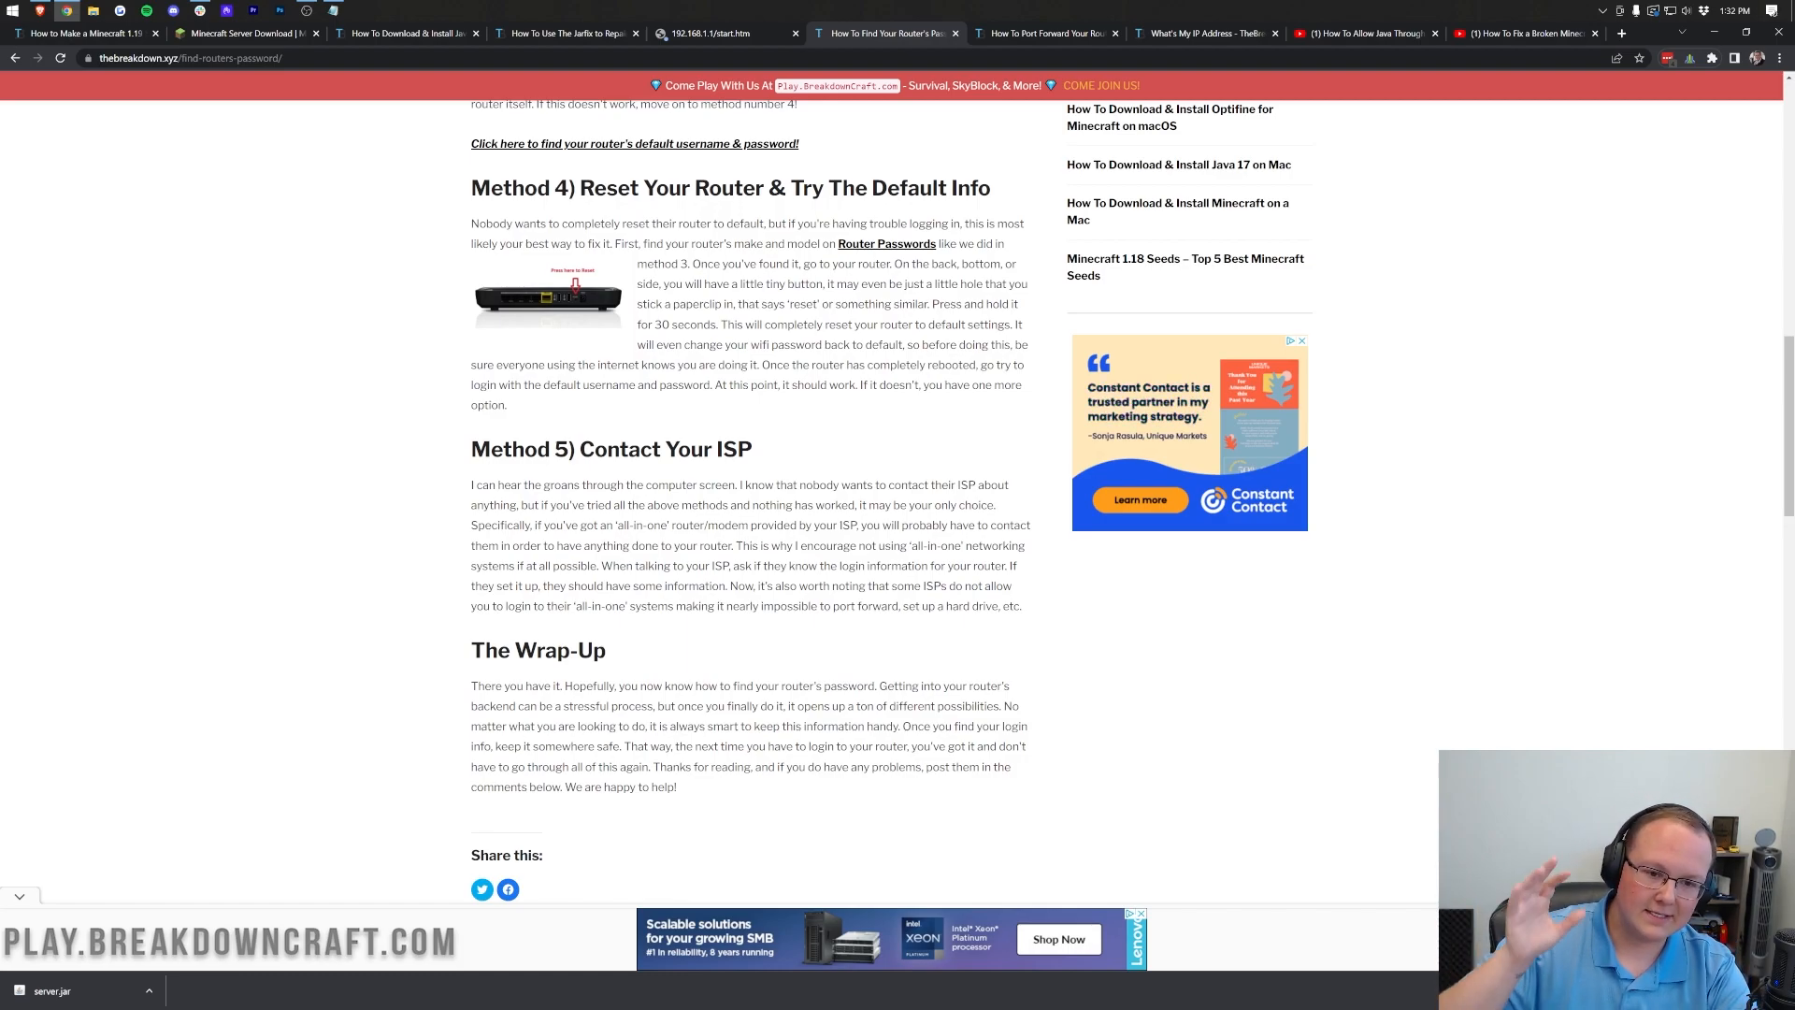
scroll(up, 3)
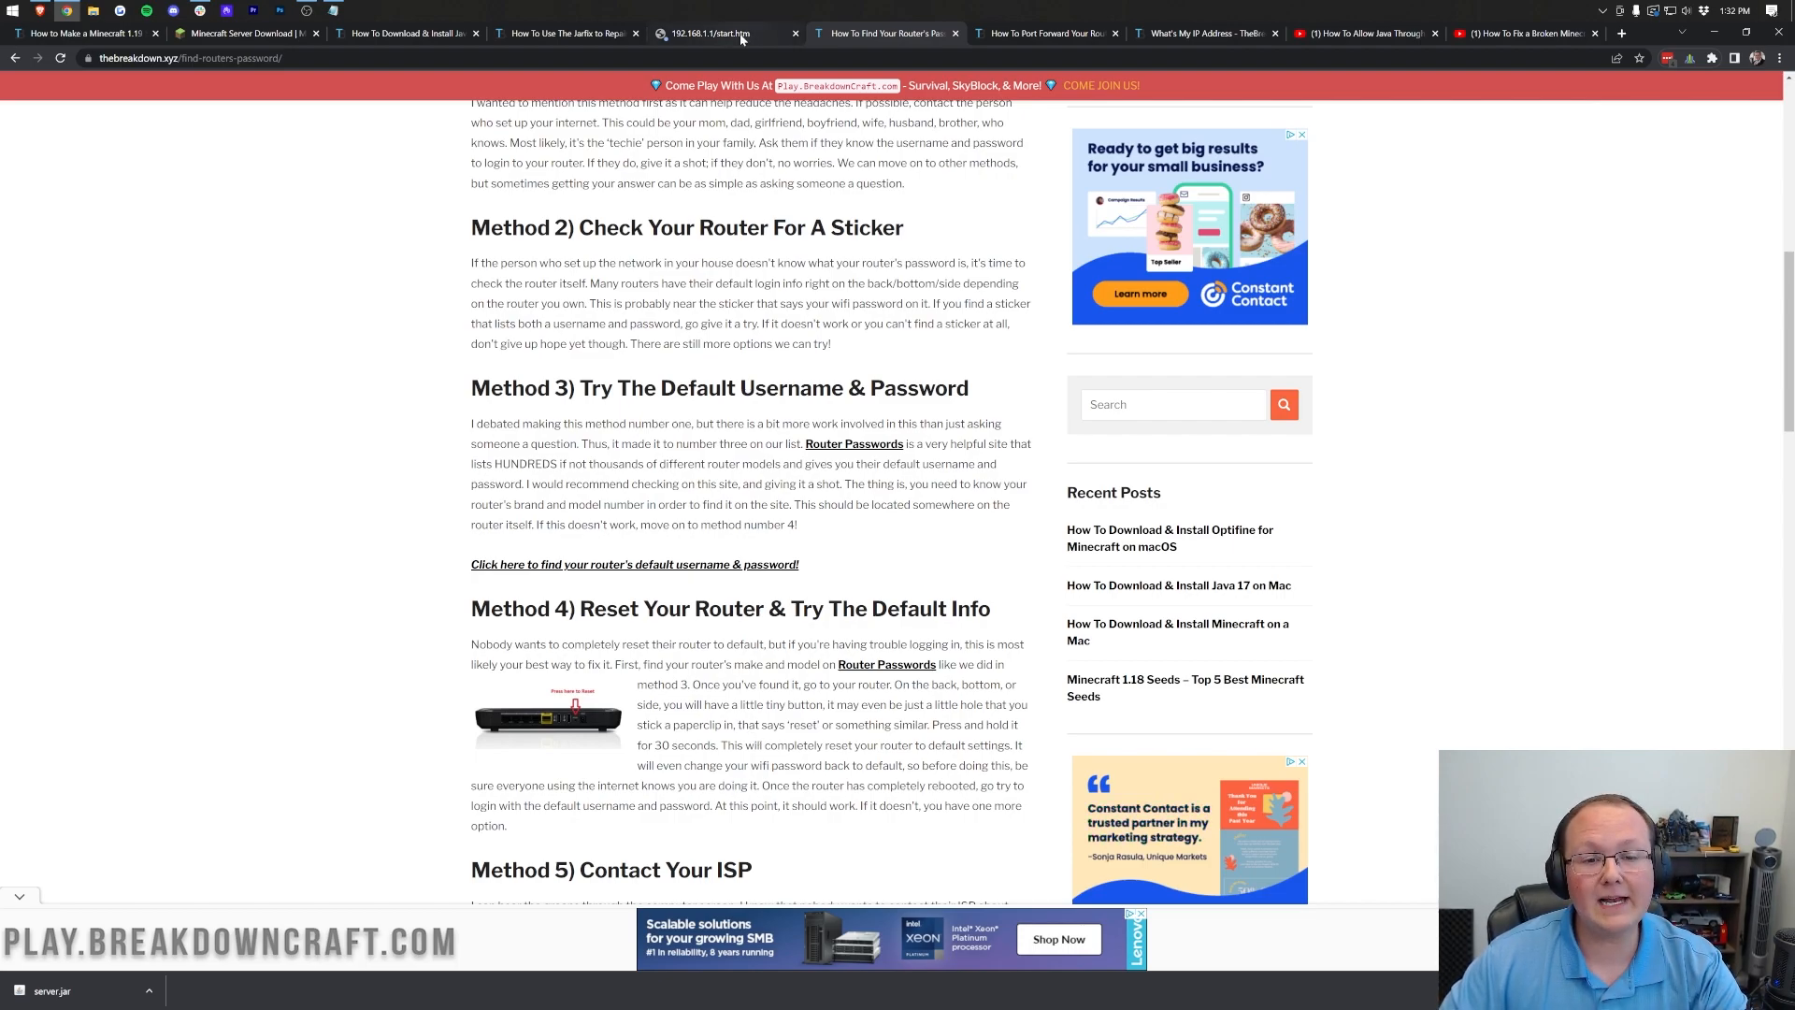
click(710, 33)
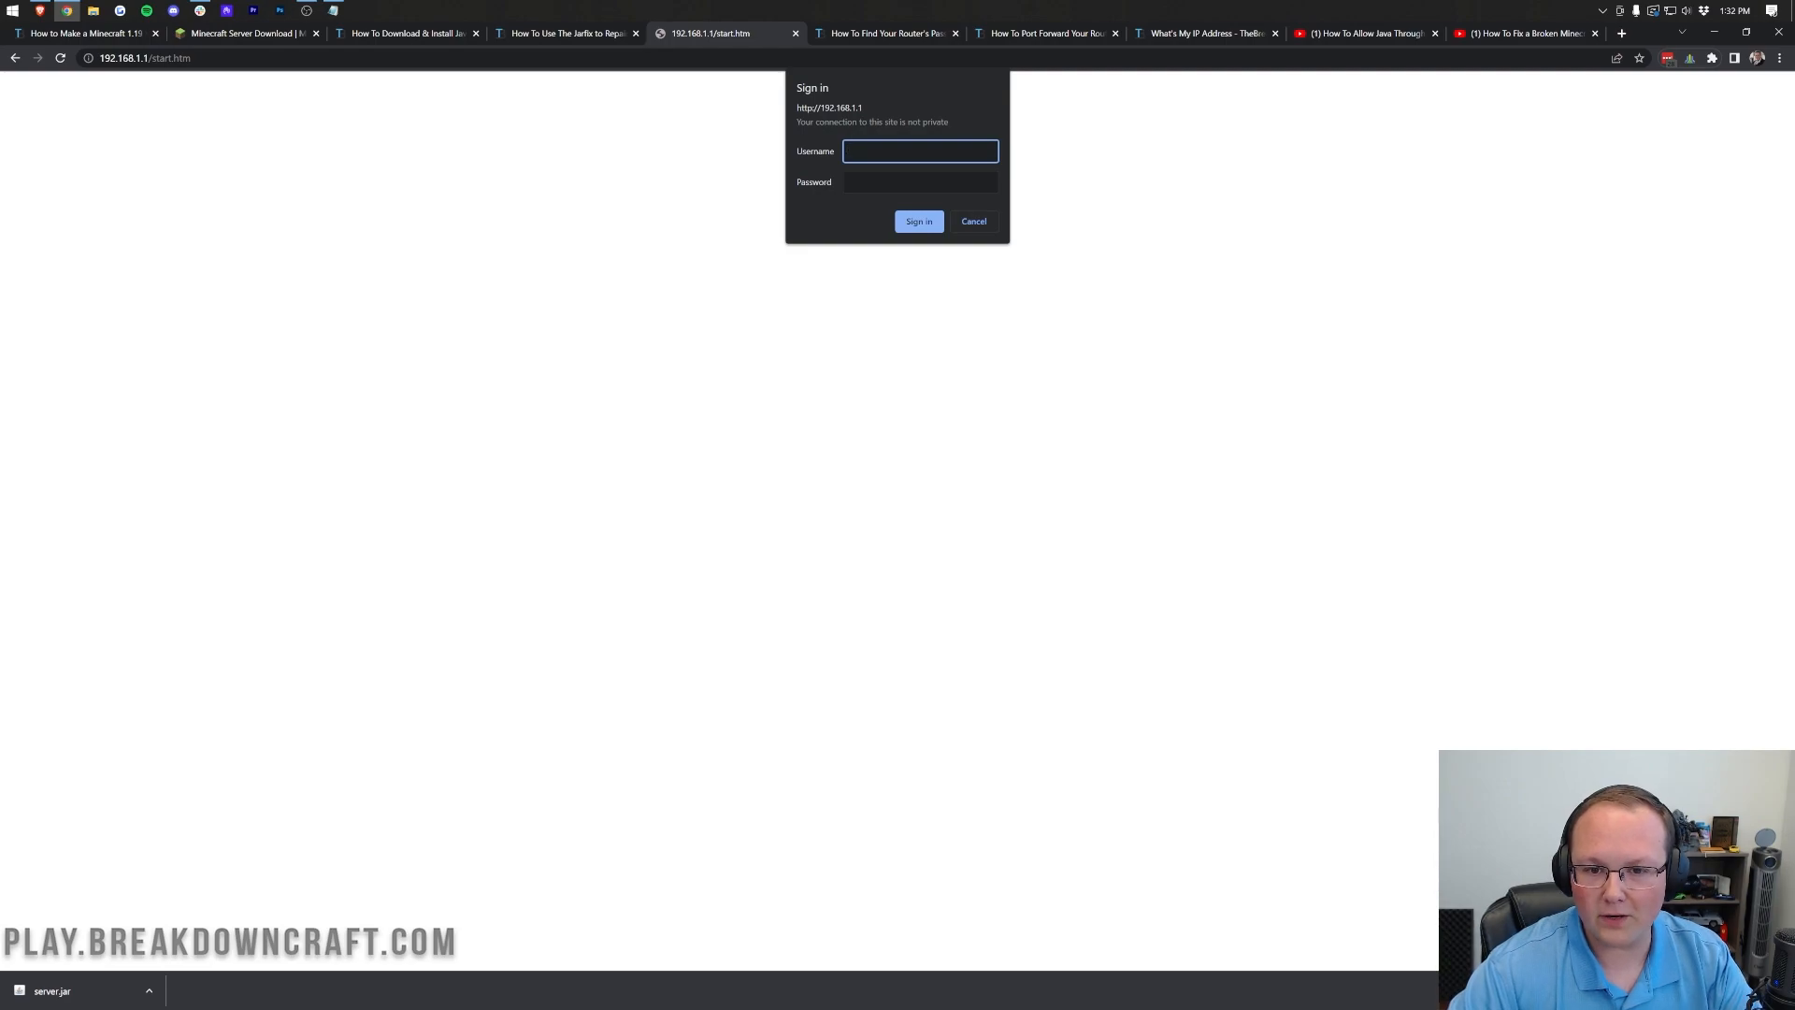
Step: Sign in to the Orbi router, then switch to the 'How To Port Forward Your Router' tab
click(918, 221)
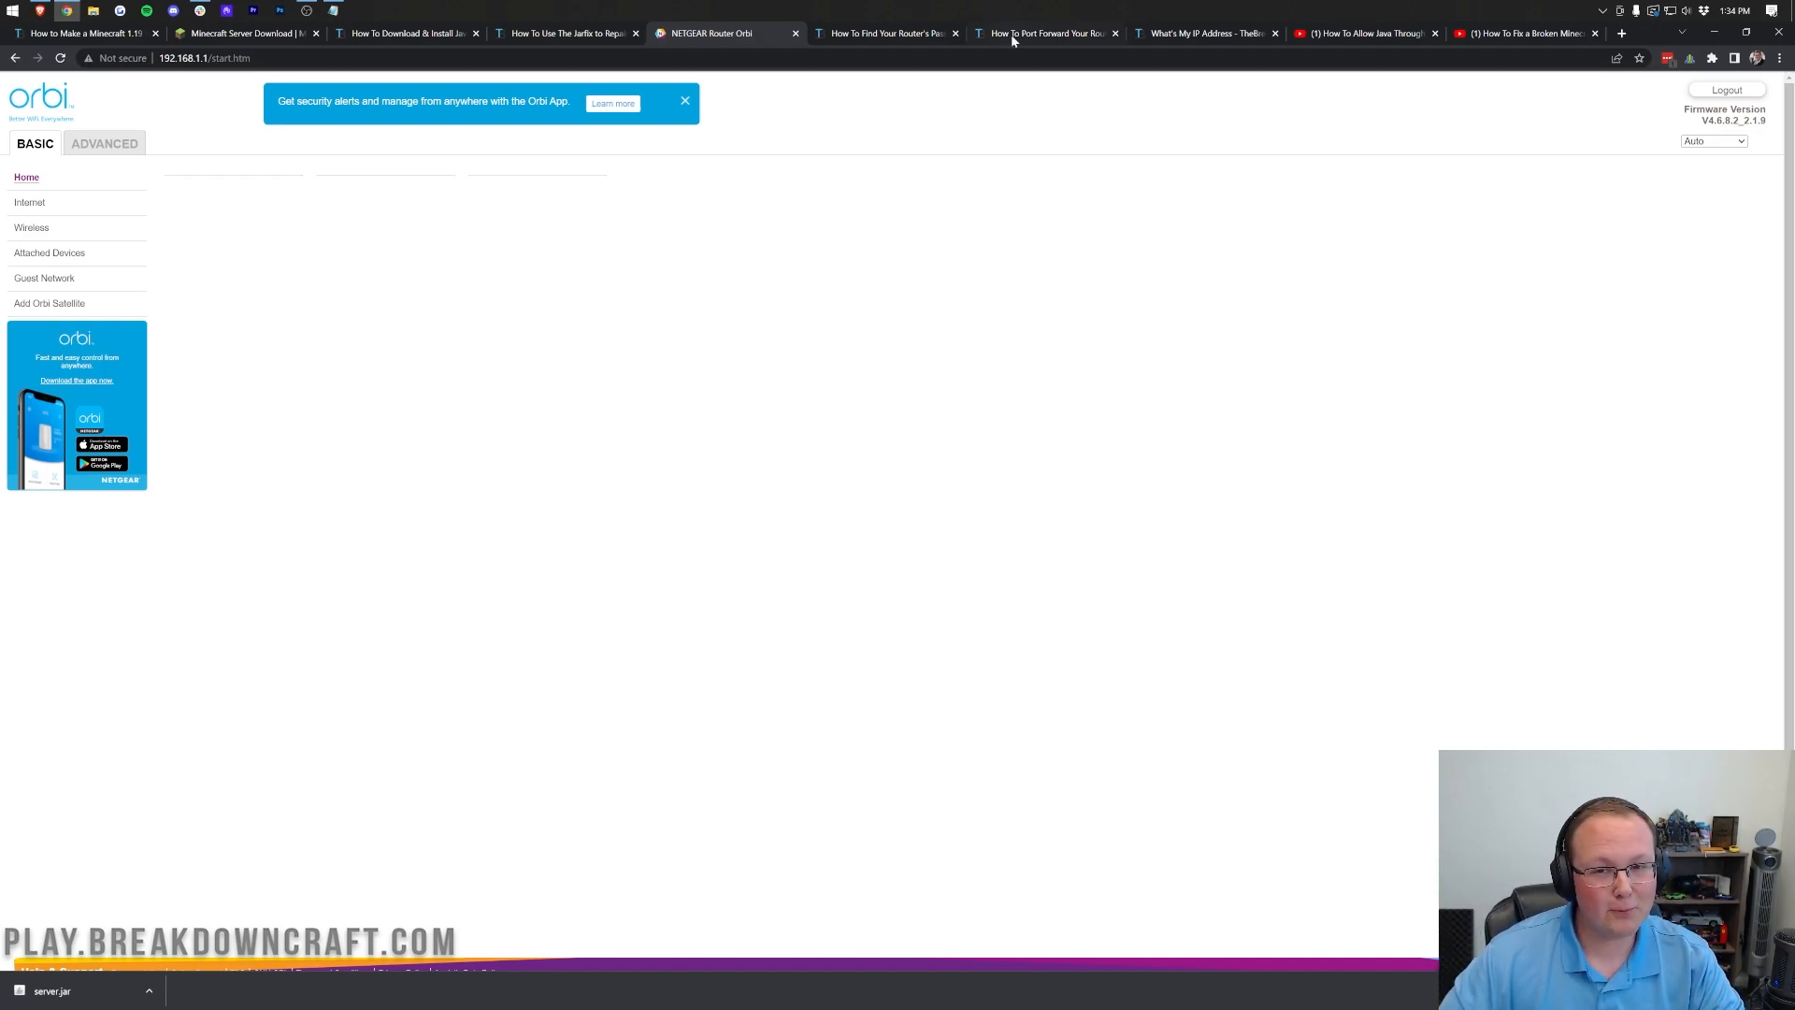
click(1045, 32)
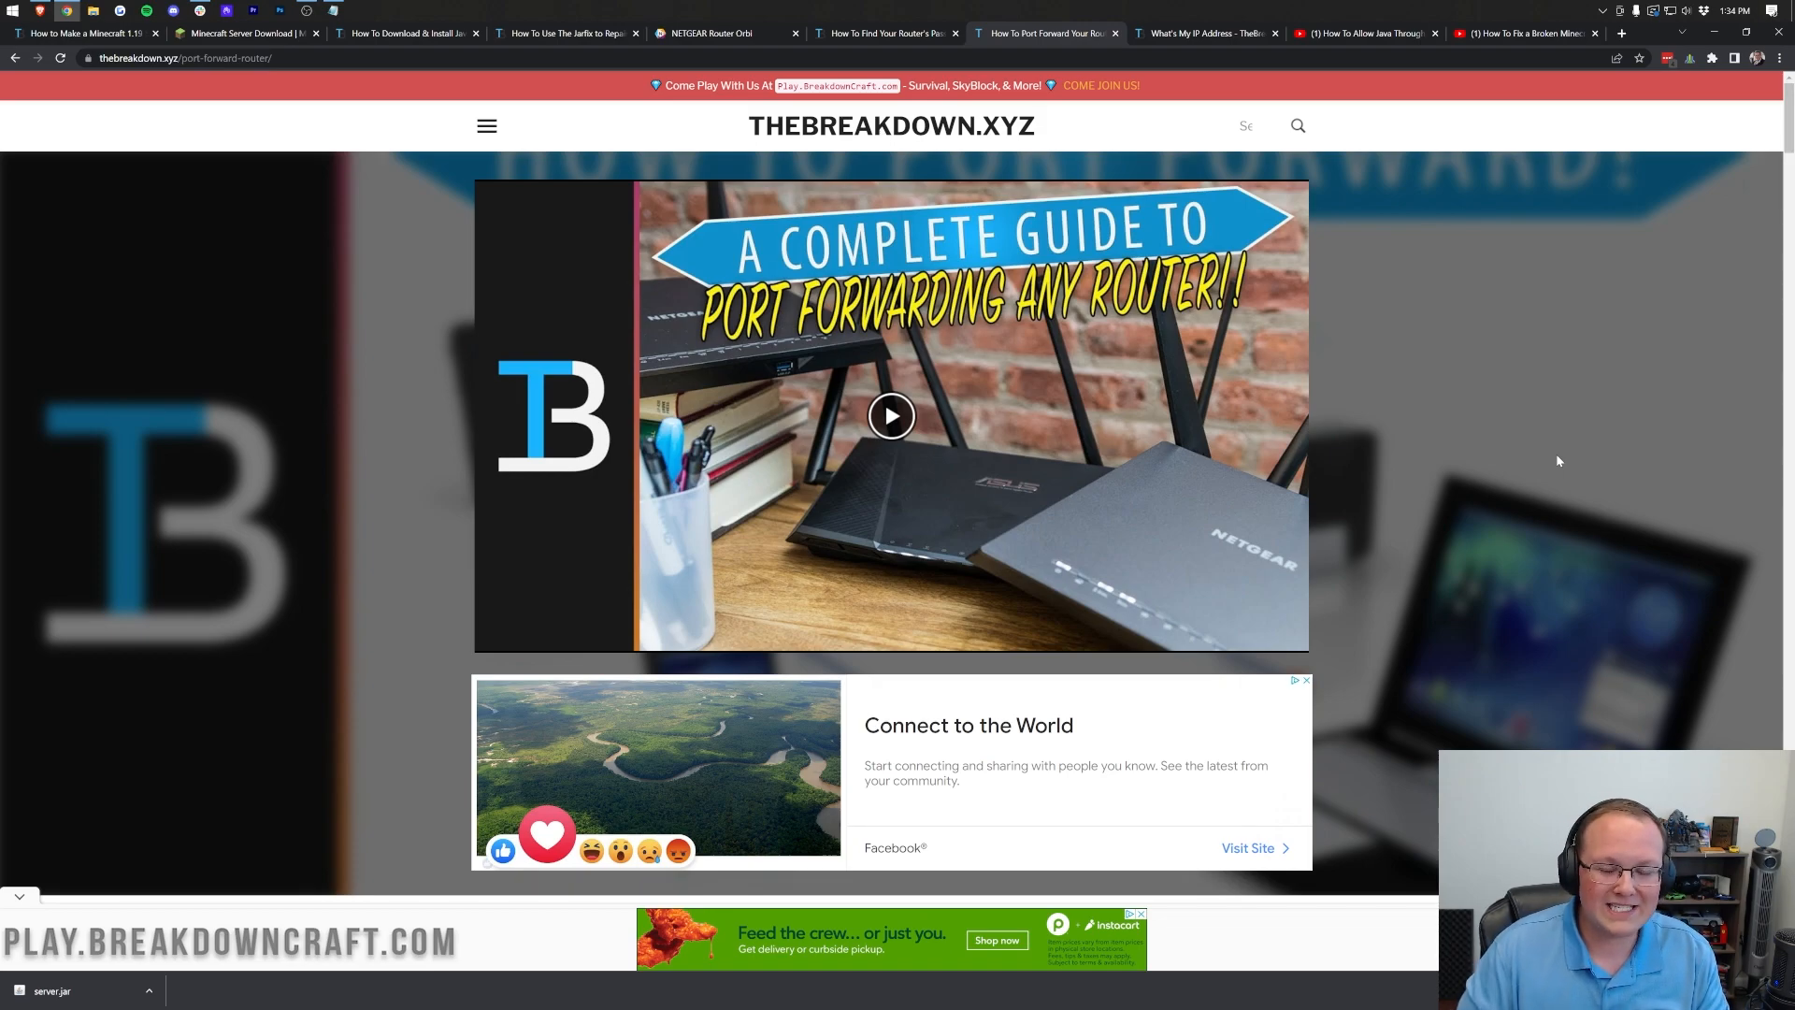
mouse_move(1503, 420)
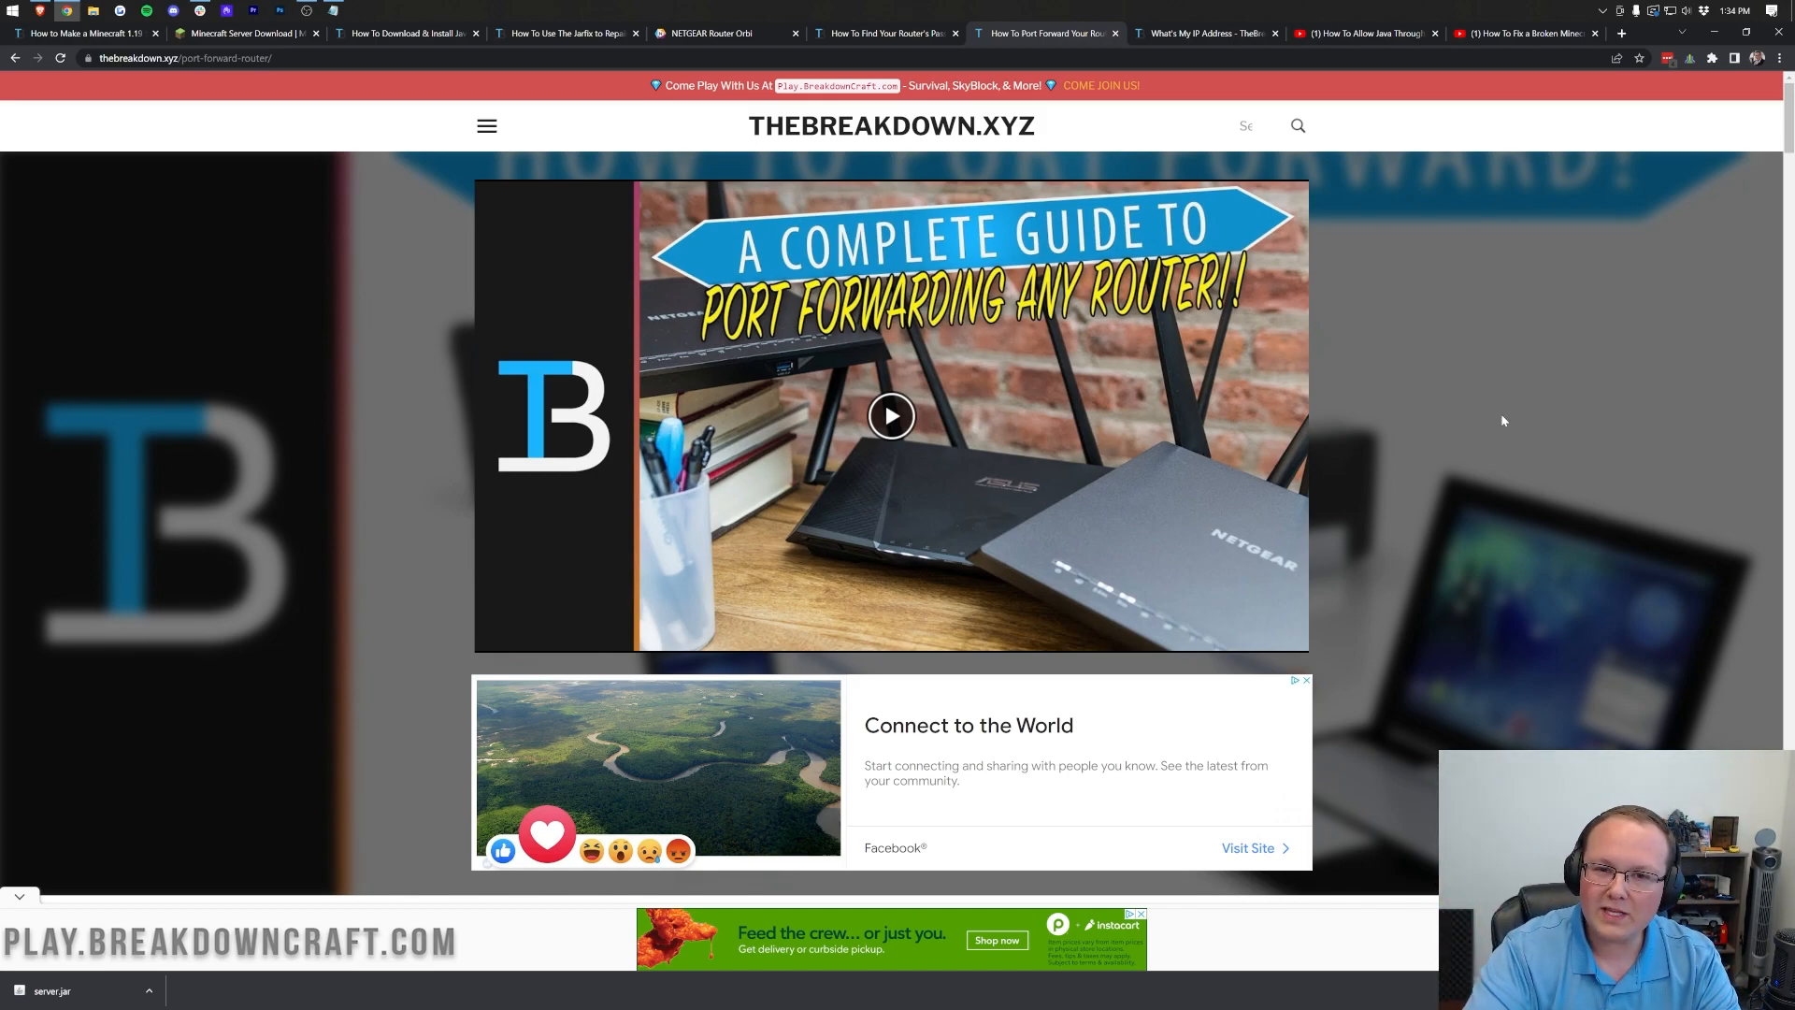
Step: Switch from the port forwarding guide back to the signed-in NETGEAR Orbi dashboard tab
click(725, 32)
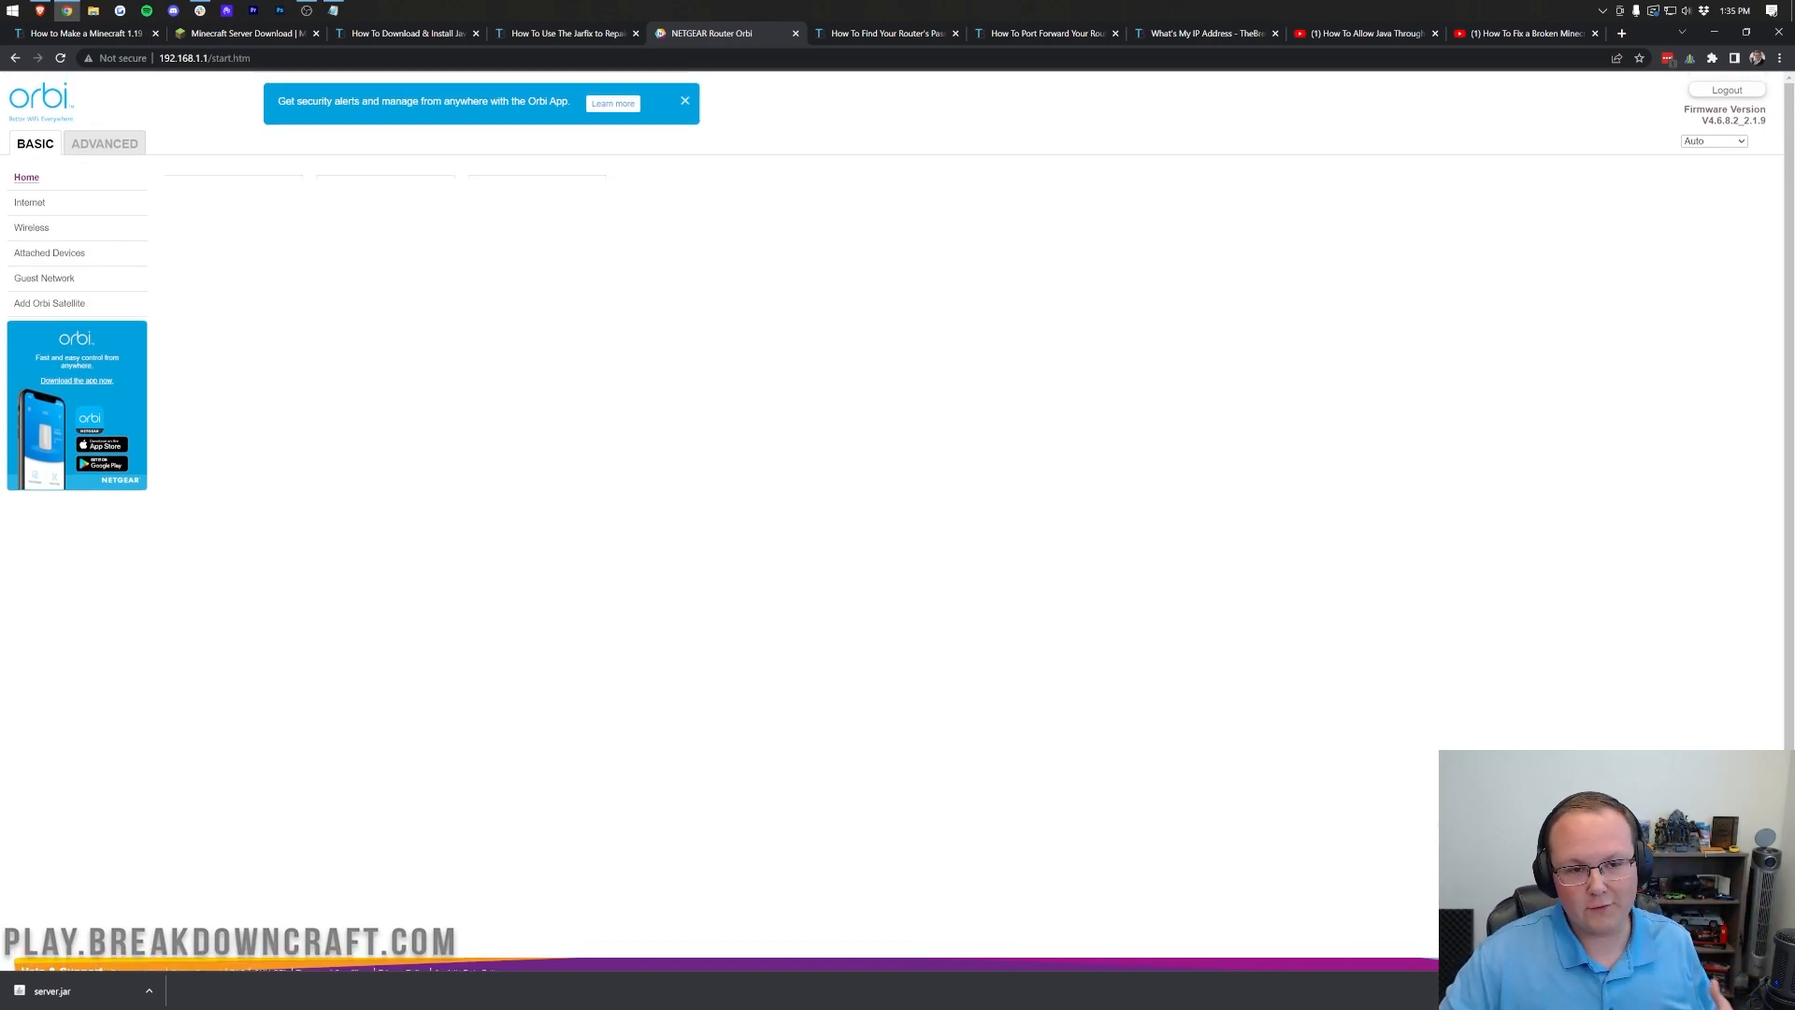
Step: Open the Orbi ADVANCED tab and expand the sidebar's Advanced section
click(104, 143)
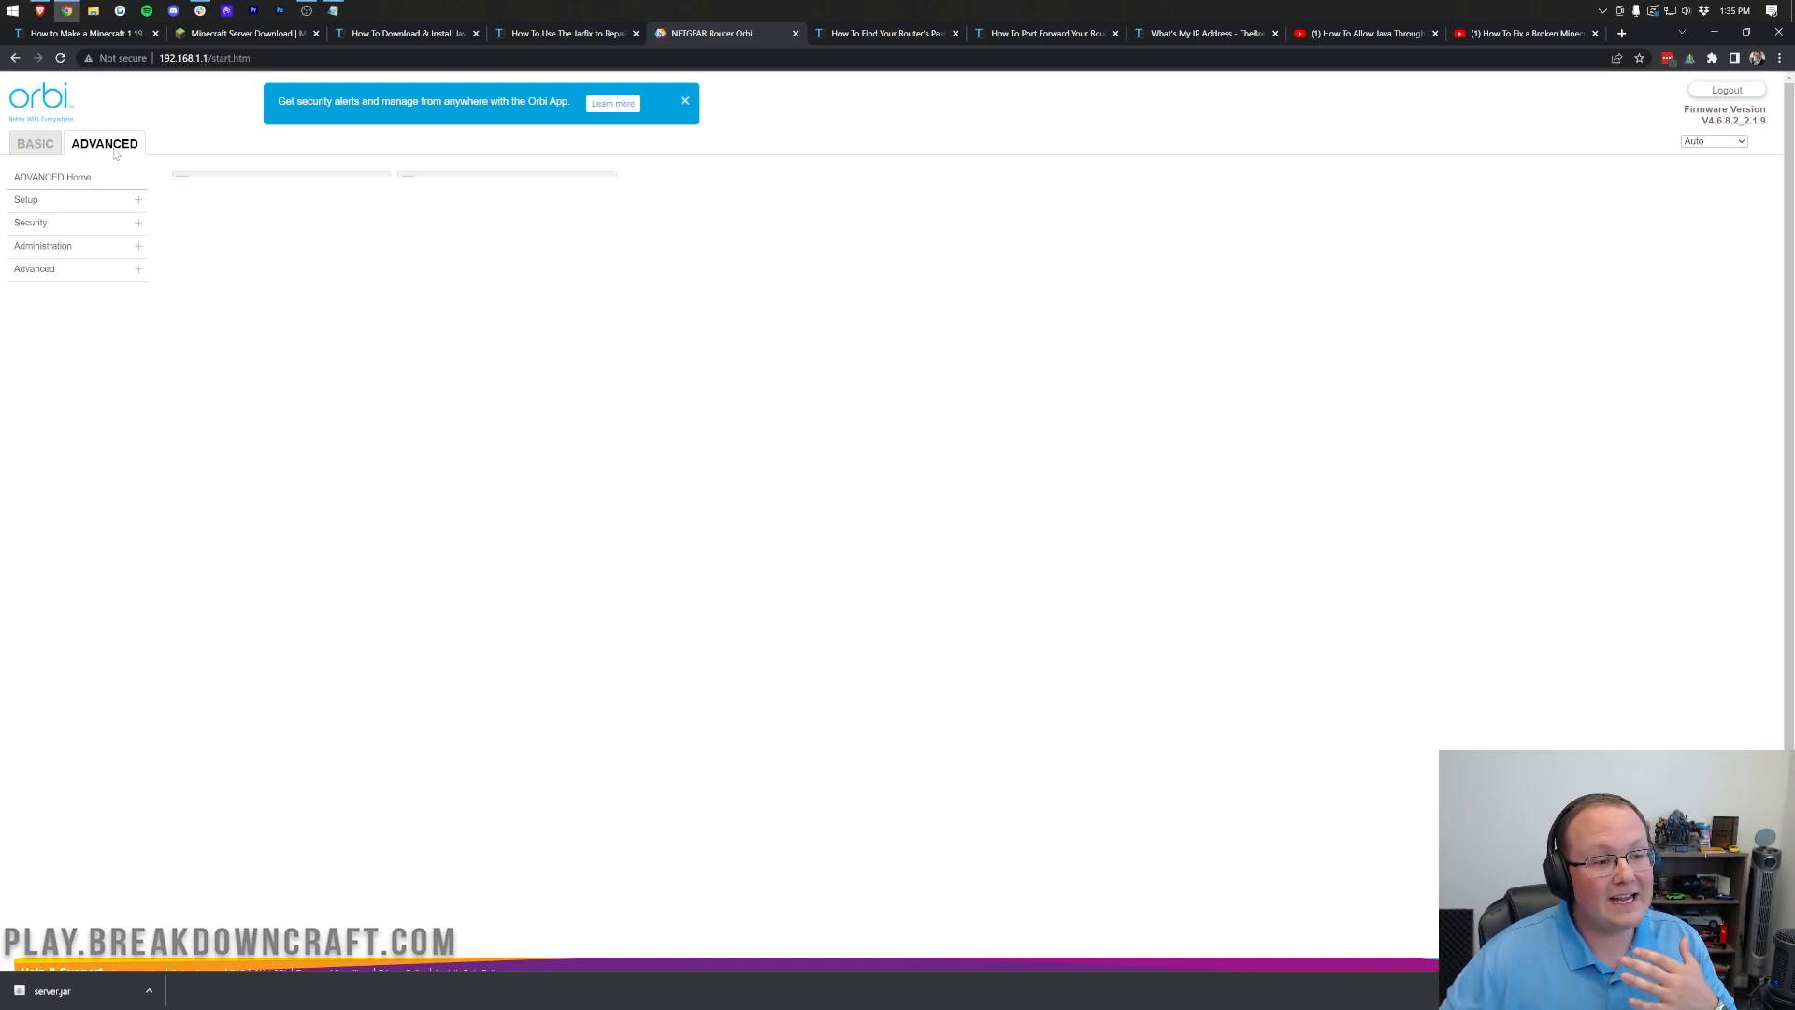
click(33, 270)
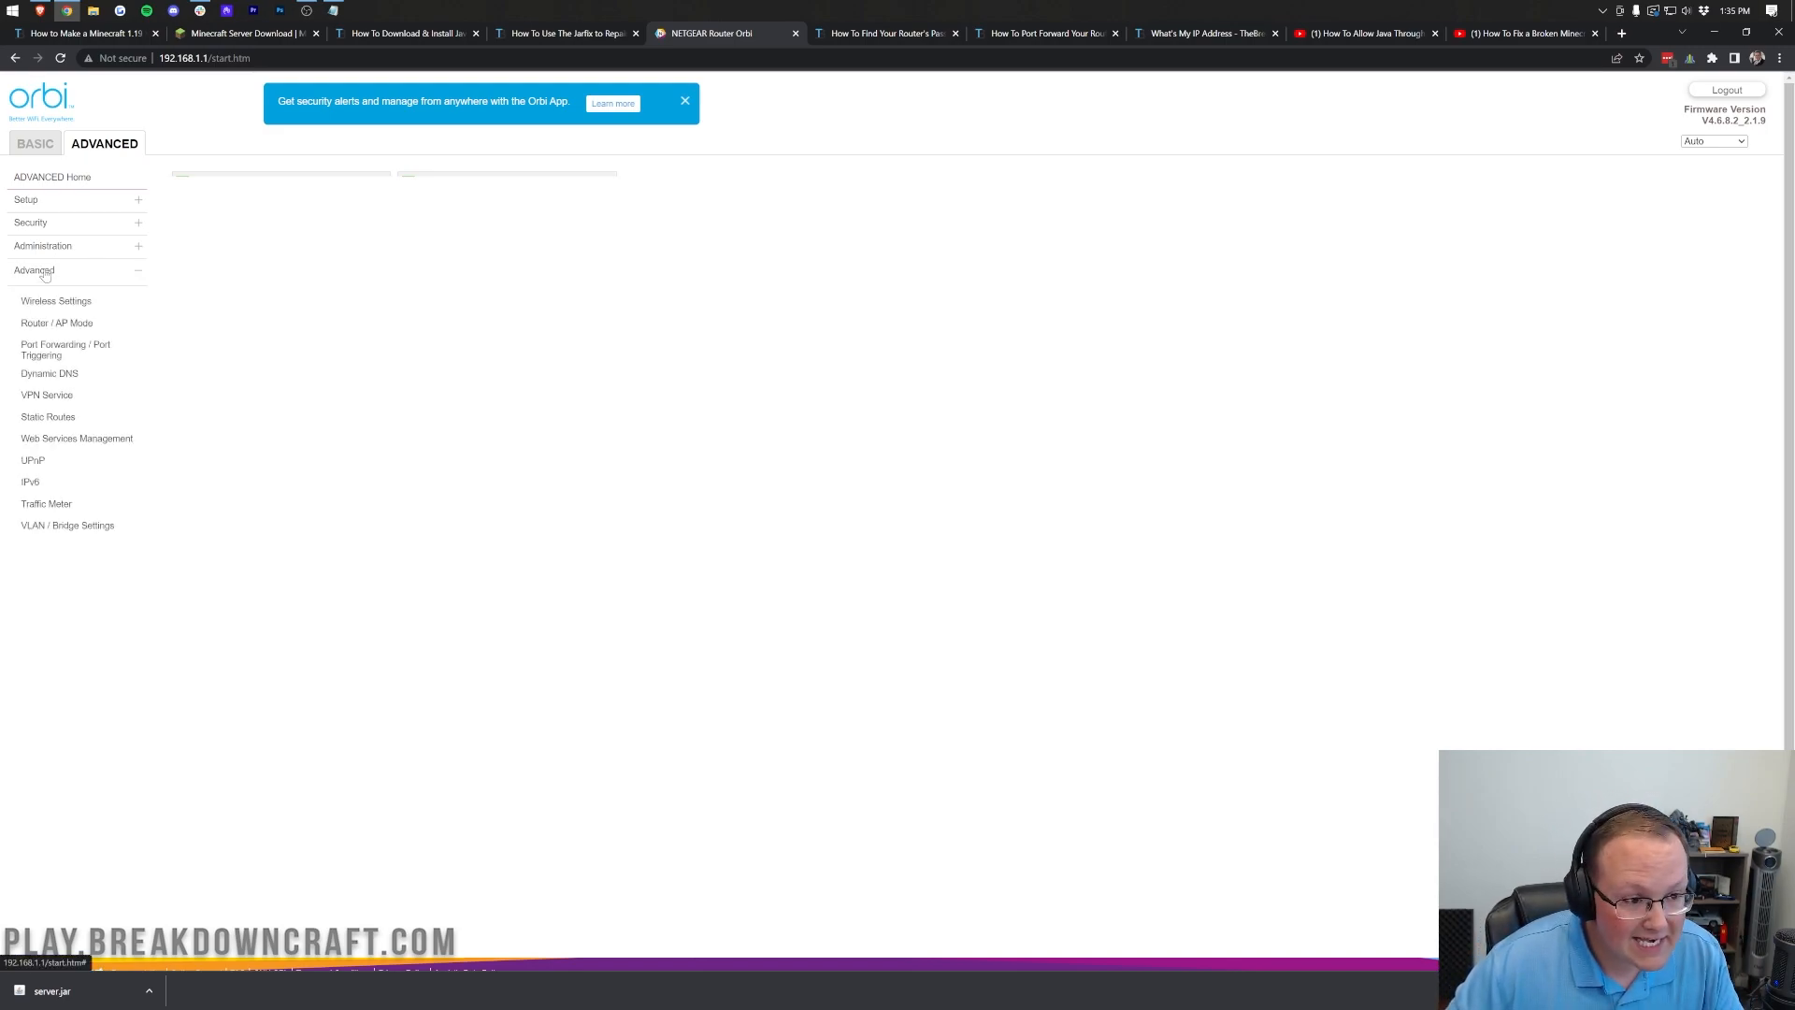
Step: Delete the old Minecraft rule under Port Forwarding / Port Triggering and start Add Custom Service
click(65, 349)
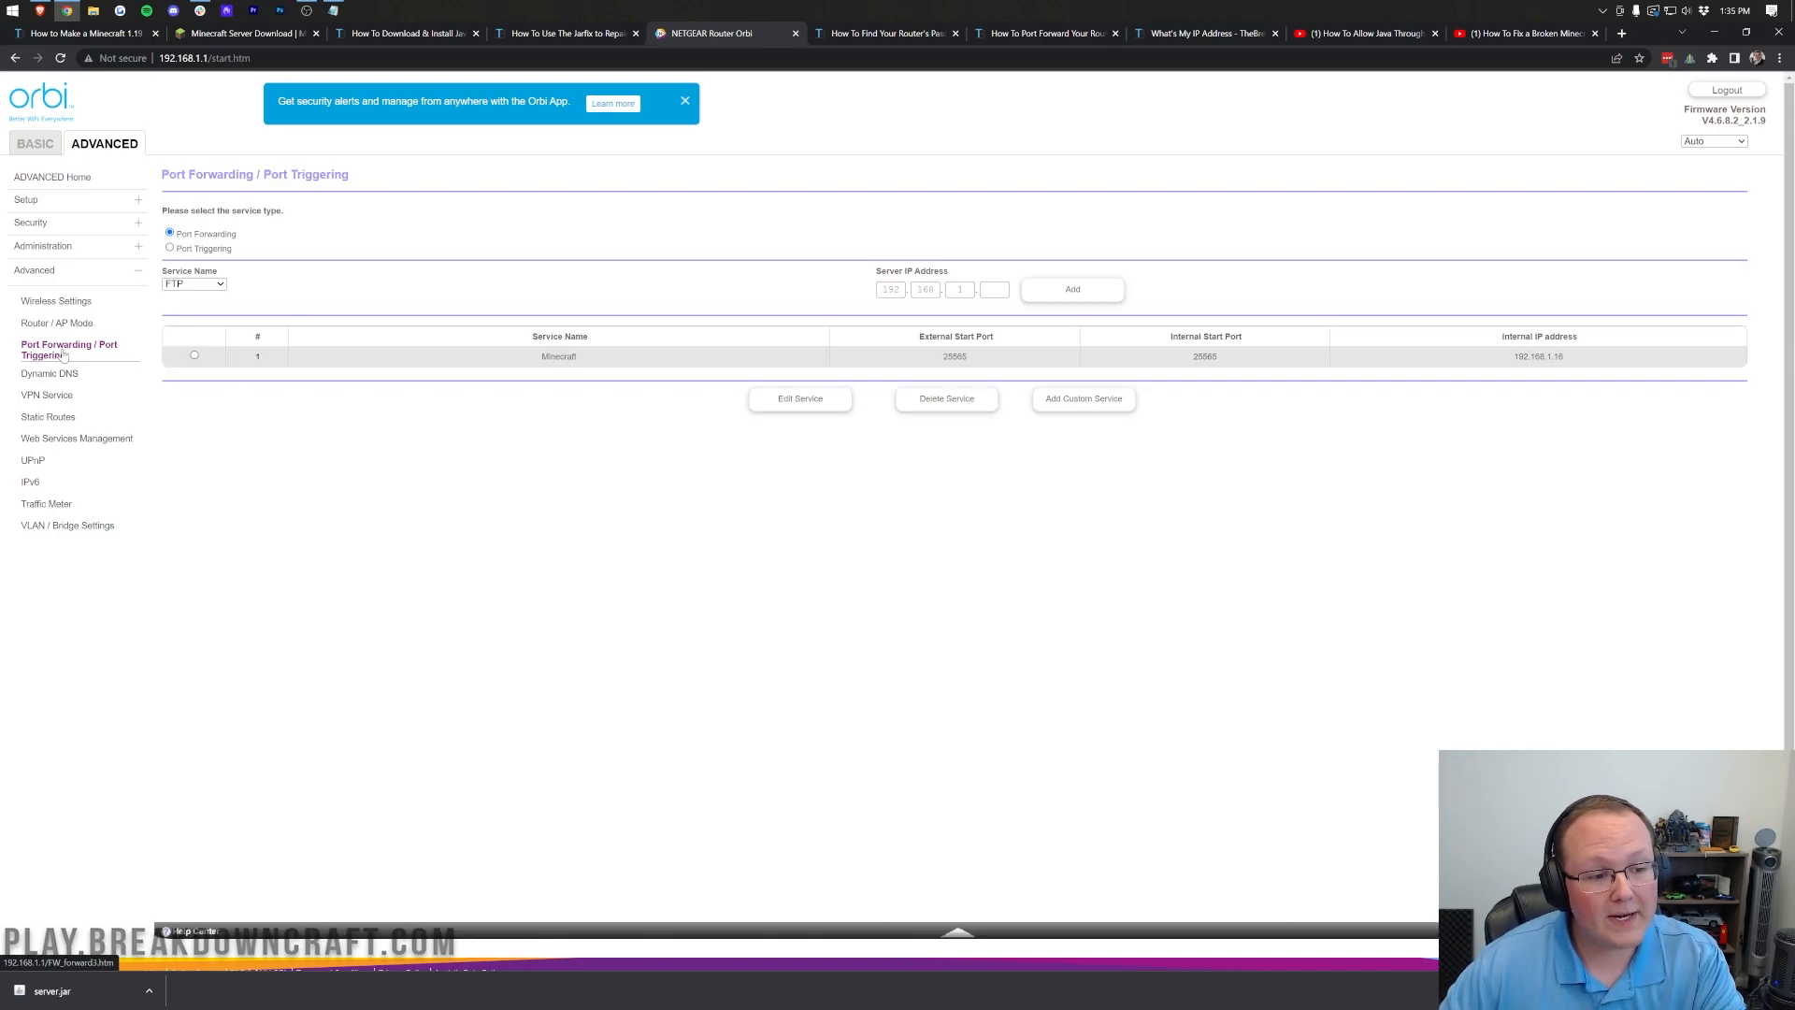
mouse_move(817, 190)
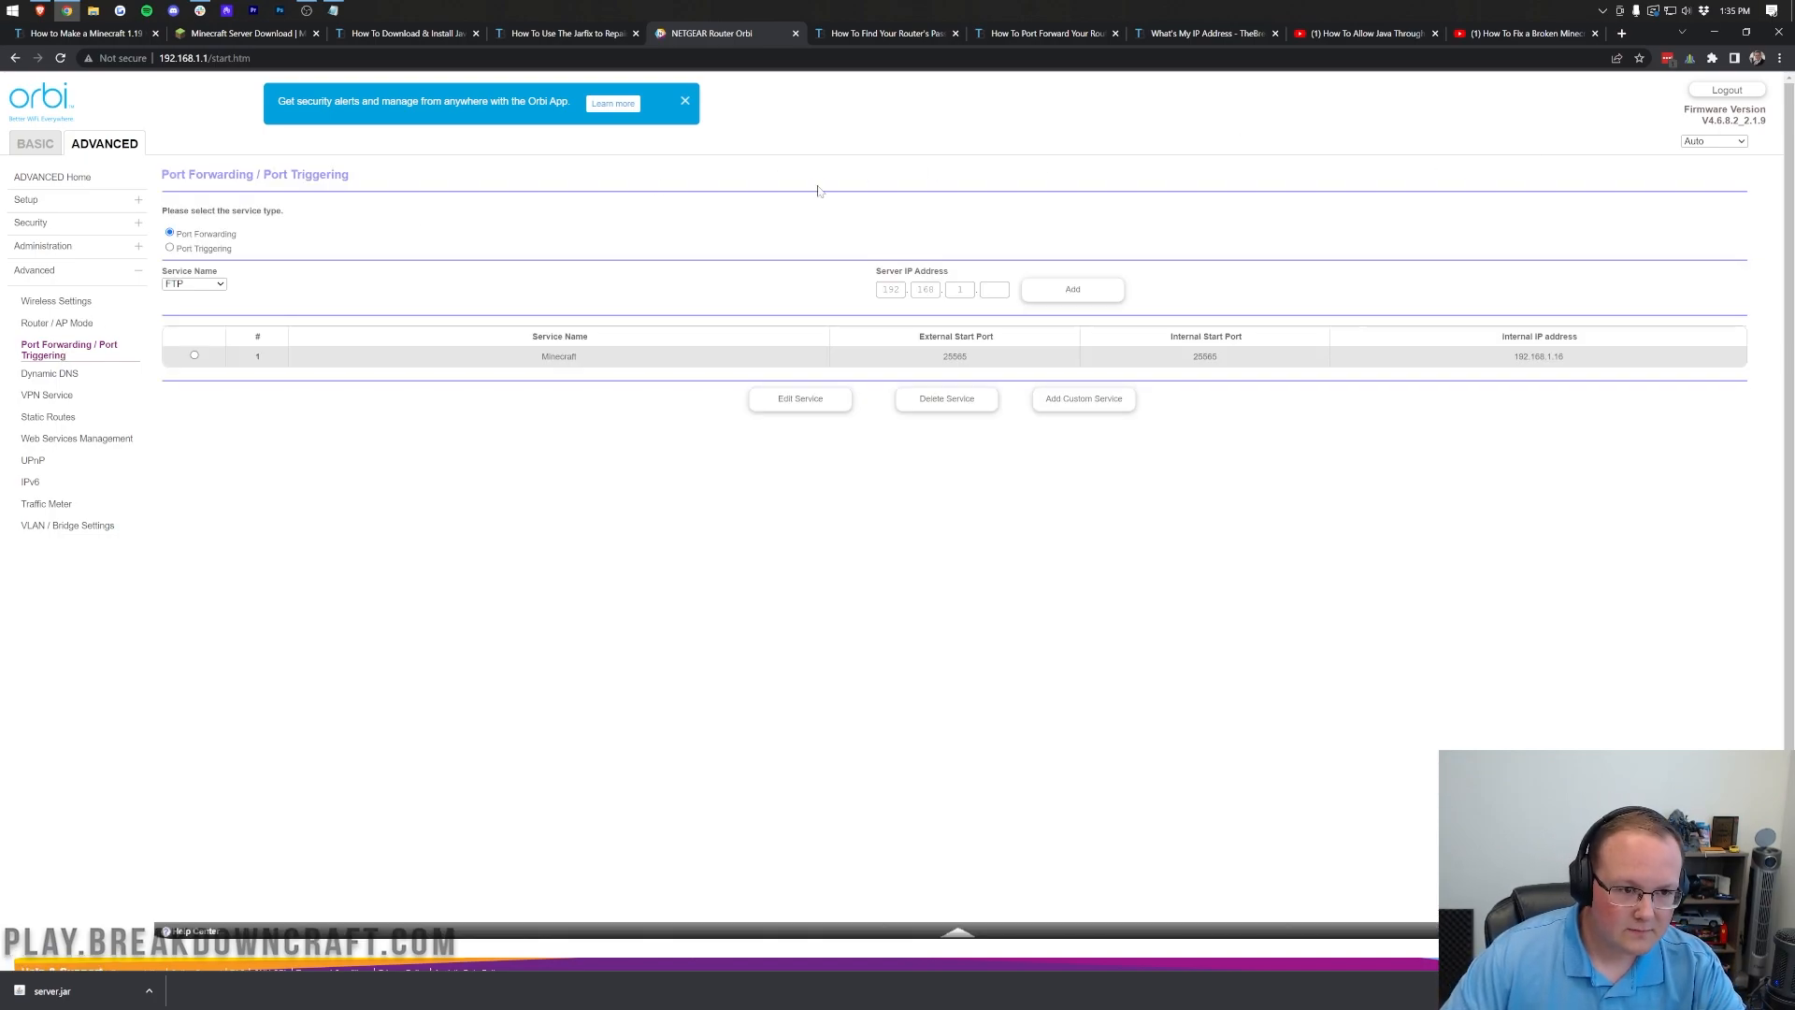
click(194, 355)
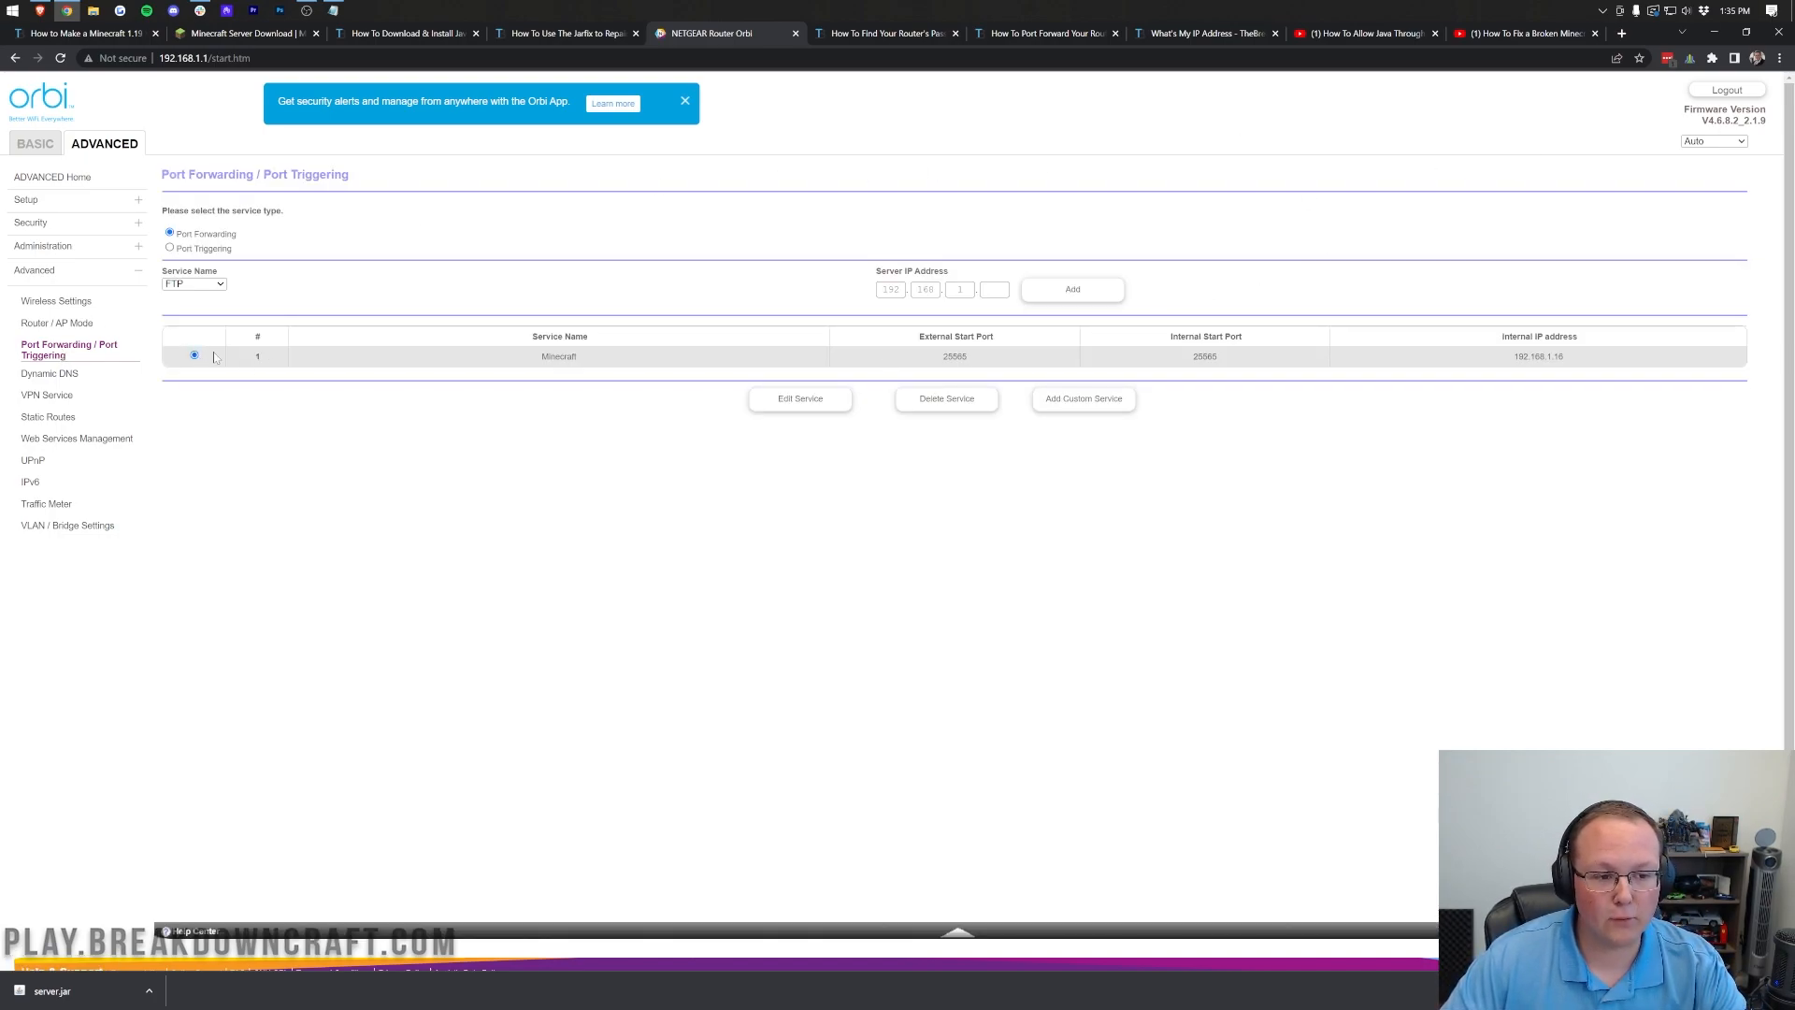
click(946, 399)
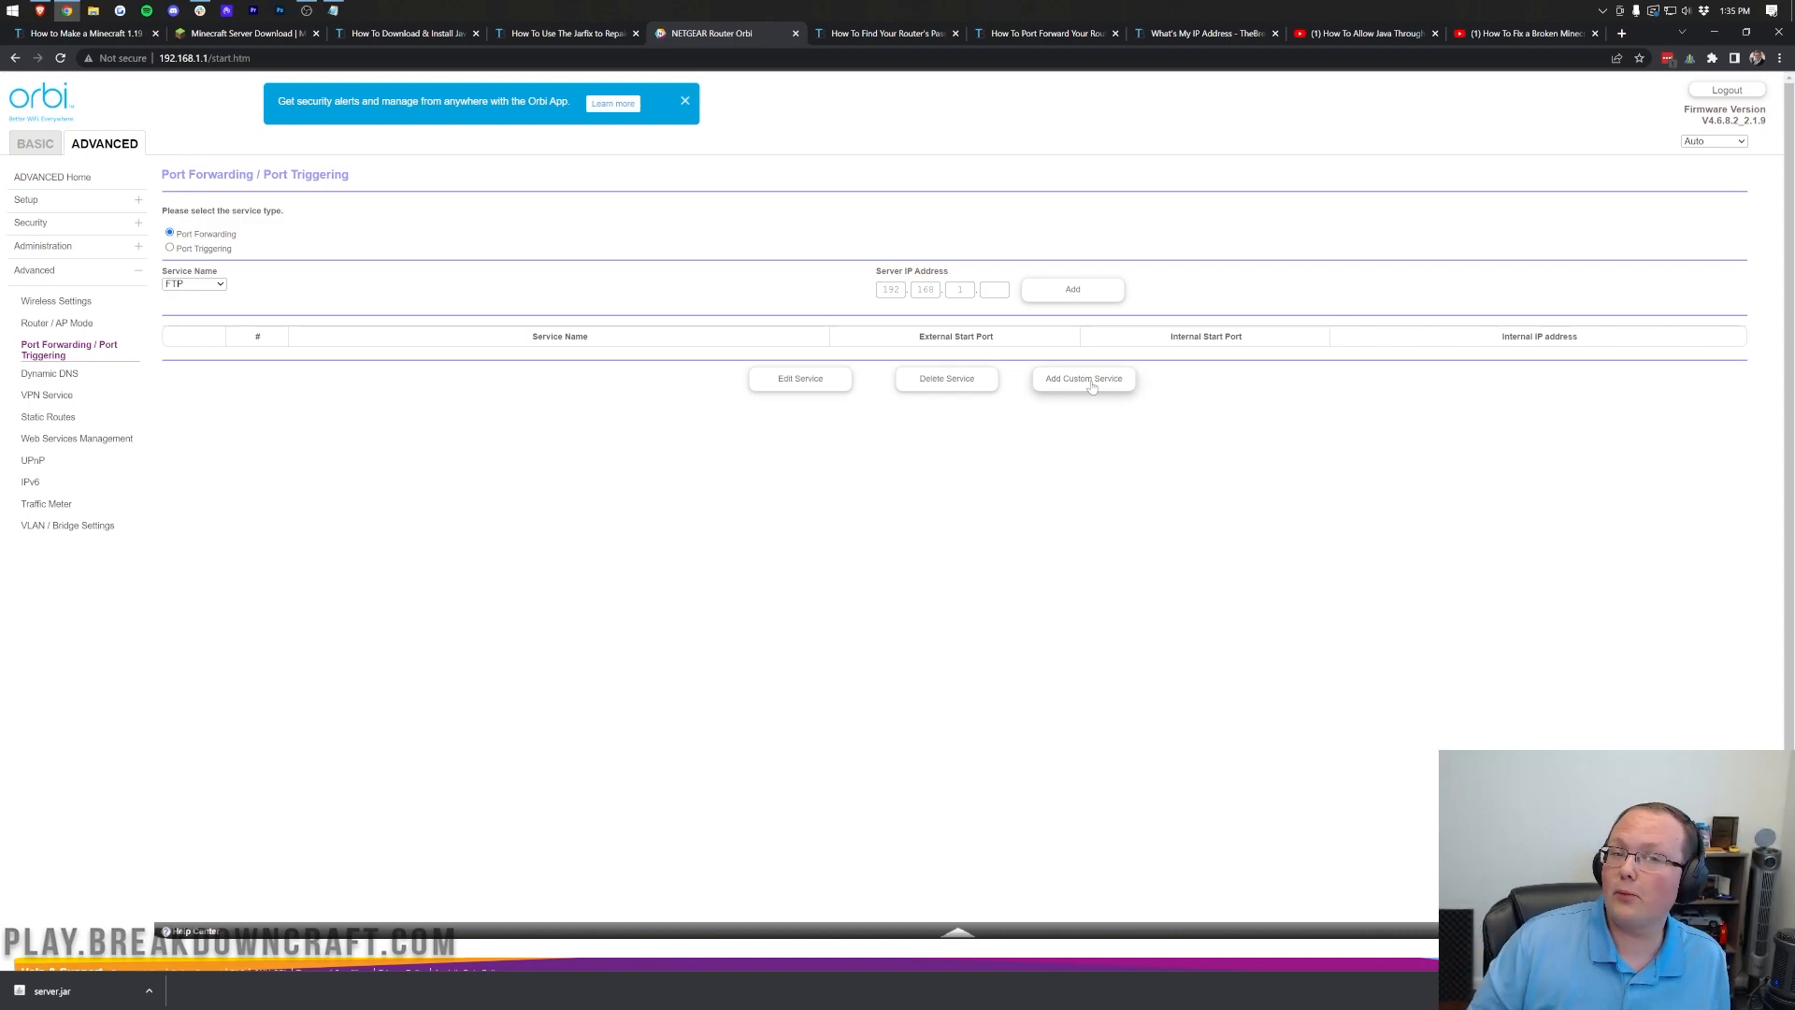
mouse_move(561, 387)
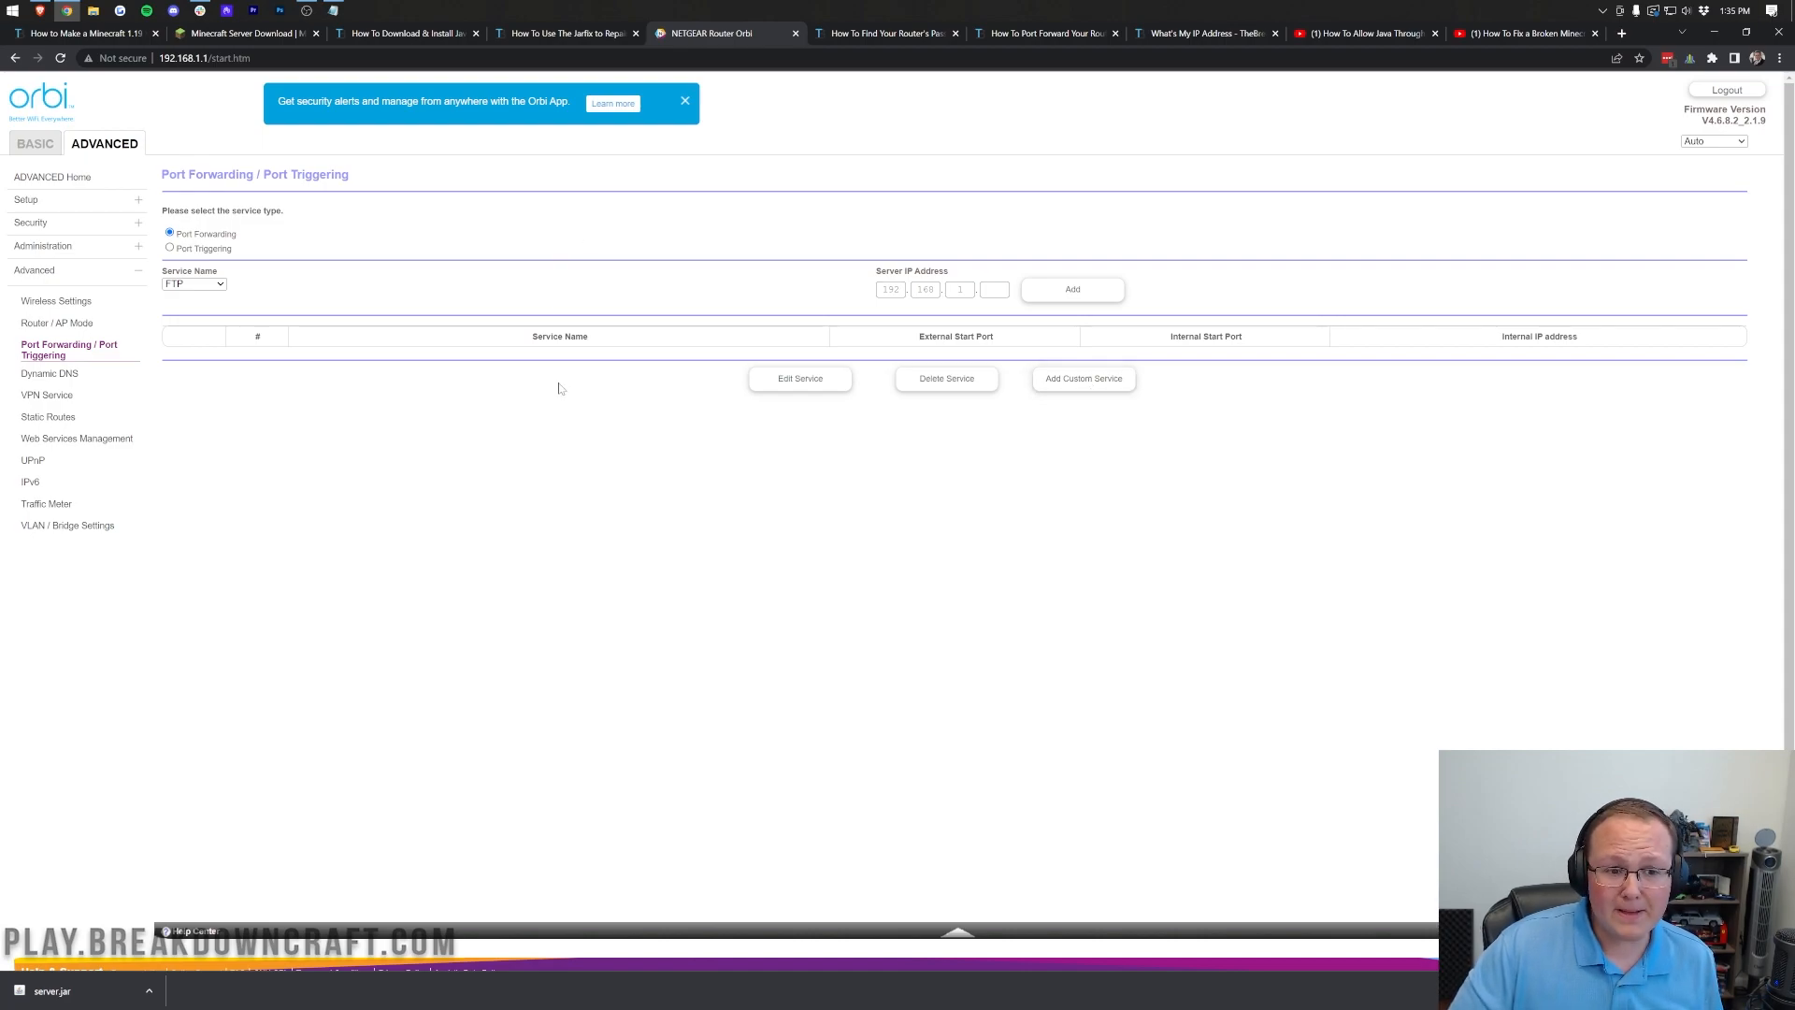
mouse_move(544, 855)
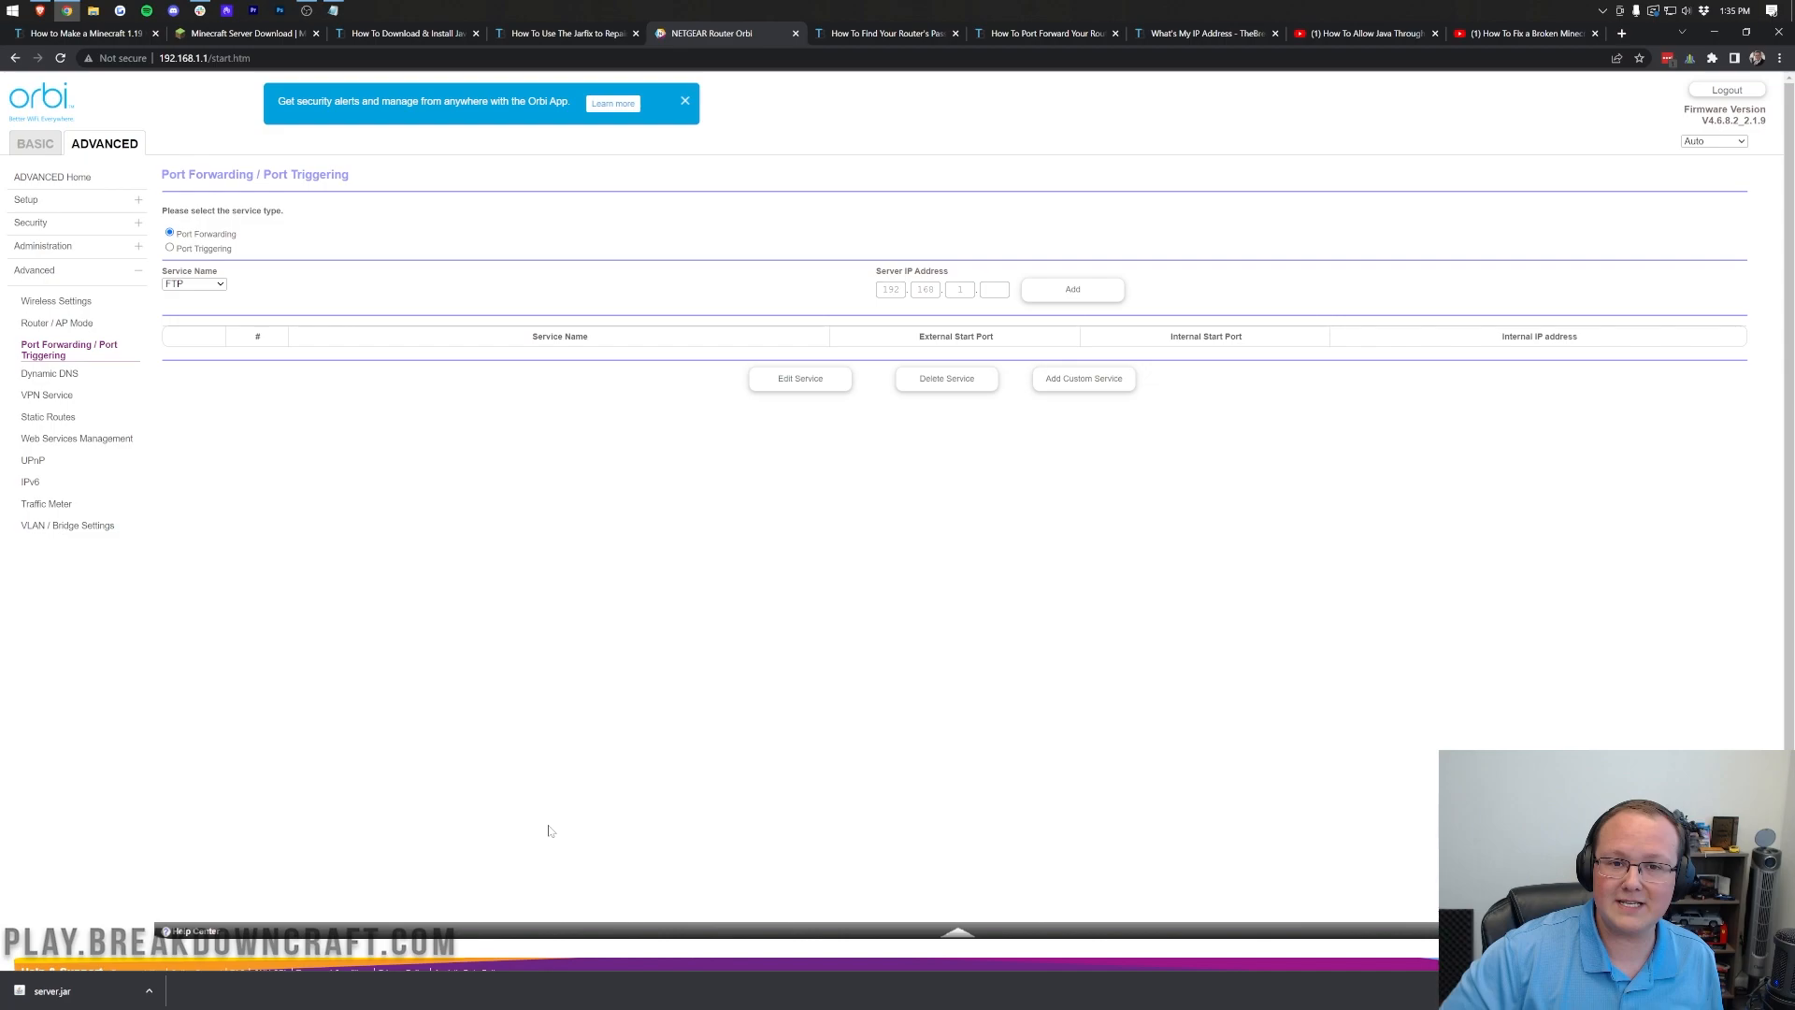
mouse_move(859, 358)
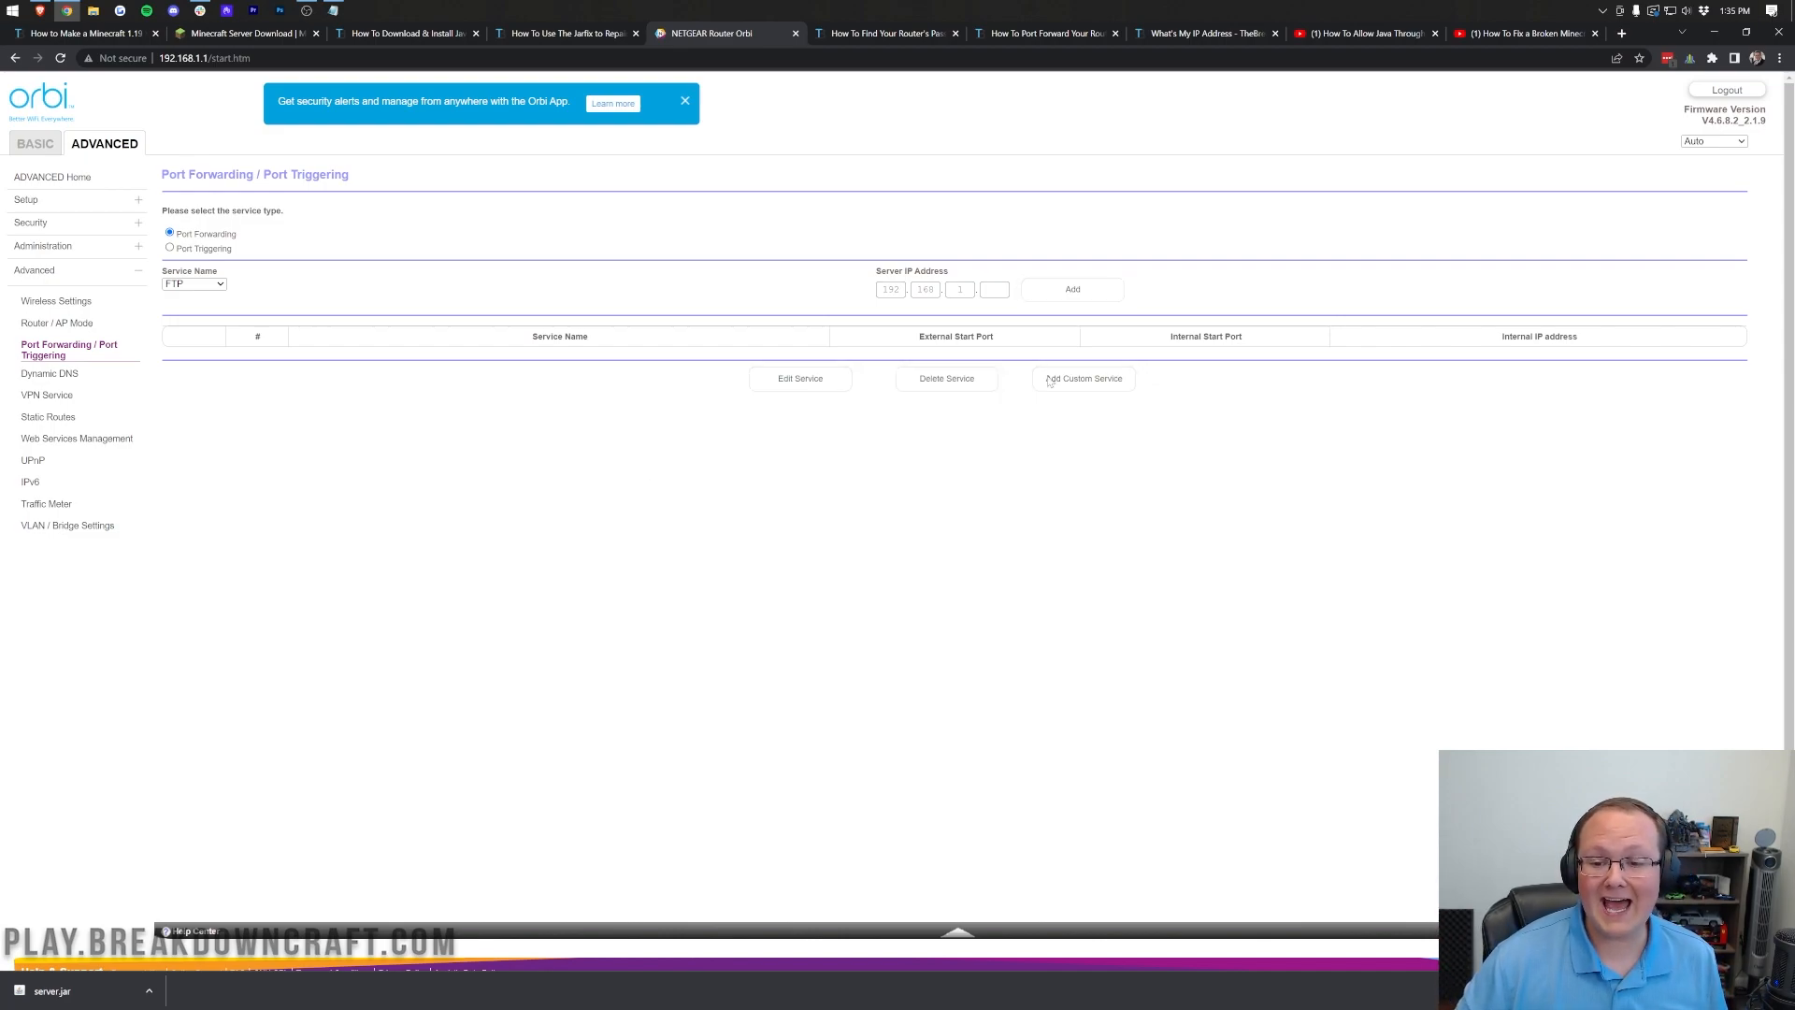
click(1082, 378)
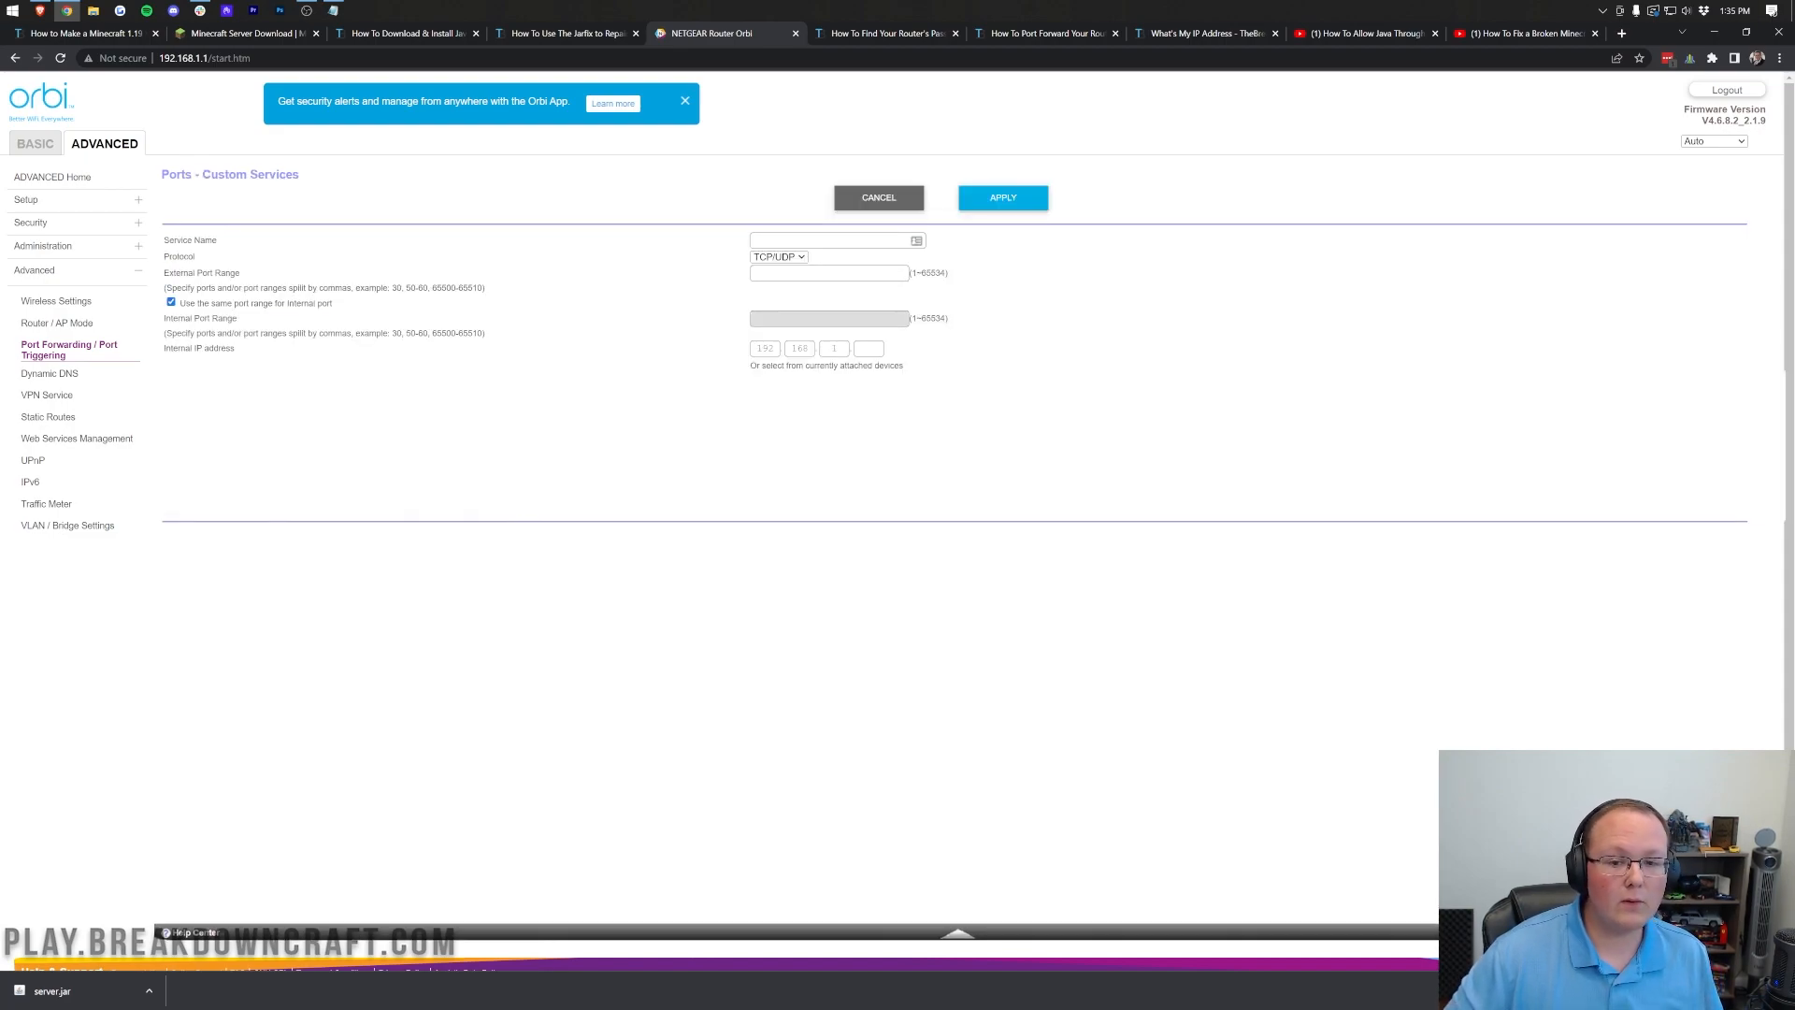
Step: Apply a Minecraft TCP/UDP service forwarding port 25565 to 192.168.1.16
click(833, 241)
text(Minecraft)
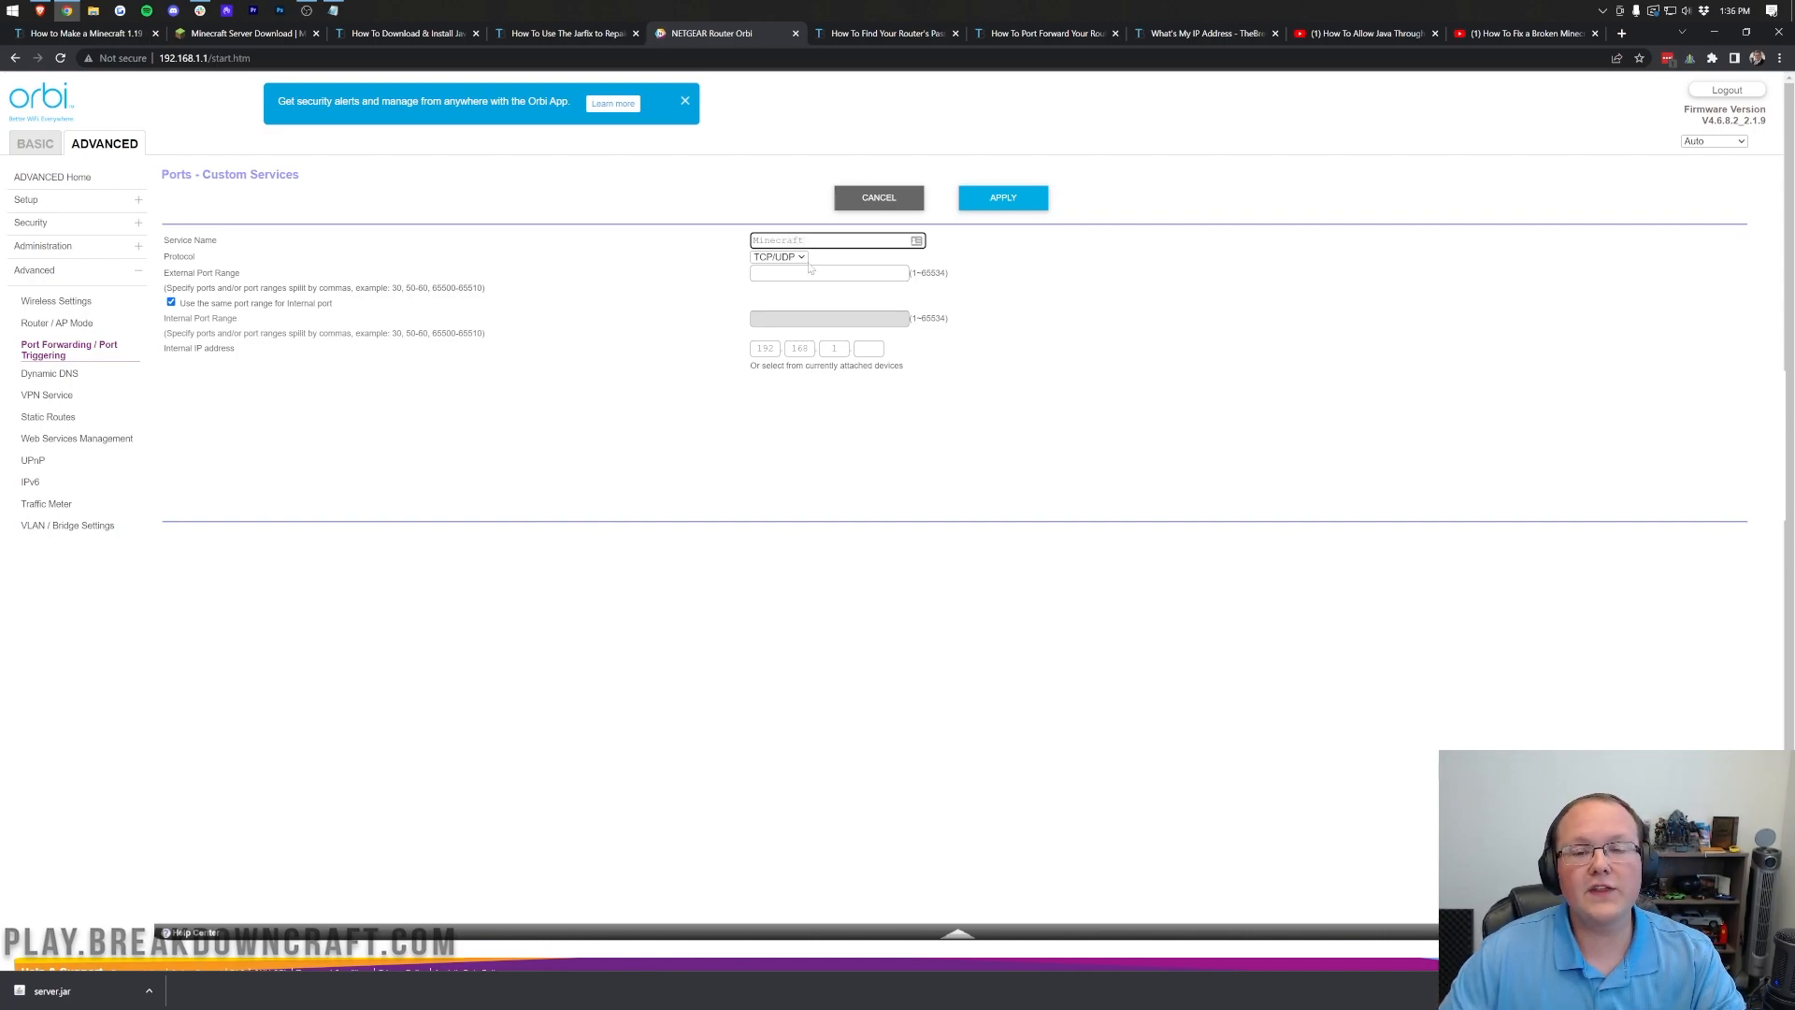
click(777, 256)
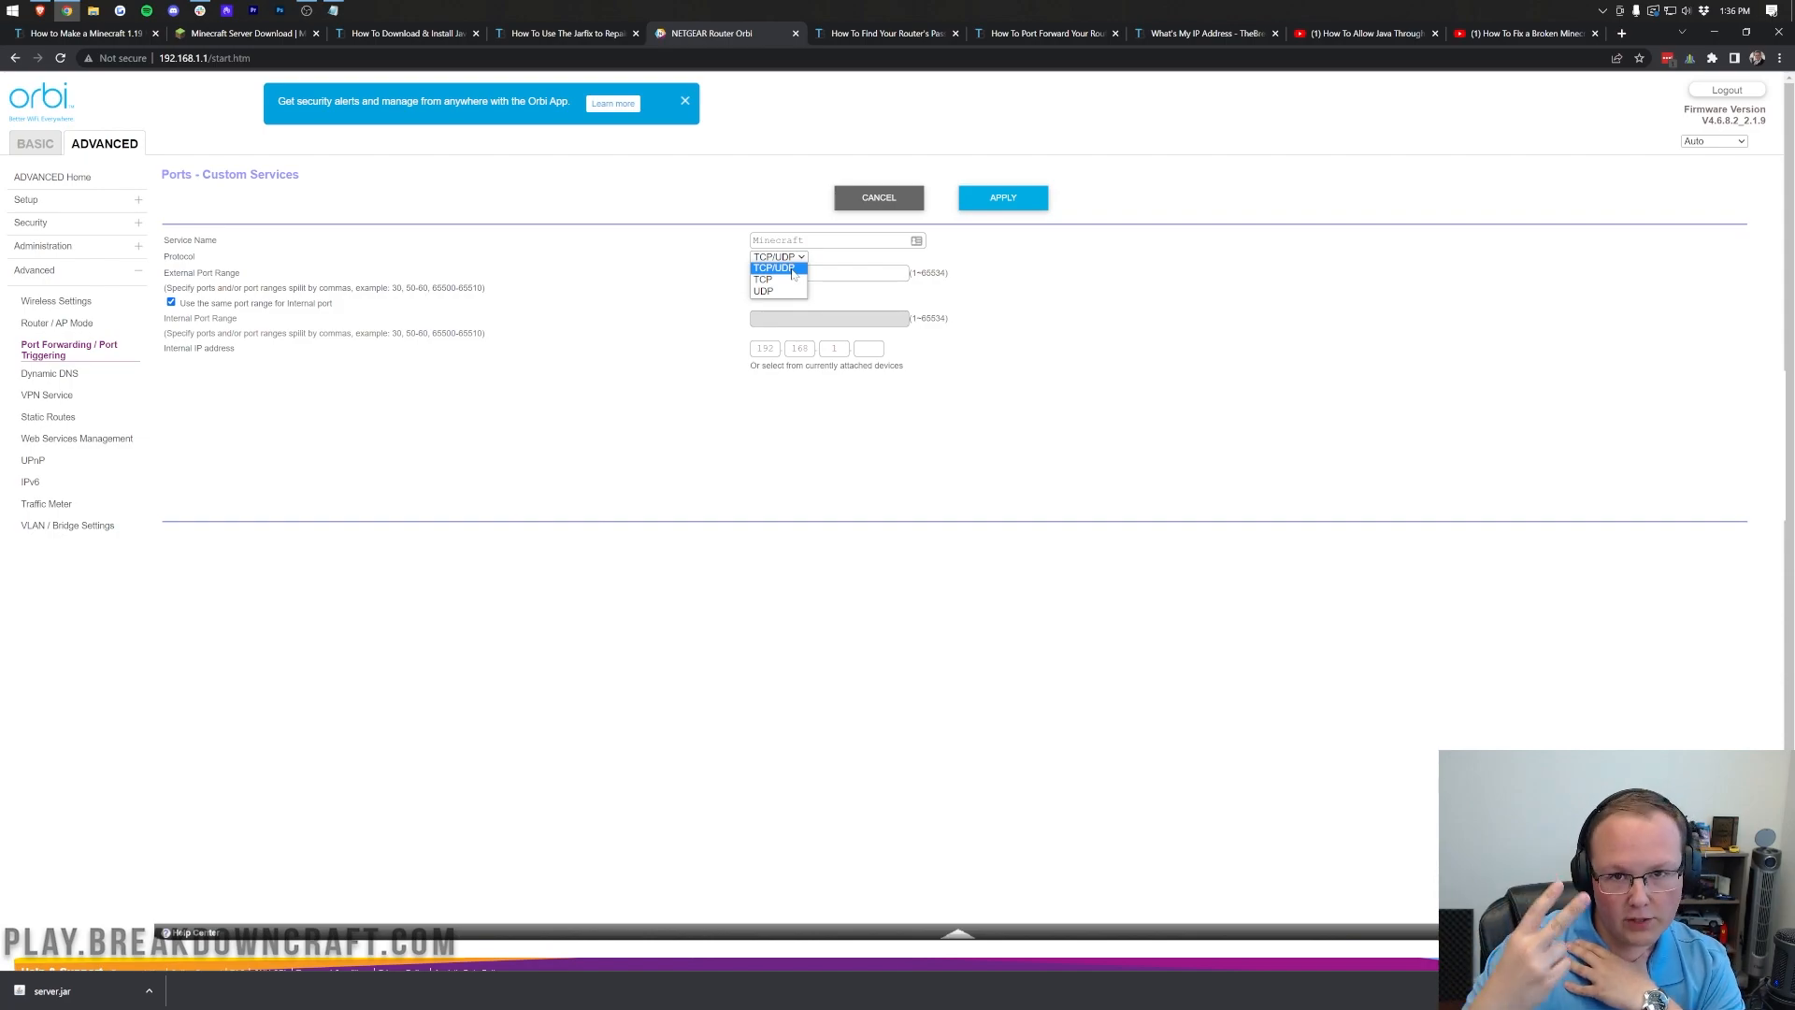
click(779, 256)
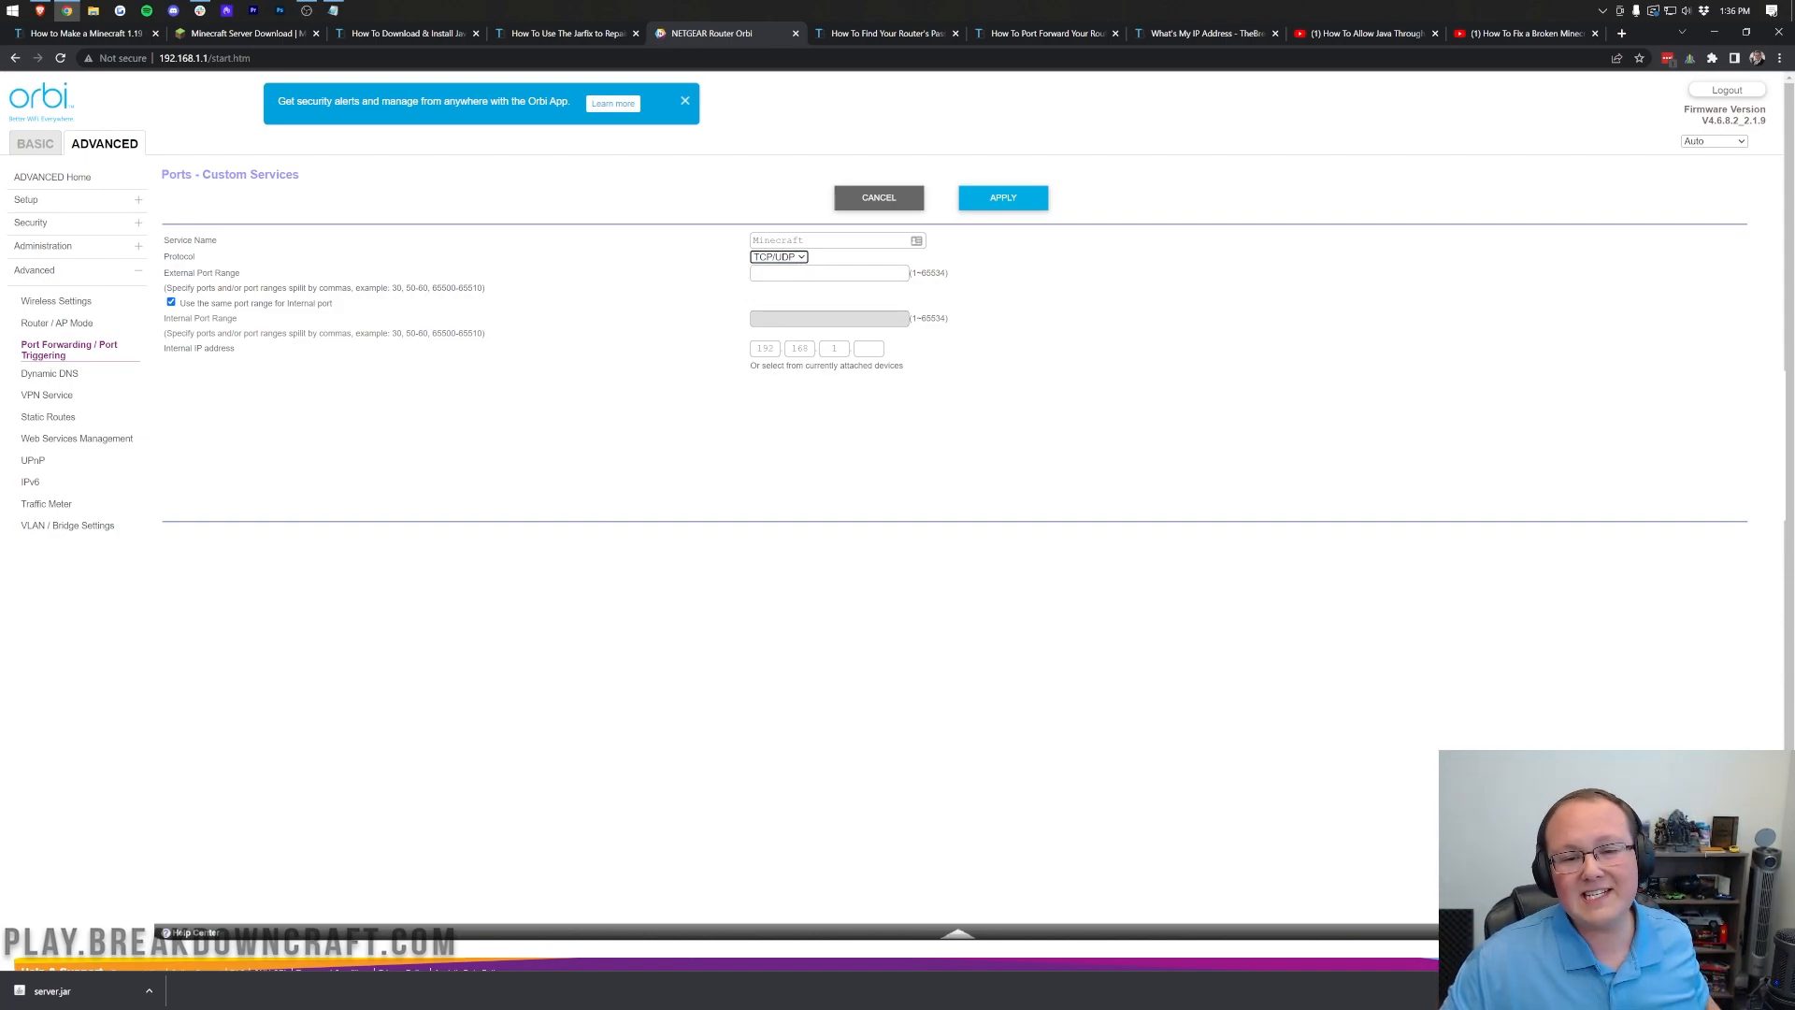
click(828, 272)
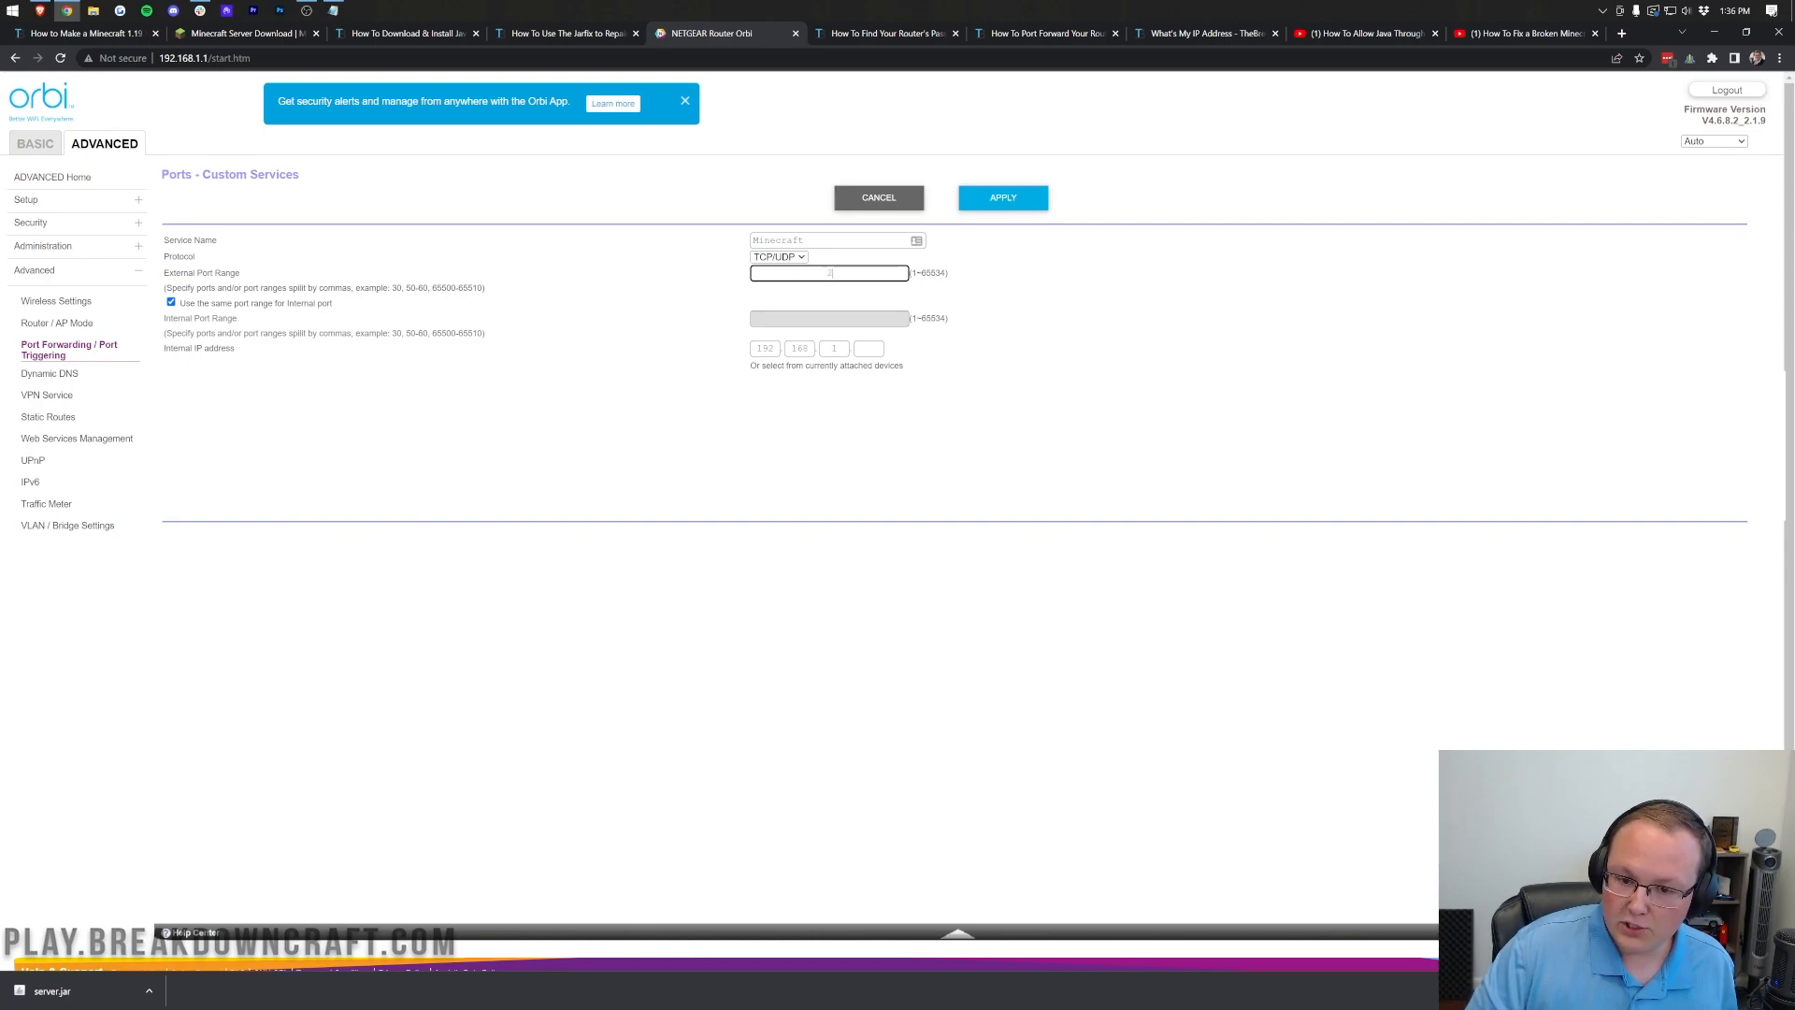
text(25565)
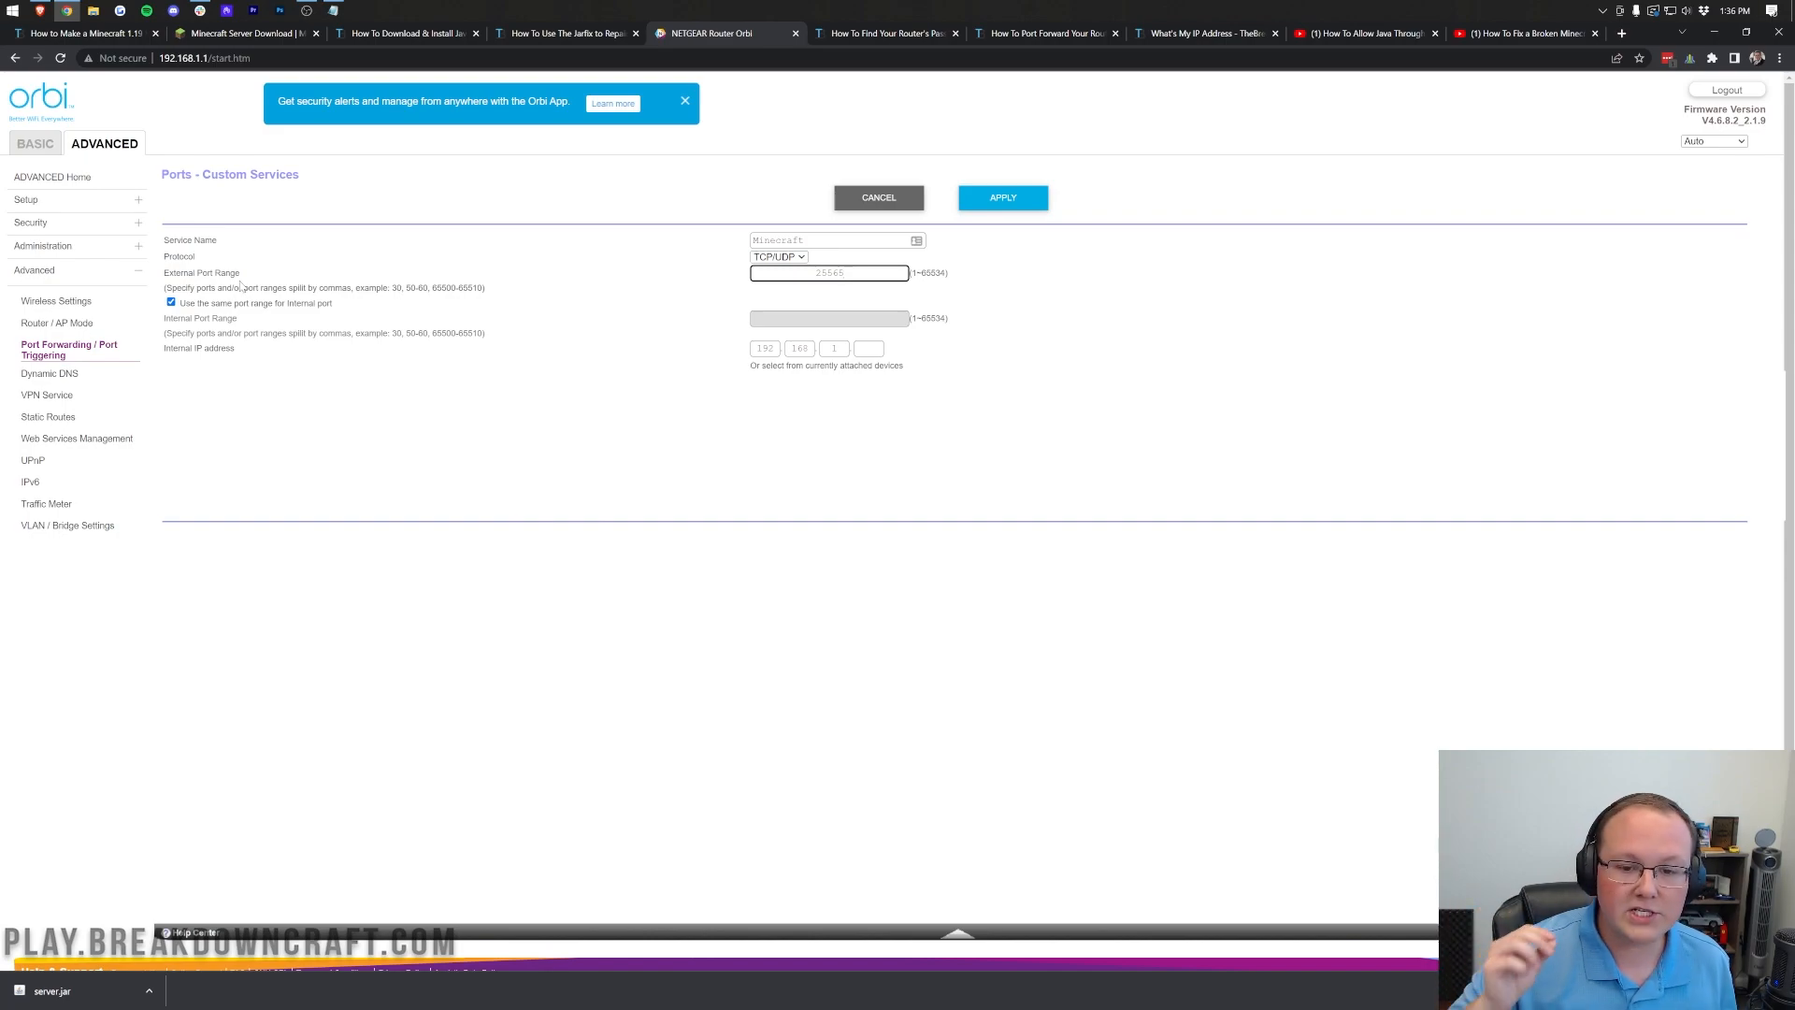
click(170, 302)
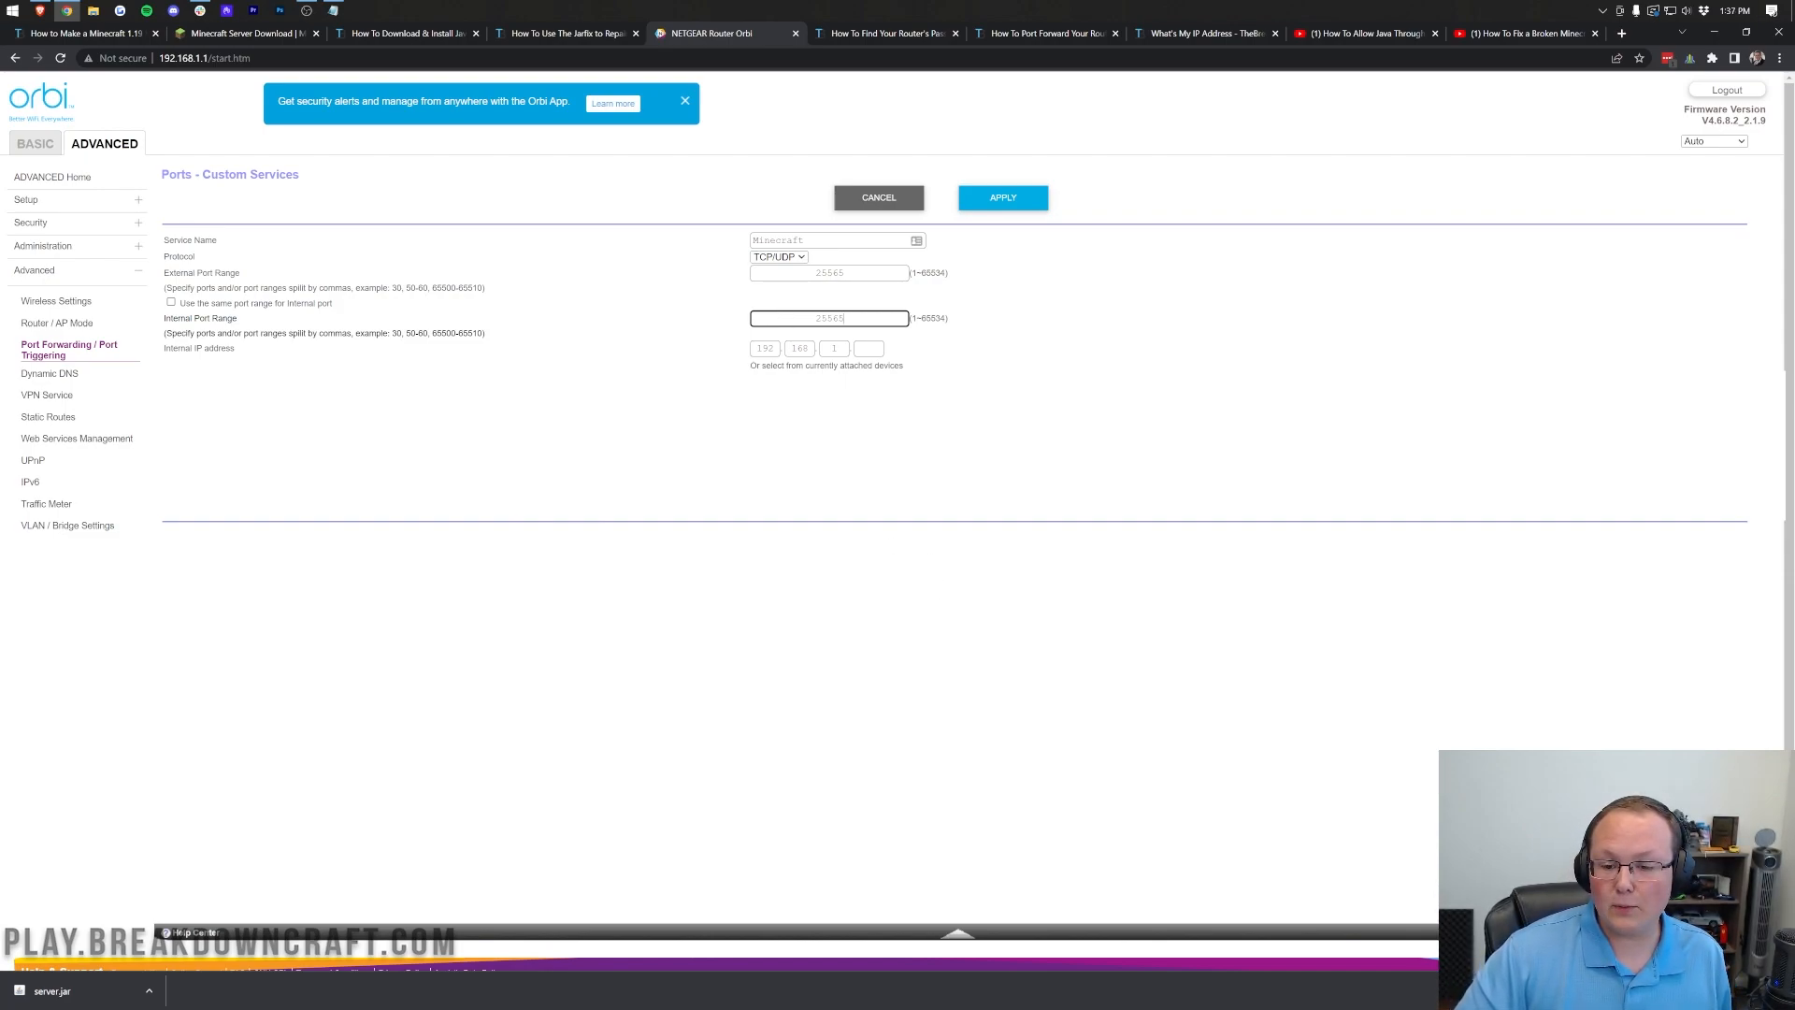
mouse_move(328, 6)
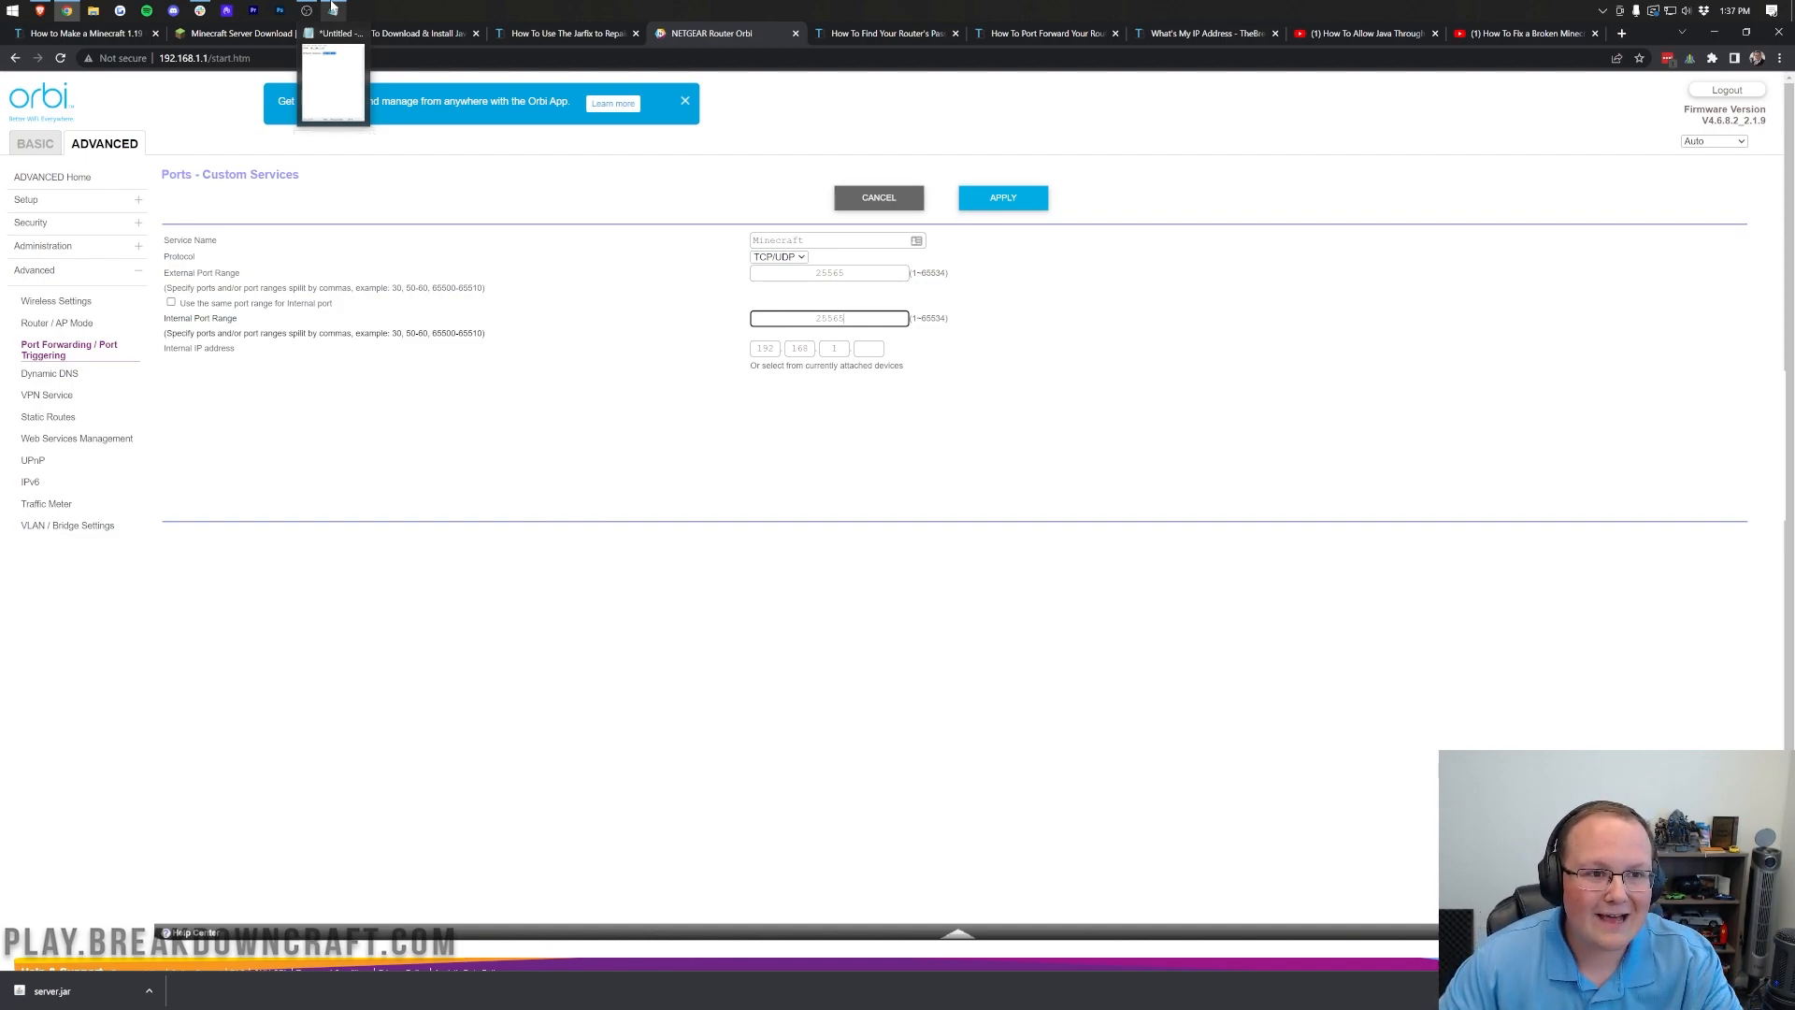
click(331, 32)
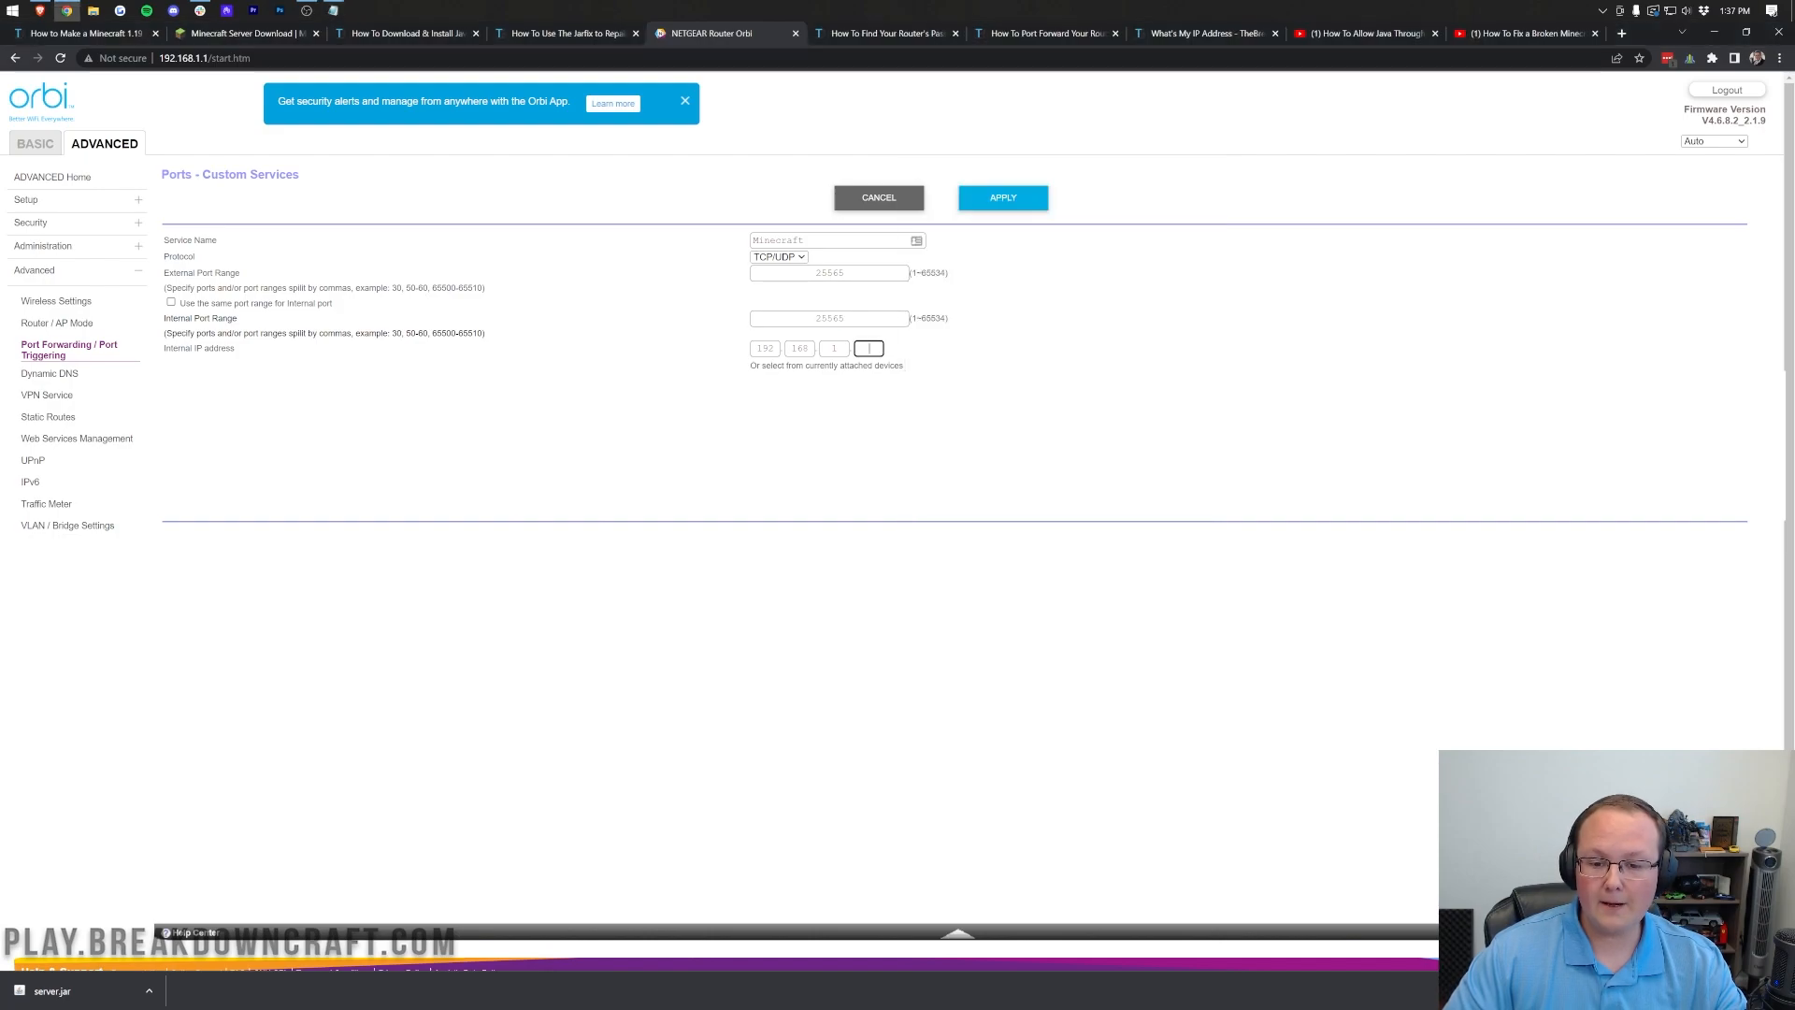
text(16)
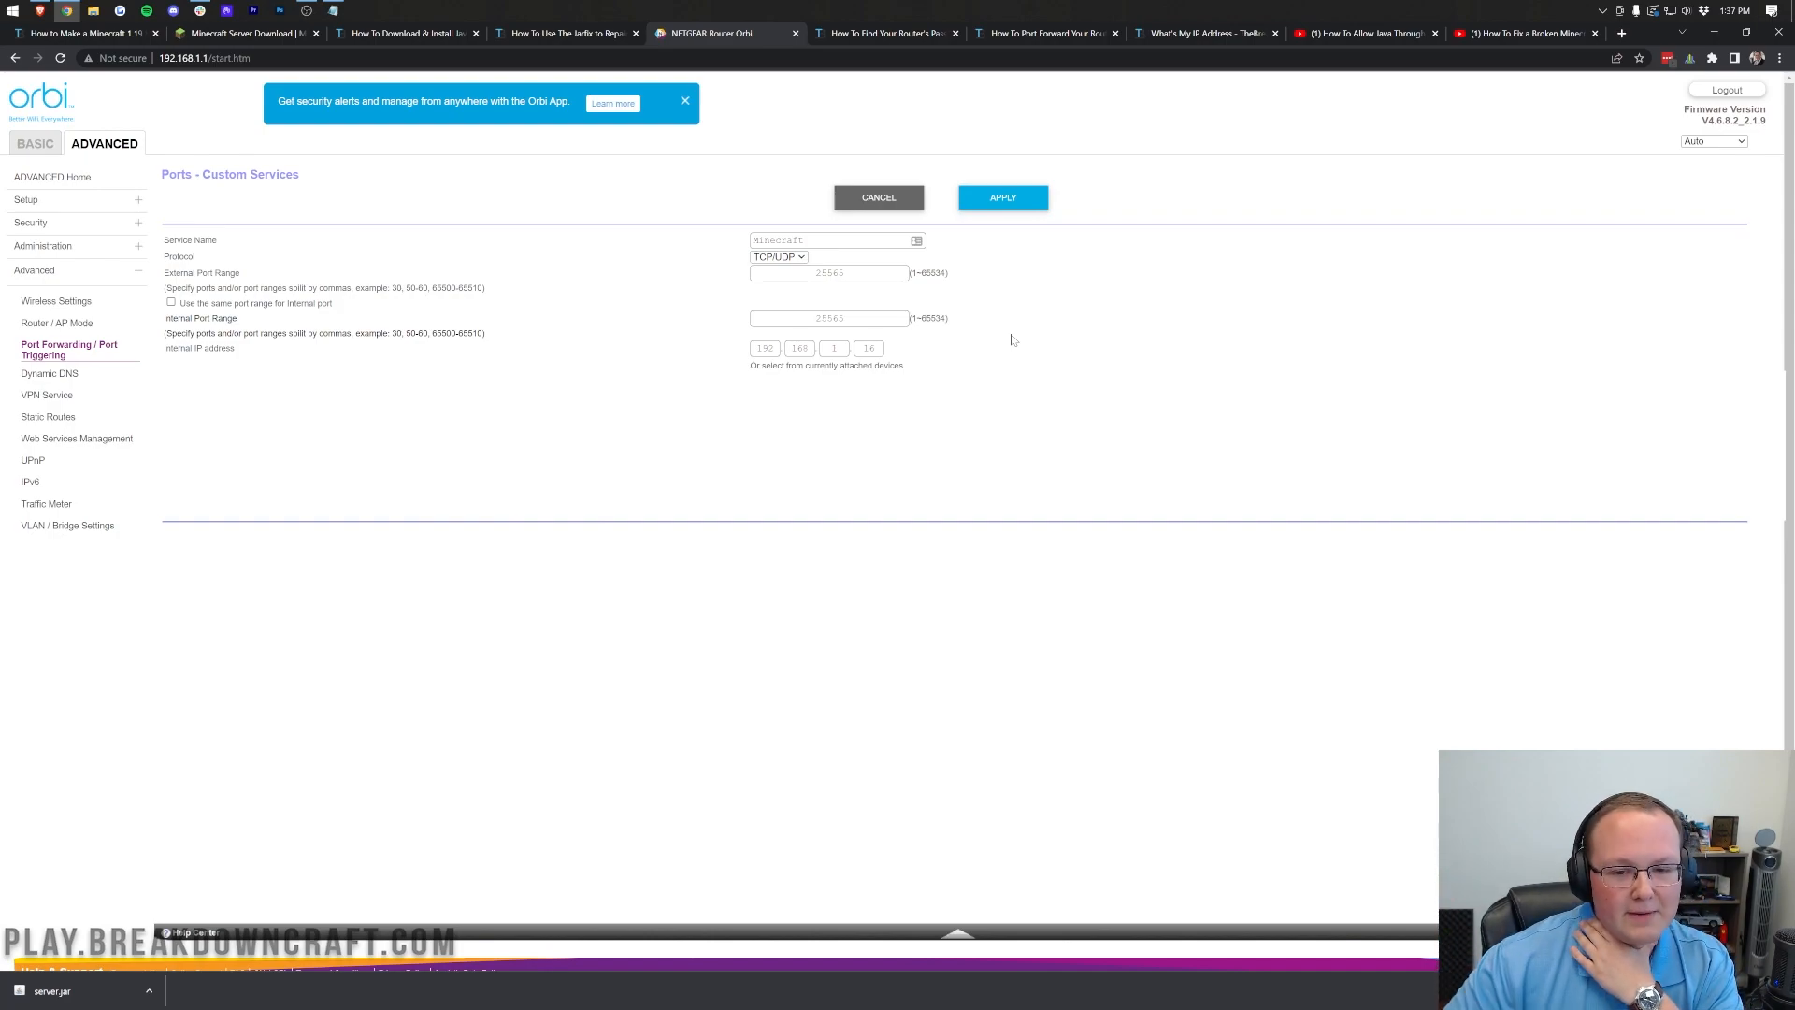
mouse_move(1027, 295)
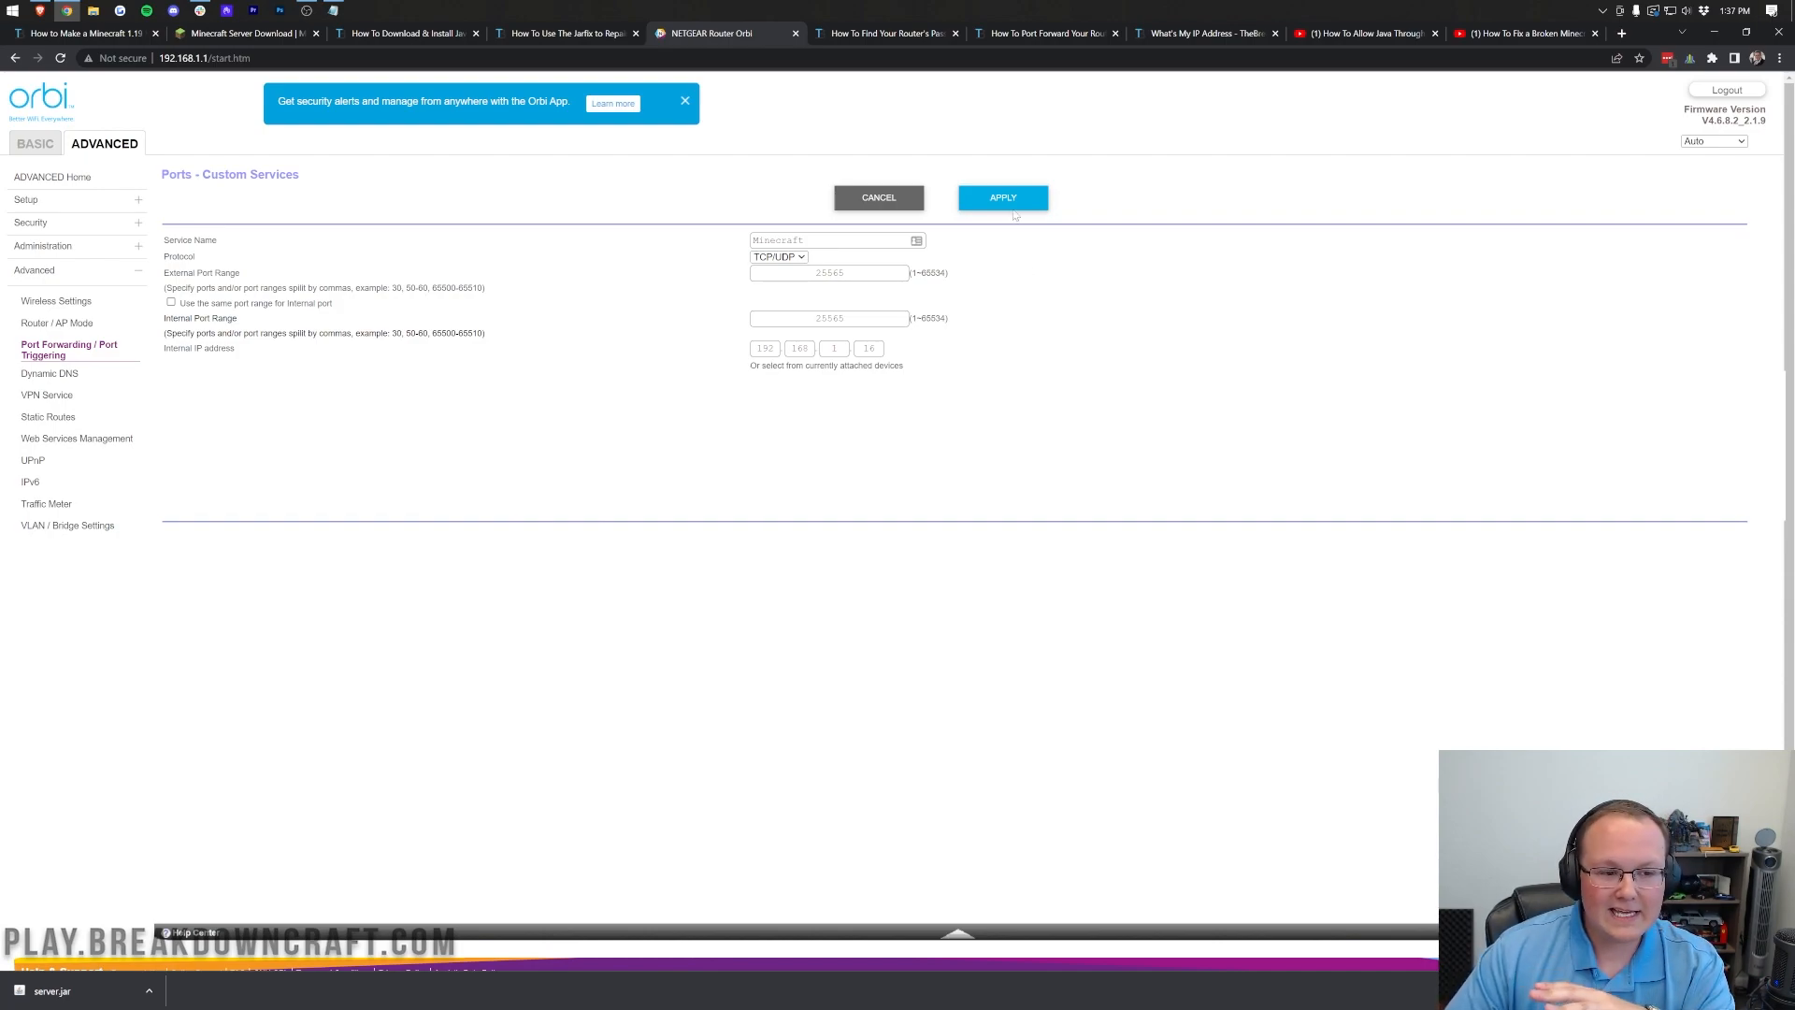
click(1001, 197)
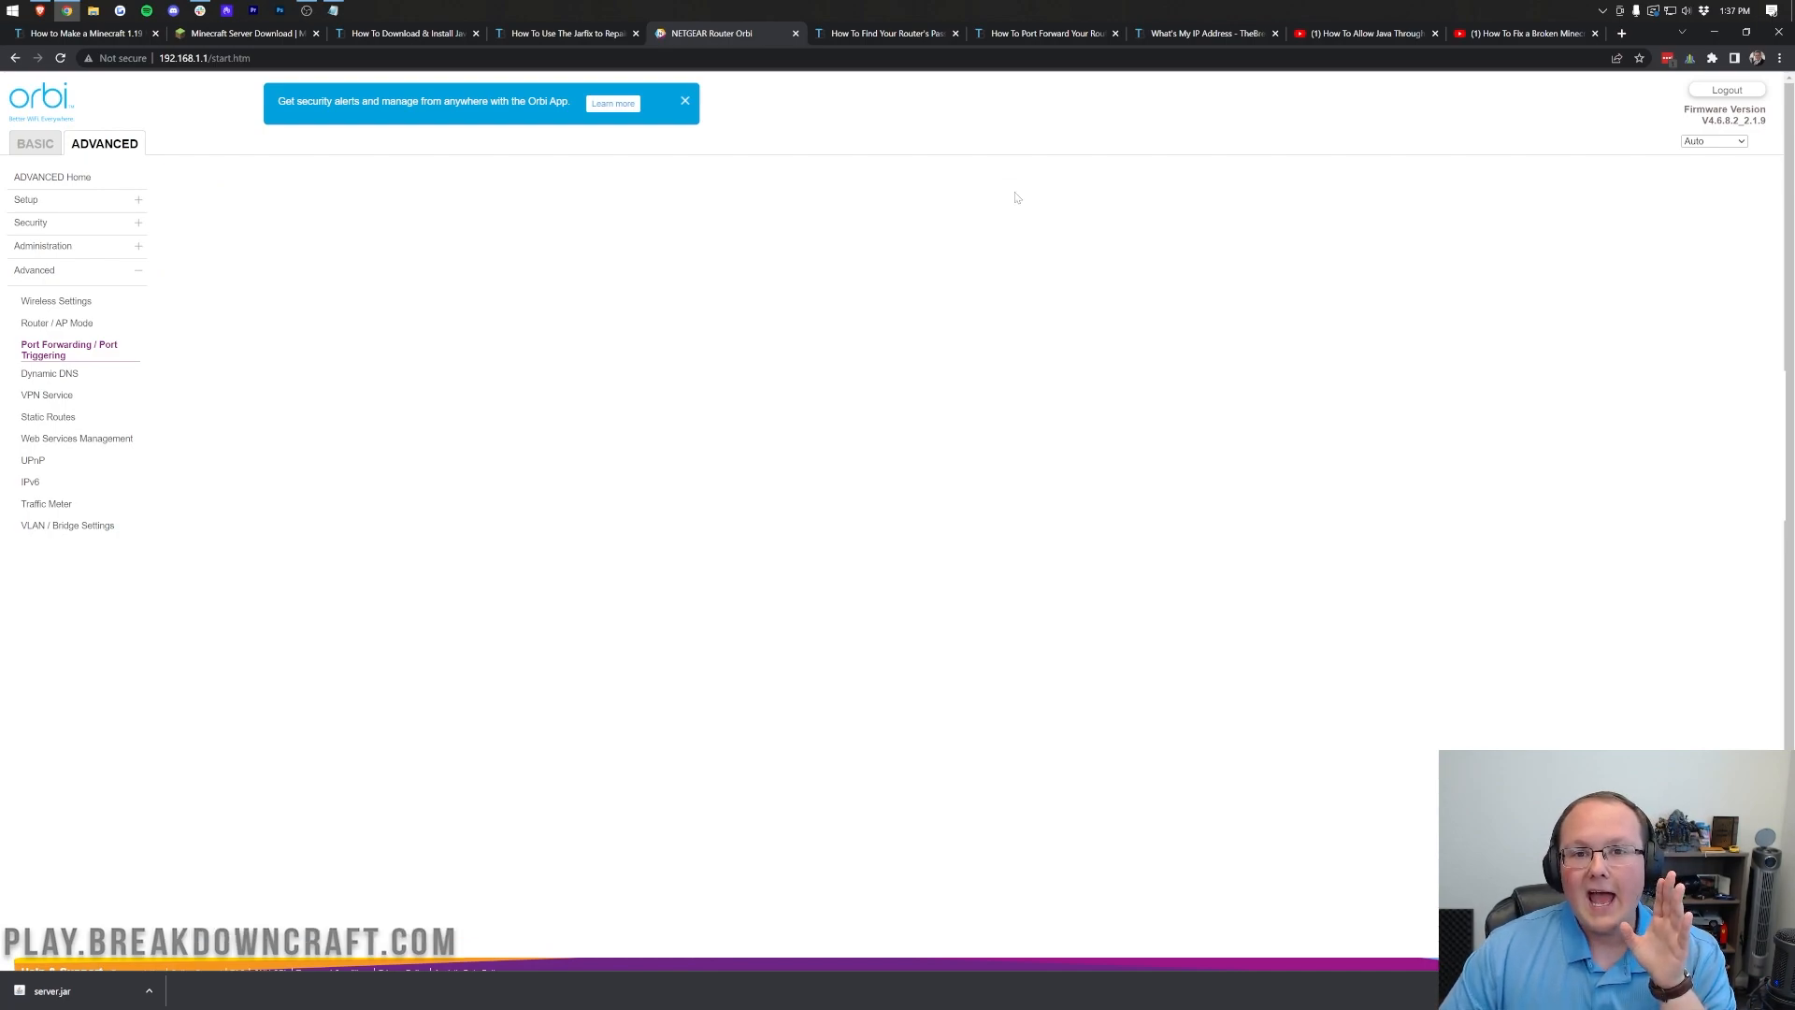
Step: Check that the forwarding table lists Minecraft, ports 25565 to 192.168.1.16
click(68, 349)
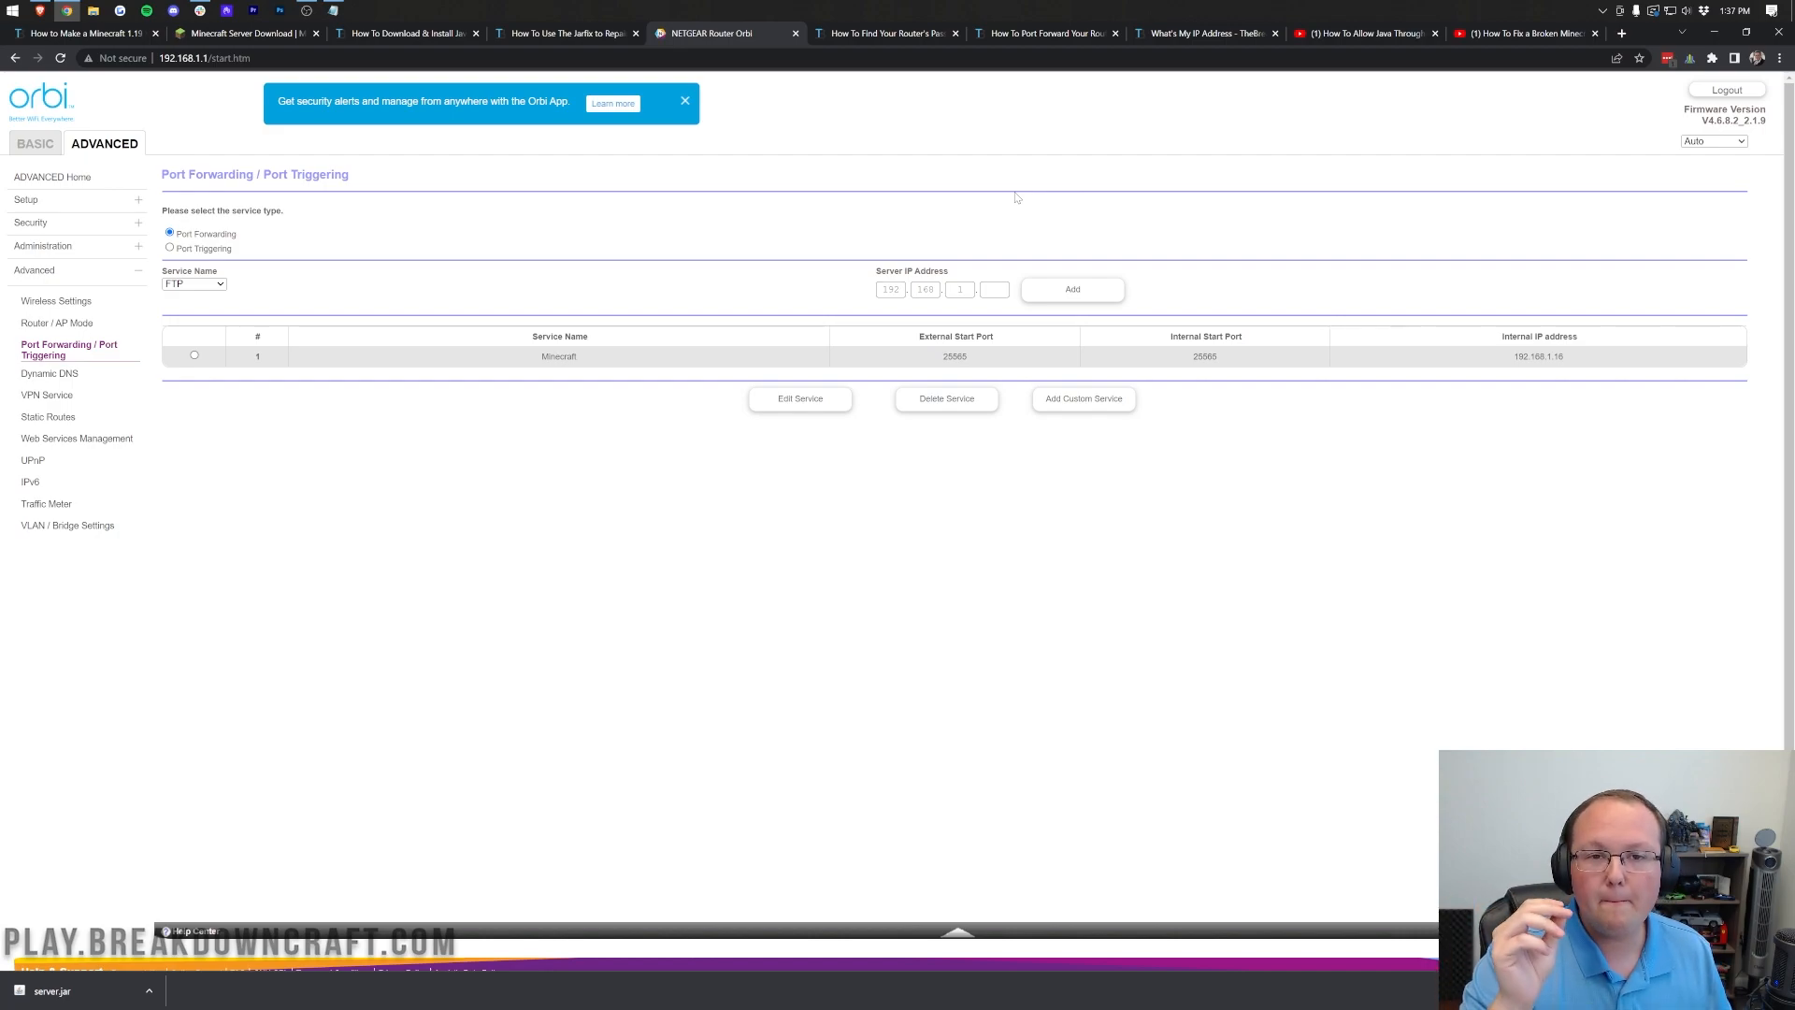
mouse_move(1043, 170)
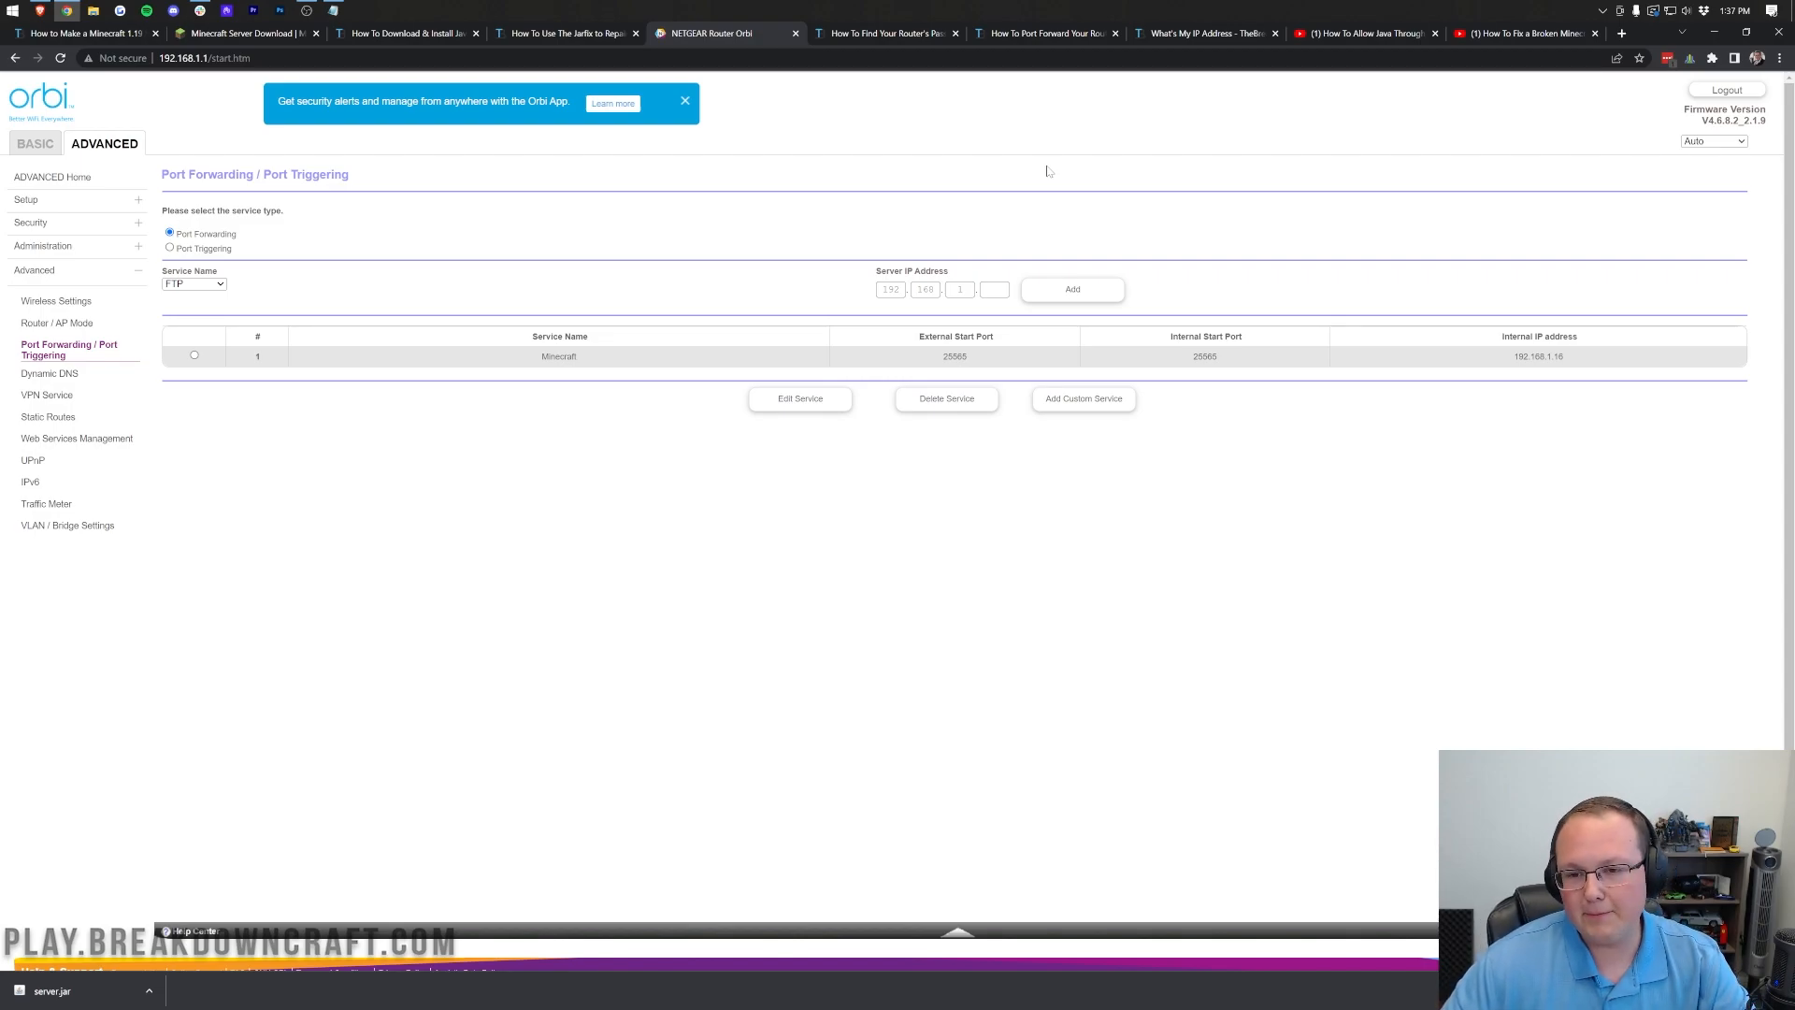
mouse_move(1202, 32)
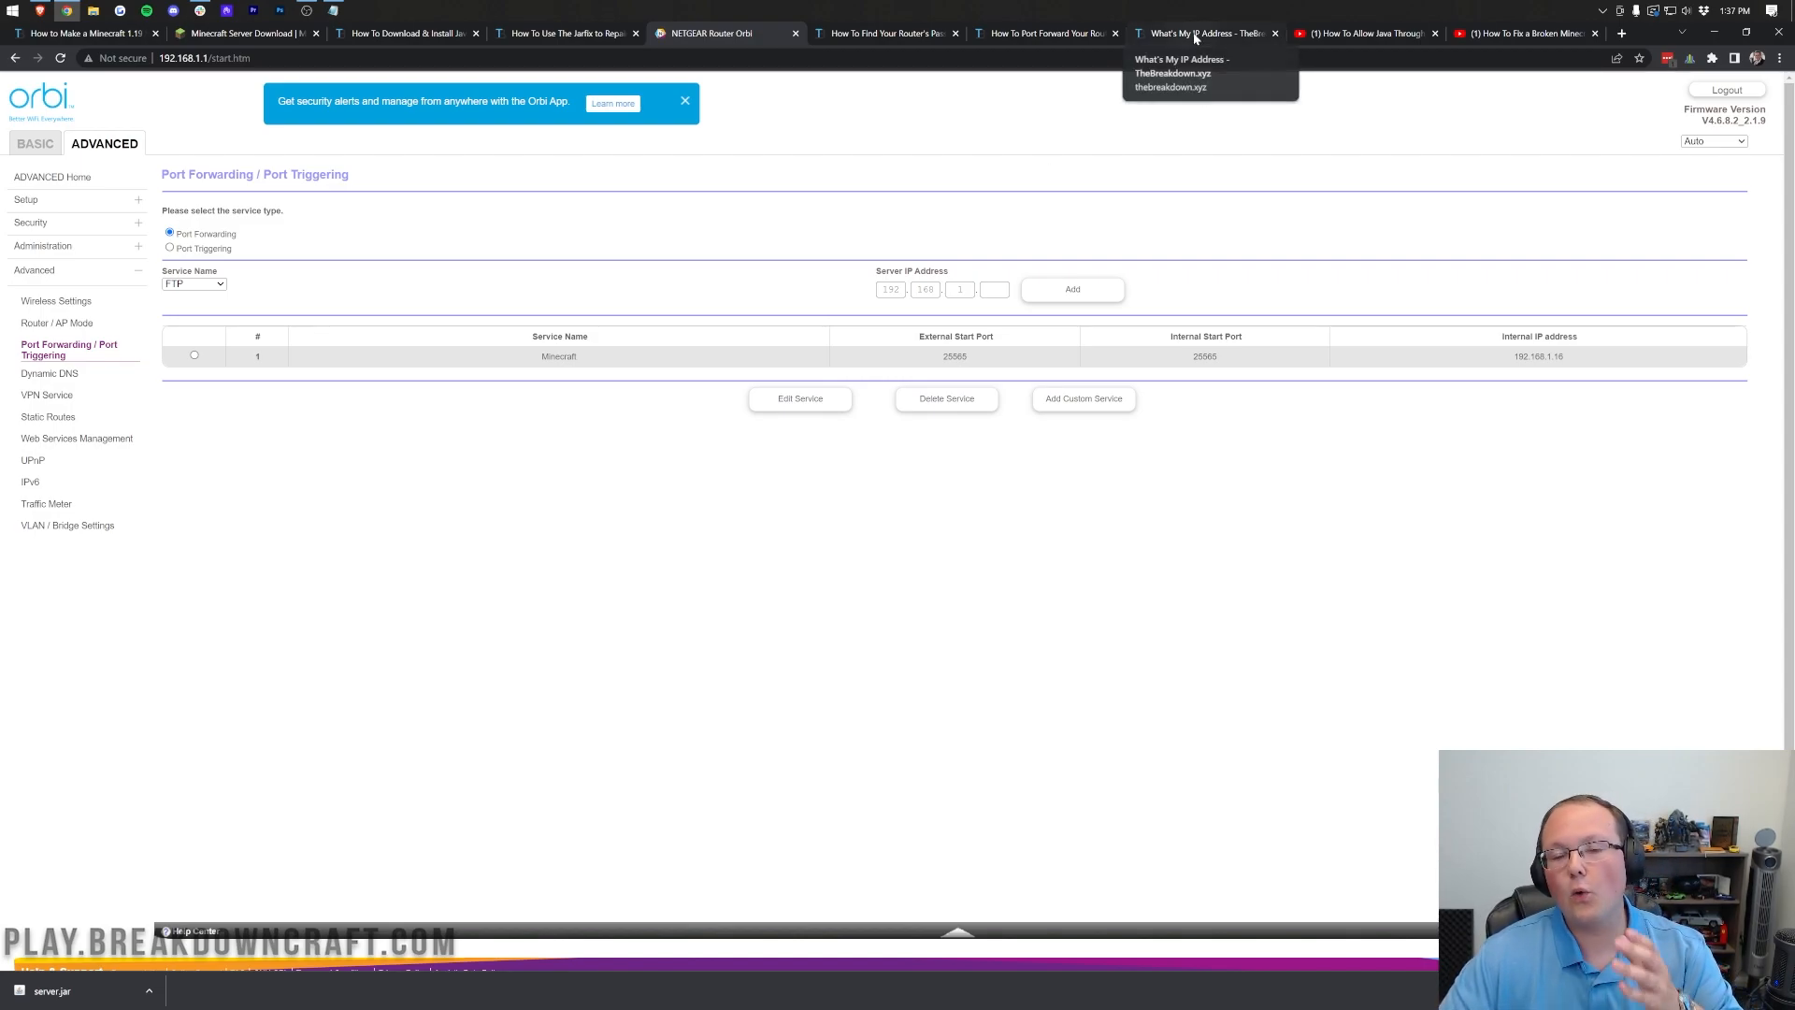
Step: Read the public IP ending in .177 on What's My IP, then minimize Chrome
click(1203, 32)
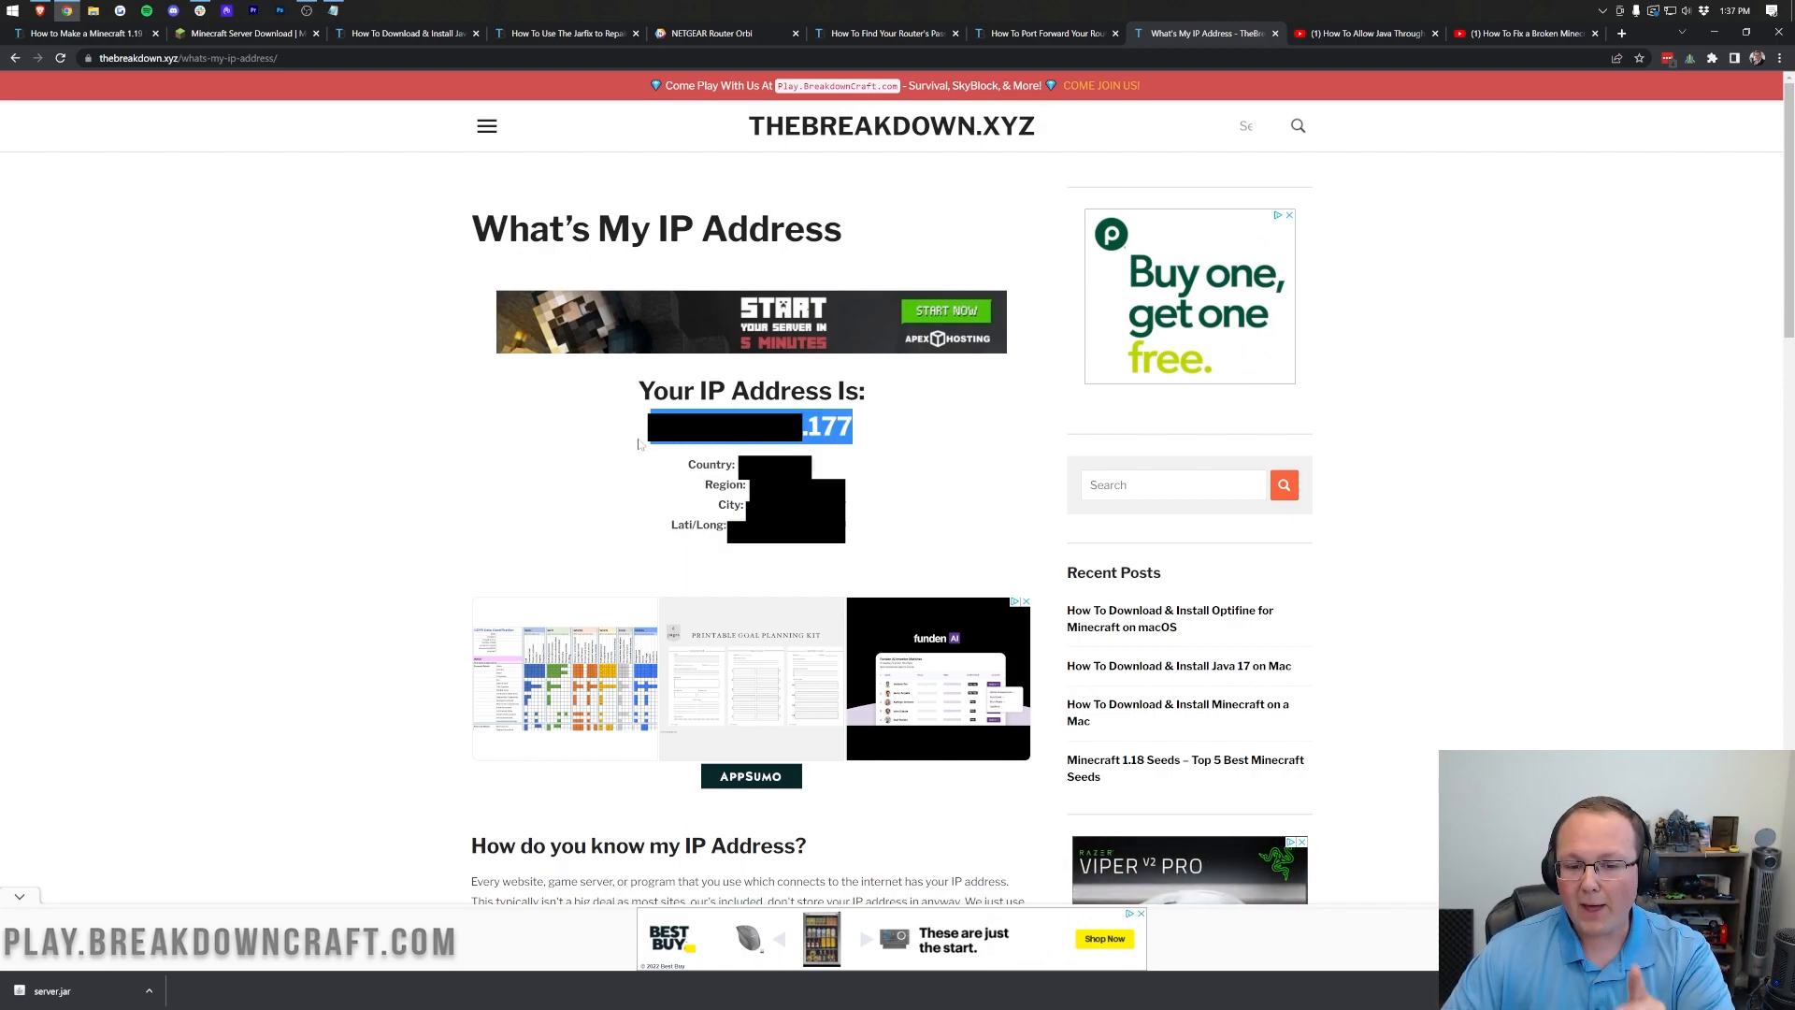
mouse_move(856, 572)
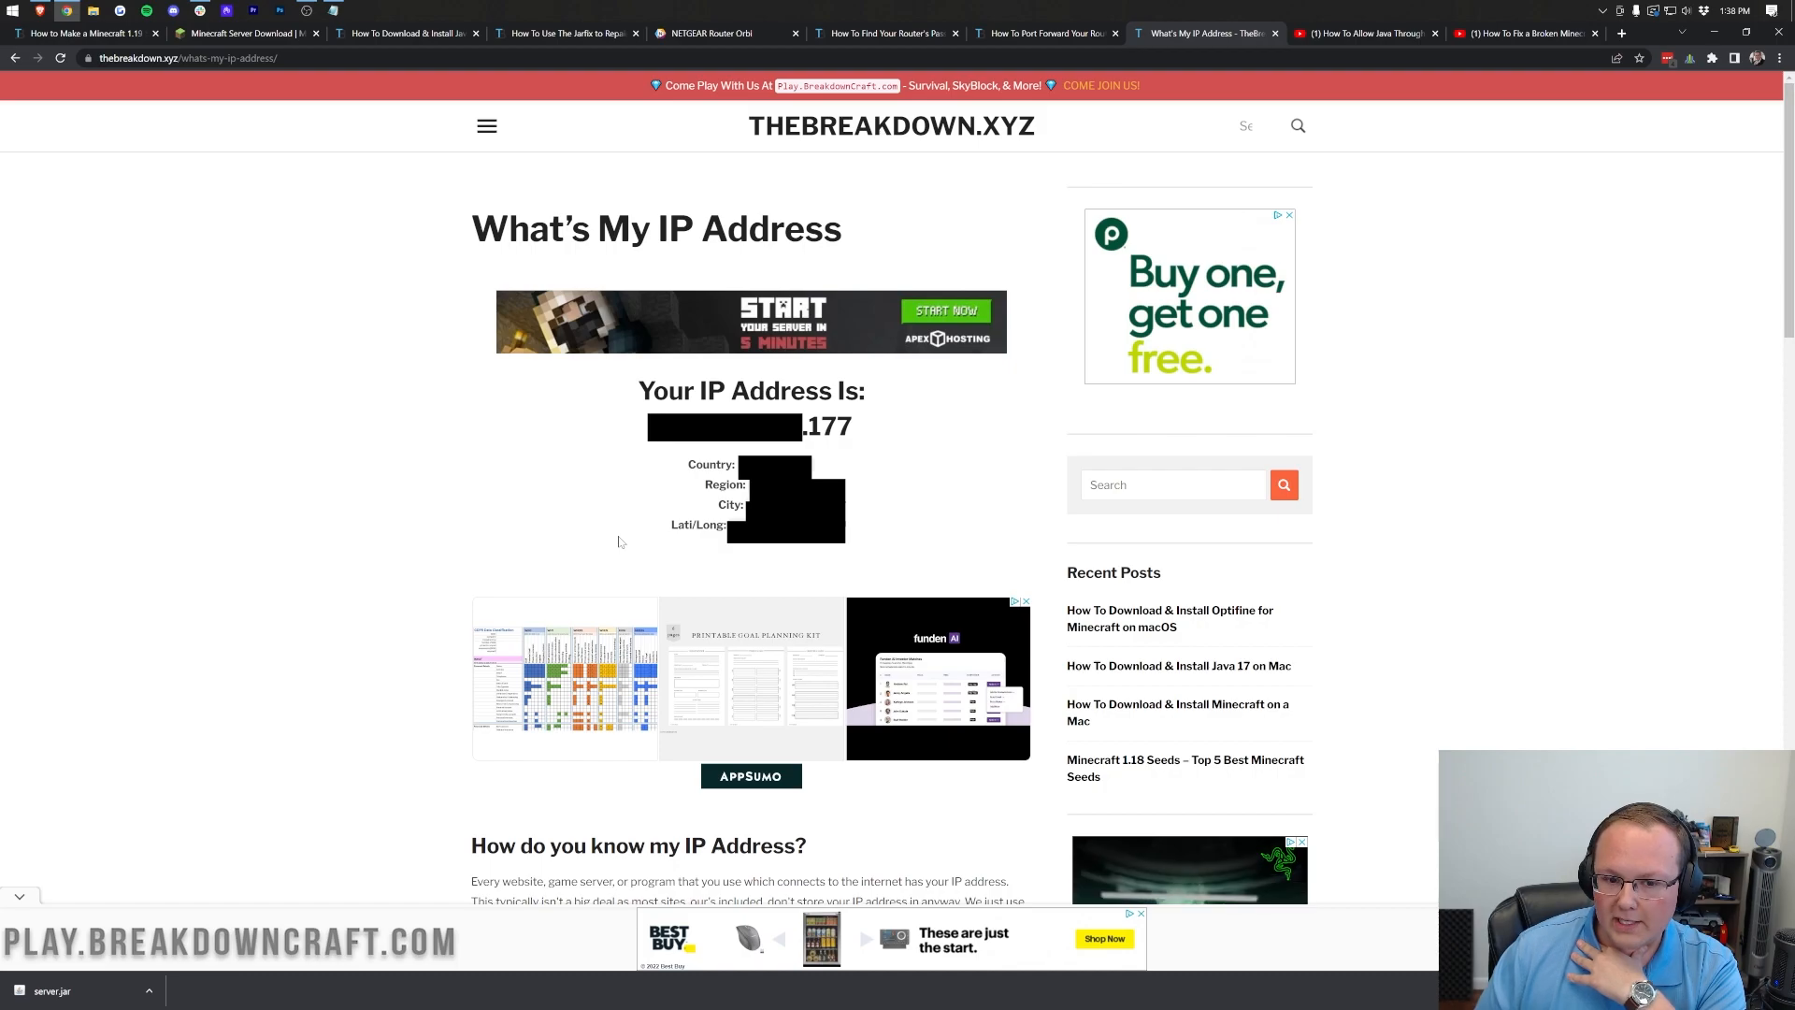
mouse_move(889, 427)
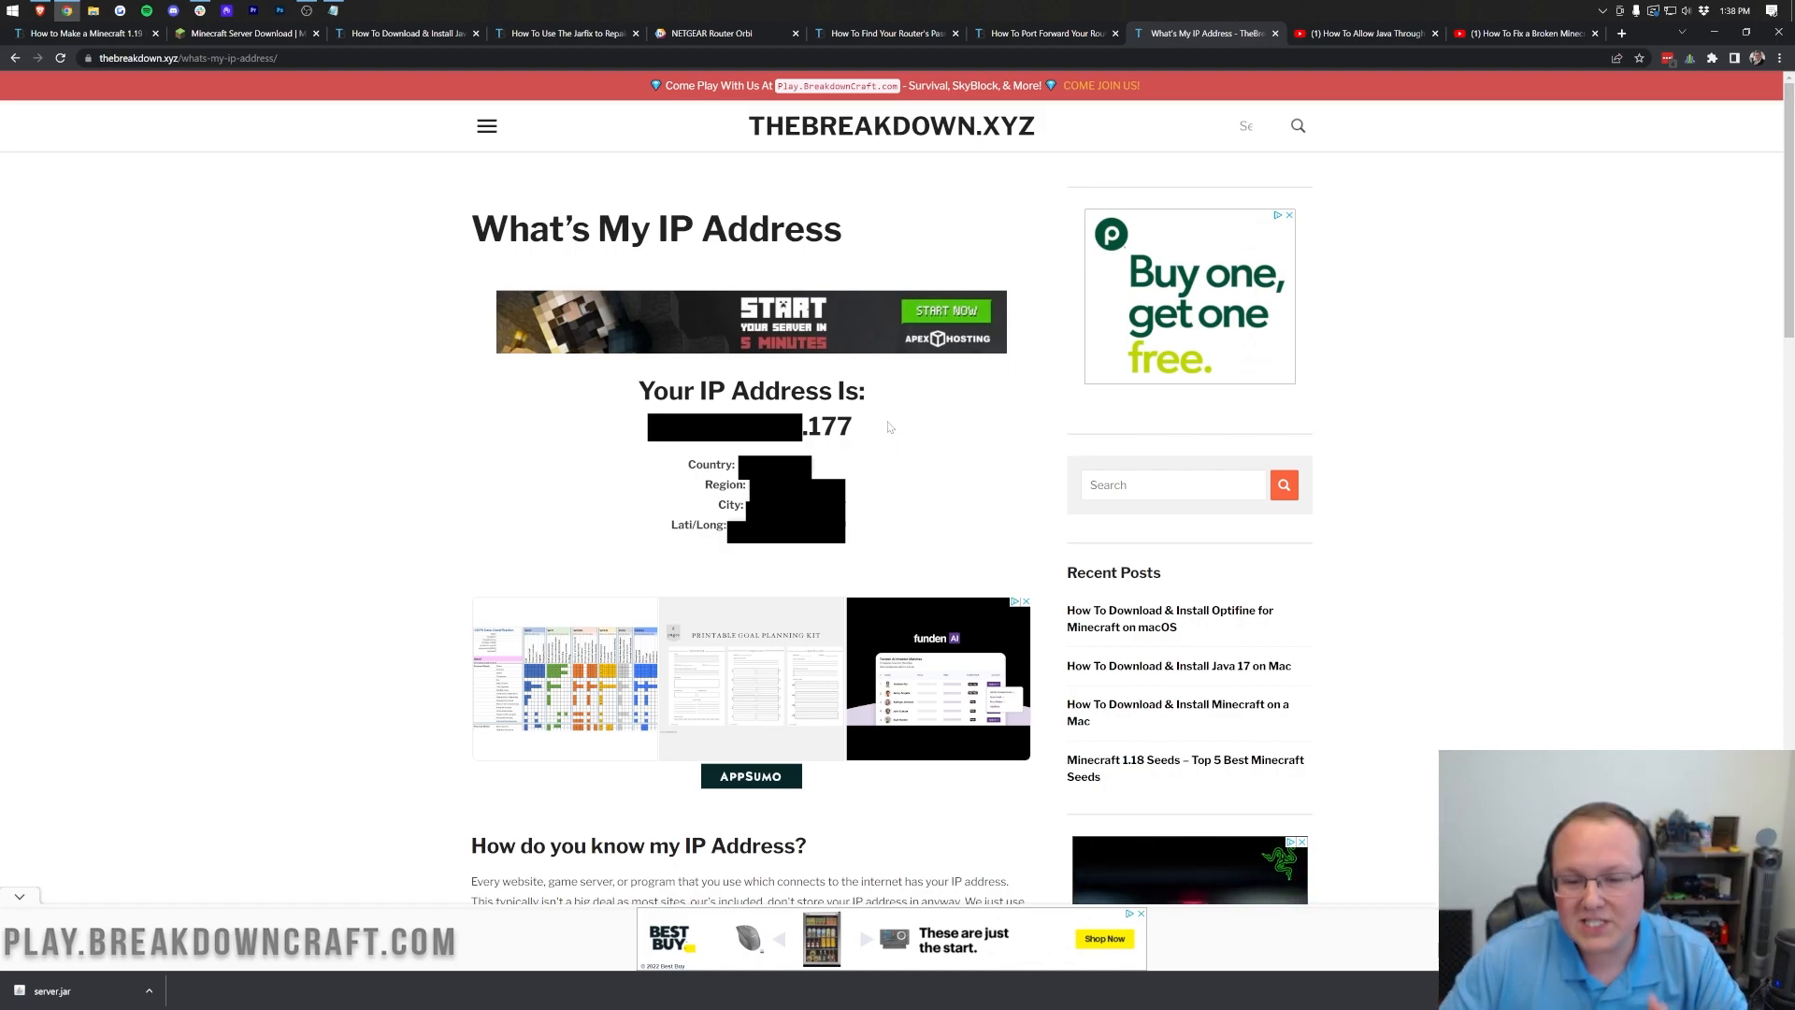
mouse_move(572, 418)
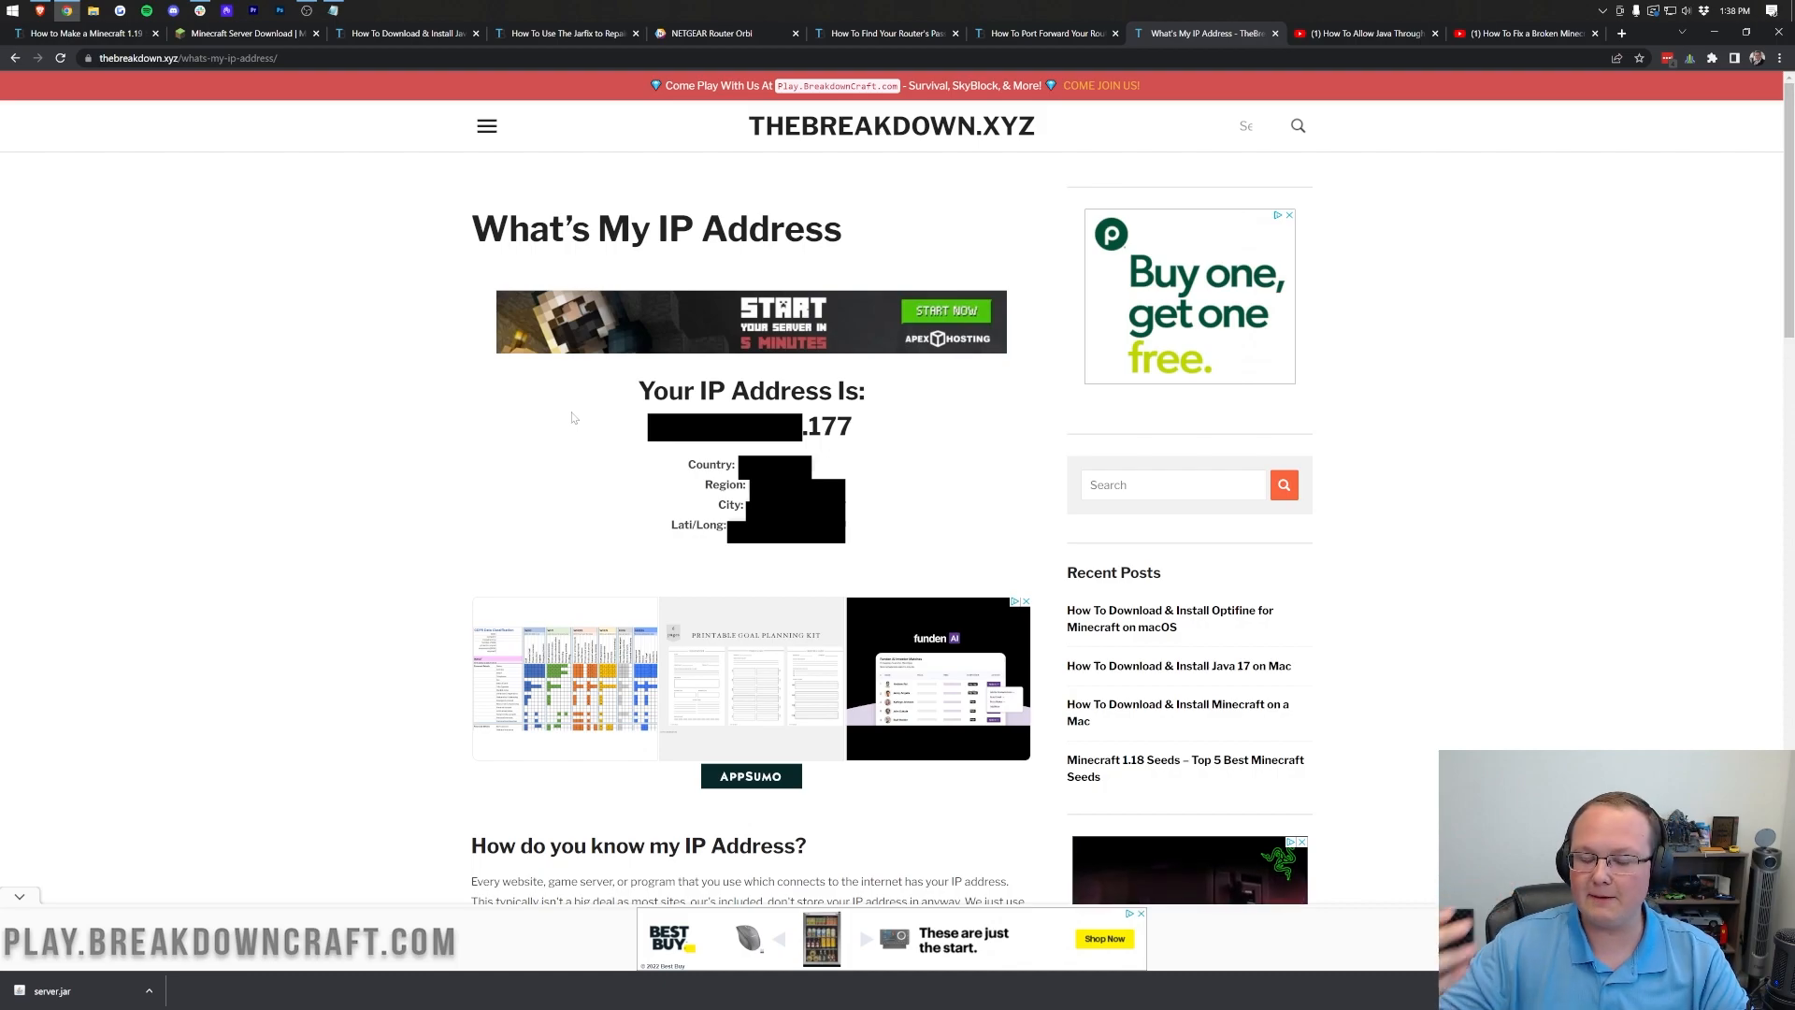
mouse_move(868, 433)
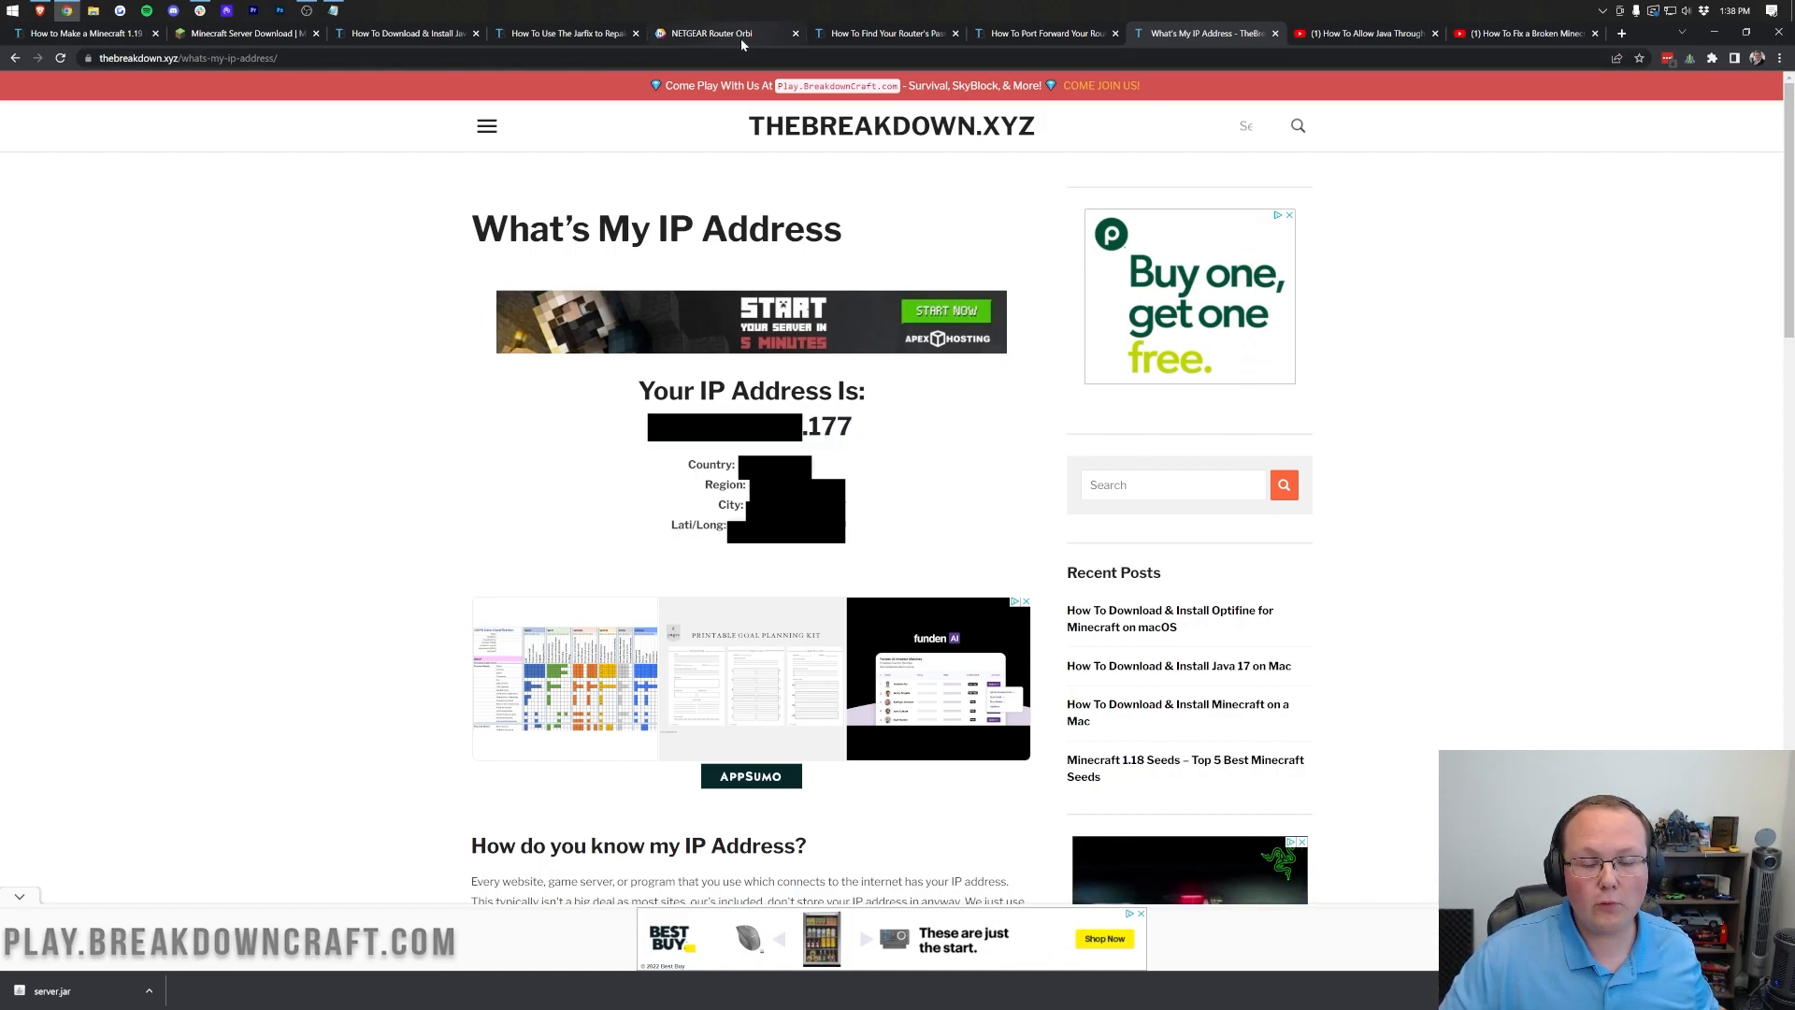
click(725, 32)
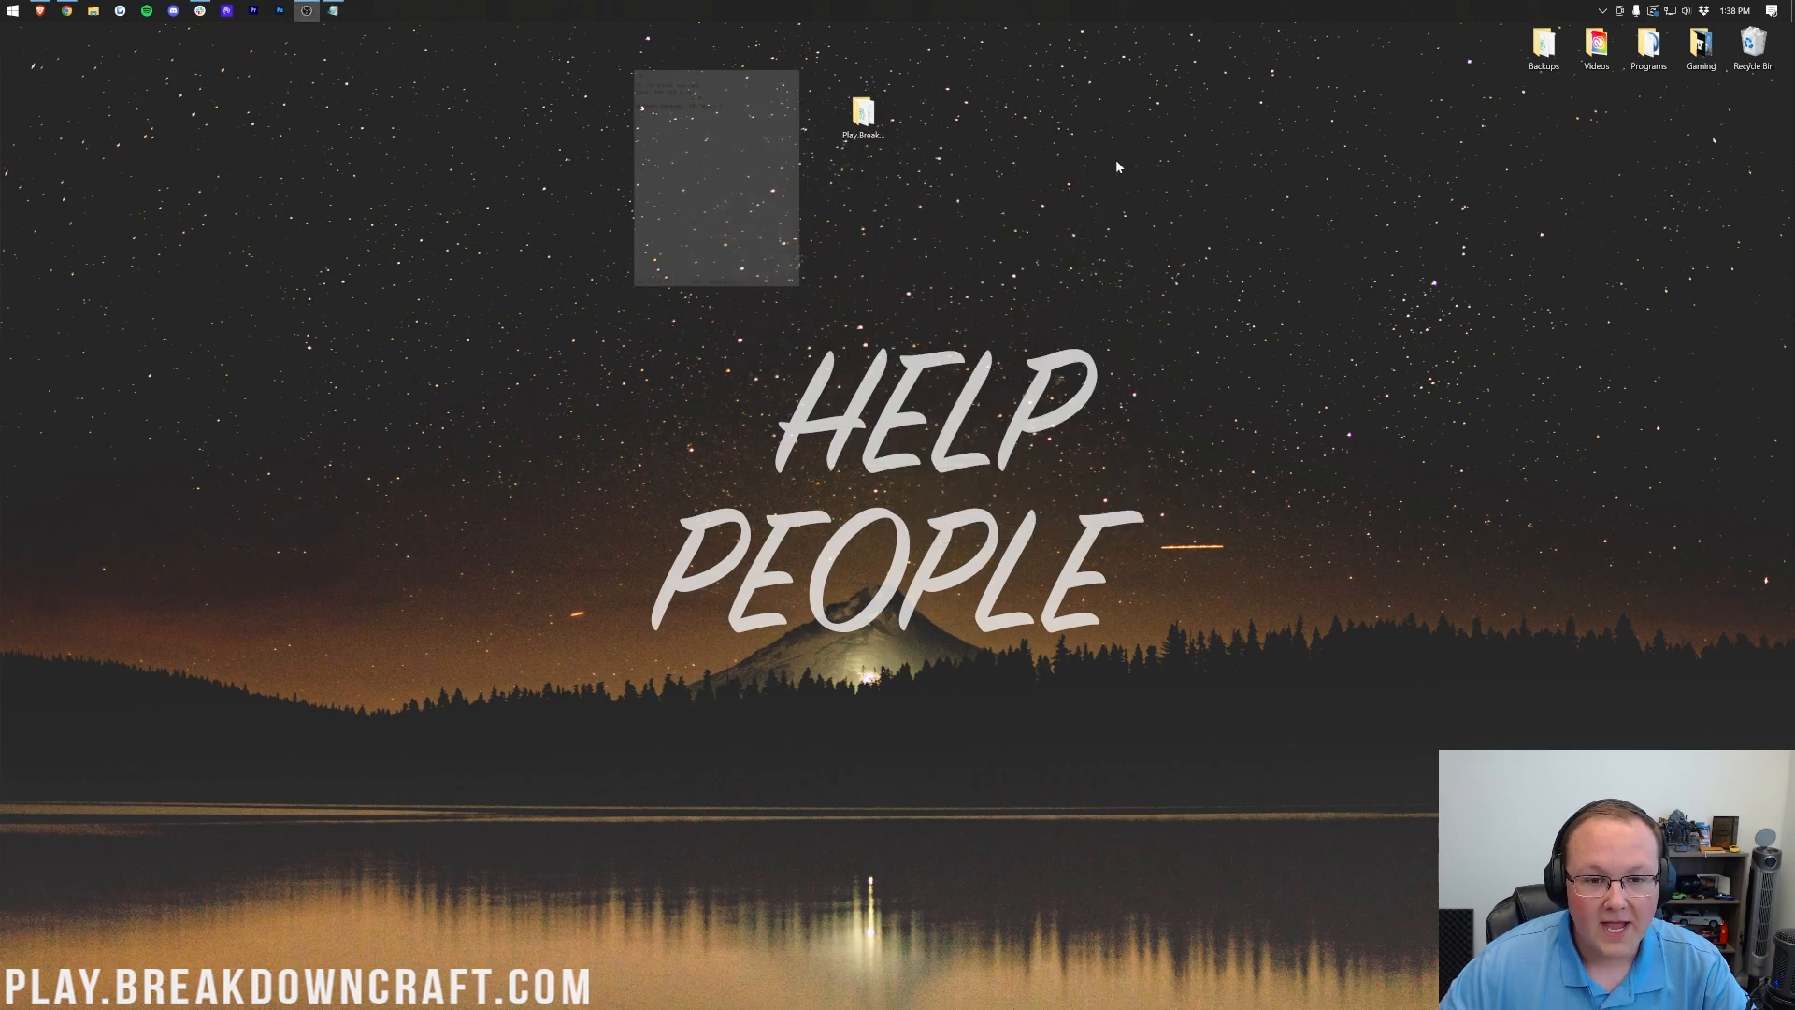
Step: Run server.jar from the Play.BreakdownCraft.com desktop folder and close the Explorer window
double_click(863, 114)
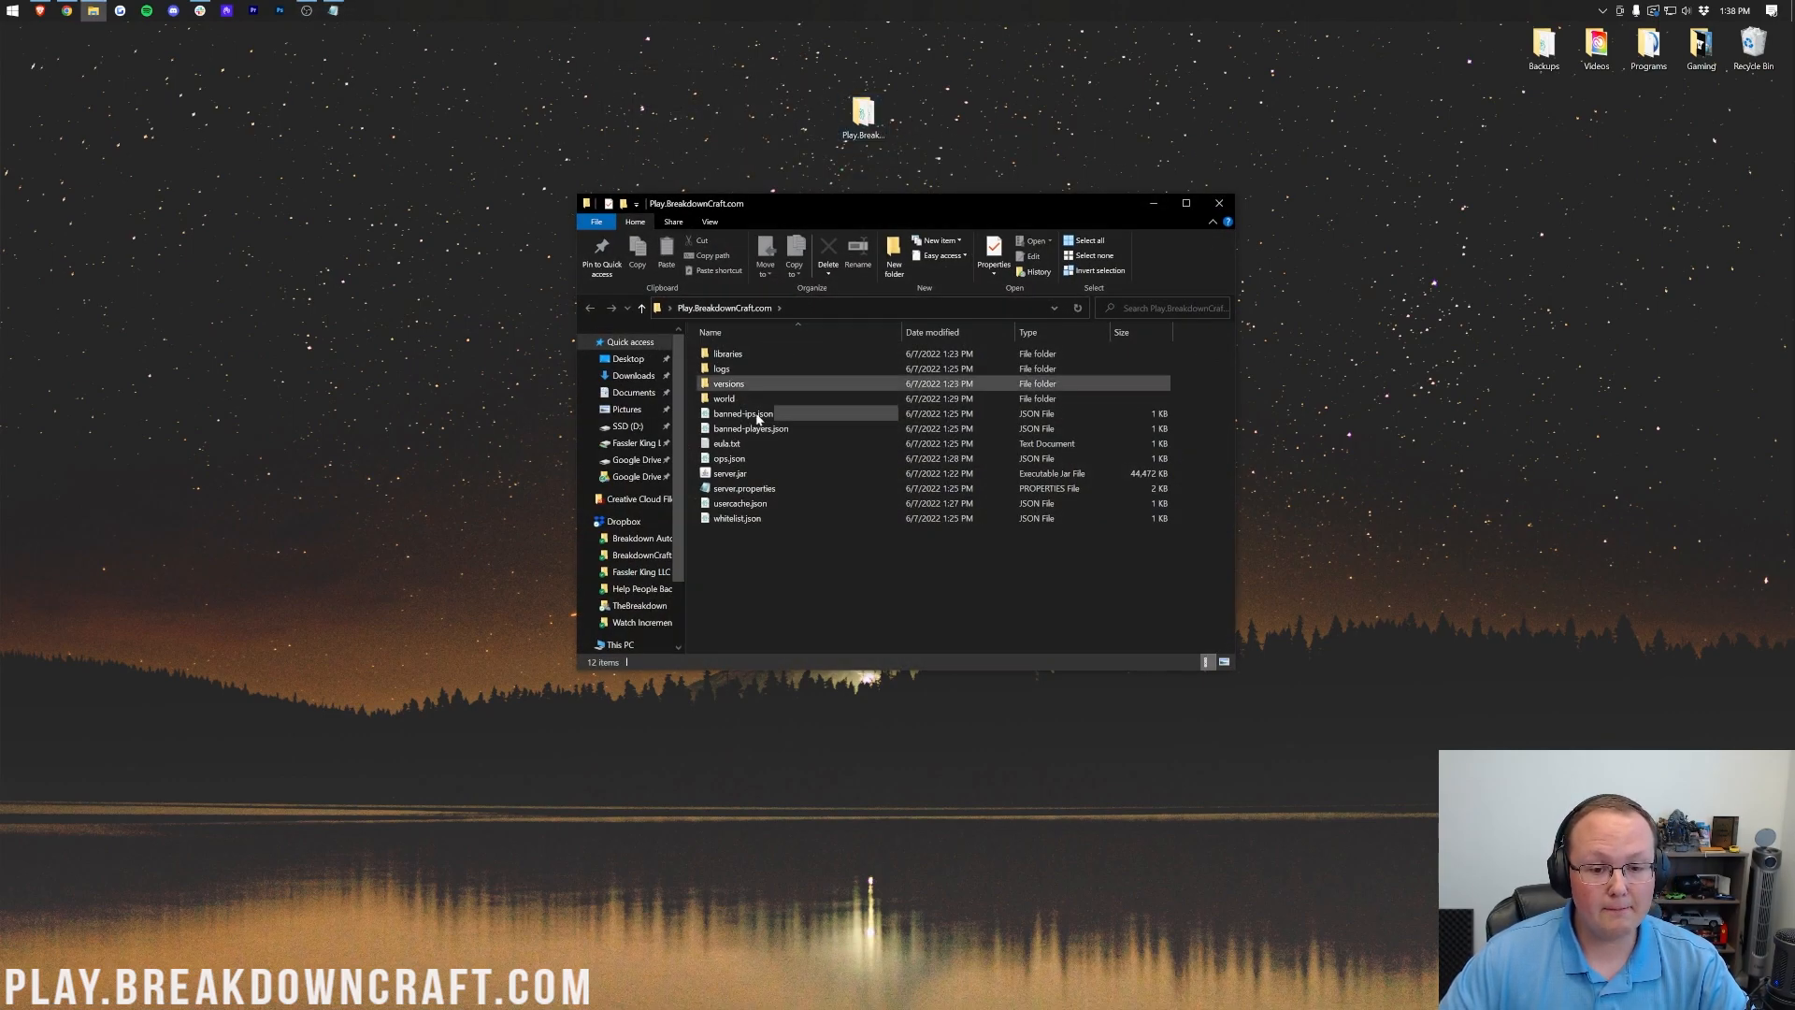
click(730, 473)
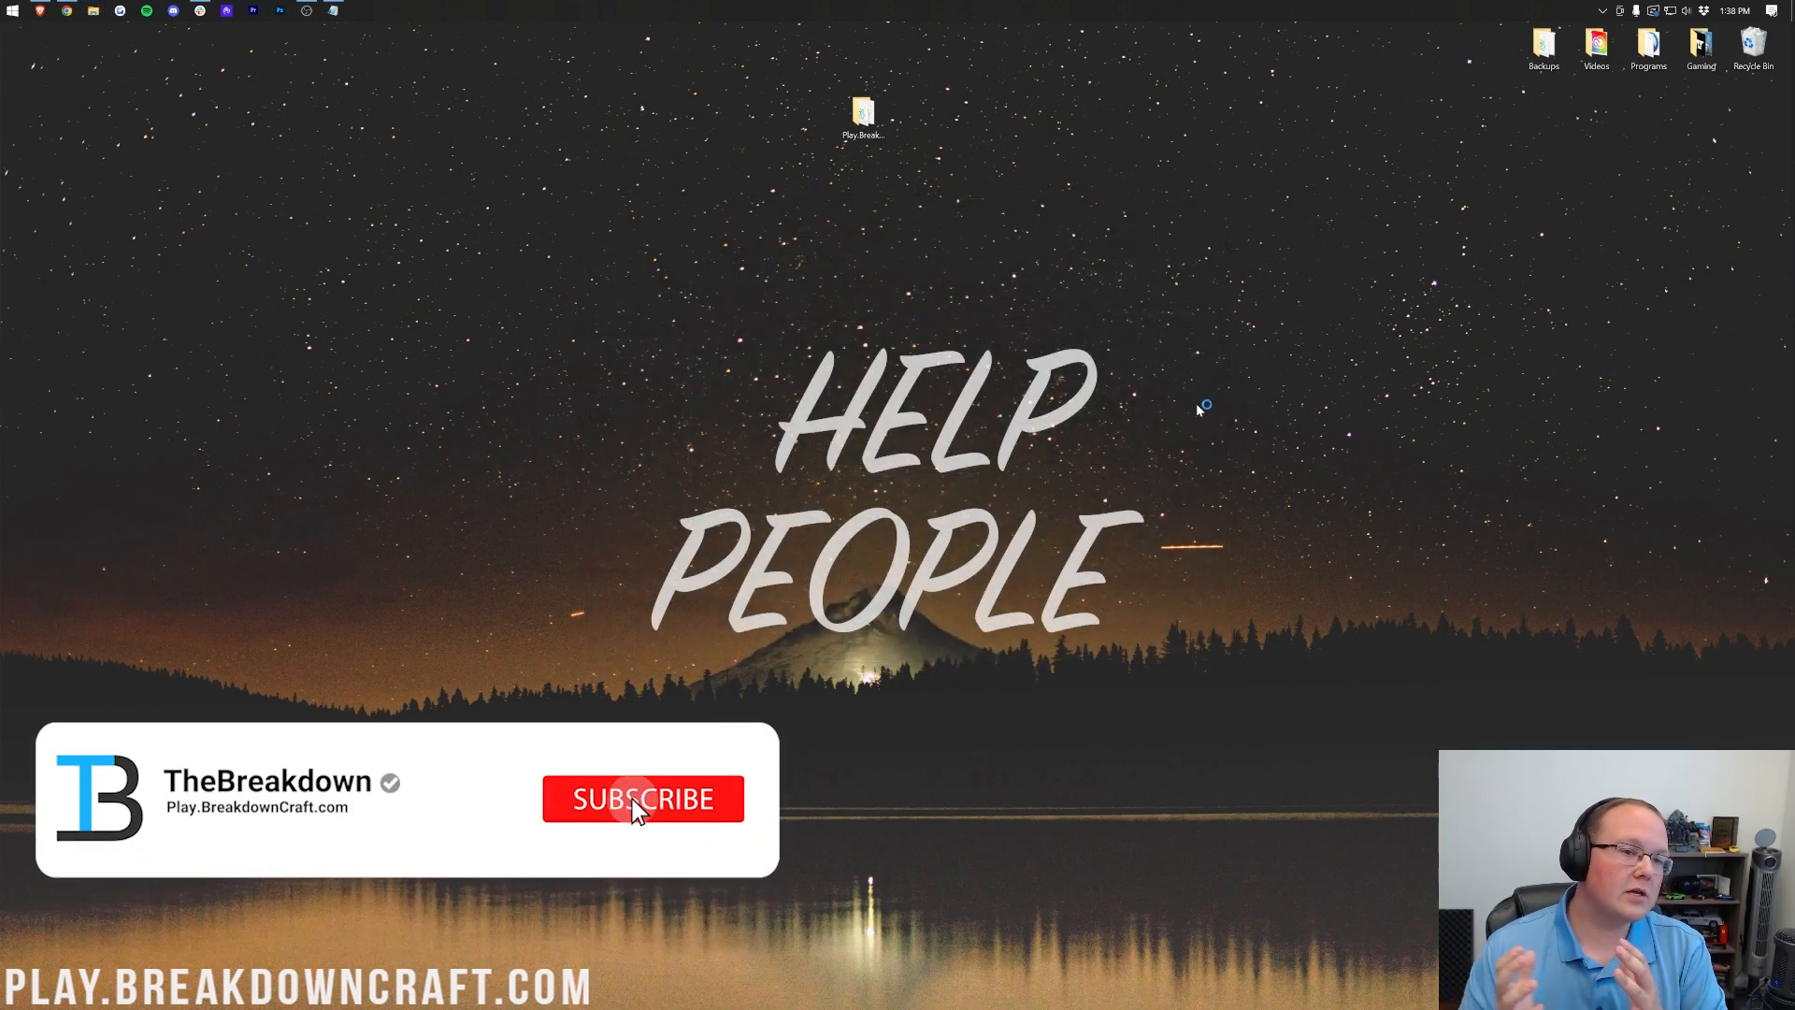
click(642, 800)
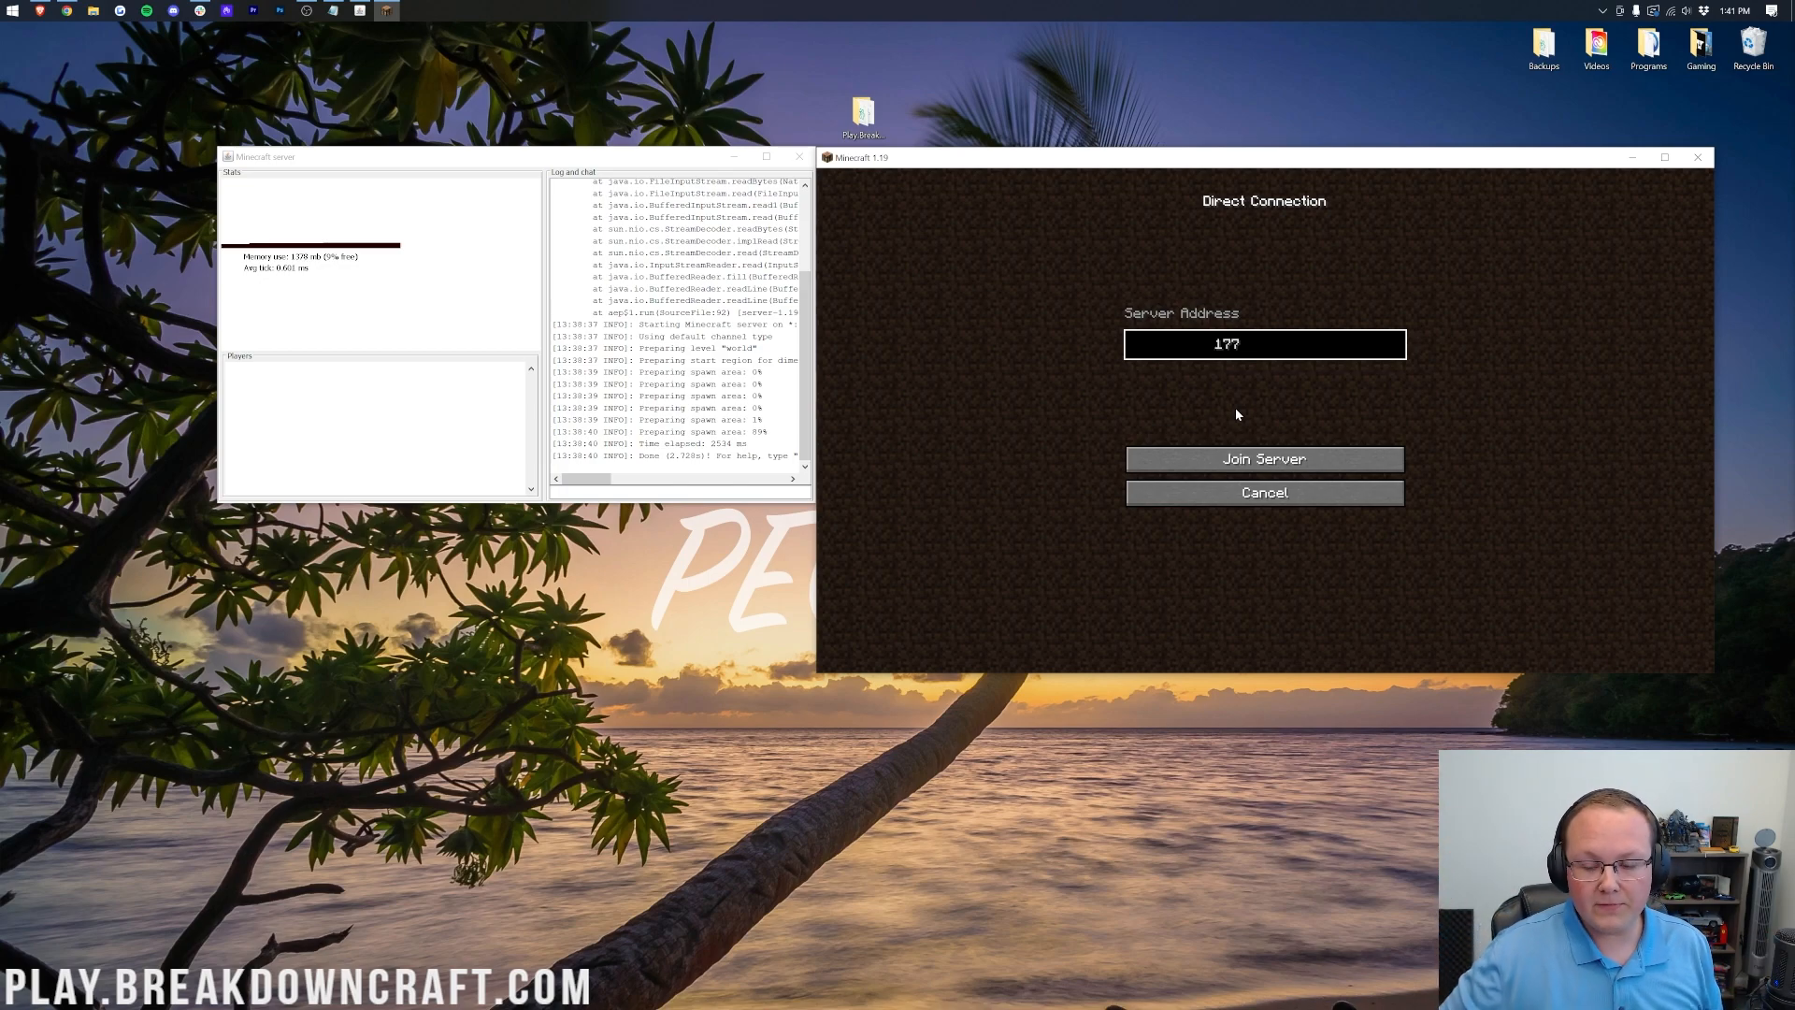
Step: Join the server via Direct Connection using the public IP ending in .177
click(1264, 459)
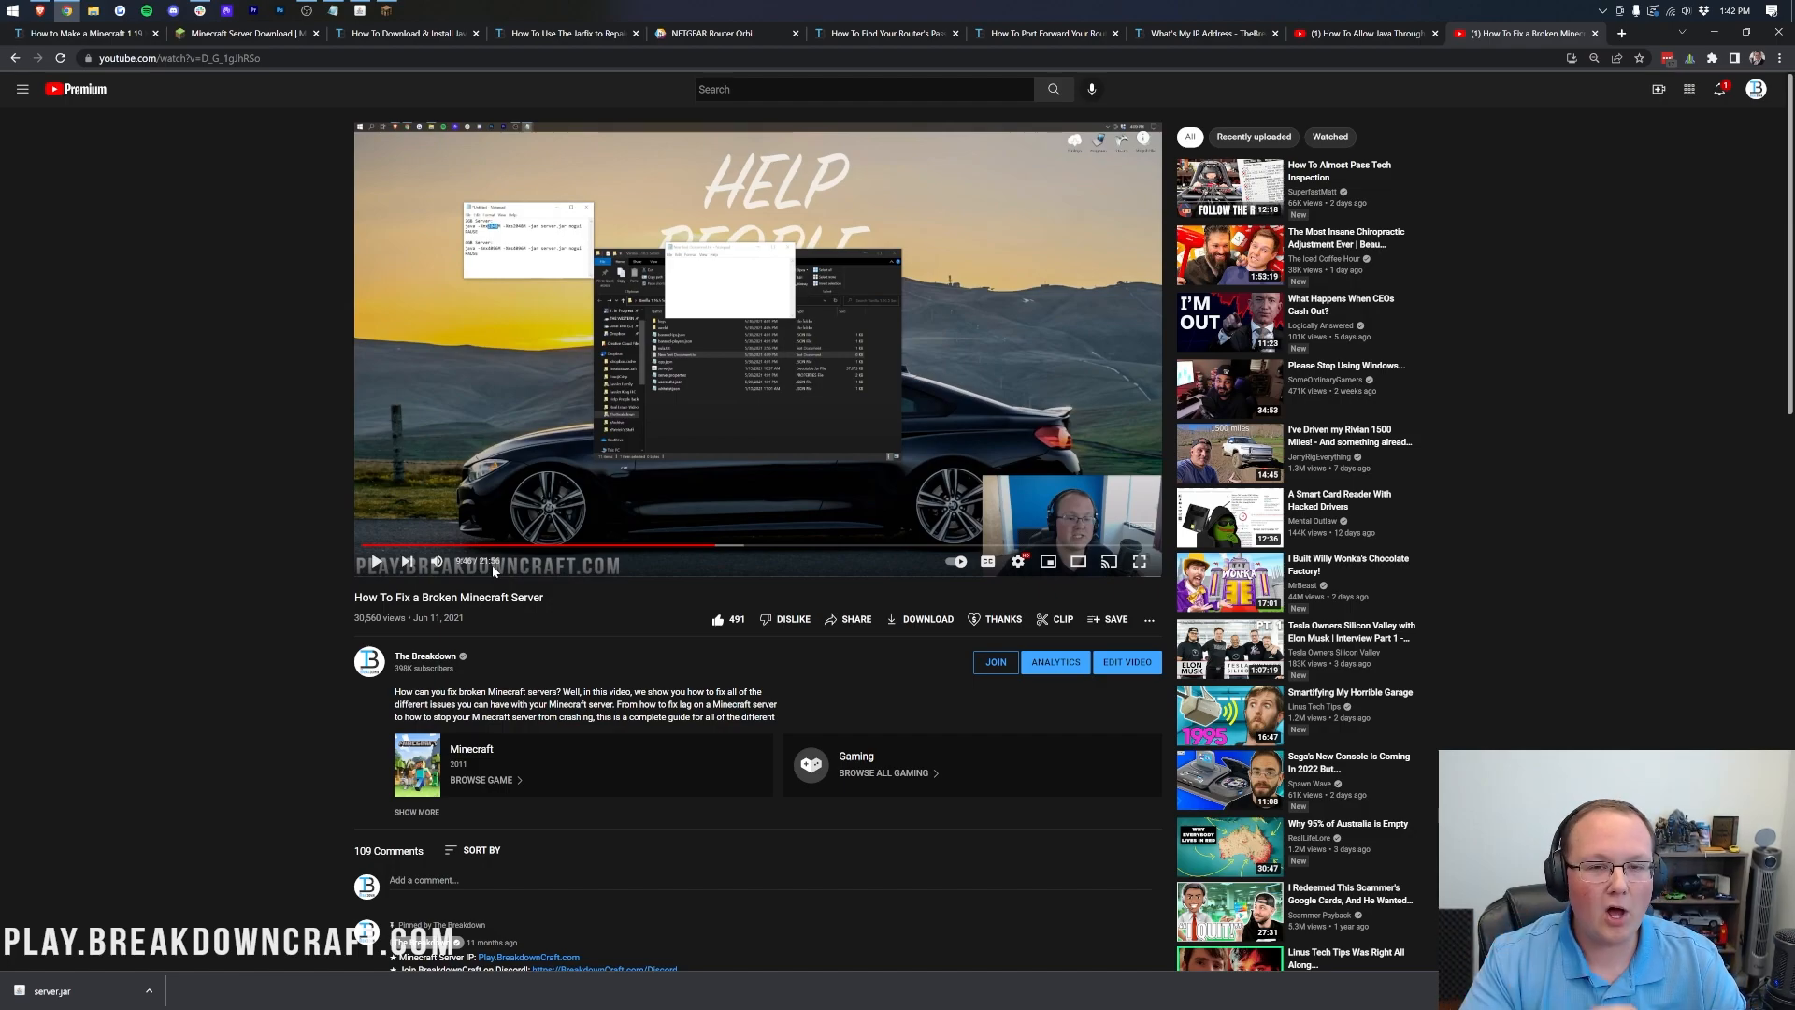
mouse_move(677, 357)
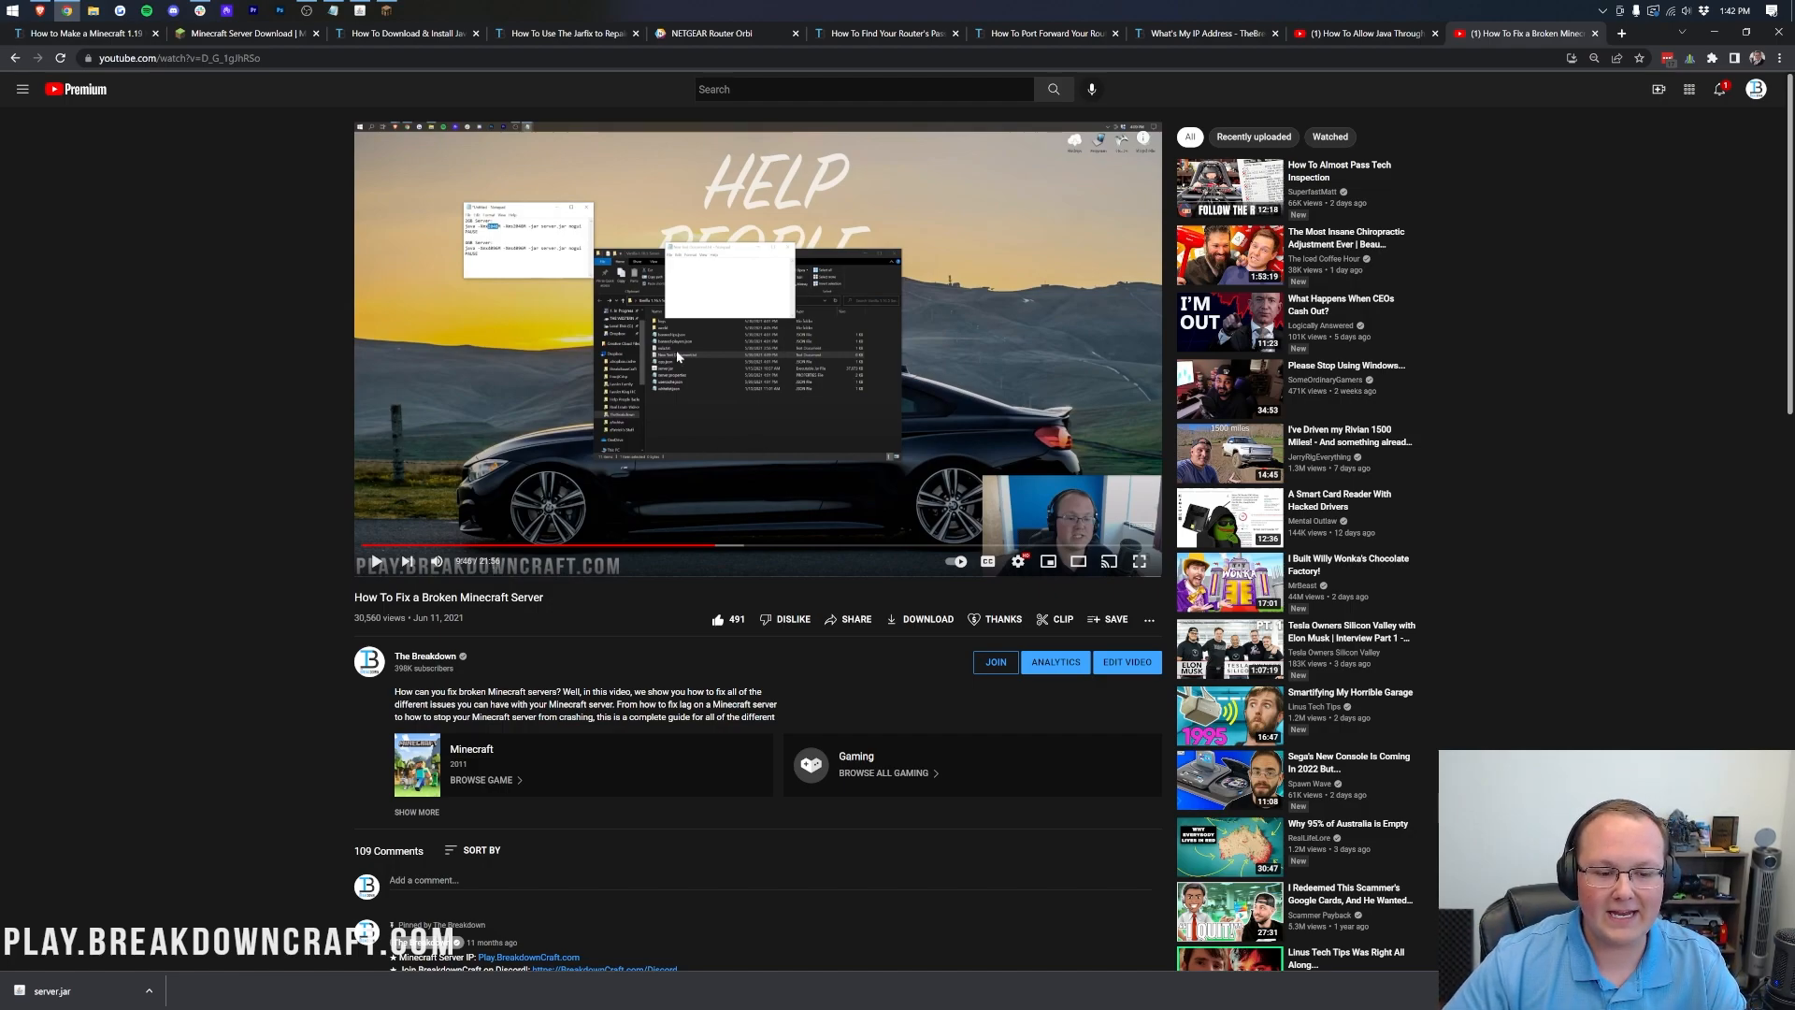
mouse_move(1024, 382)
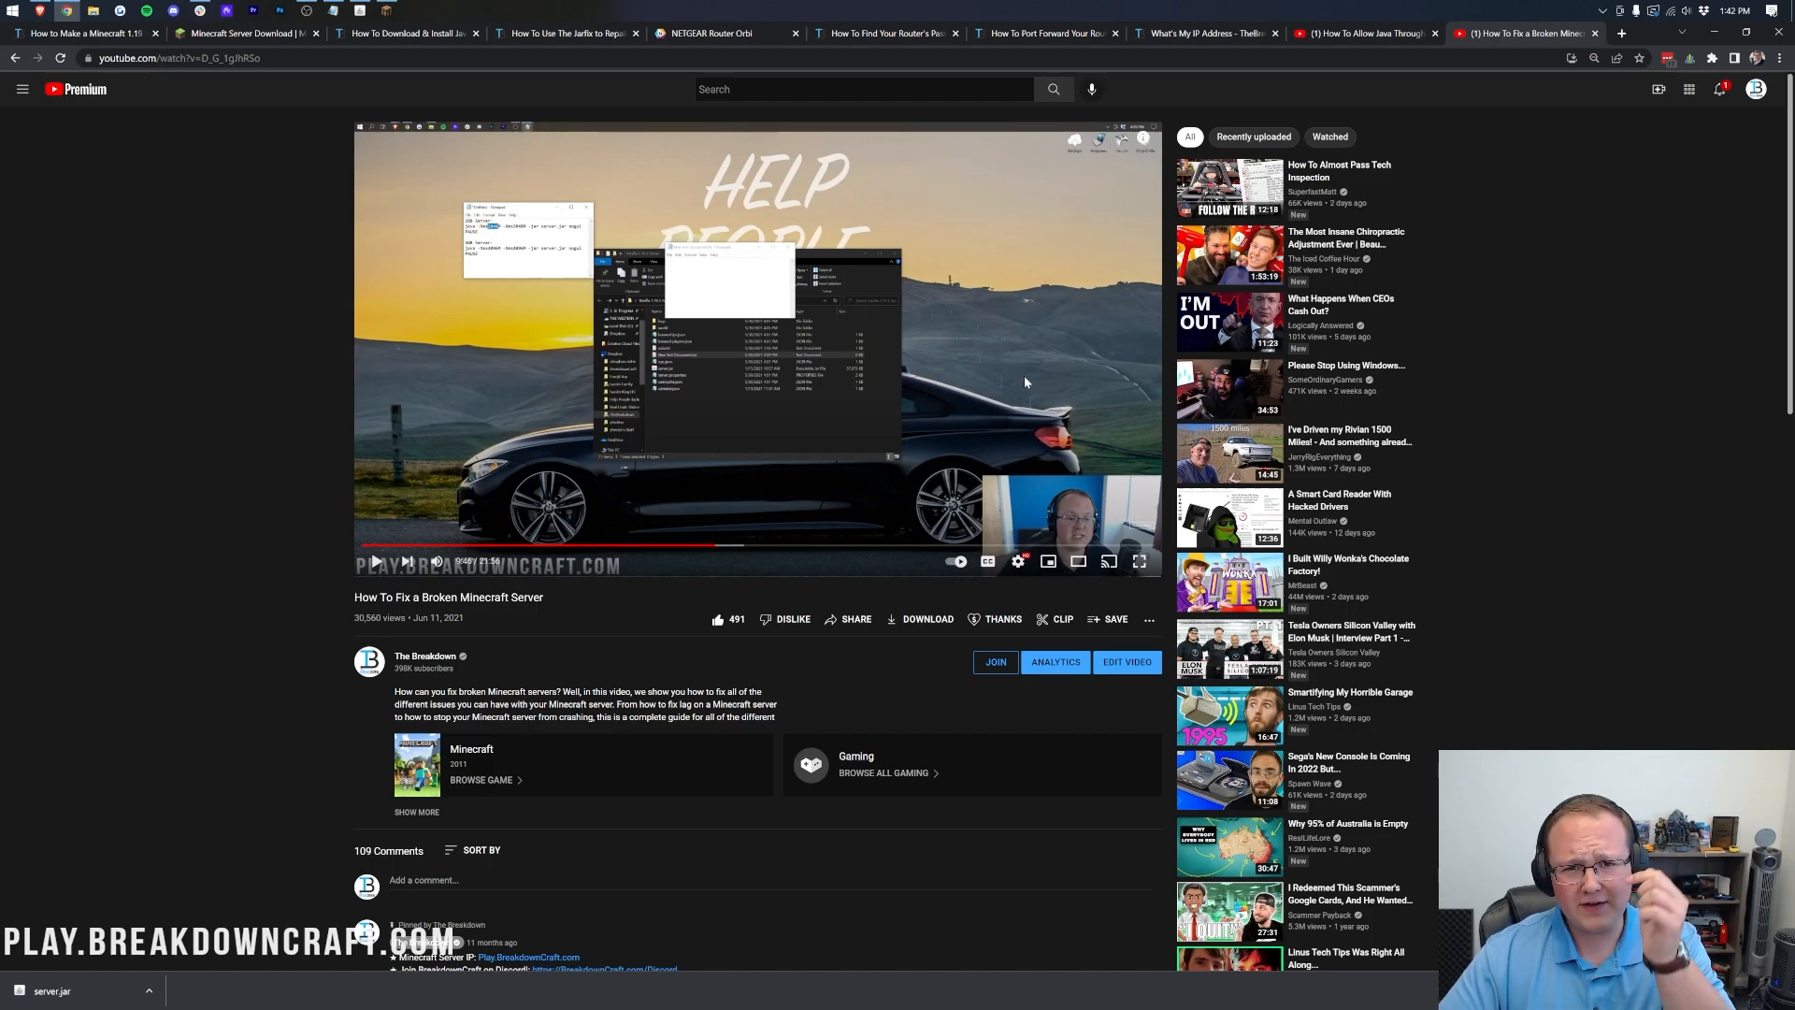
mouse_move(952, 282)
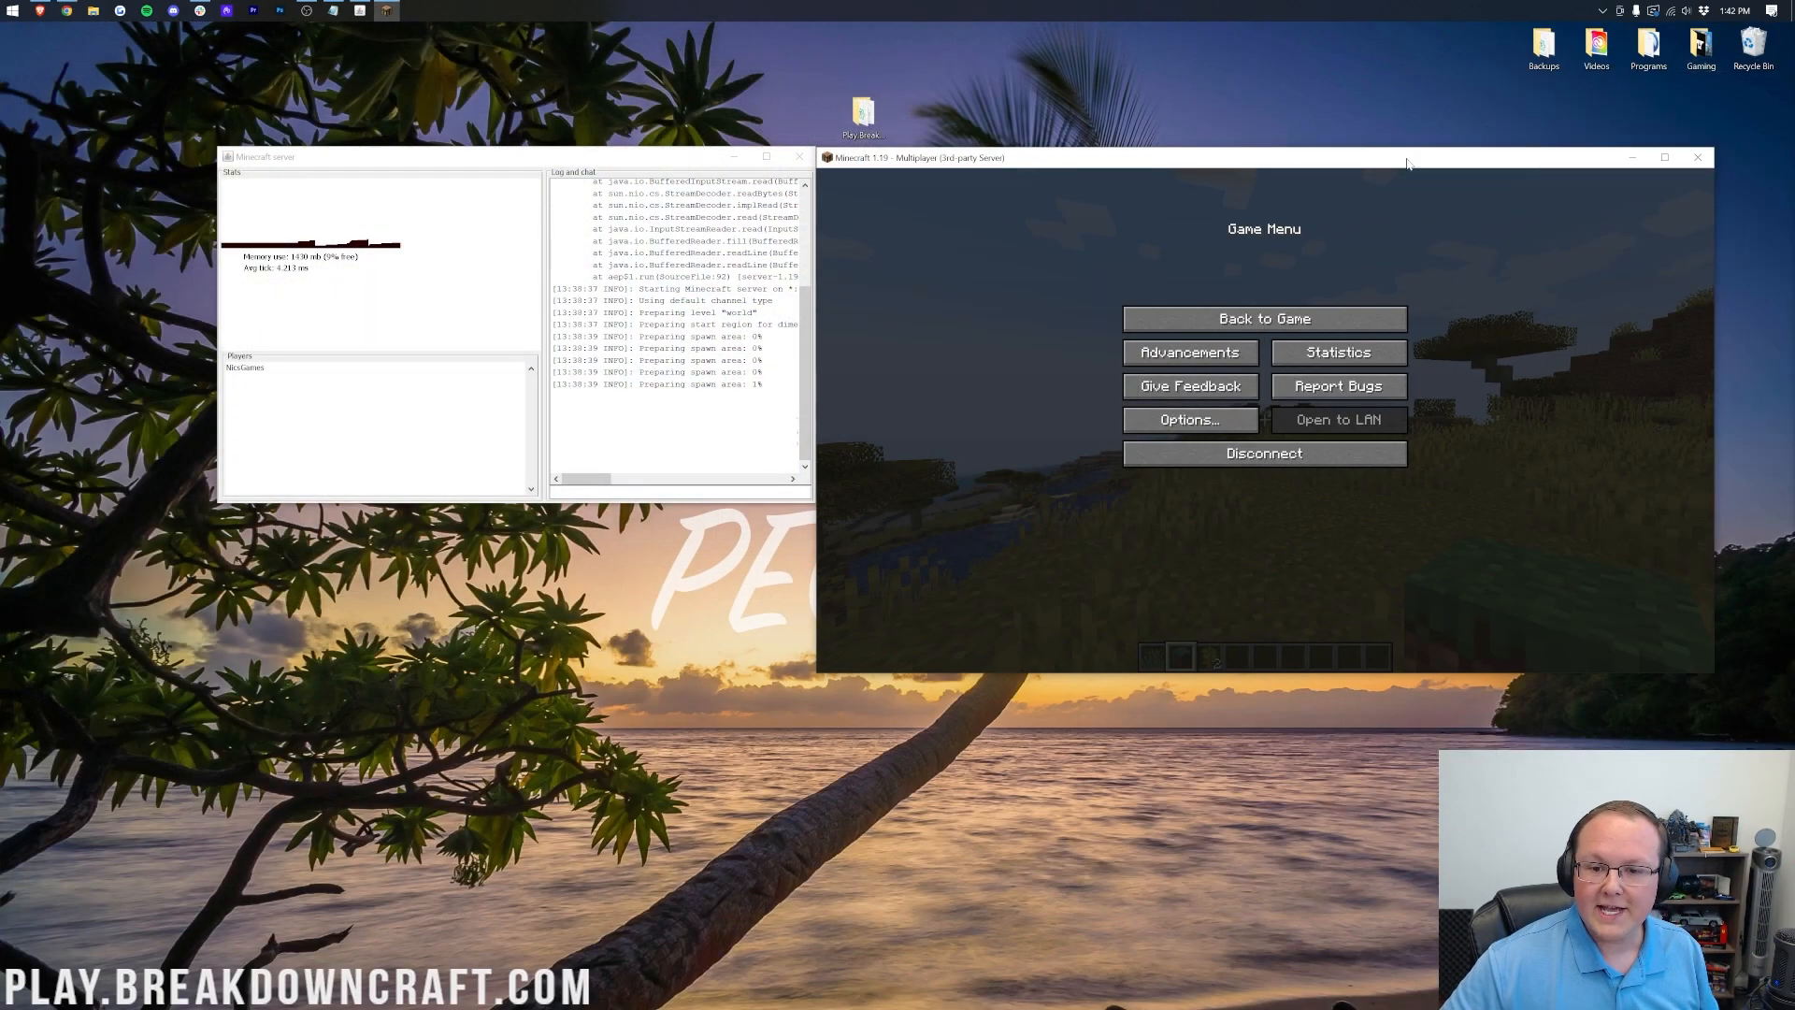
Step: Leave the Game Menu with Back to Game and walk around the server world
click(1264, 318)
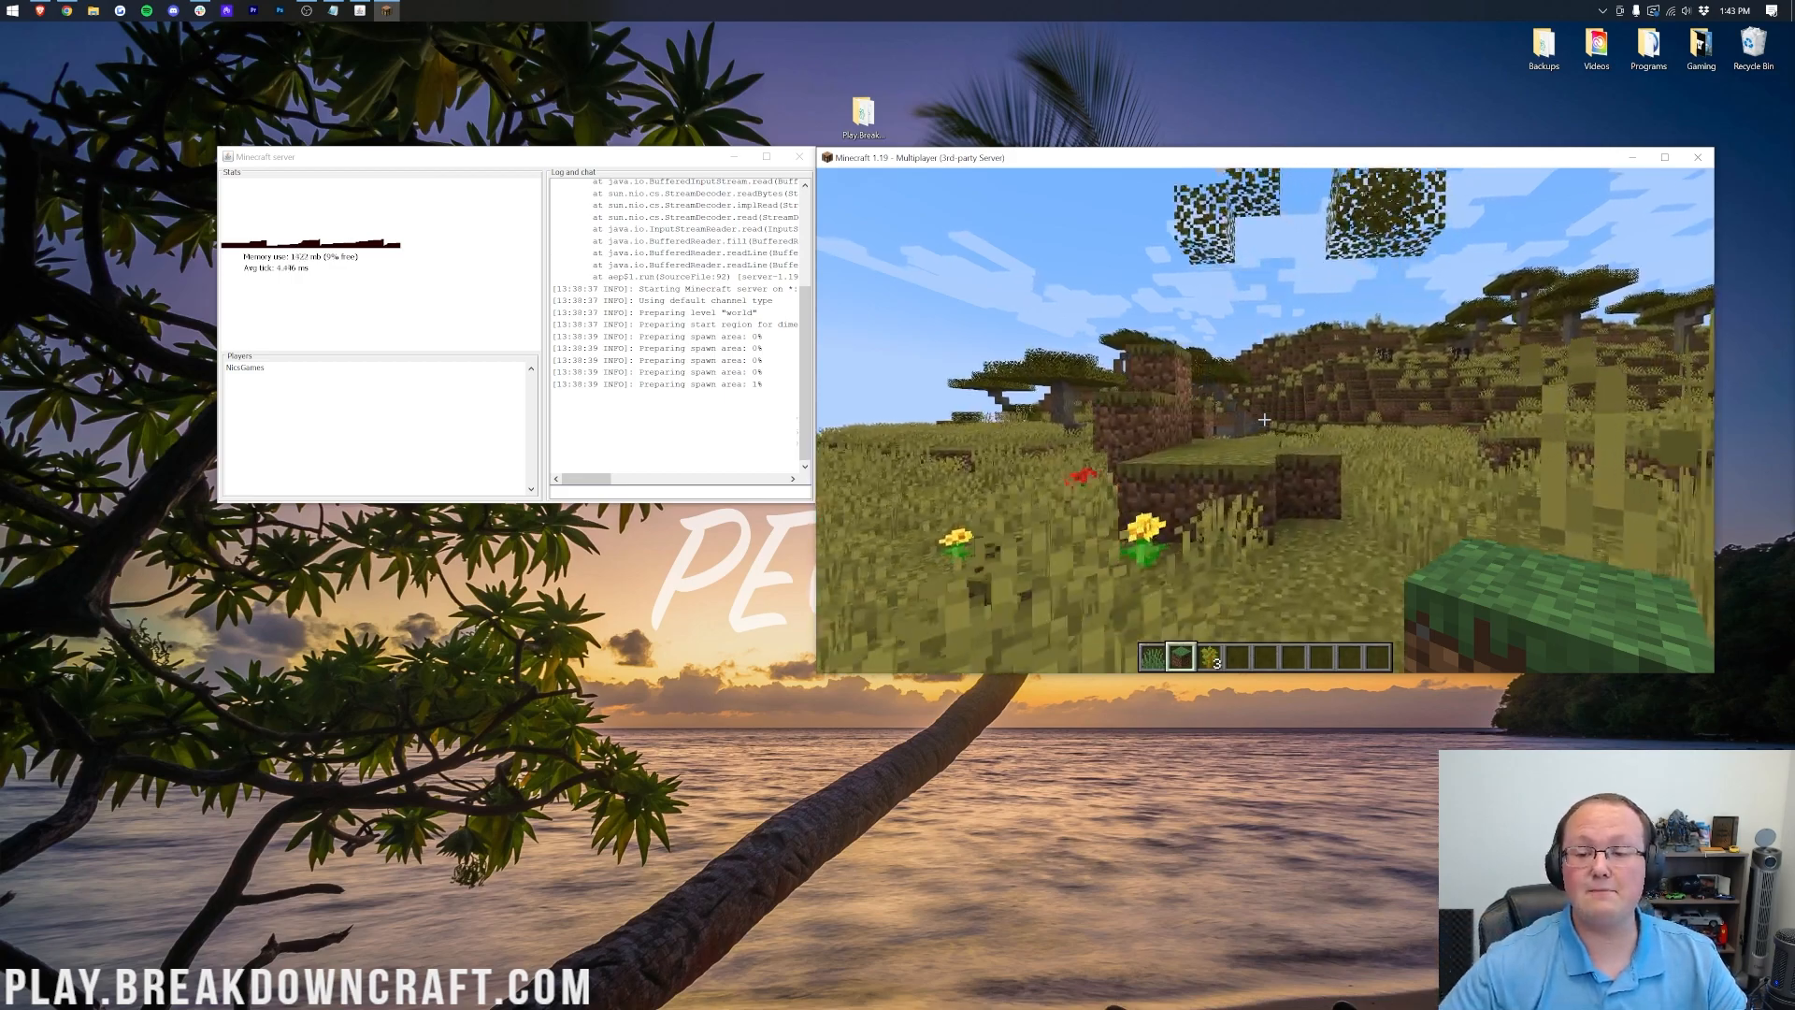
mouse_move(1264, 419)
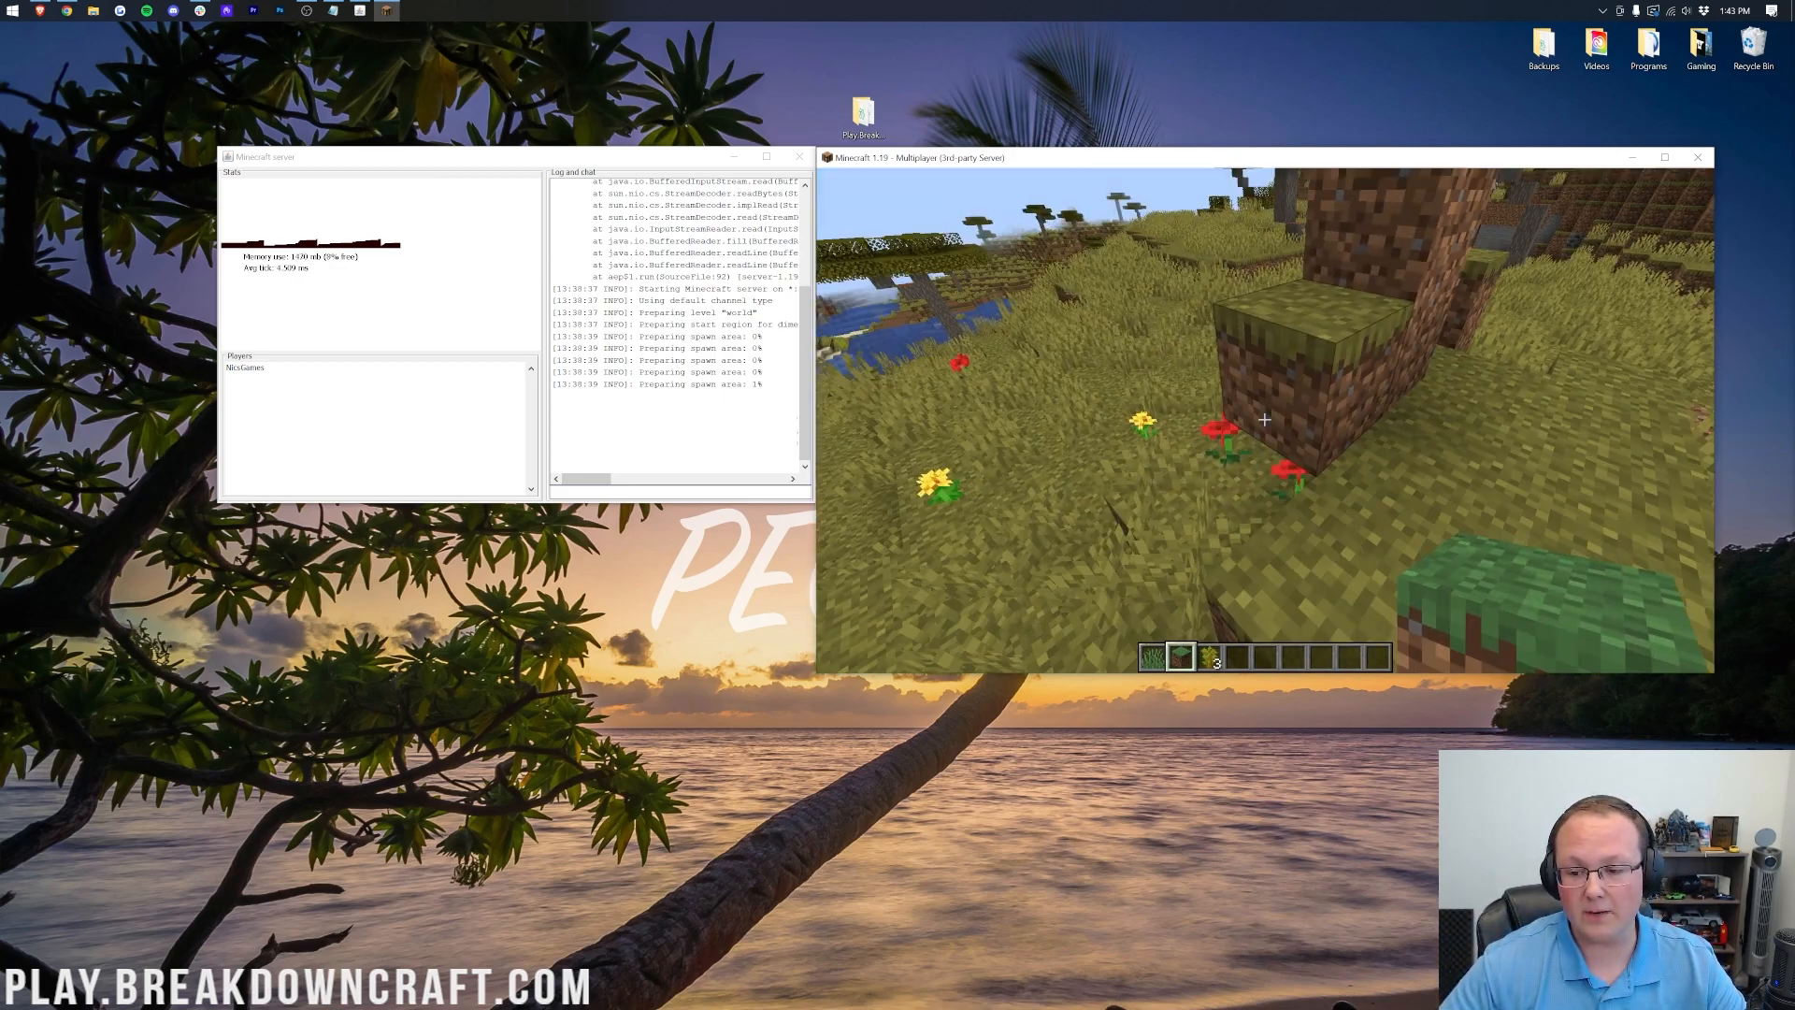